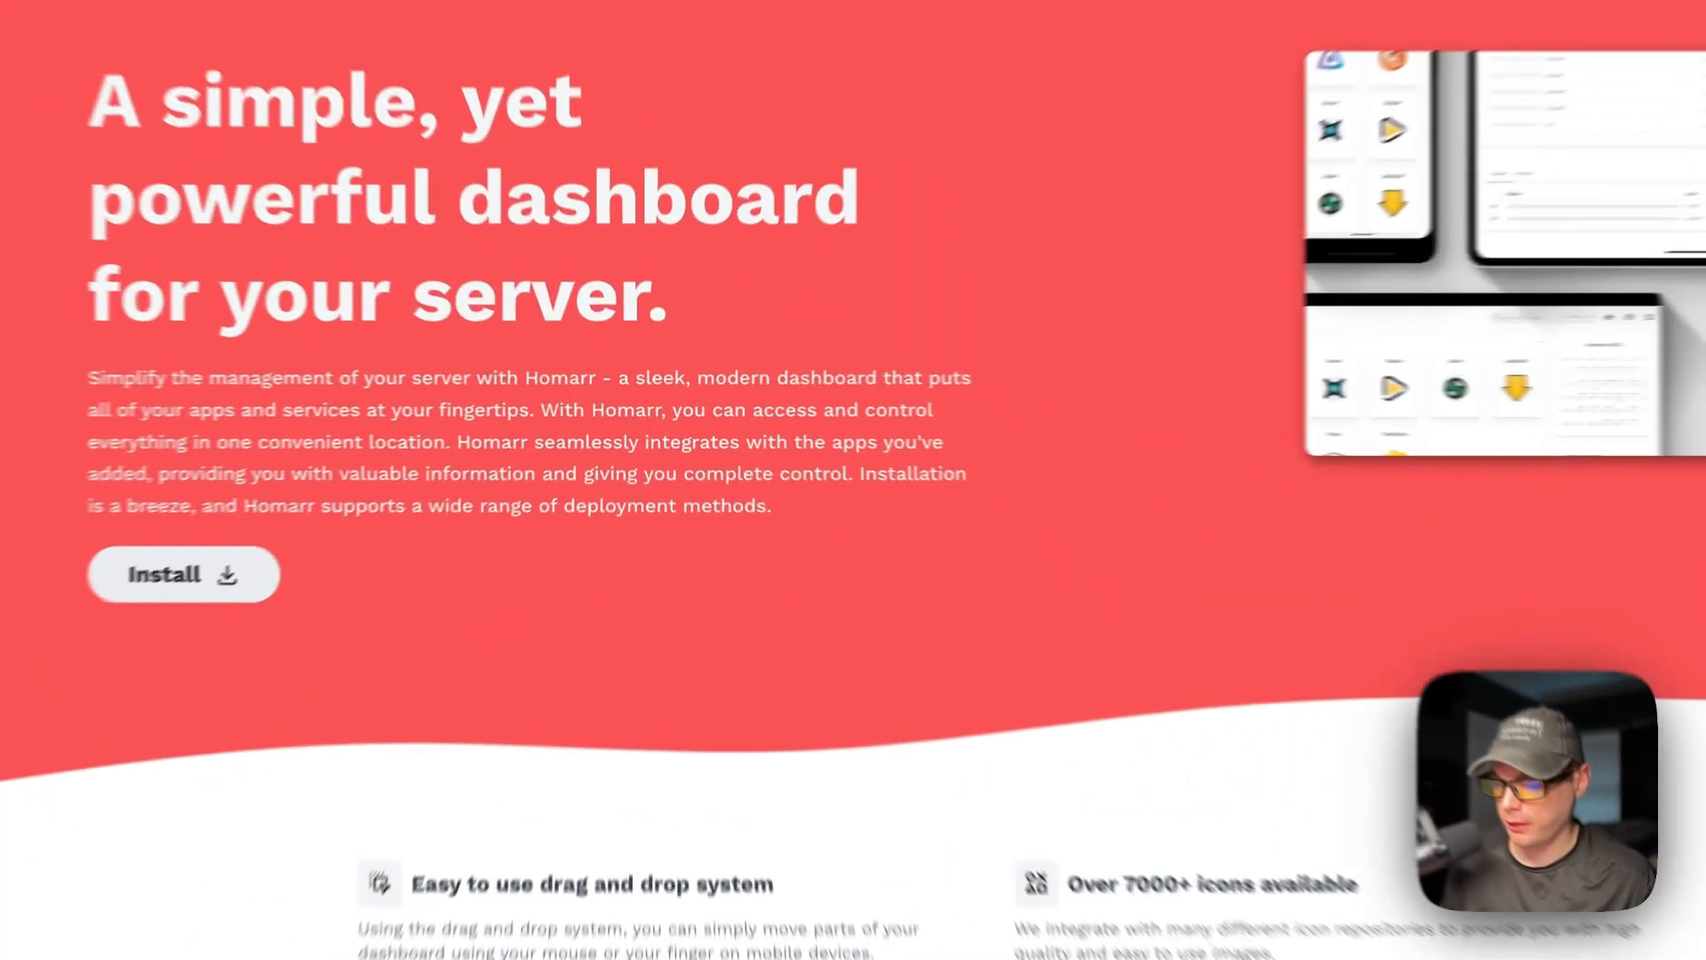
Scroll through the current page contents before heading to the market.
scroll("up", 3)
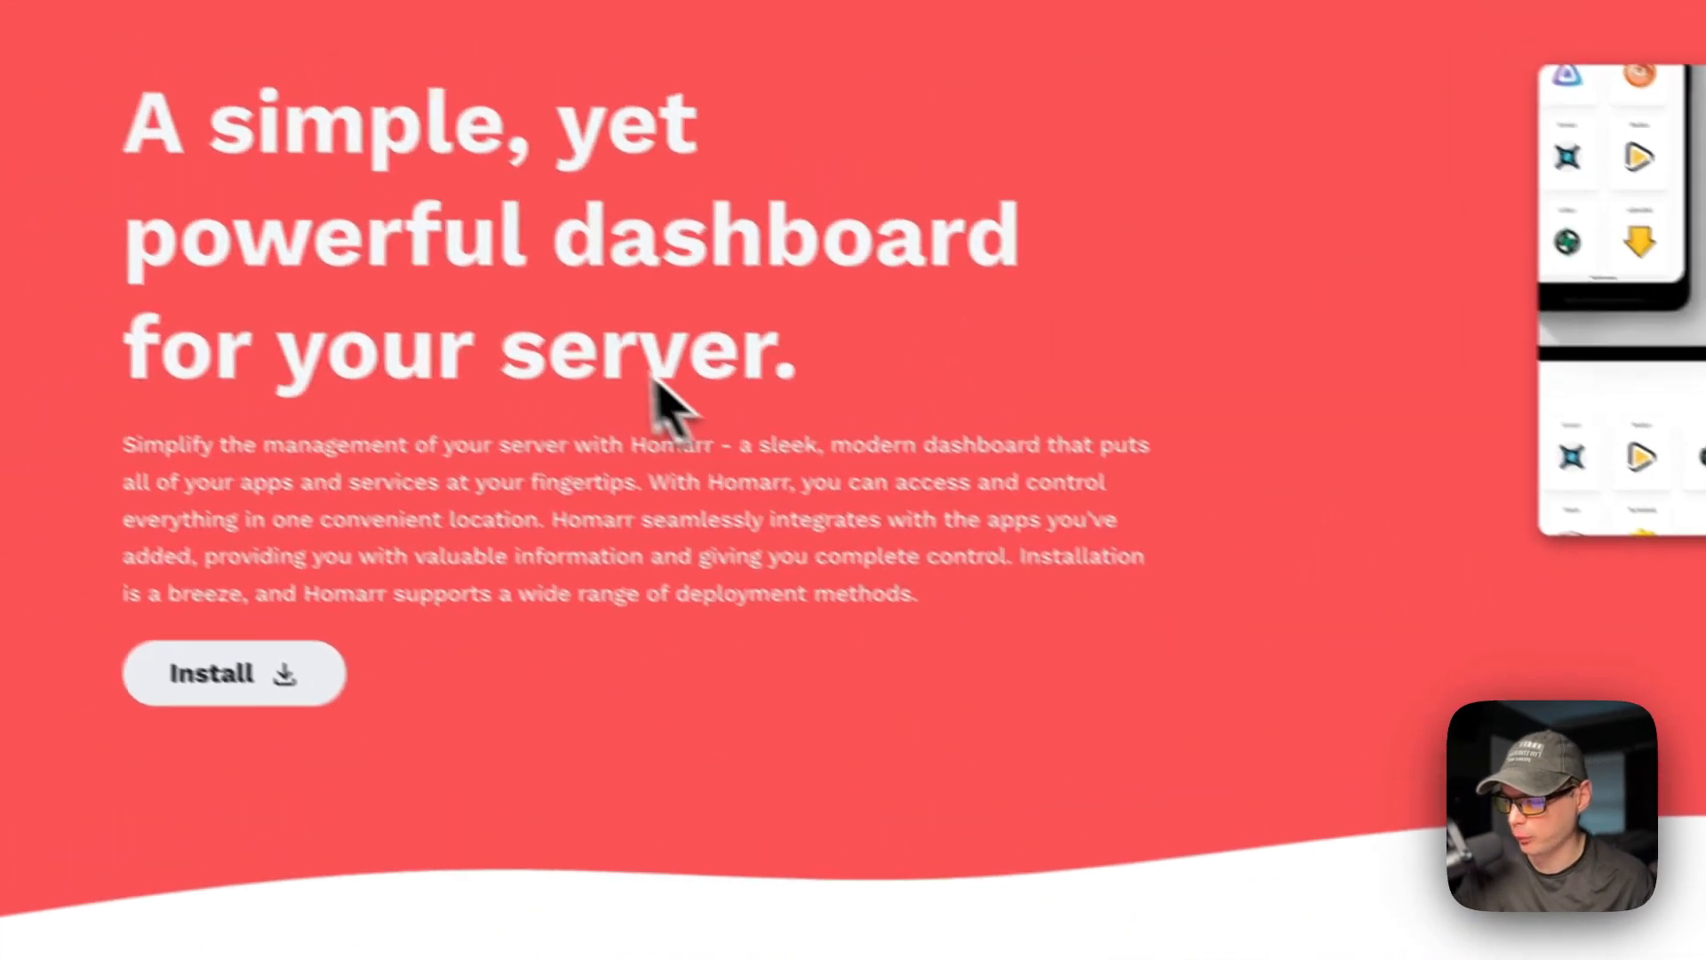
scroll("down", 3)
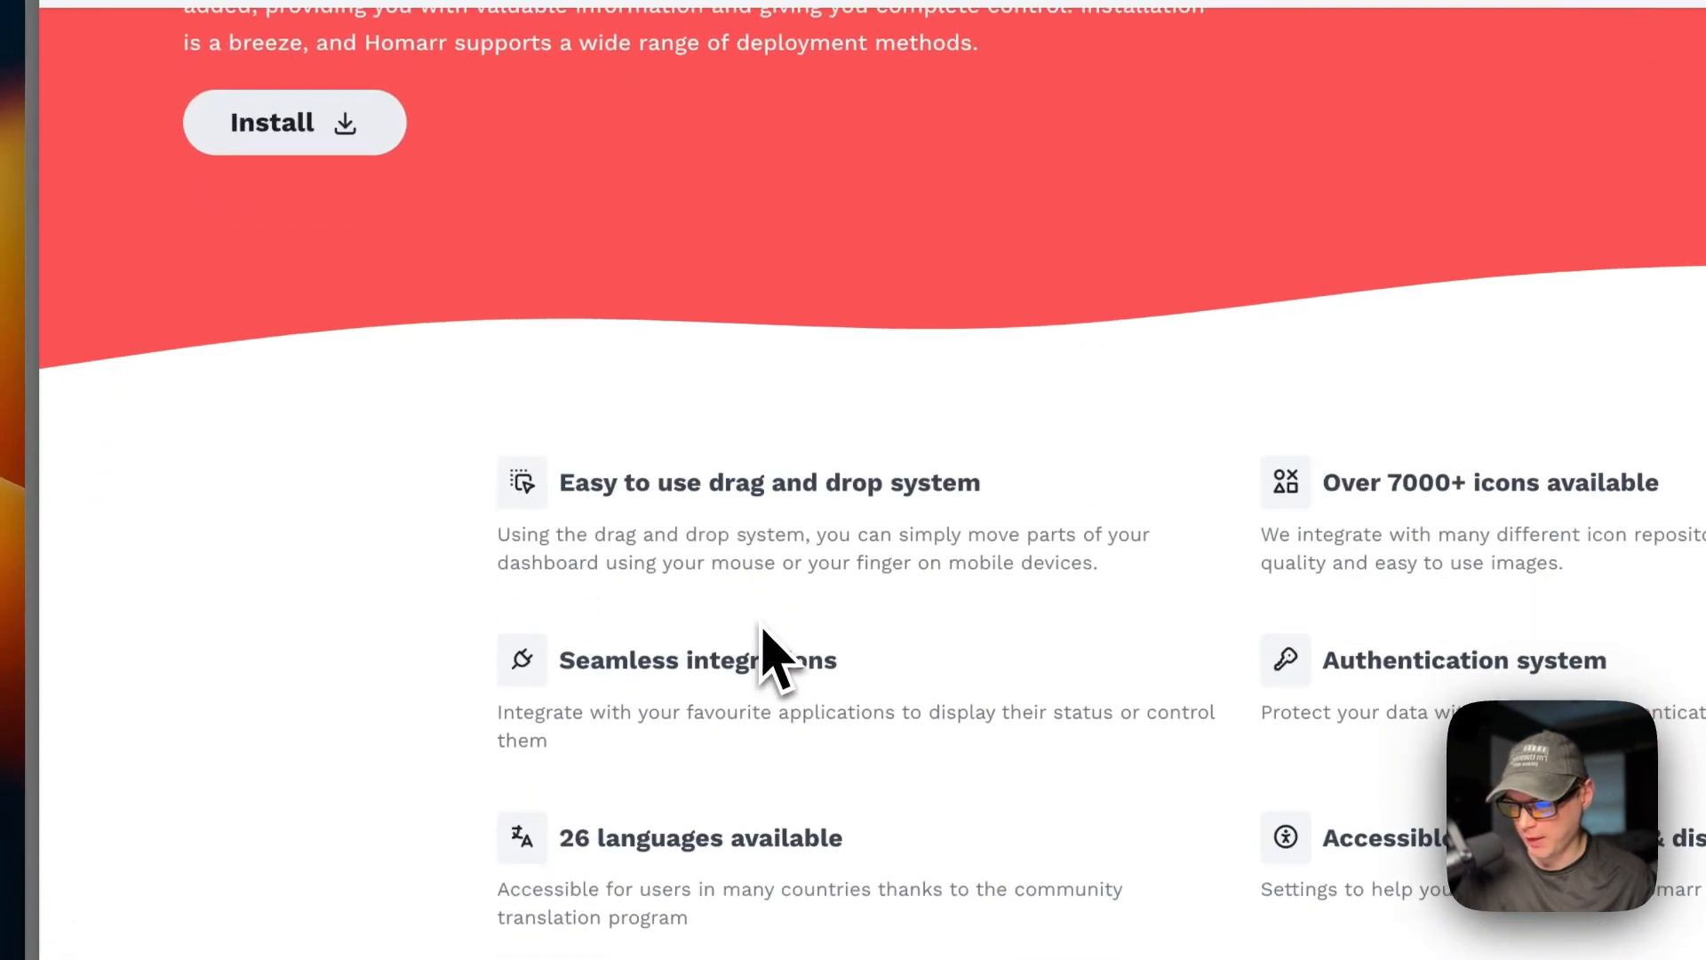
scroll("down", 3)
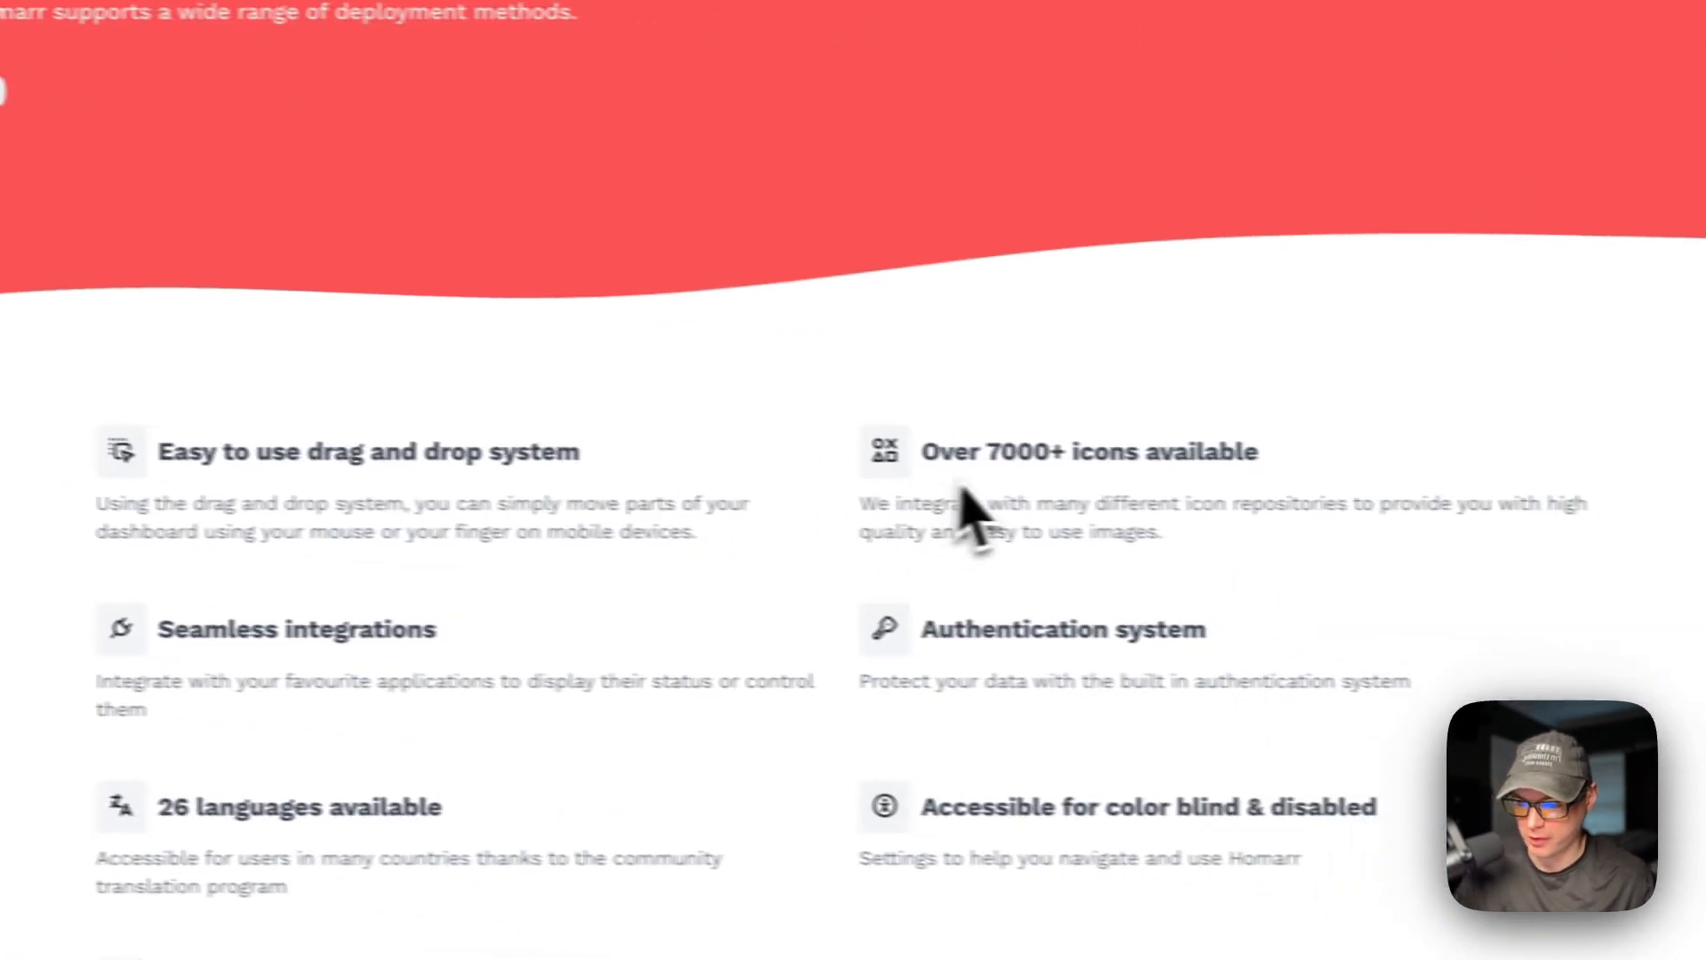
scroll("down", 3)
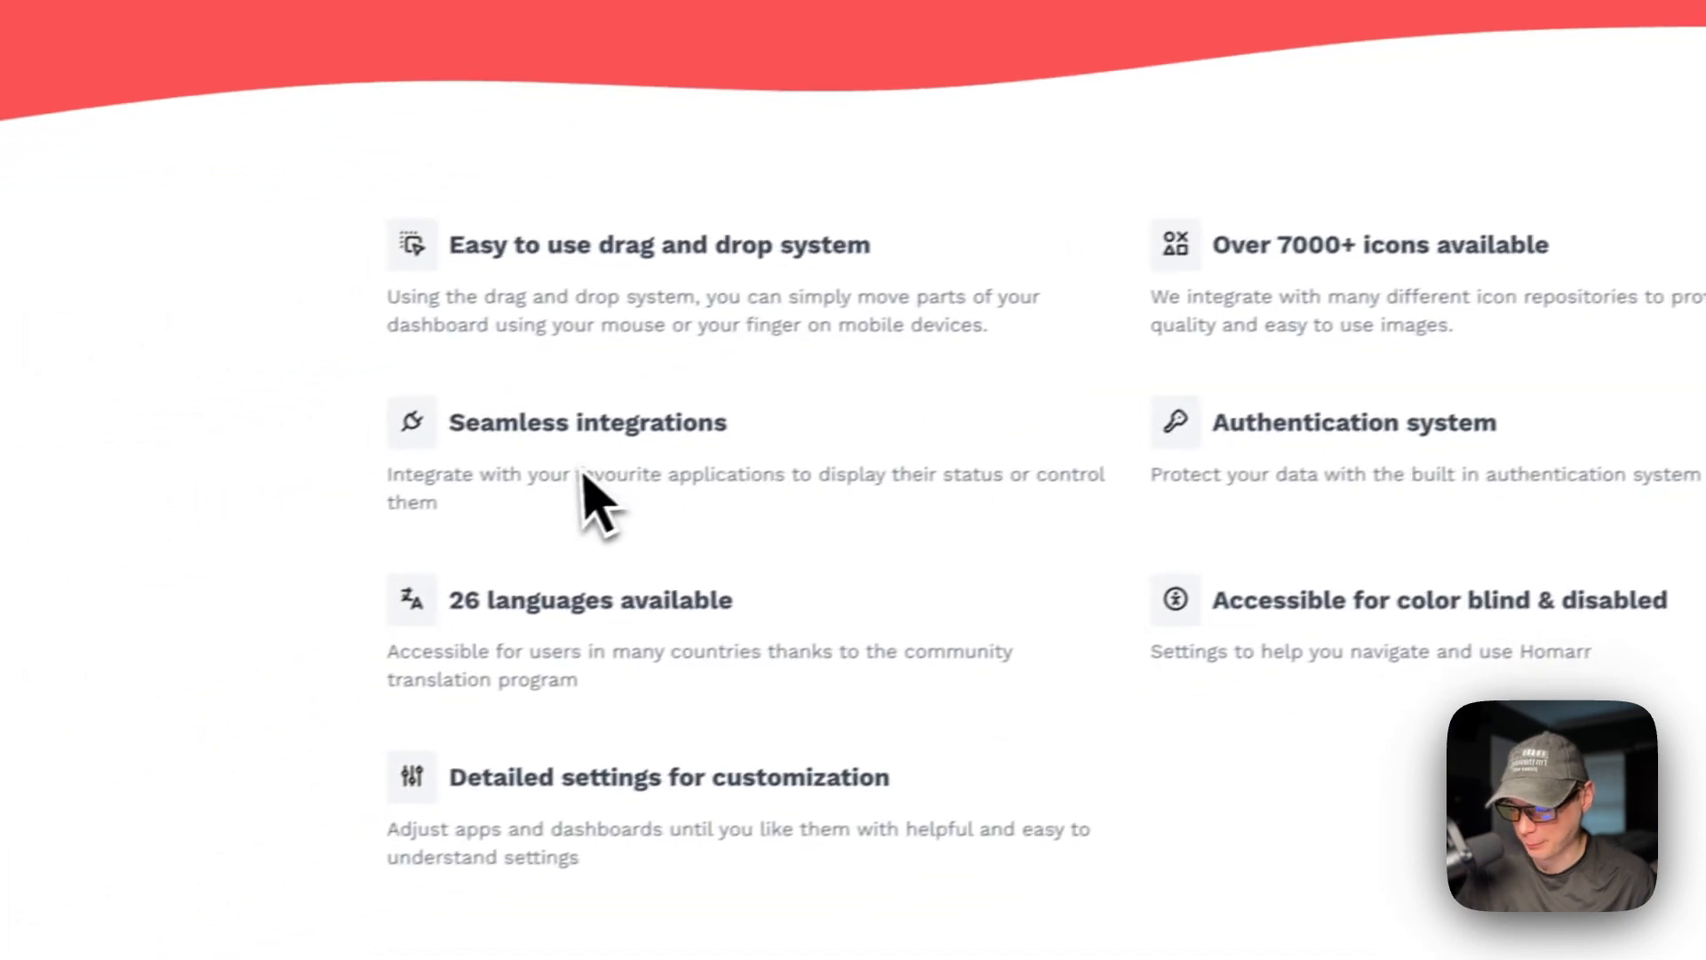
scroll("down", 3)
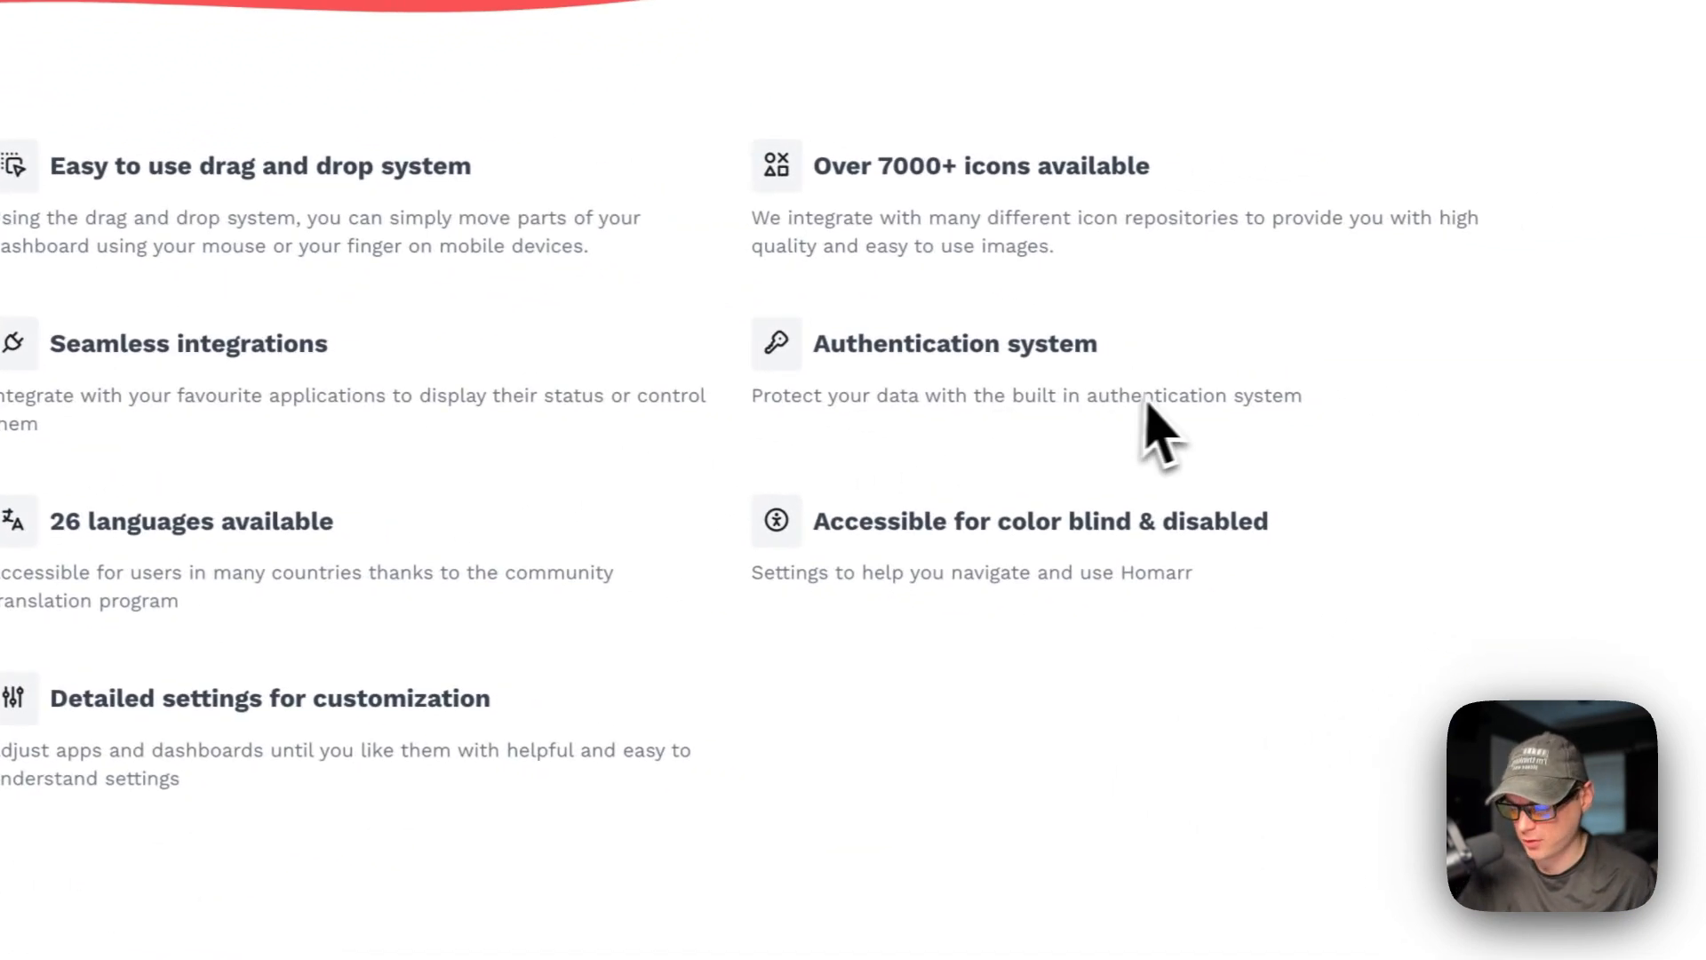
scroll("down", 3)
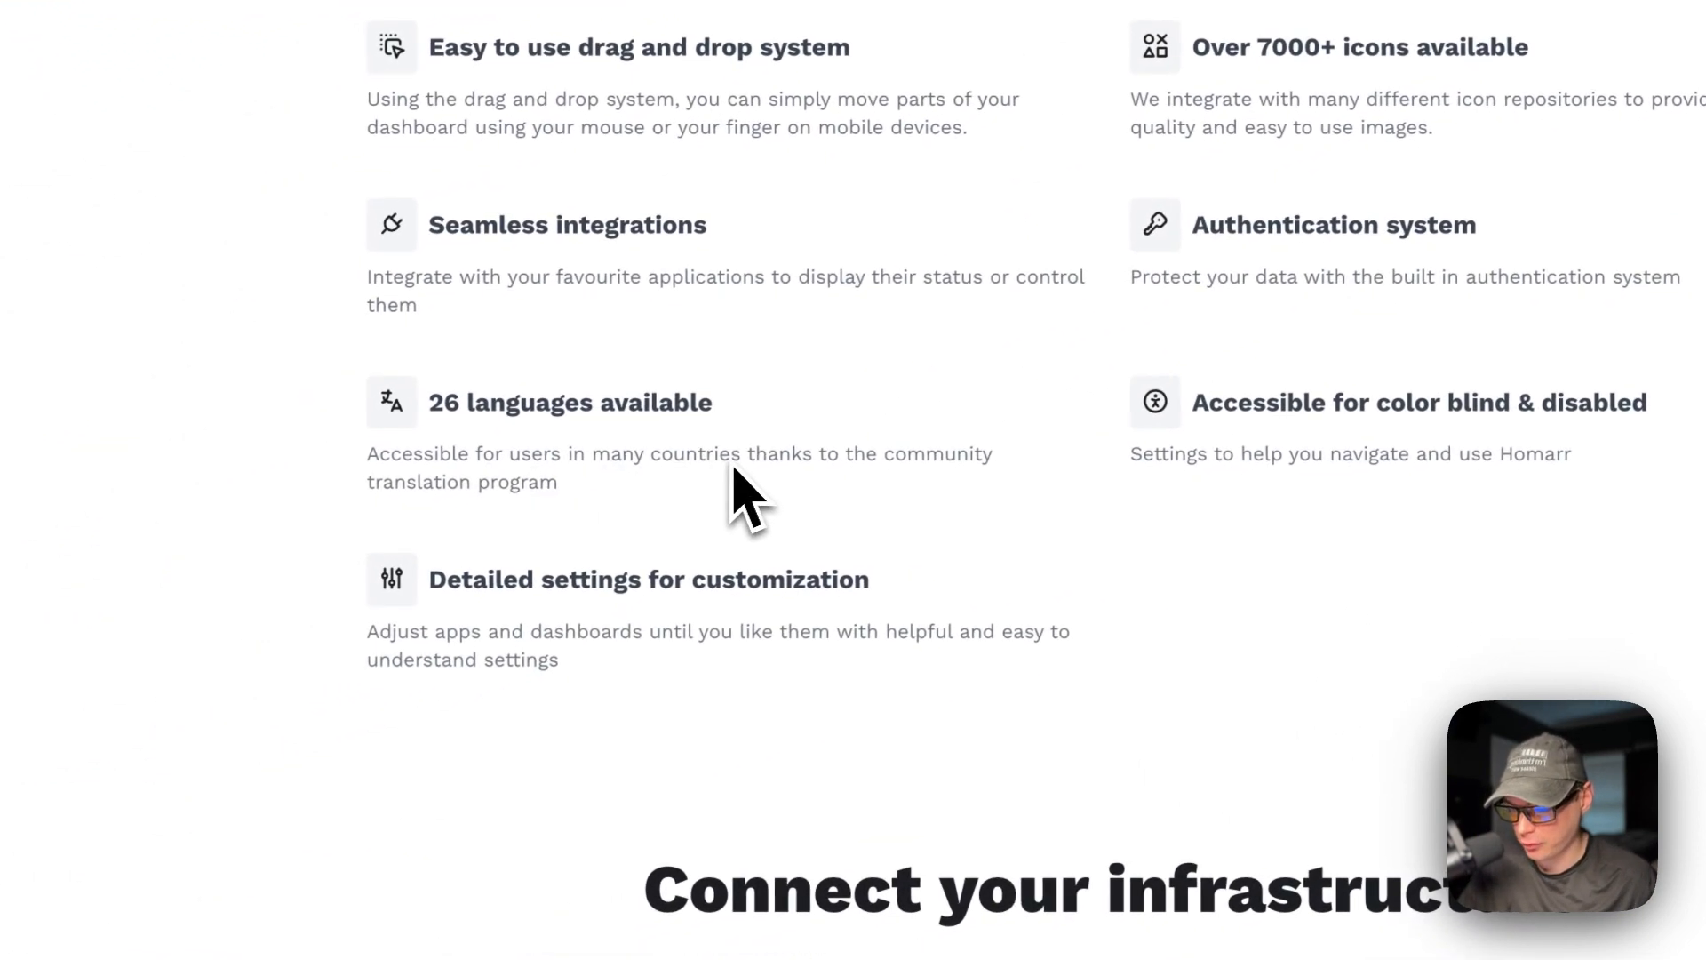
scroll("down", 3)
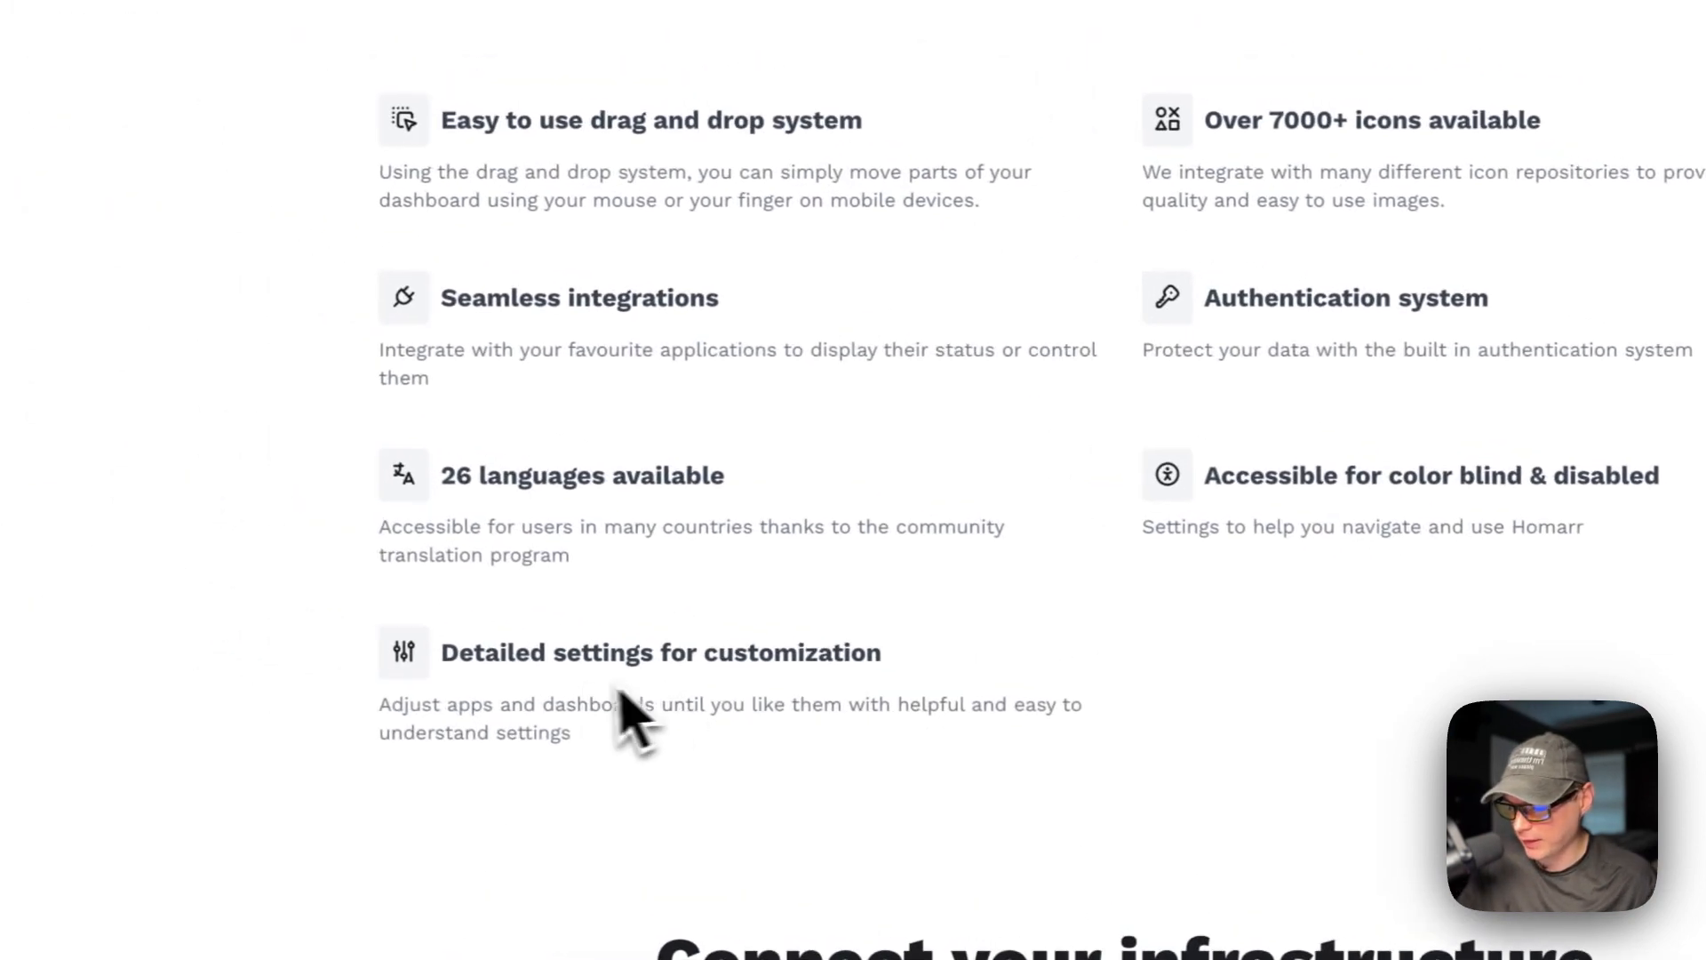
scroll("down", 3)
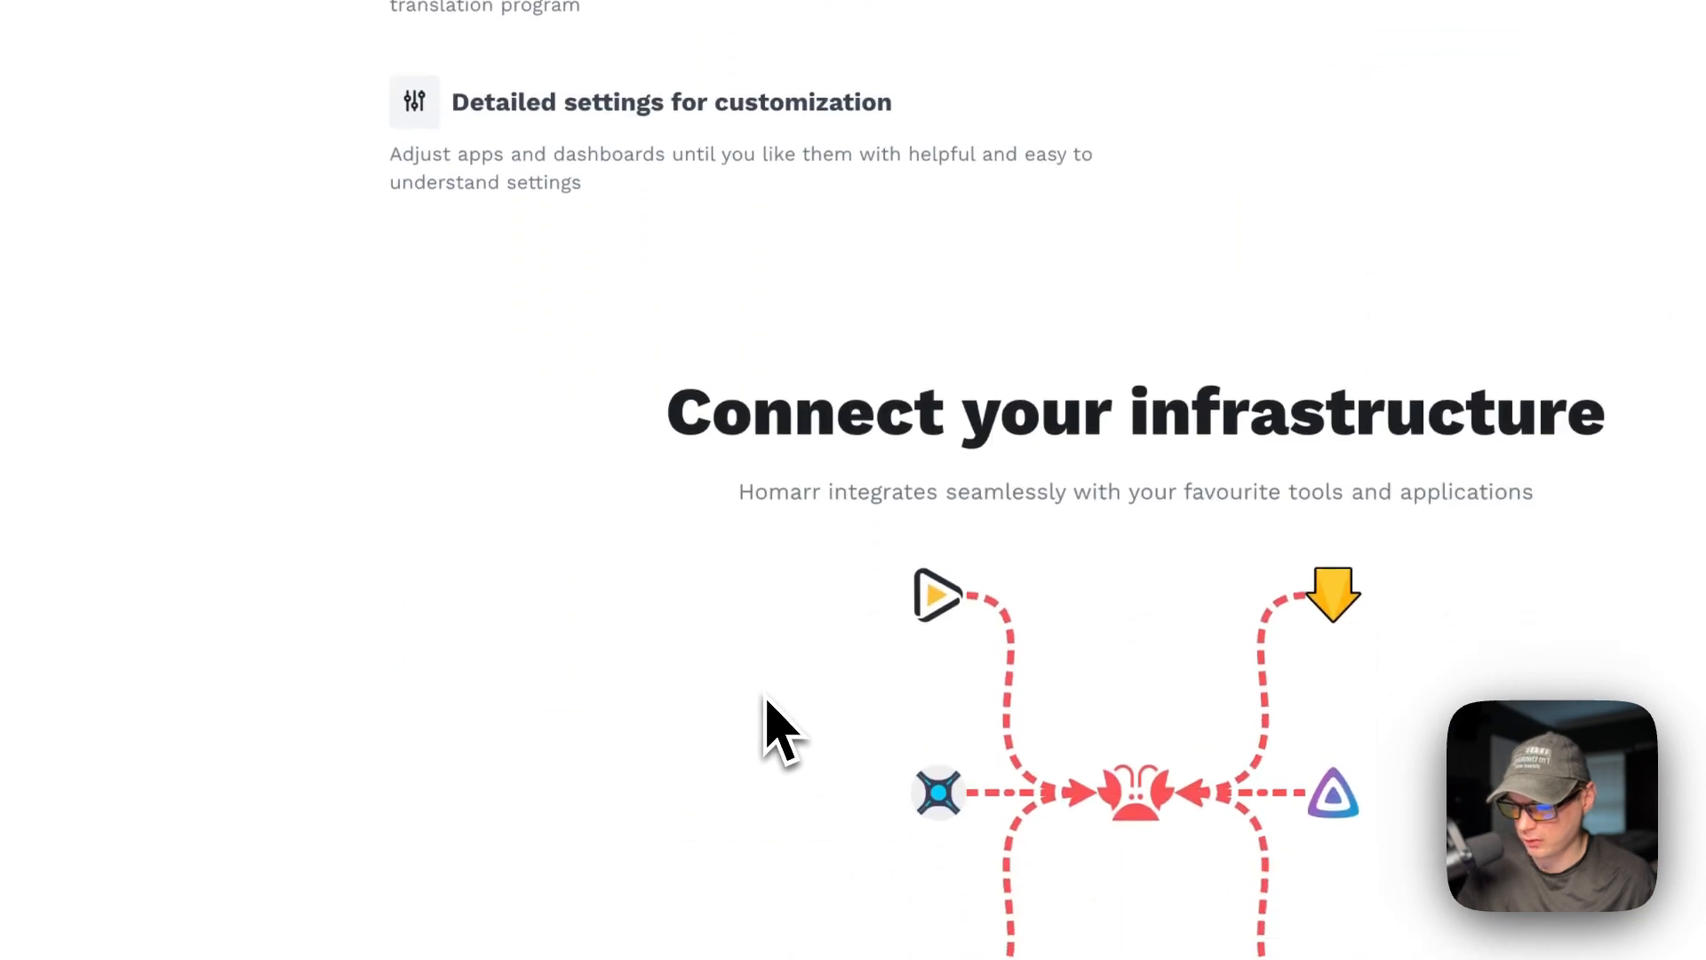
scroll("down", 3)
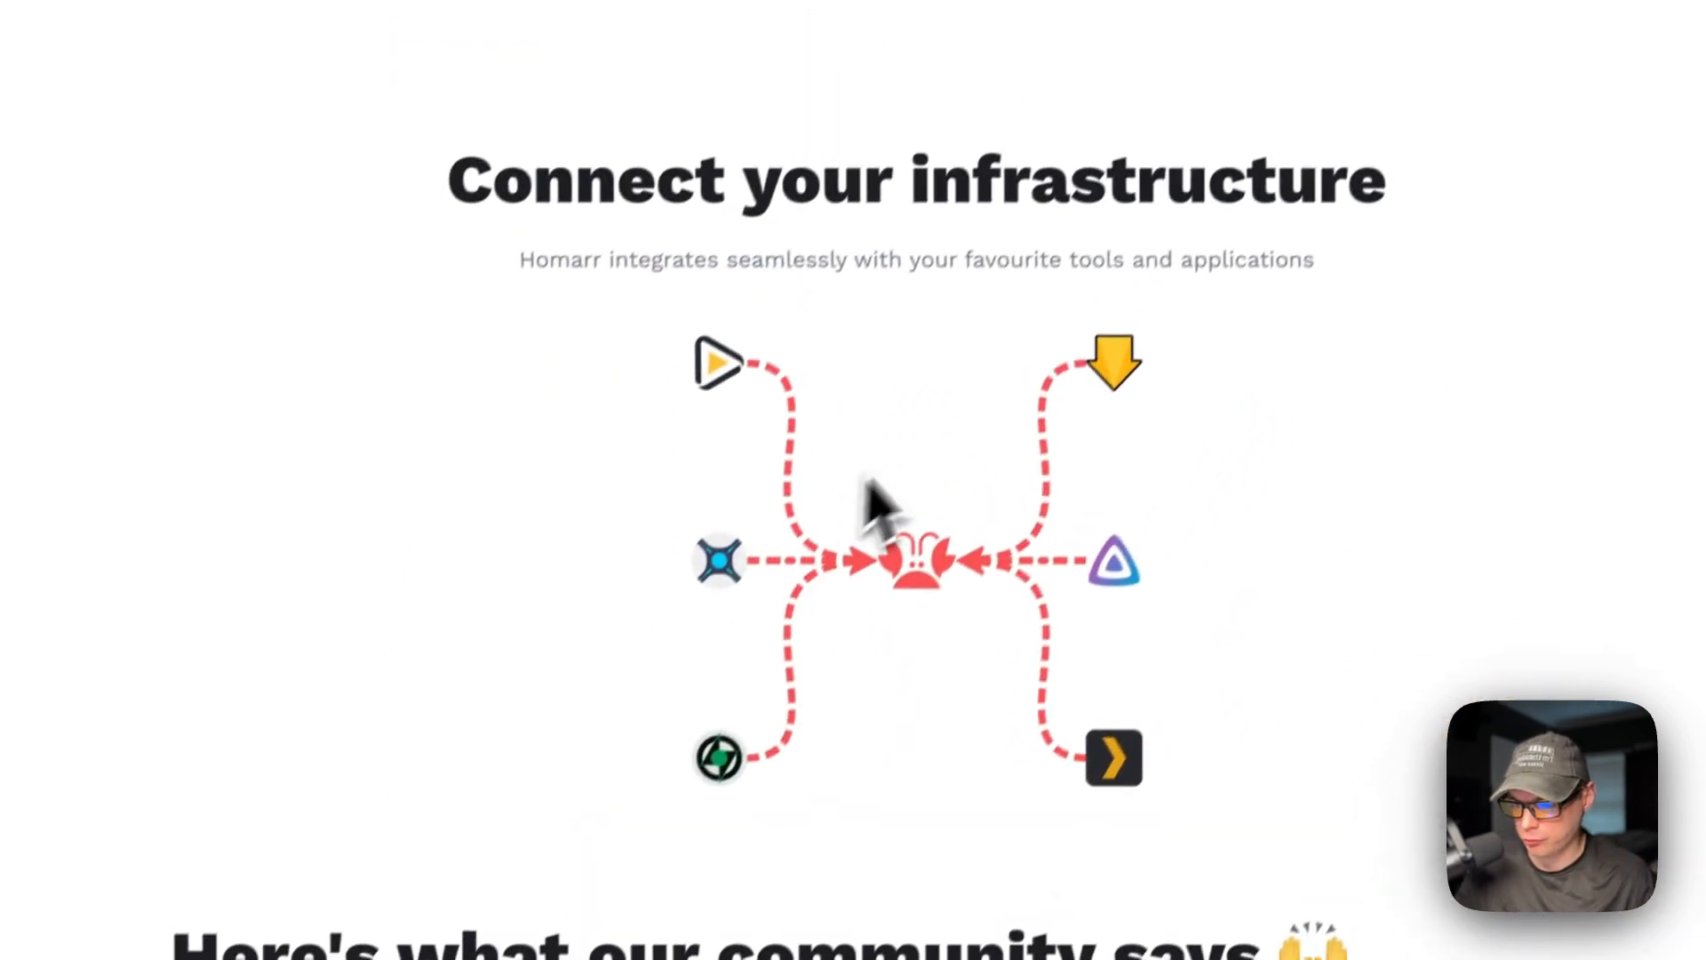
scroll("down", 3)
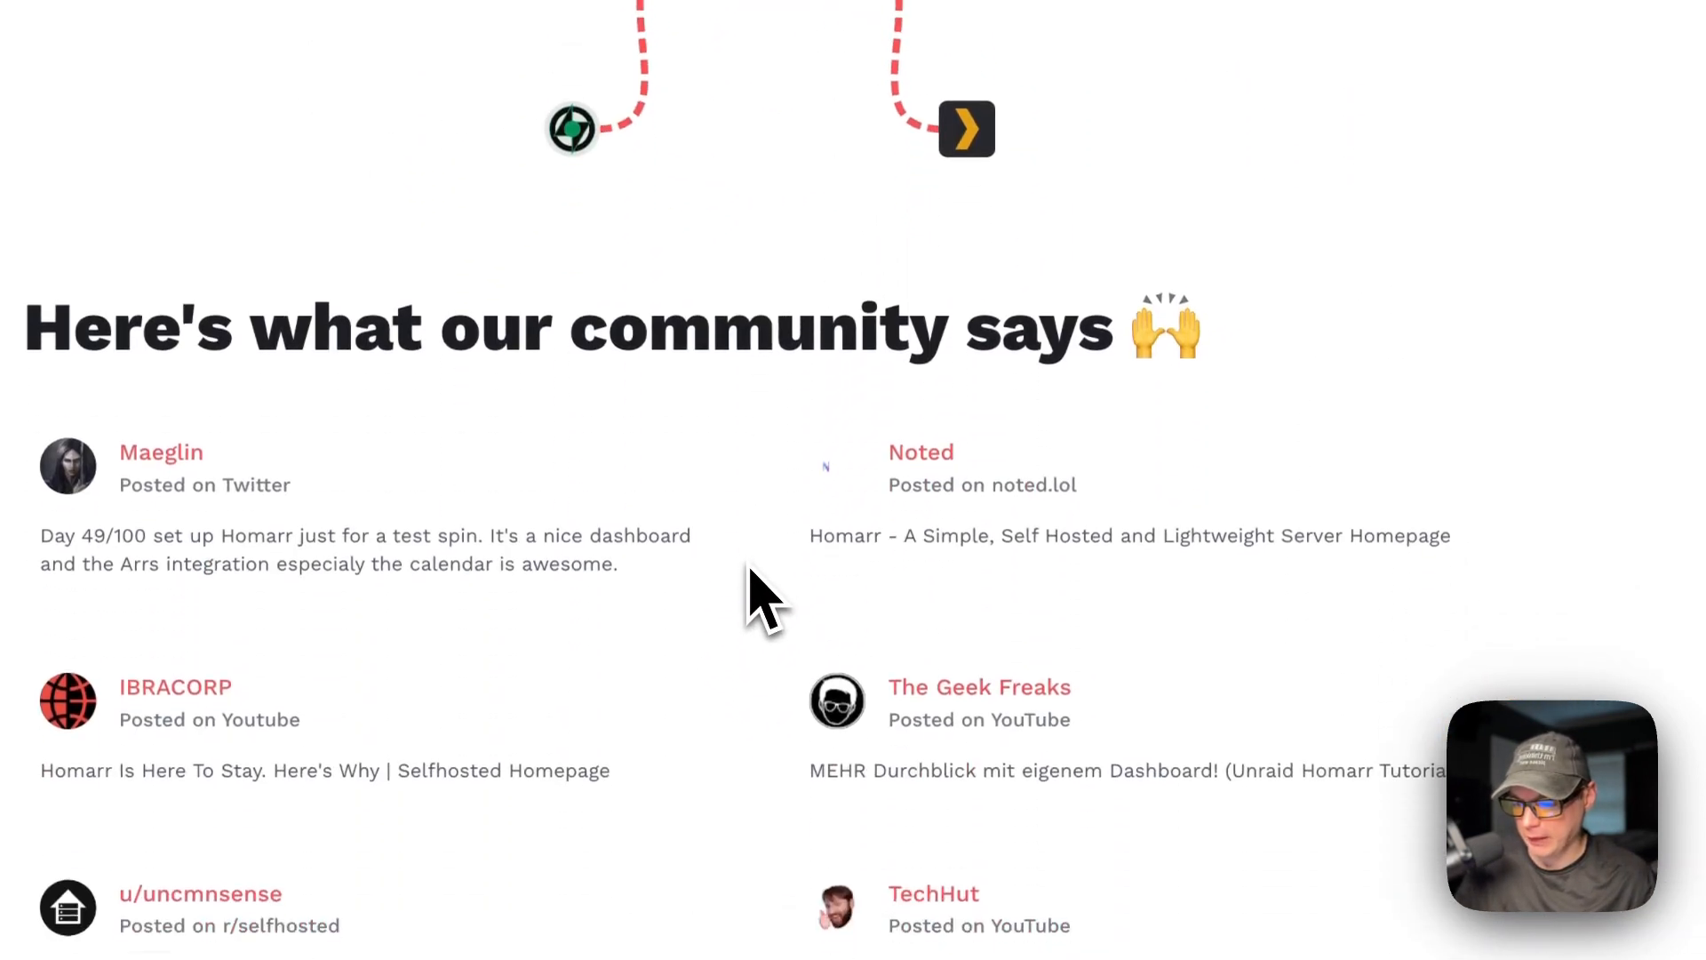
scroll("up", 3)
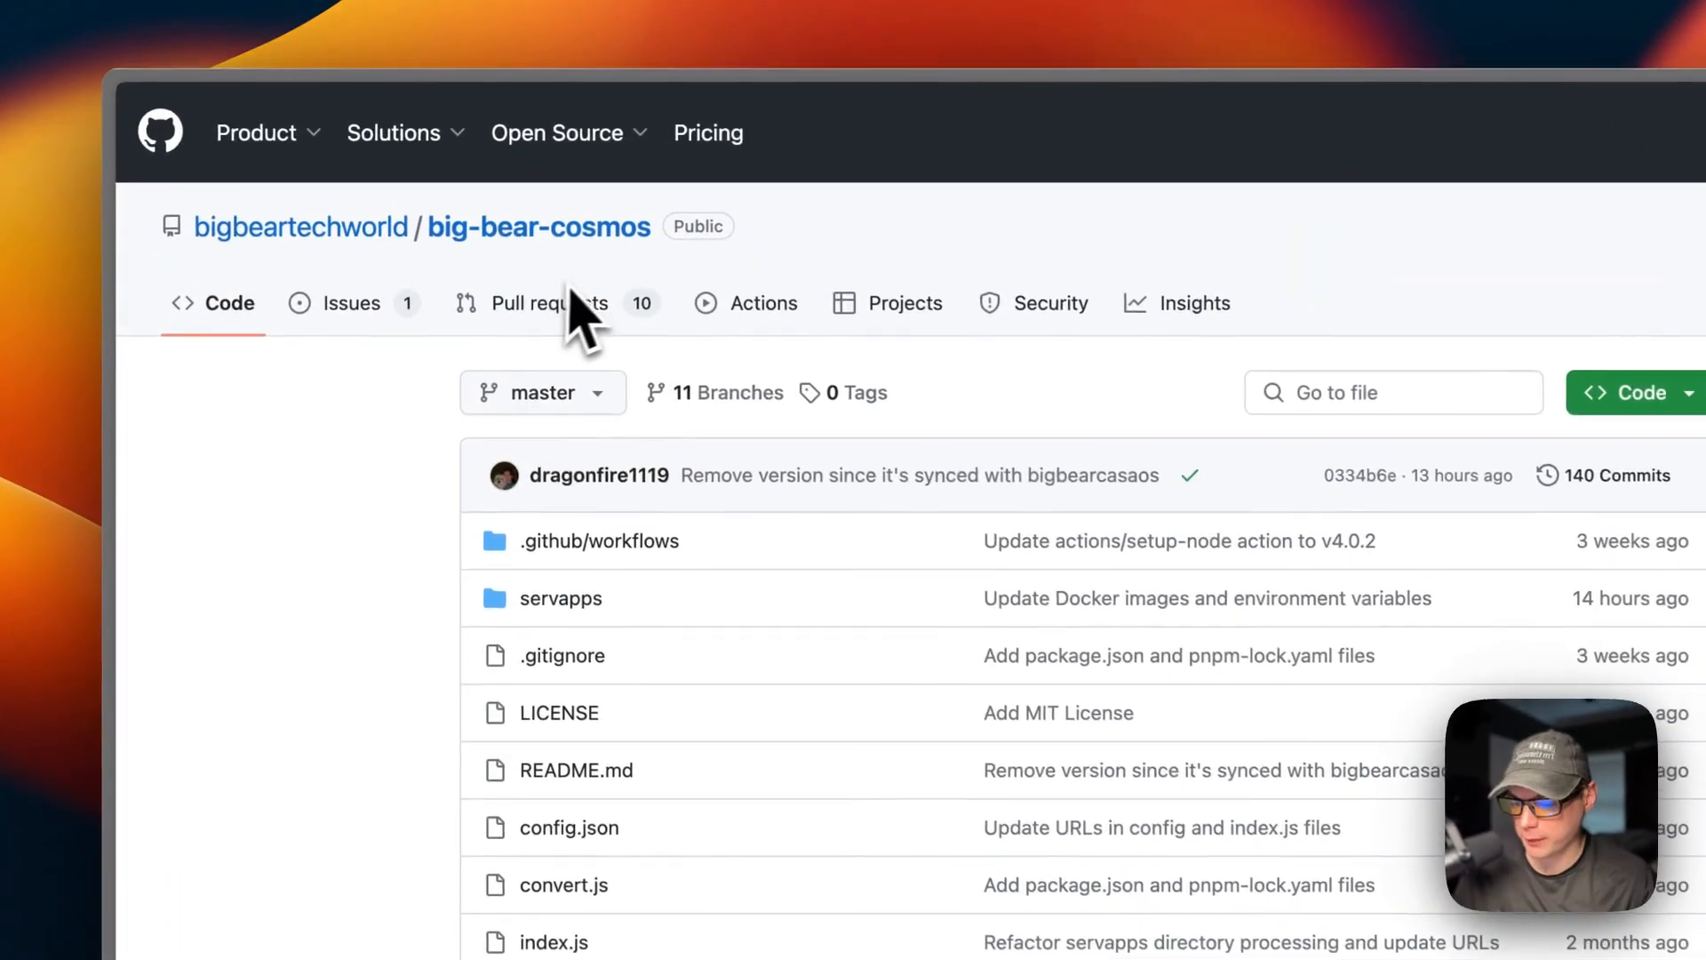
scroll("down", 3)
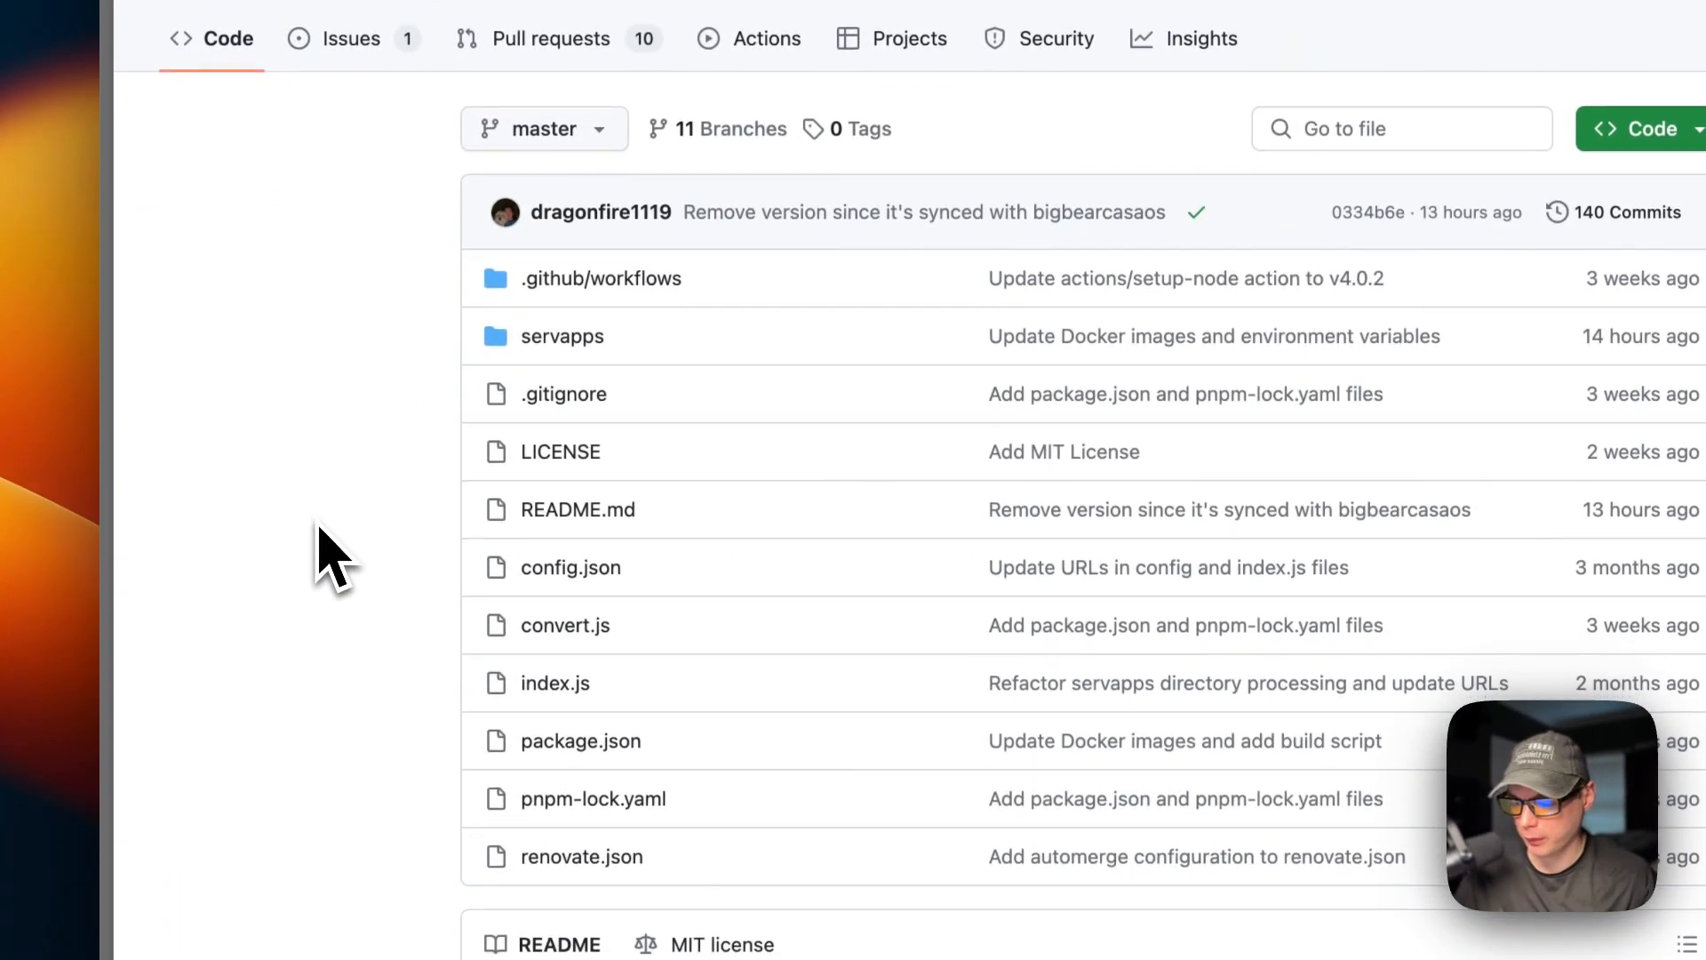
scroll("down", 3)
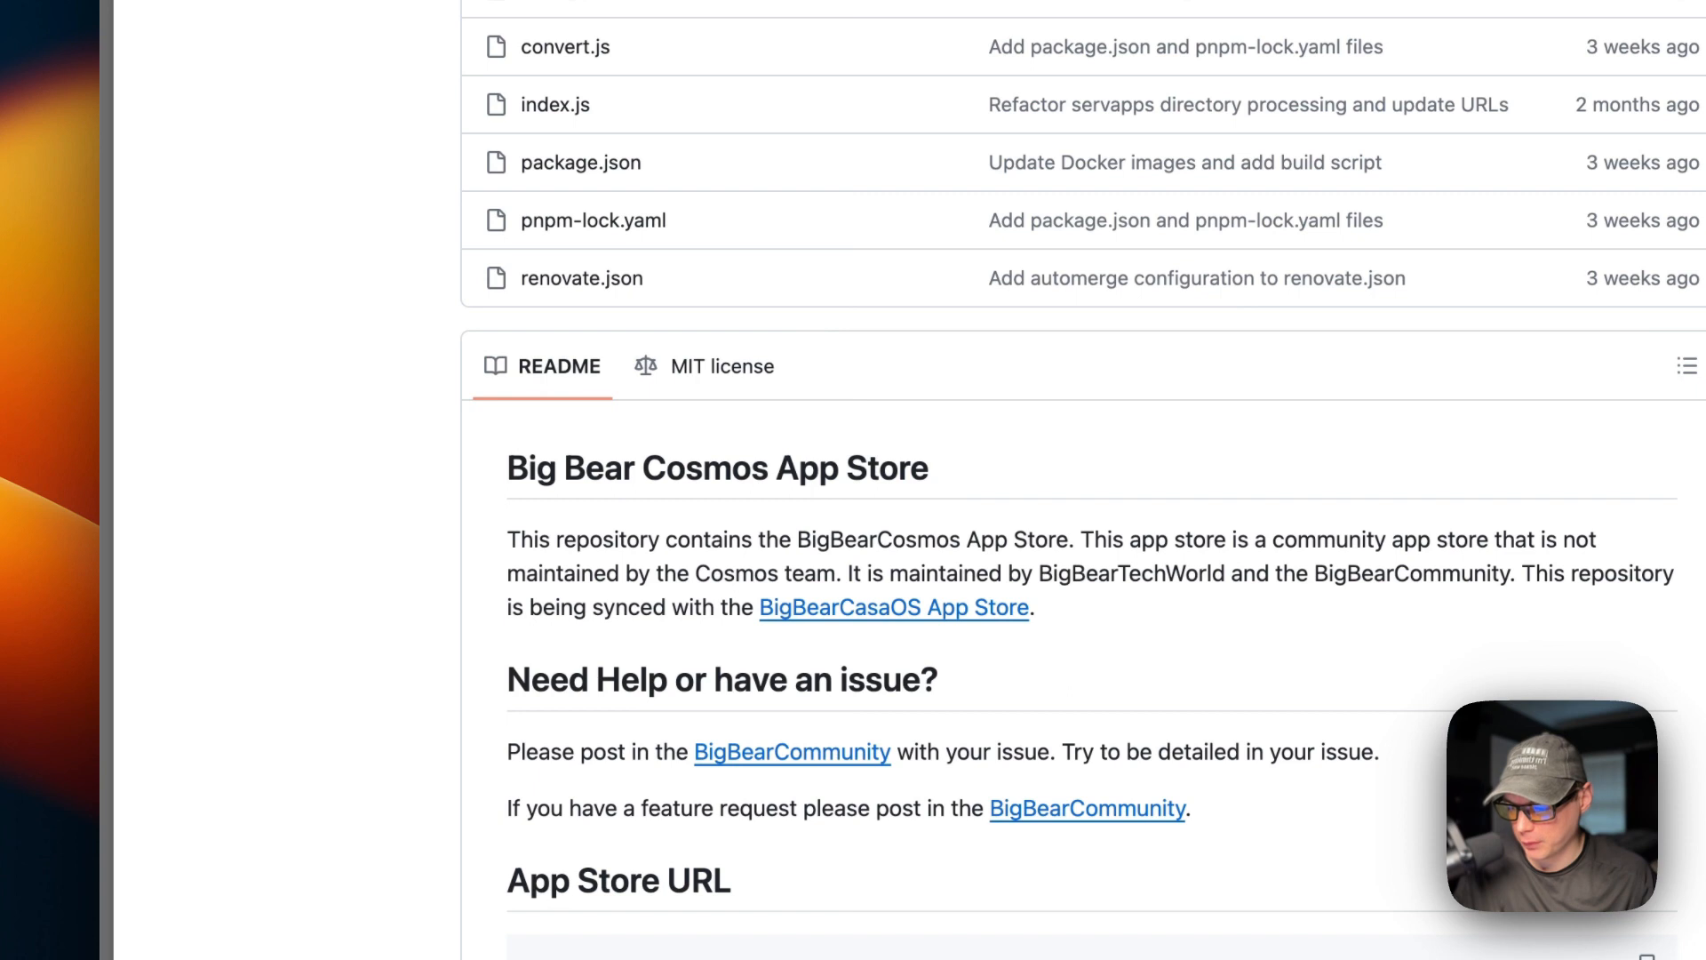
scroll("down", 3)
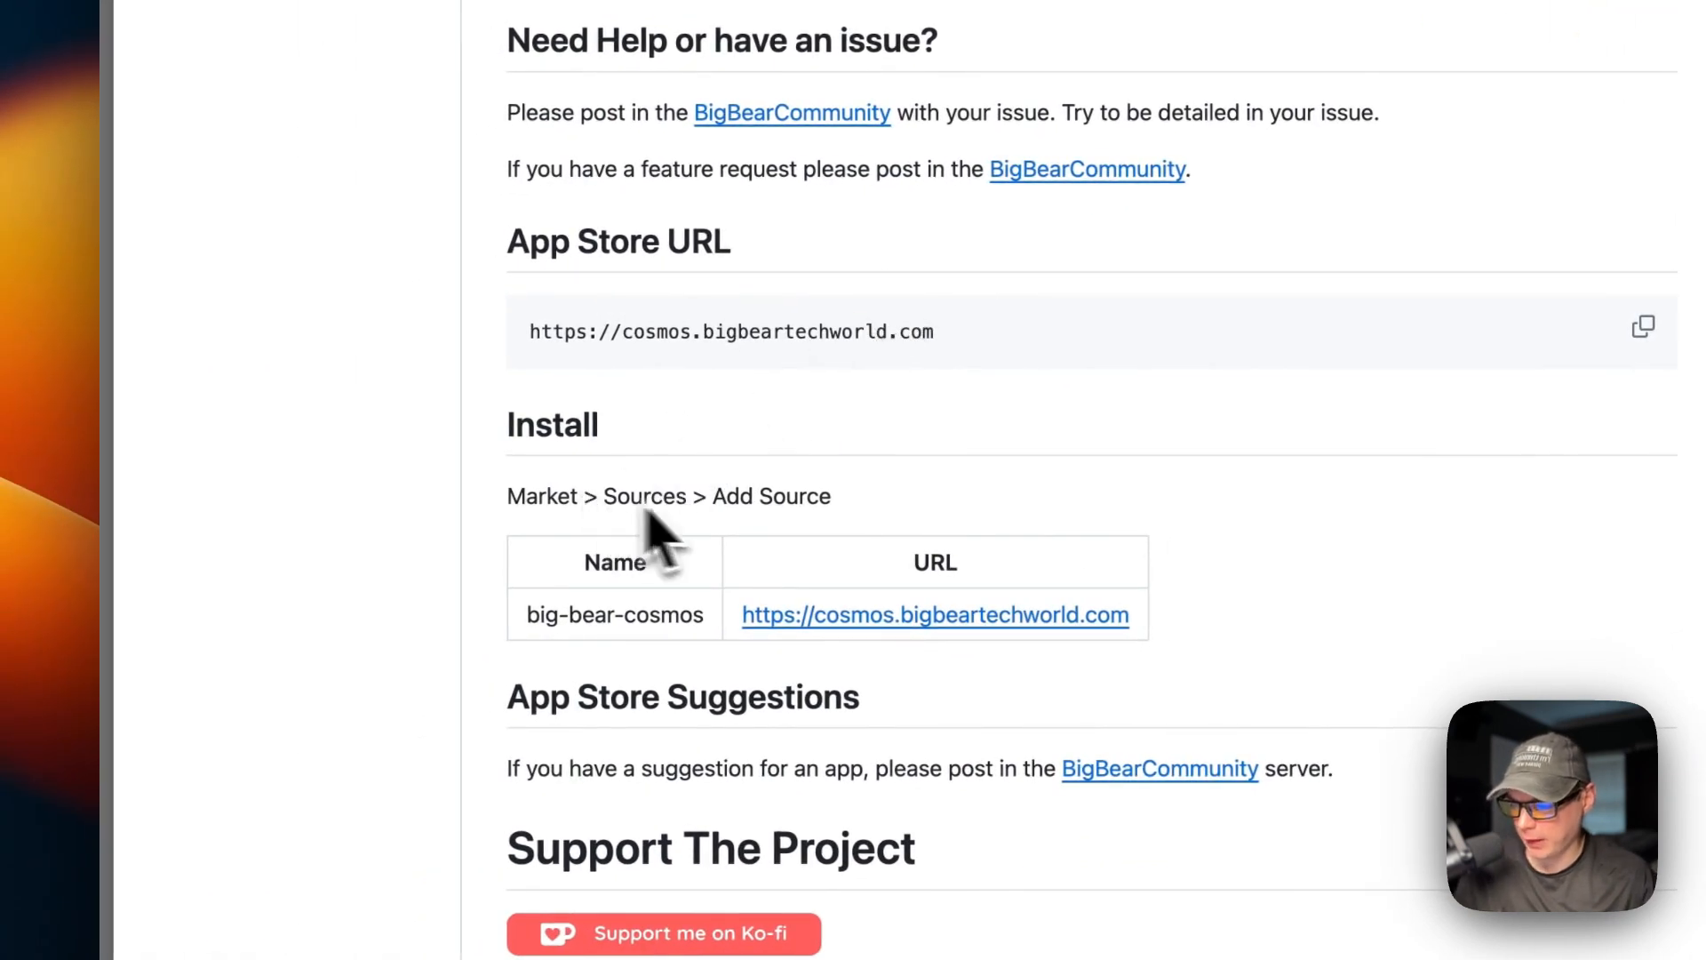
mouse_move(569, 583)
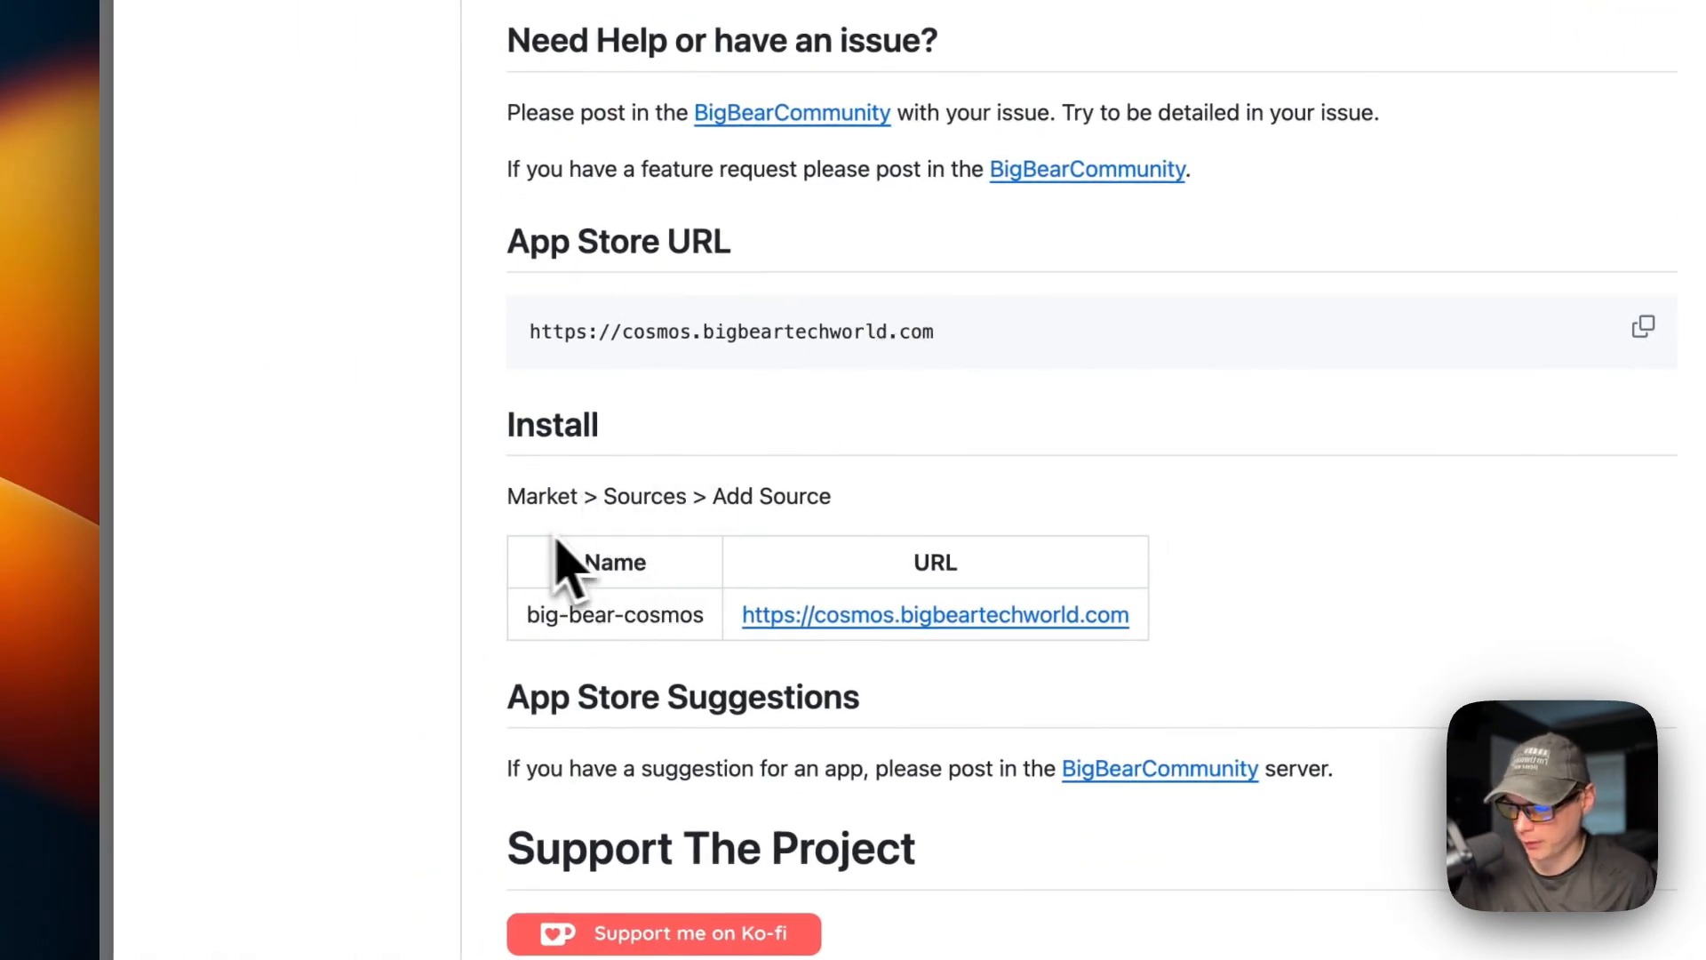
scroll("down", 3)
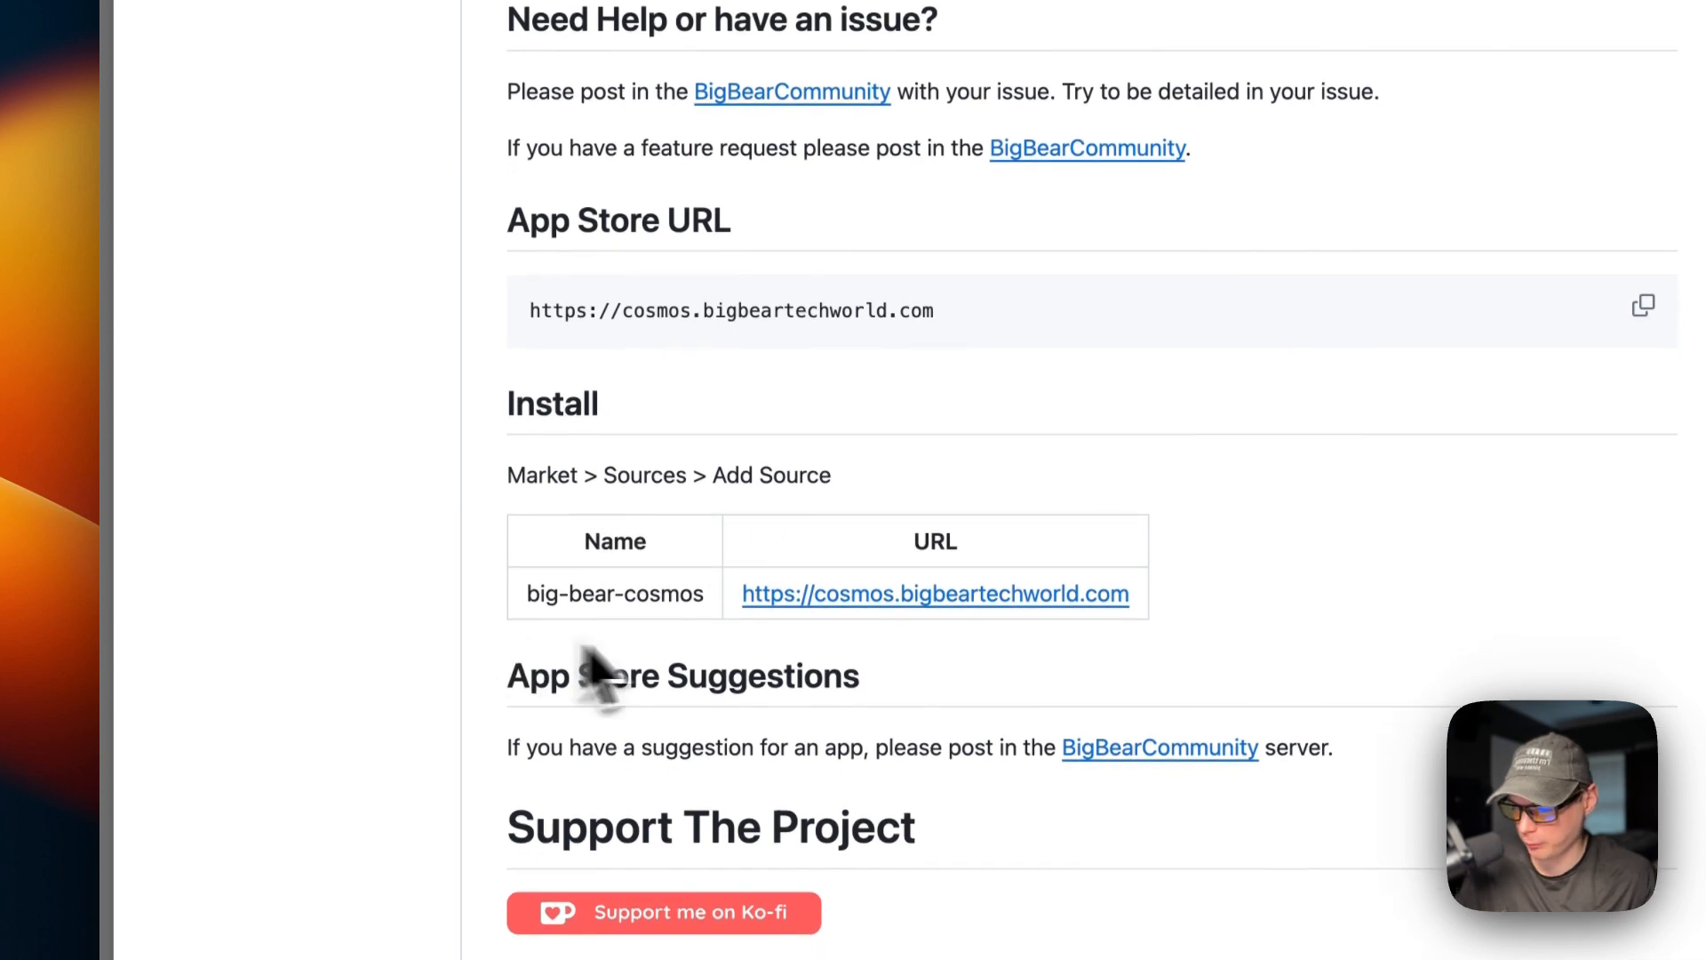
scroll("down", 3)
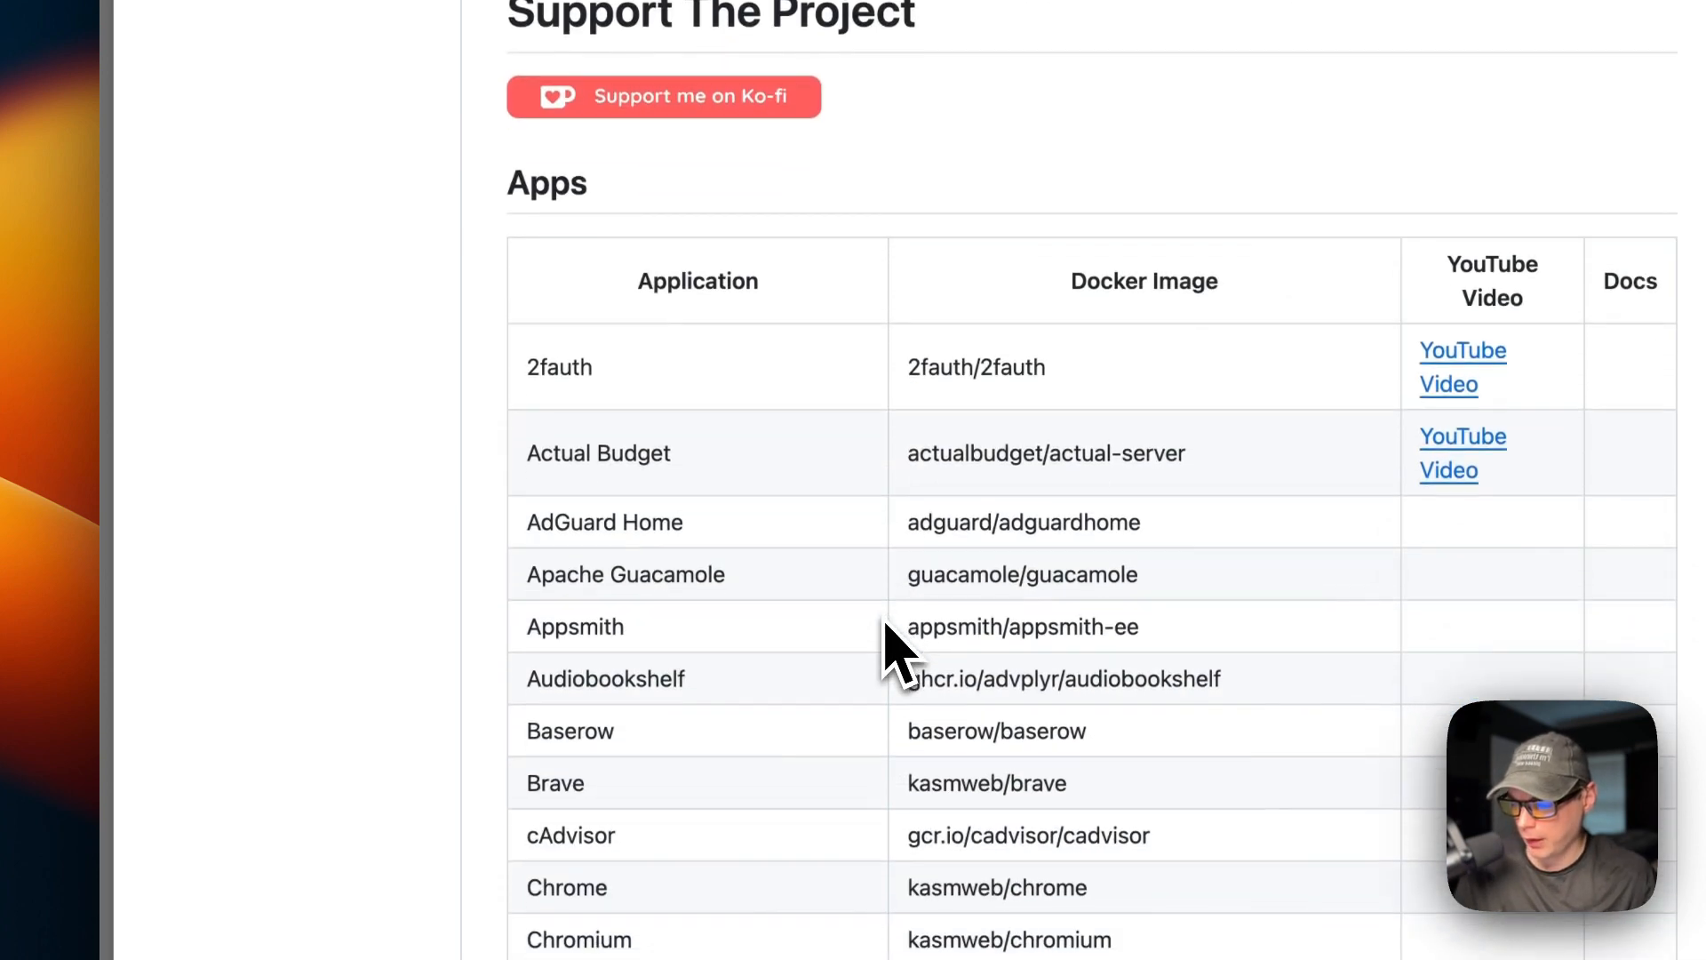
scroll("down", 3)
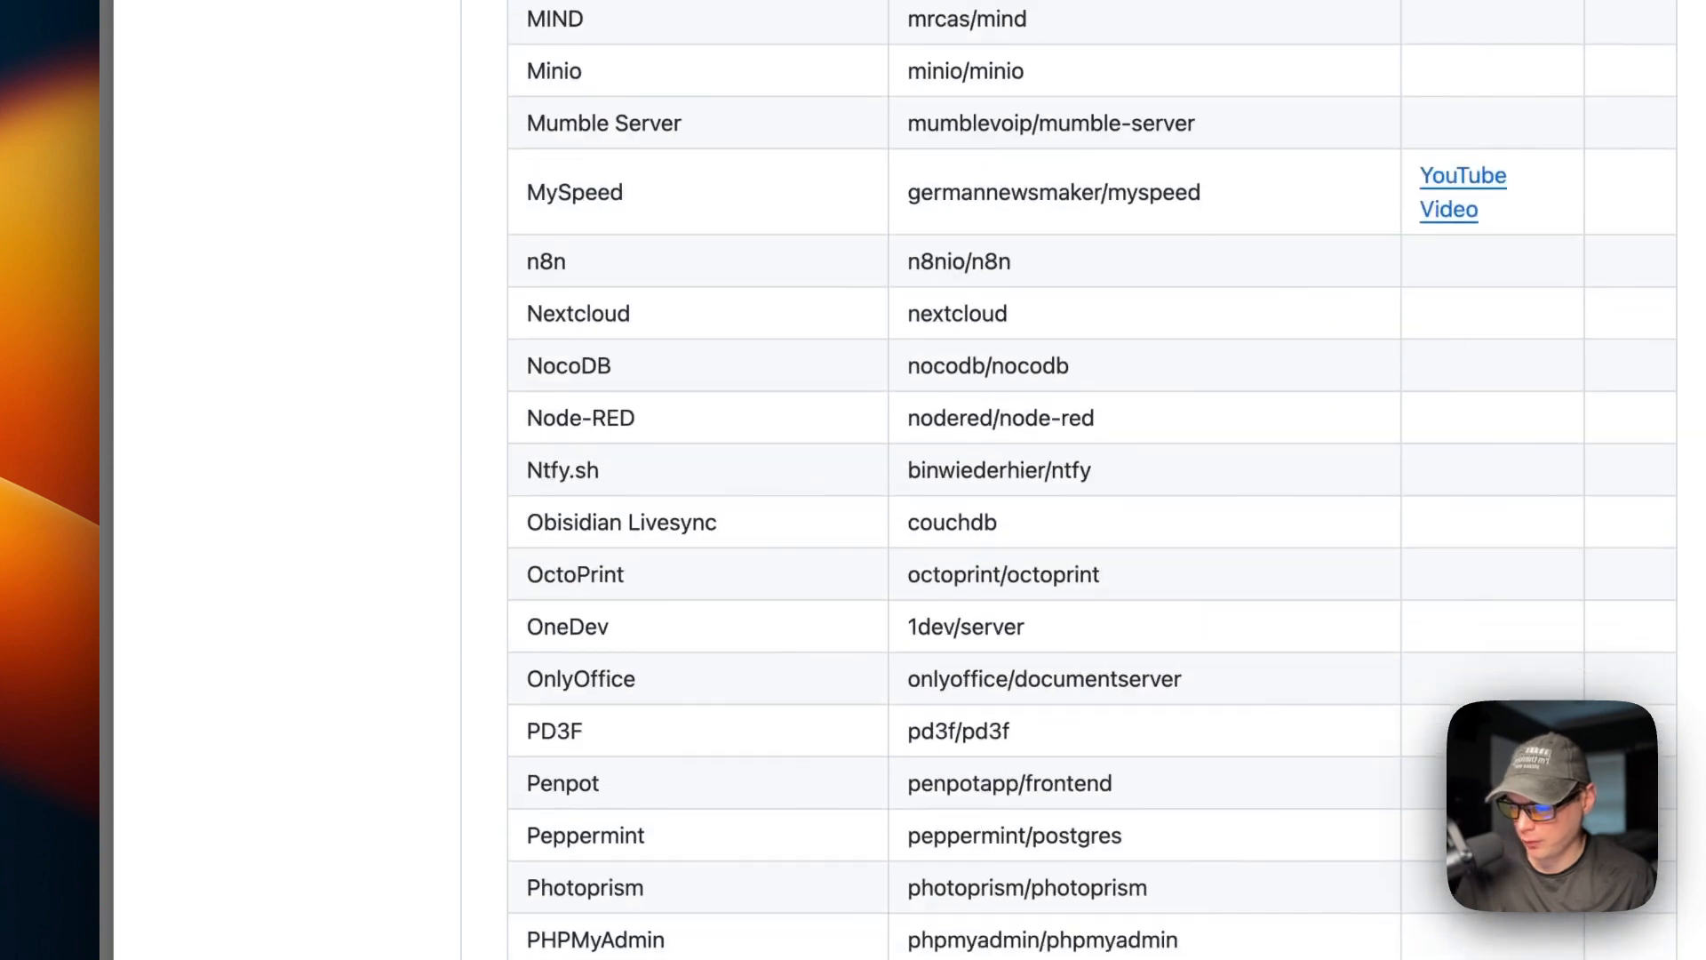
scroll("down", 3)
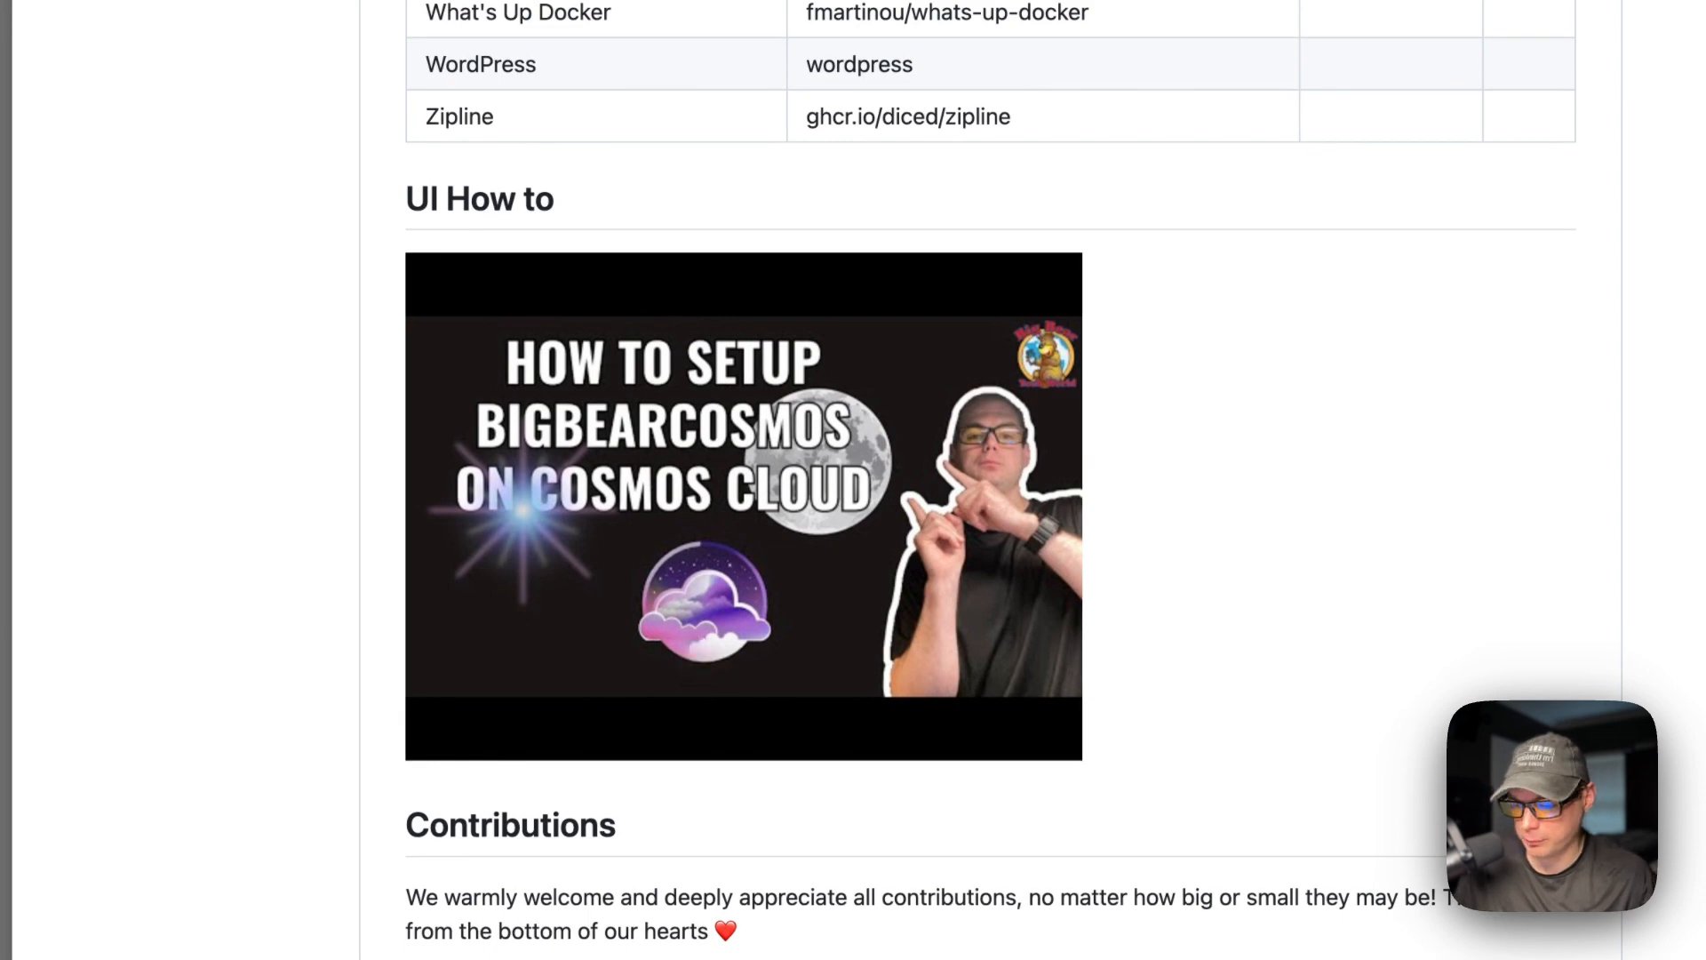
scroll("up", 3)
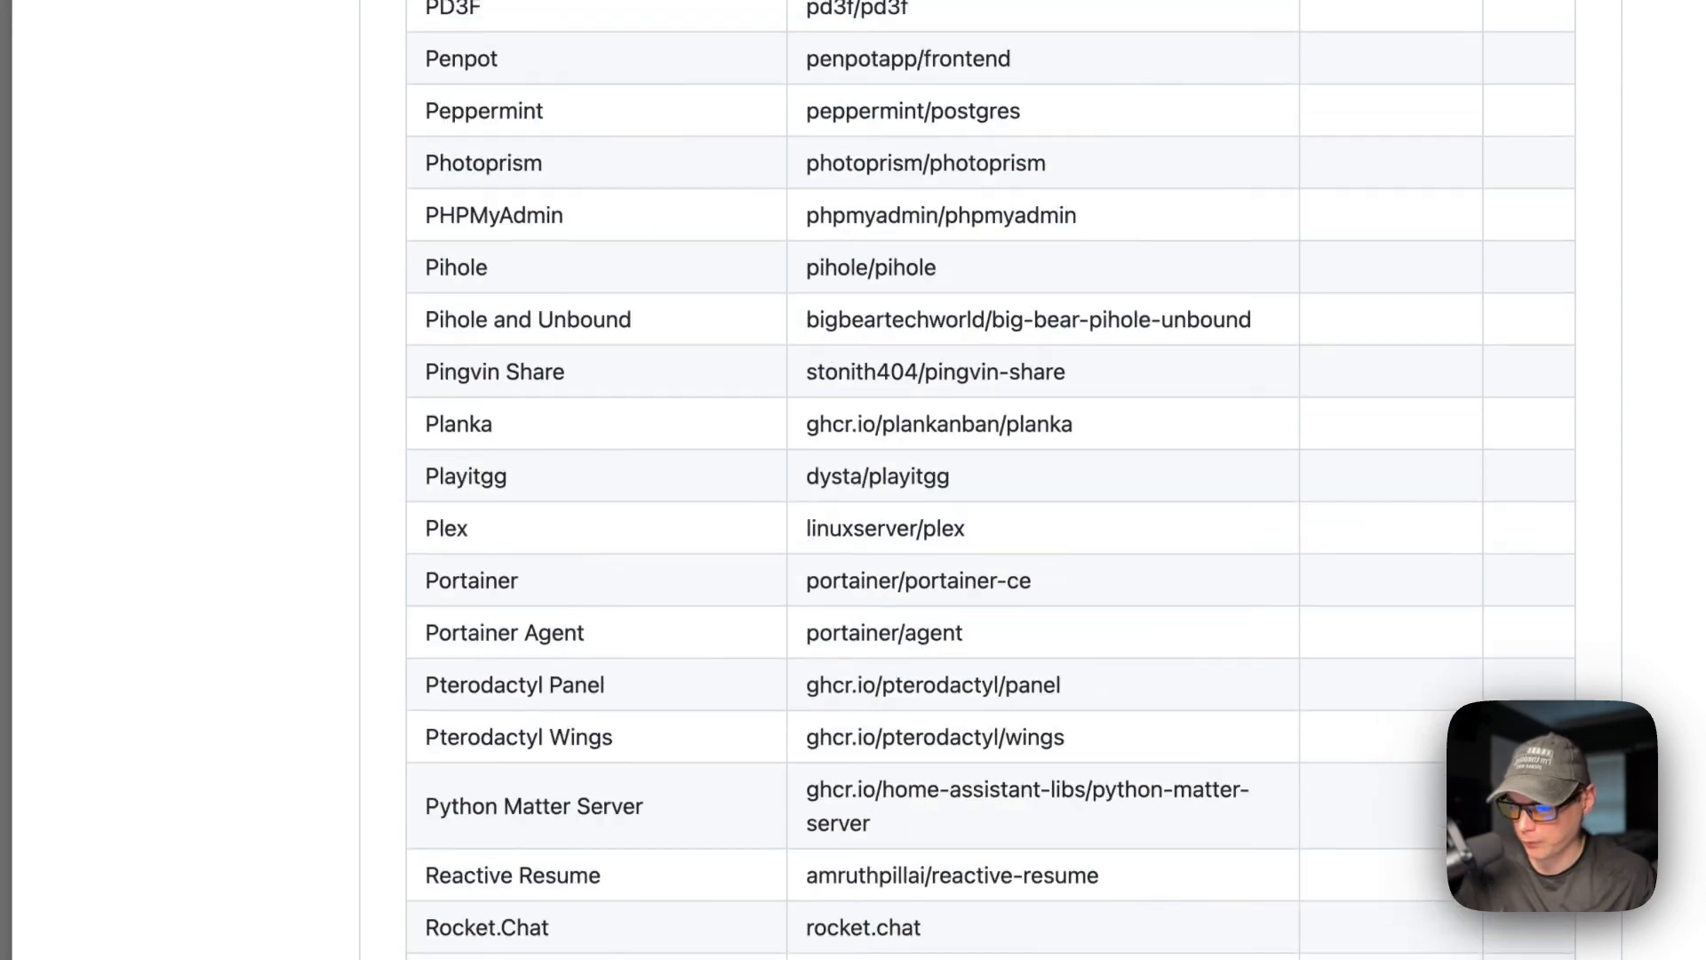
scroll("up", 3)
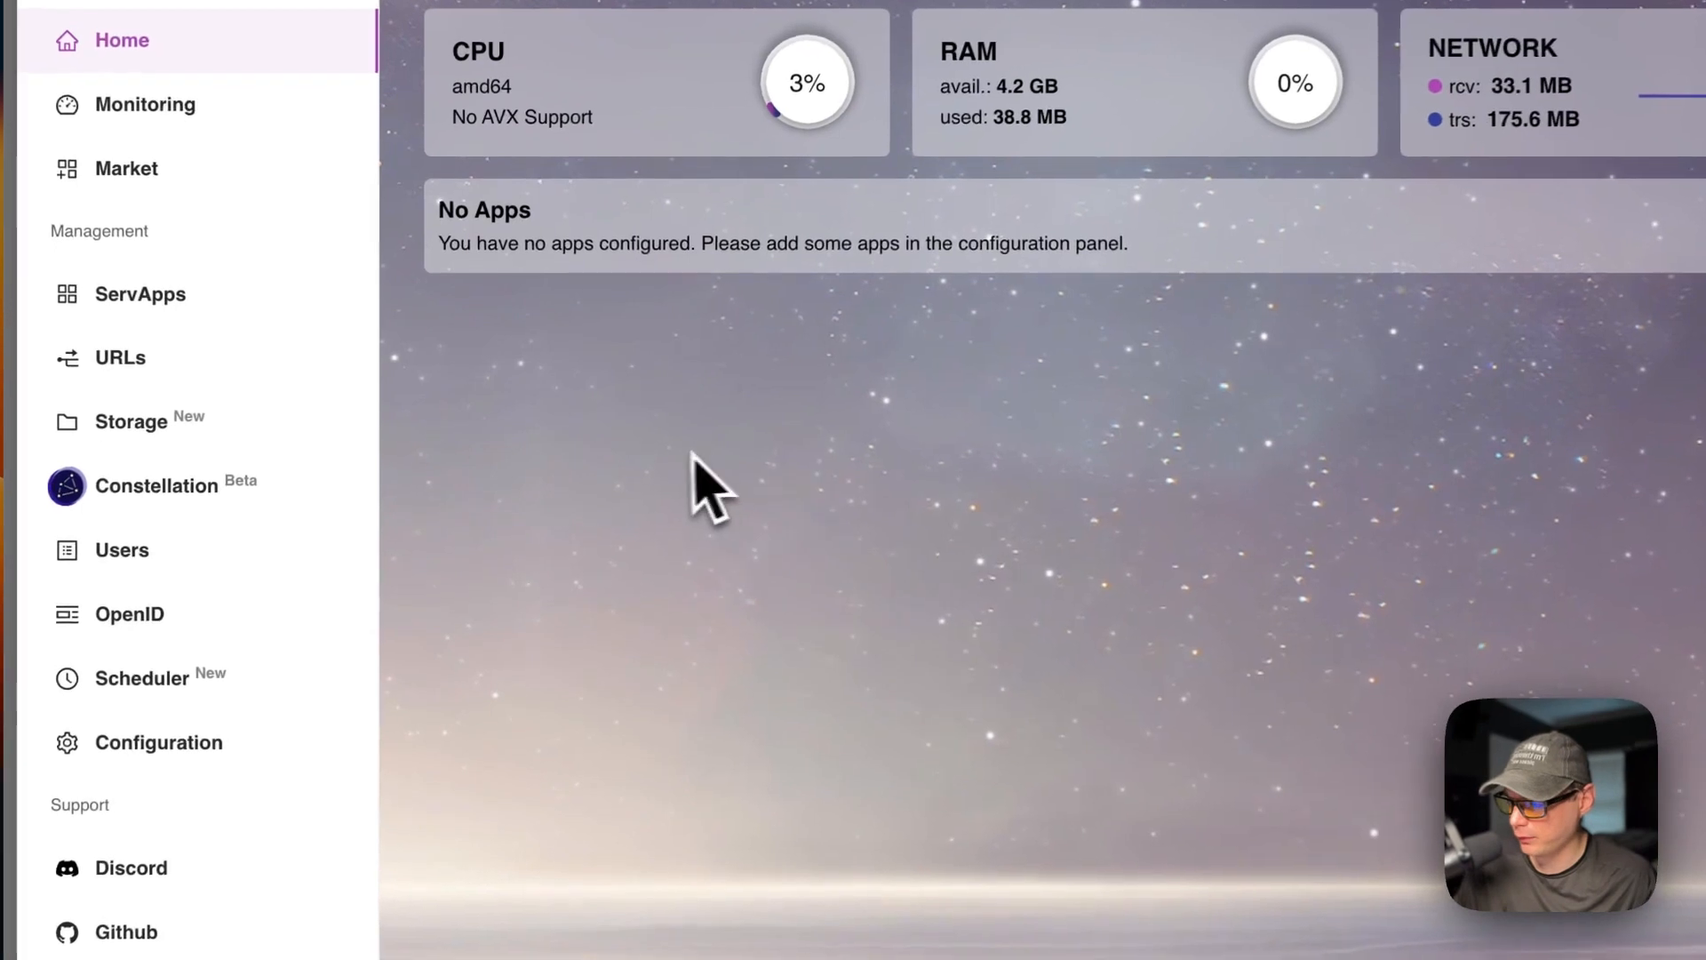
left_click(128, 167)
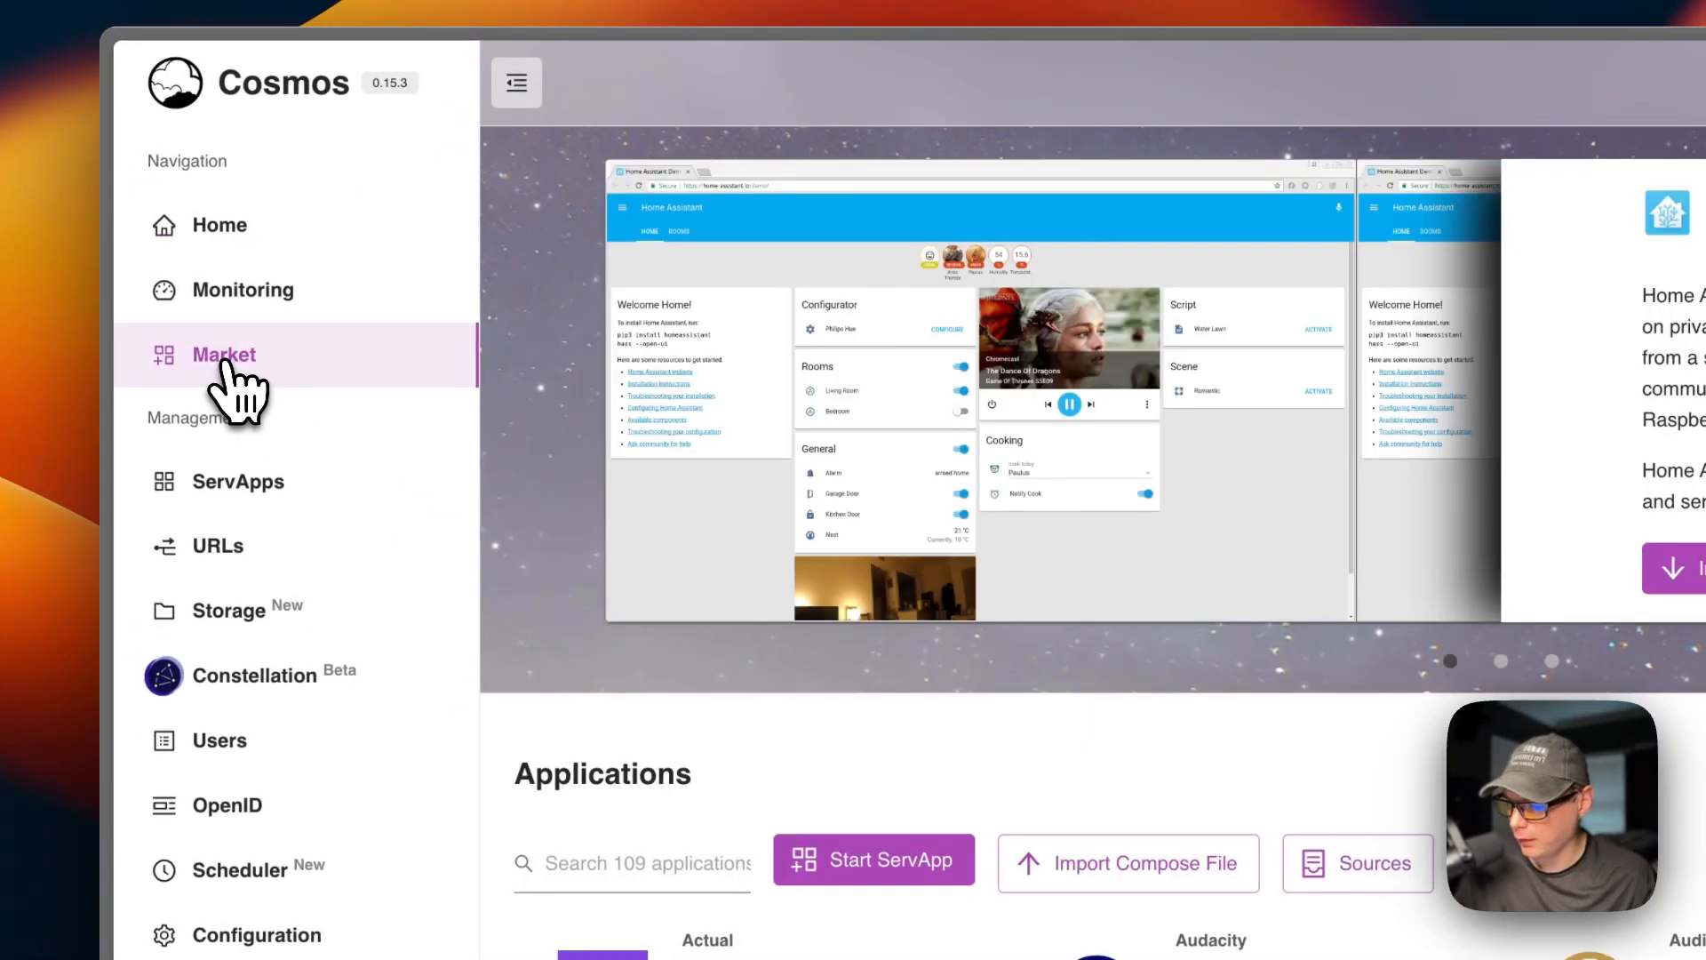
left_click(1356, 864)
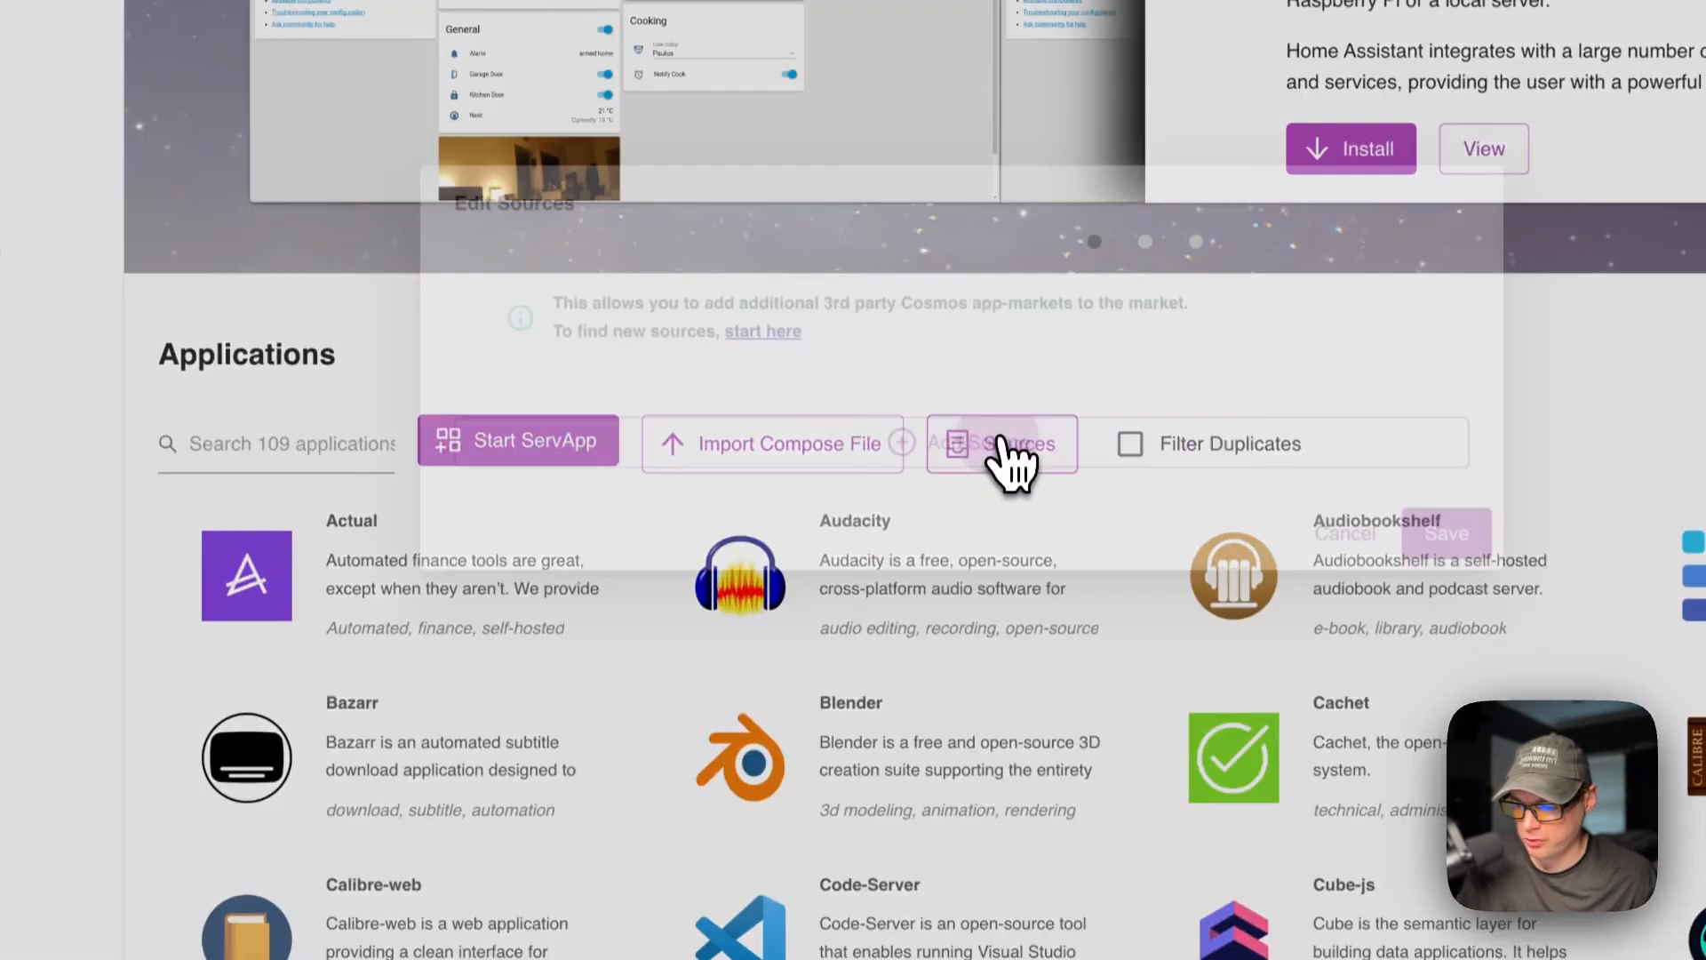
left_click(998, 443)
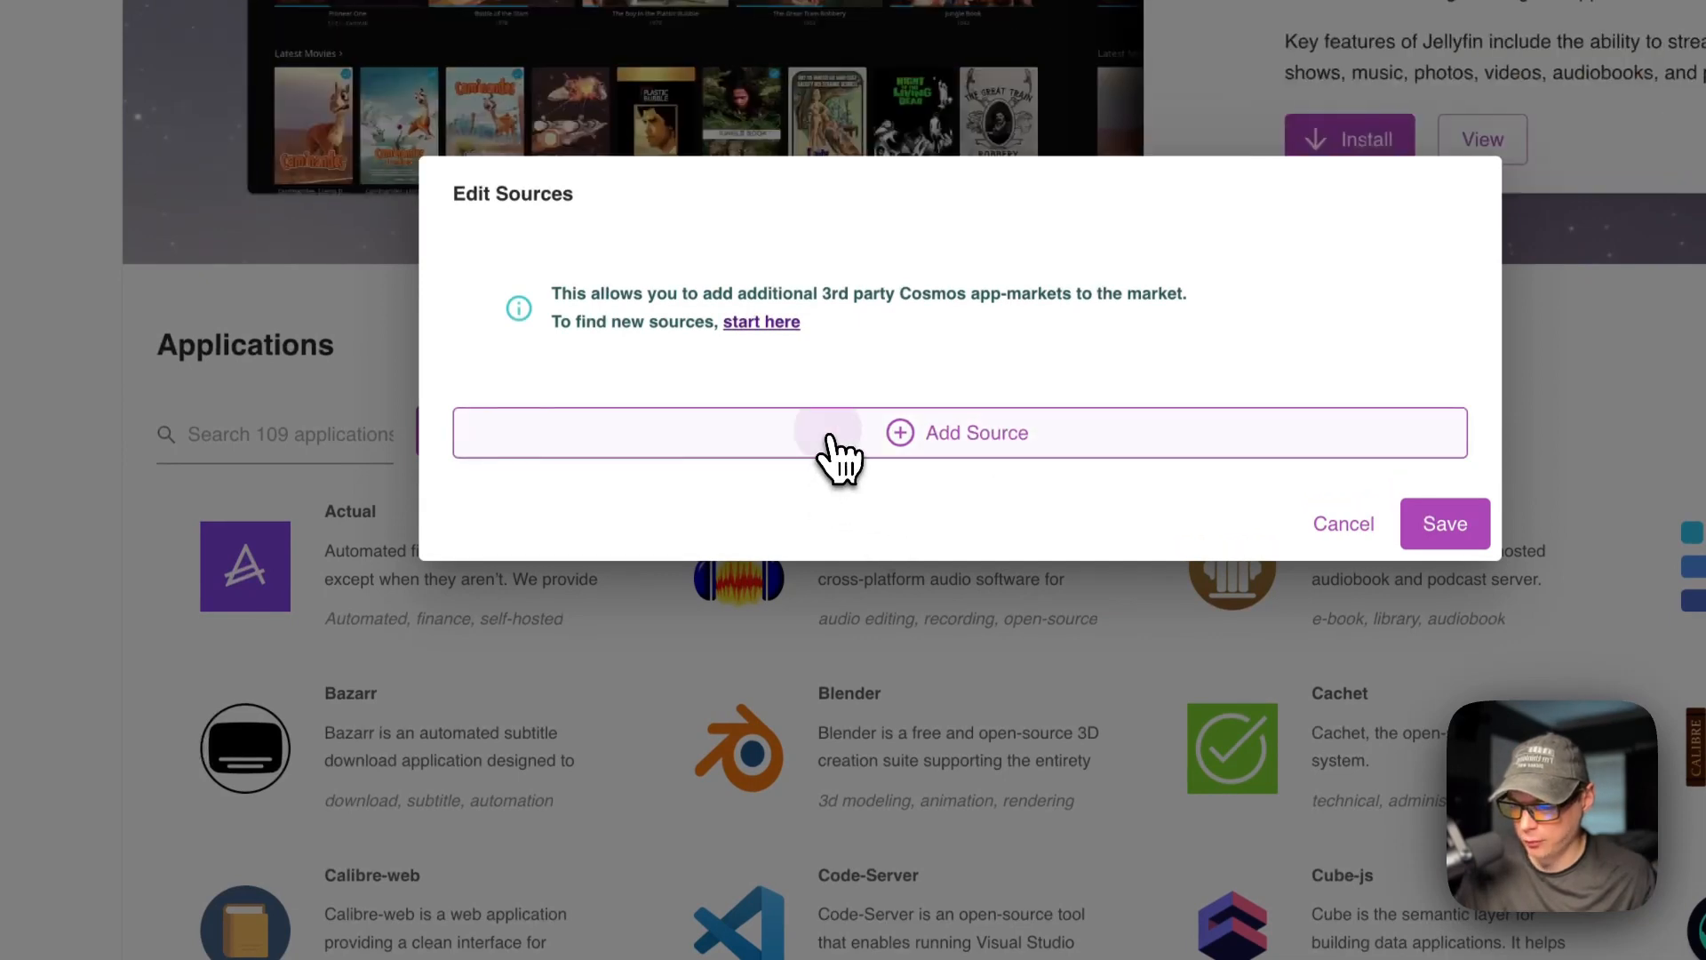
left_click(959, 432)
type("big-bear-cosmos")
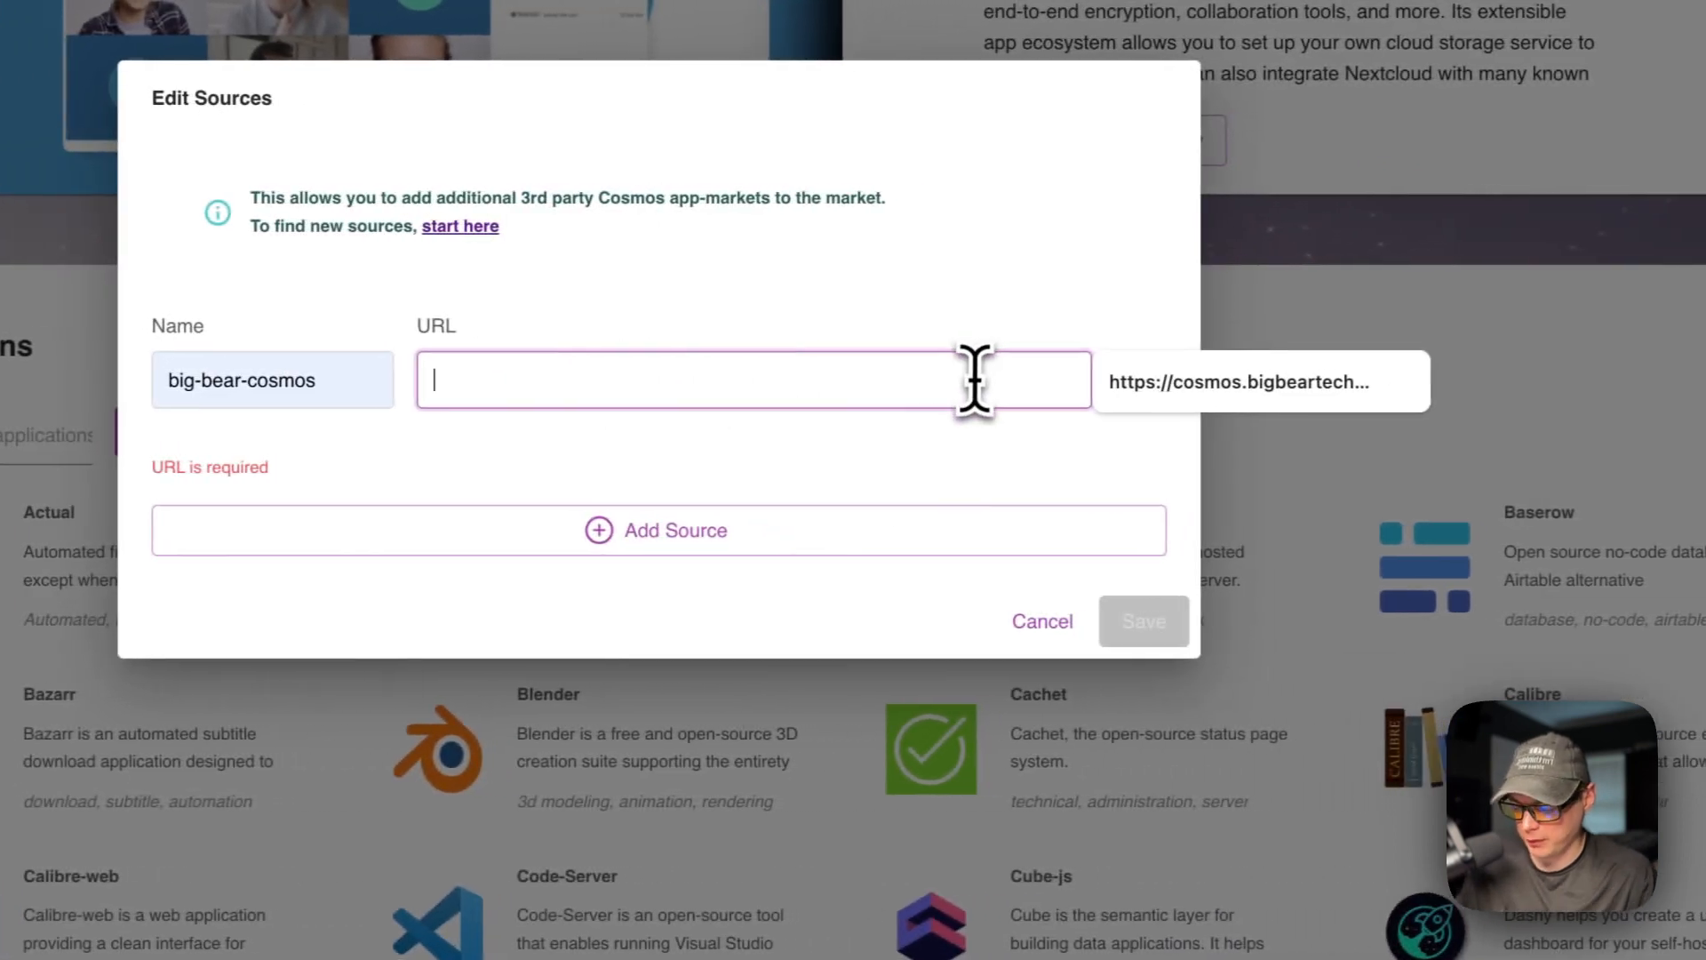
type("https://cosmos.bigbeartechworld.com")
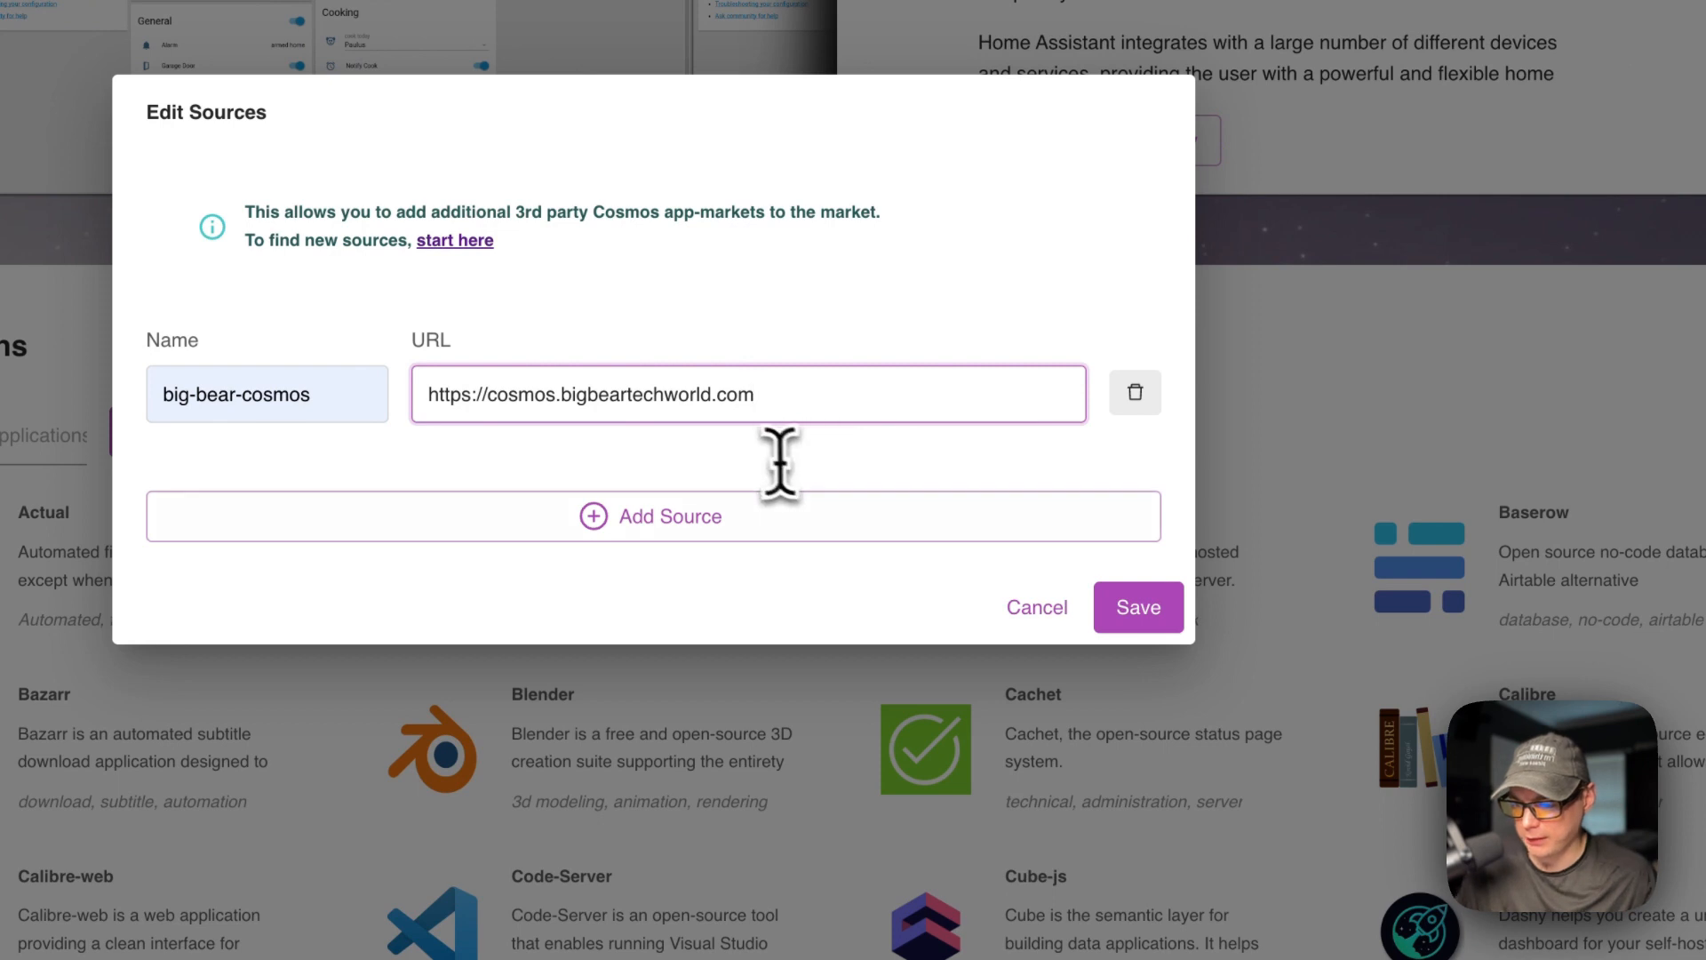
left_click(1135, 608)
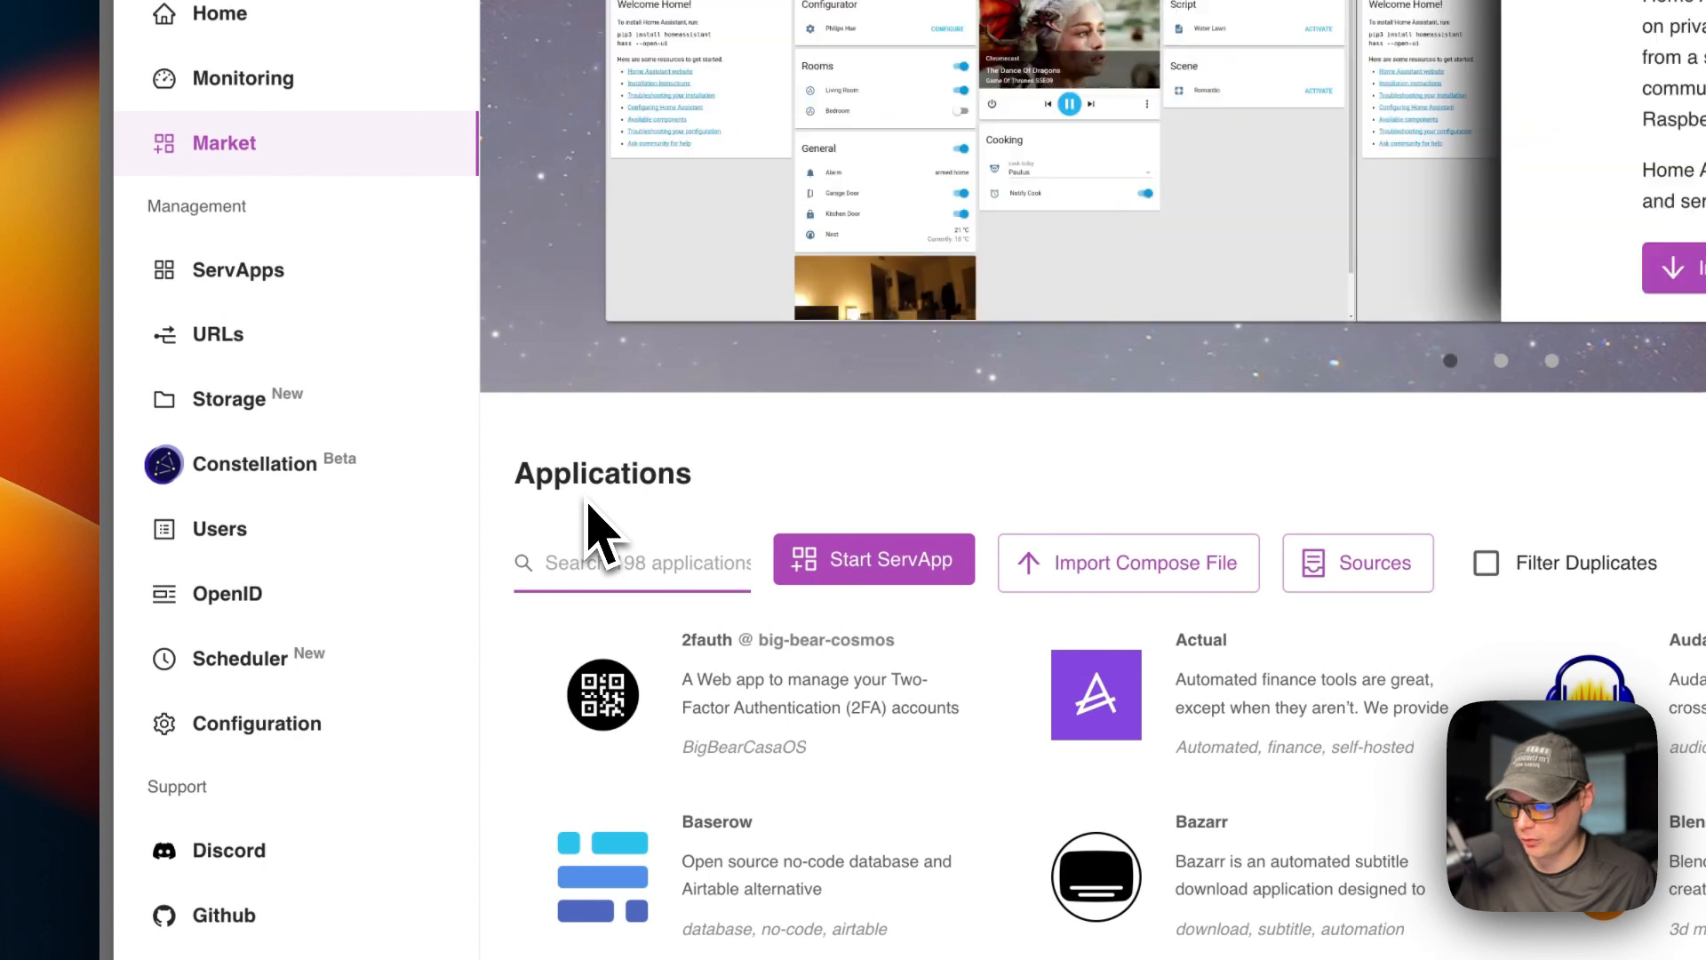
mouse_move(610, 544)
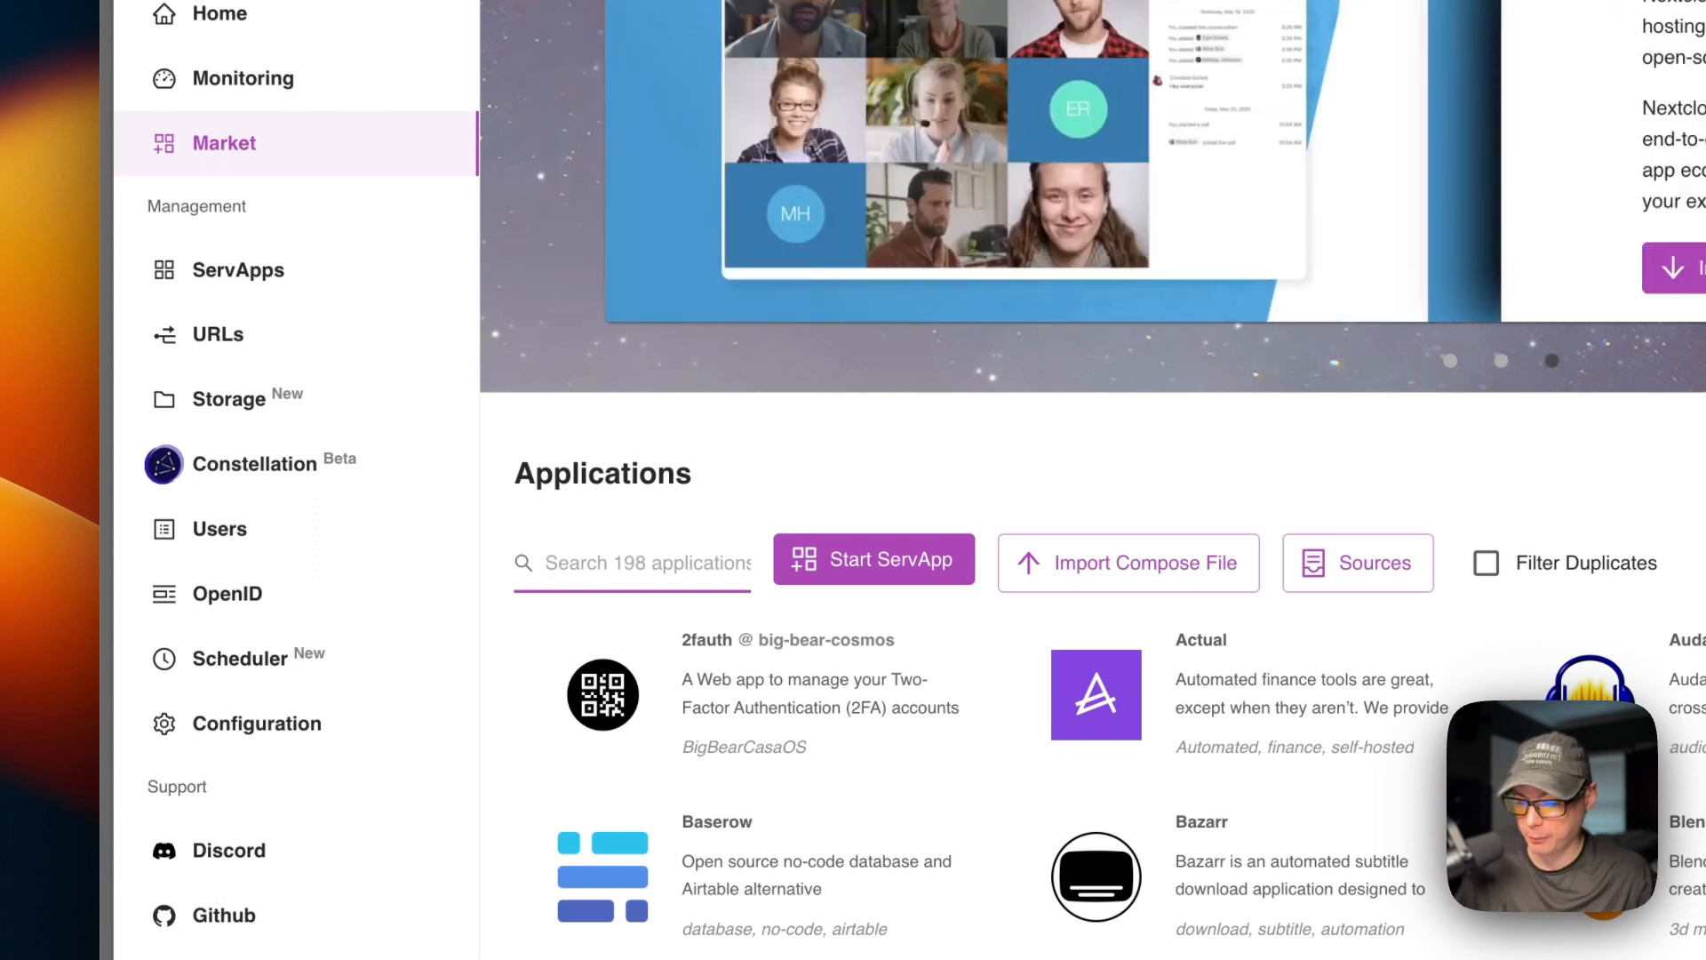
mouse_move(686, 533)
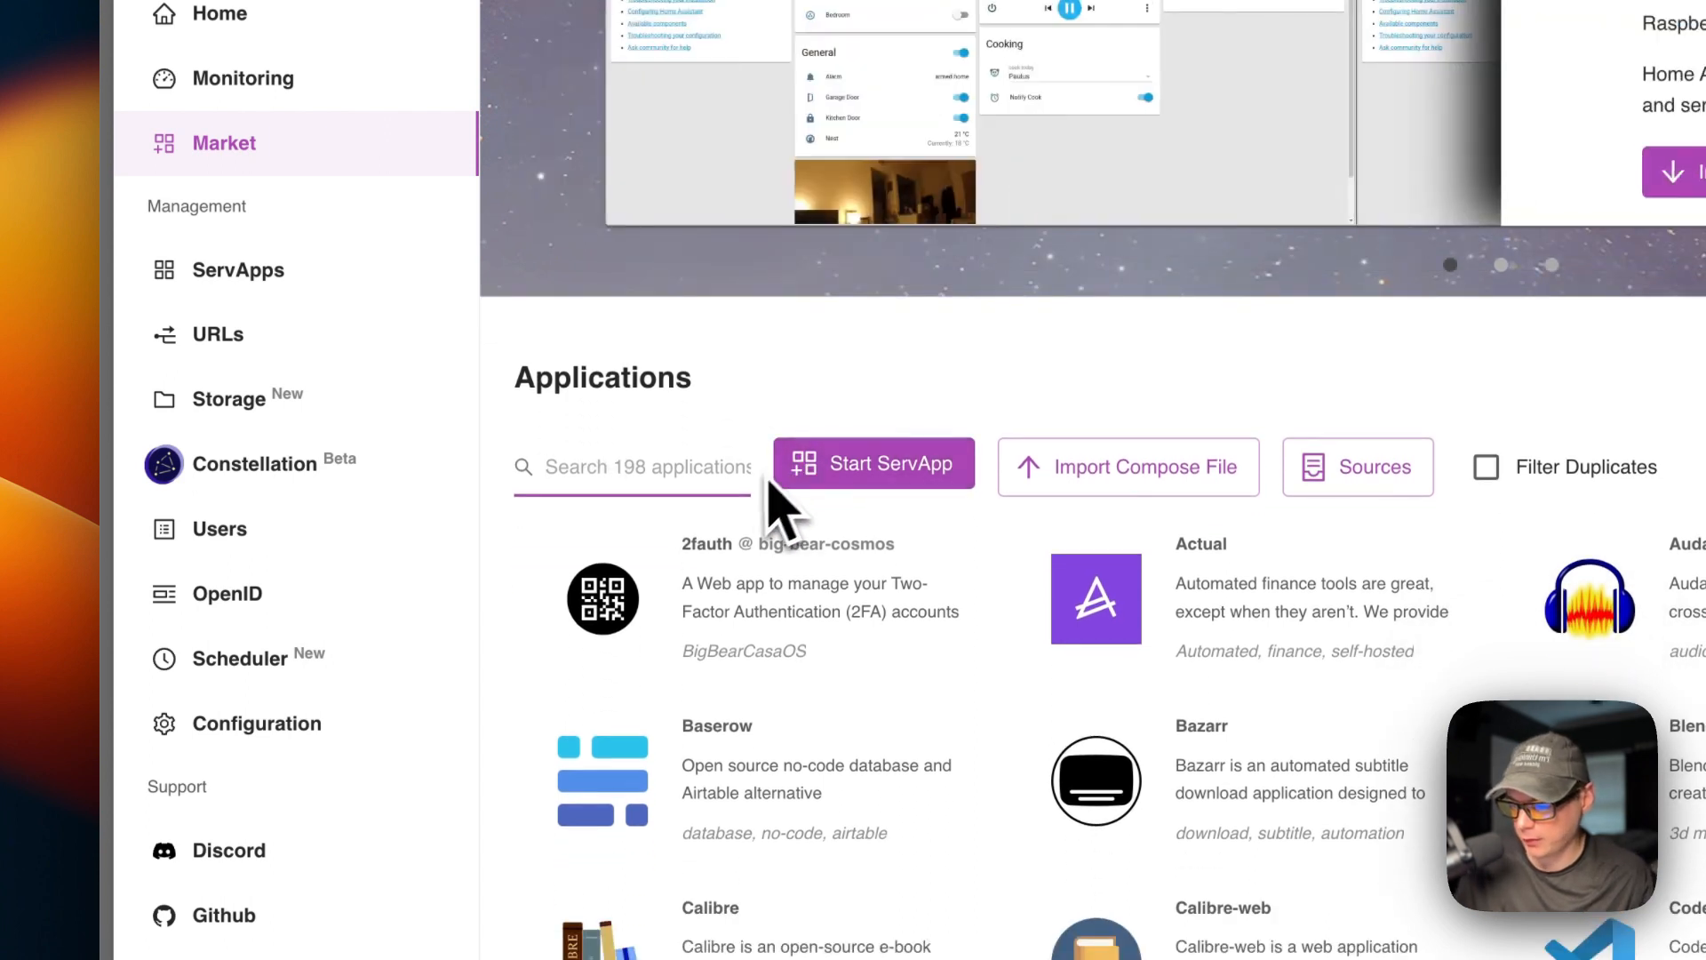
mouse_move(739, 533)
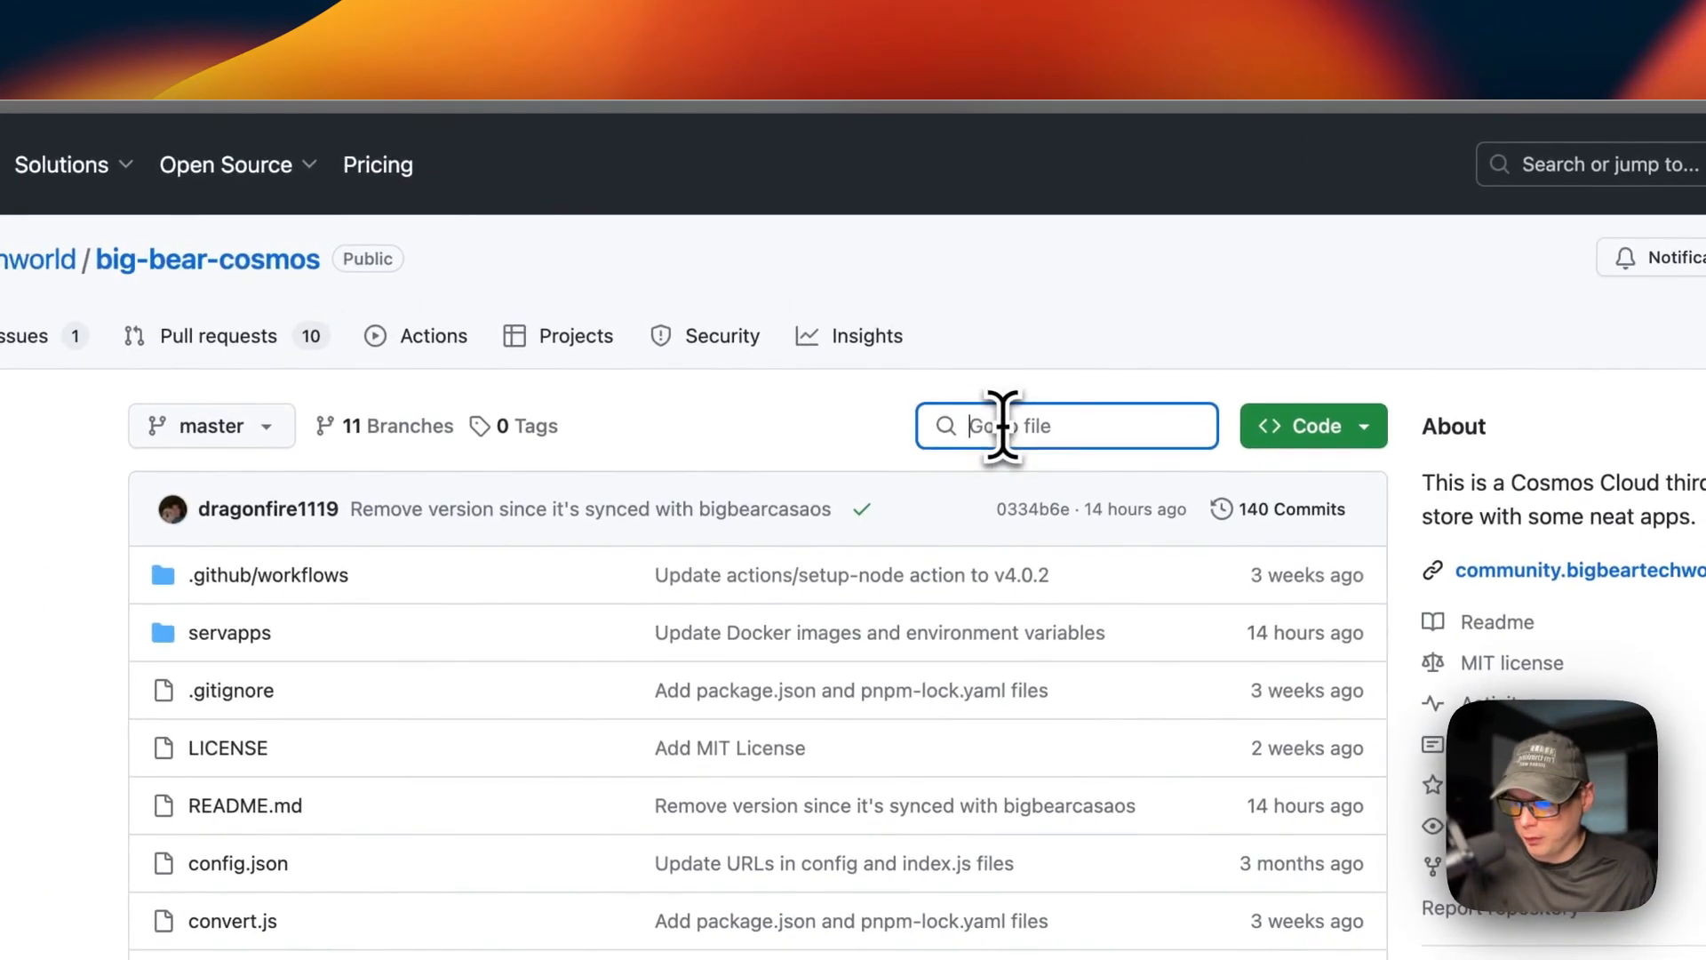
Find the homarr folder and view its description.json, then its docker-compose.yml.
type("homar")
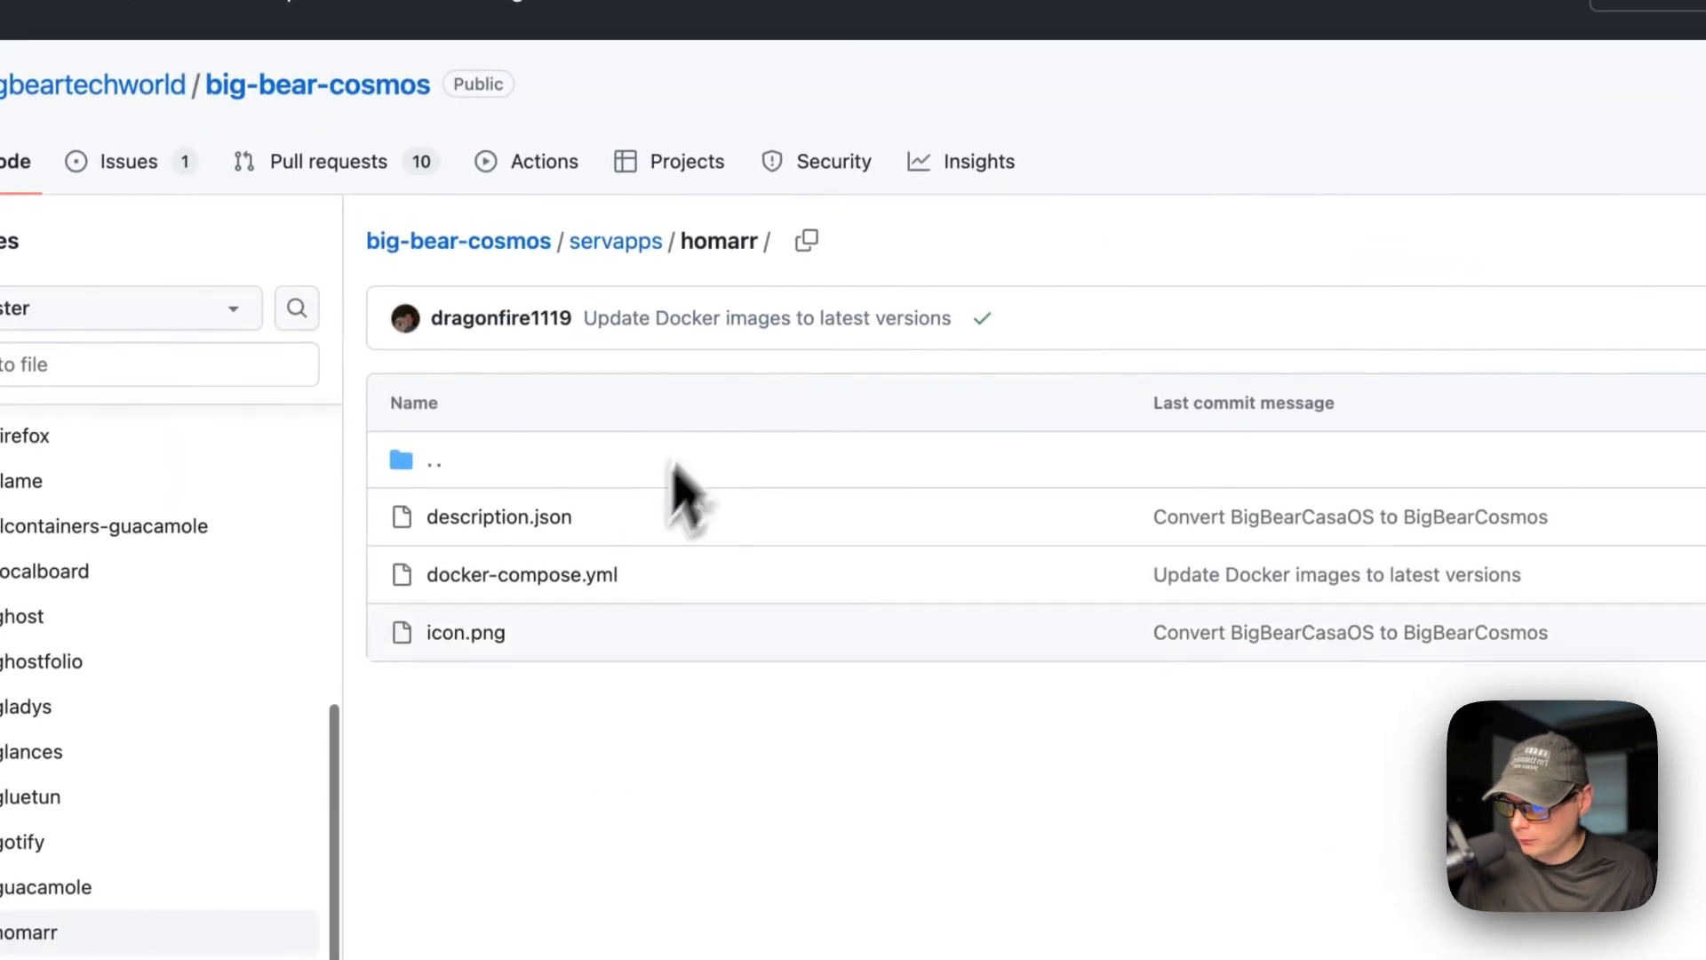
left_click(497, 517)
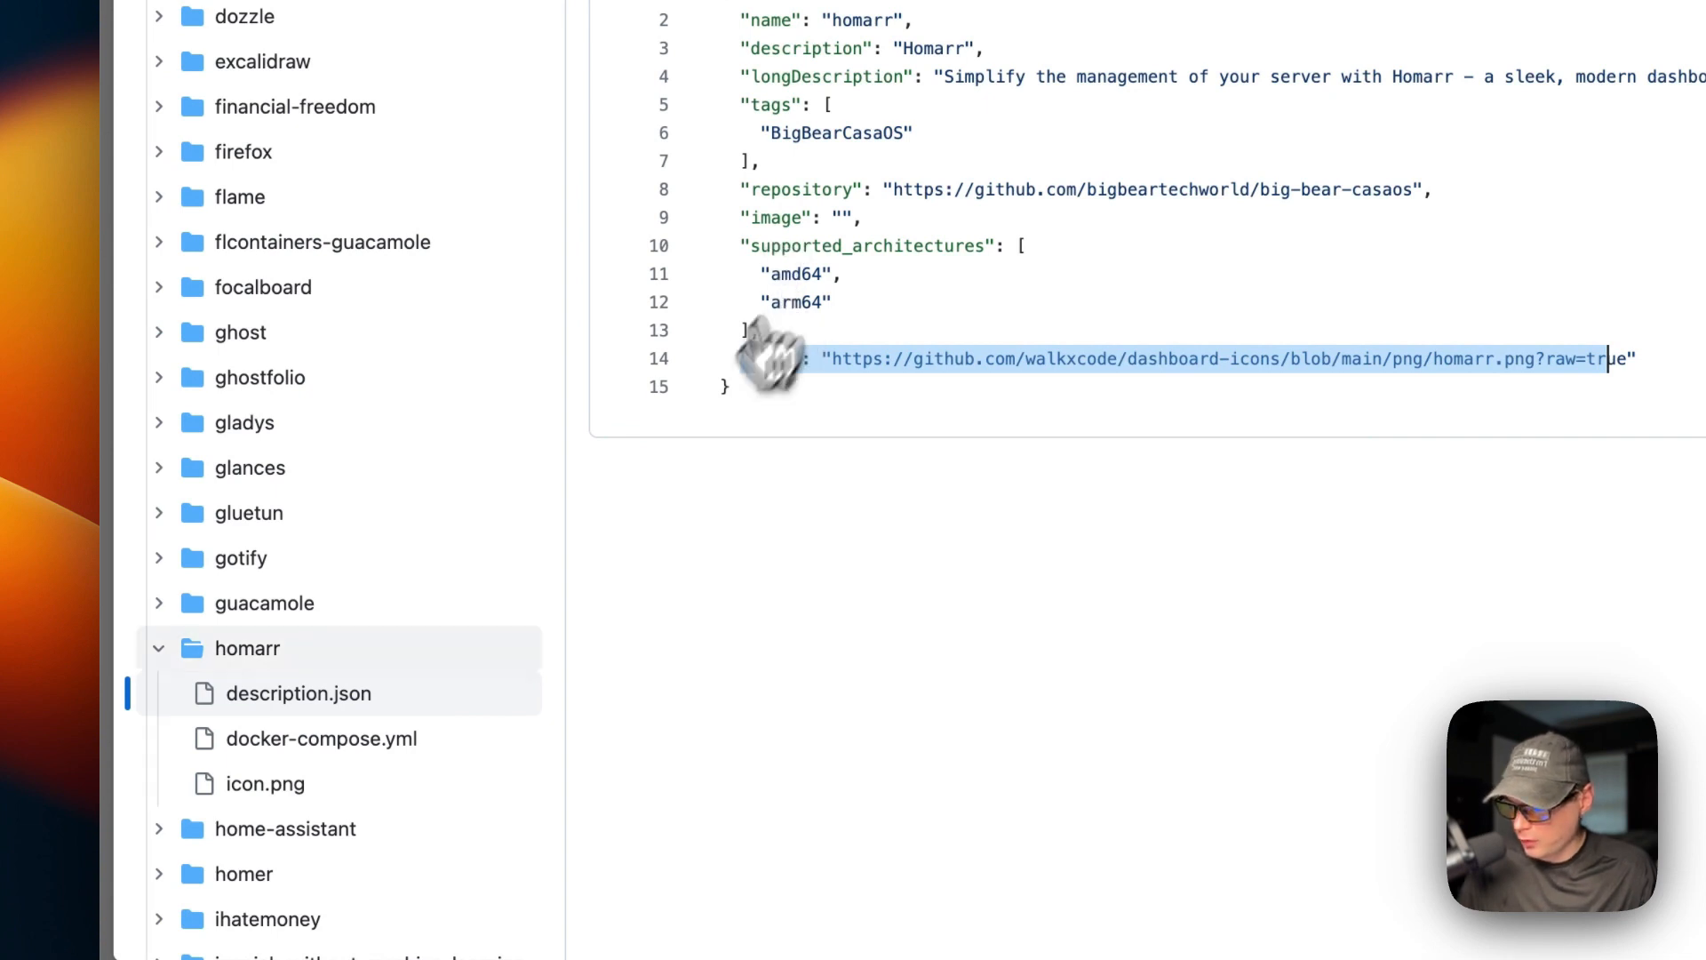
left_click(321, 738)
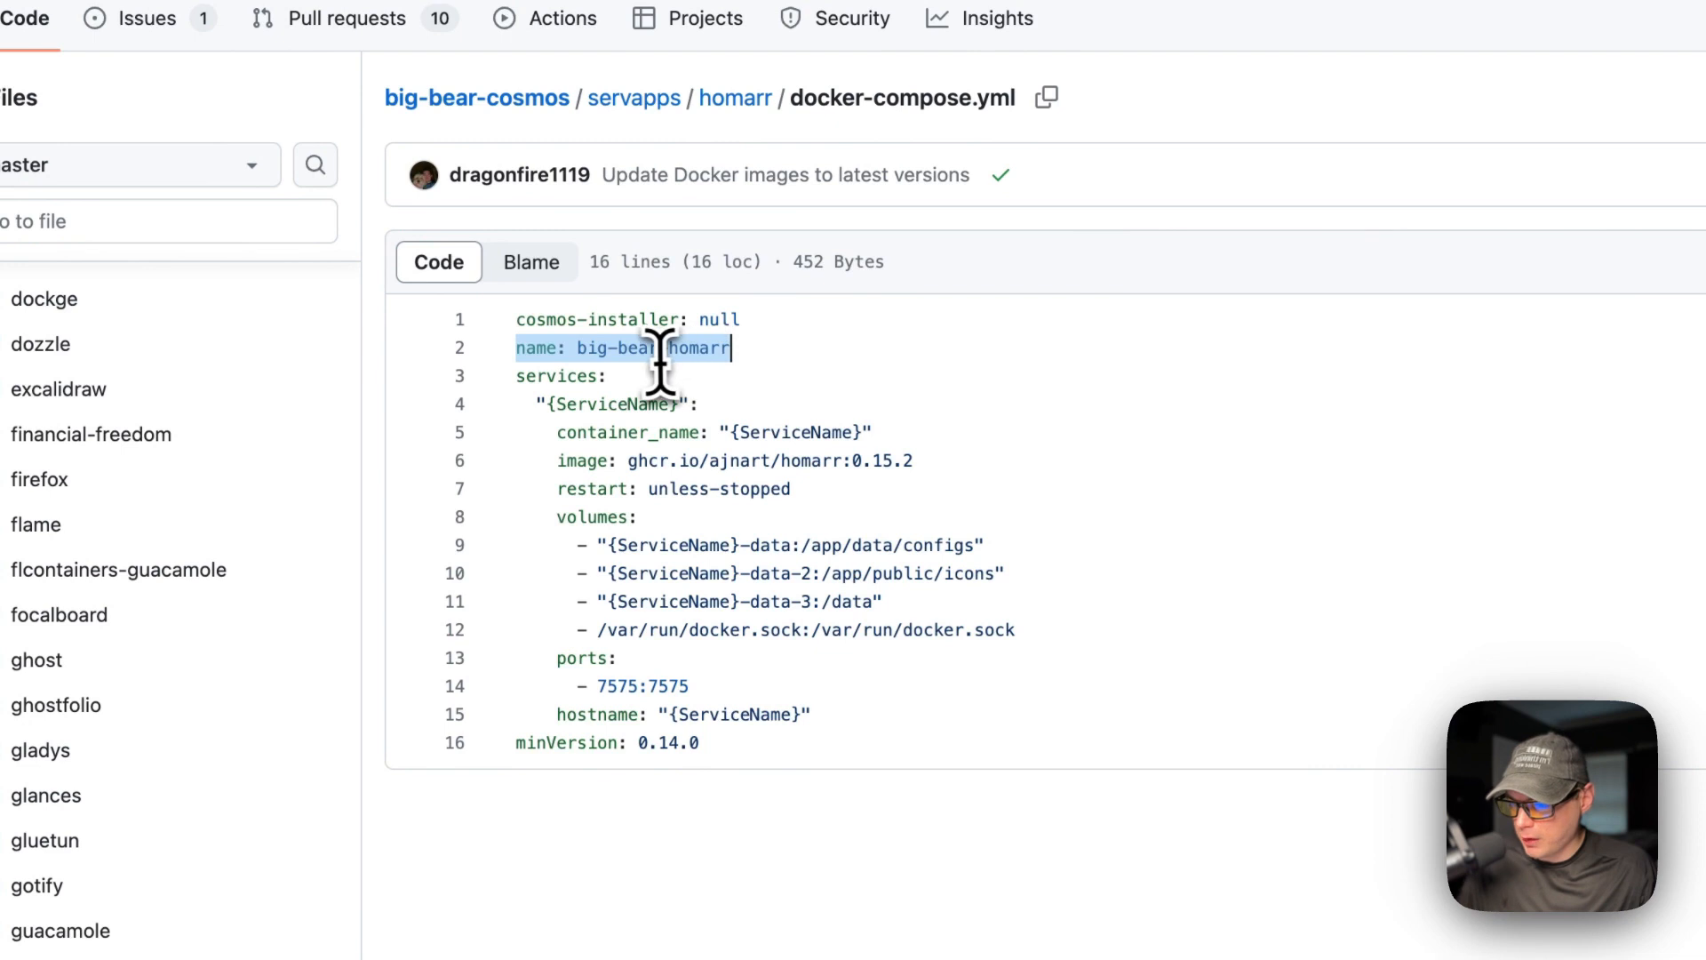
left_click(560, 375)
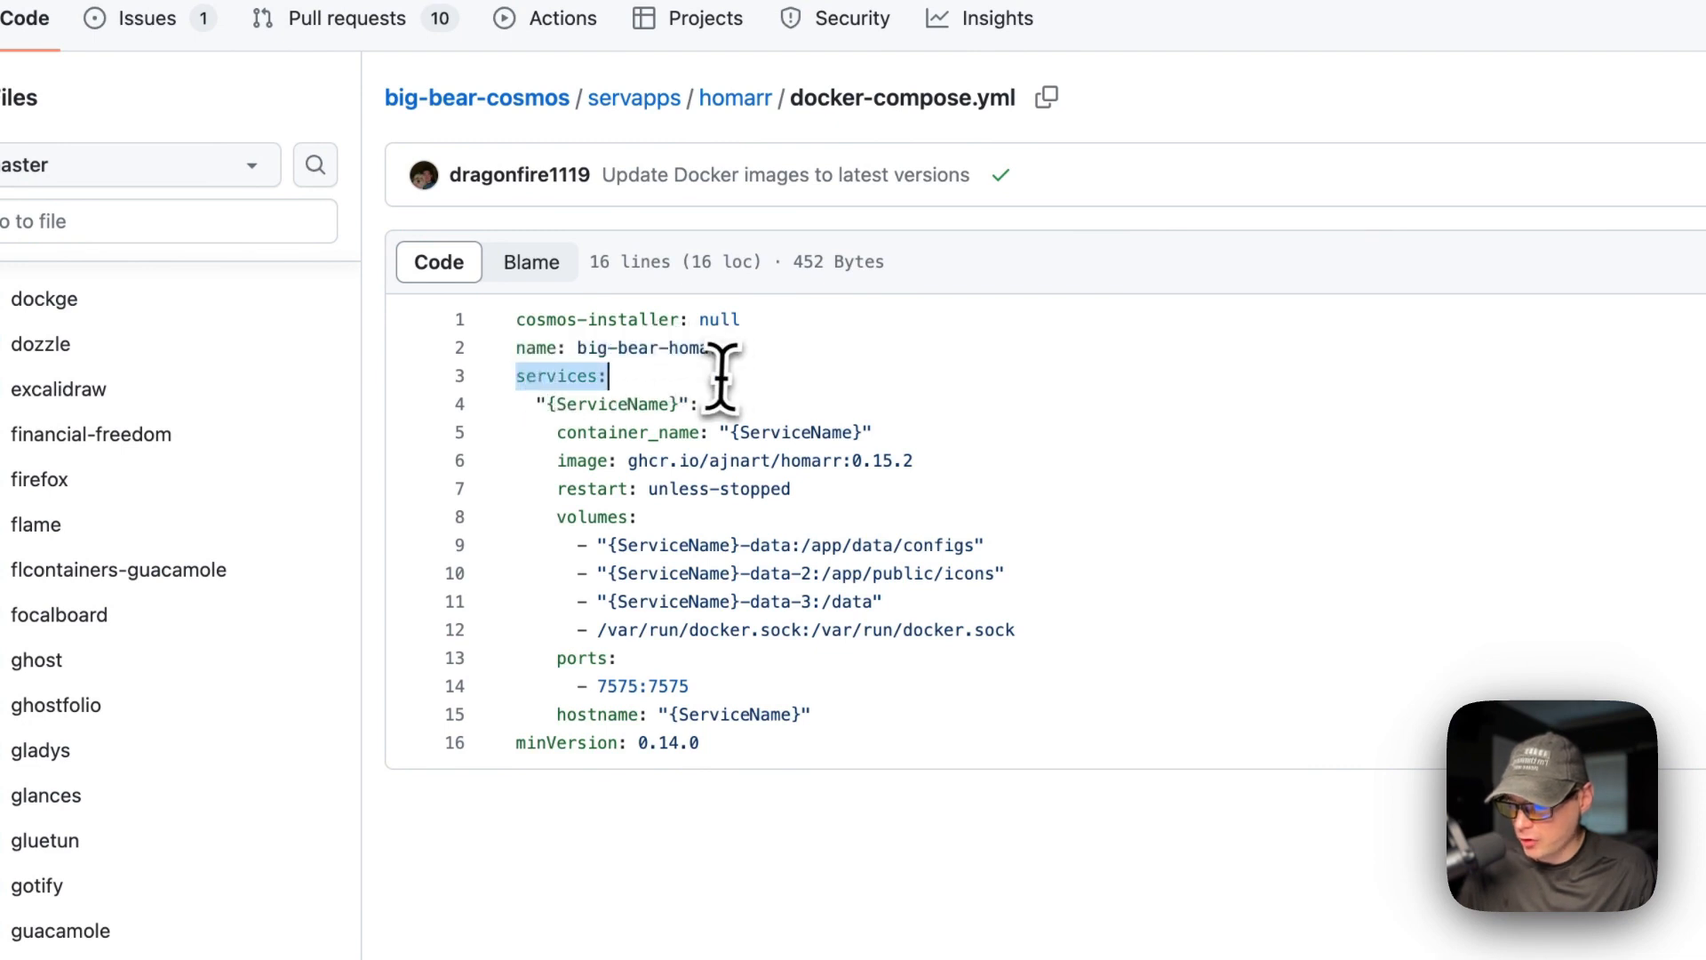
mouse_move(555, 420)
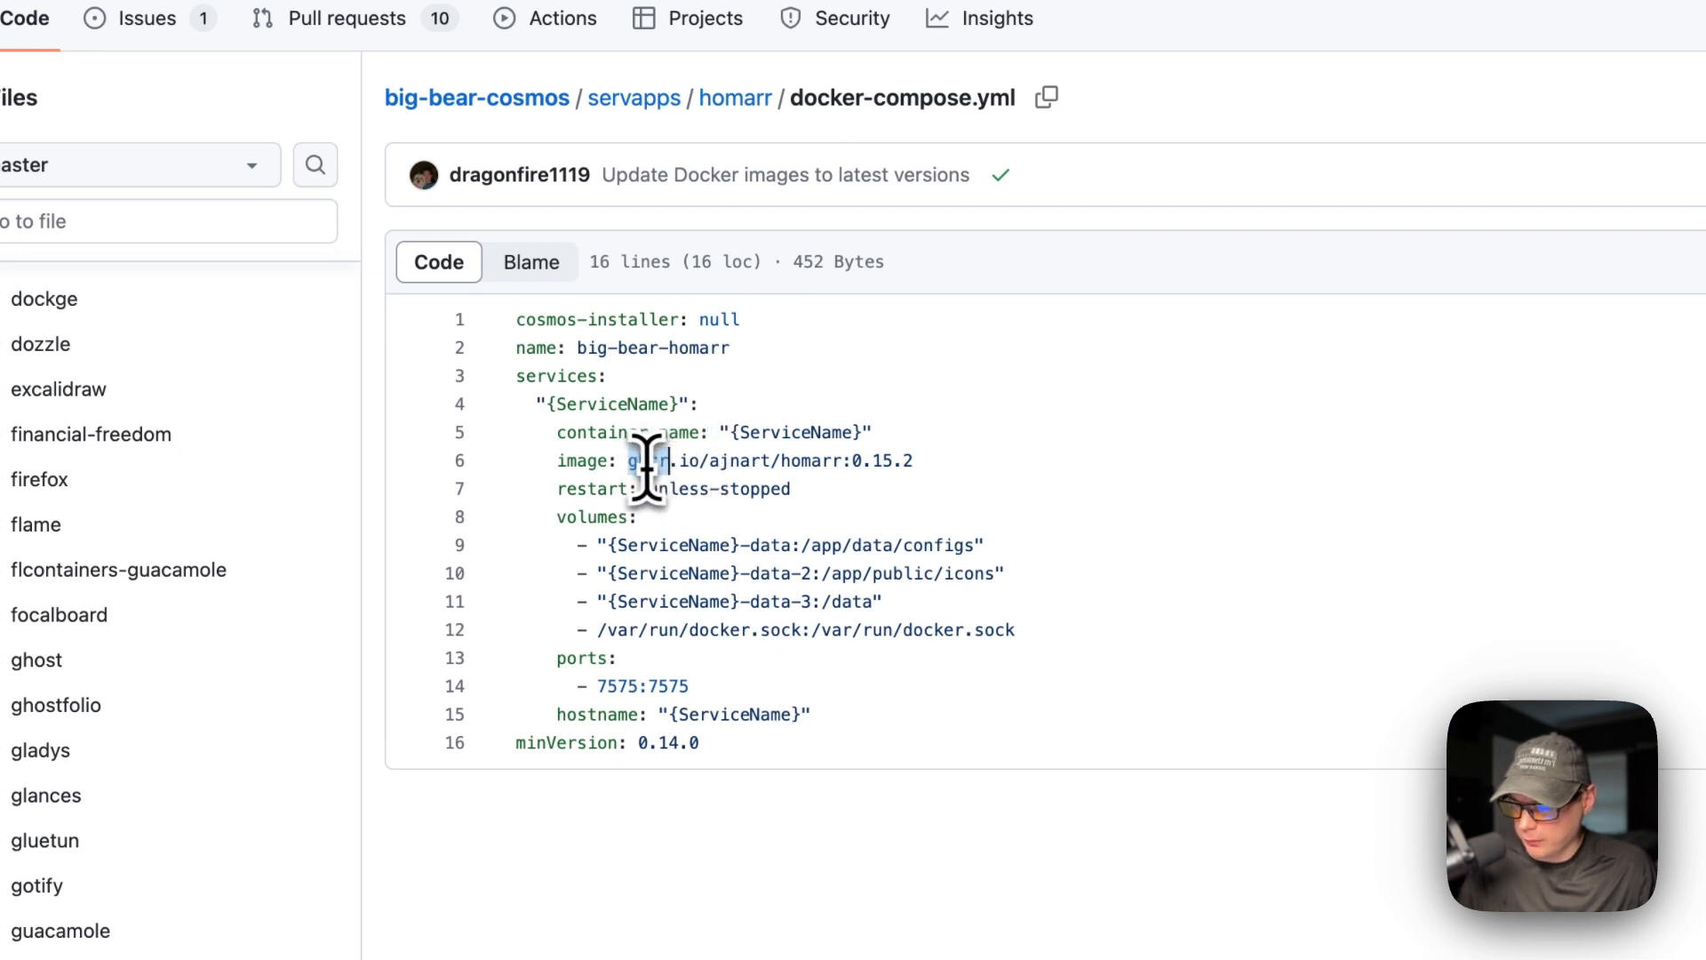
double_click(652, 459)
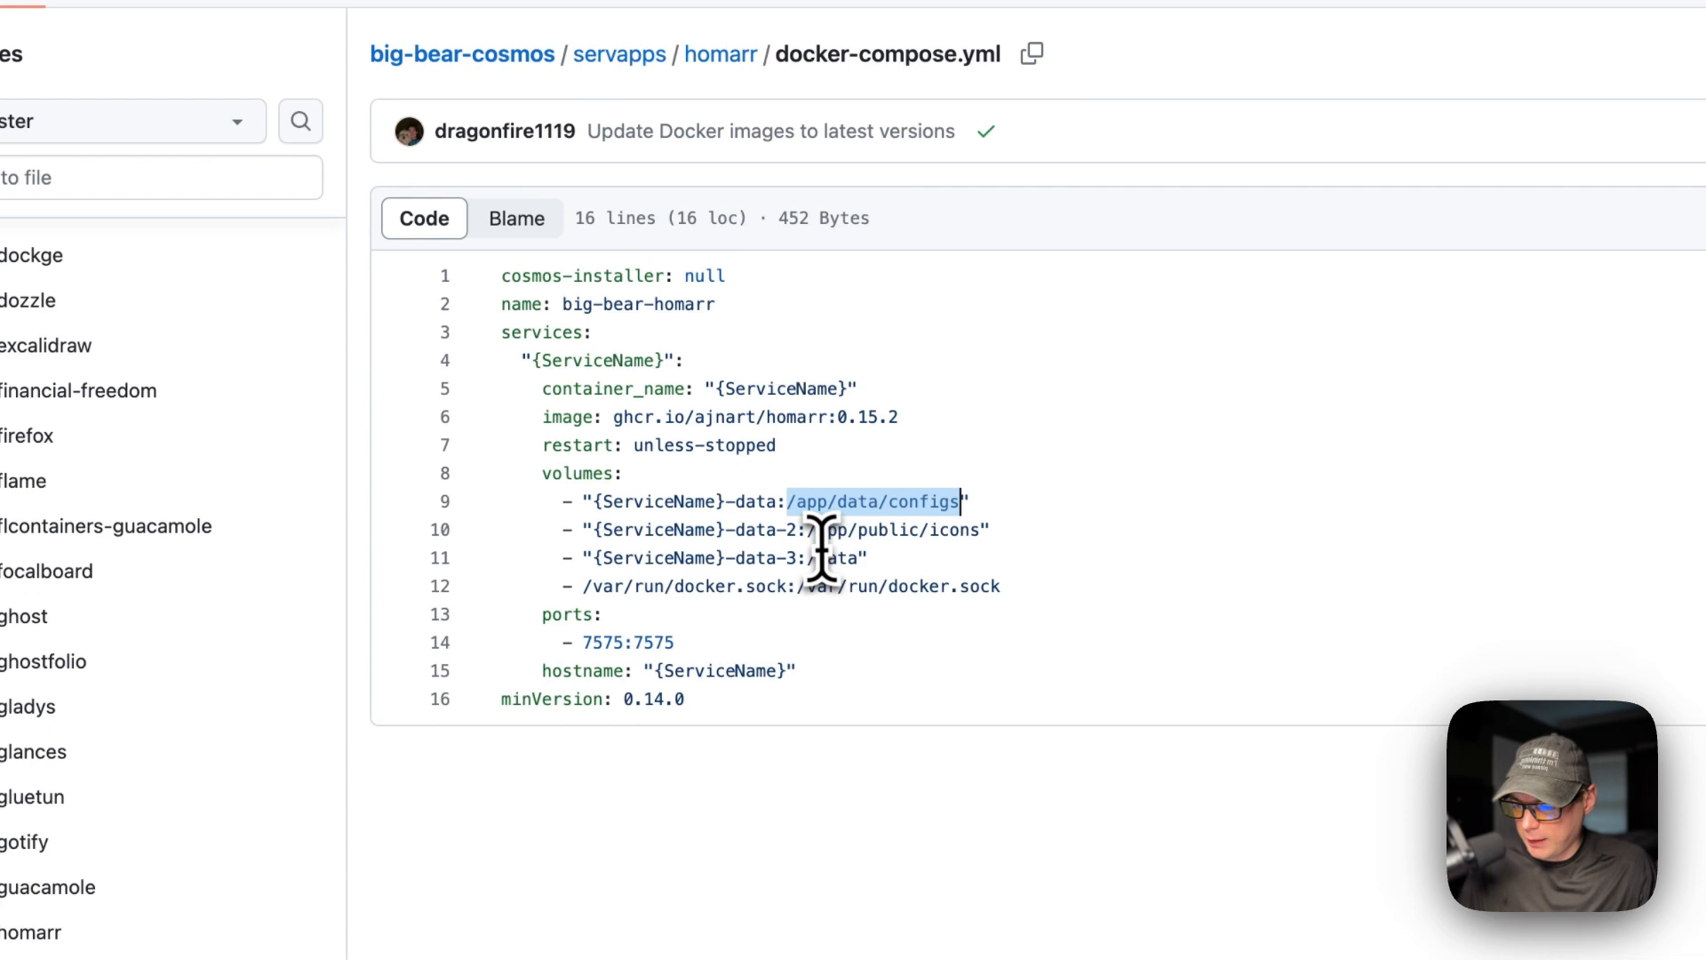
mouse_move(824, 605)
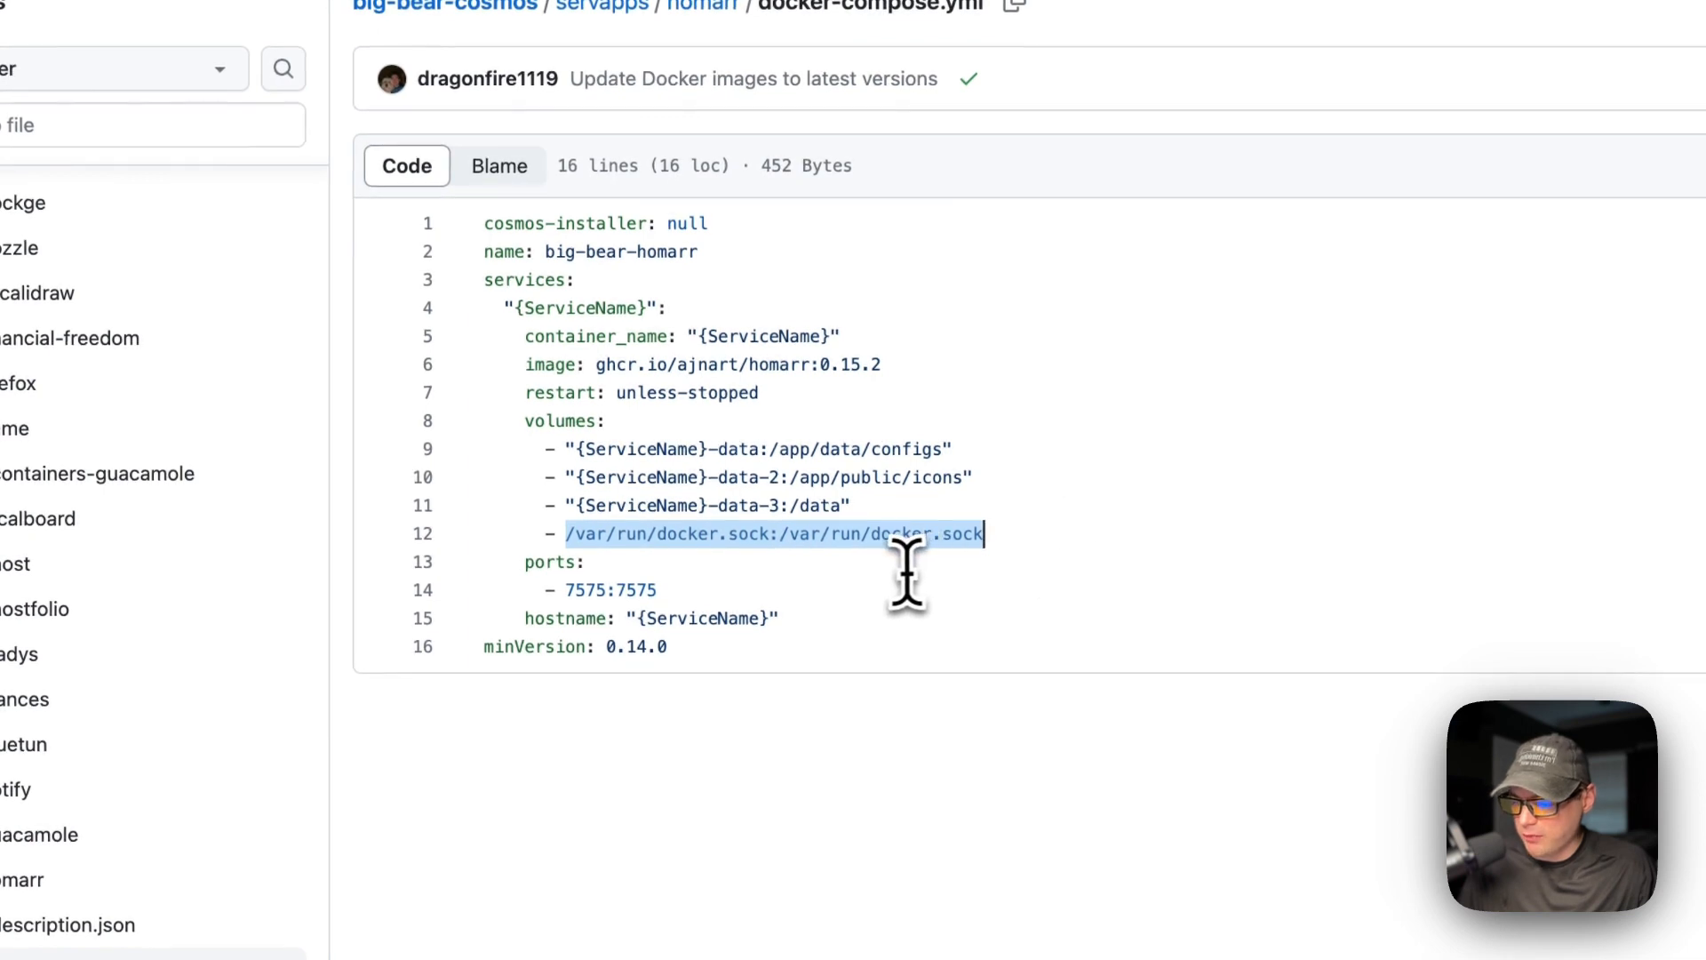
mouse_move(768, 446)
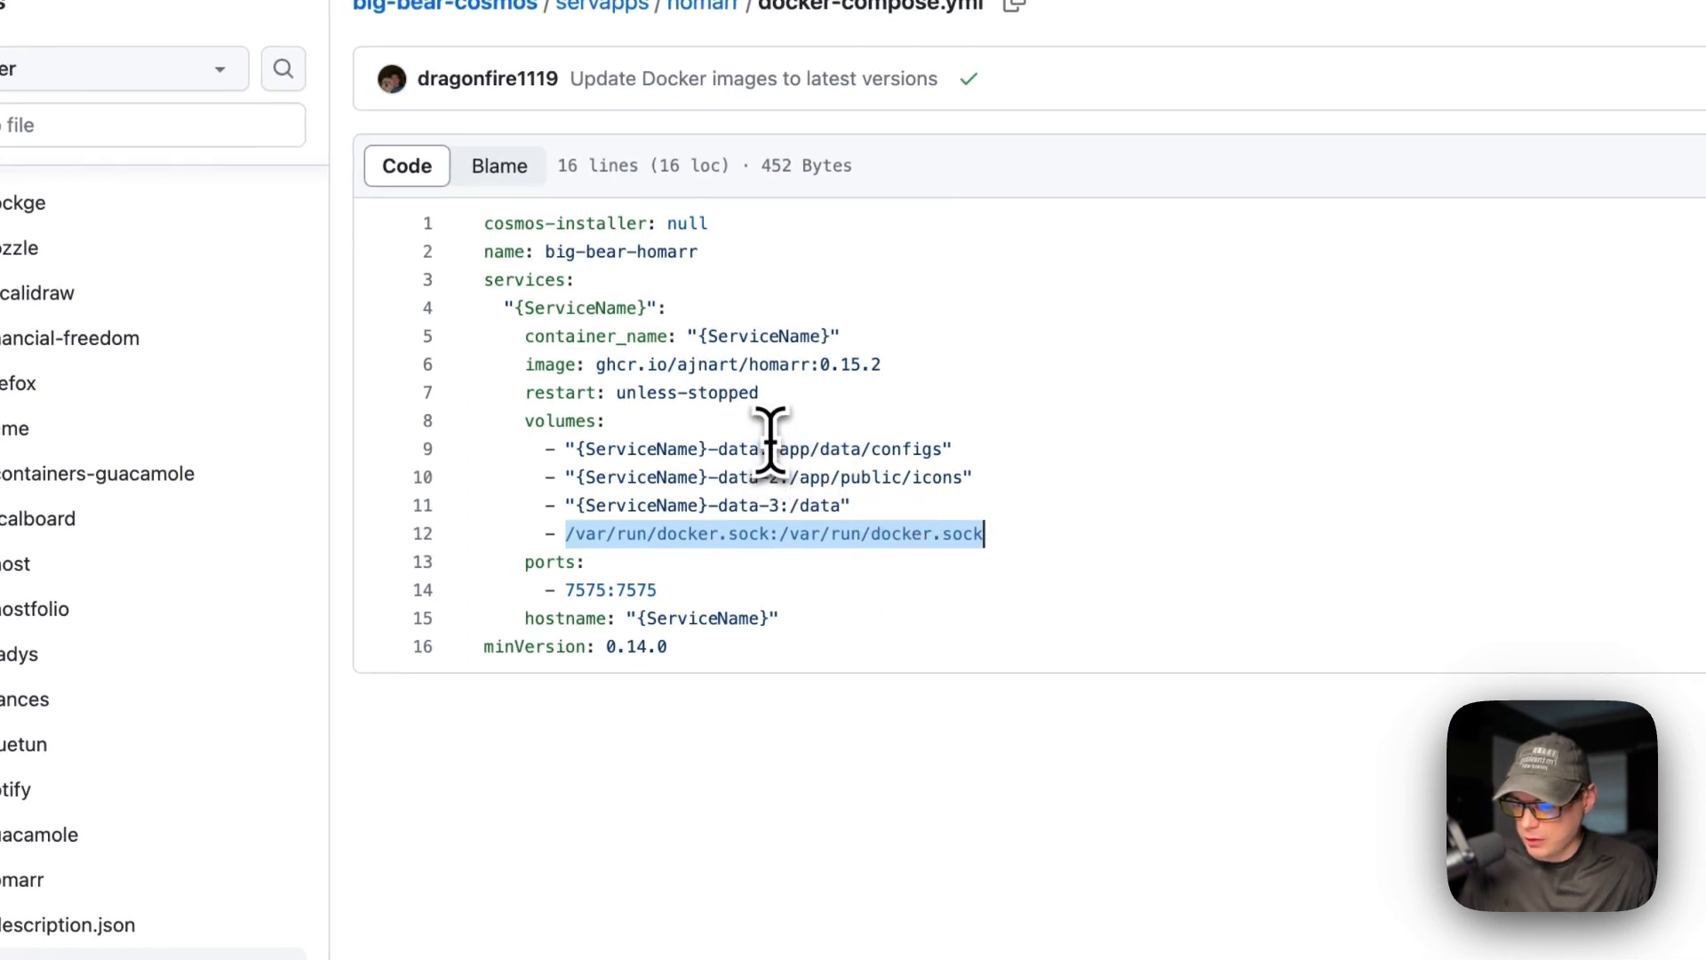
mouse_move(533, 562)
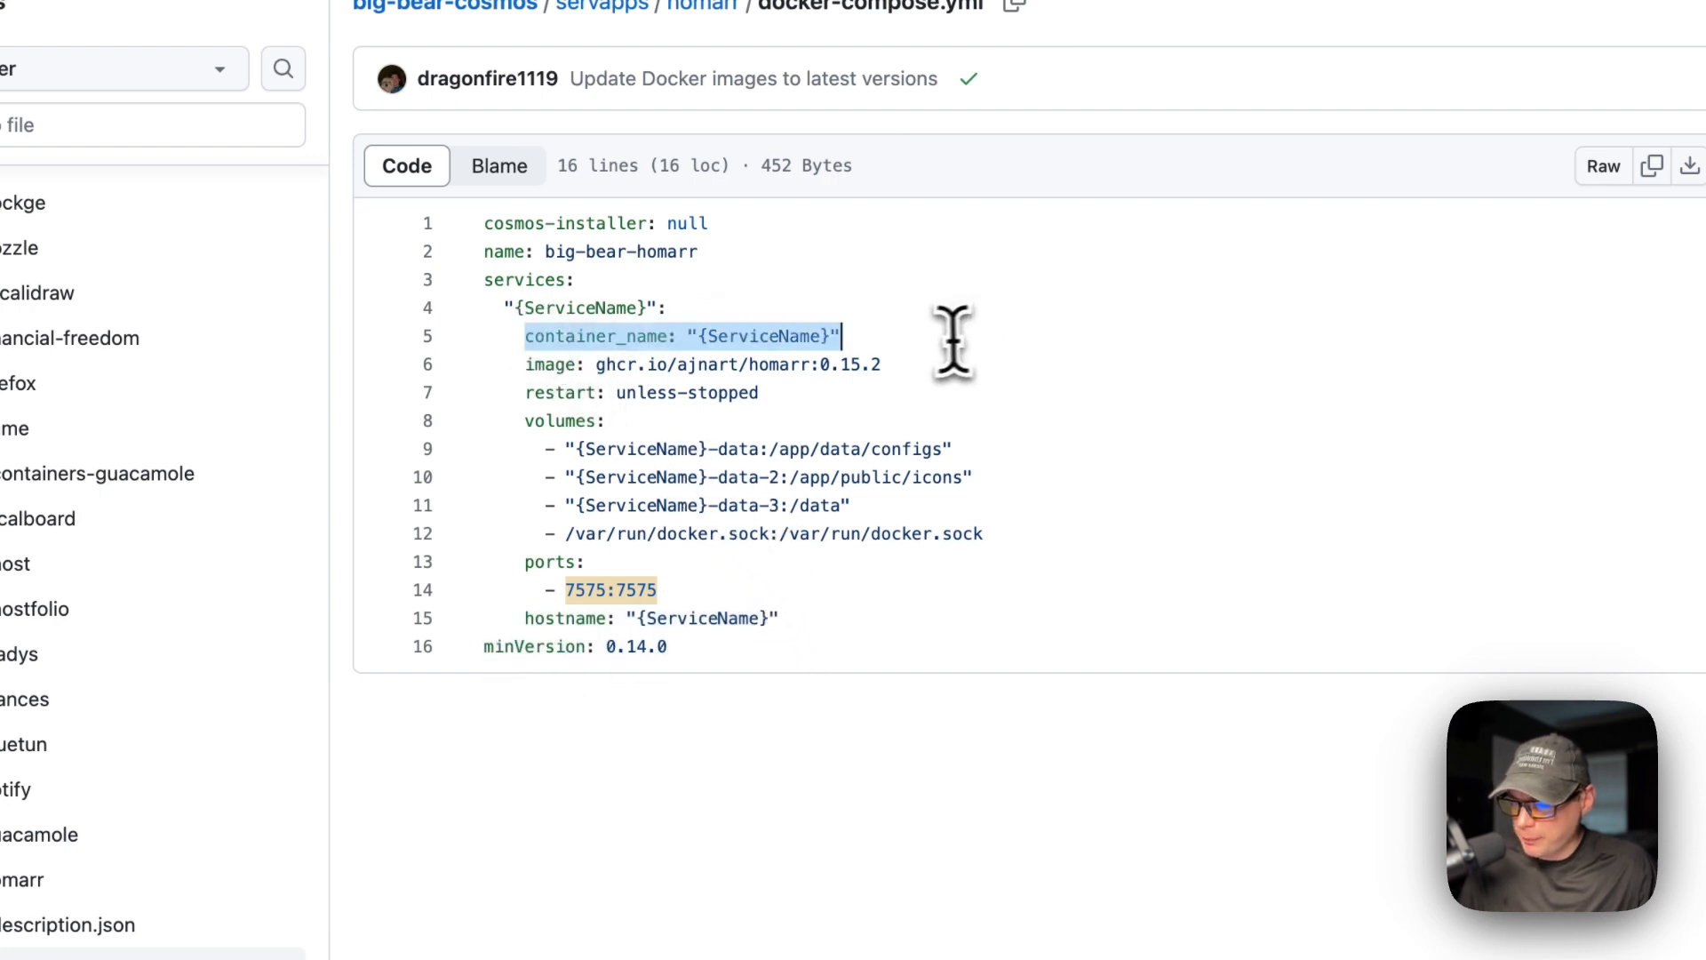
mouse_move(811, 370)
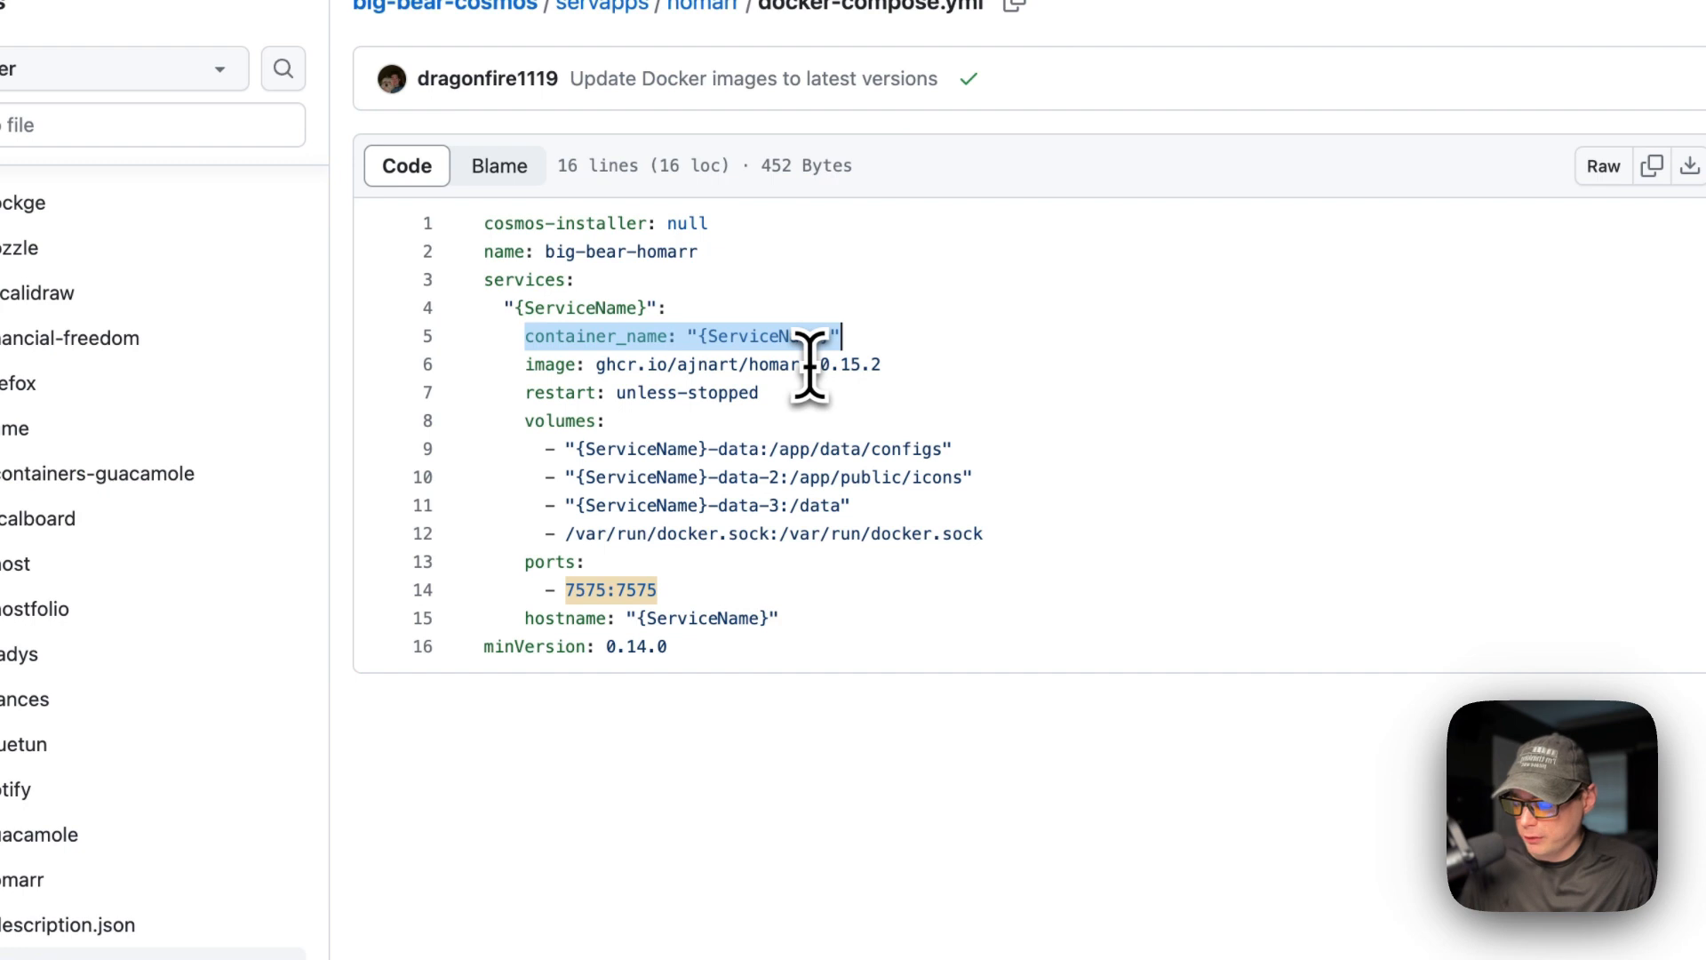
mouse_move(759, 435)
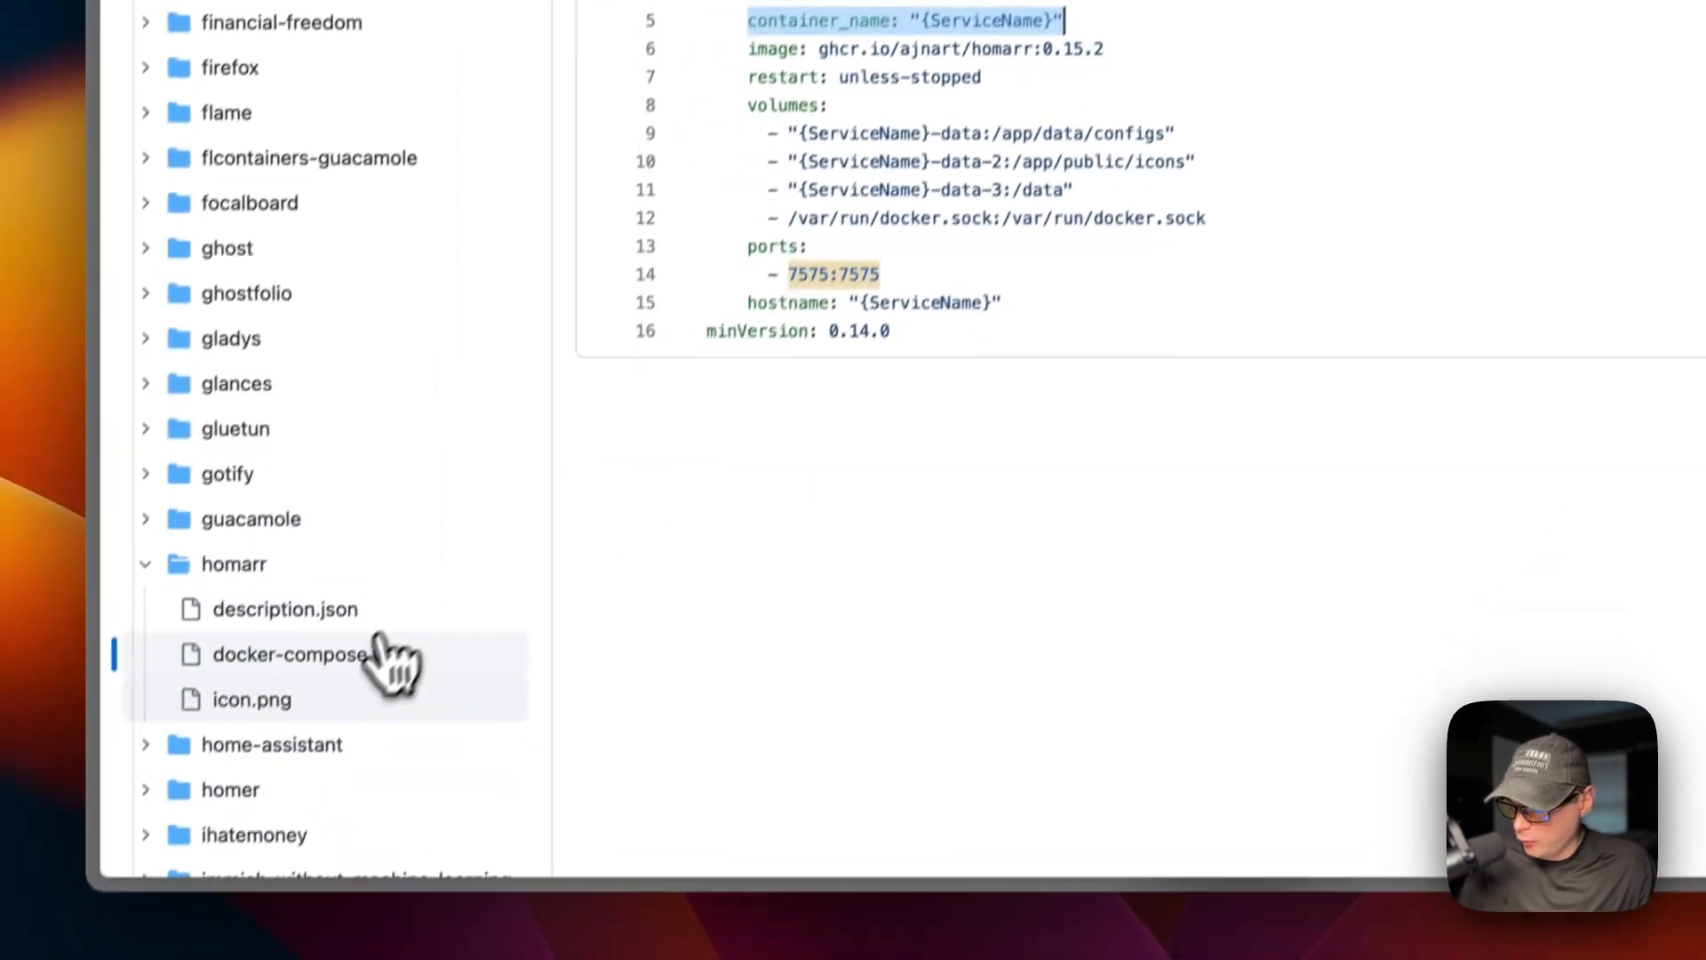
View the homarr icon.png in the repository, then return to the Cosmos dashboard.
left_click(251, 699)
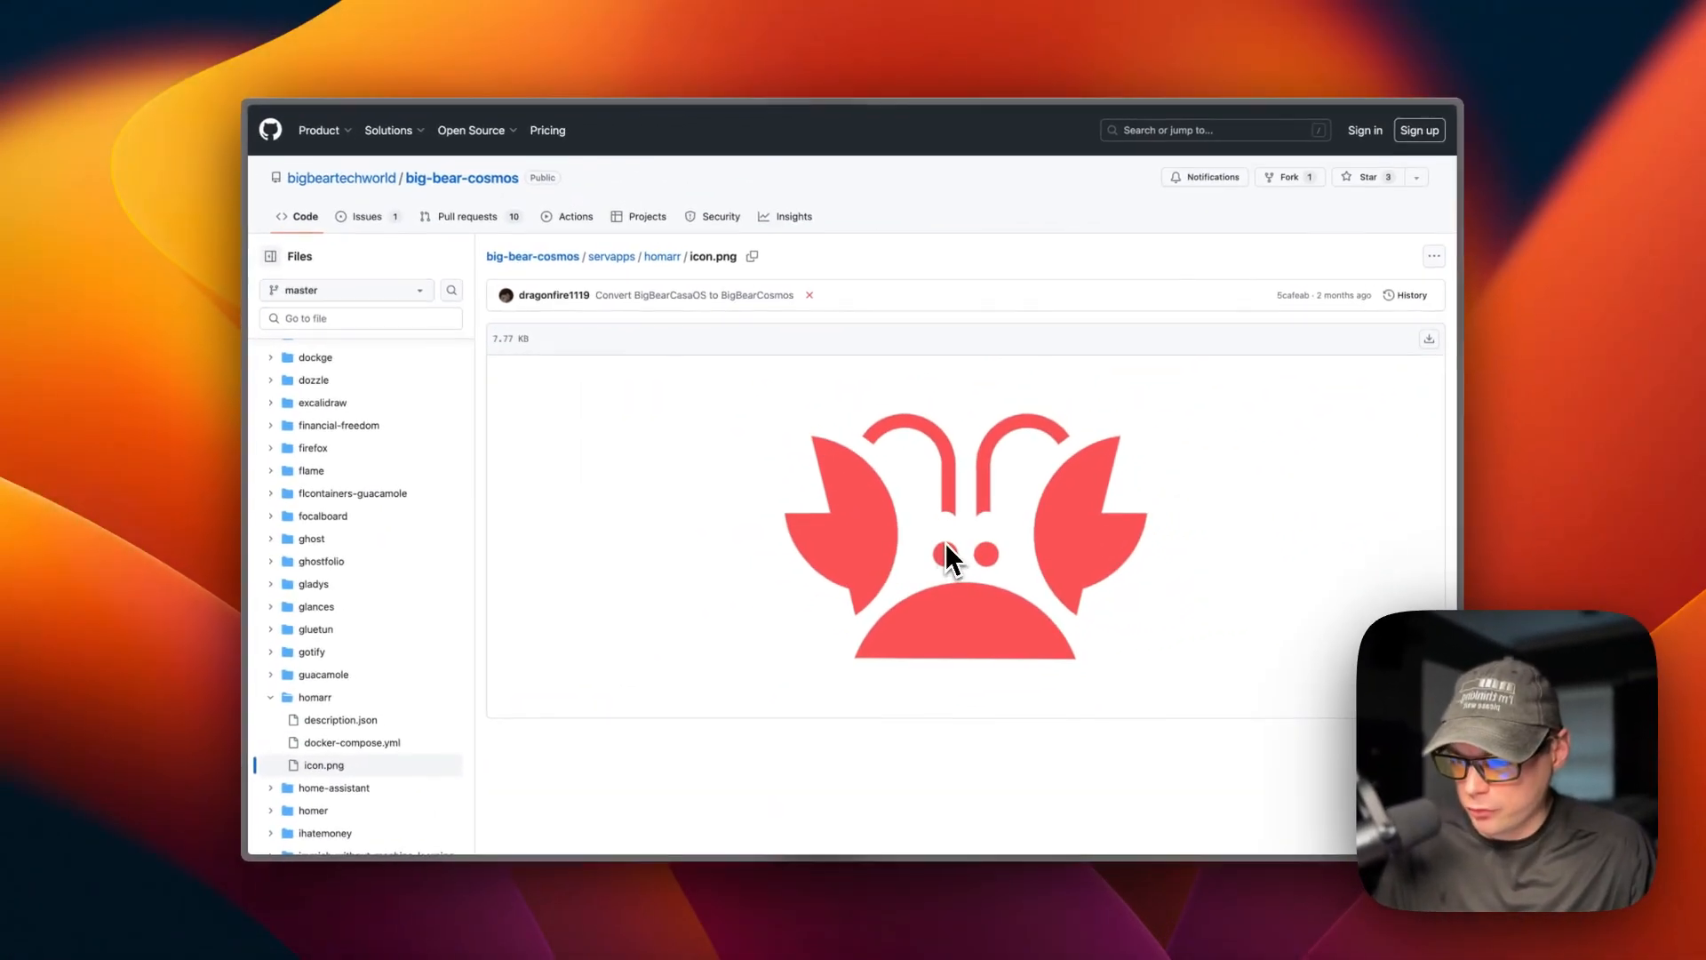
scroll("down", 3)
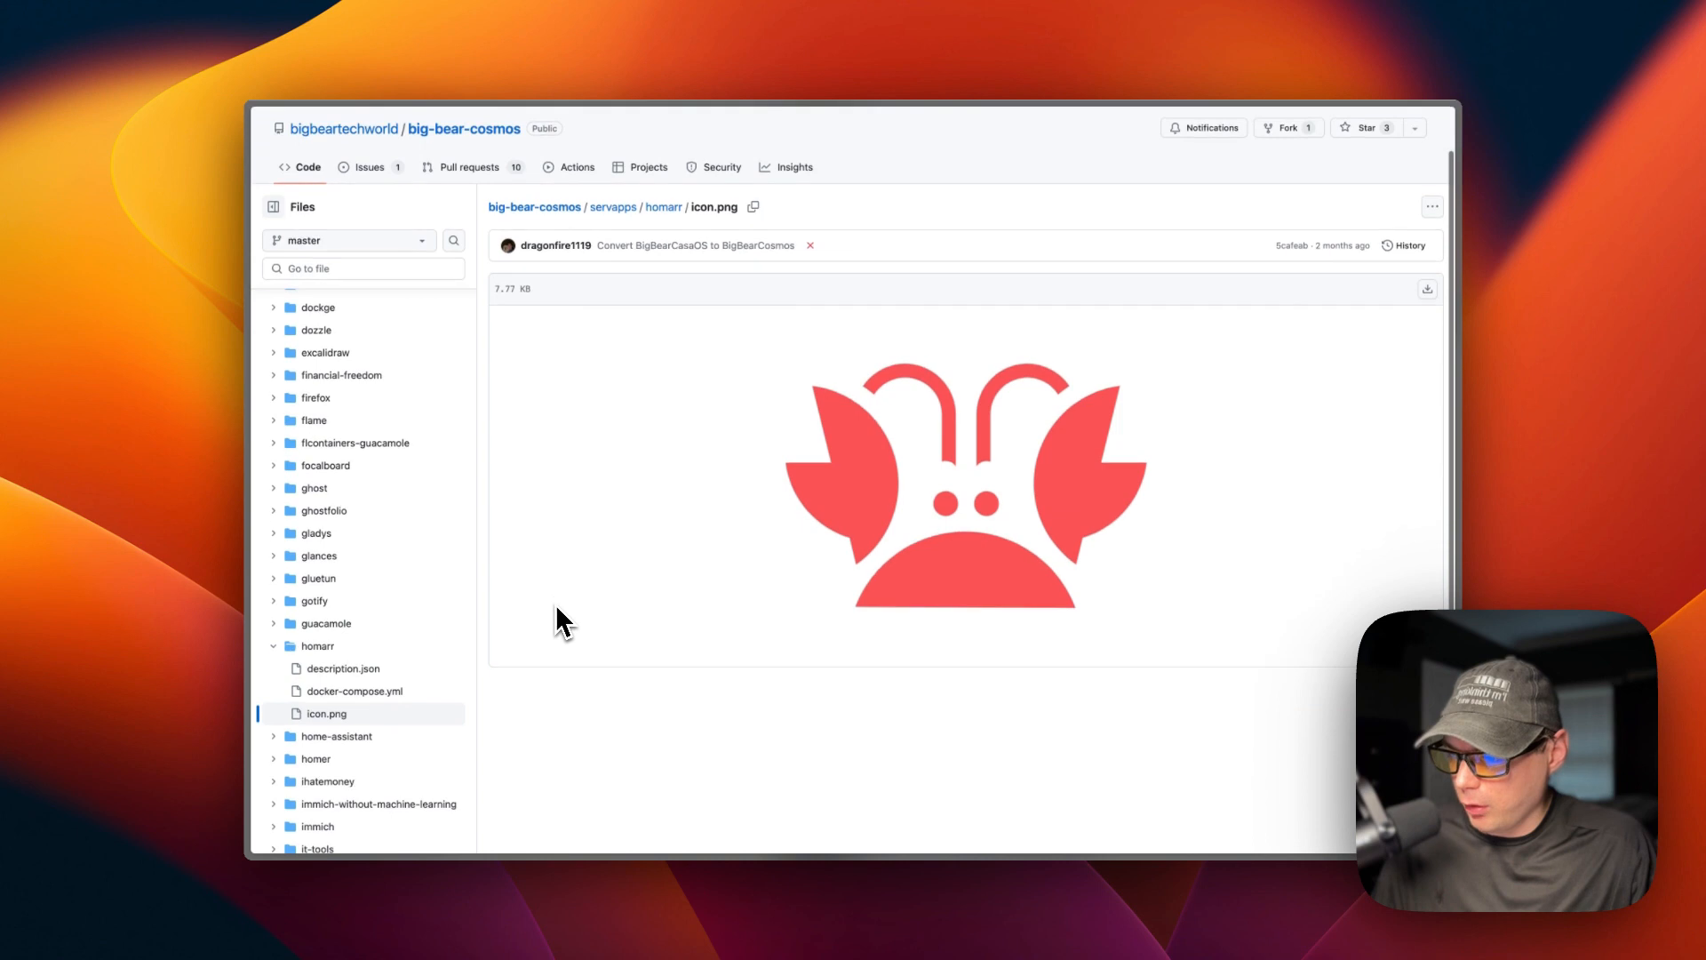
scroll("up", 3)
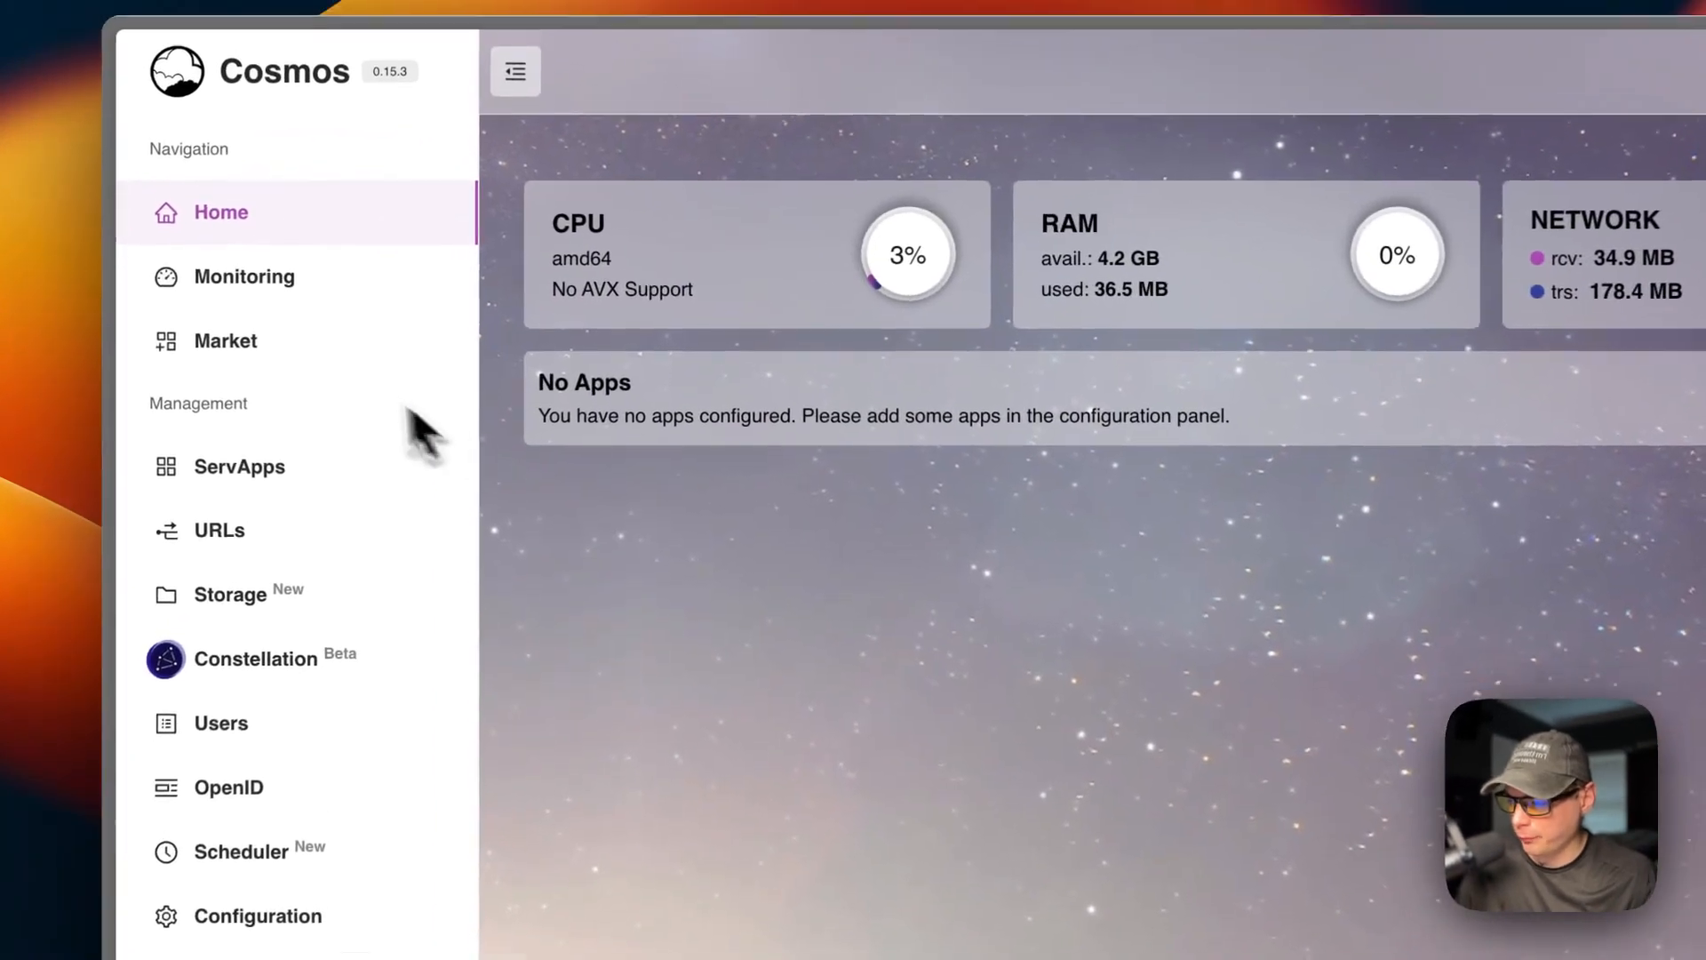
Search the market for 'homarr' and open the homarr @ big-bear-cosmos listing.
left_click(225, 342)
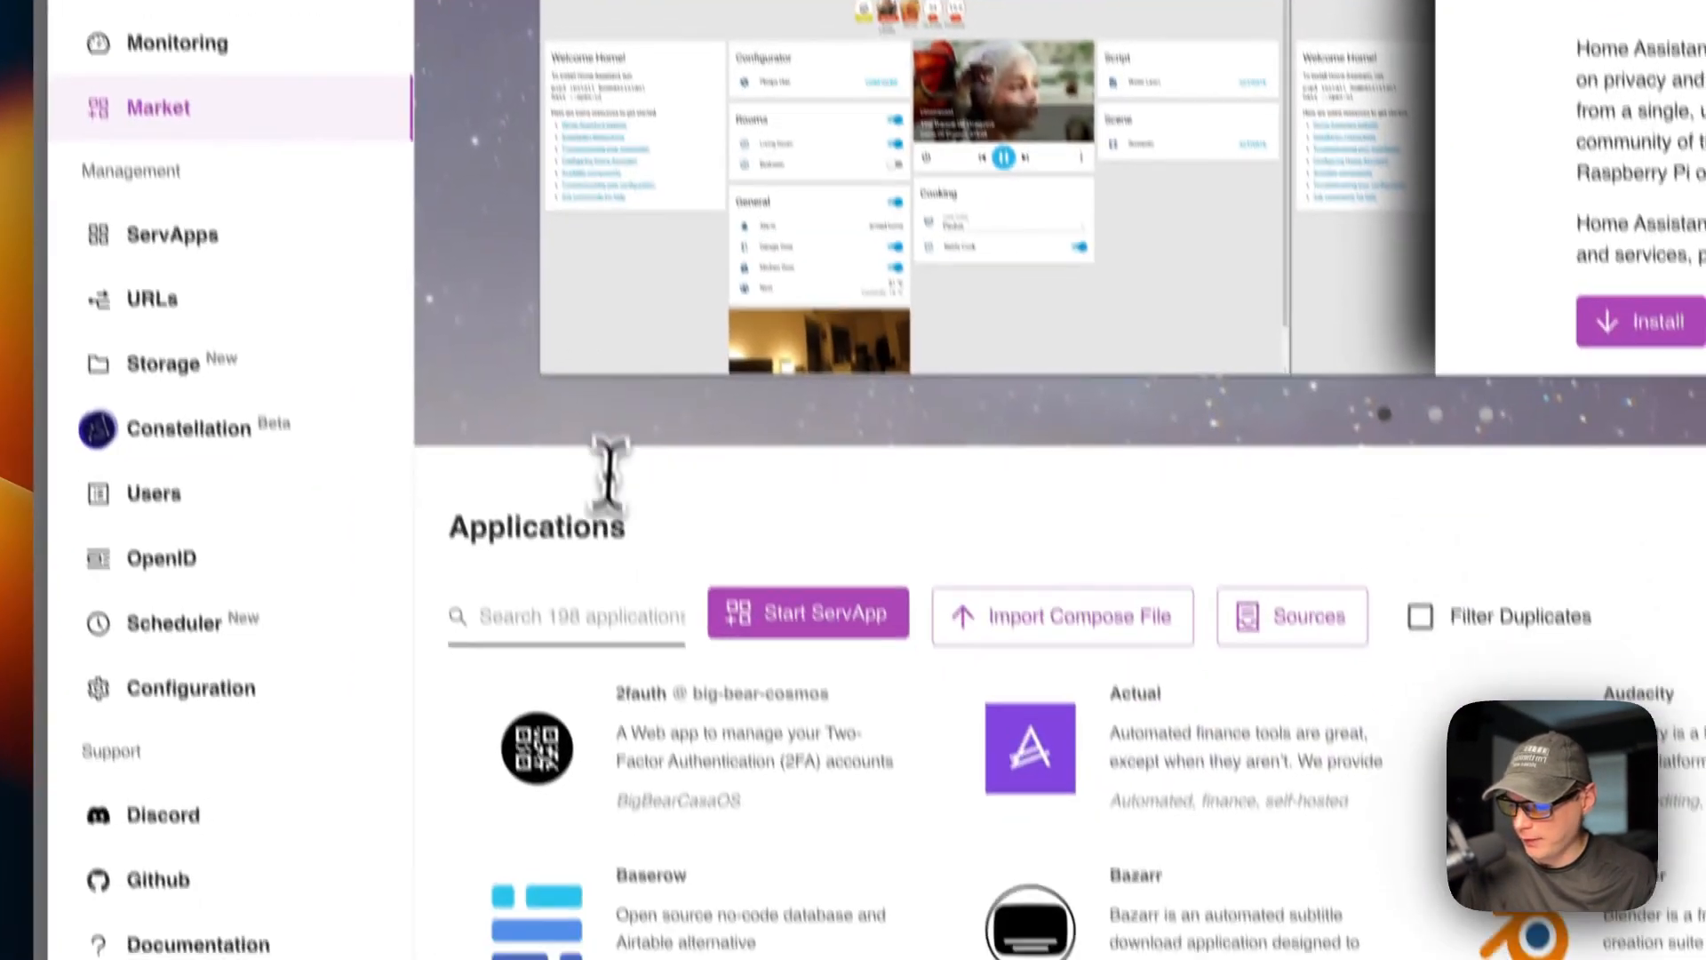
type("hom")
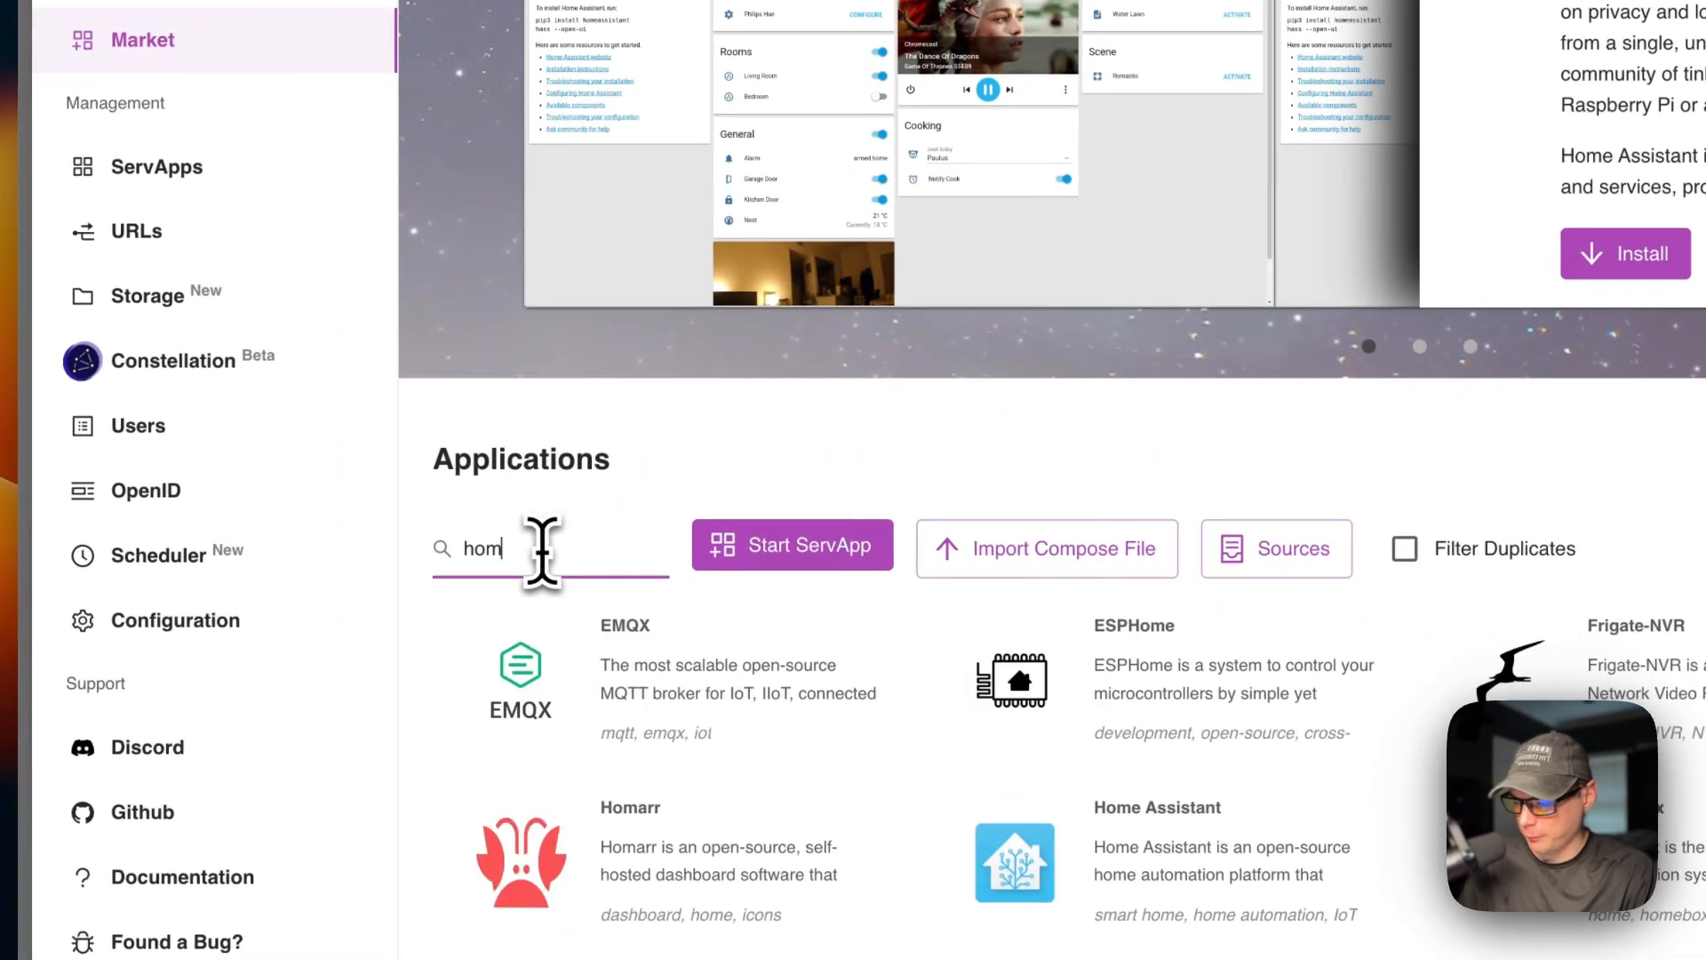
type("arr")
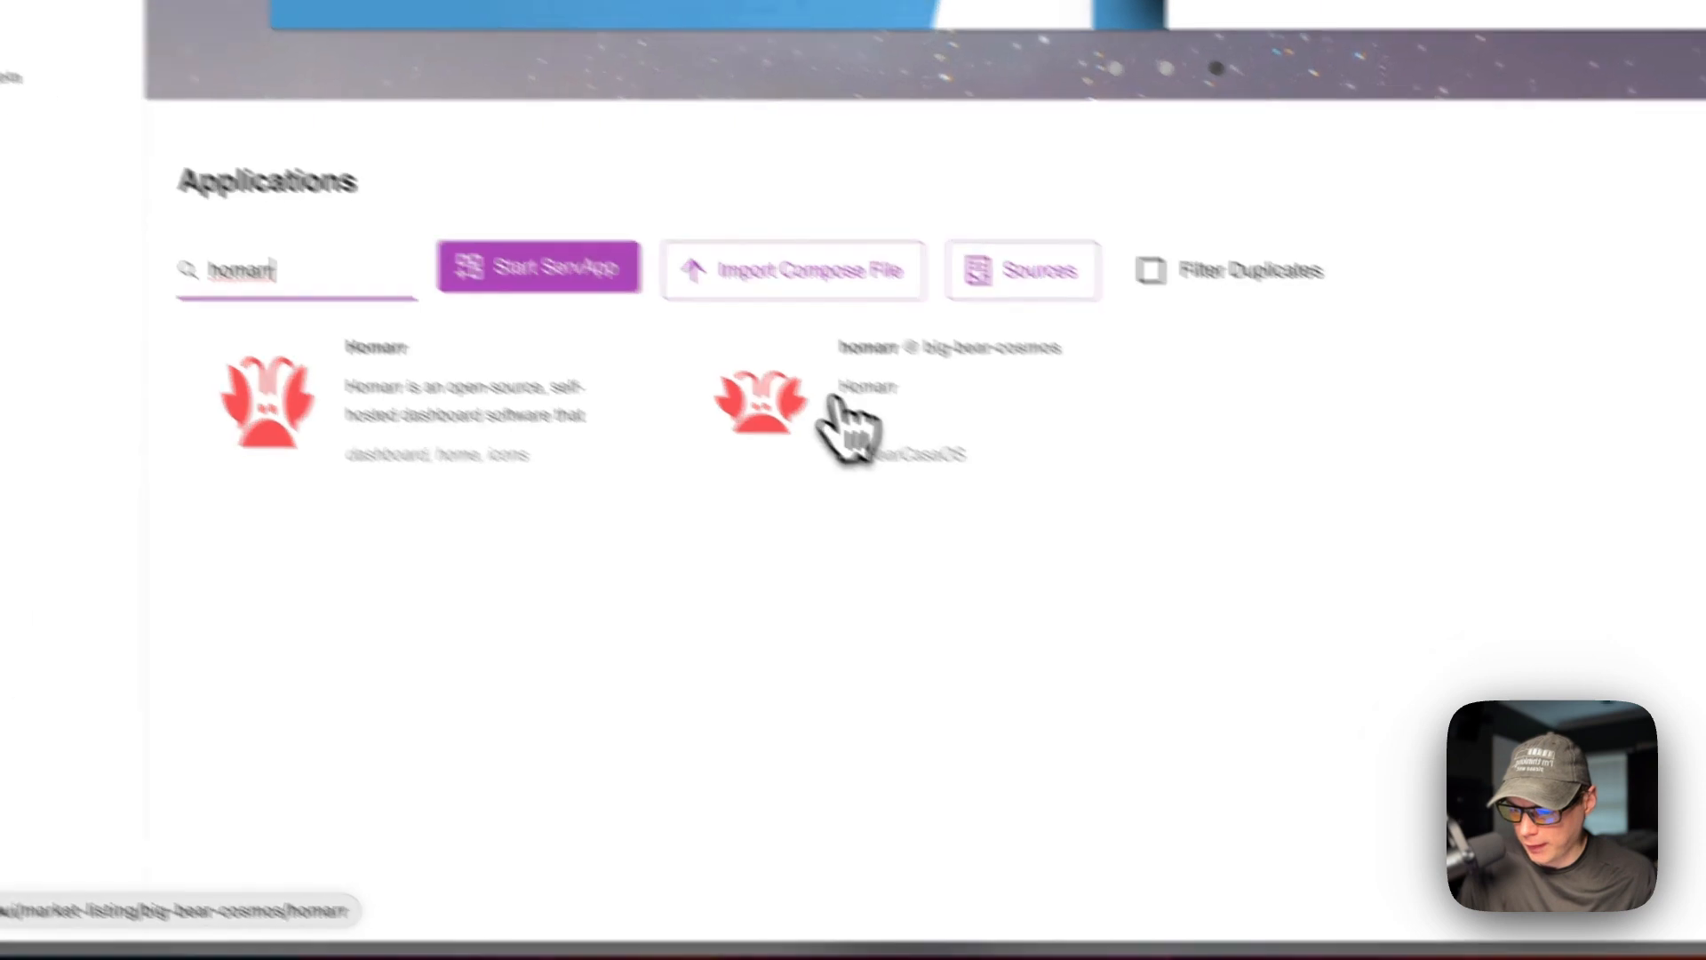
left_click(762, 403)
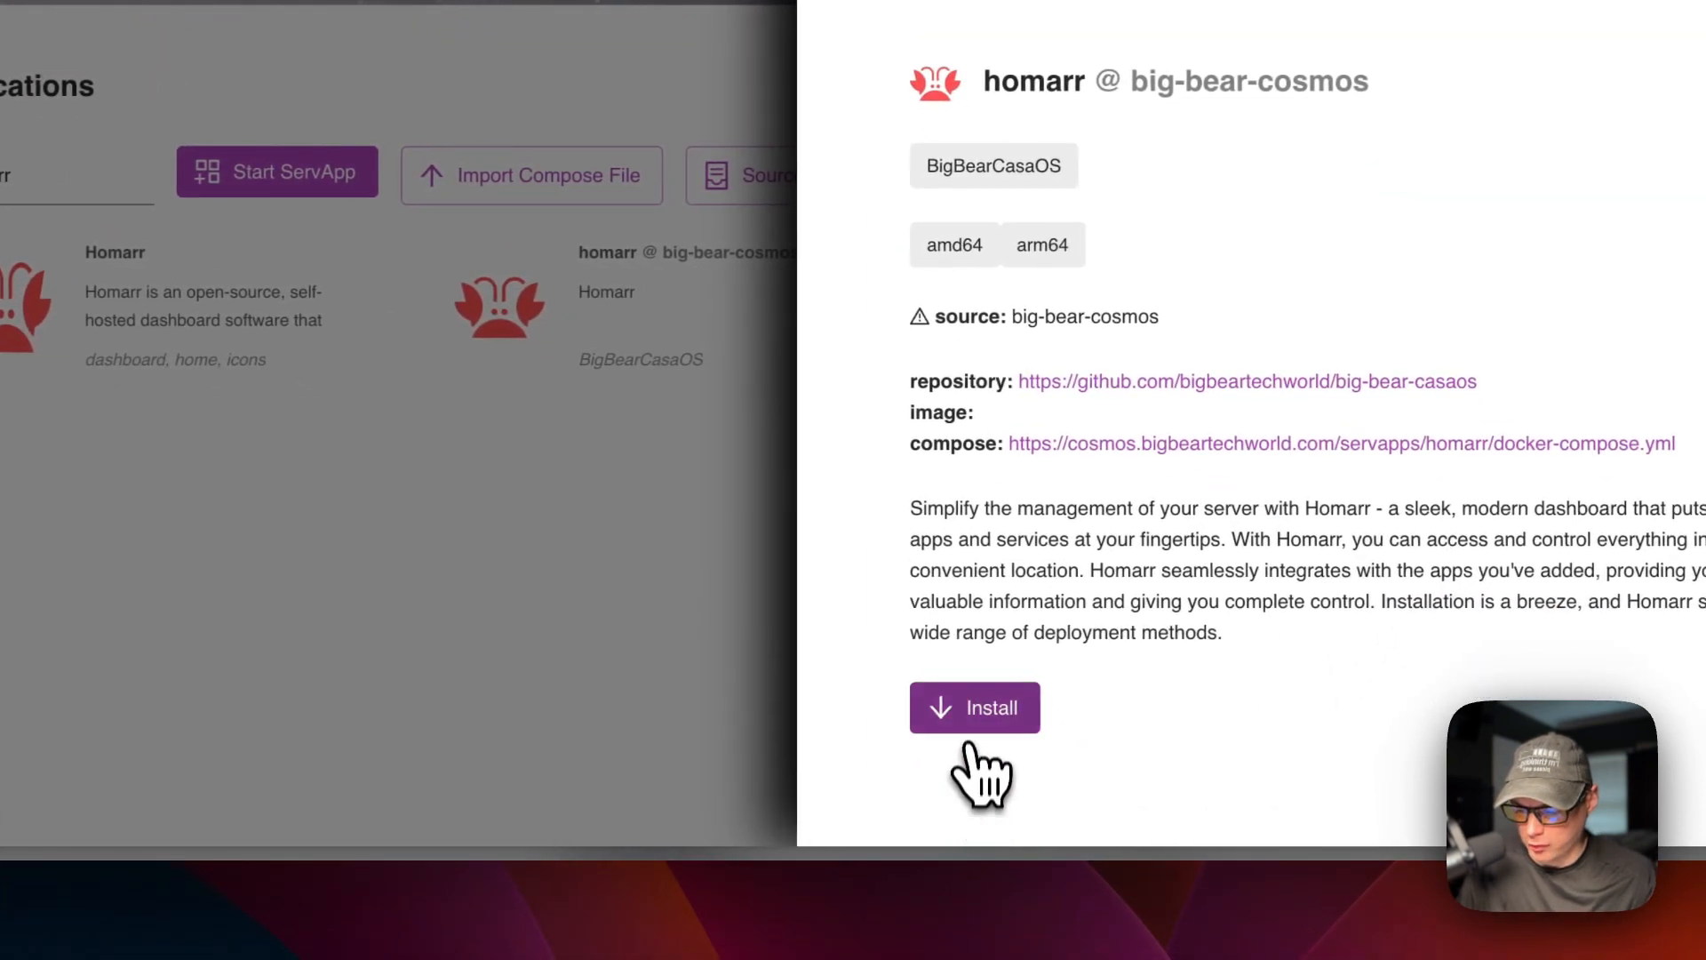
Start the homarr install and review the big-bear-homarr service JSON with port 7575.
left_click(974, 706)
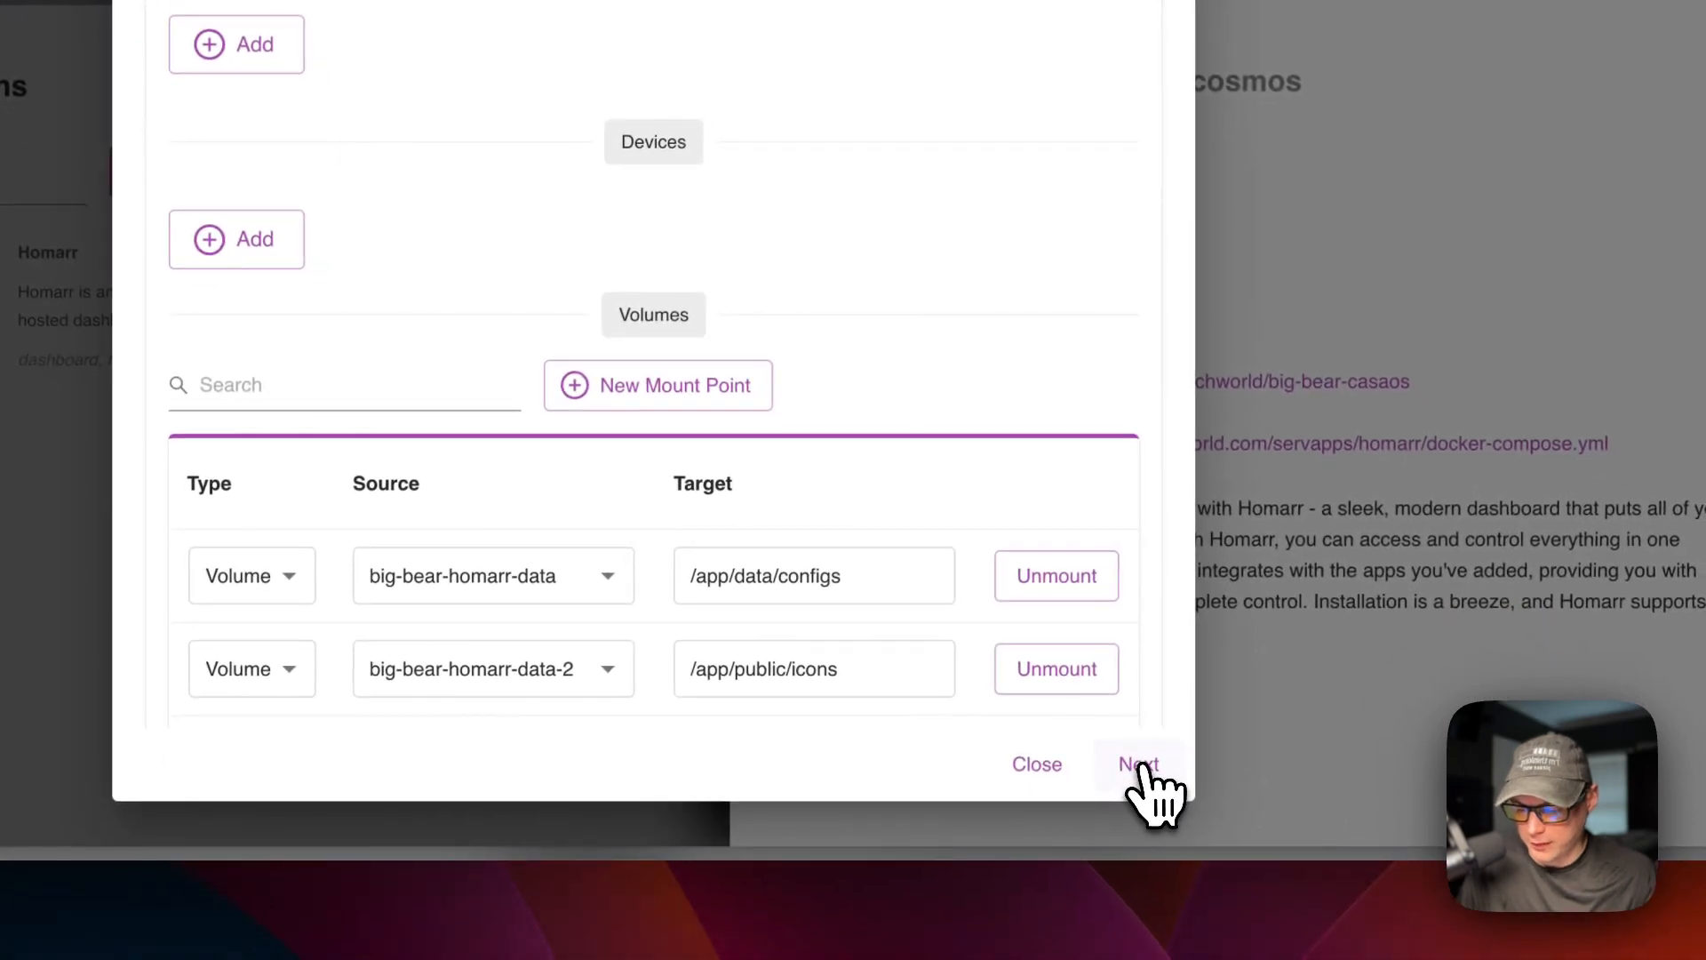
left_click(1138, 763)
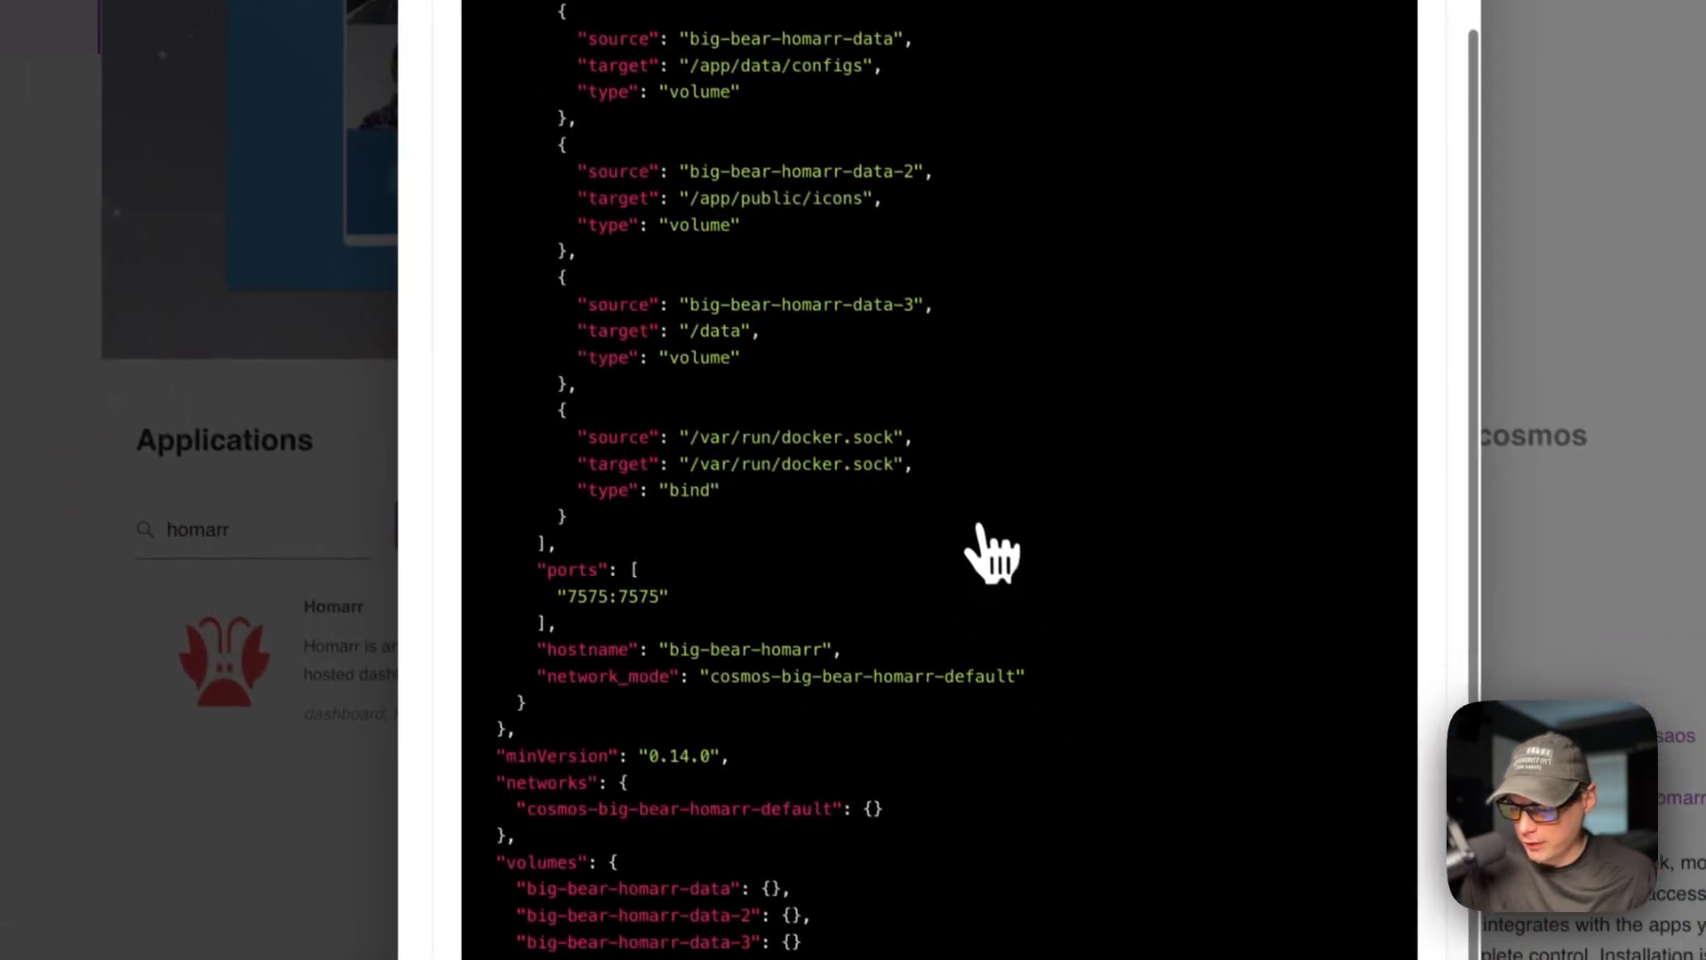
scroll("up", 3)
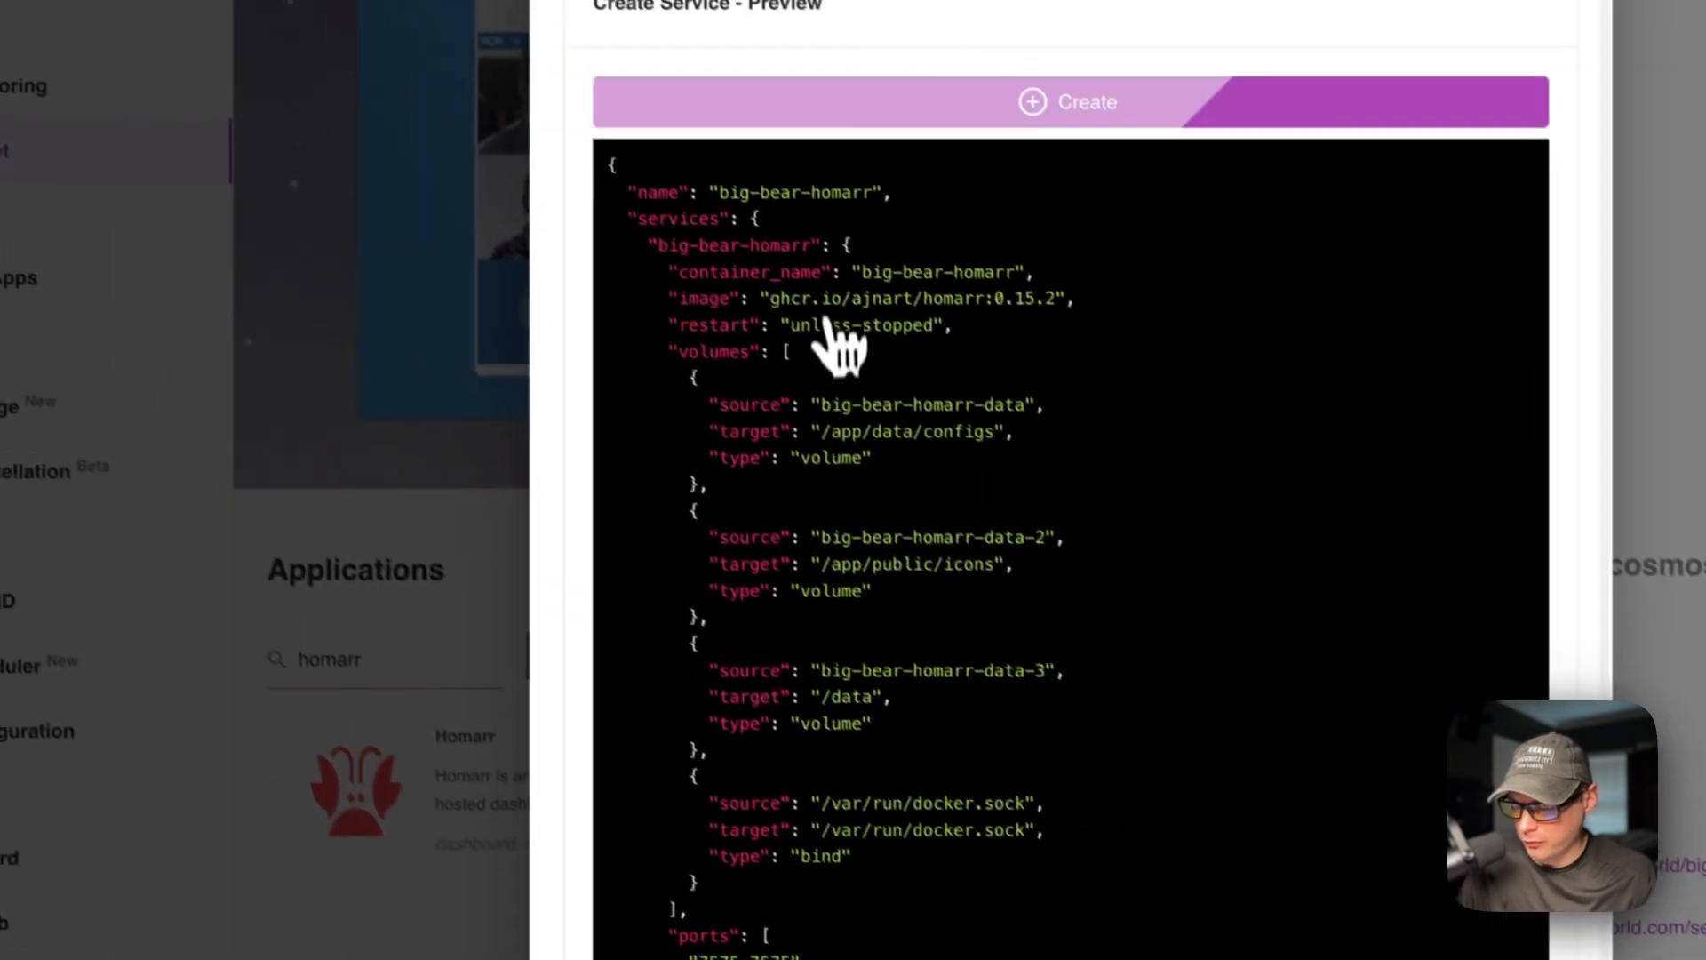
scroll("down", 3)
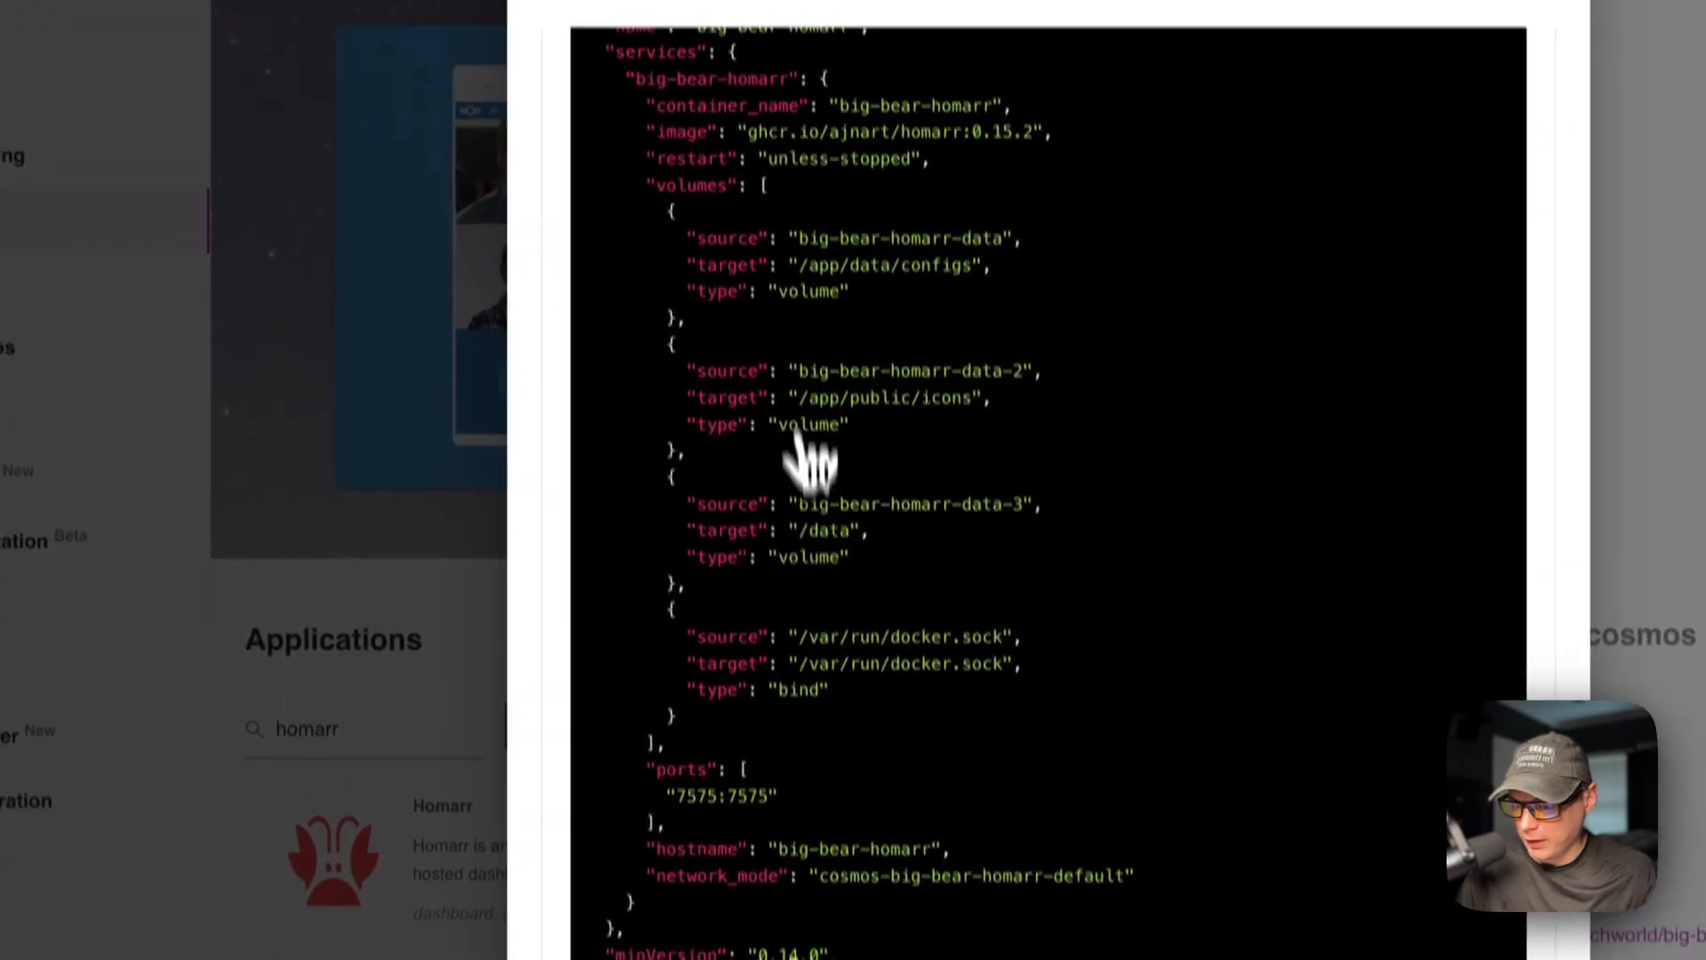
scroll("down", 3)
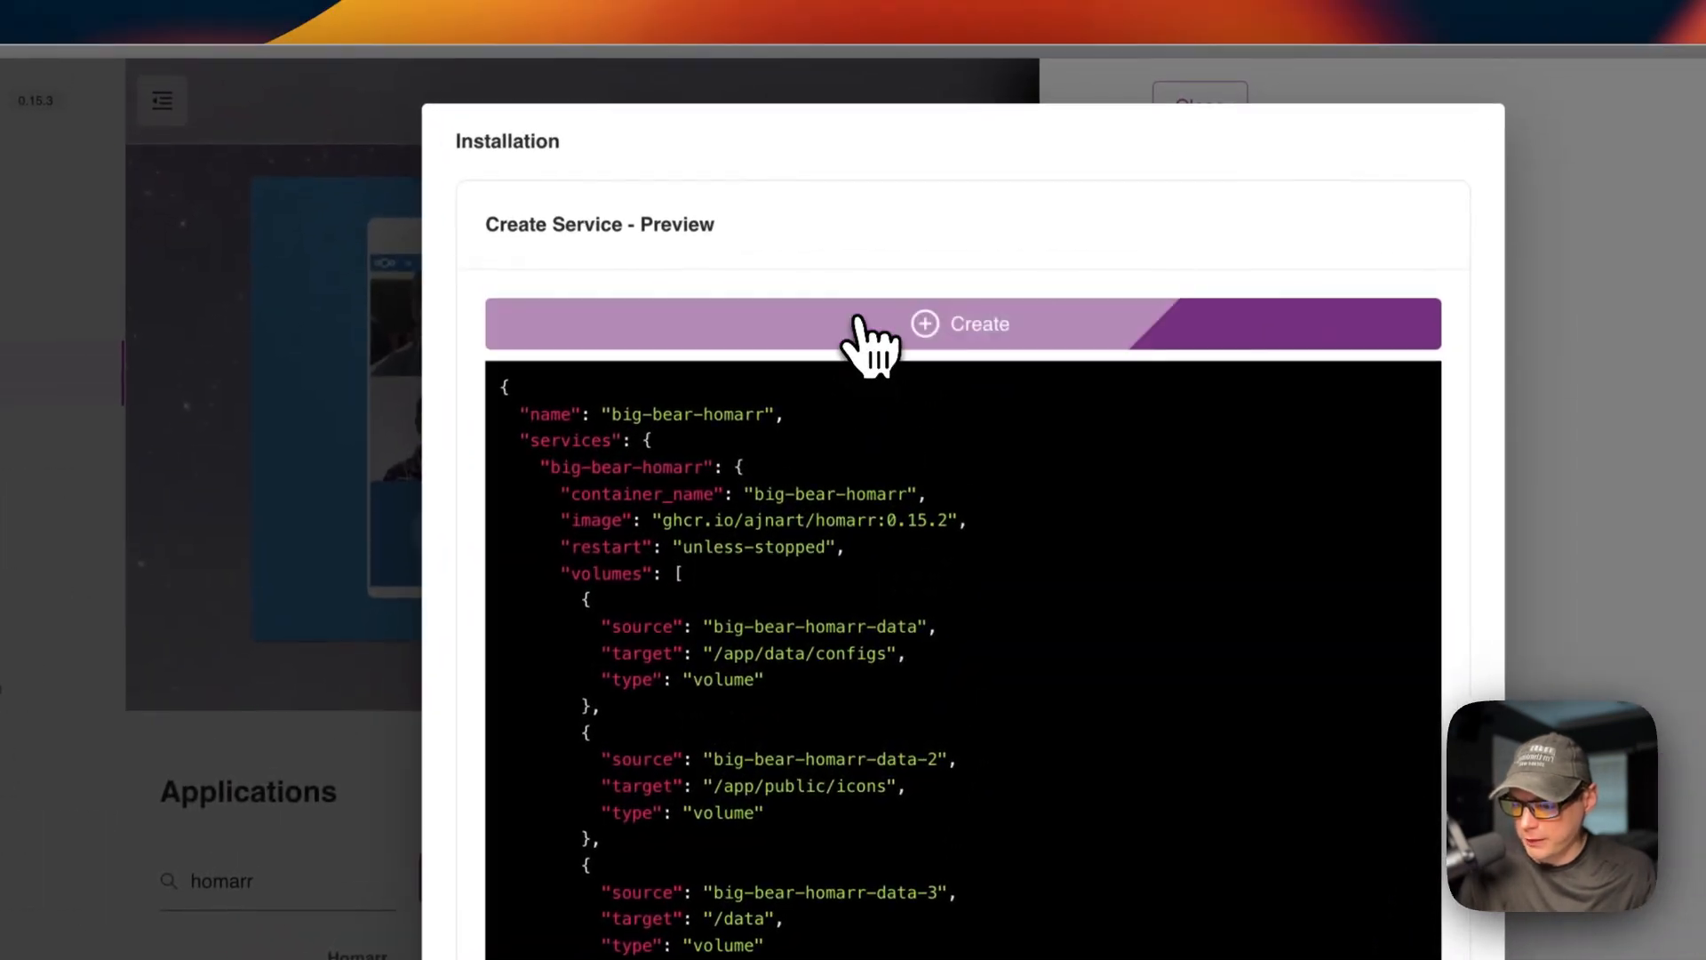
Create the big-bear-homarr service, wait for 'Service Started', then close the log.
left_click(962, 323)
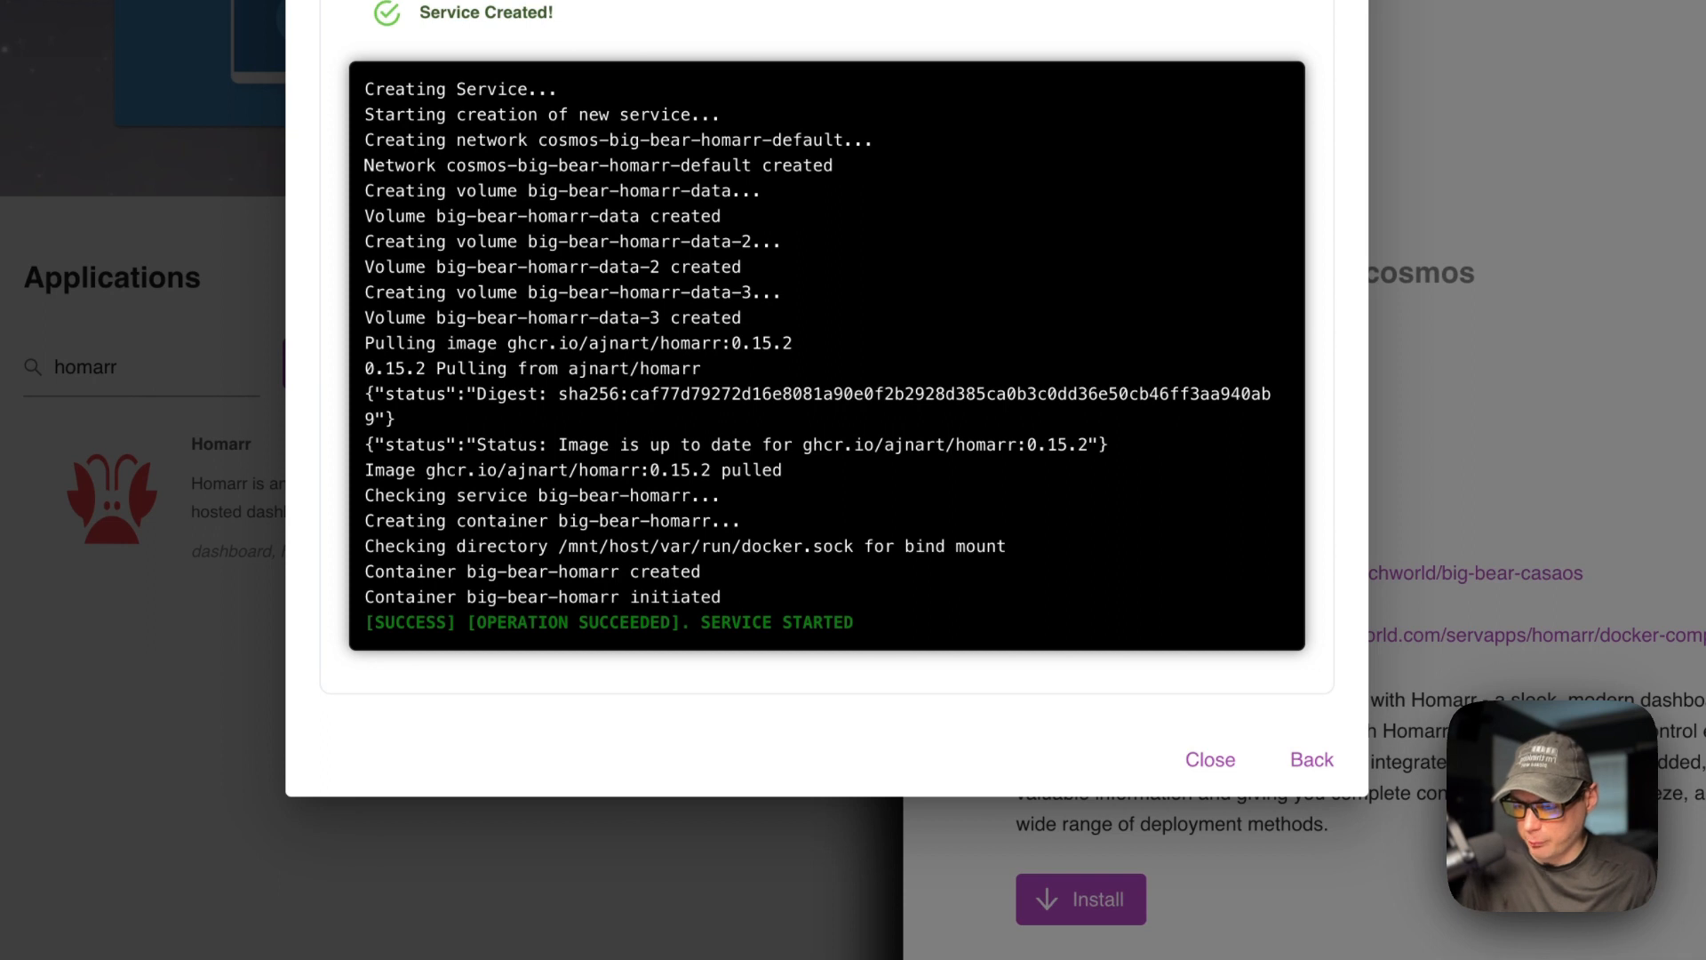
mouse_move(848, 500)
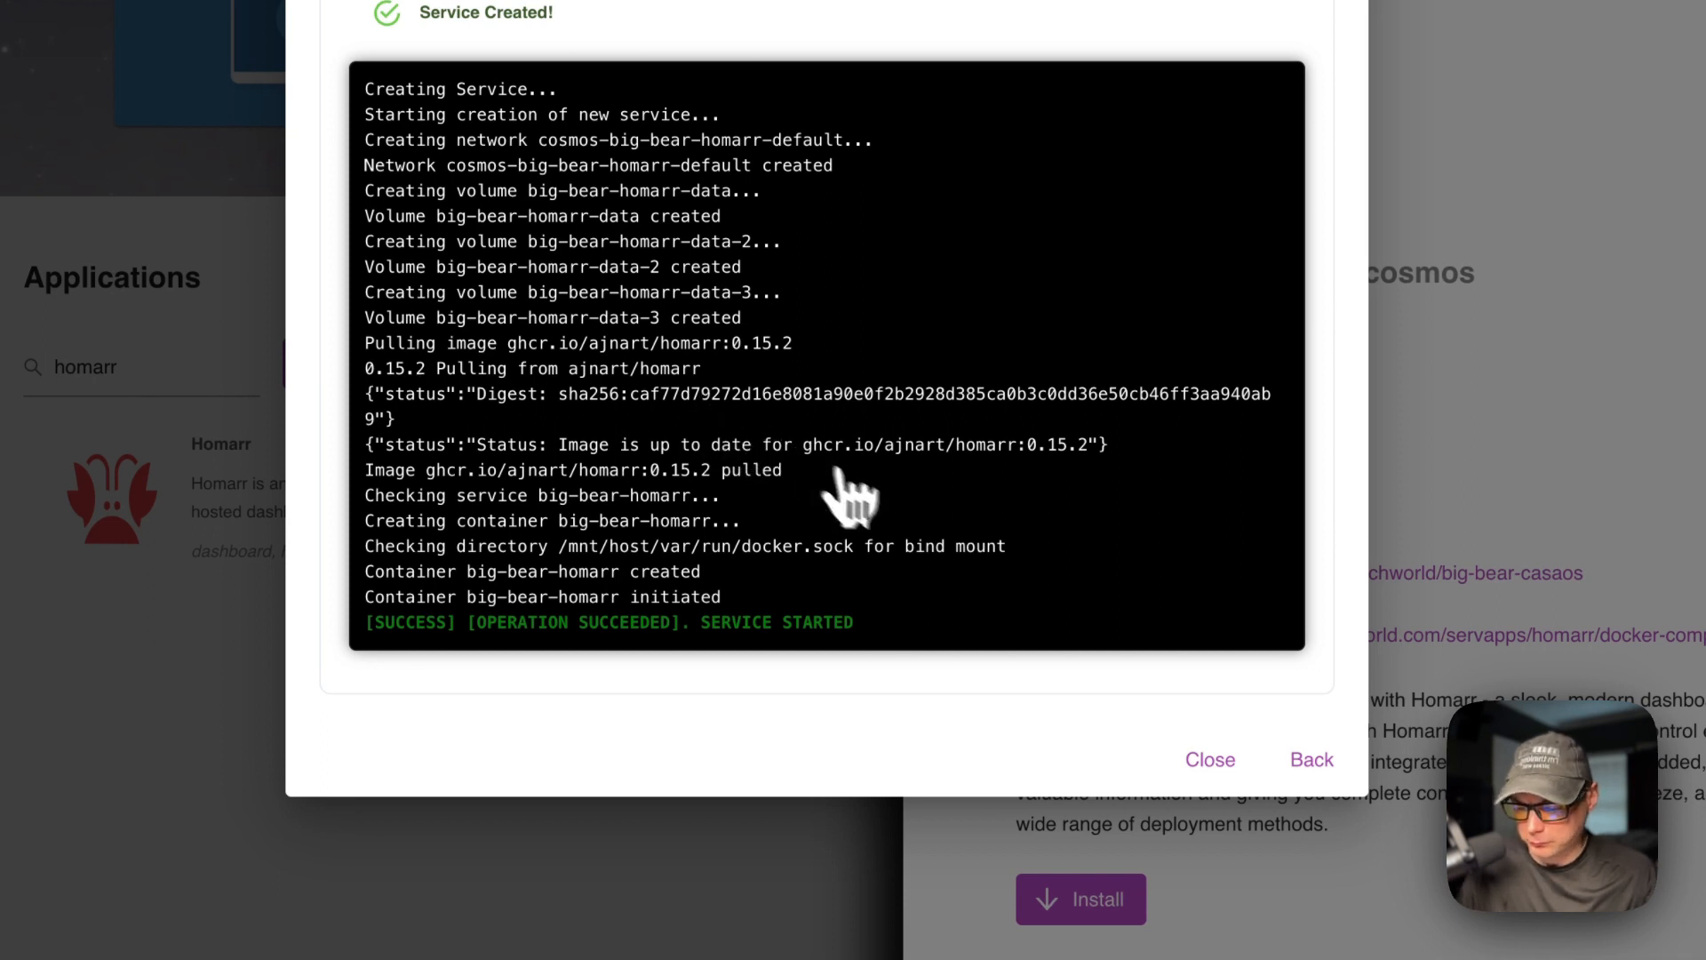
left_click(1210, 759)
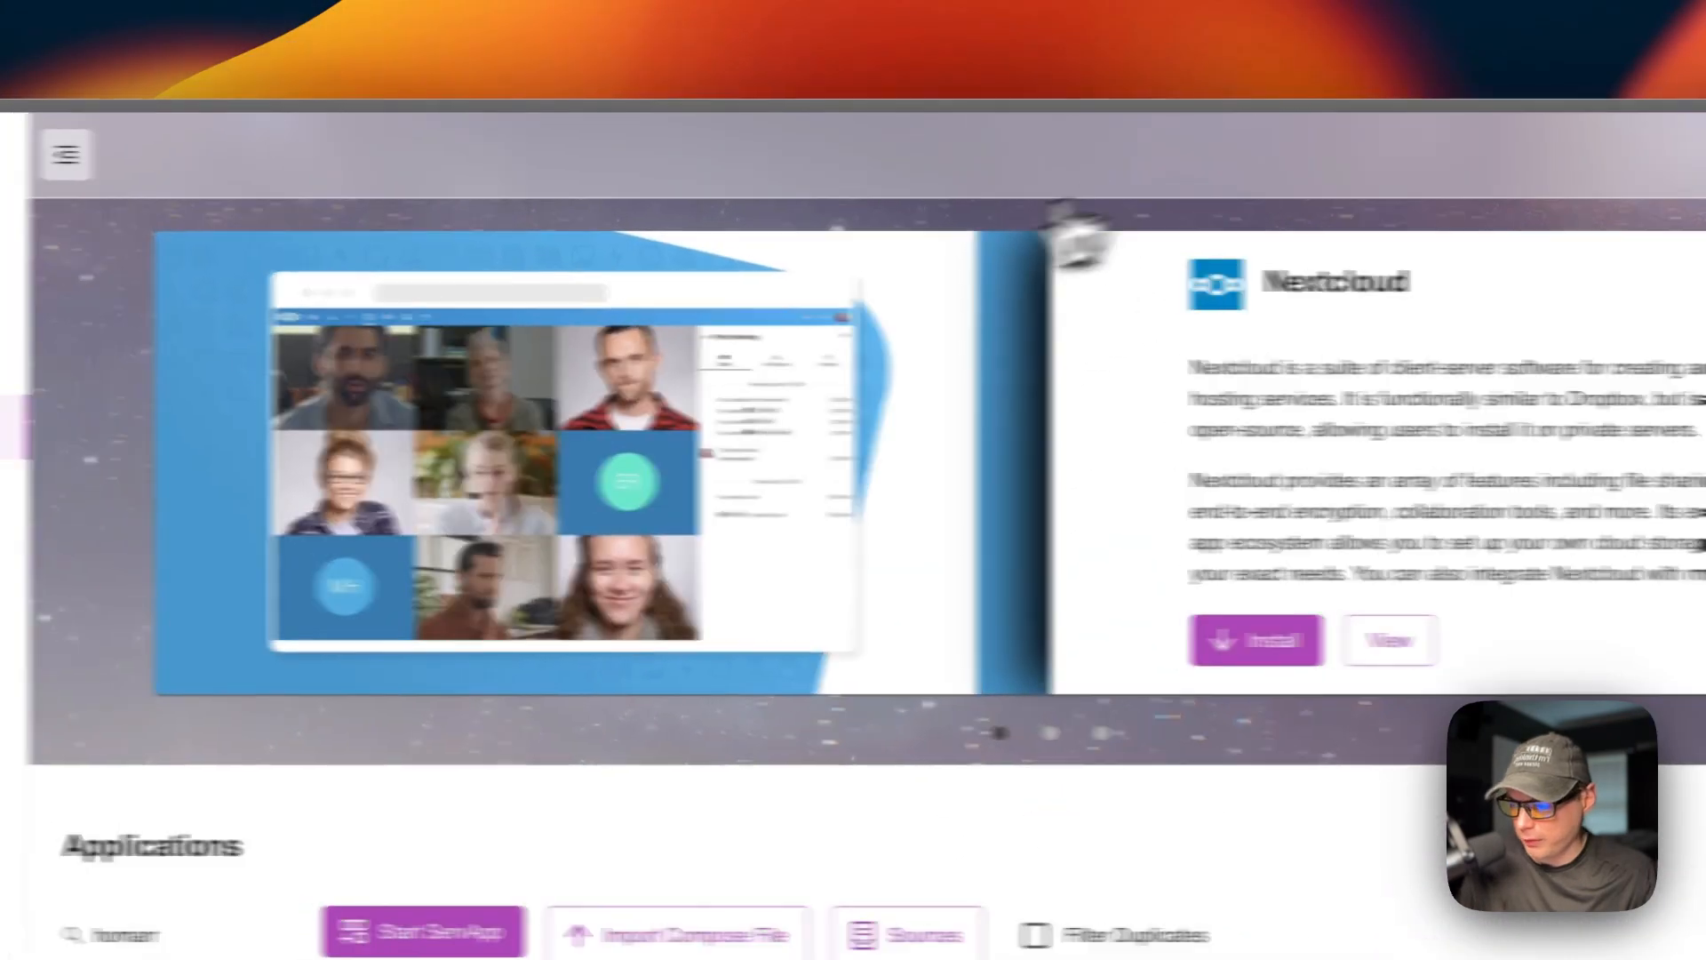
View big-bear-homarr running on the ServApps page and open its URL route settings.
left_click(236, 464)
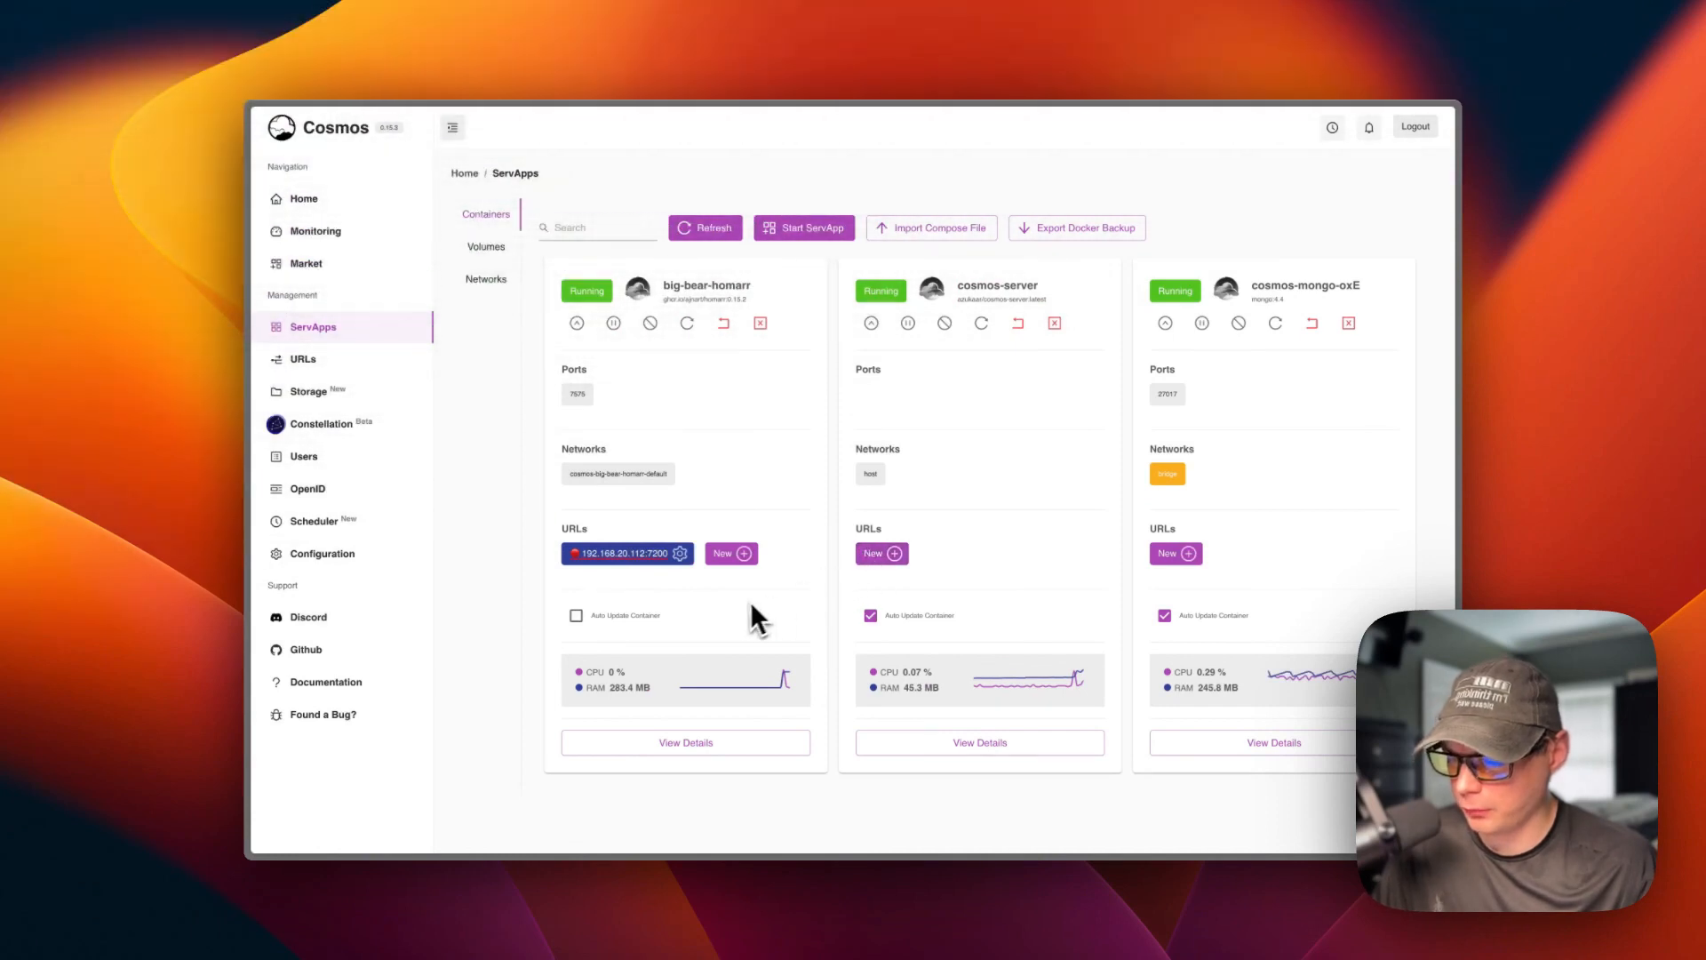
left_click(620, 552)
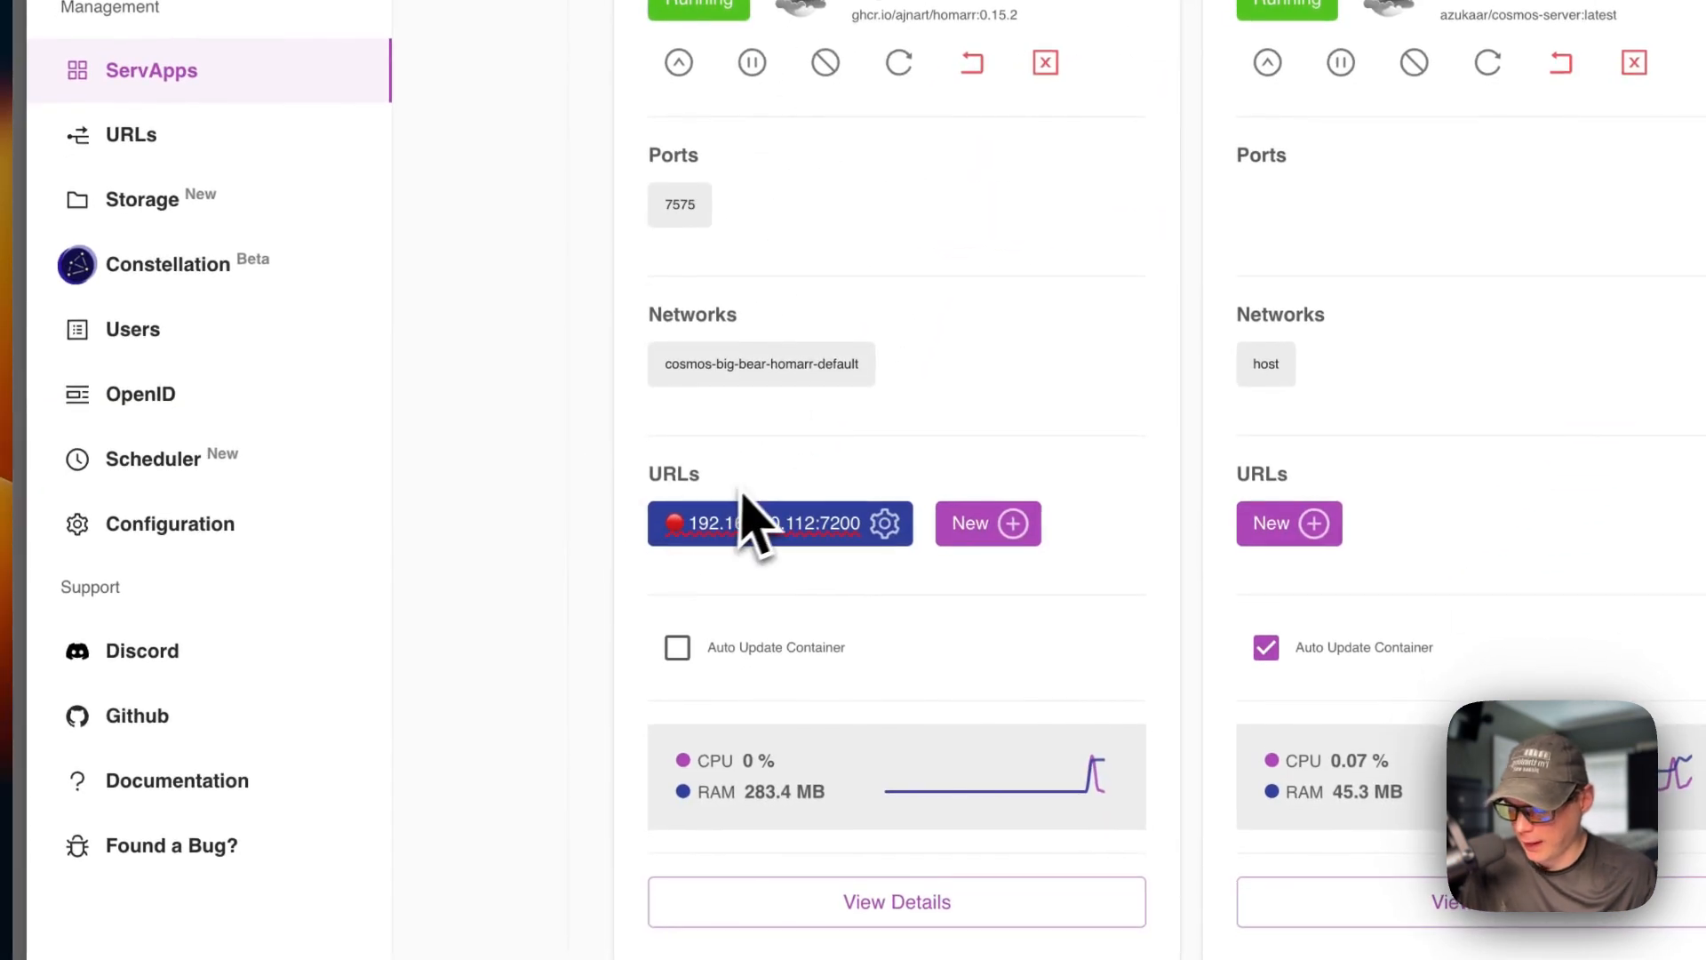
mouse_move(826, 490)
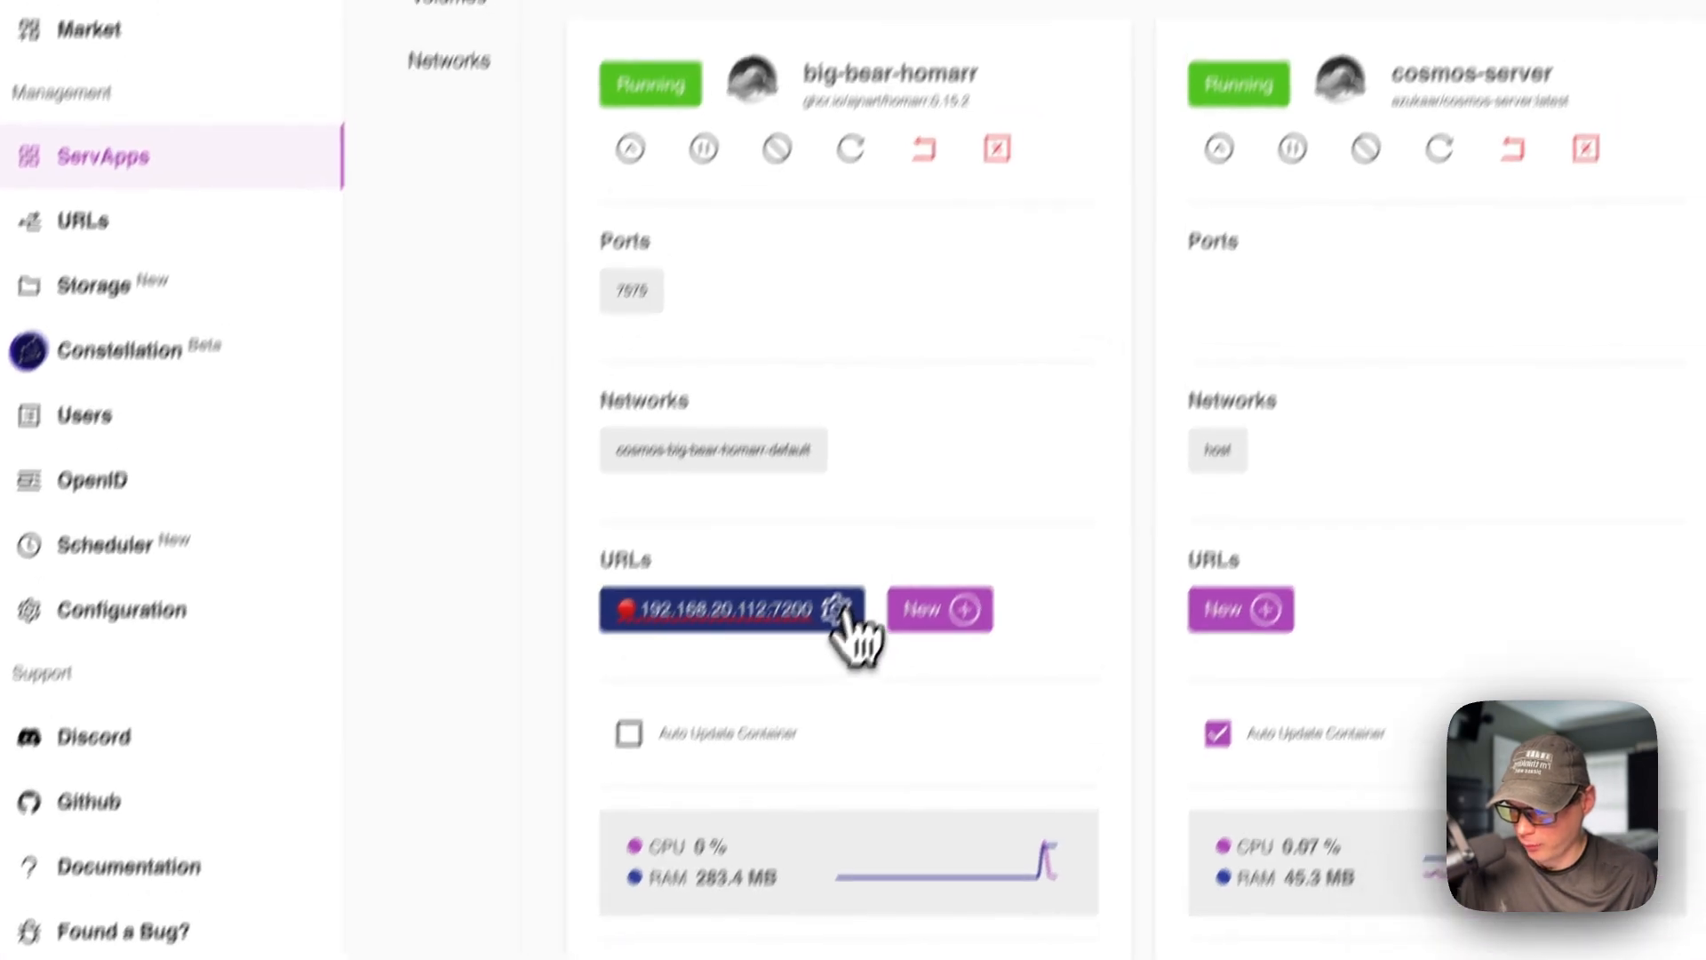
left_click(723, 608)
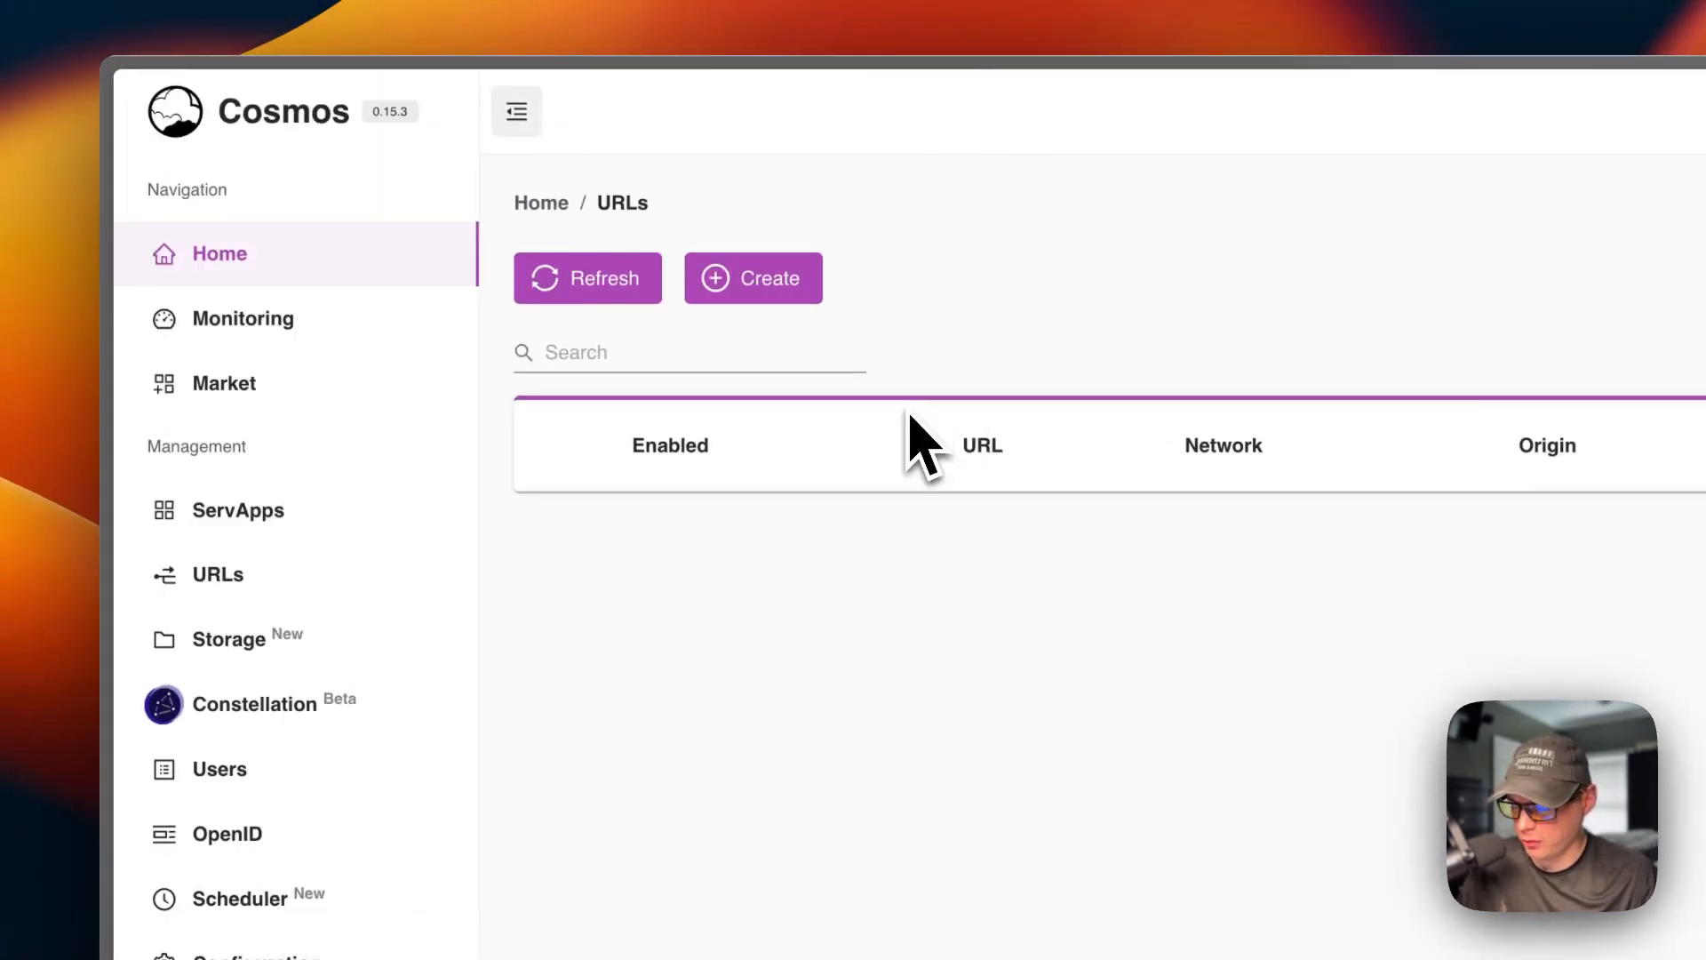
Start a new URL for big-bear-homarr from ServApps and refresh the page as requested.
left_click(236, 510)
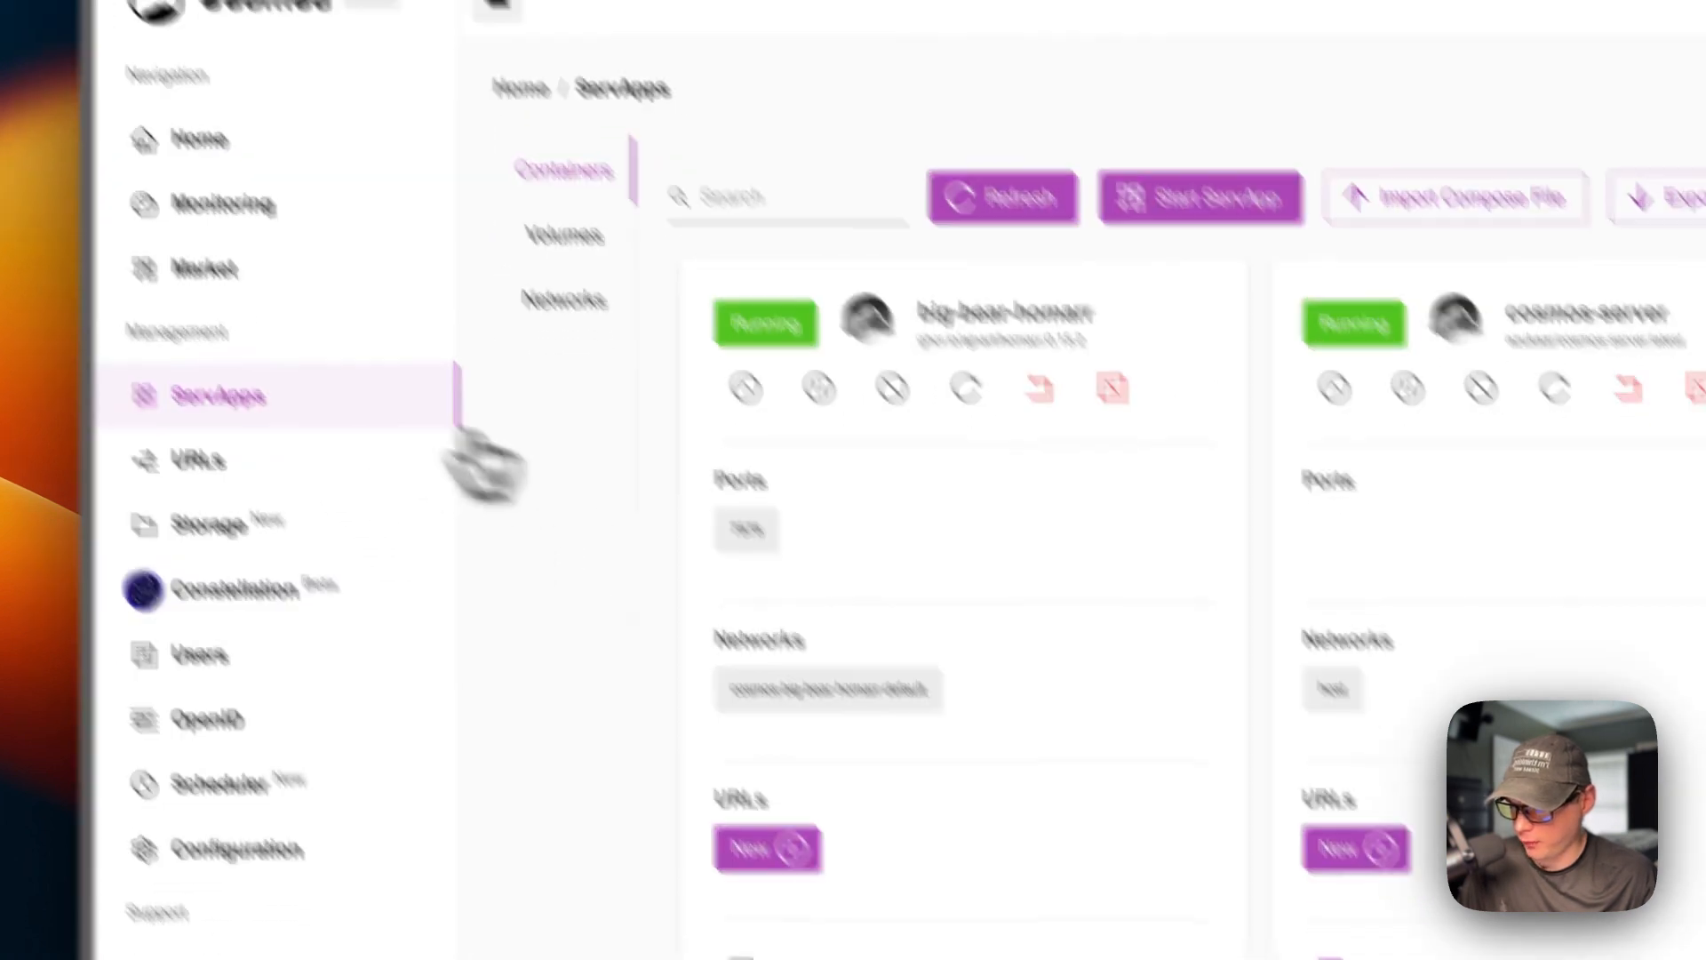
left_click(768, 850)
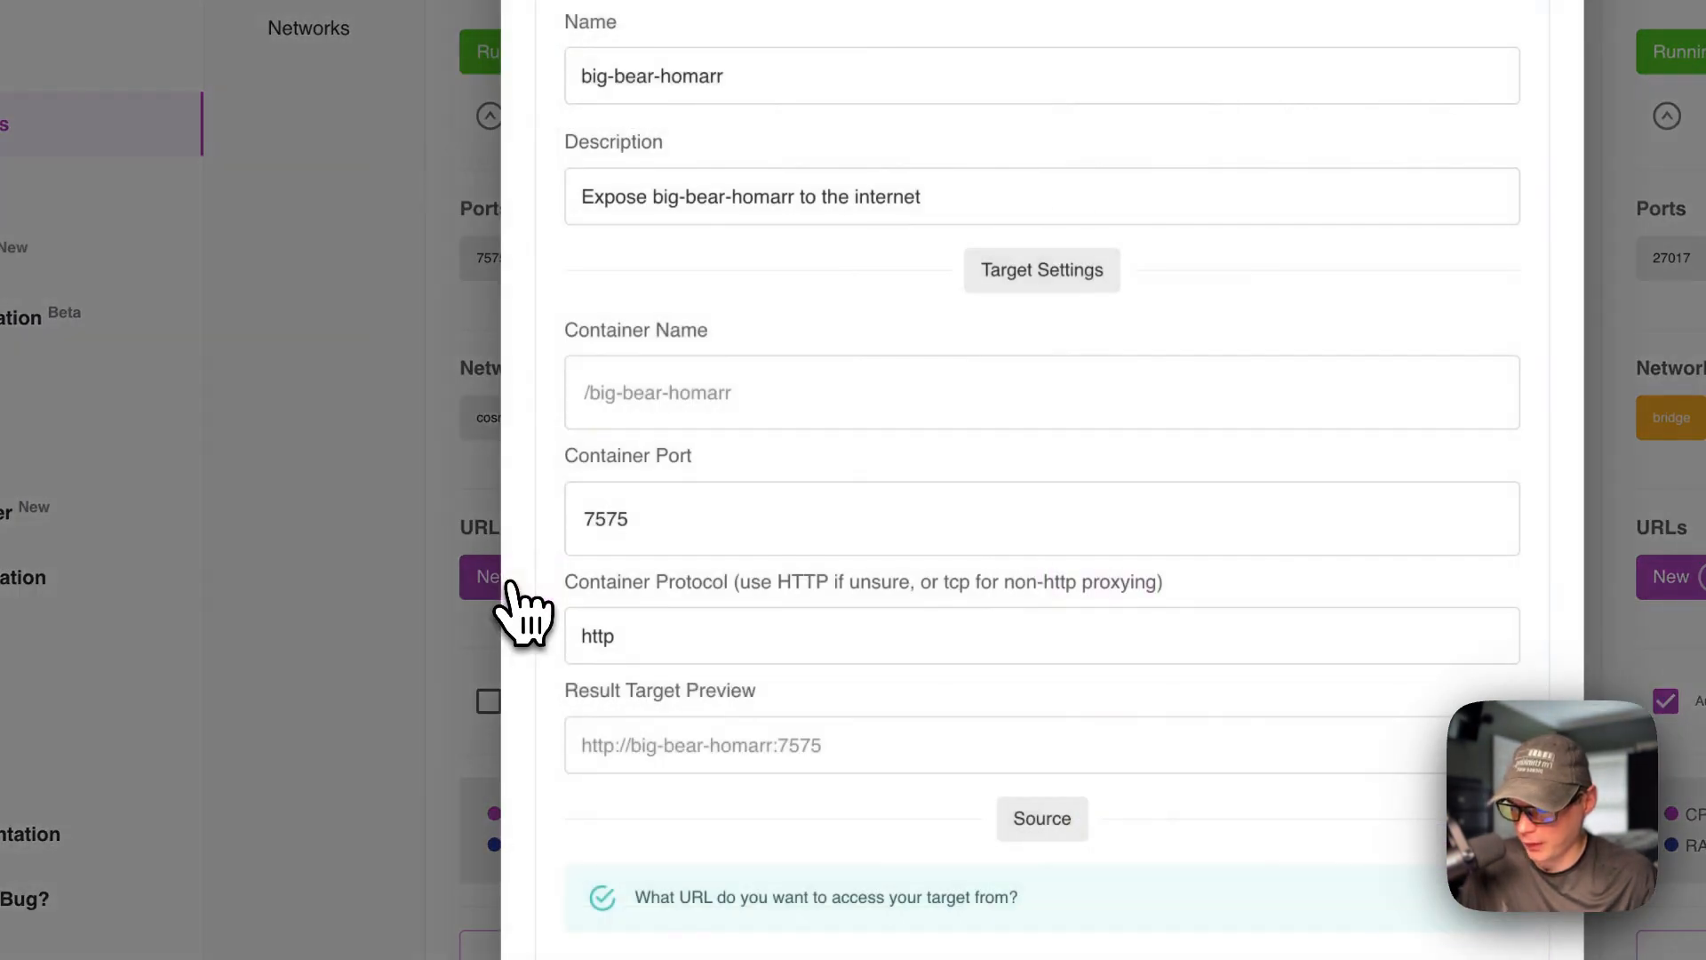
scroll("down", 3)
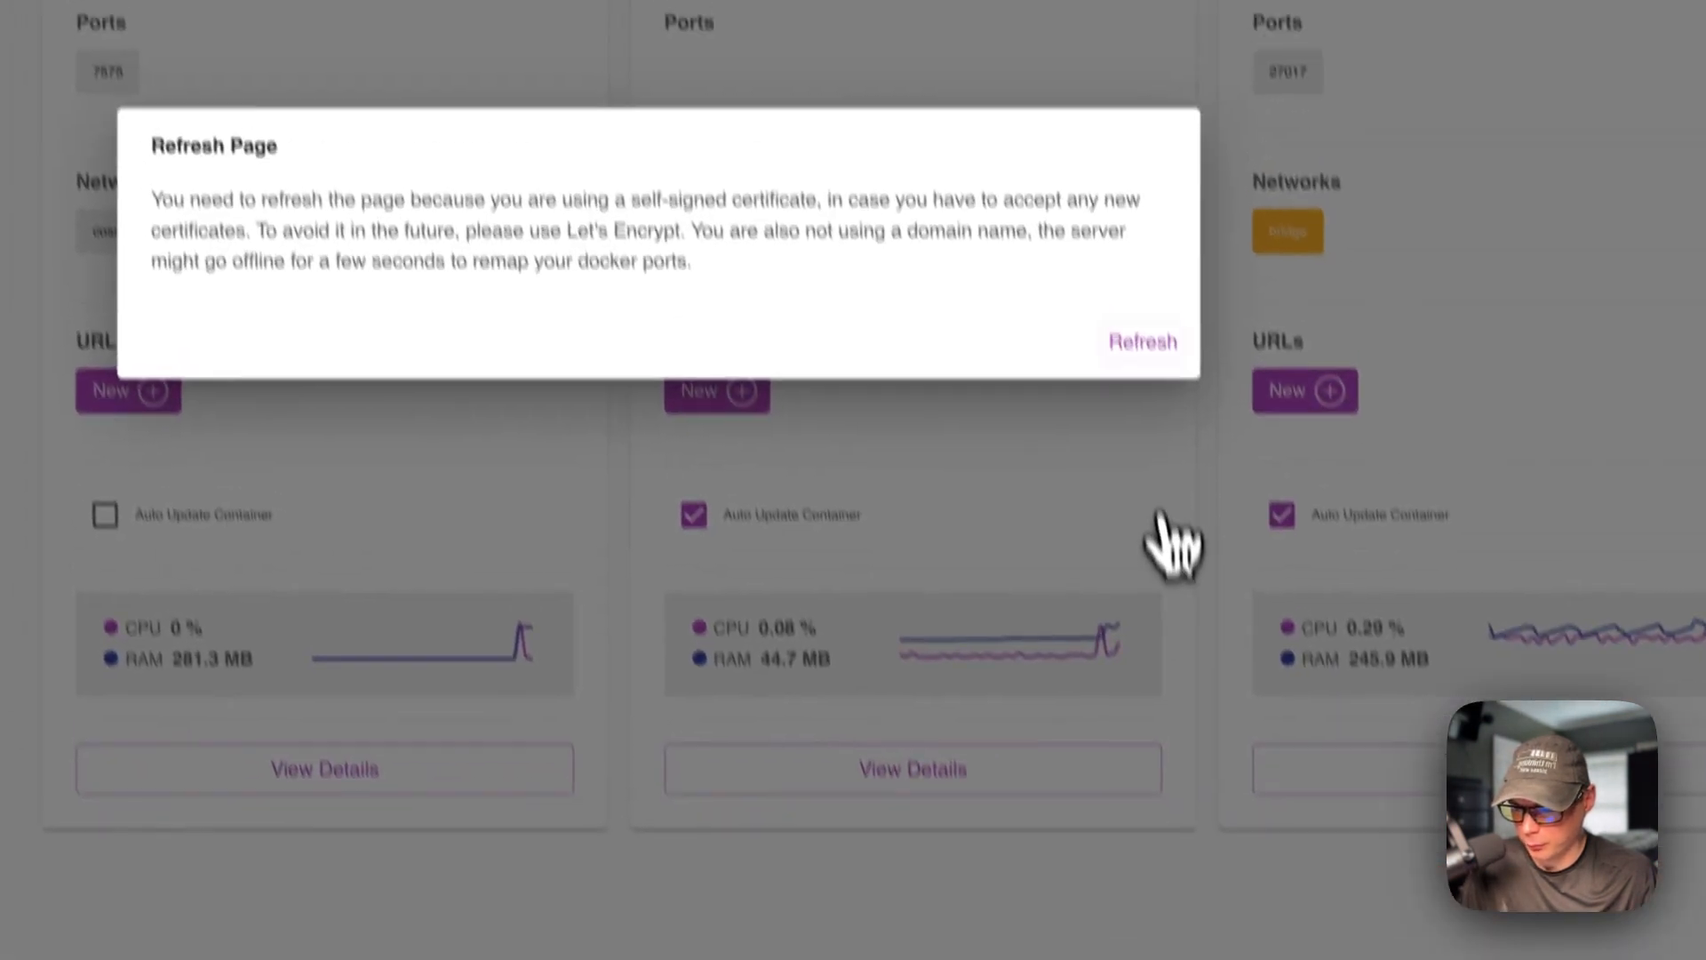
left_click(1141, 341)
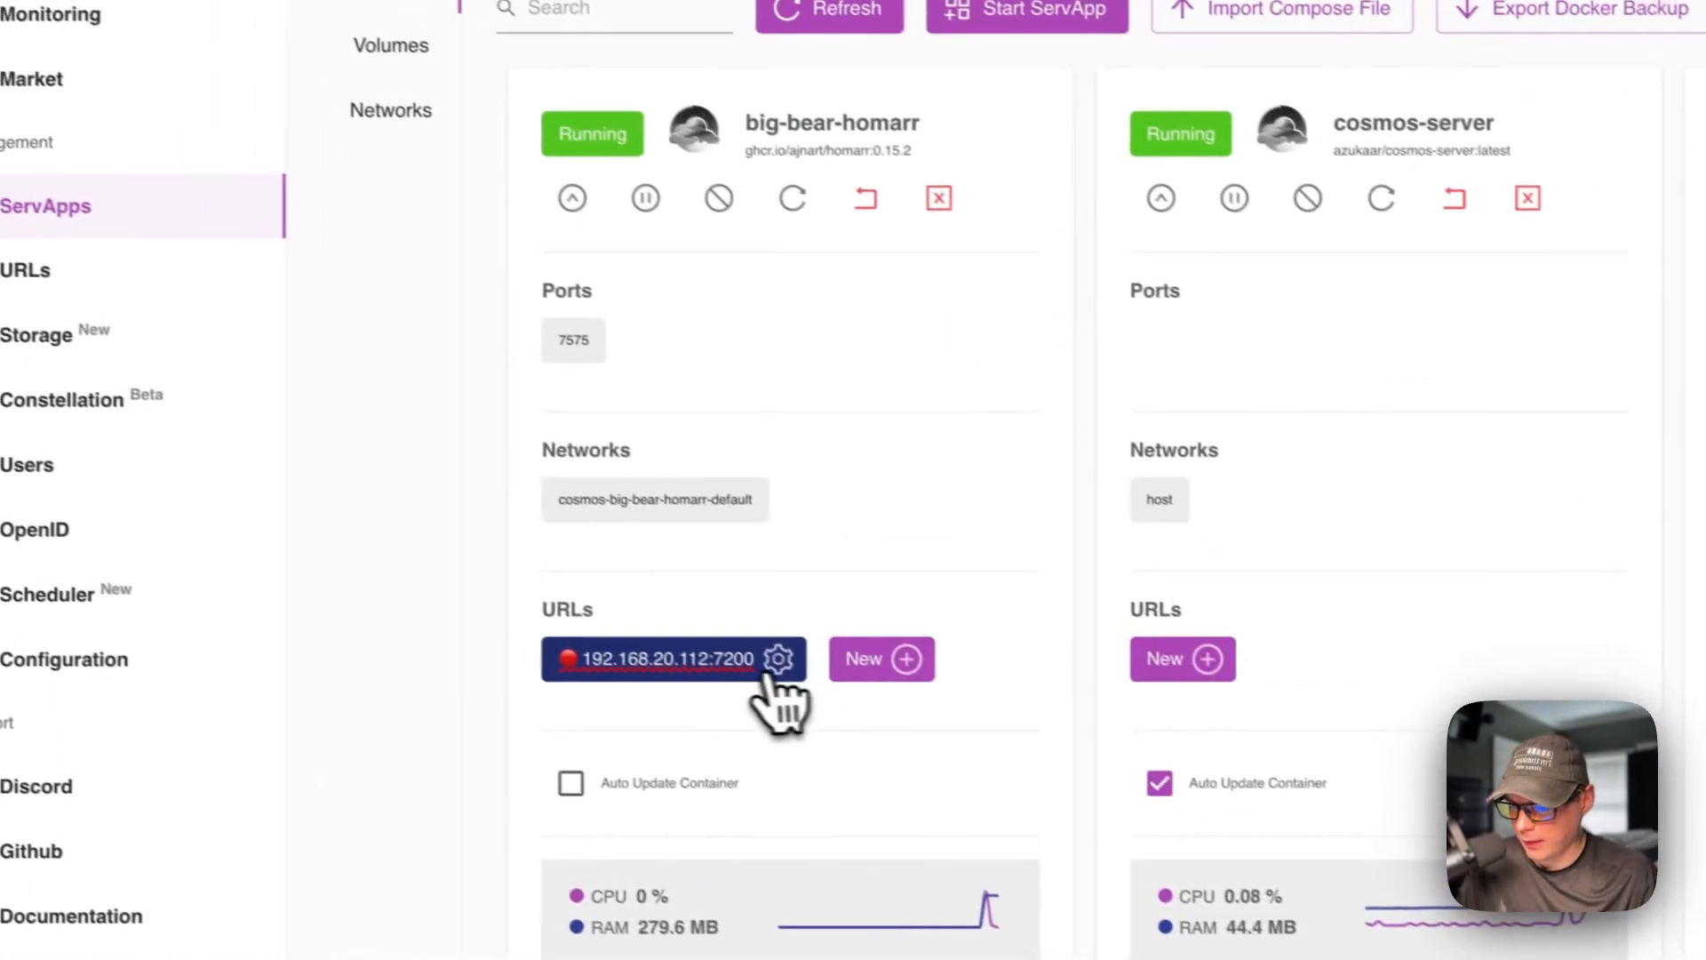
left_click(663, 657)
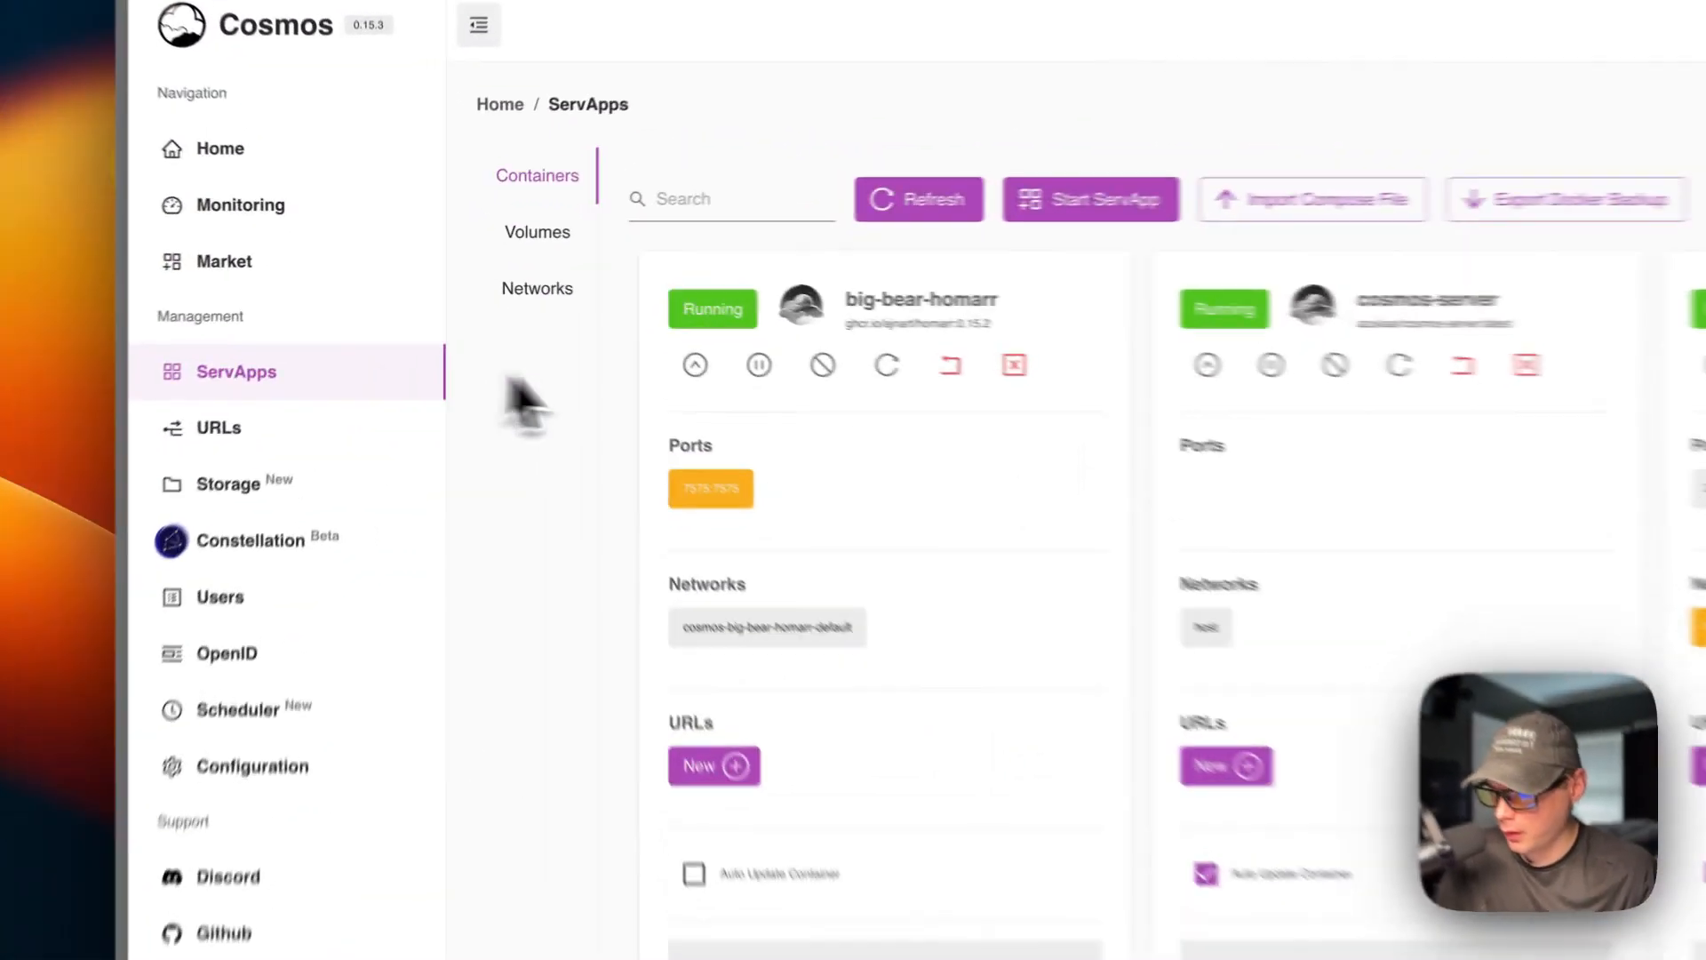
mouse_move(727, 416)
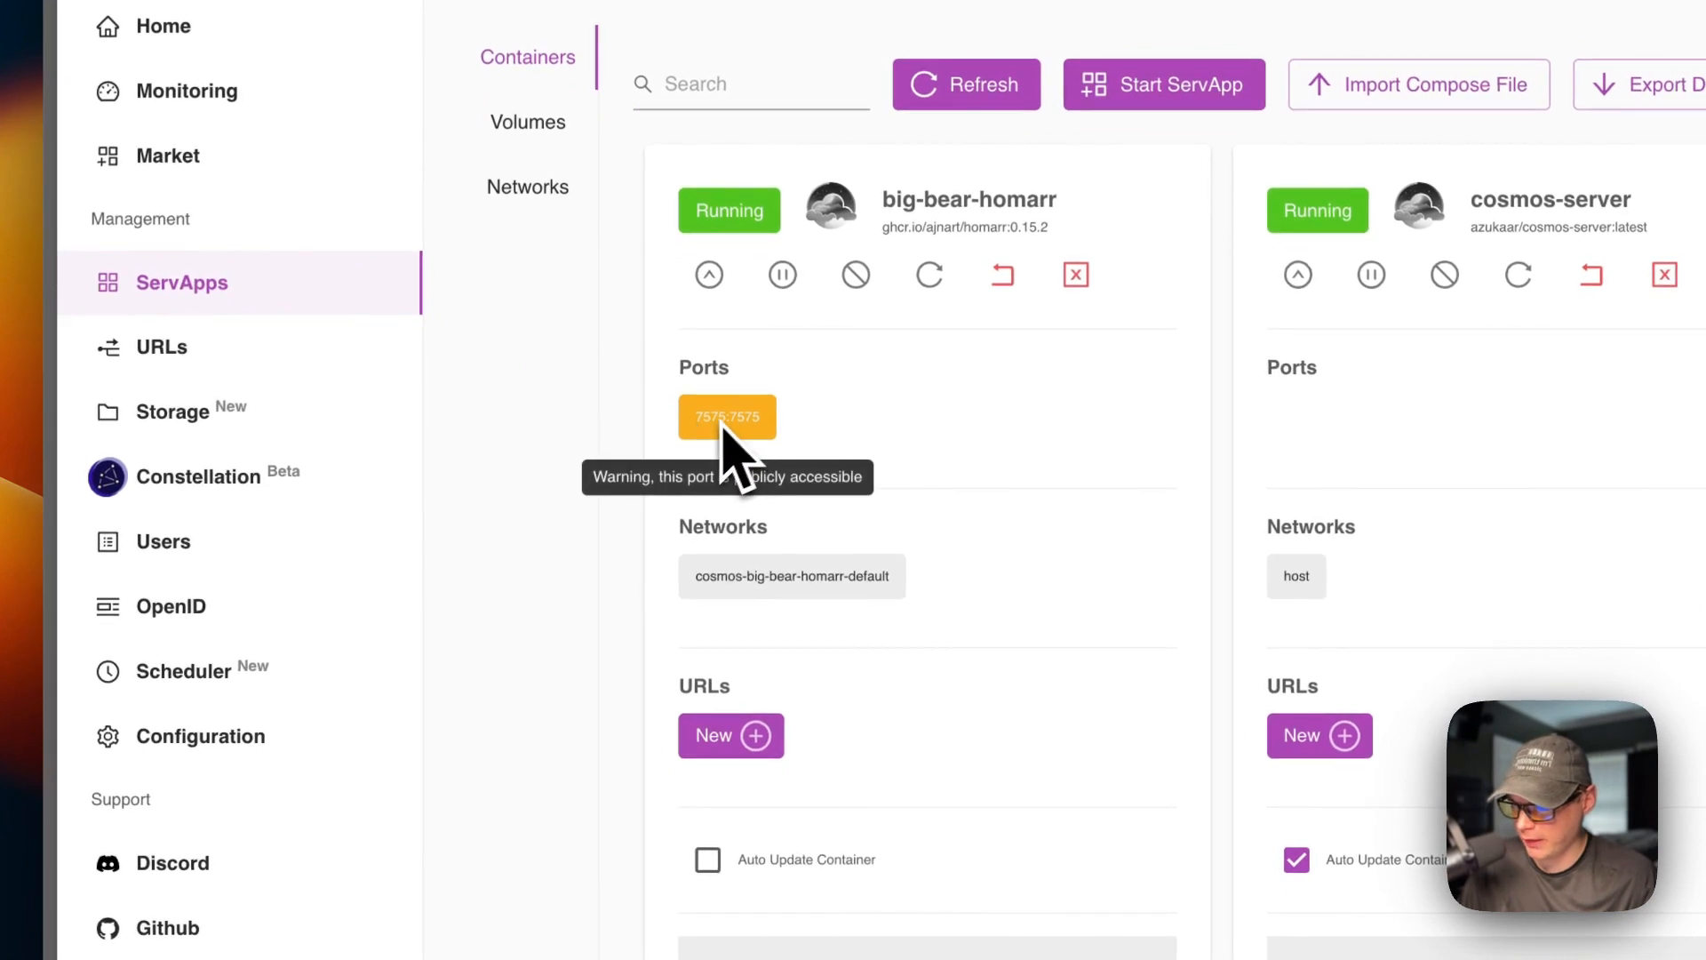
mouse_move(784, 533)
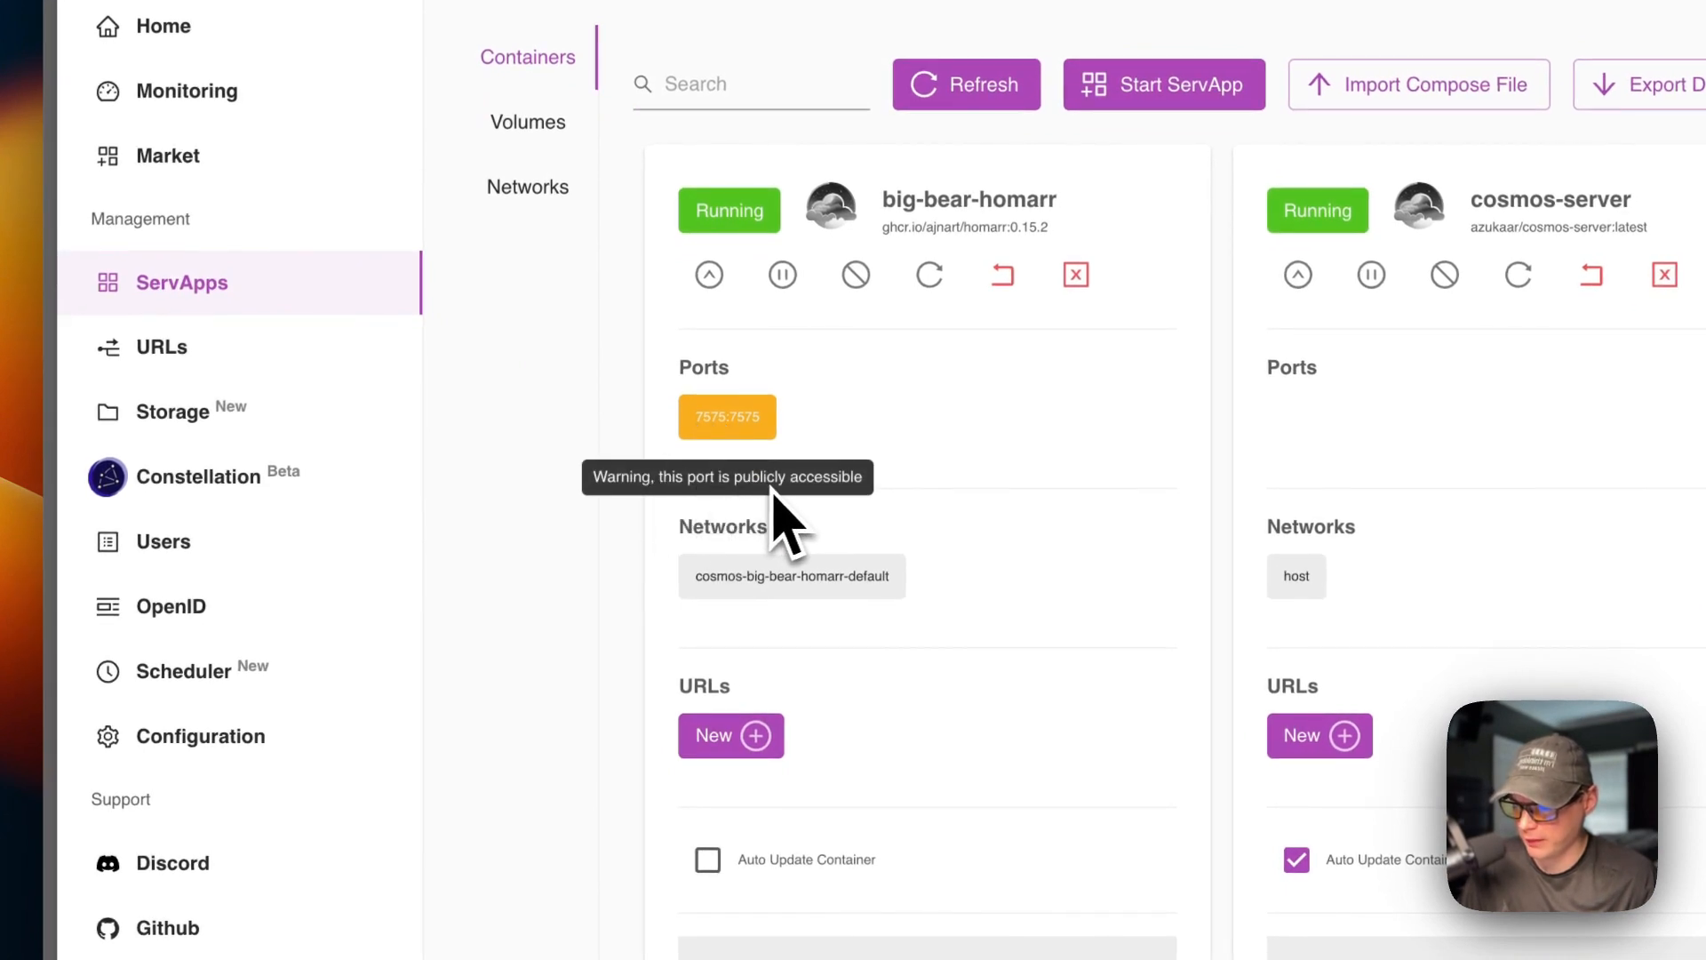
mouse_move(810, 484)
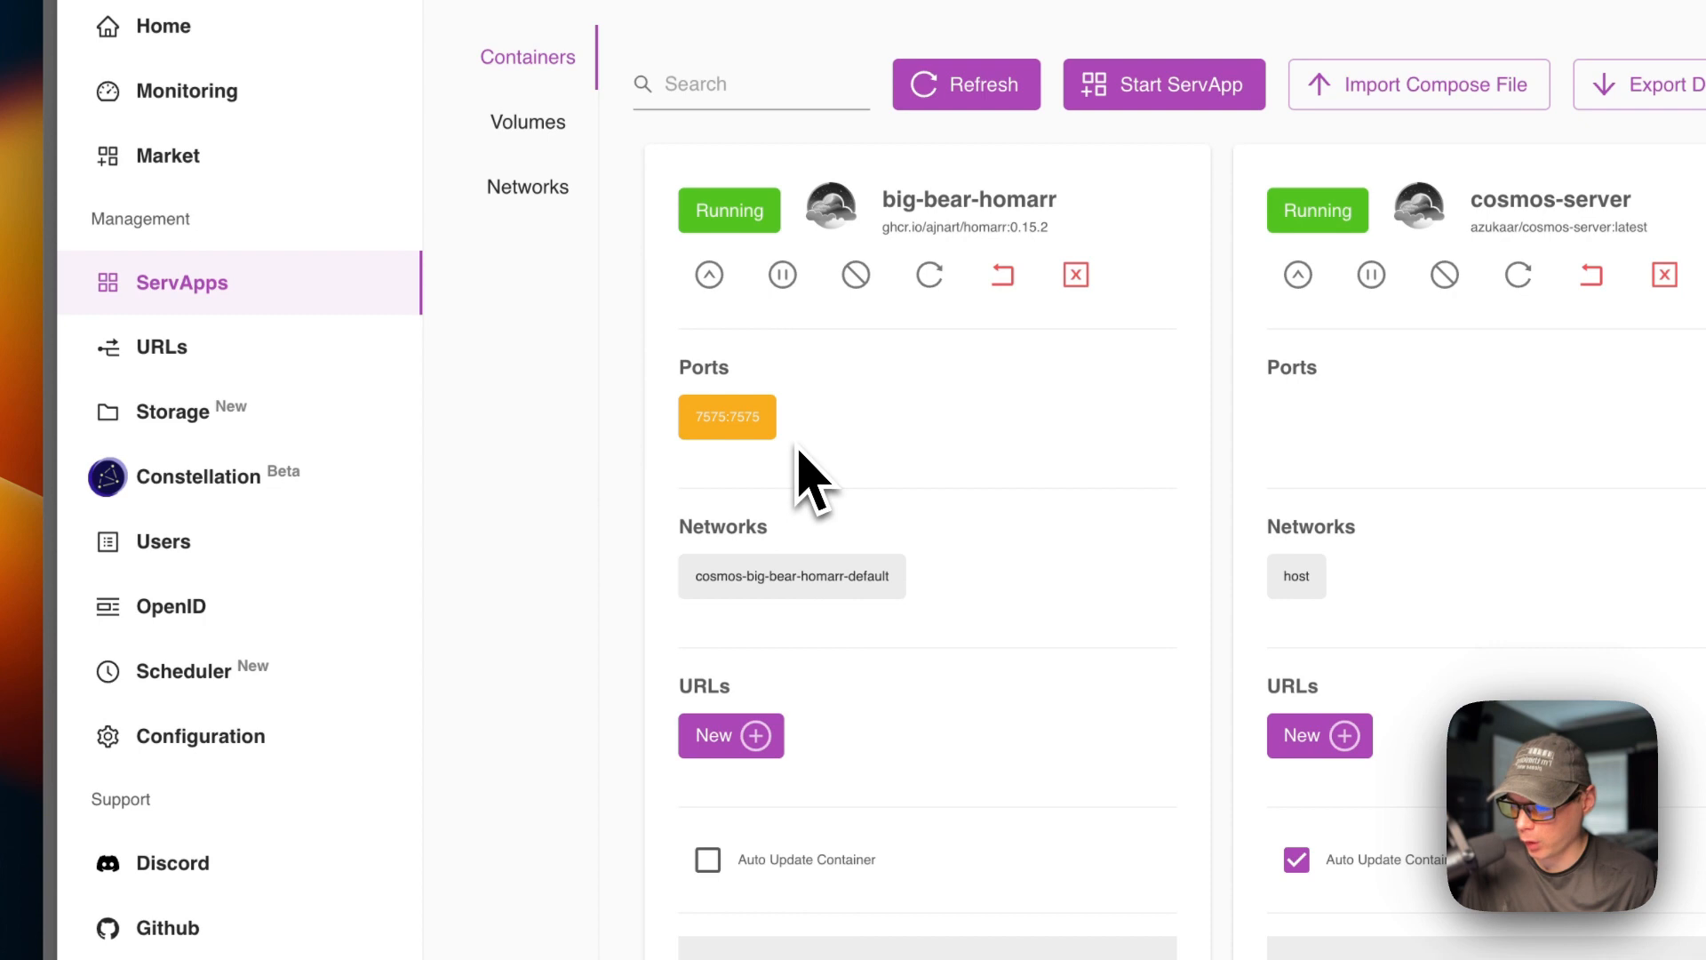
scroll("down", 3)
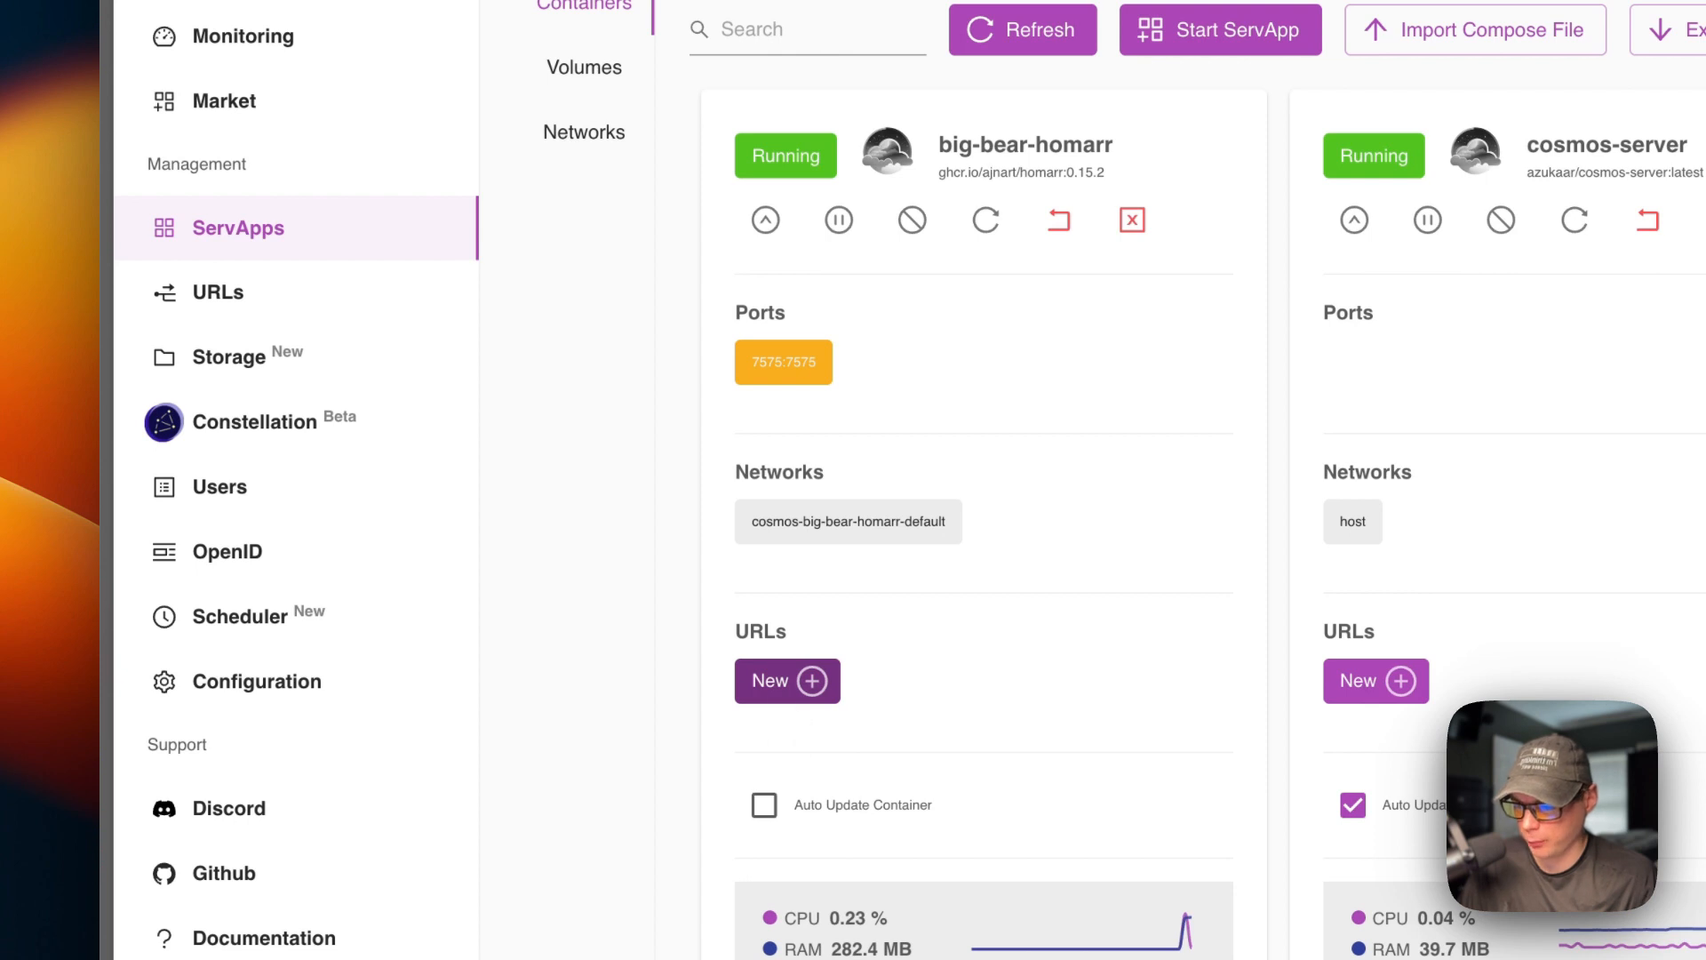
mouse_move(784, 363)
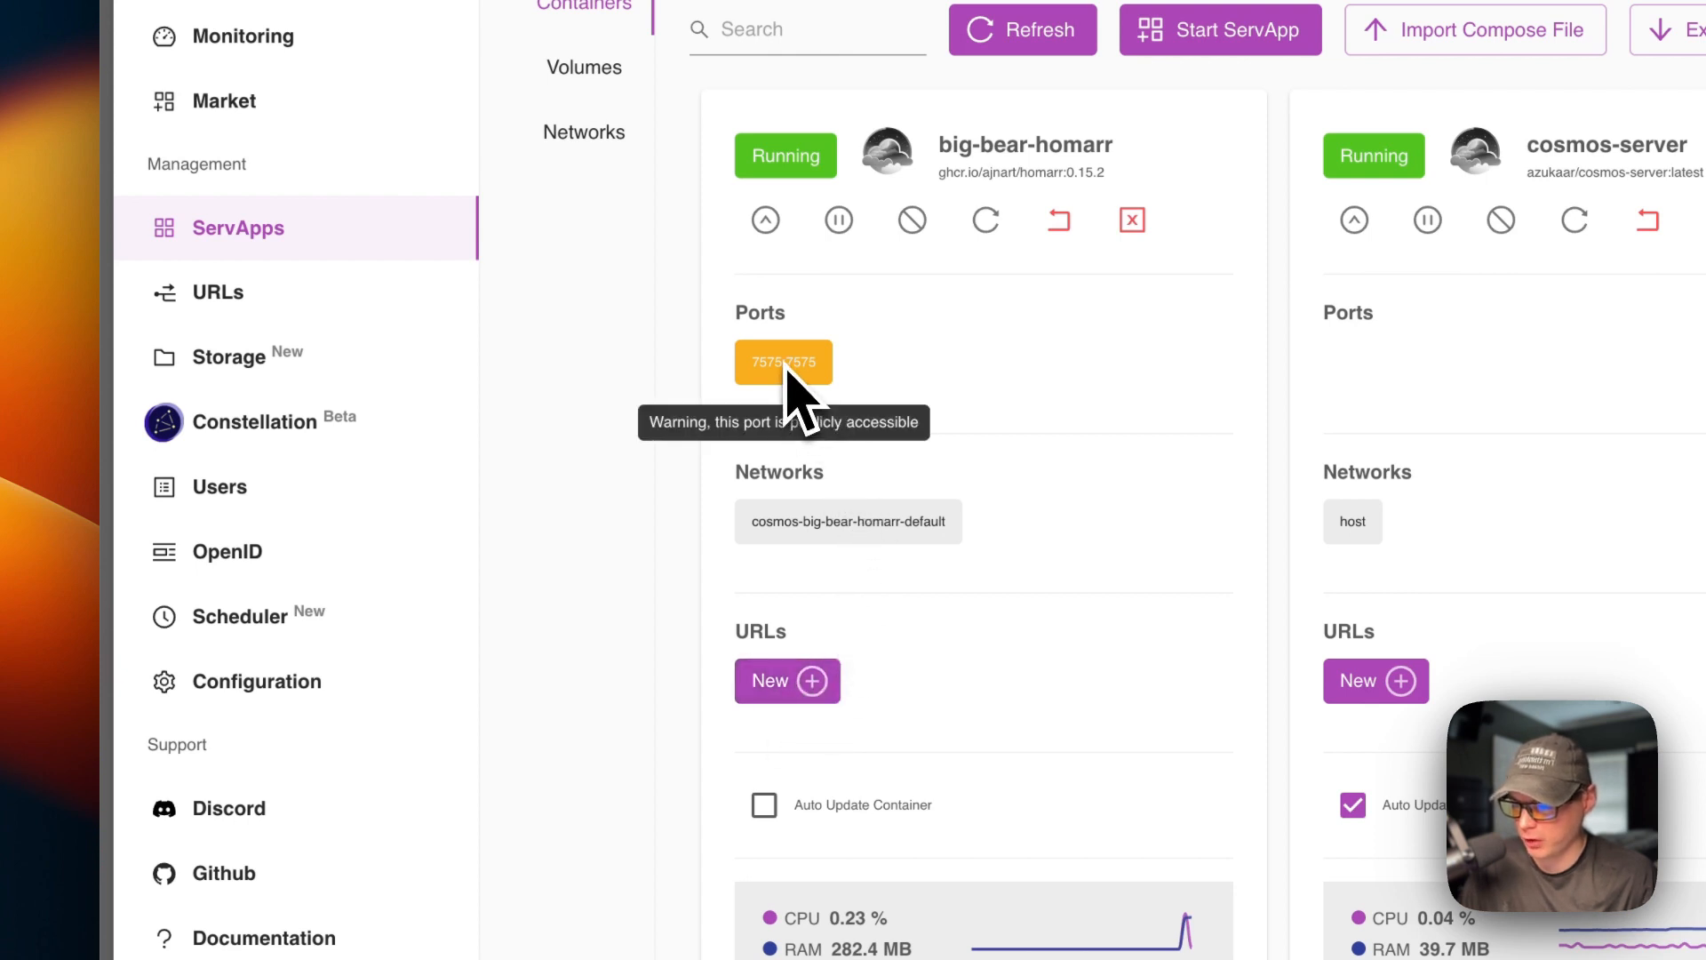
mouse_move(795, 409)
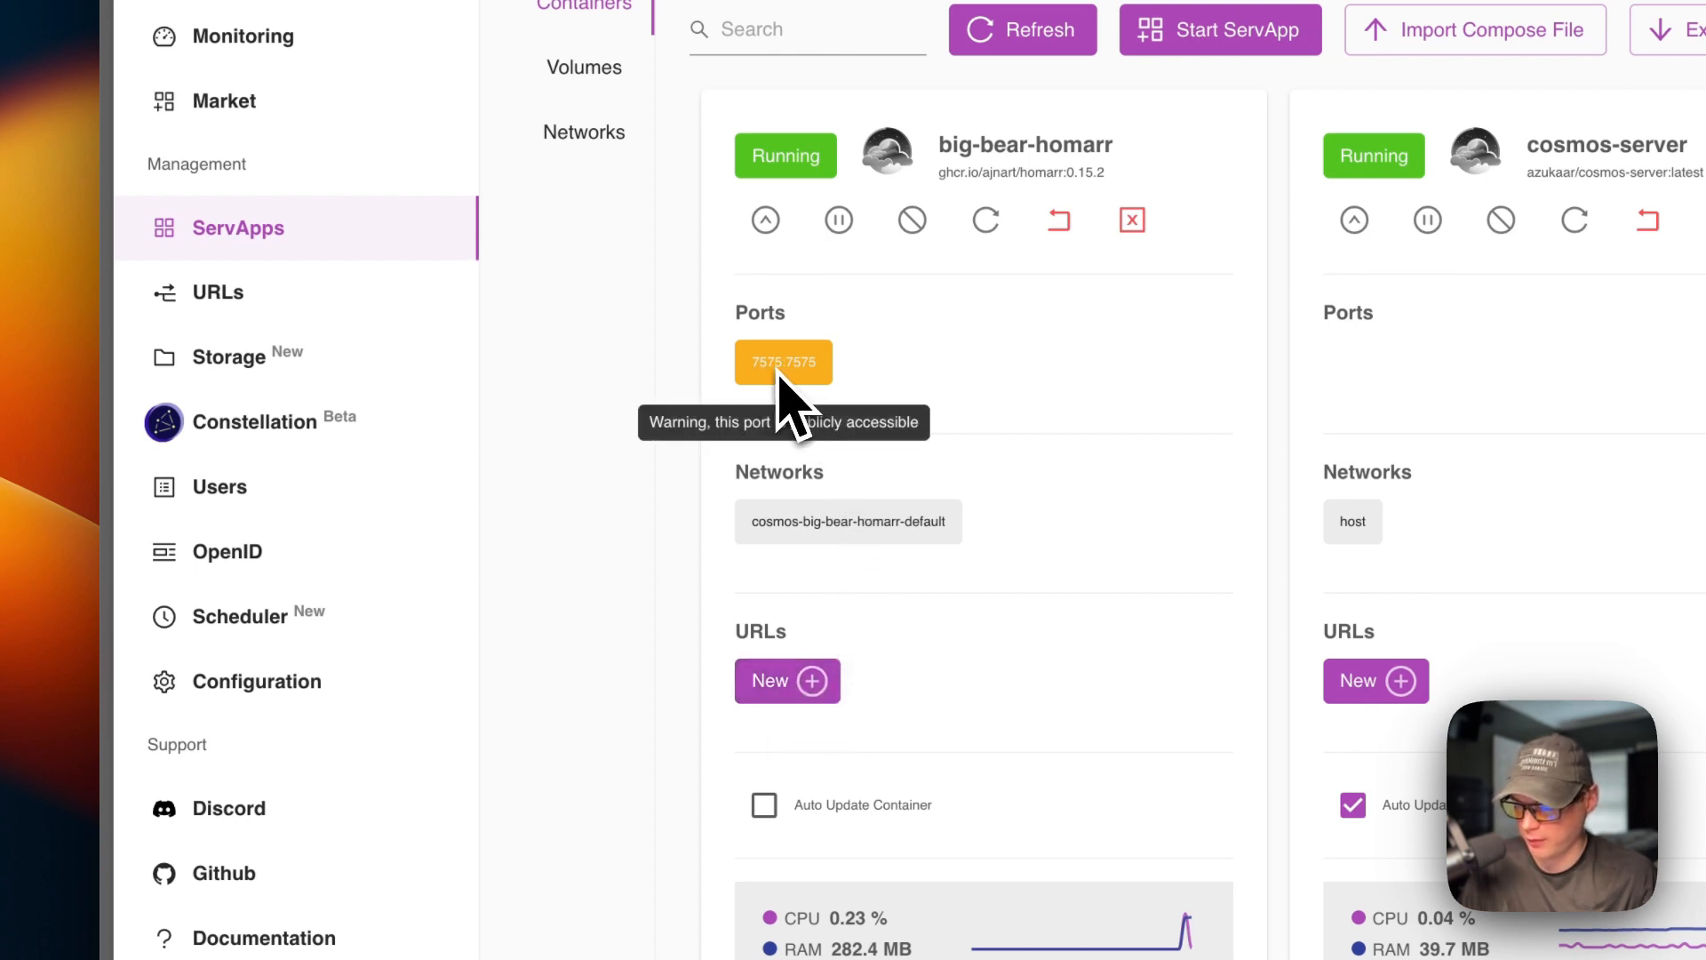
scroll("up", 3)
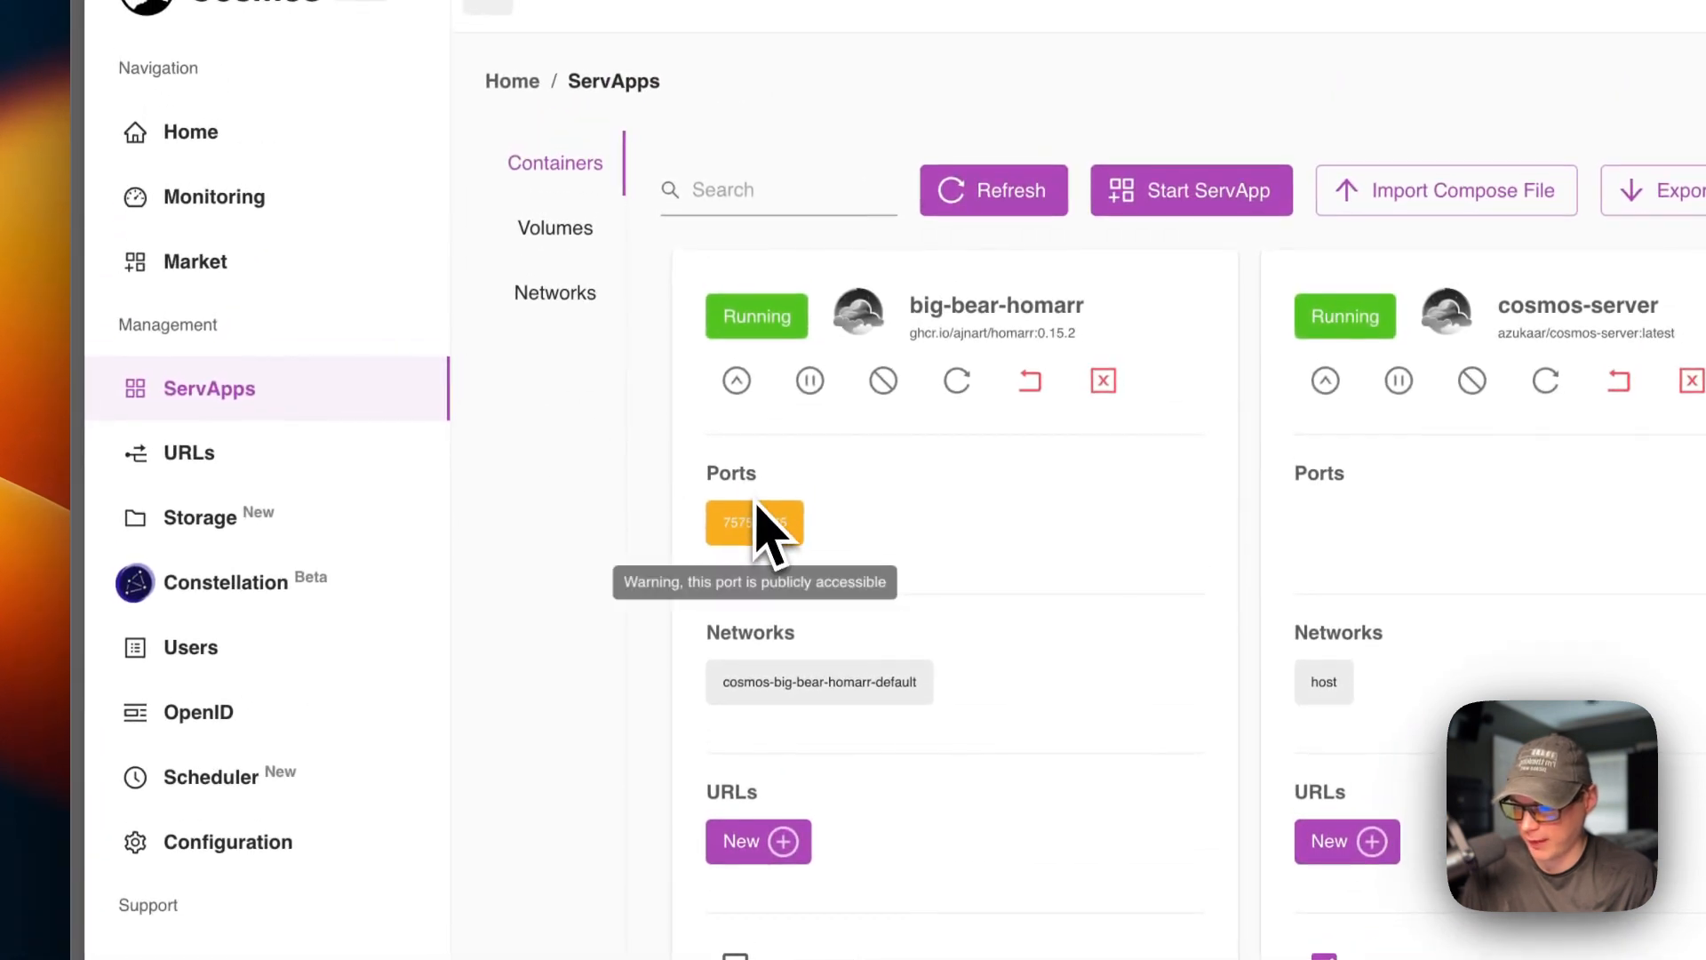
scroll("down", 3)
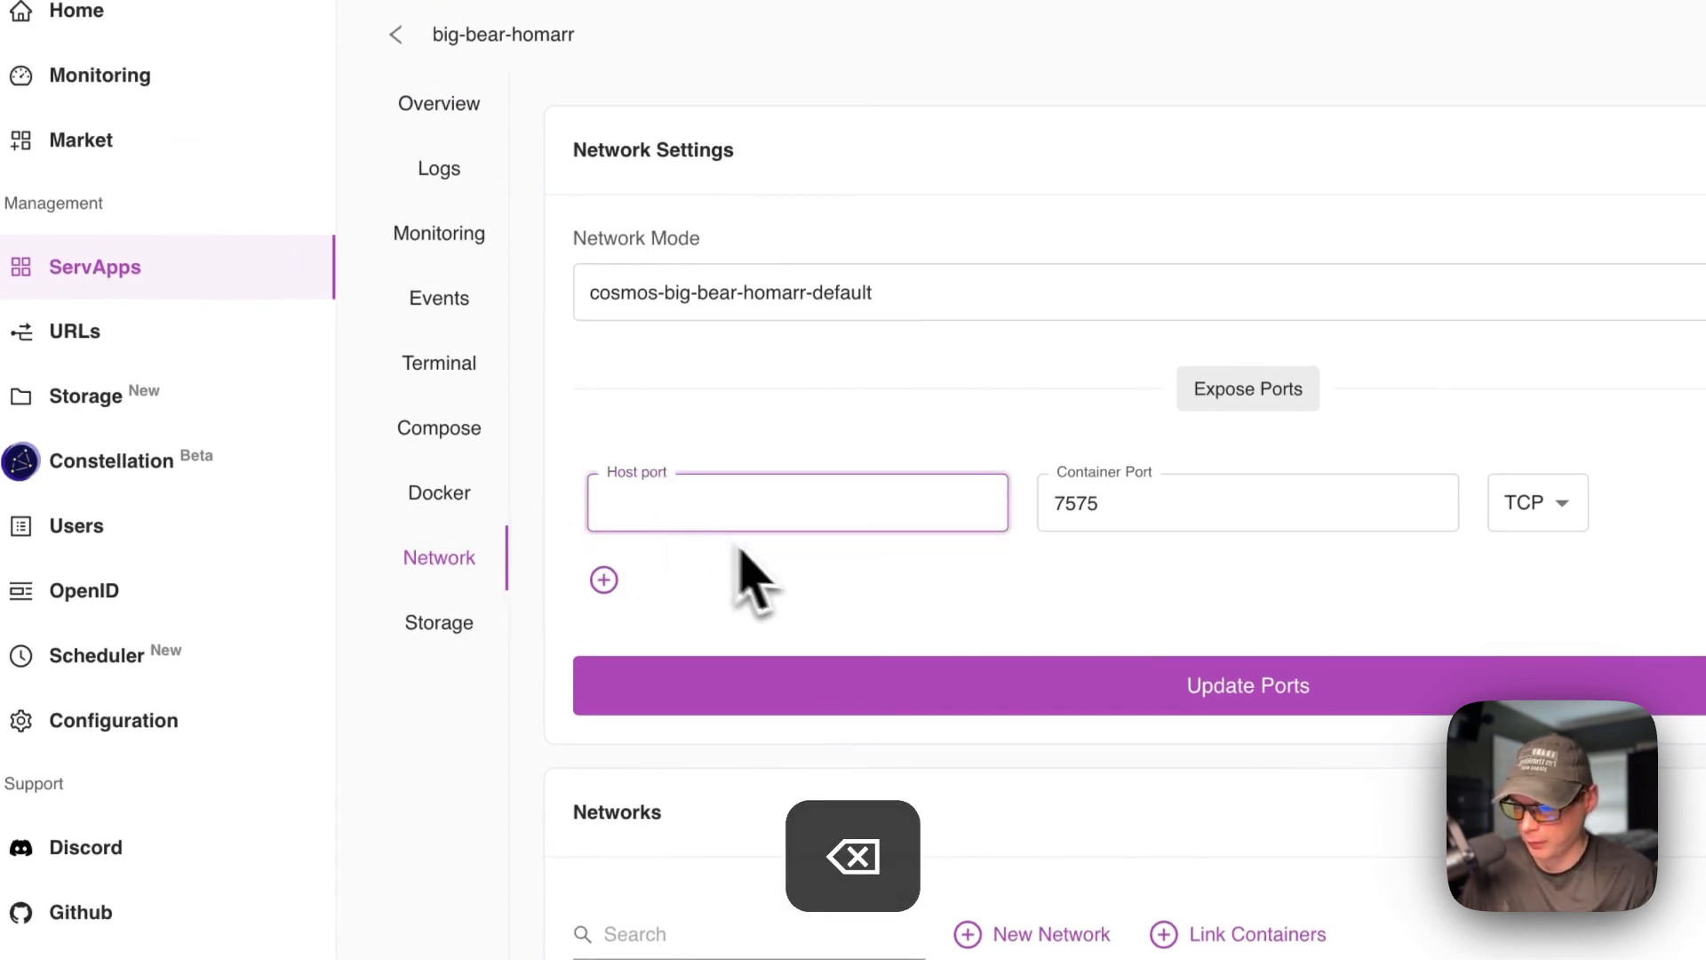
Apply the cleared host port so only container port 7575 remains, then return to ServApps.
left_click(1248, 687)
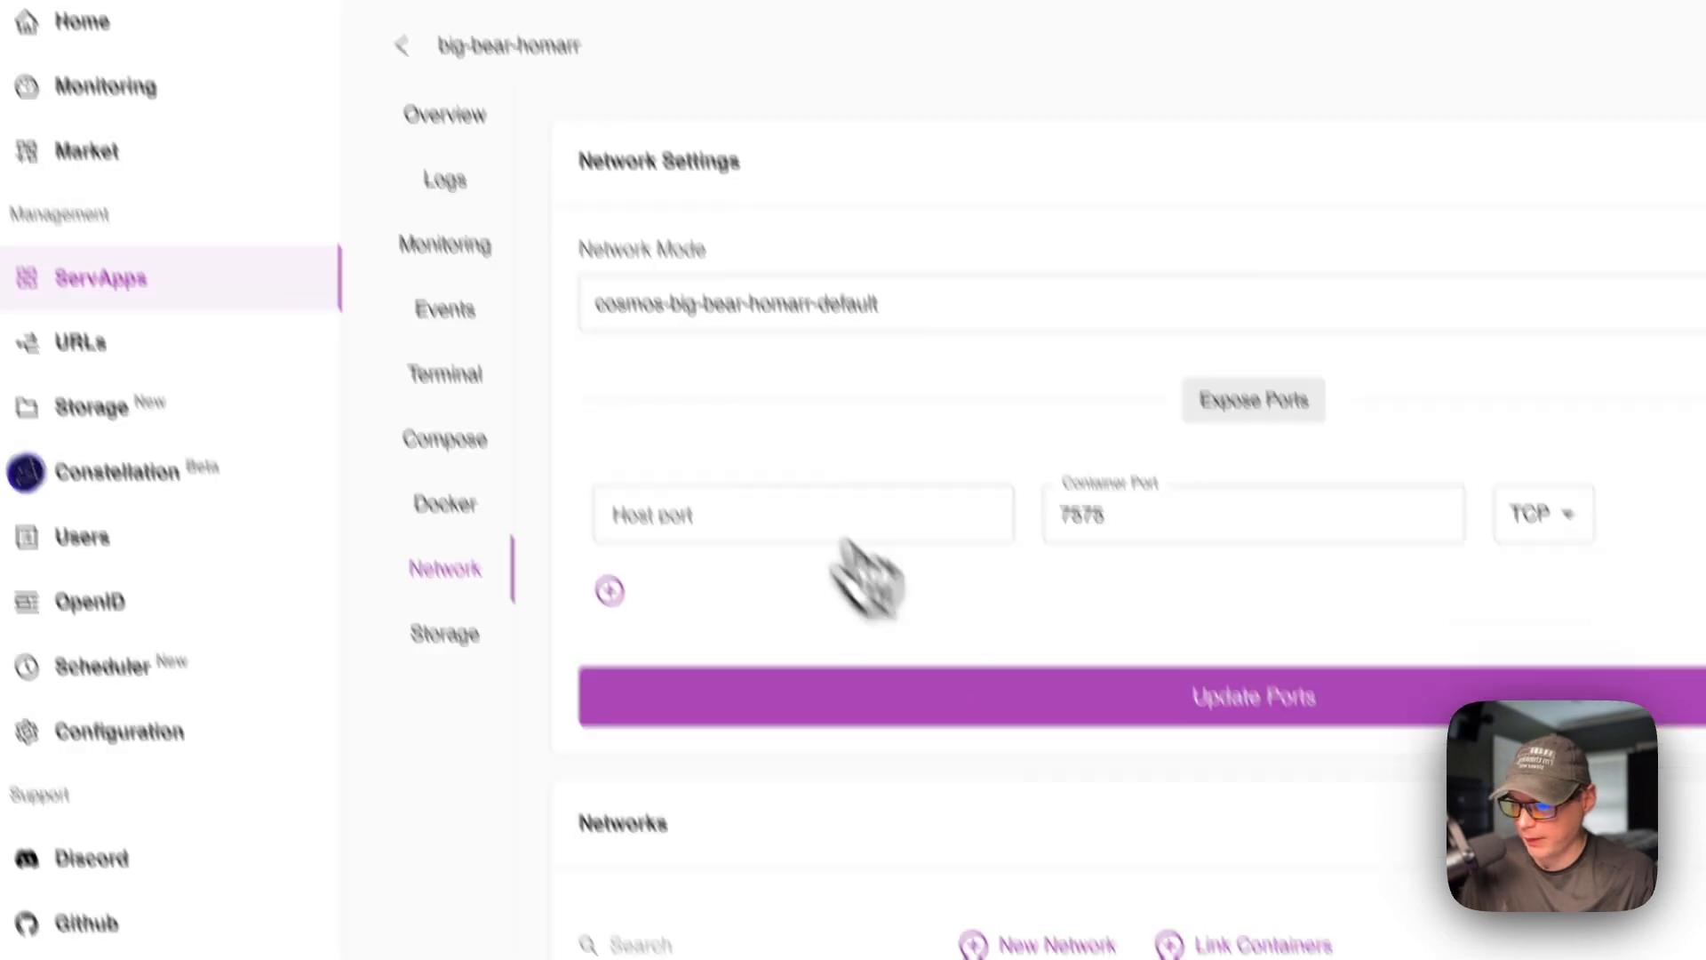
left_click(445, 113)
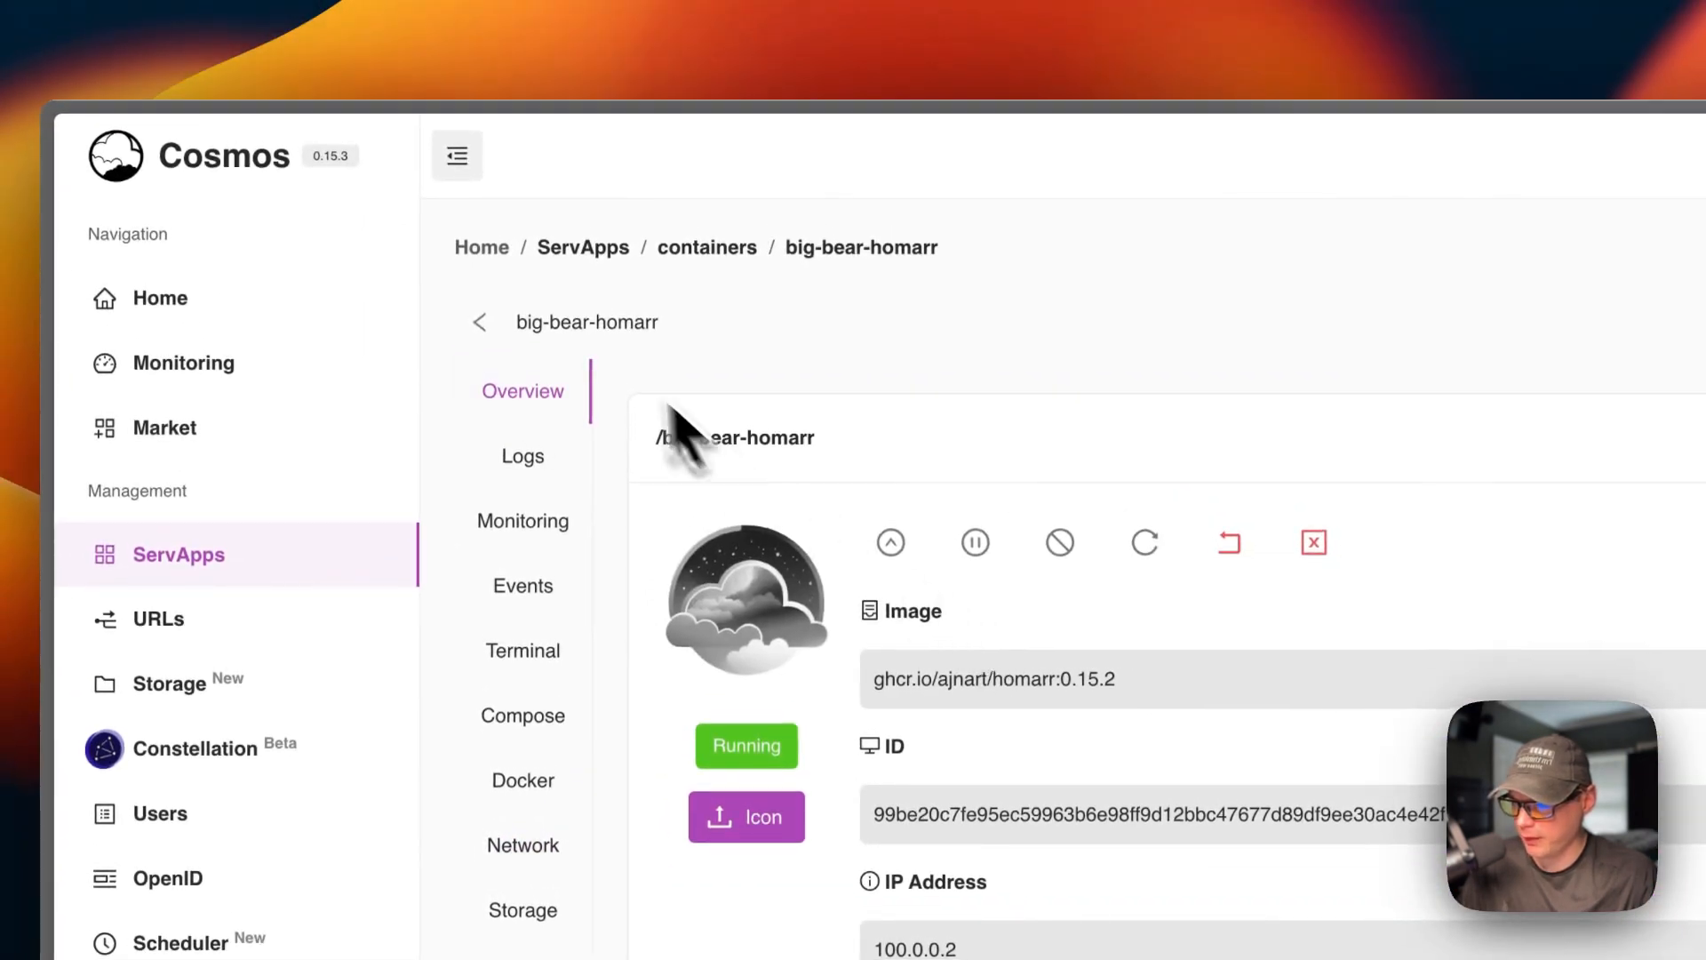
left_click(478, 322)
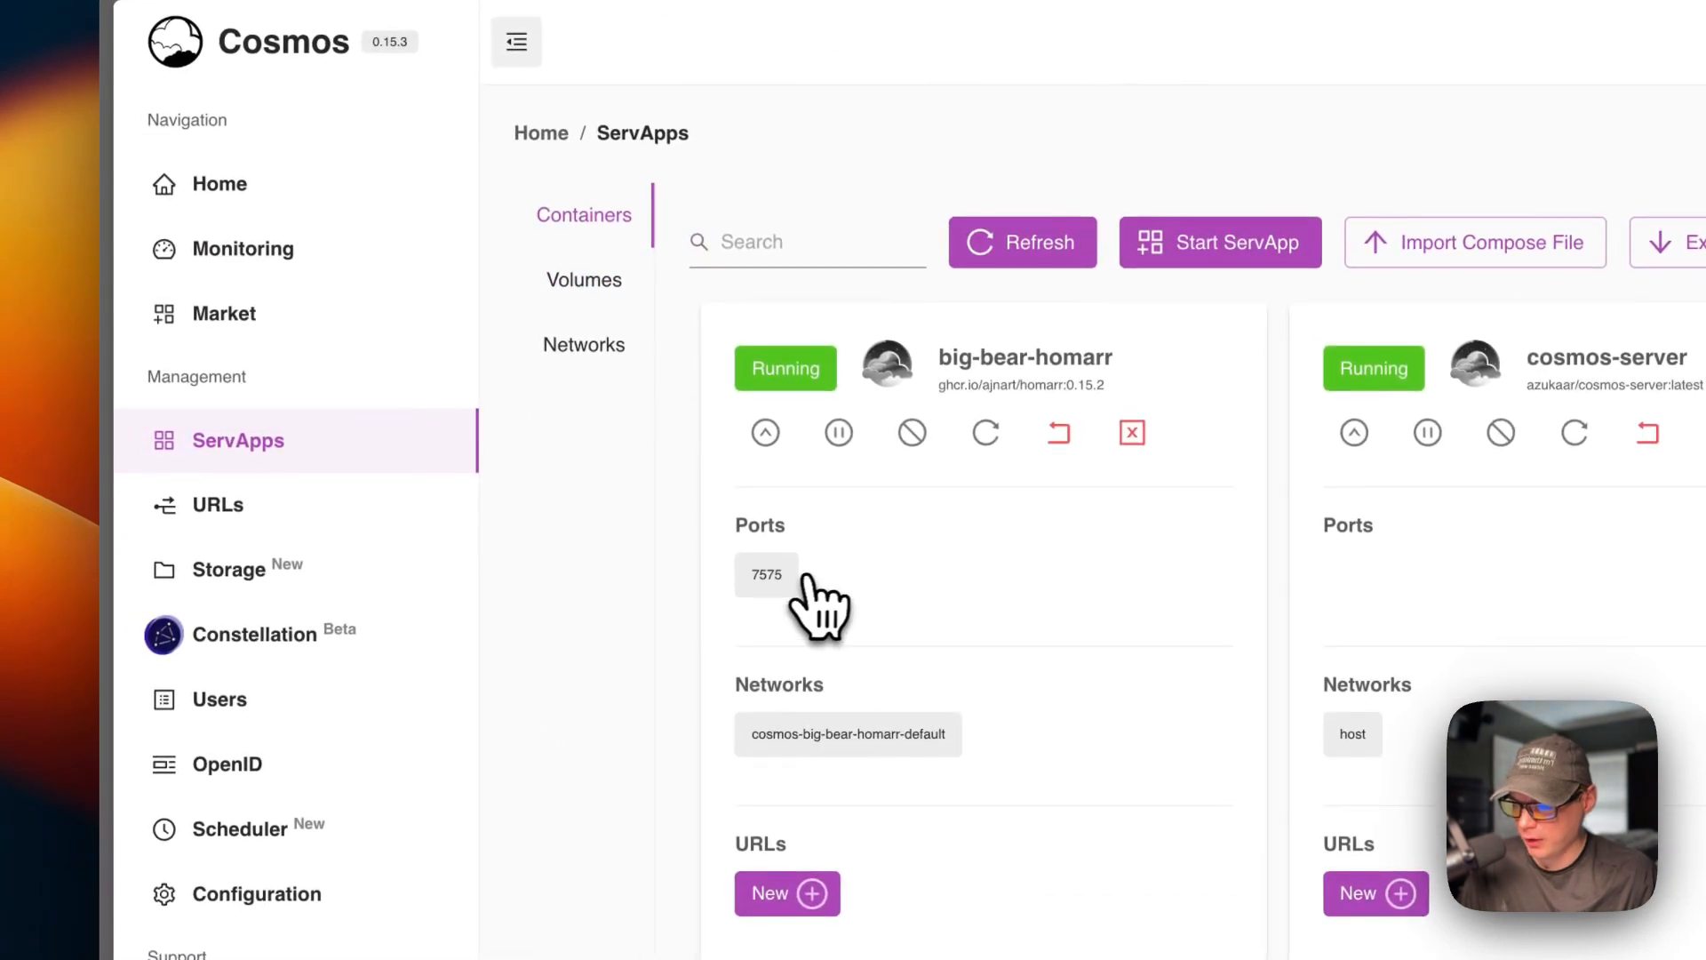
mouse_move(805, 615)
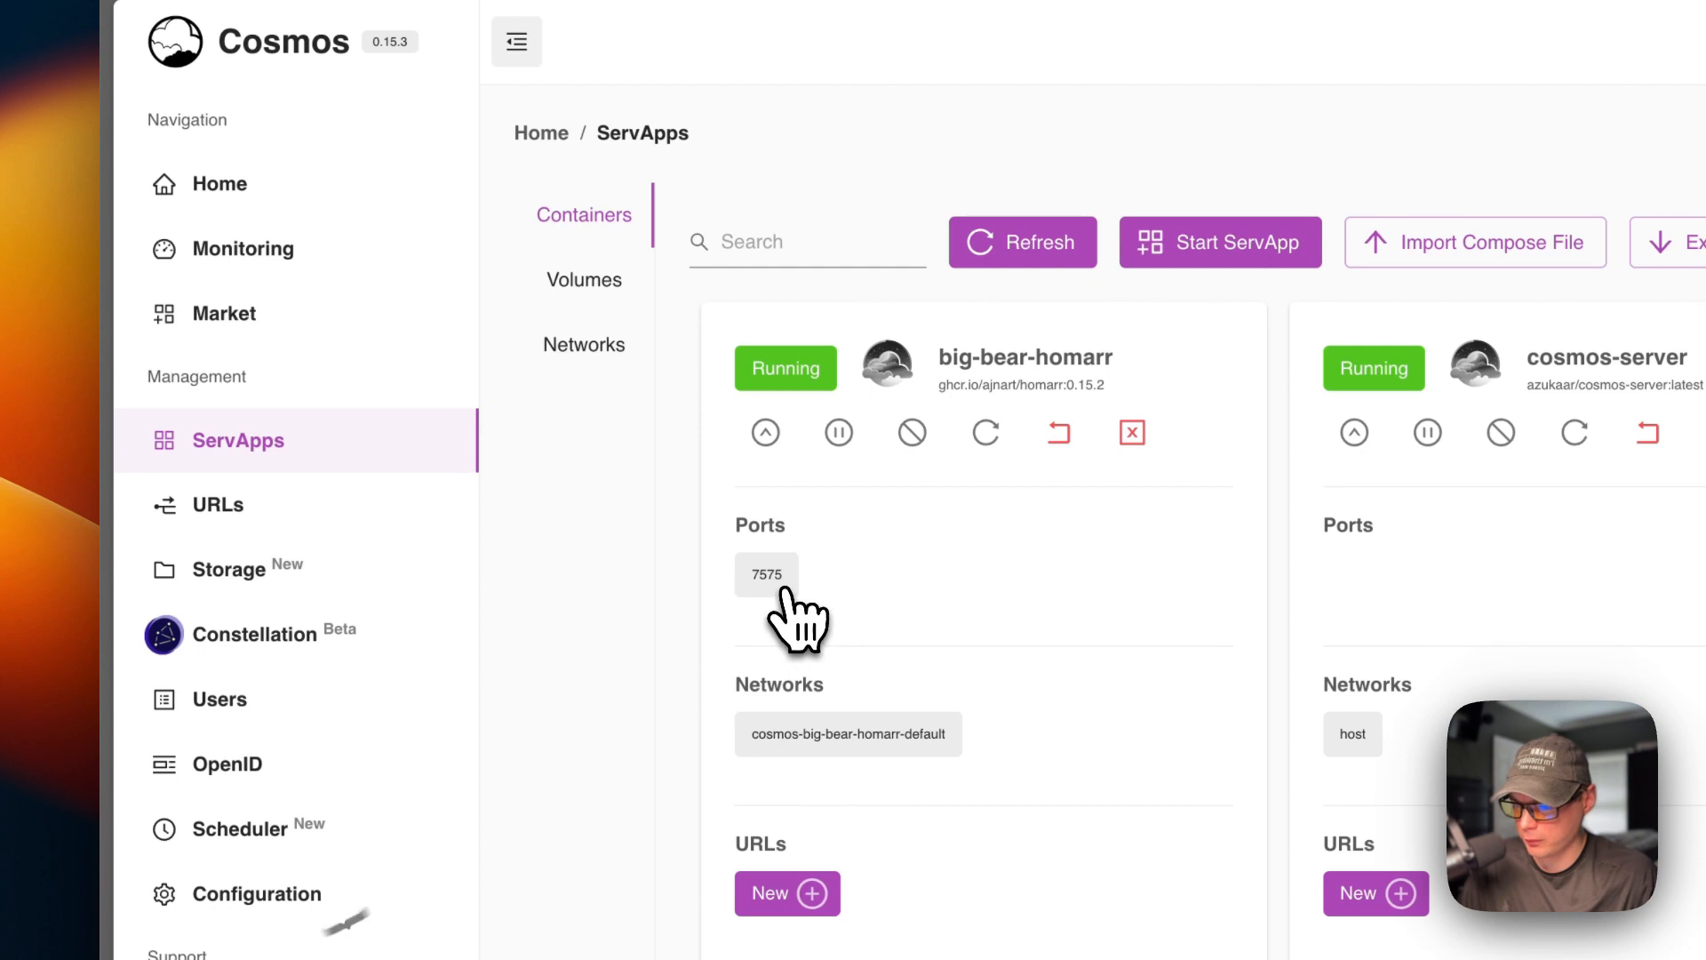
Create a URL at 192.168.20.112:7200 with Use Host for big-bear-homarr, confirm and refresh.
left_click(770, 894)
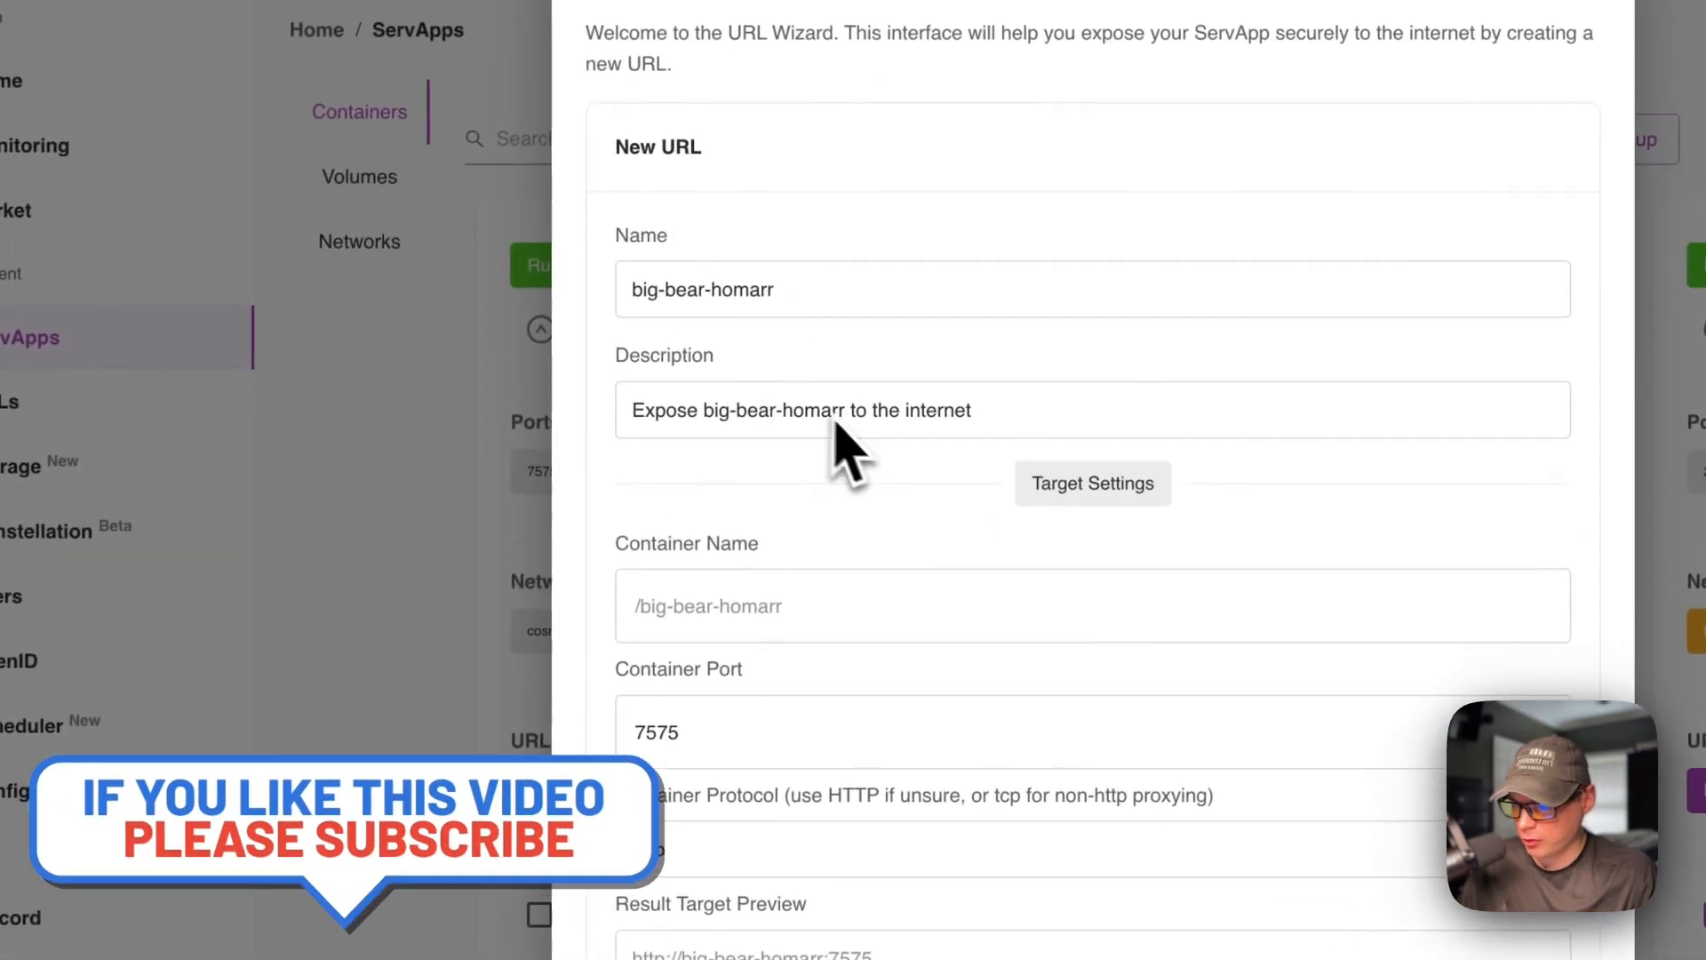
scroll("down", 3)
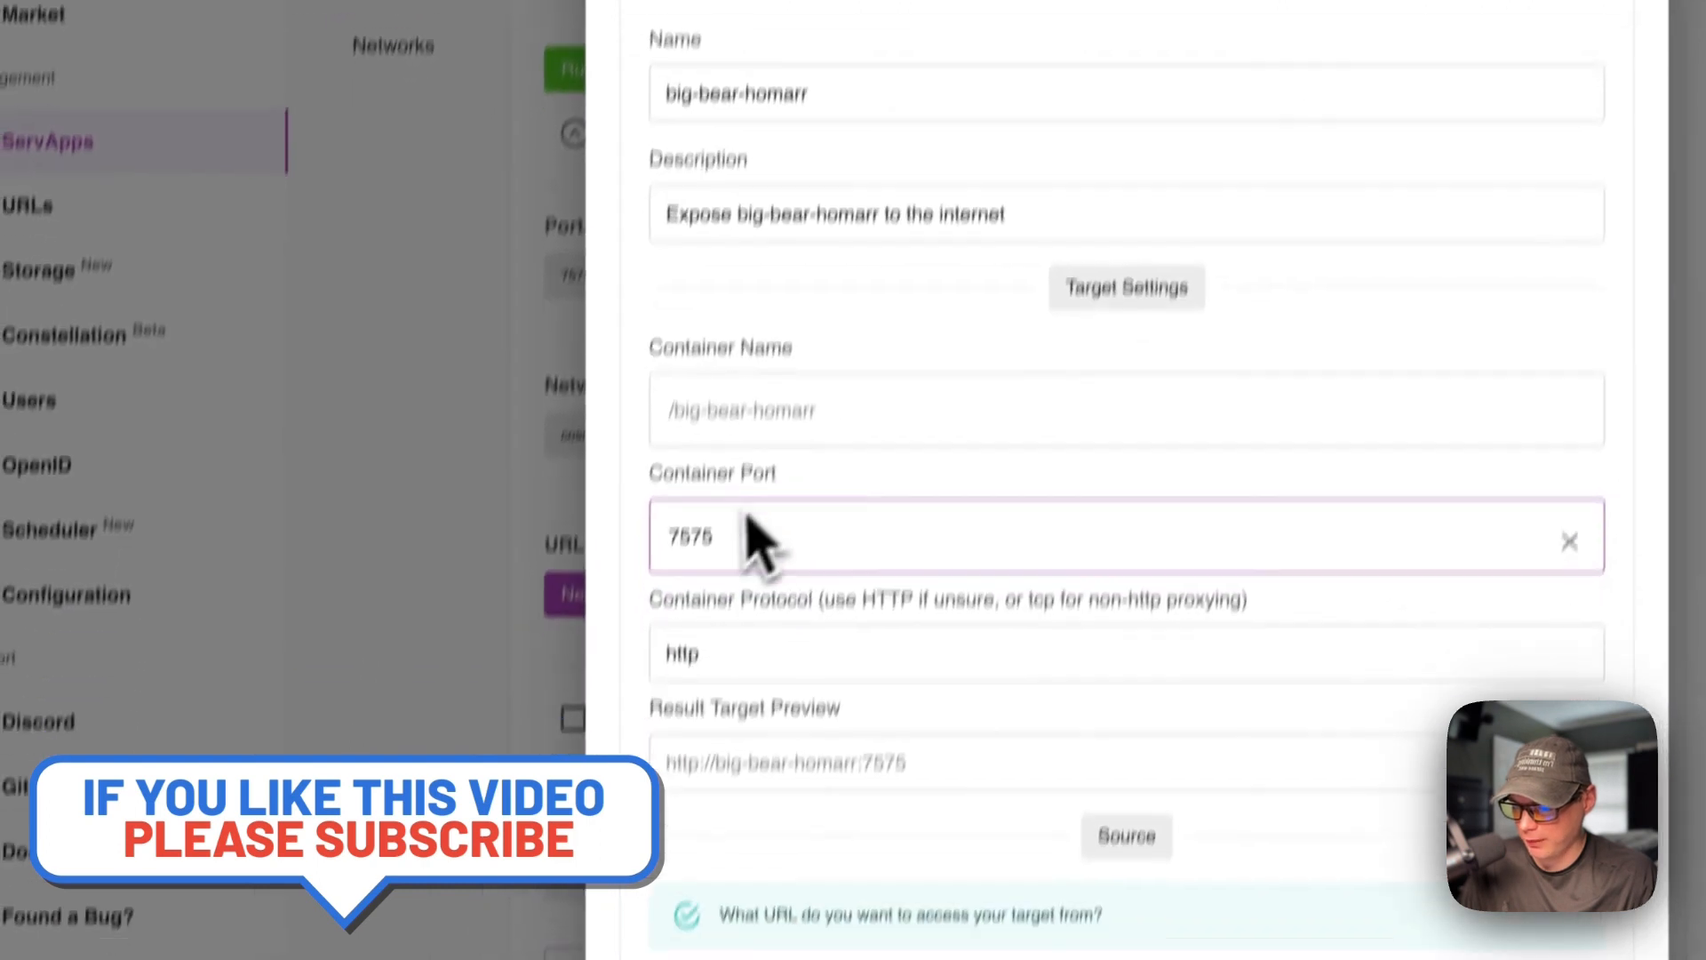
scroll("down", 3)
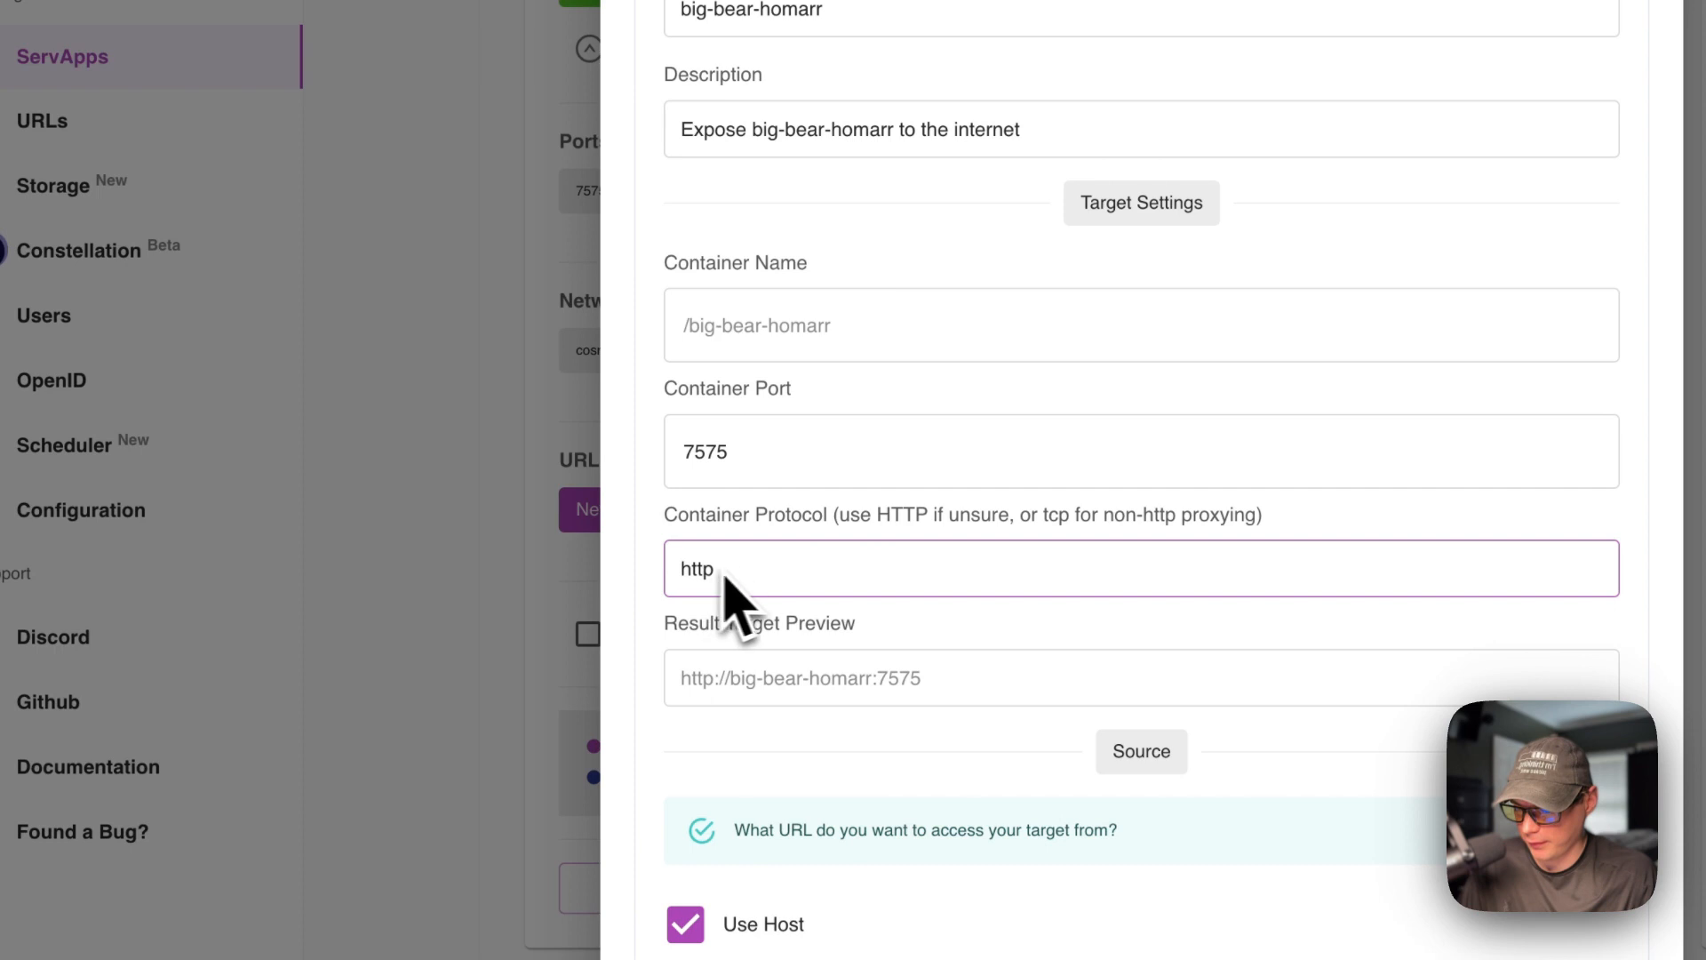
scroll("down", 3)
type("192.168.20.112:7200")
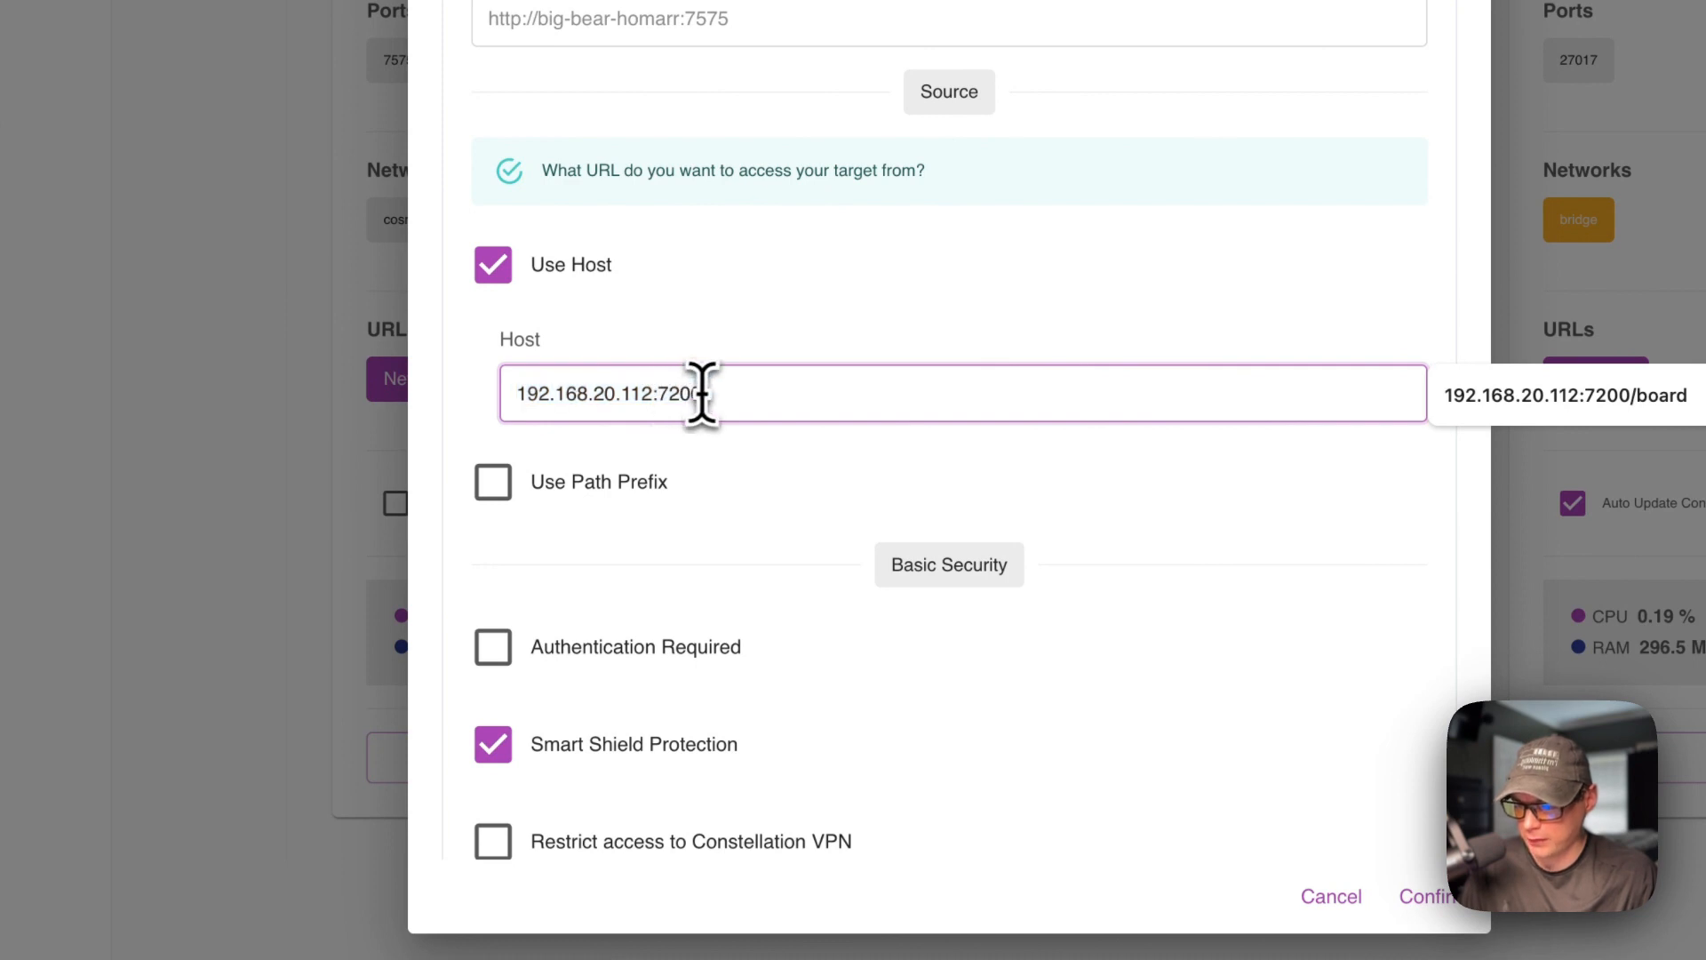
mouse_move(718, 343)
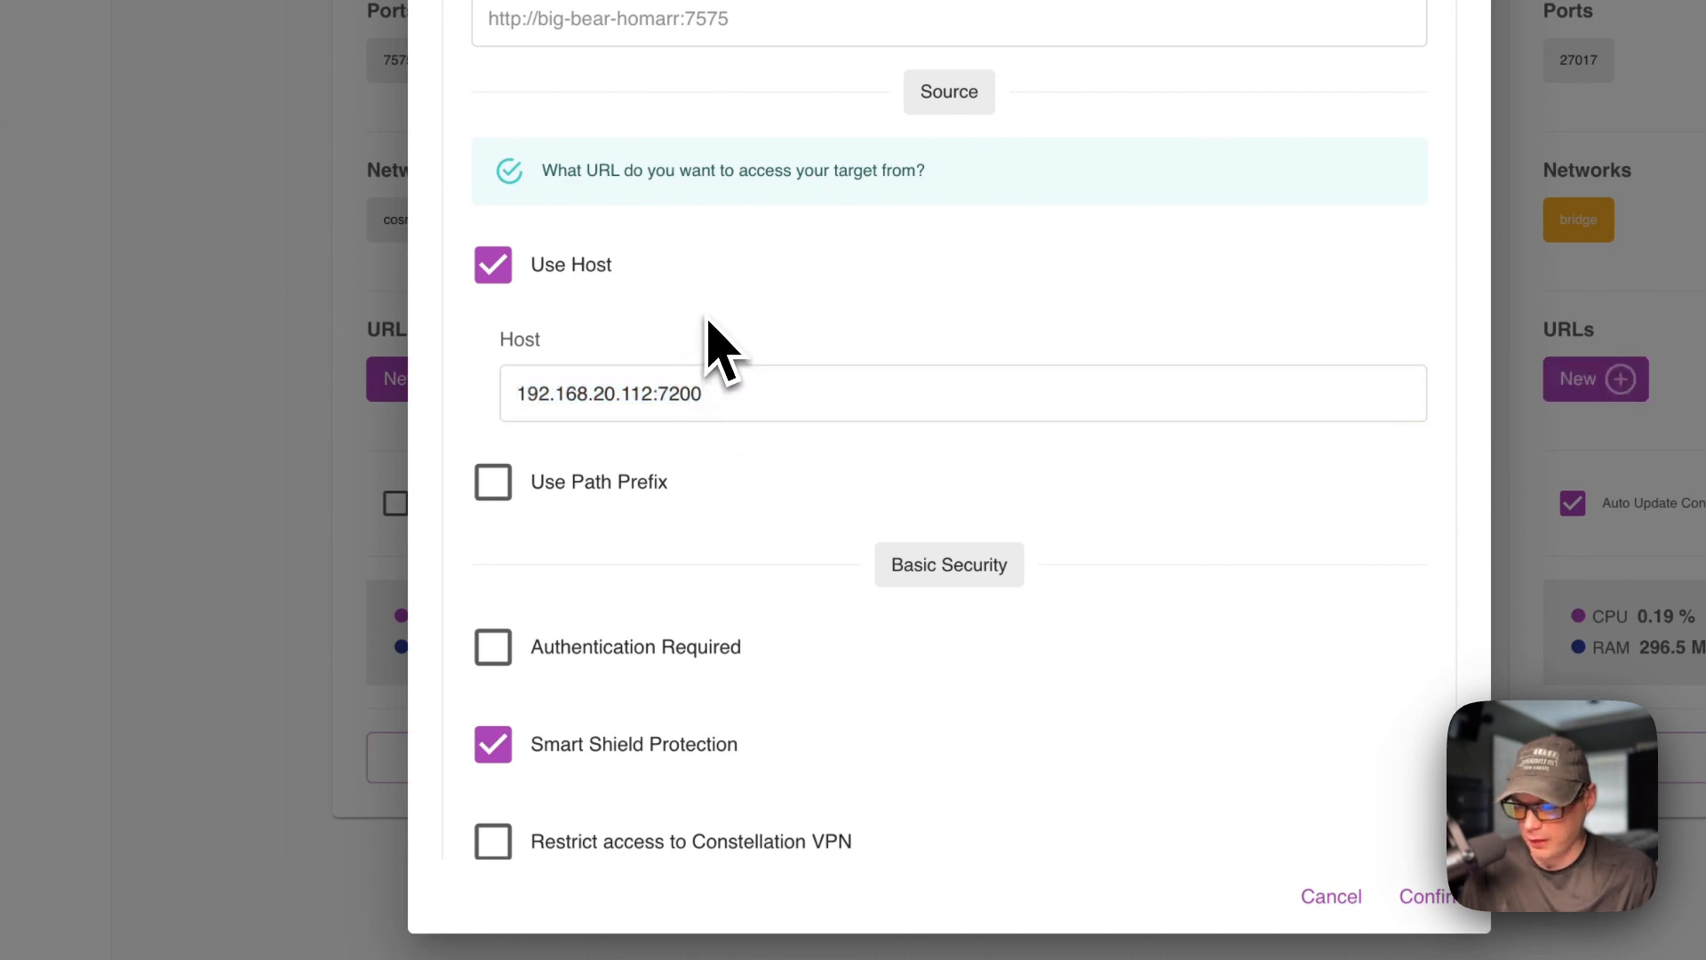
scroll("down", 3)
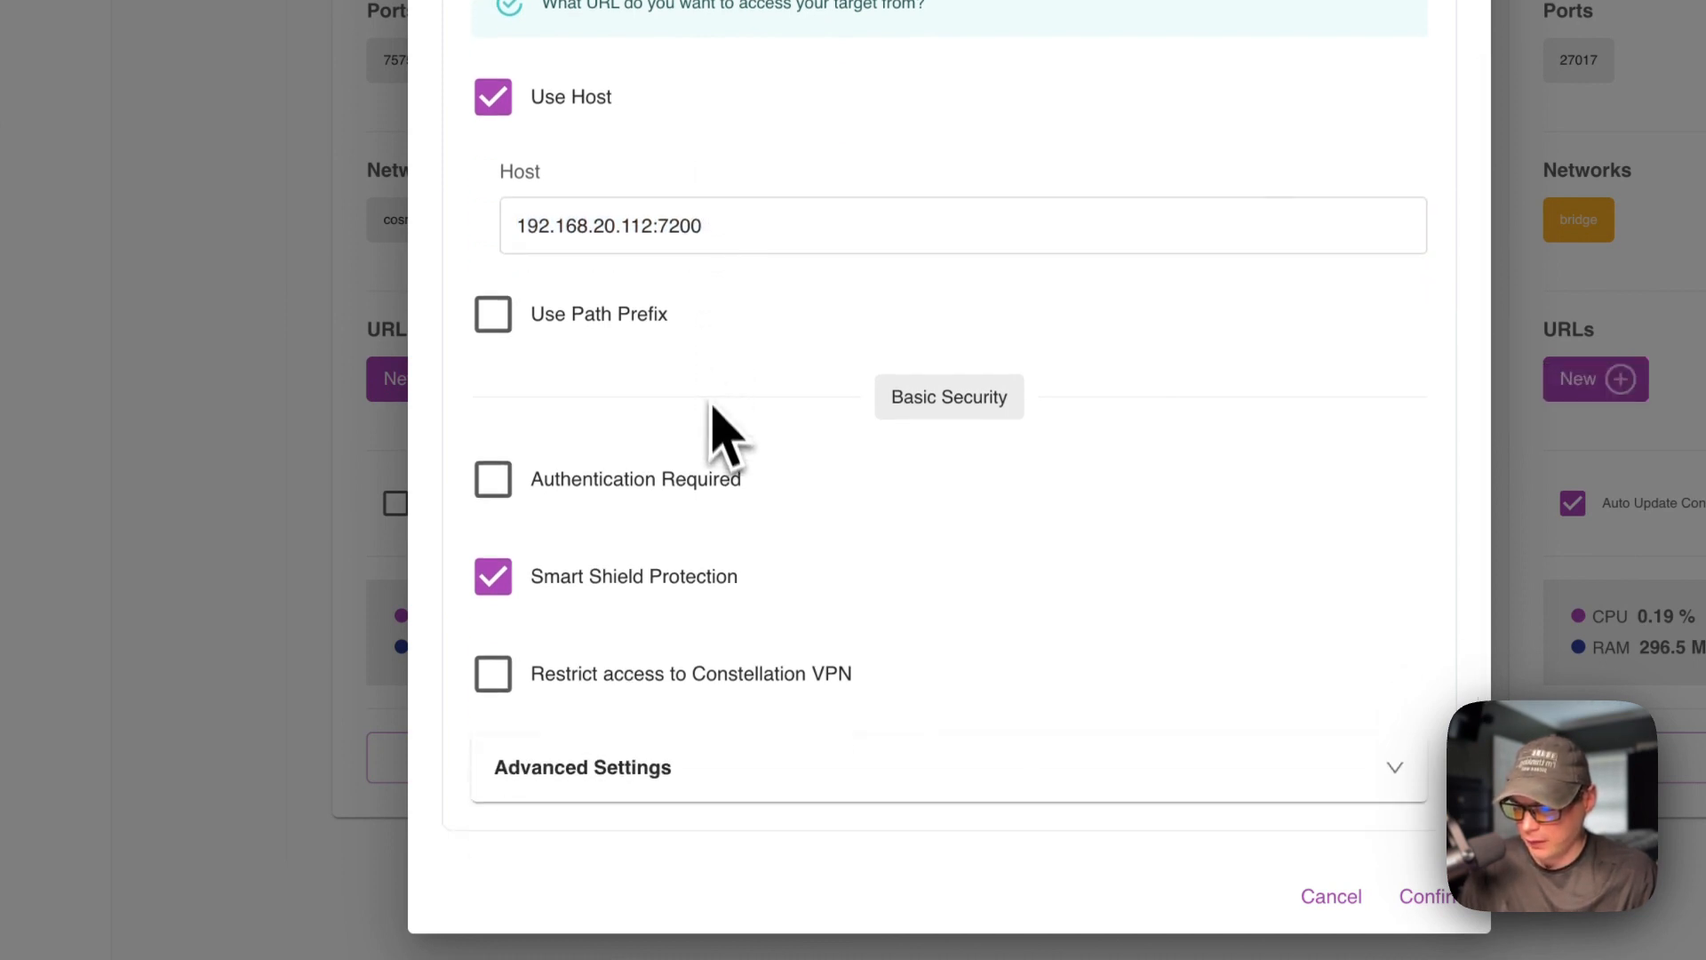
left_click(1429, 896)
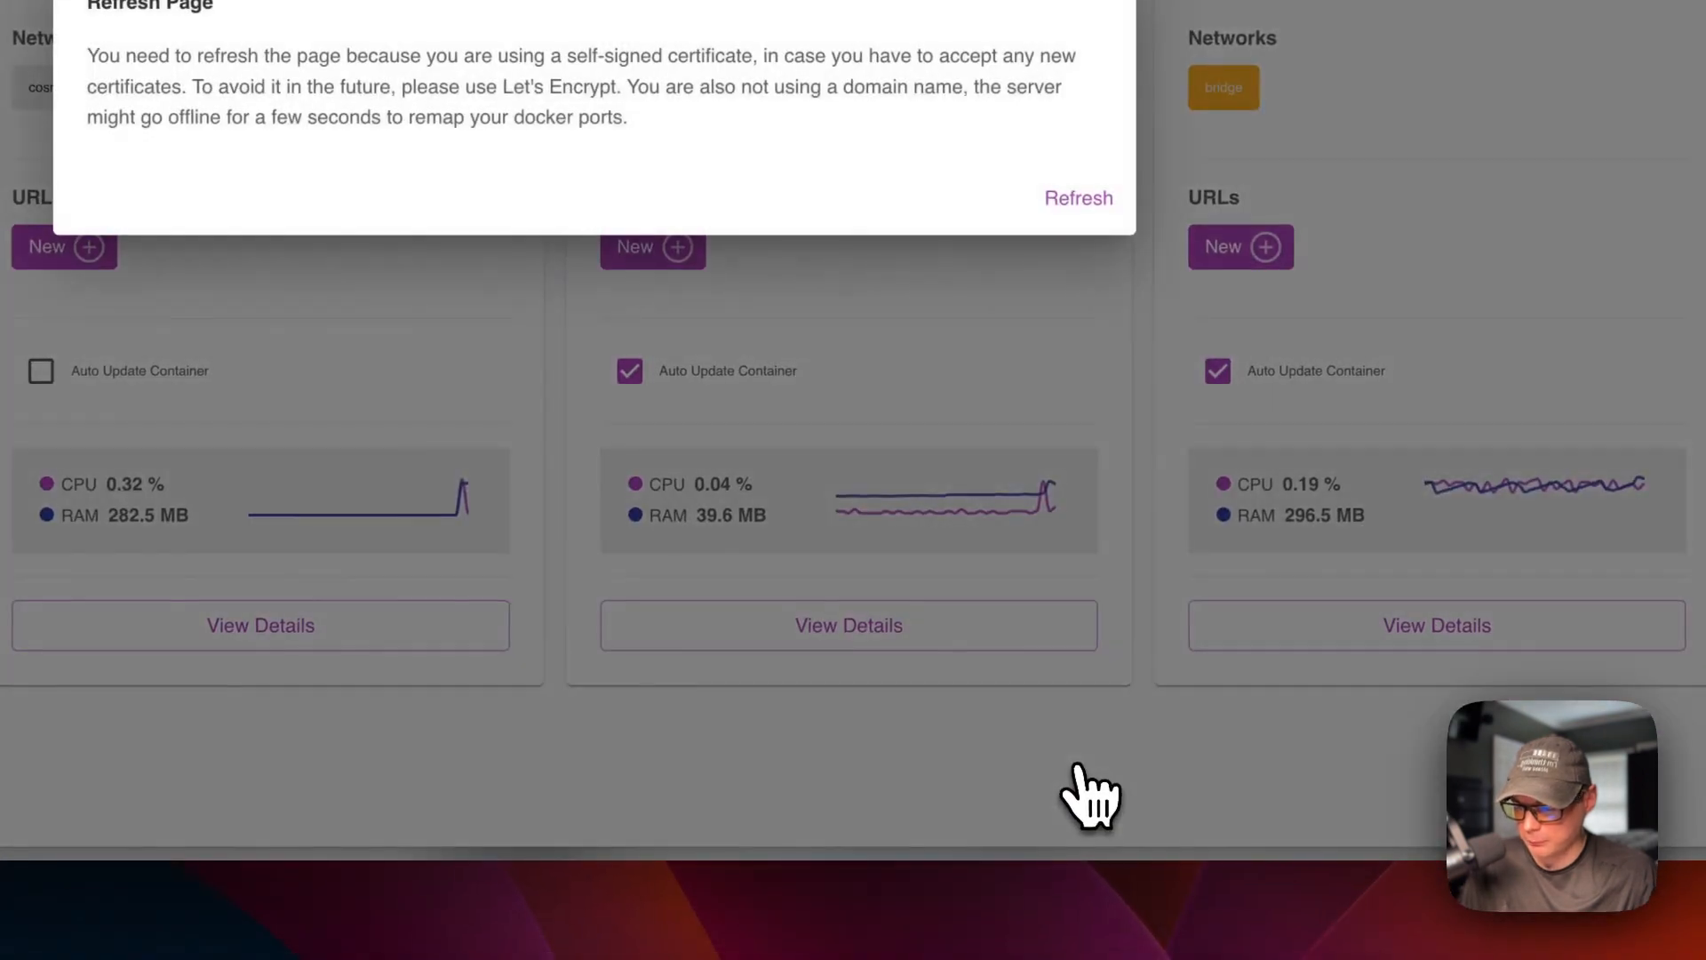
left_click(1077, 197)
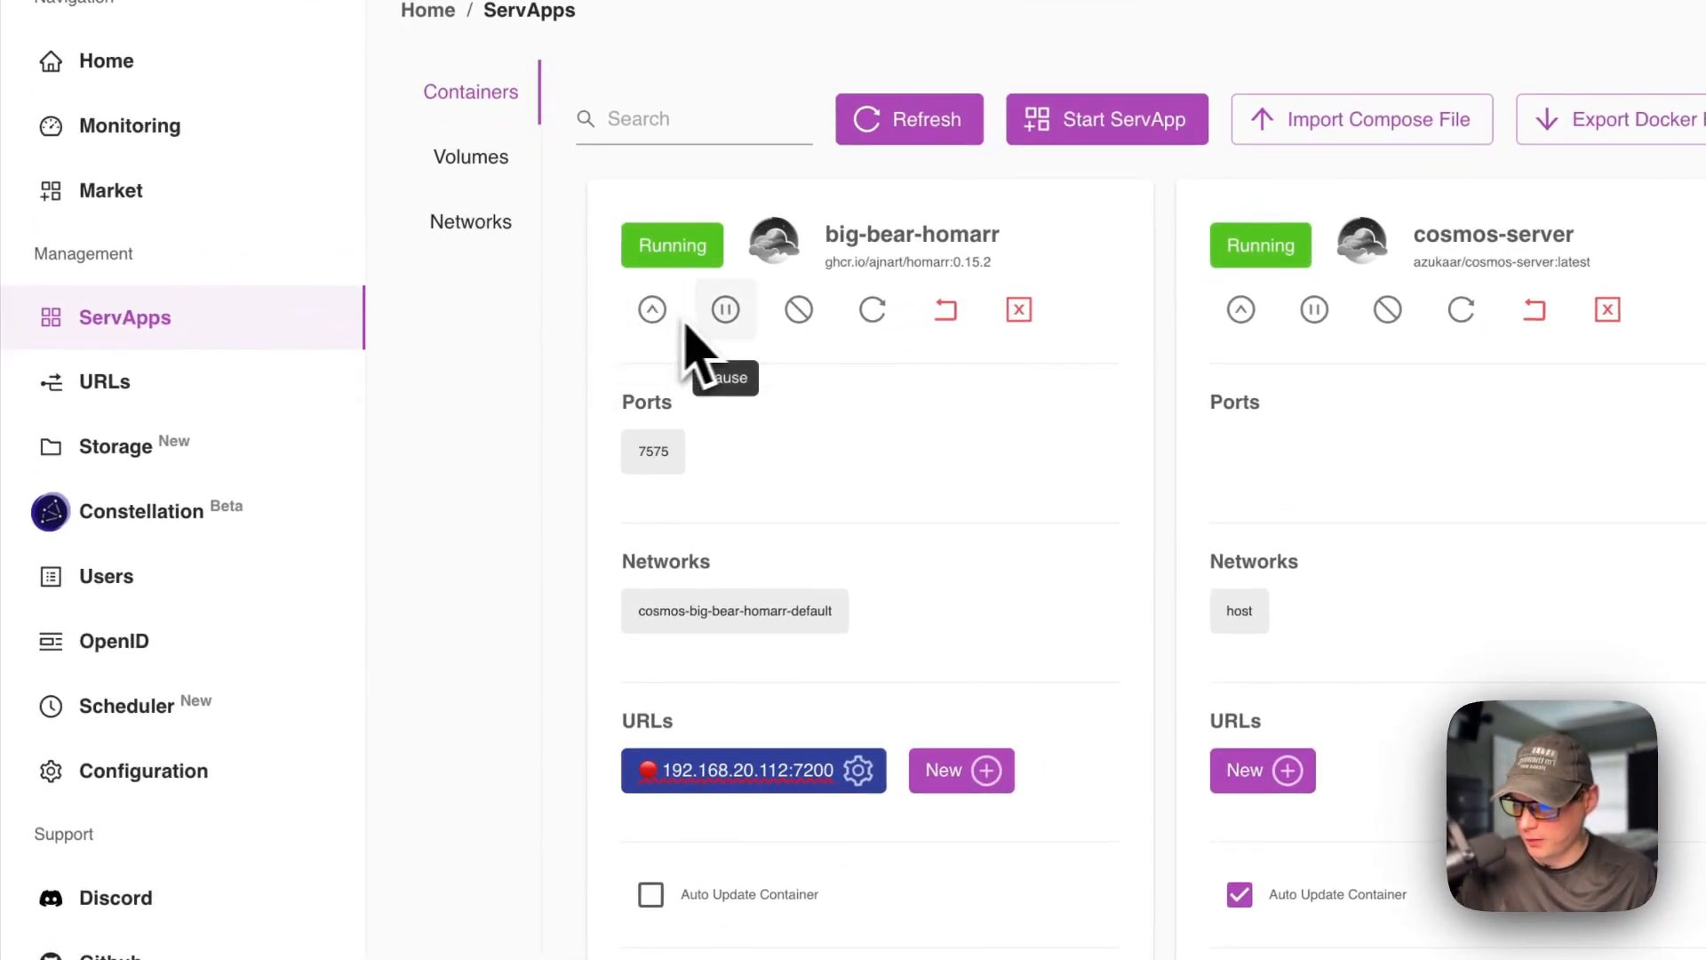
mouse_move(798, 309)
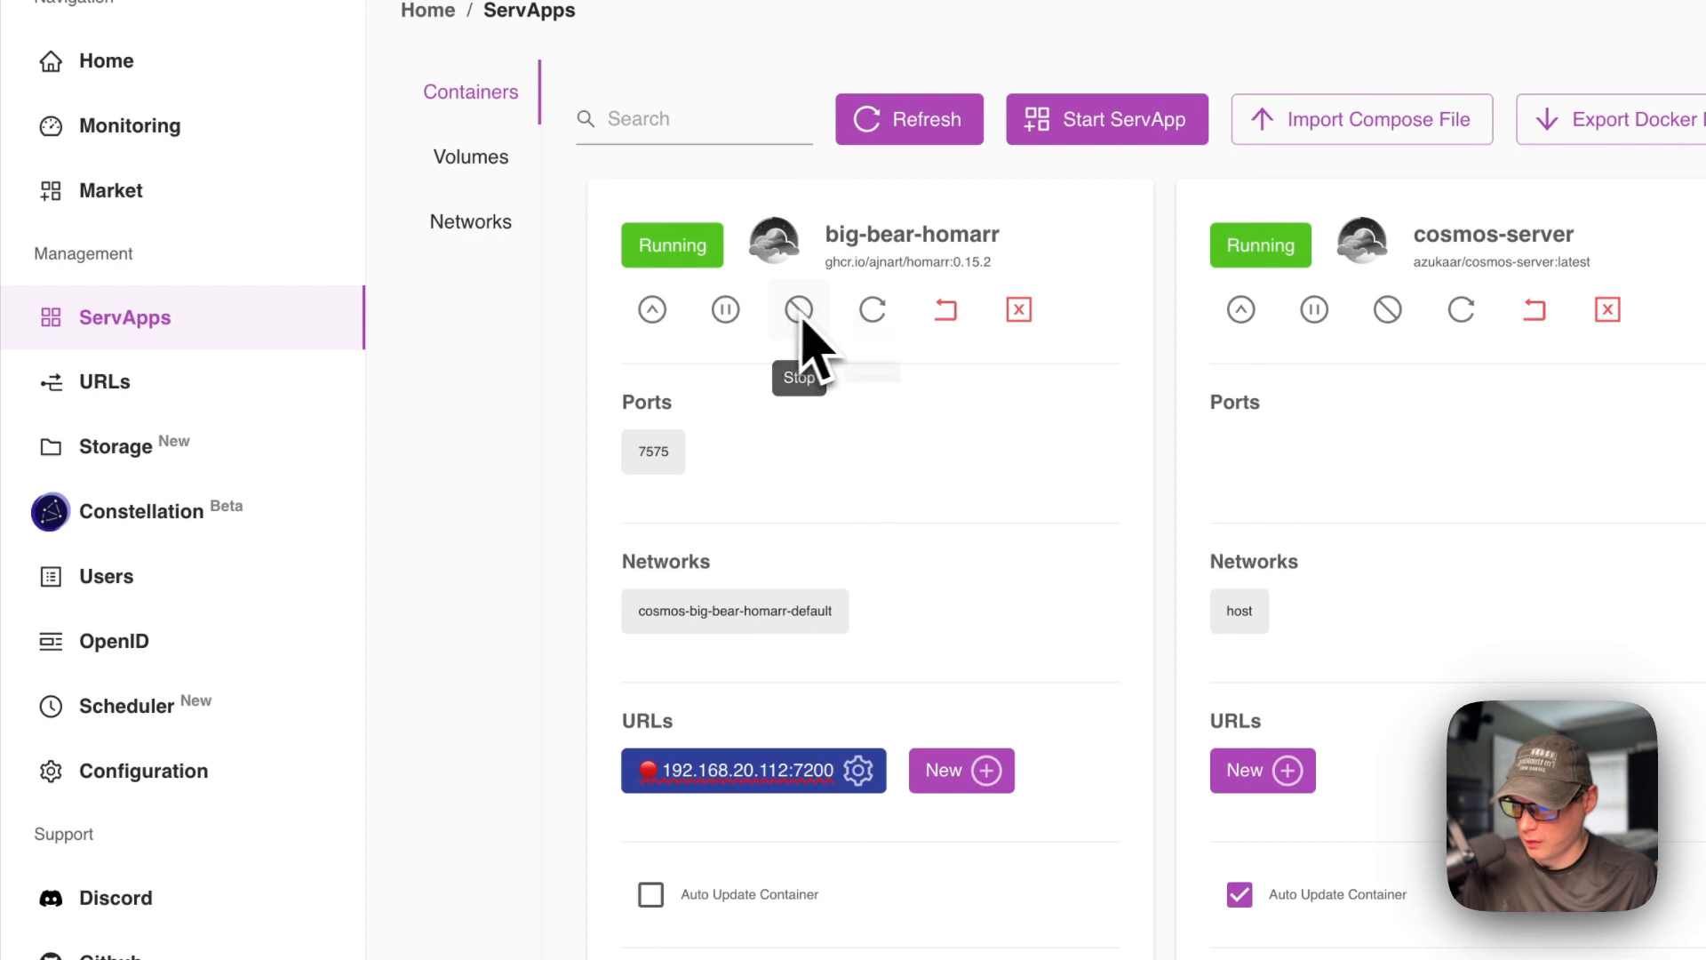
mouse_move(1006, 359)
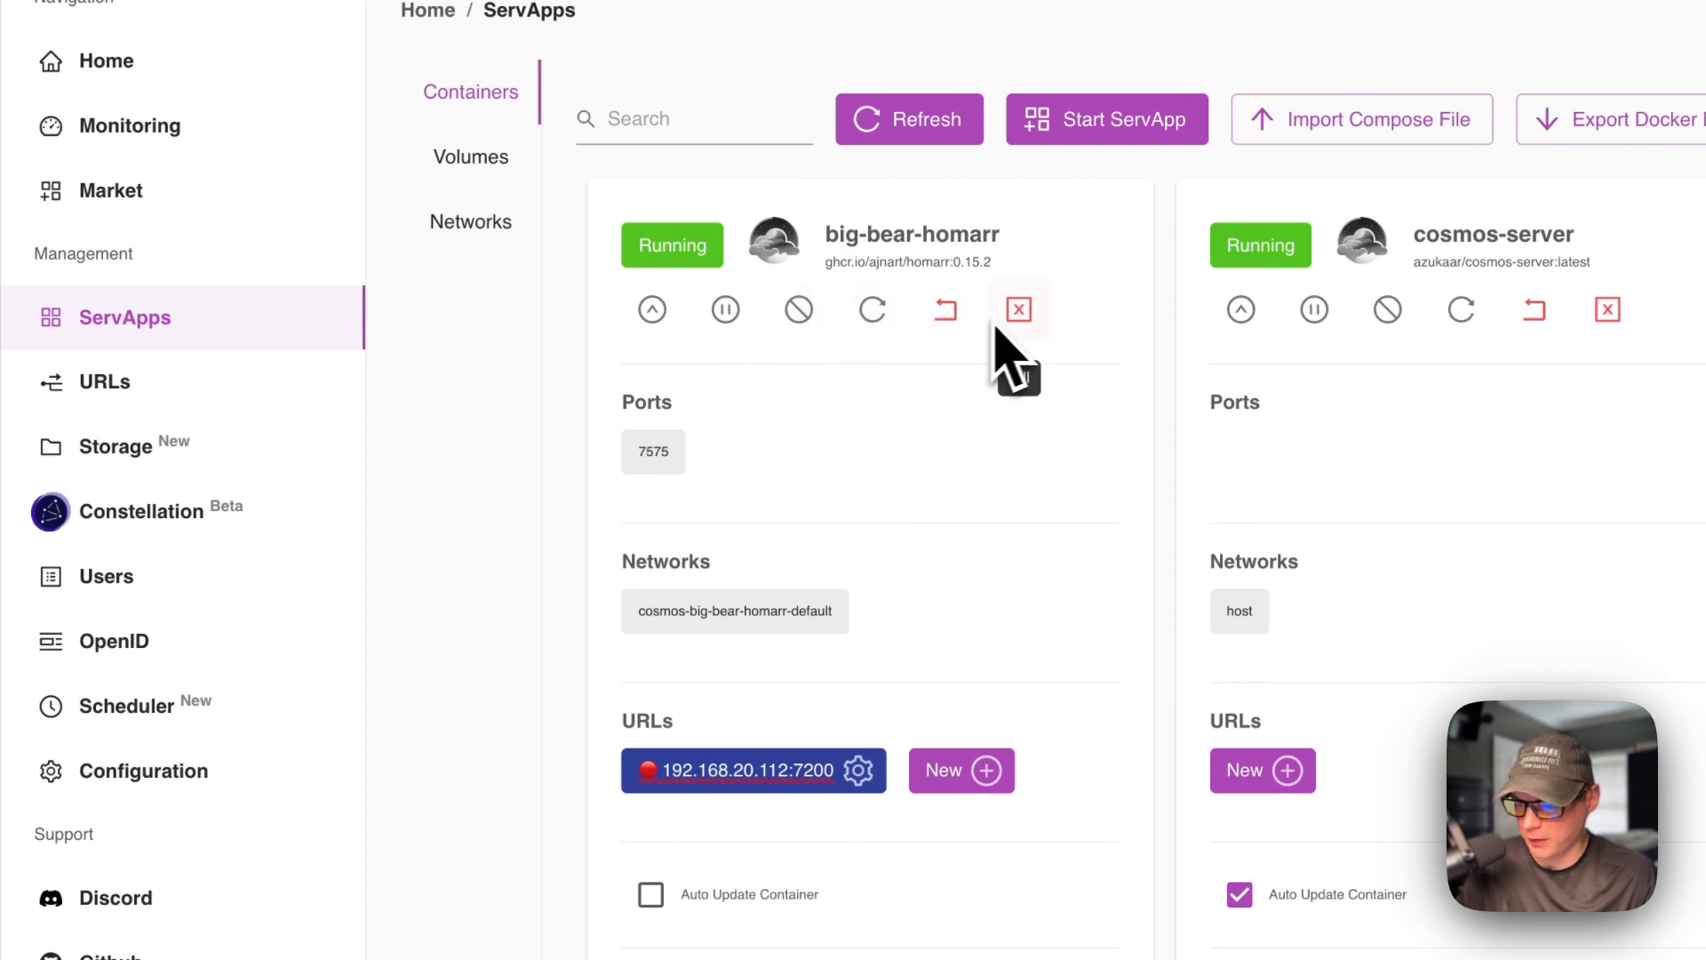
mouse_move(668, 478)
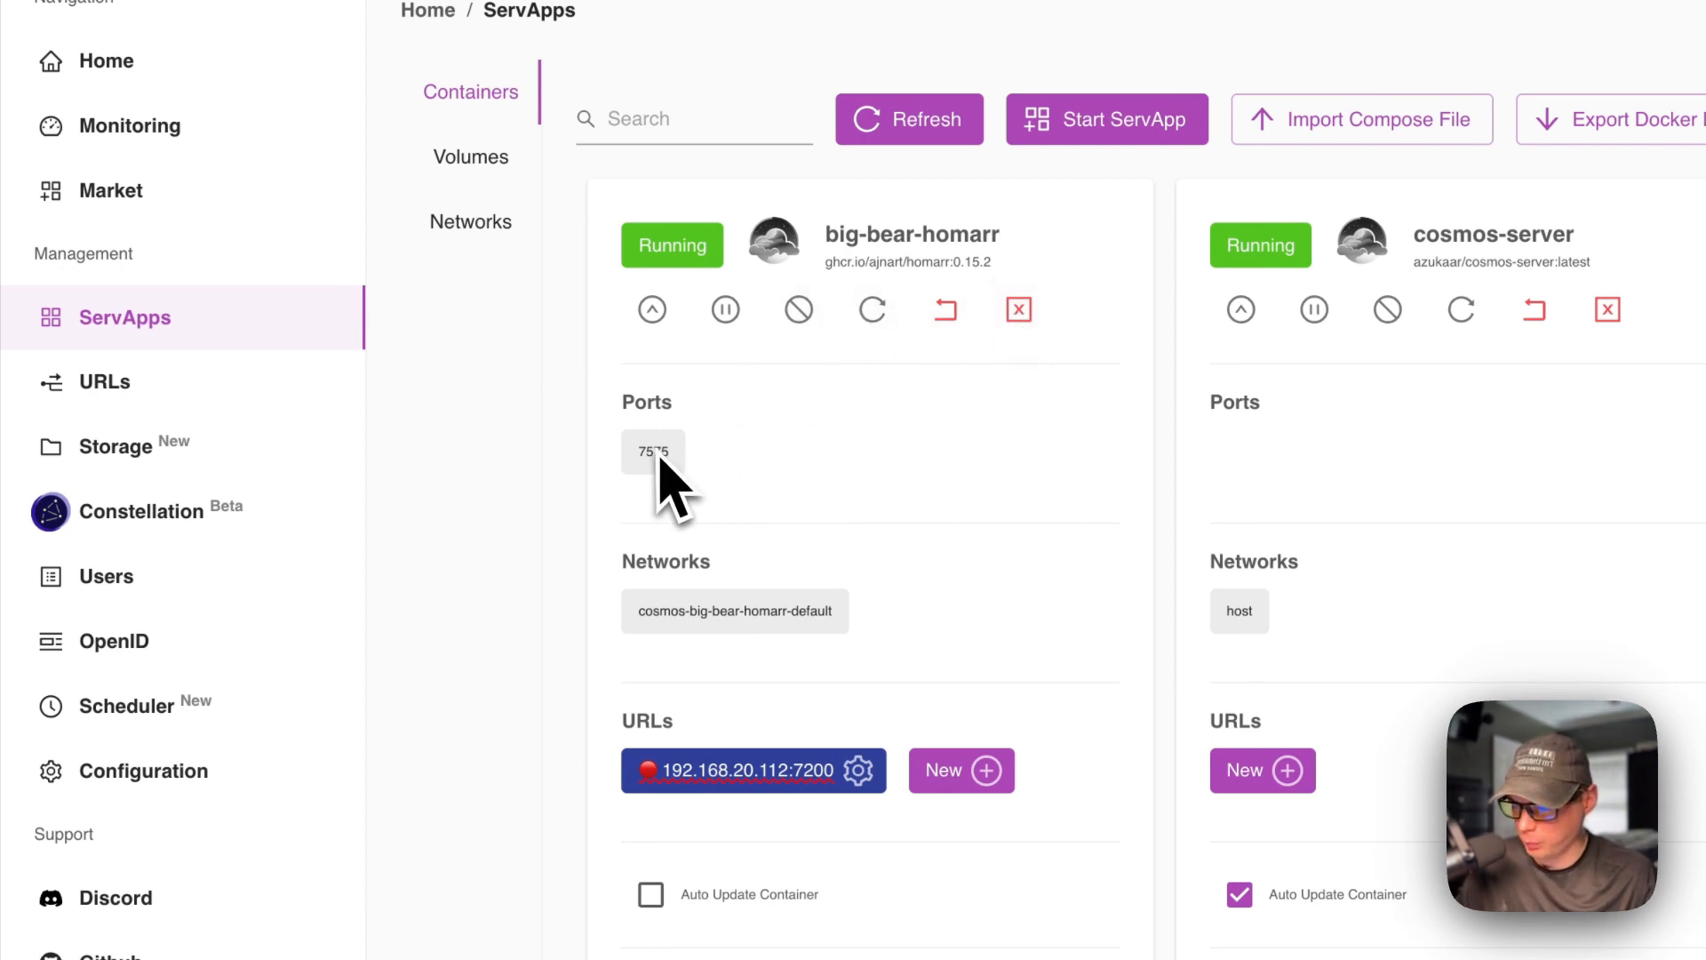
View the big-bear-homarr container's details from its ServApps card.
scroll("down", 3)
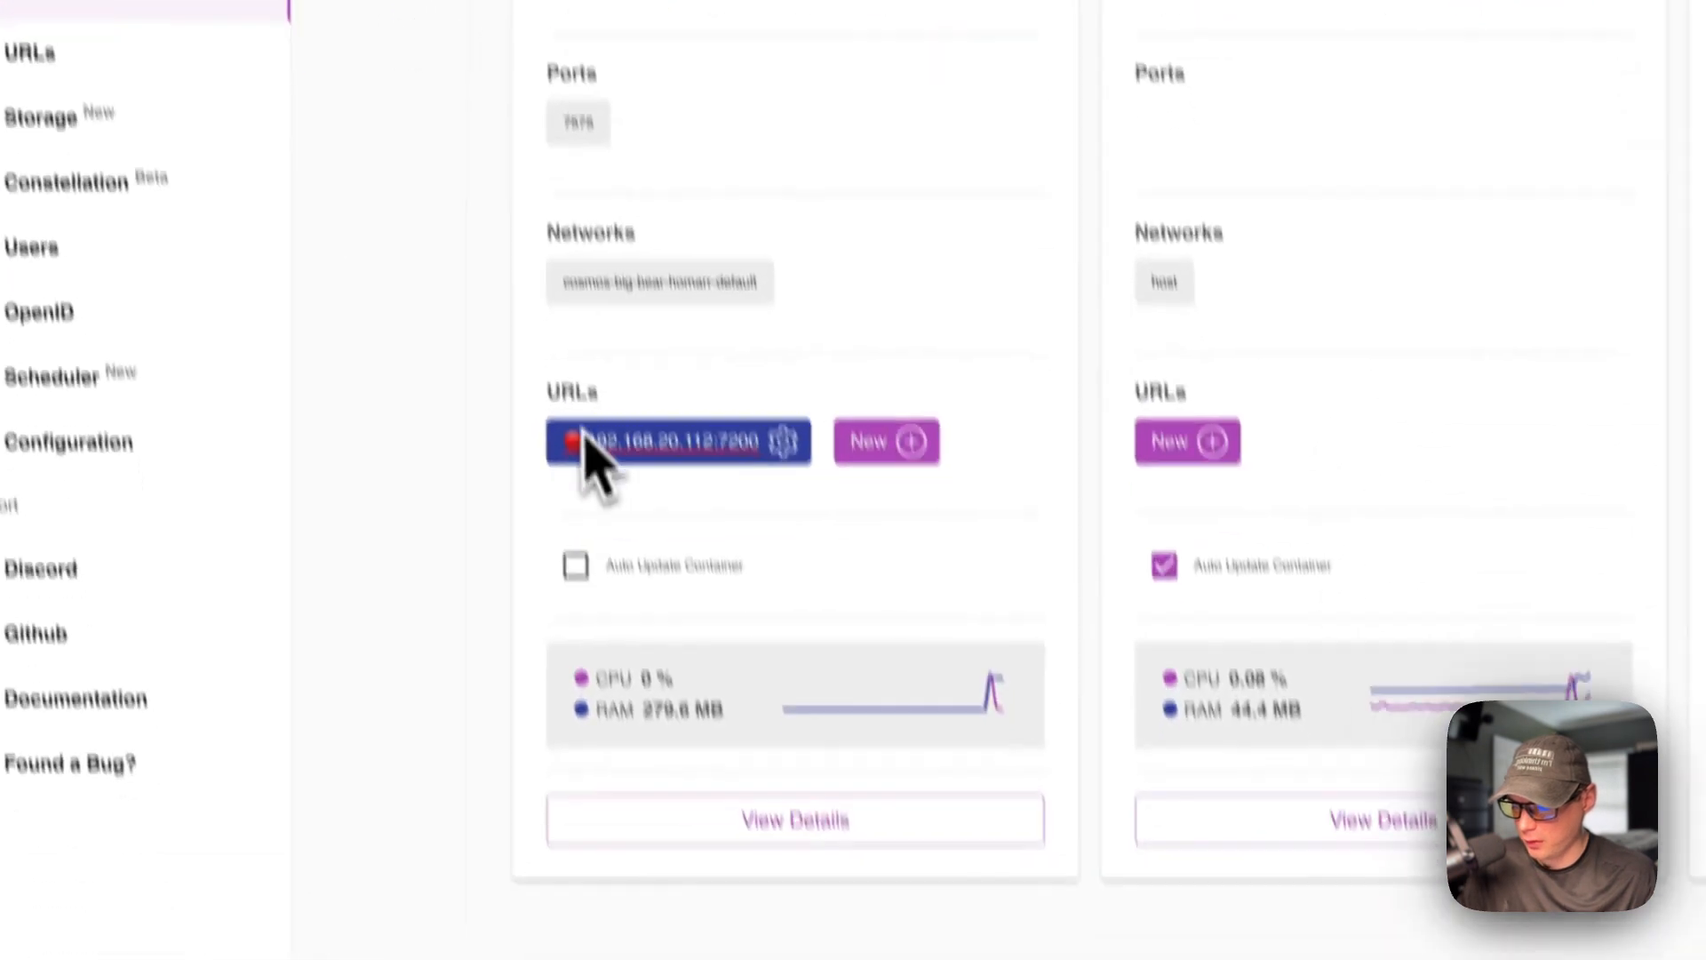
scroll("down", 3)
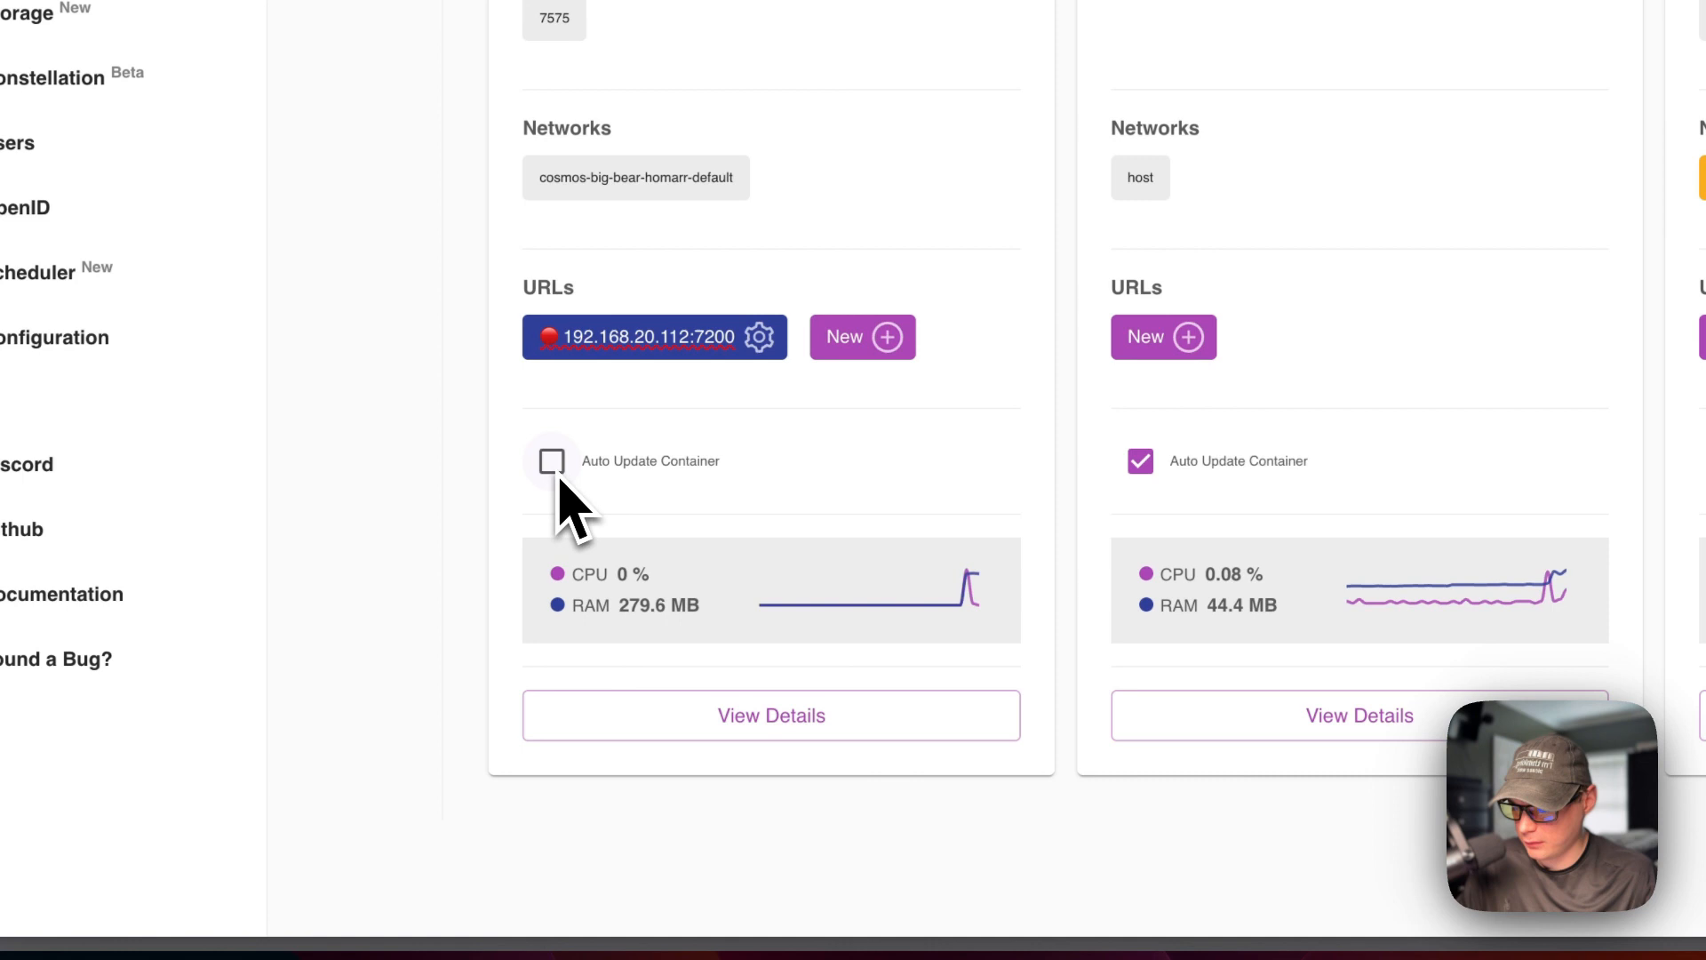
mouse_move(743, 651)
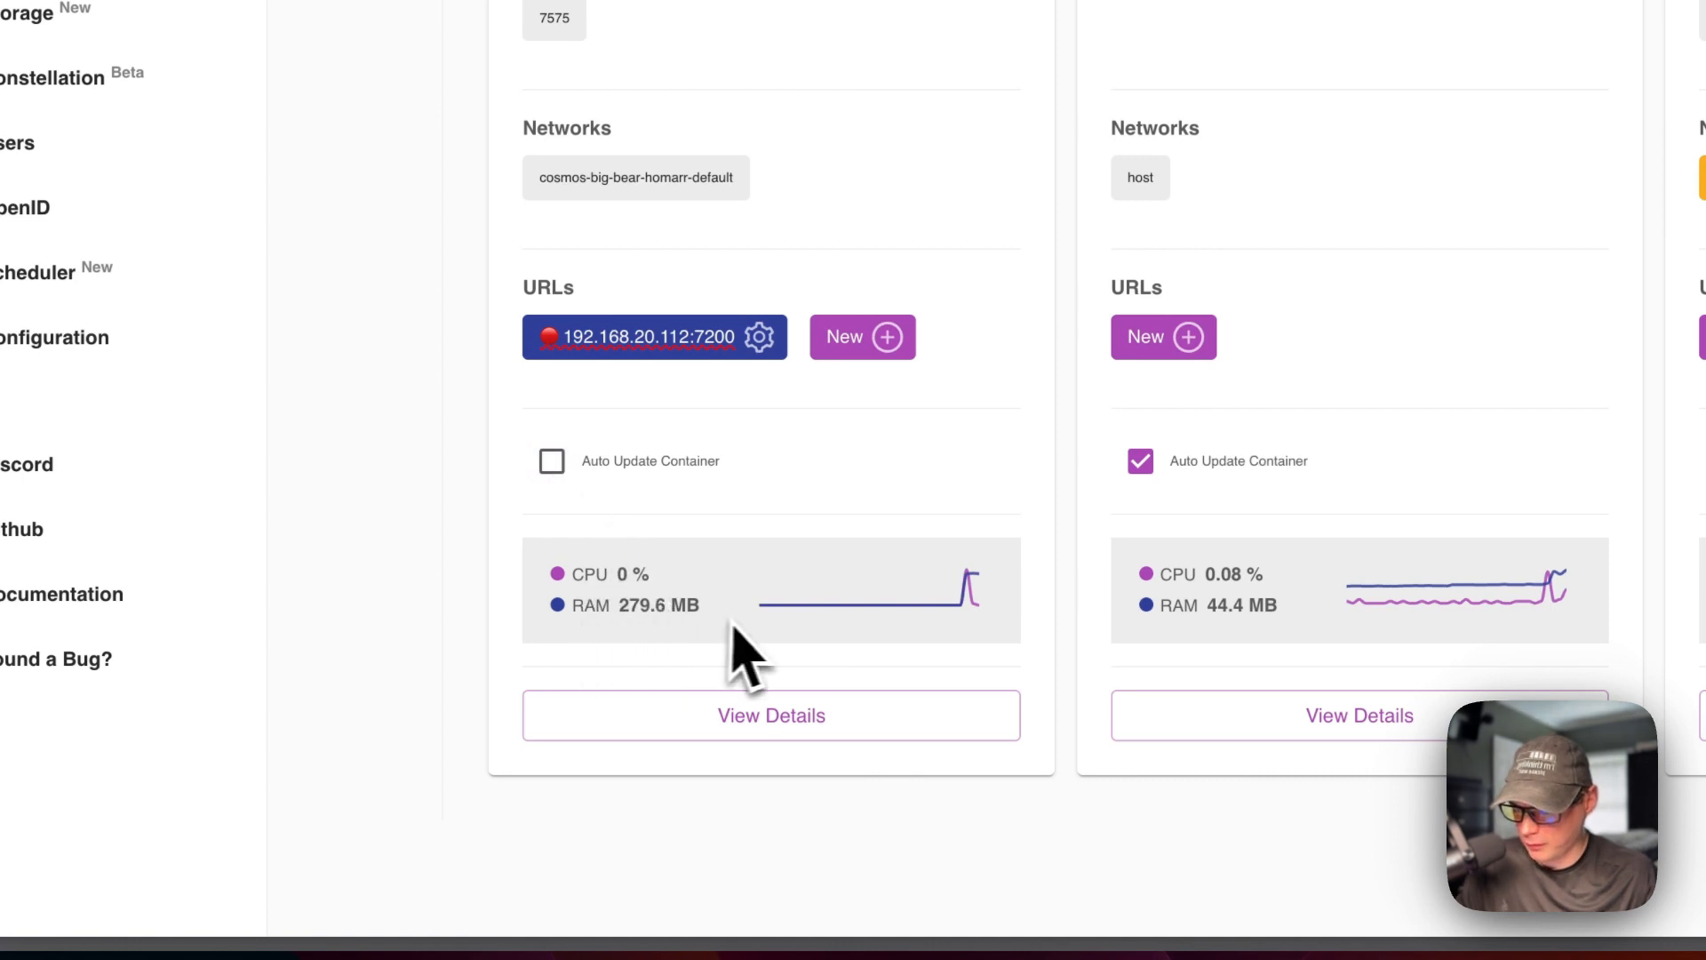
left_click(769, 715)
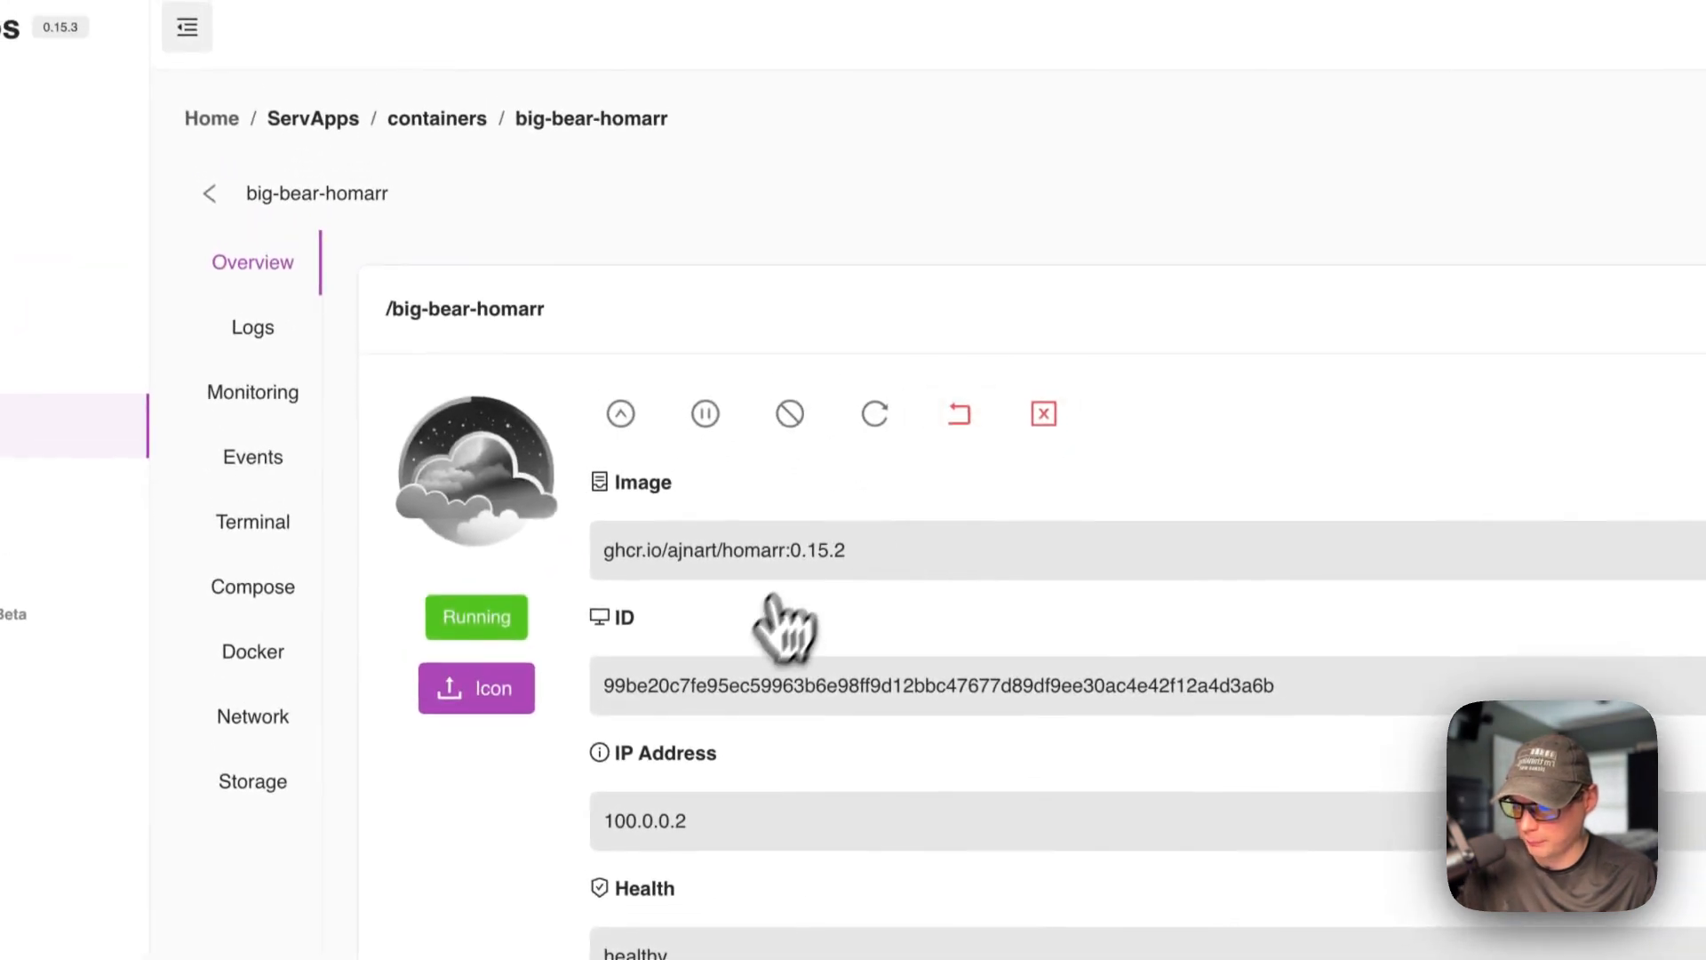
Review the Overview's image, ID and IP 100.0.0.2, then show the Monitoring charts.
scroll("down", 3)
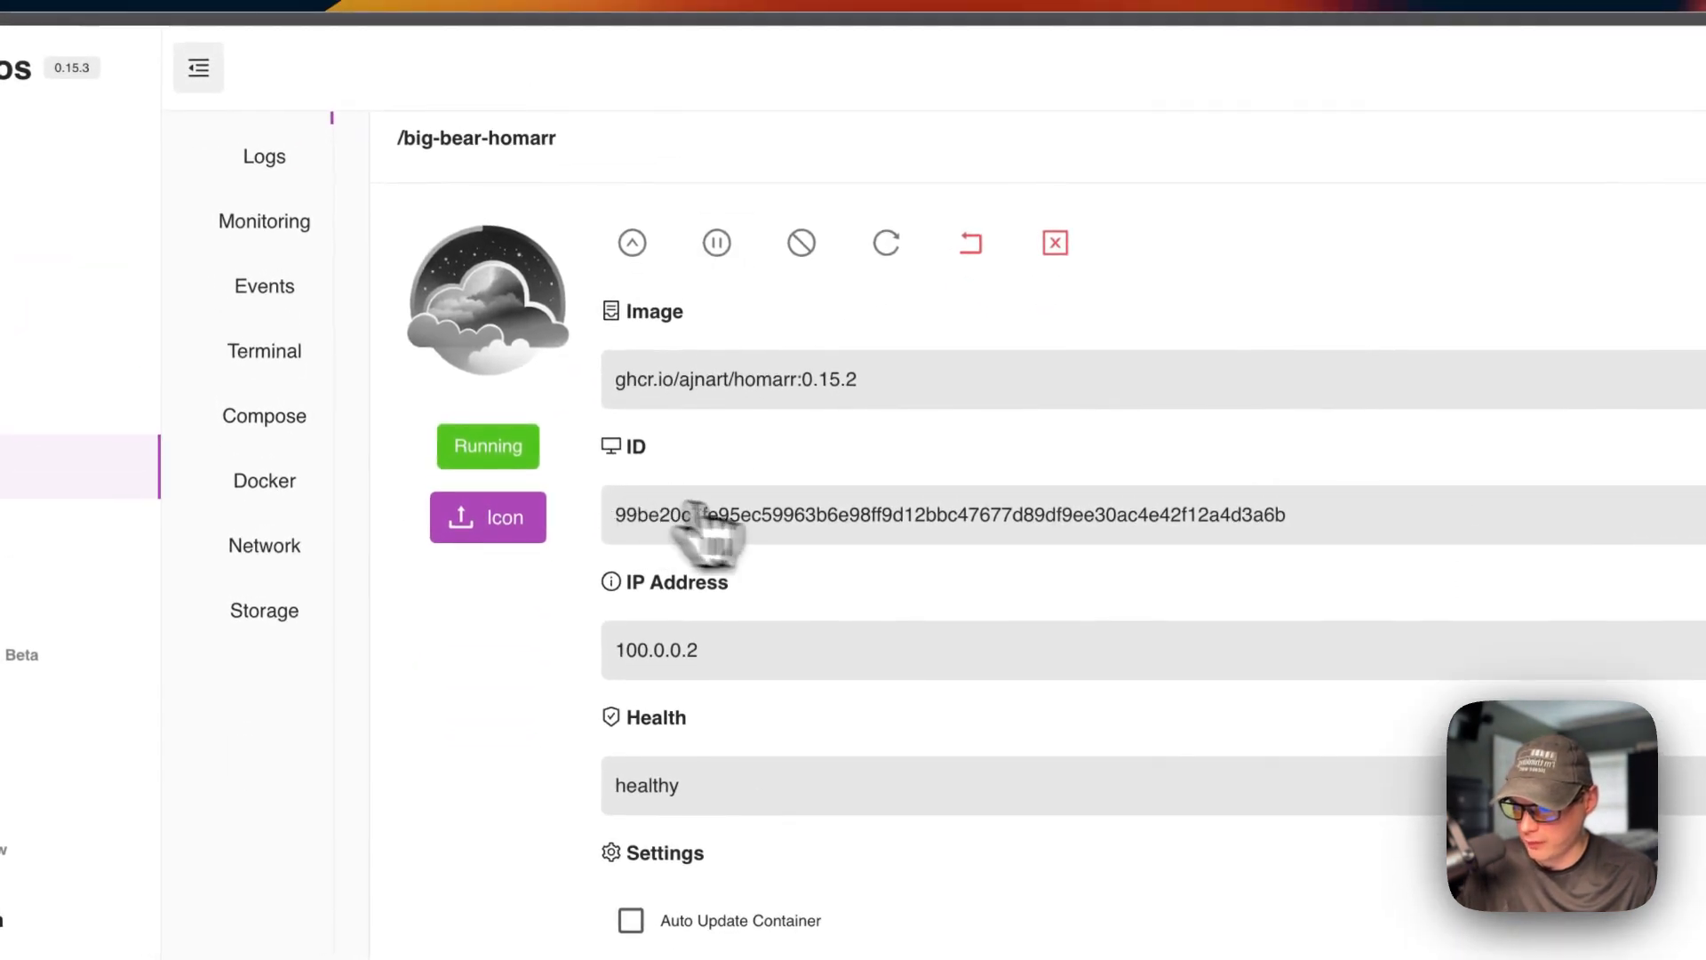
scroll("down", 3)
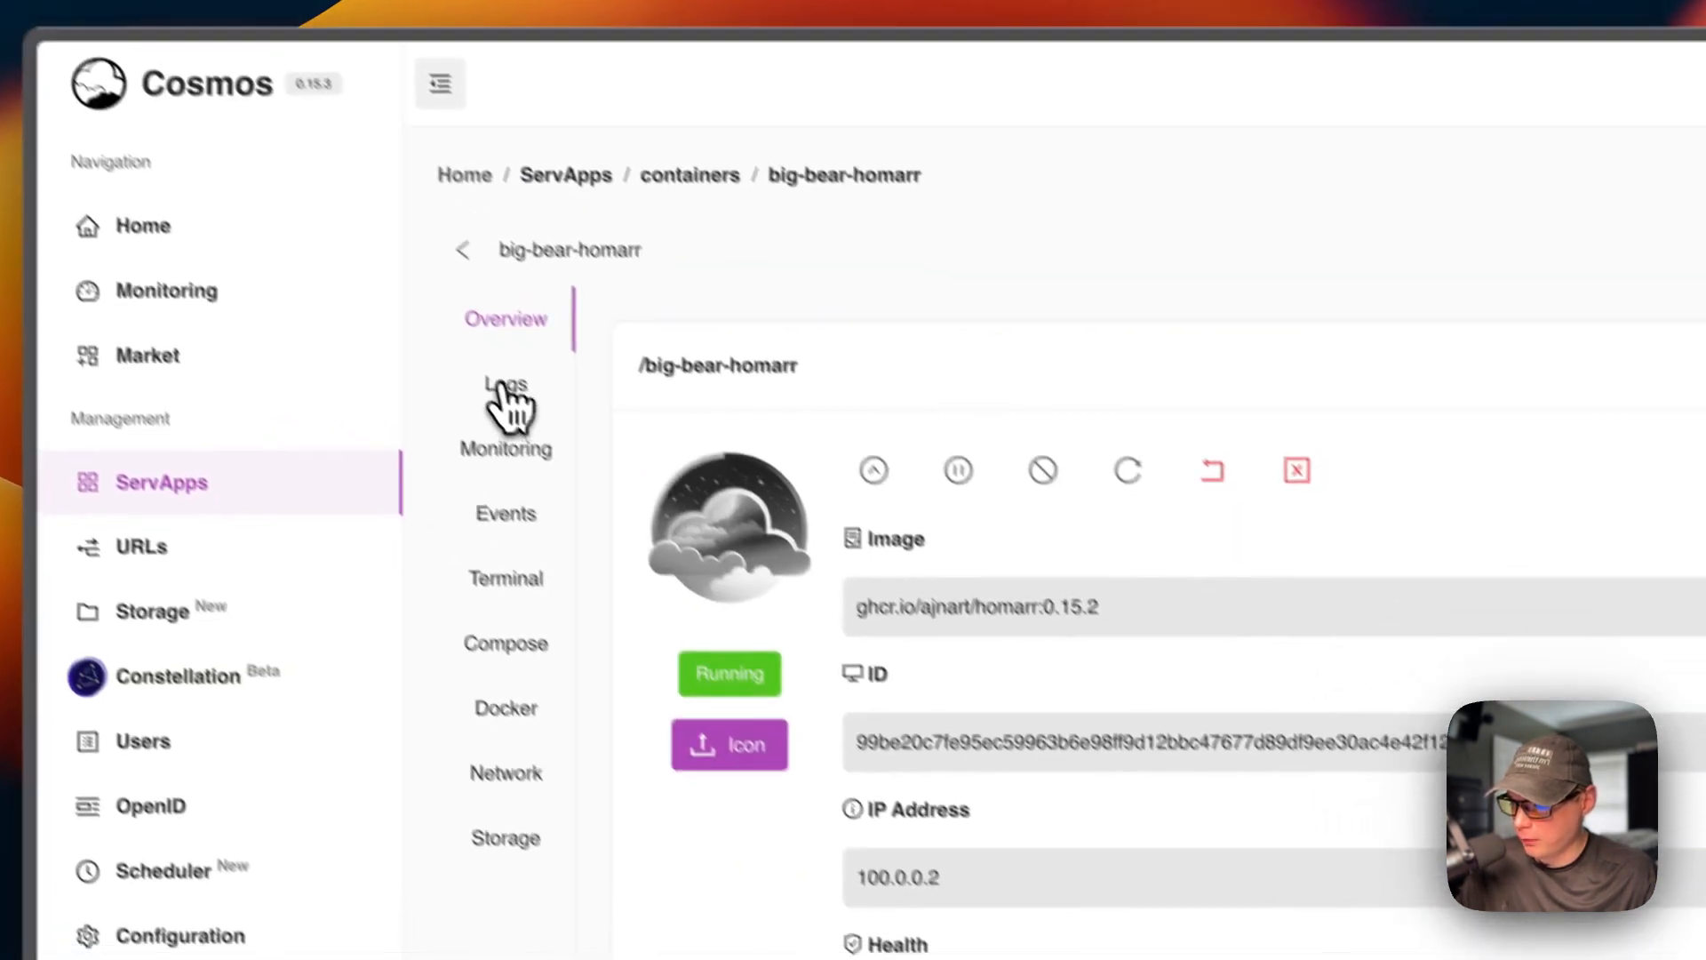
left_click(505, 385)
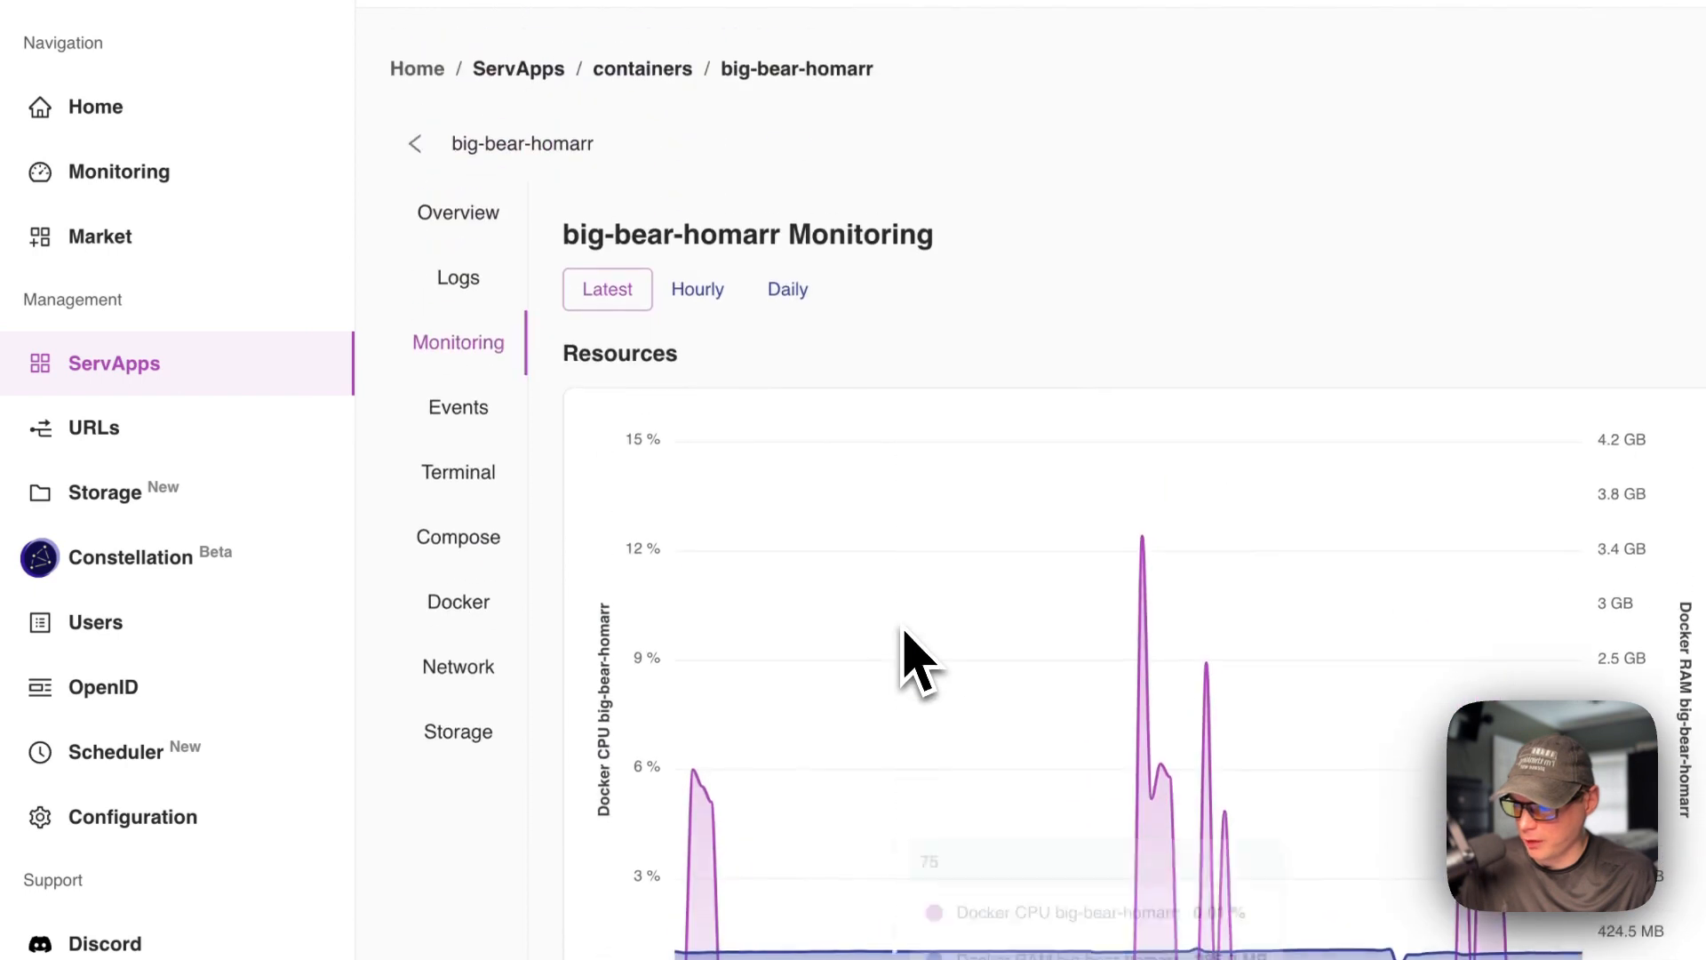
Switch the CPU, RAM and network charts to Hourly, then show the container's Events.
scroll("down", 3)
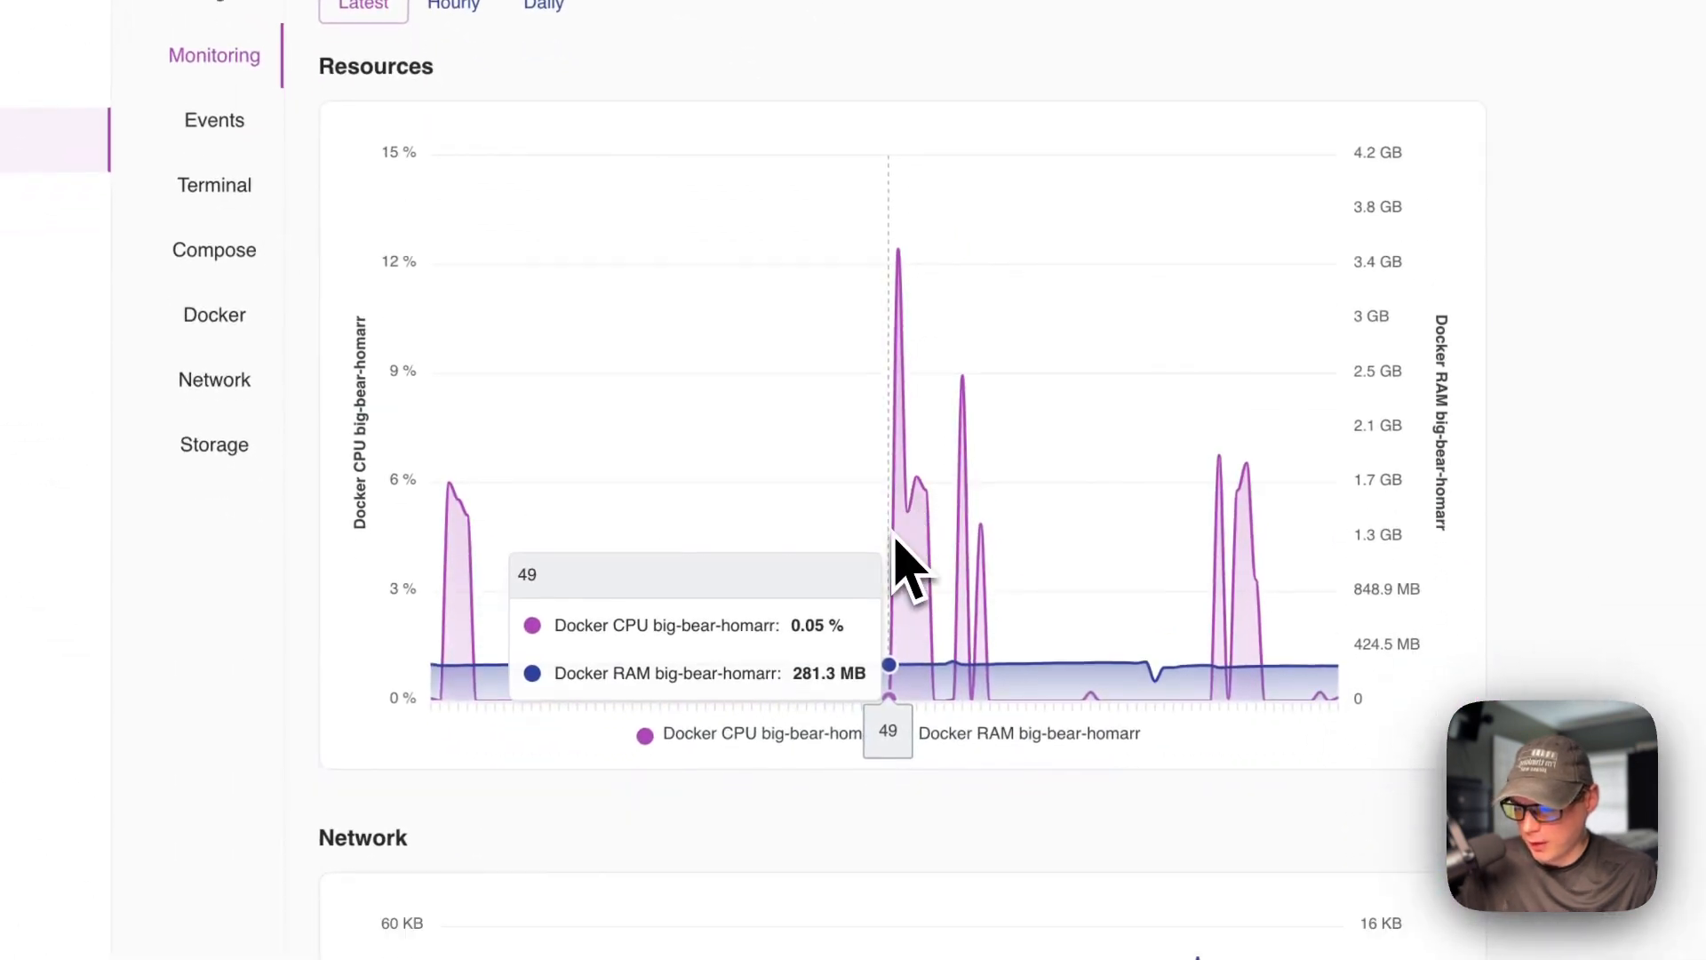
scroll("down", 3)
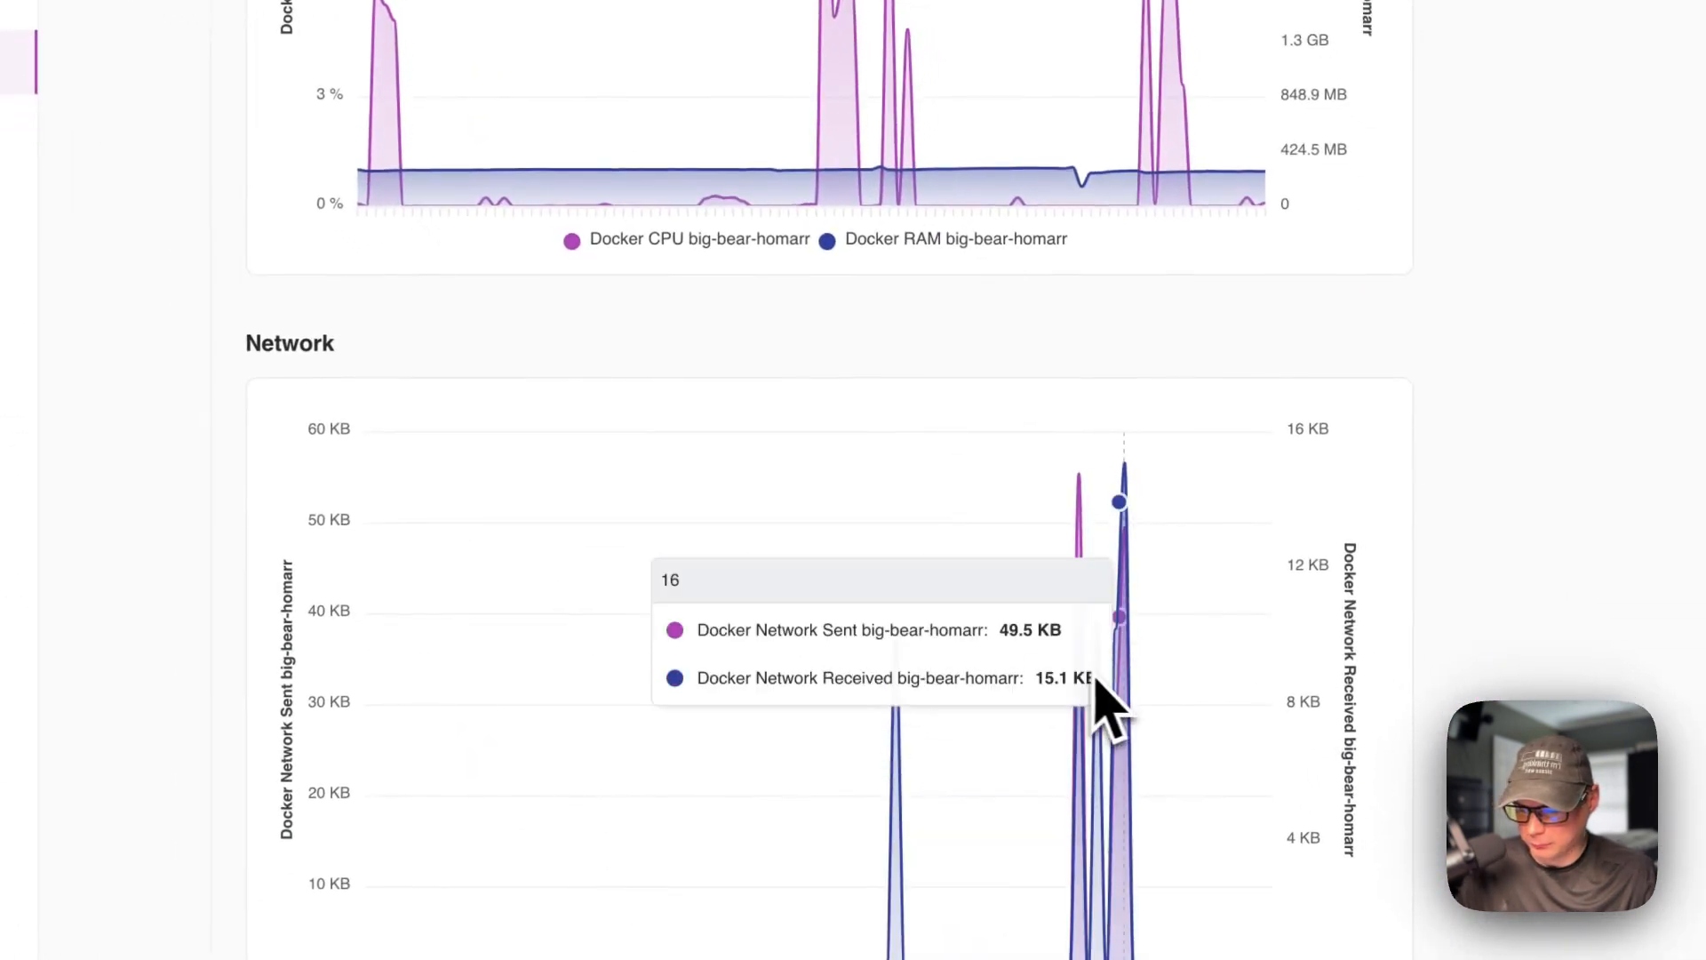
left_click(686, 338)
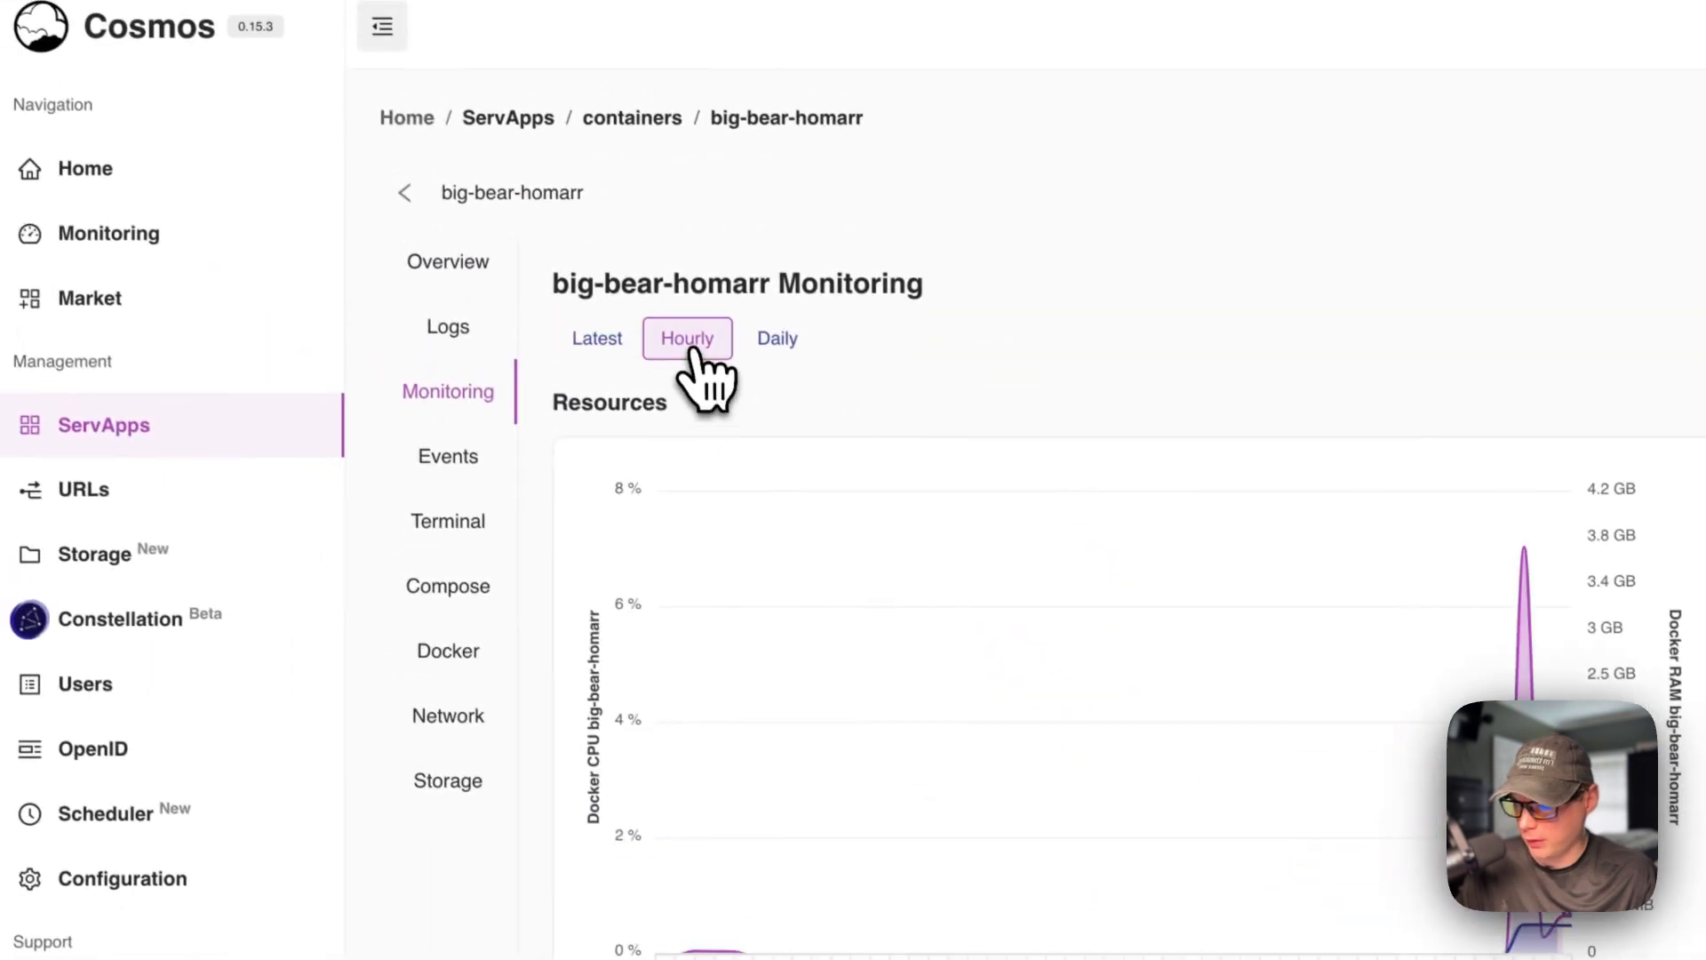
left_click(781, 341)
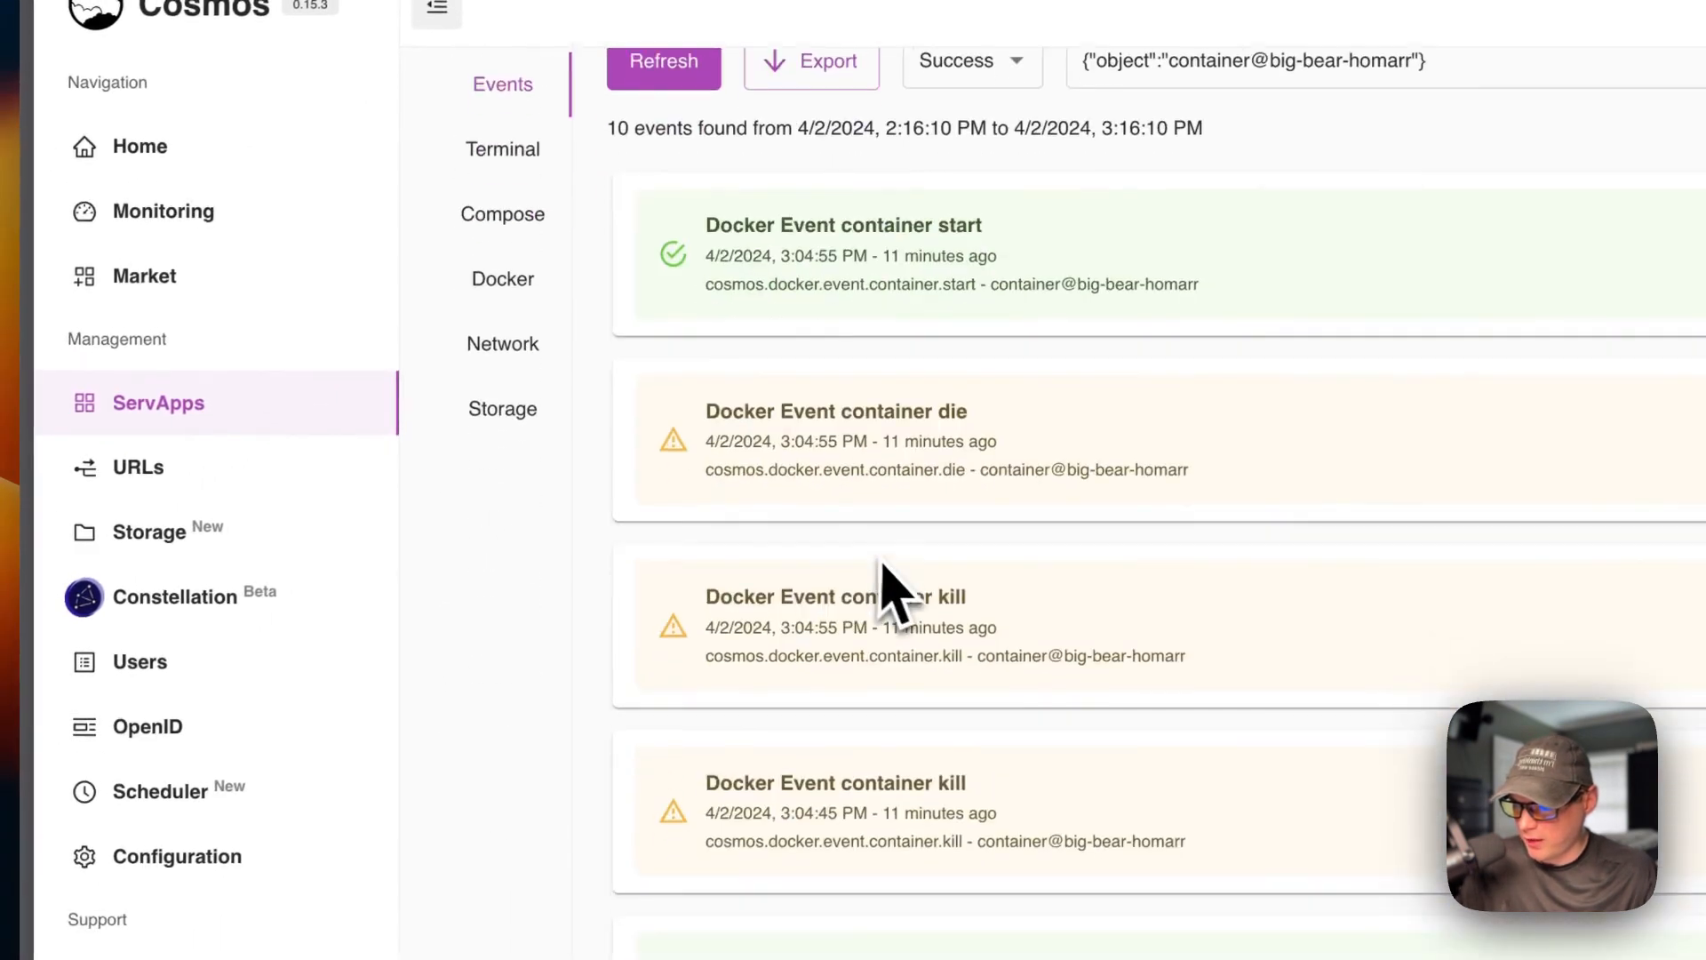
Look over the start, die and kill events, then show the Compose definition.
scroll("down", 3)
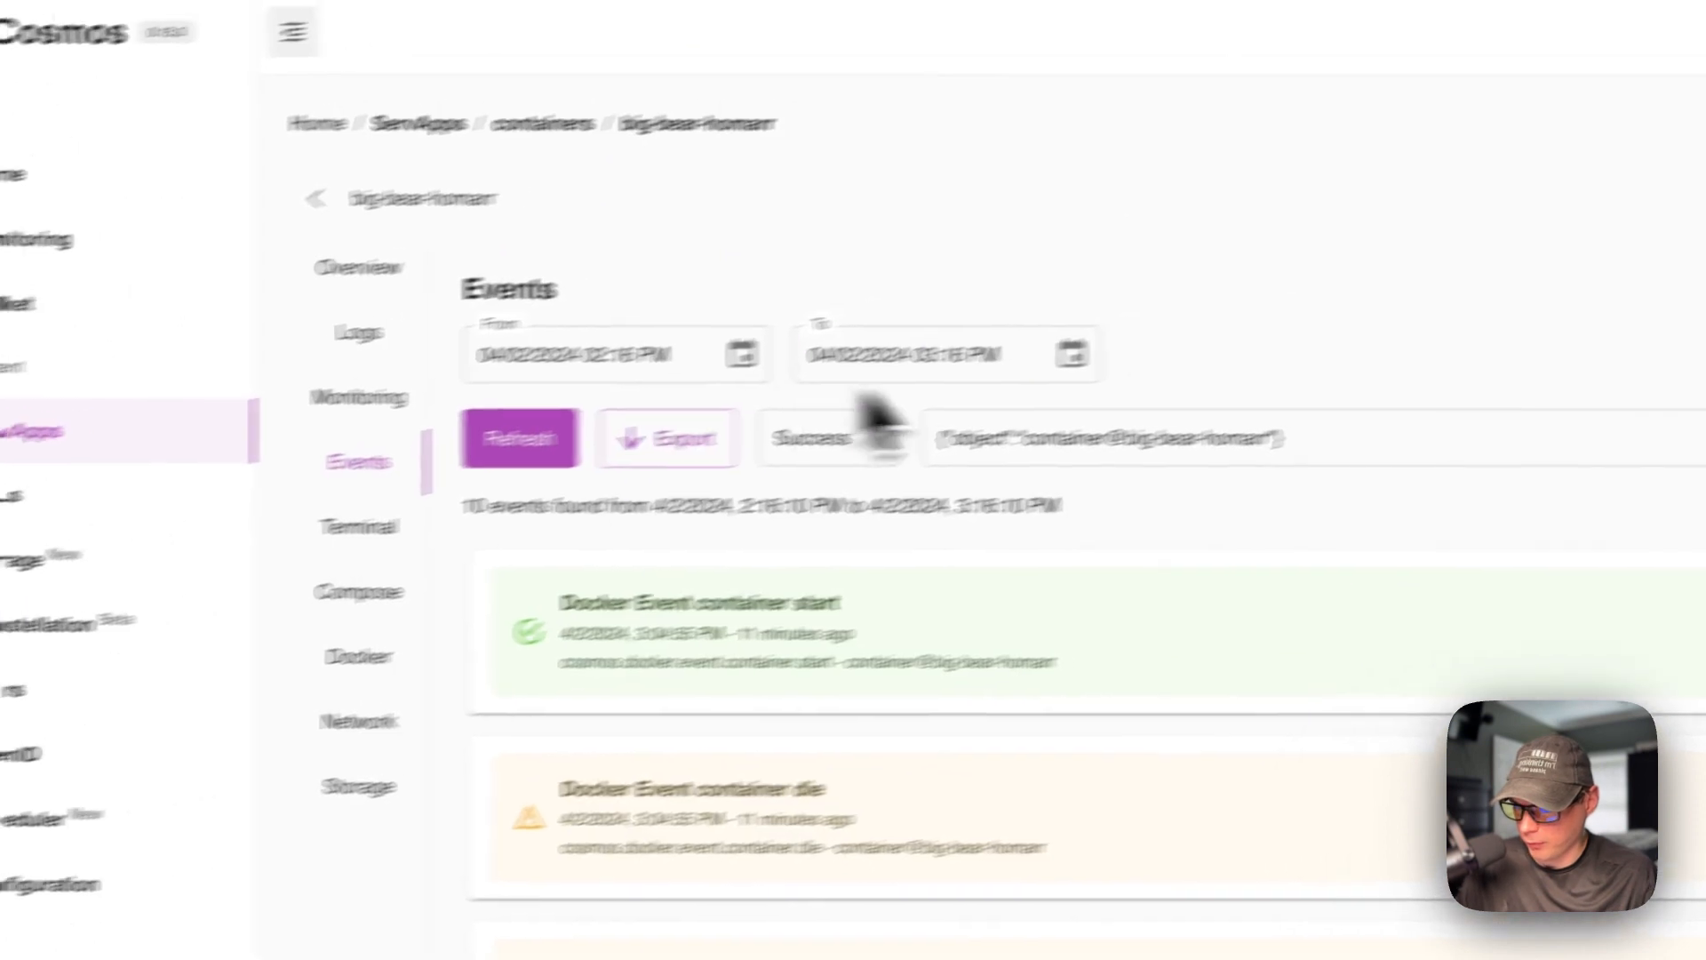
left_click(459, 447)
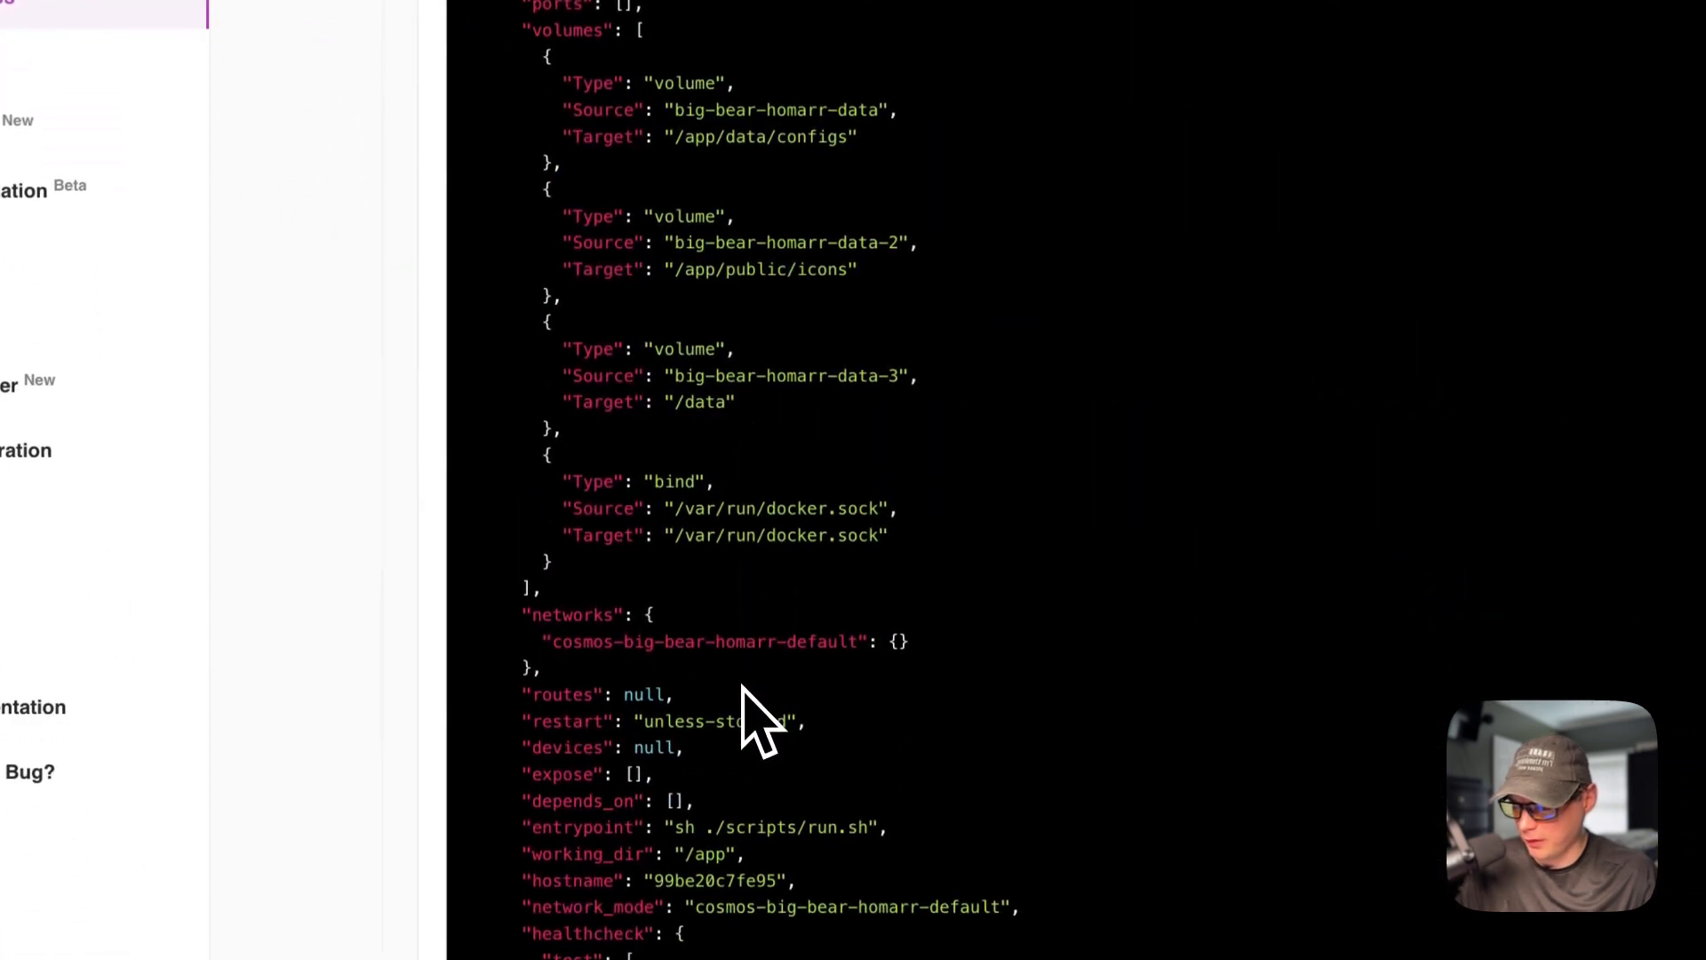
Read the Compose JSON's volumes, networks and healthcheck, then show the Docker setup form.
scroll("down", 3)
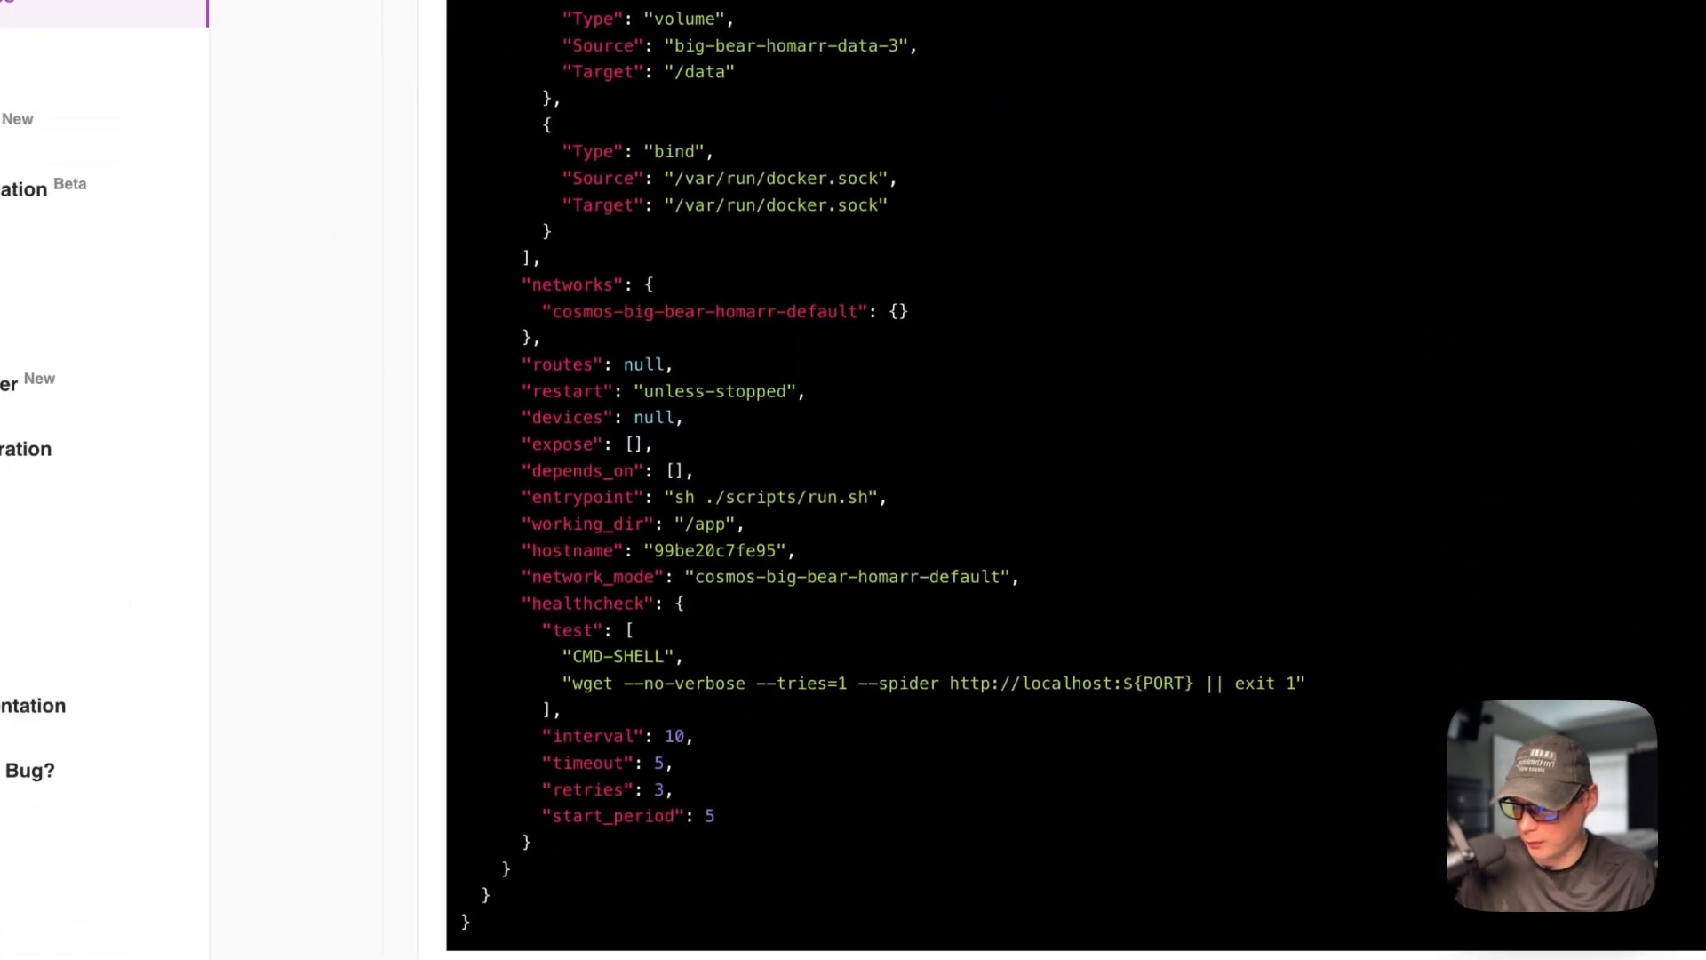
scroll("up", 3)
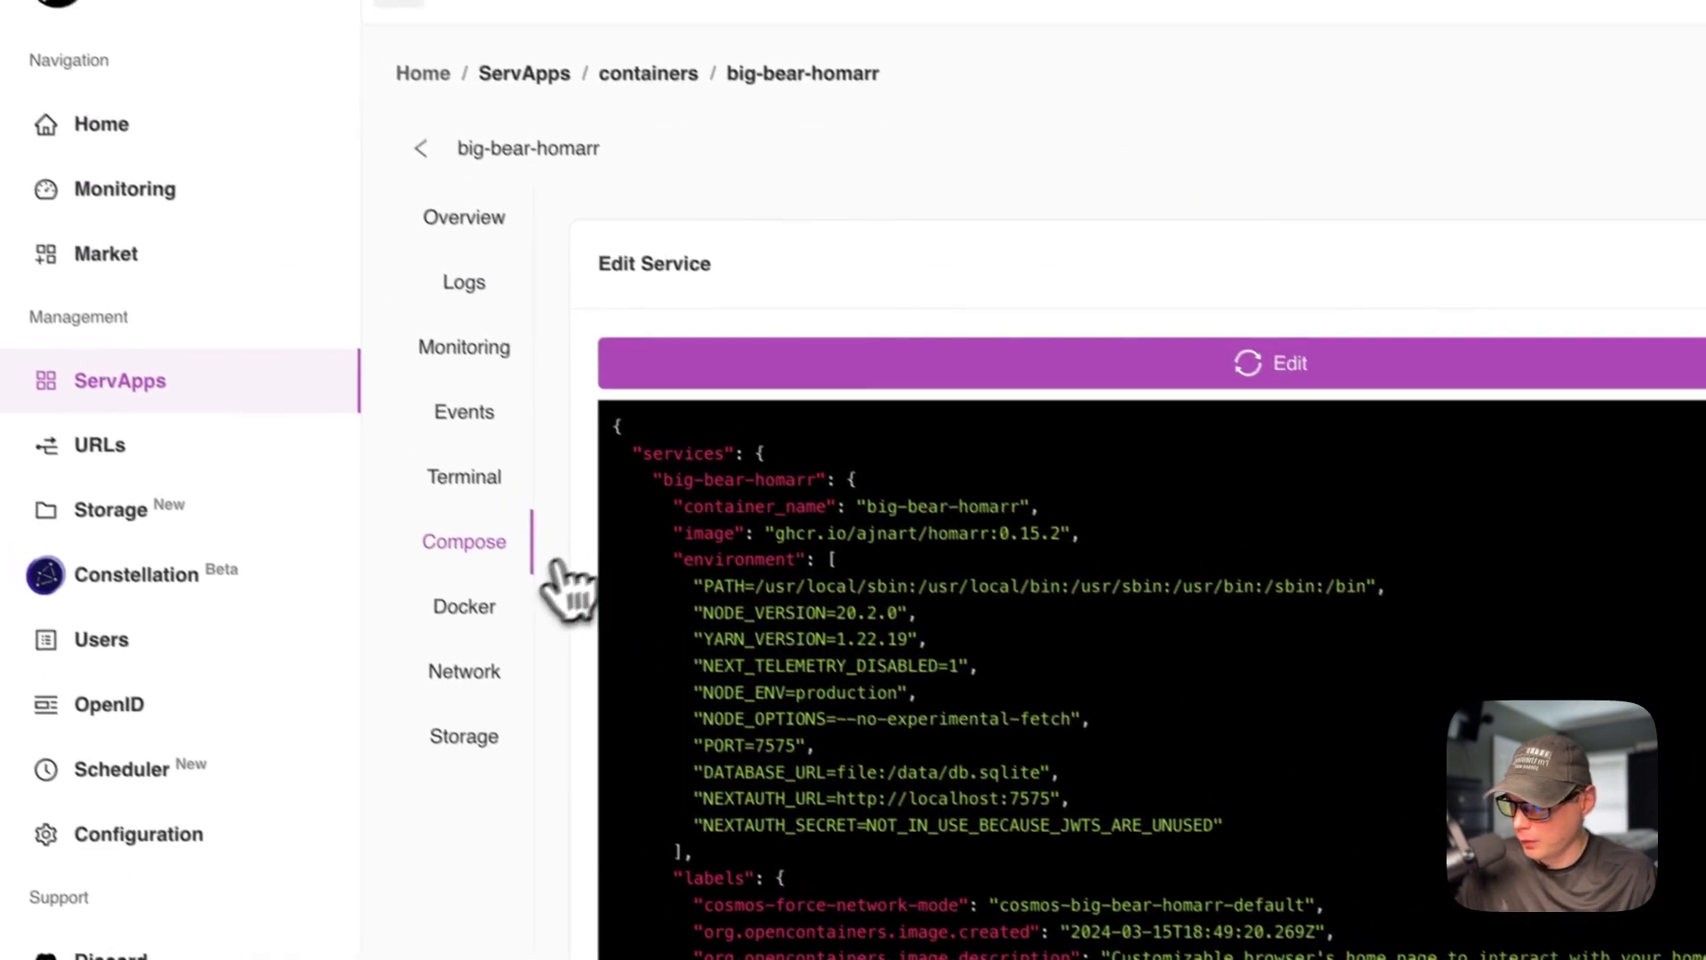
left_click(462, 606)
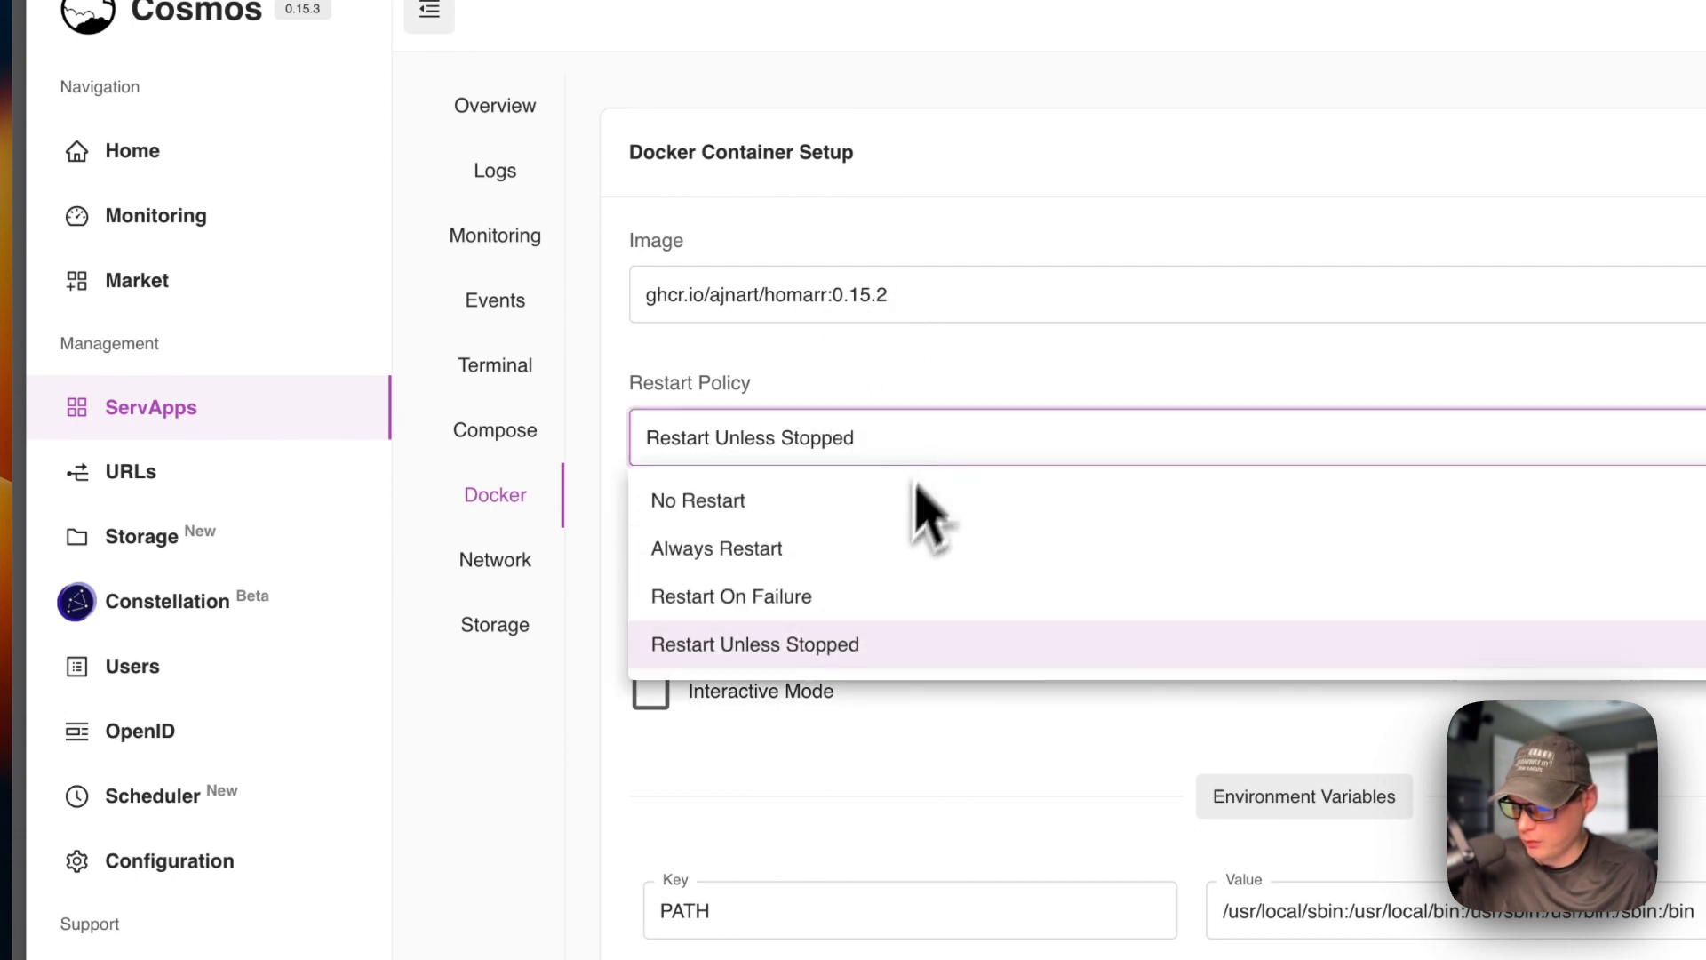
Keep Restart Unless Stopped and update the container with env variables and labels unchanged.
left_click(753, 643)
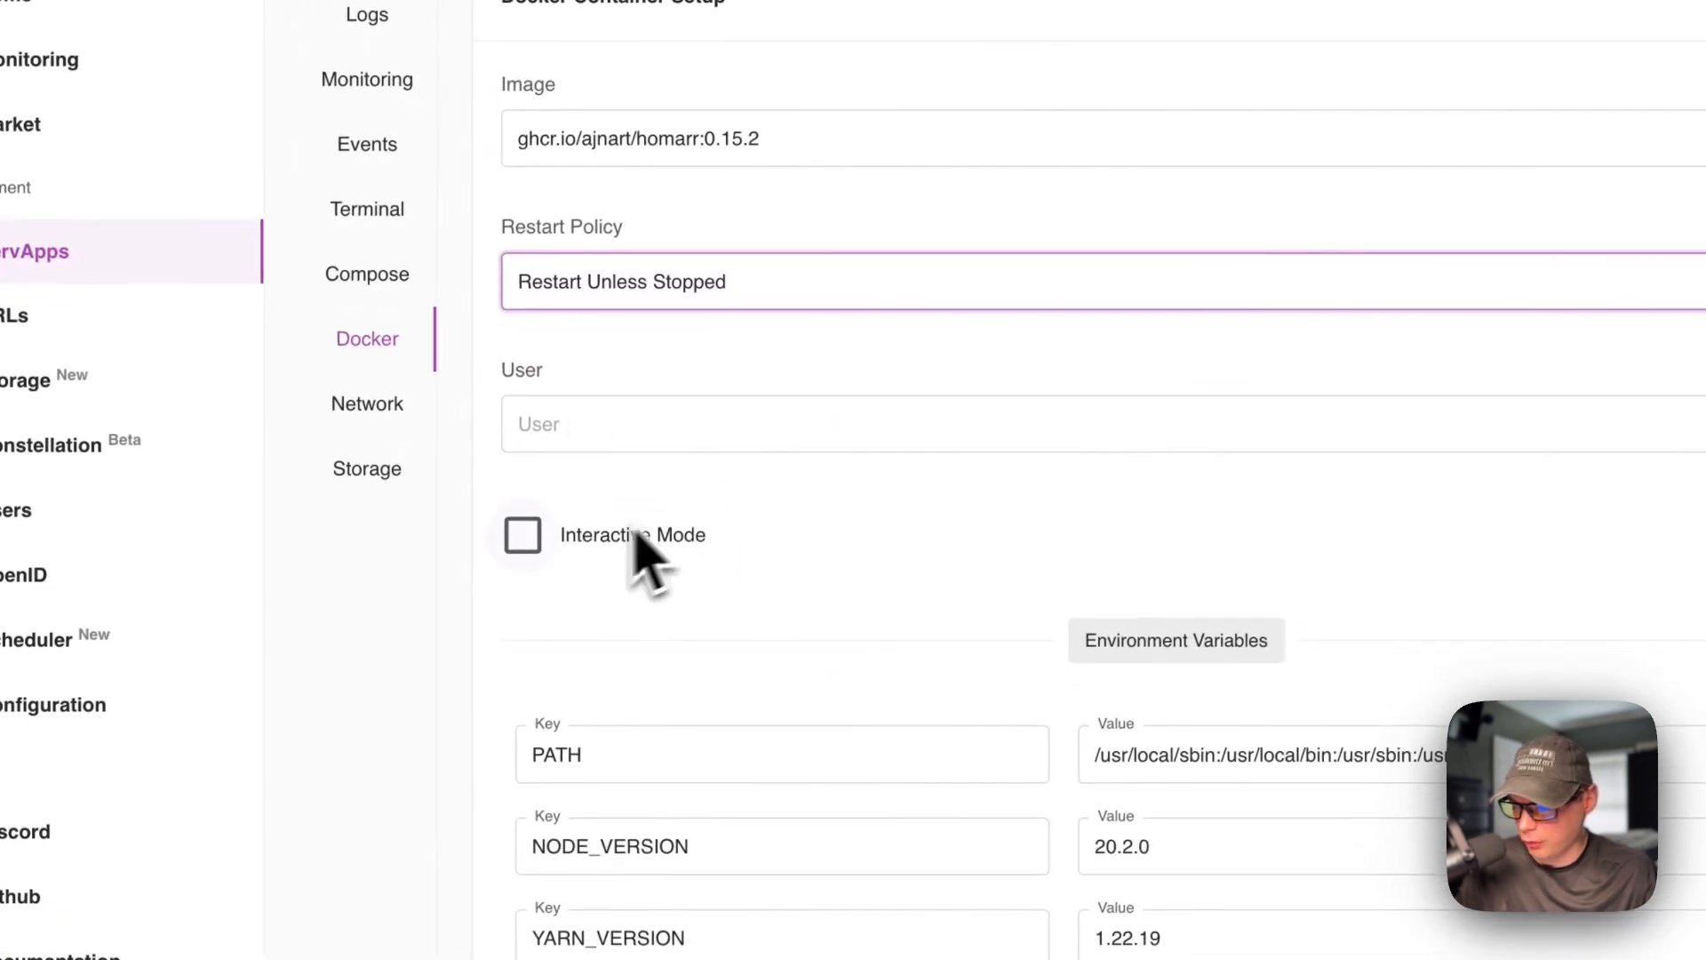
scroll("down", 3)
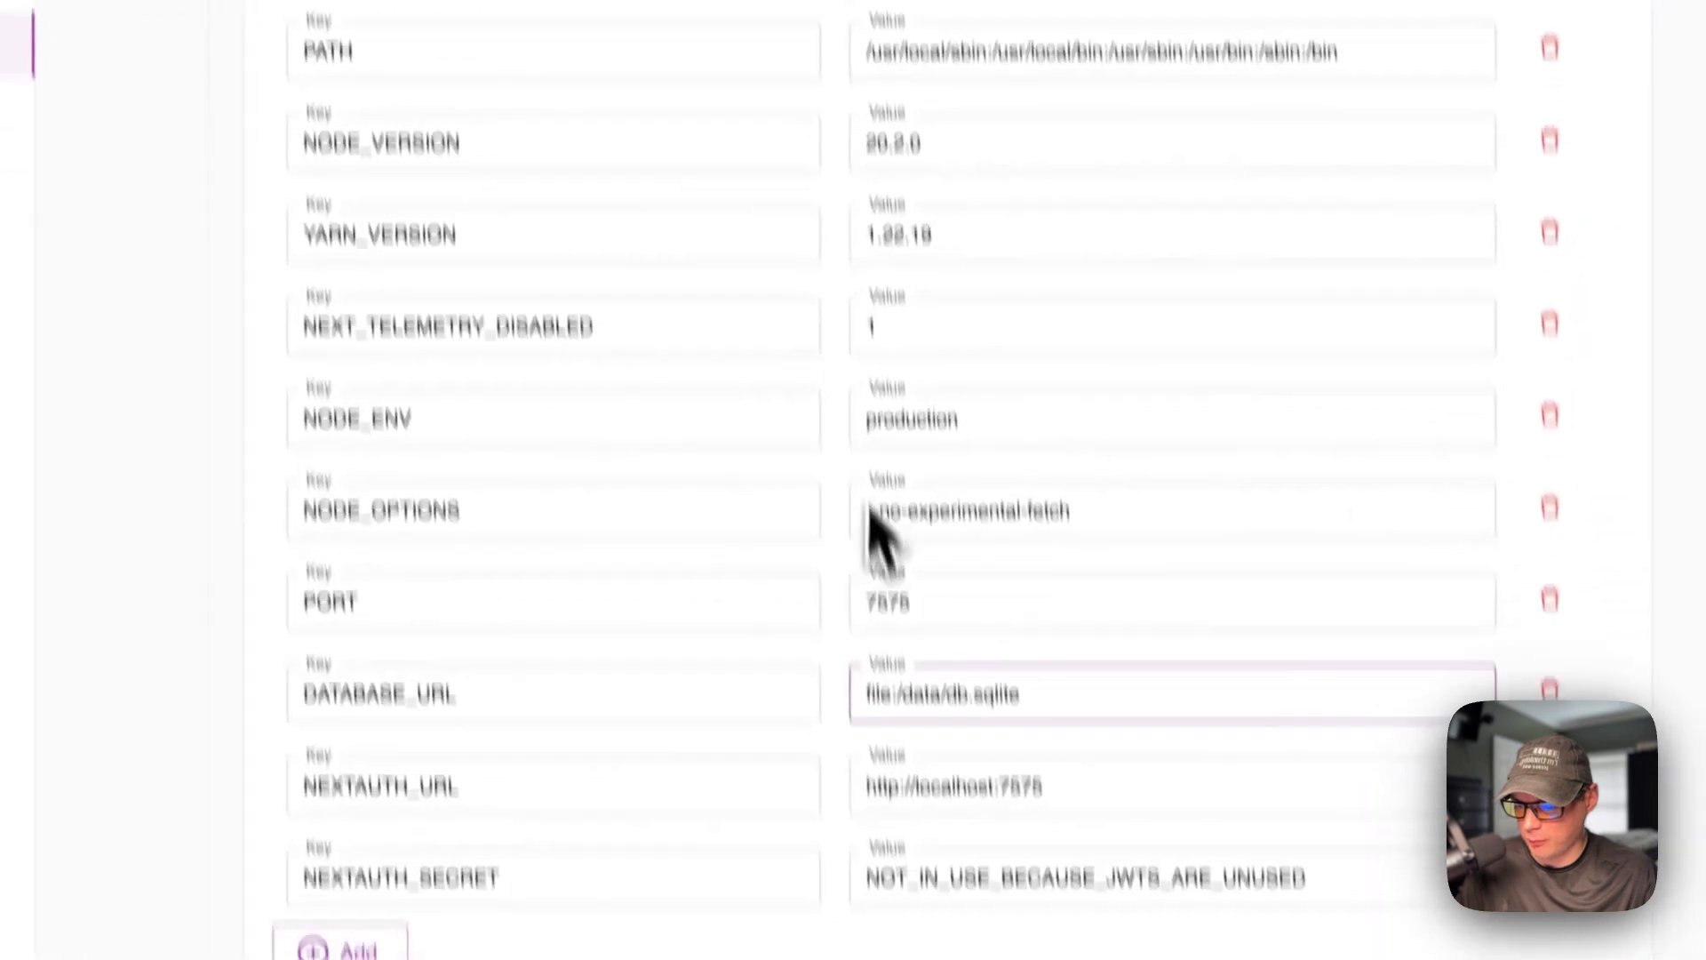
scroll("down", 3)
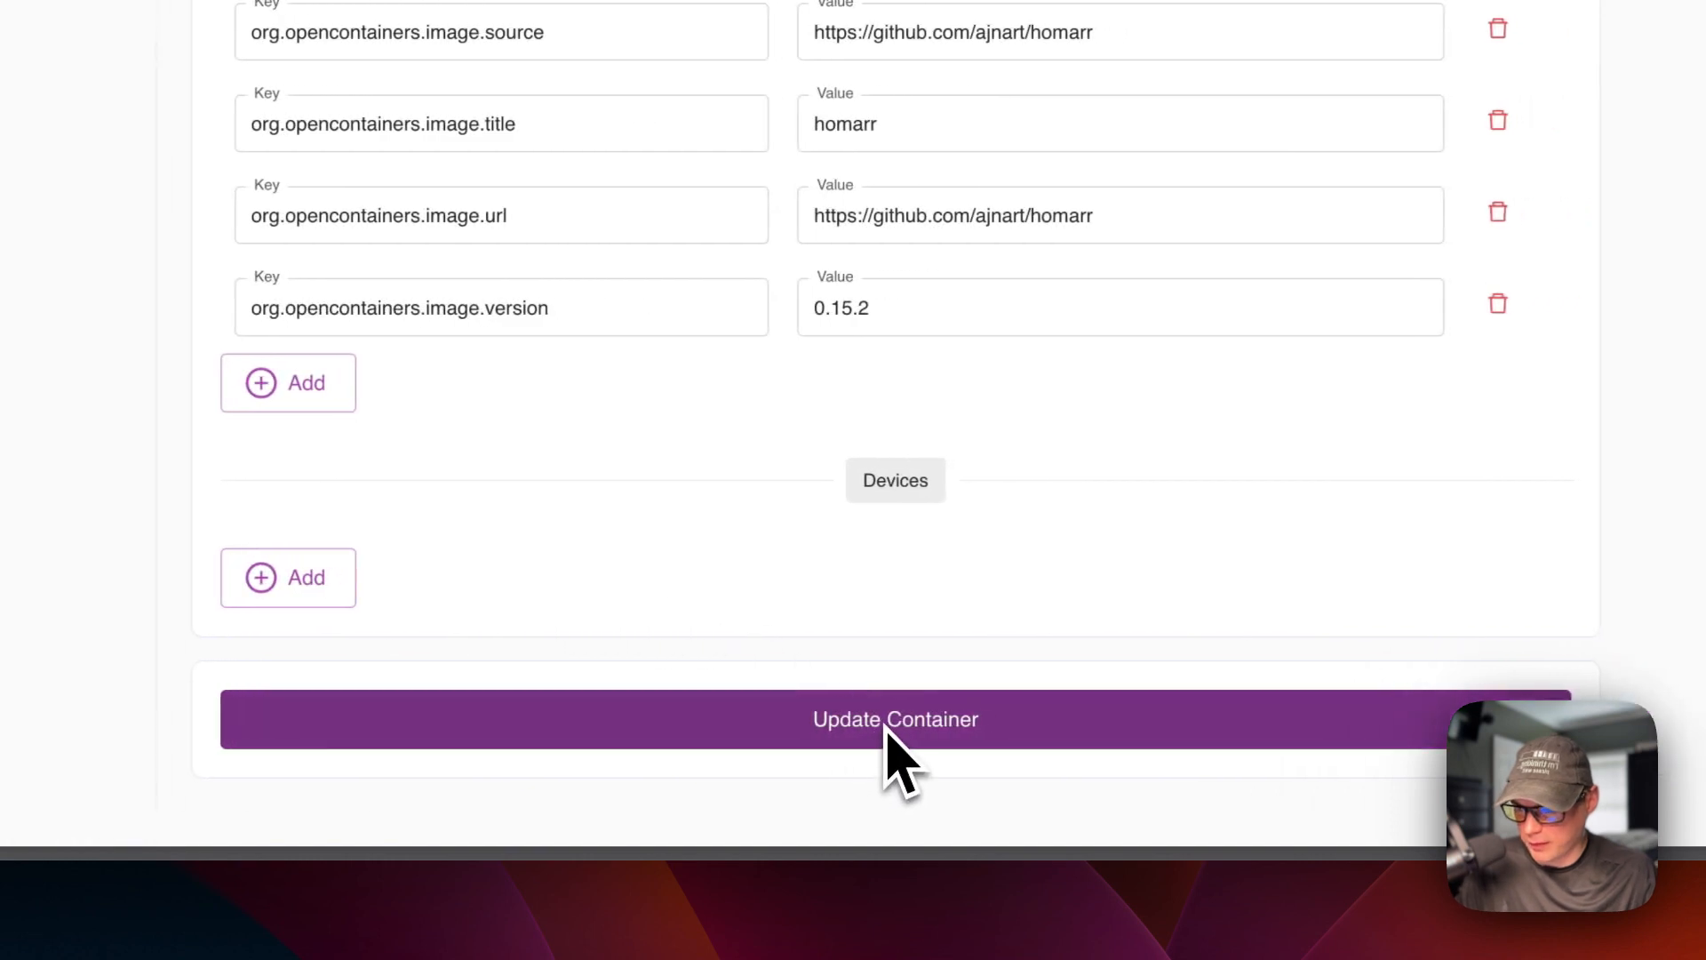
left_click(894, 718)
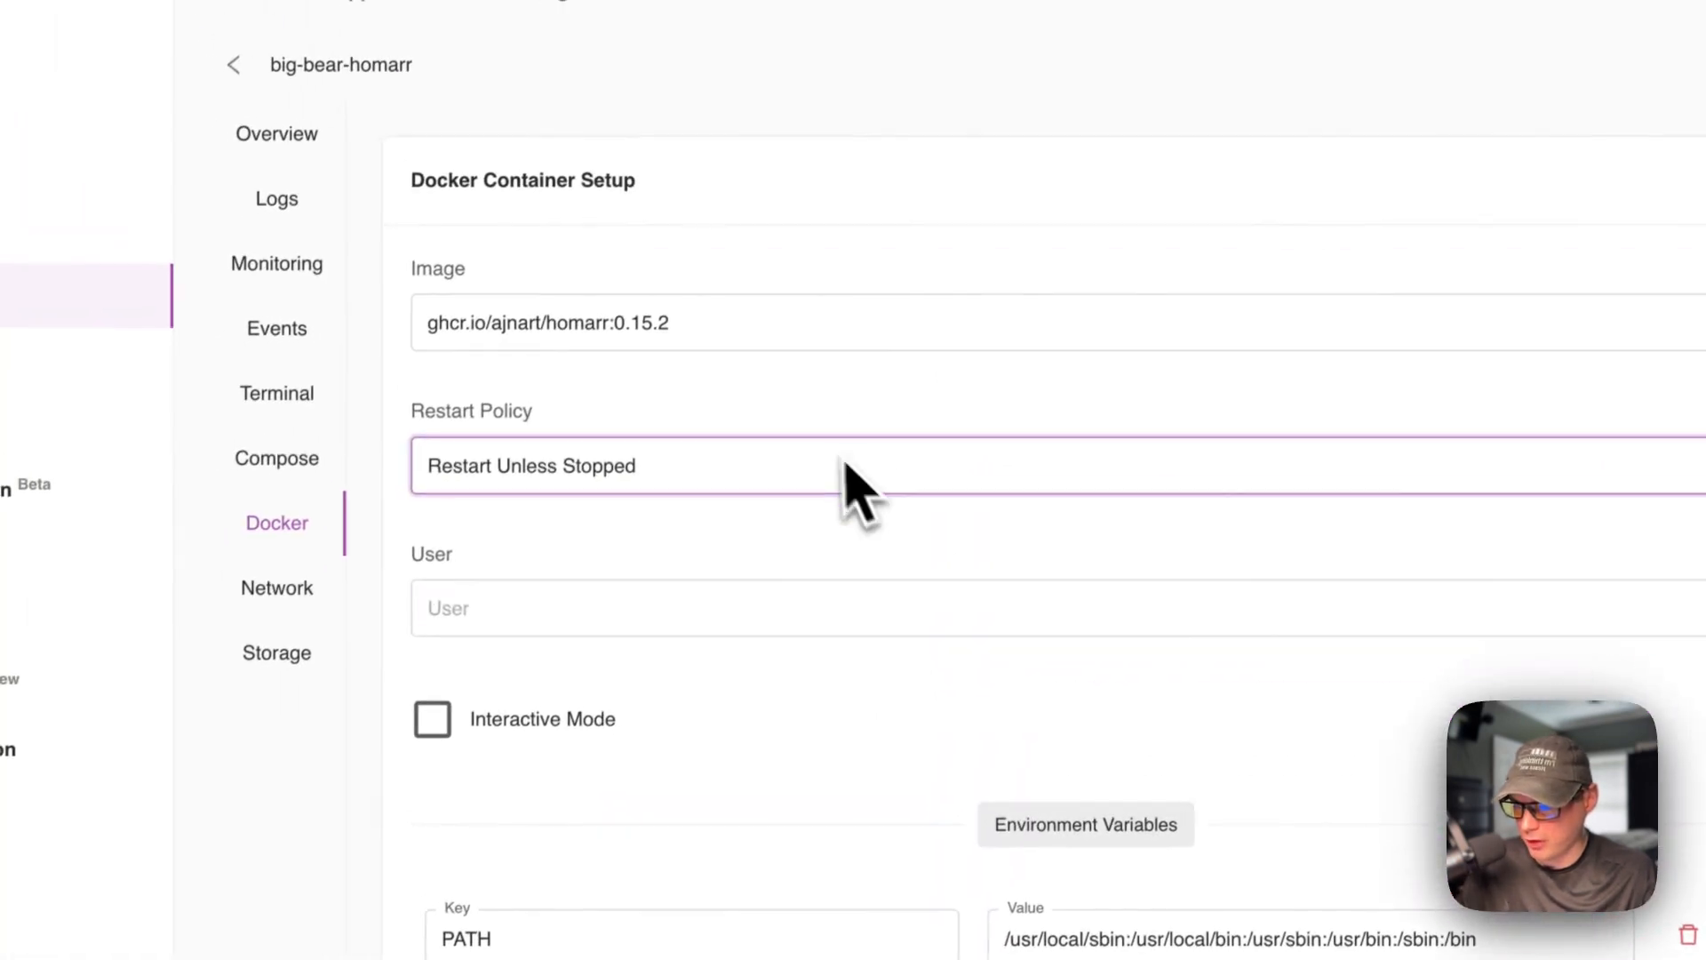
scroll("down", 3)
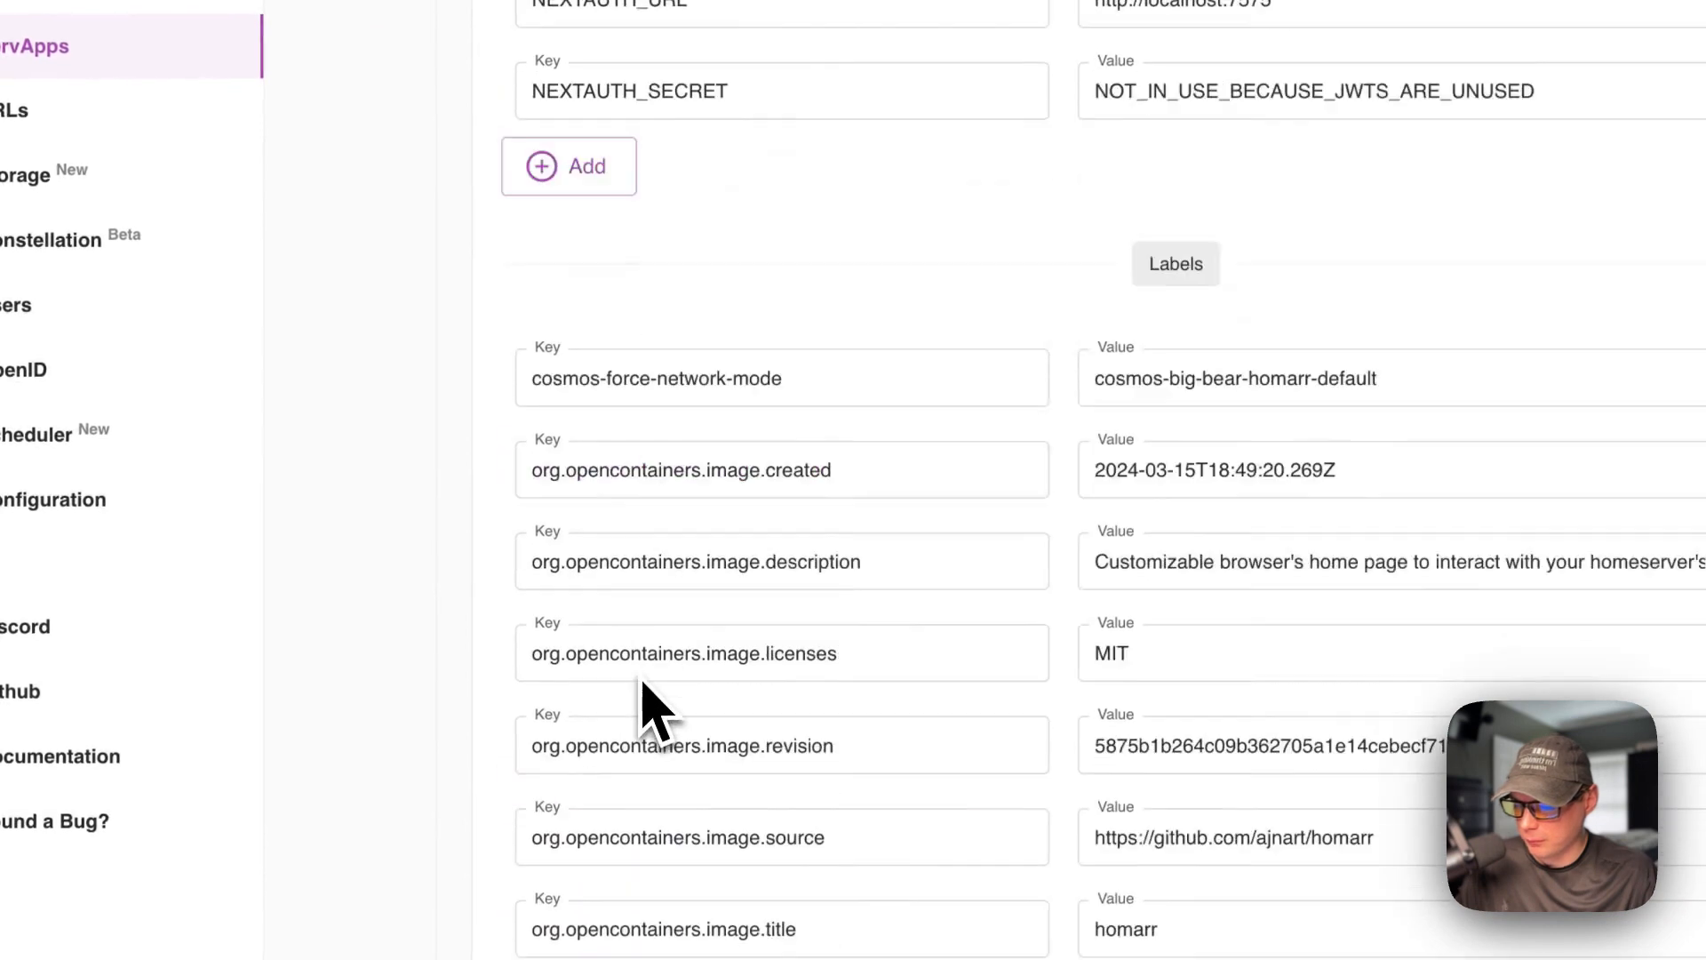
scroll("up", 3)
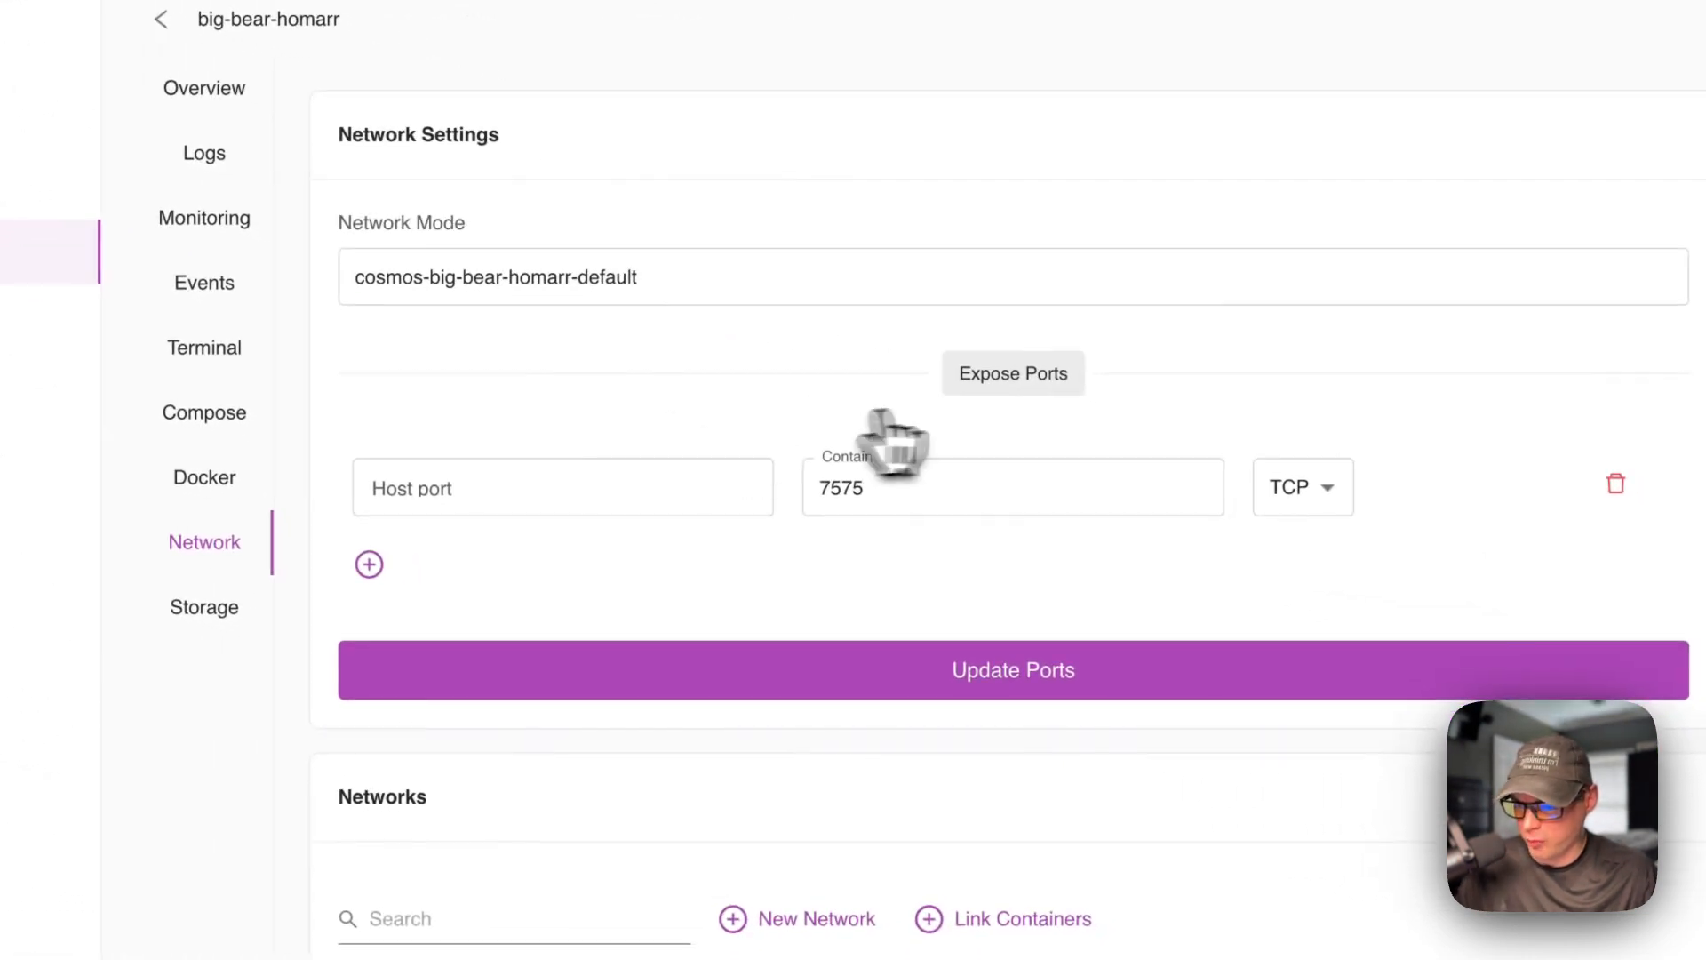
mouse_move(792, 556)
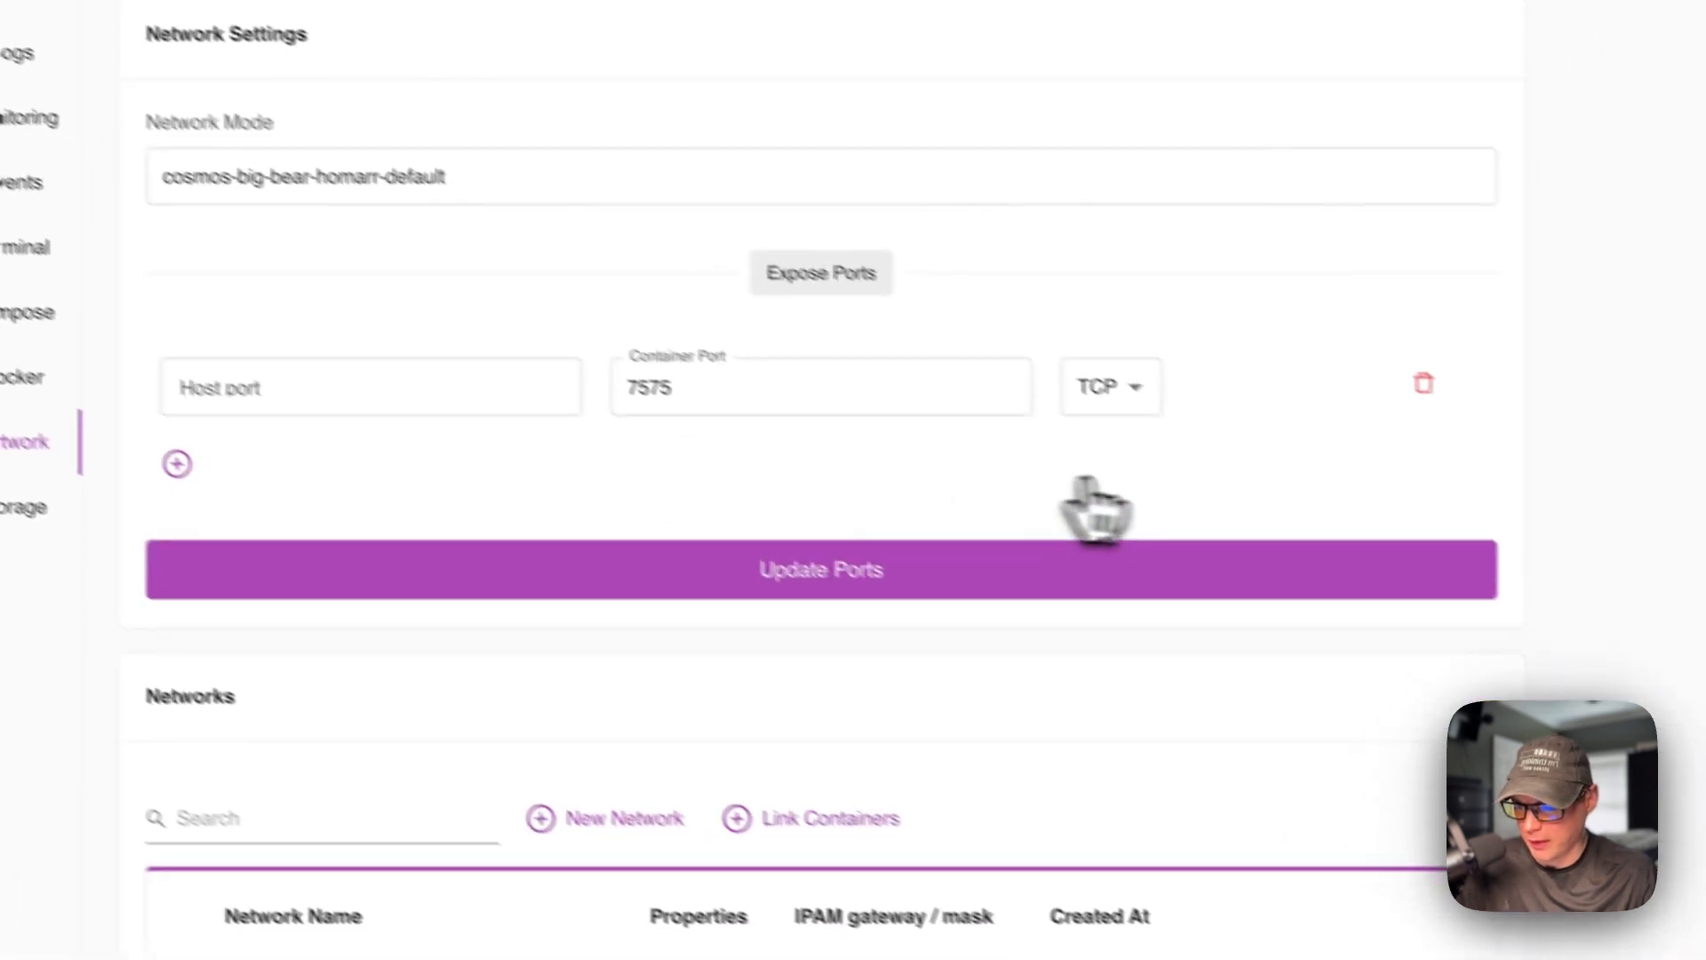
Check port 7575's protocol choices and keep it on TCP.
left_click(1109, 386)
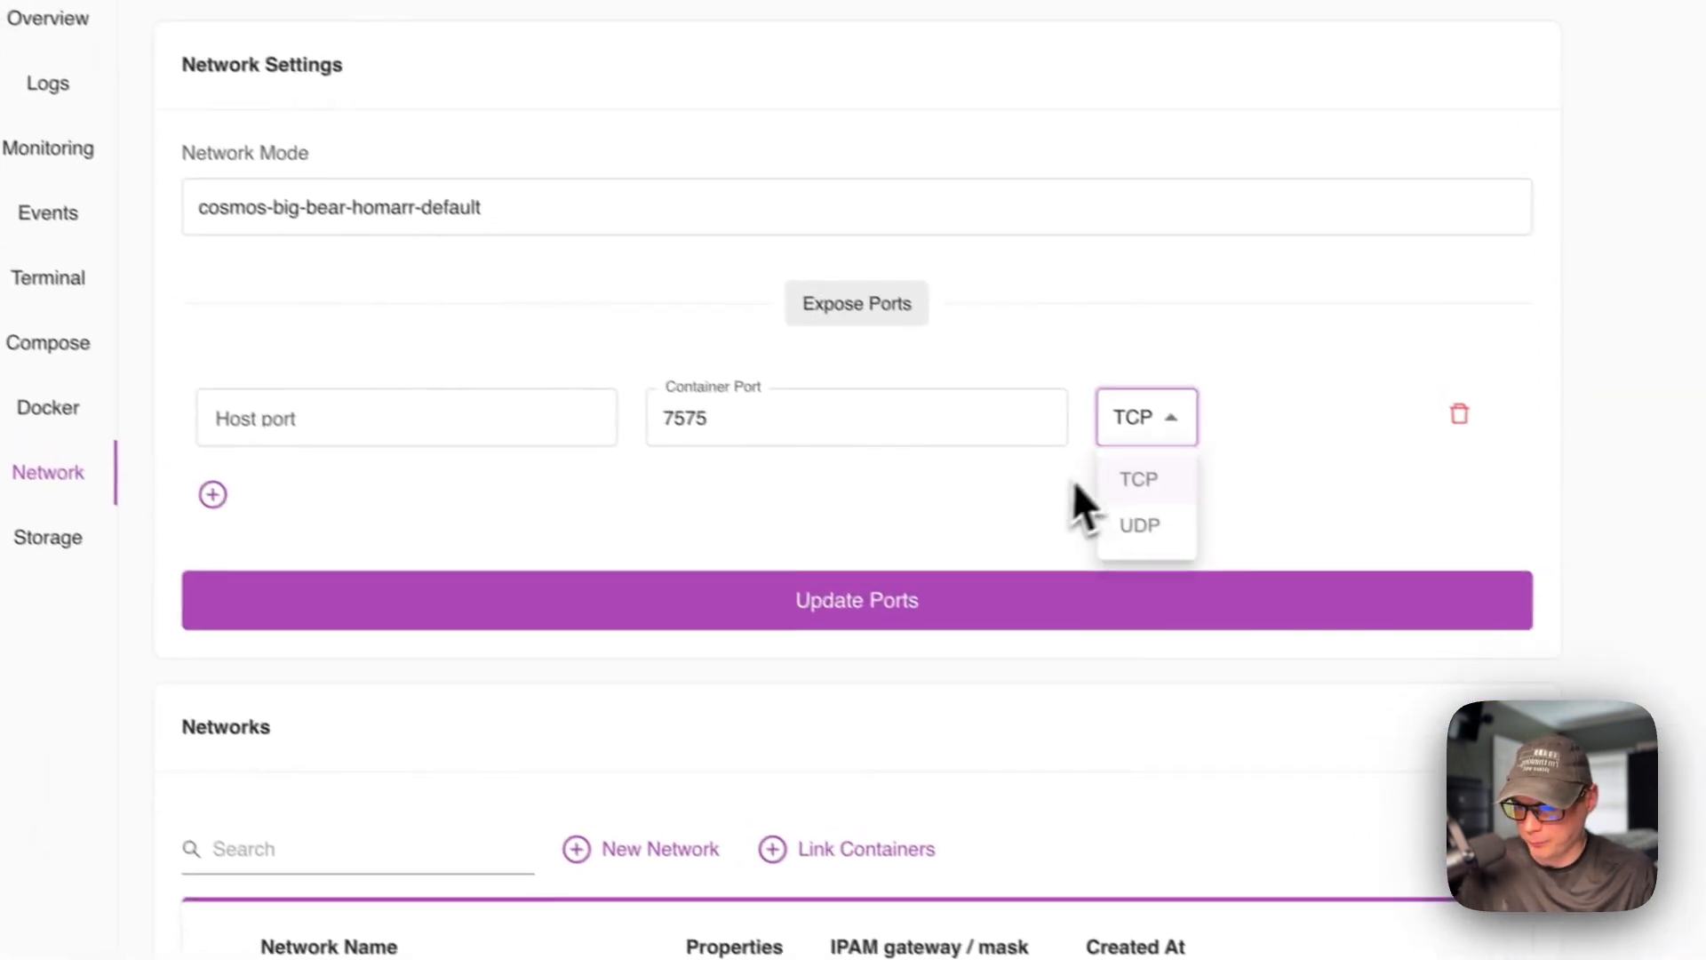
left_click(435, 677)
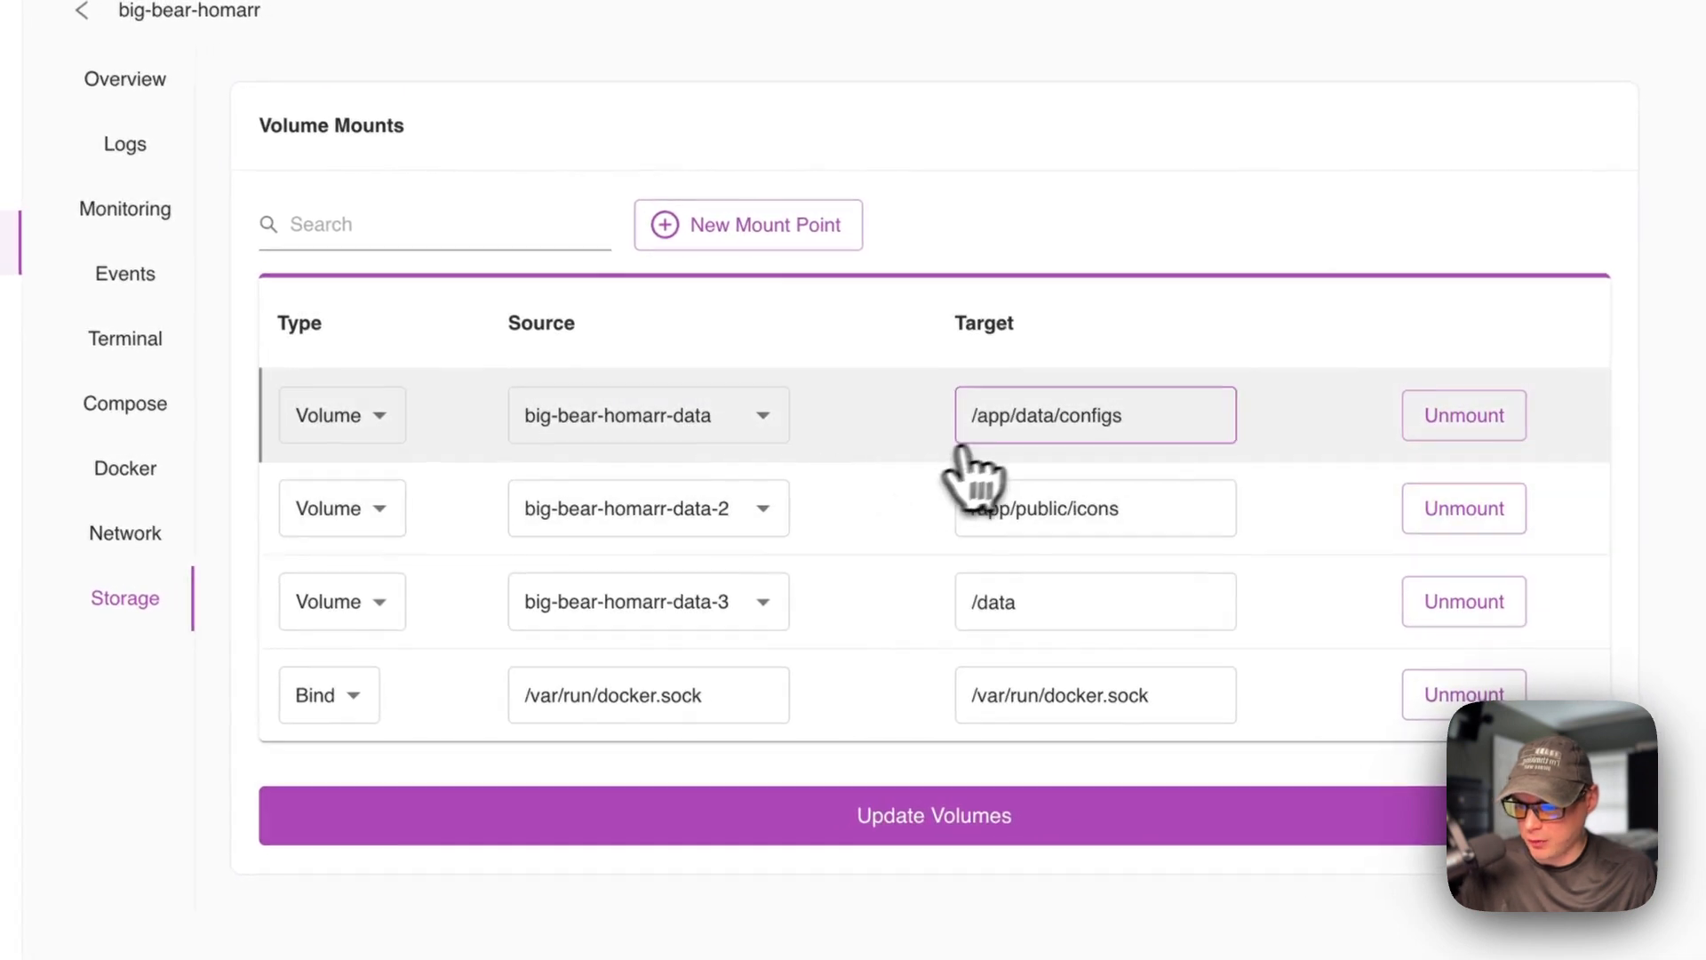
Review the four volume mounts, try a Bind mount point, then return to Overview.
scroll("down", 3)
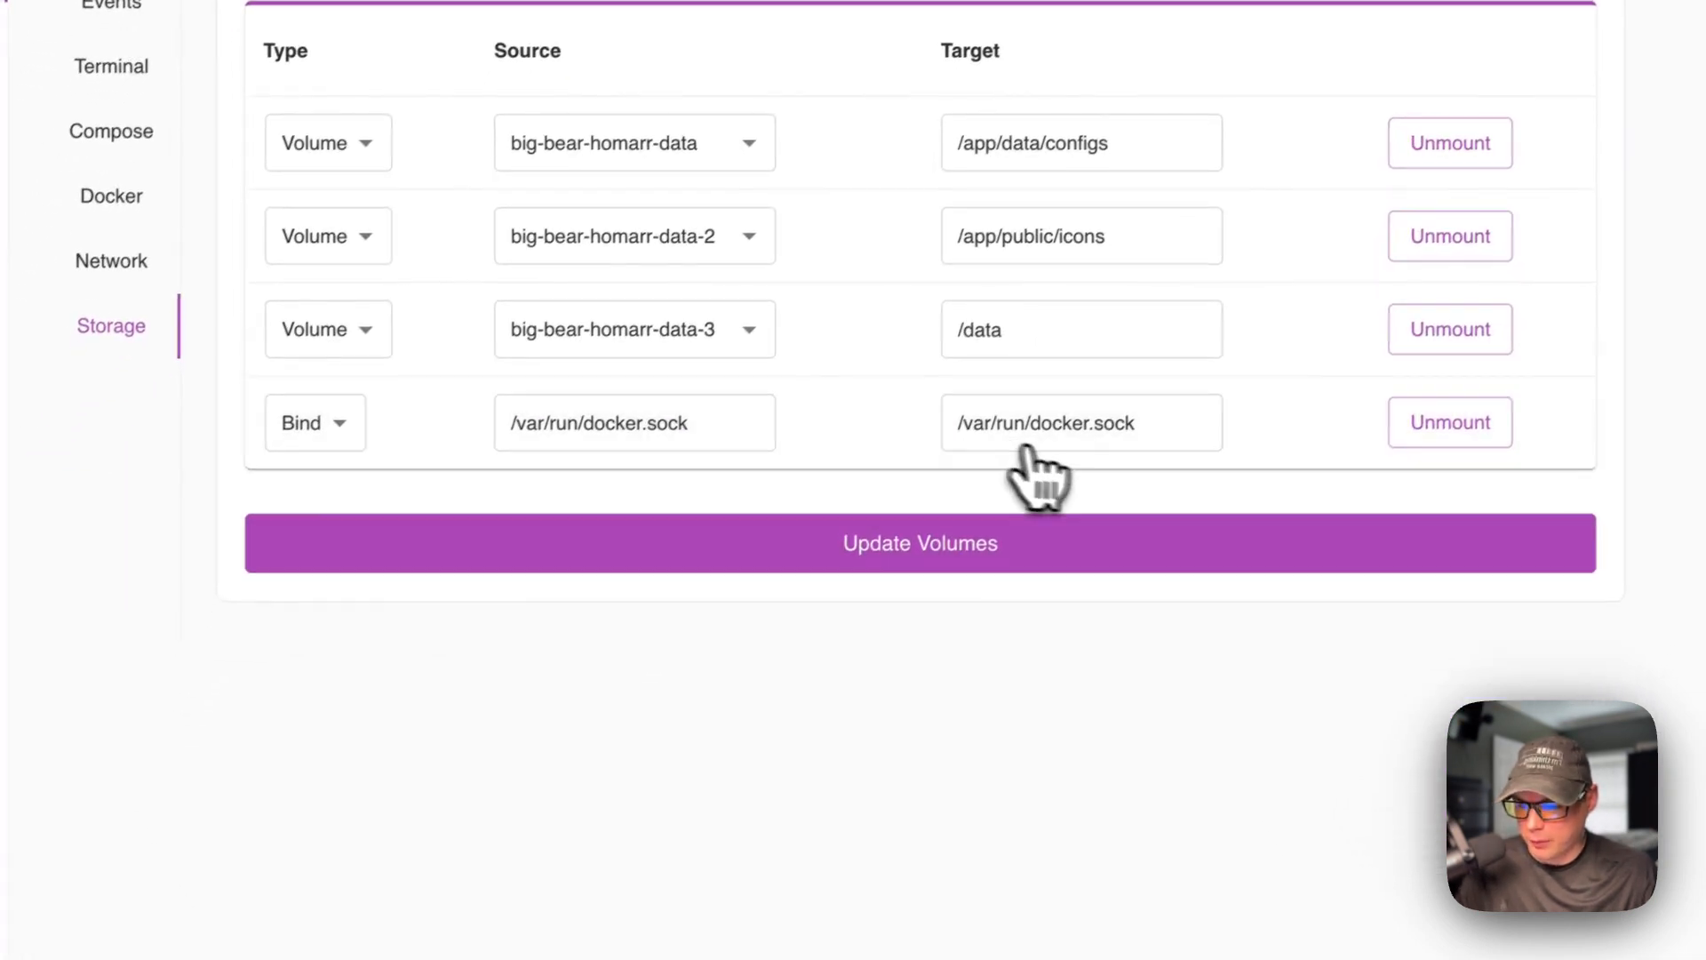
scroll("up", 3)
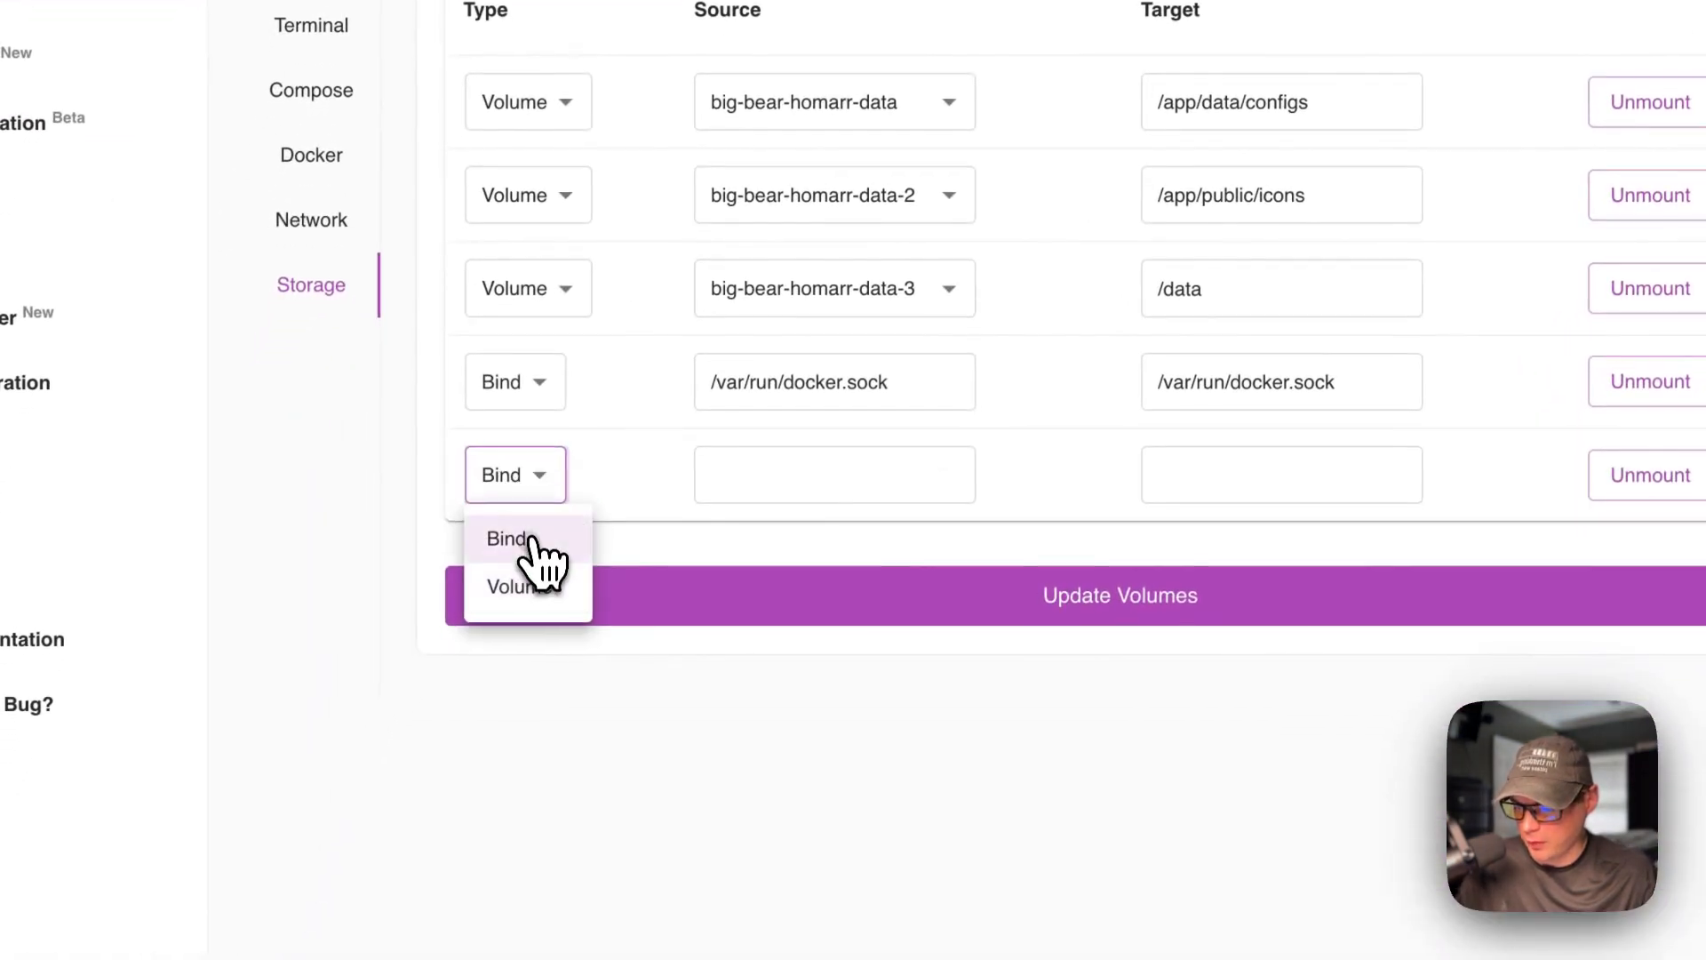
left_click(512, 586)
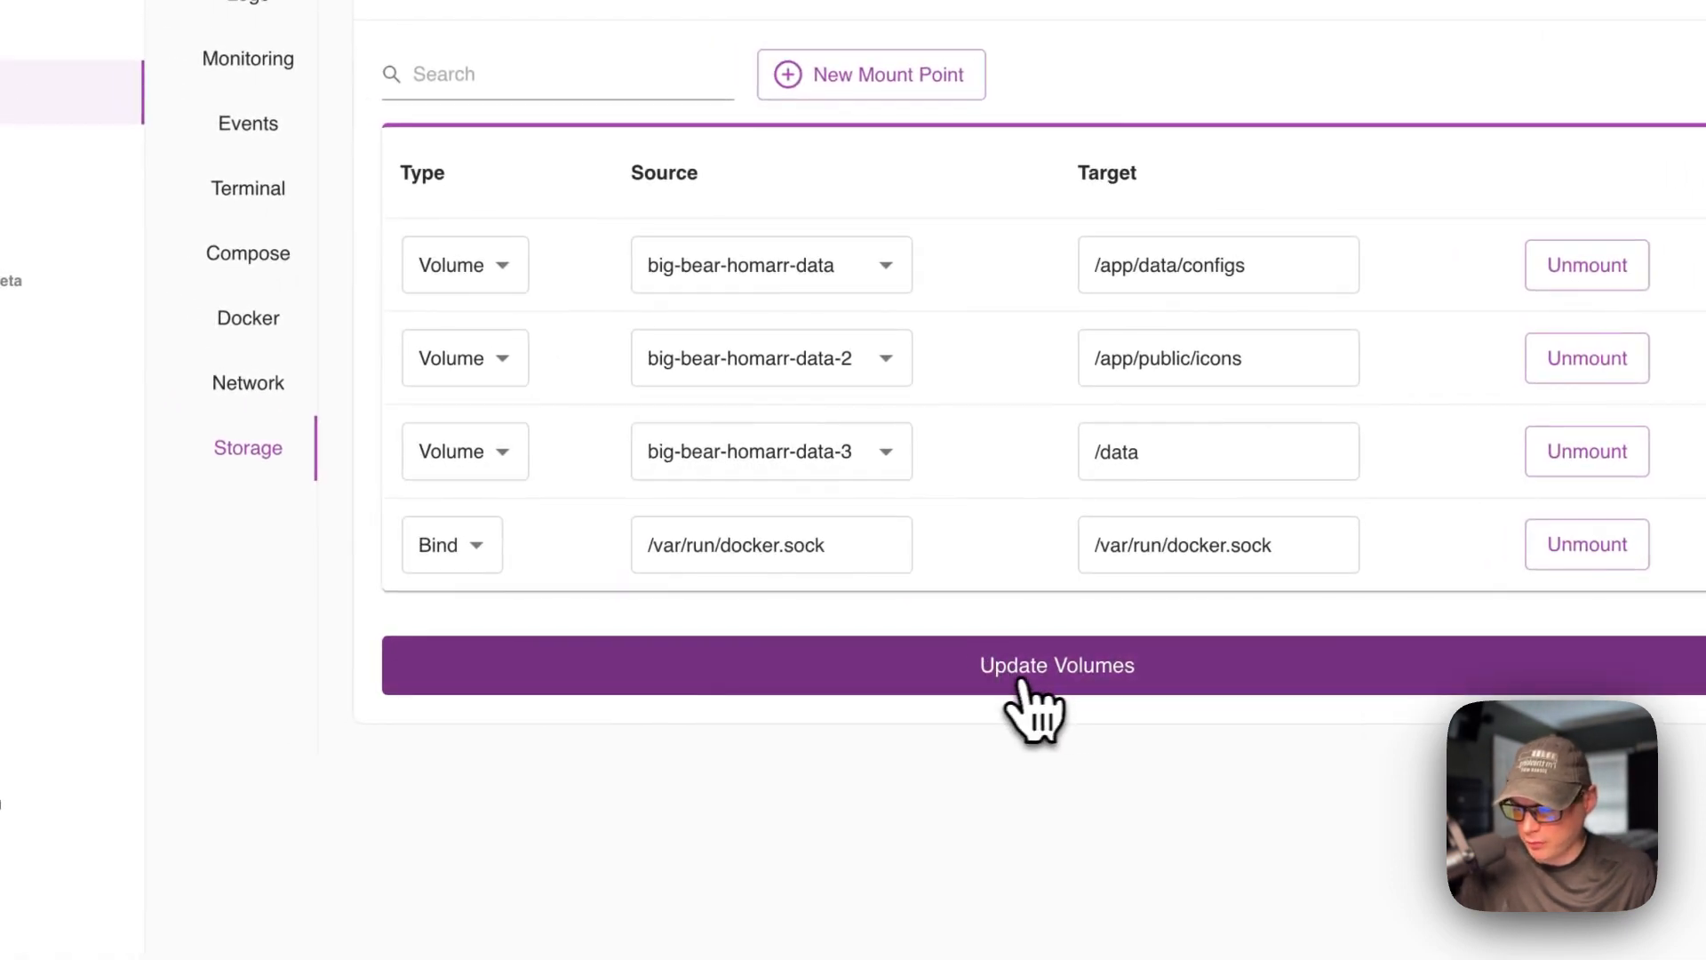
left_click(1054, 665)
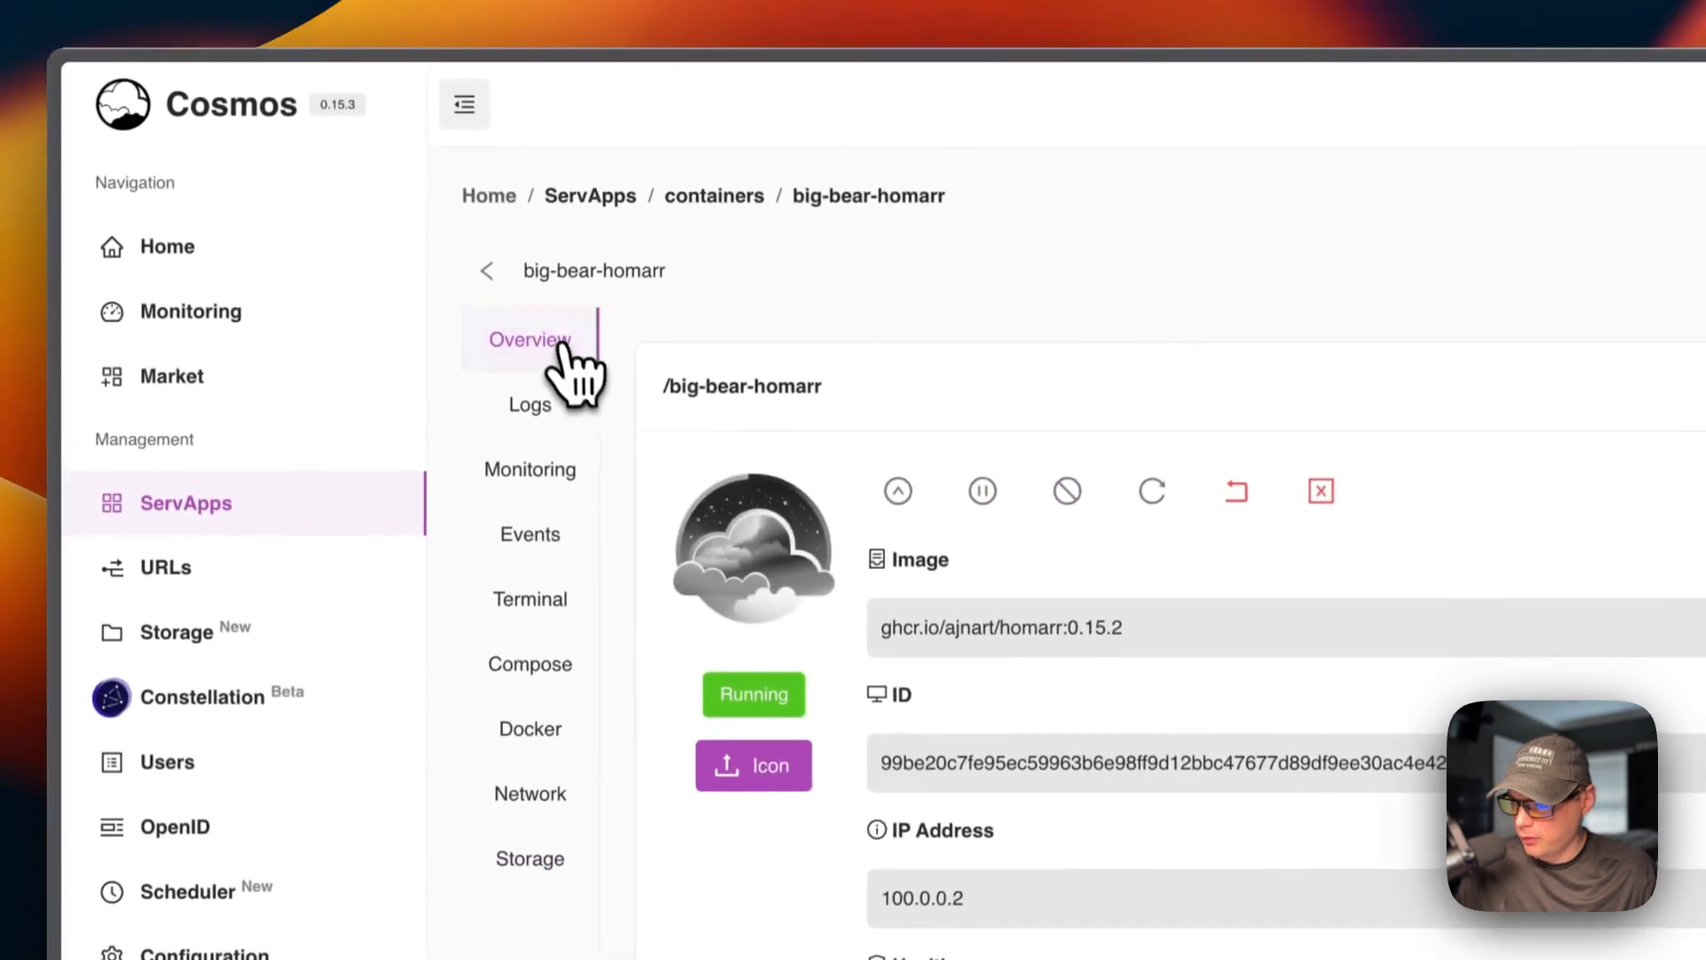
Go back to ServApps and show the URLs list with the big-bear-homarr route.
left_click(485, 271)
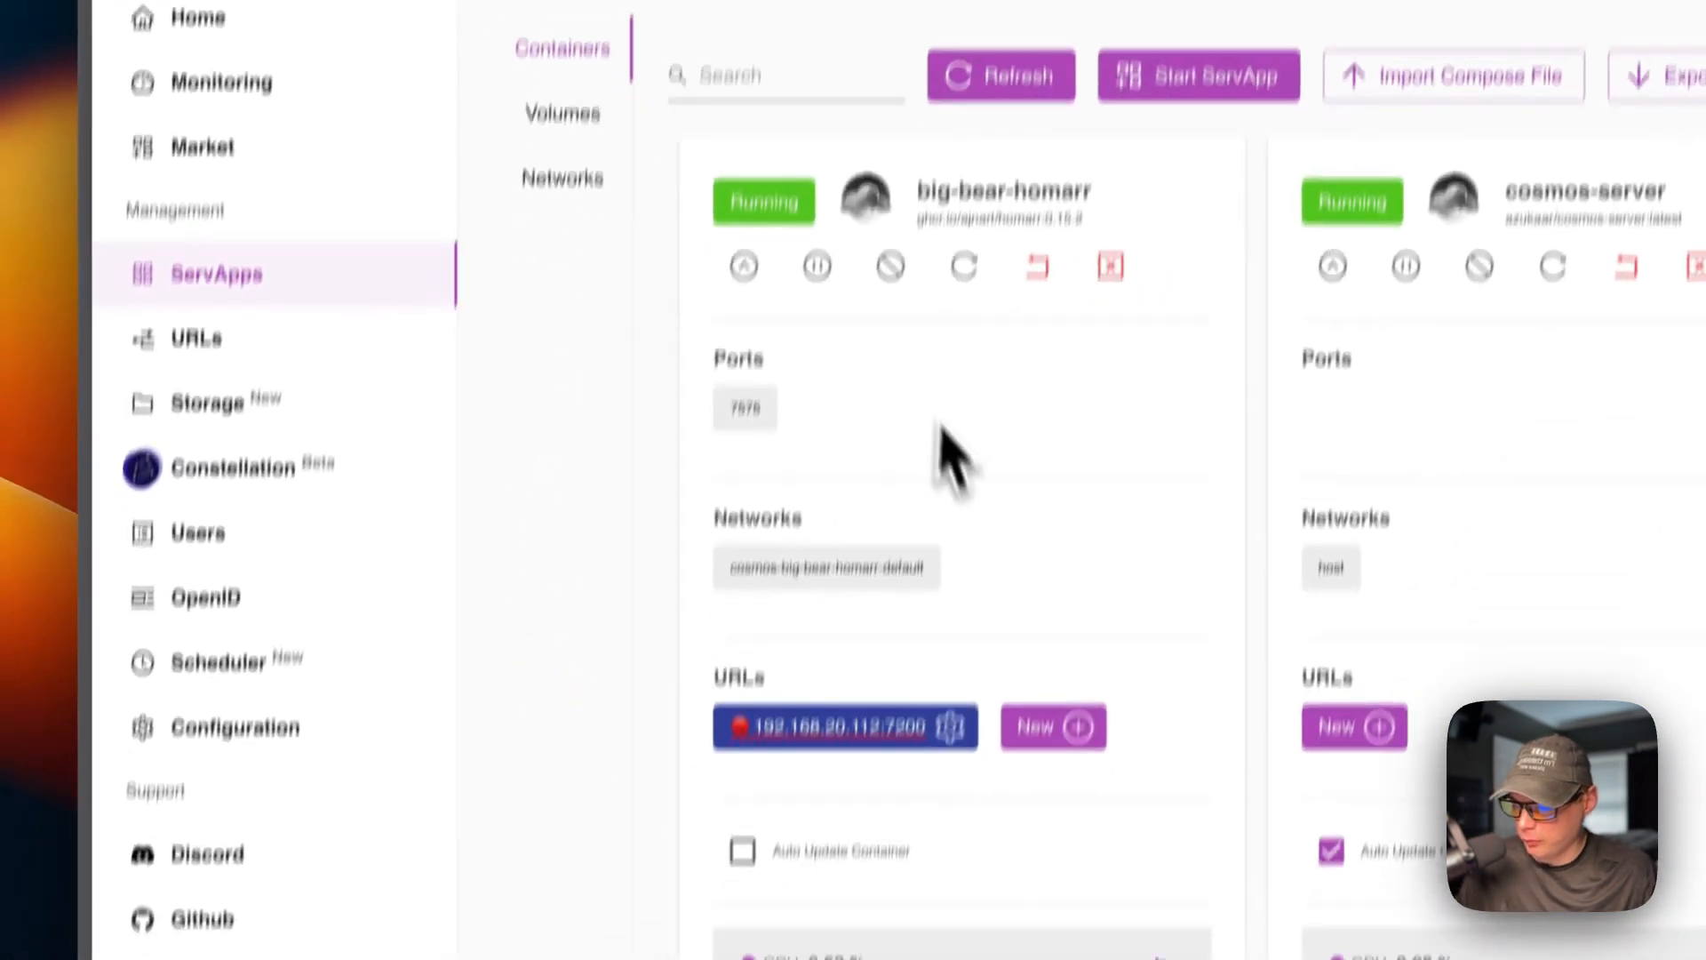
scroll("down", 3)
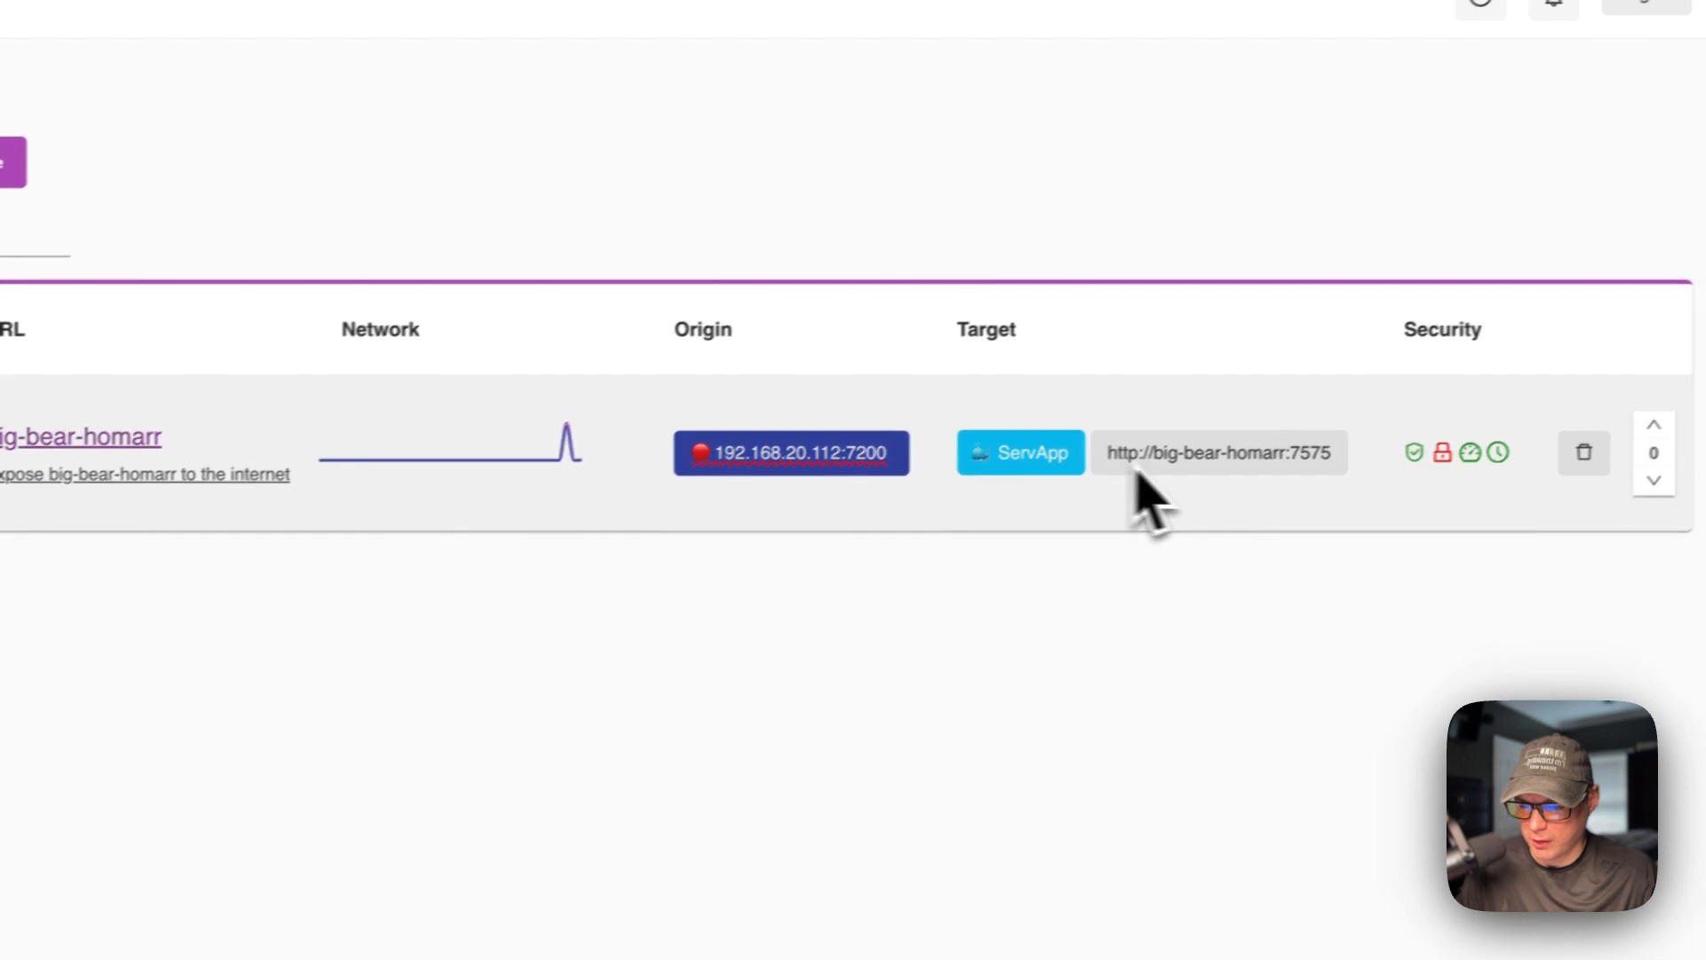
left_click(82, 437)
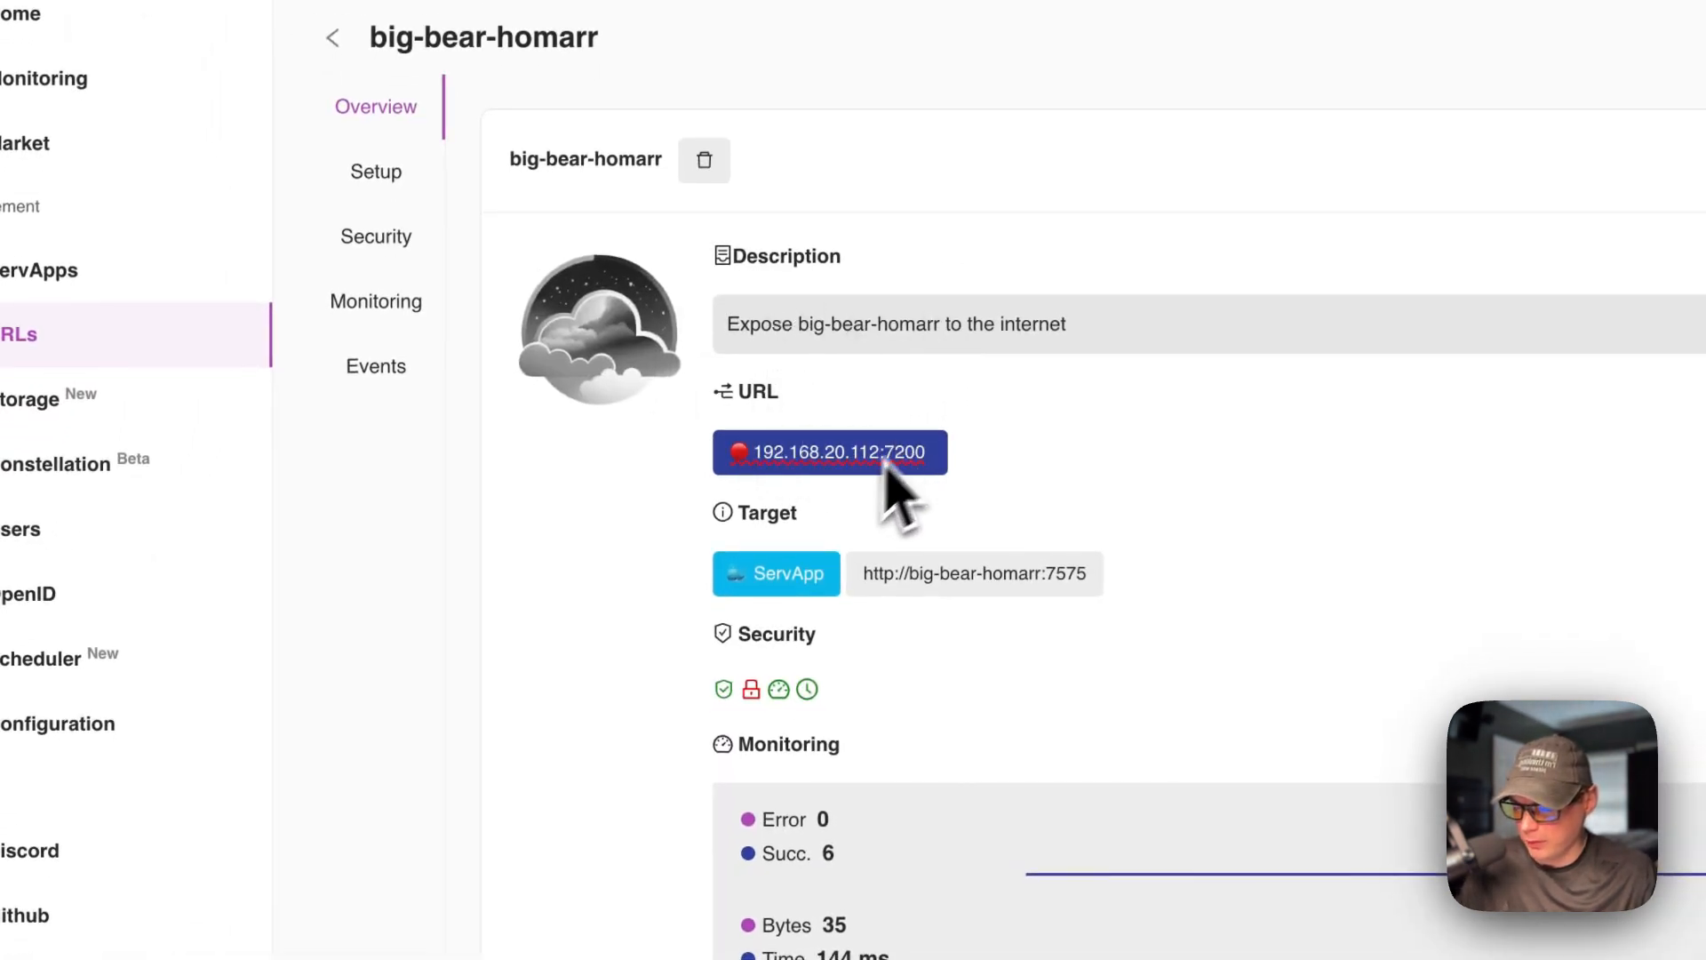
mouse_move(750, 687)
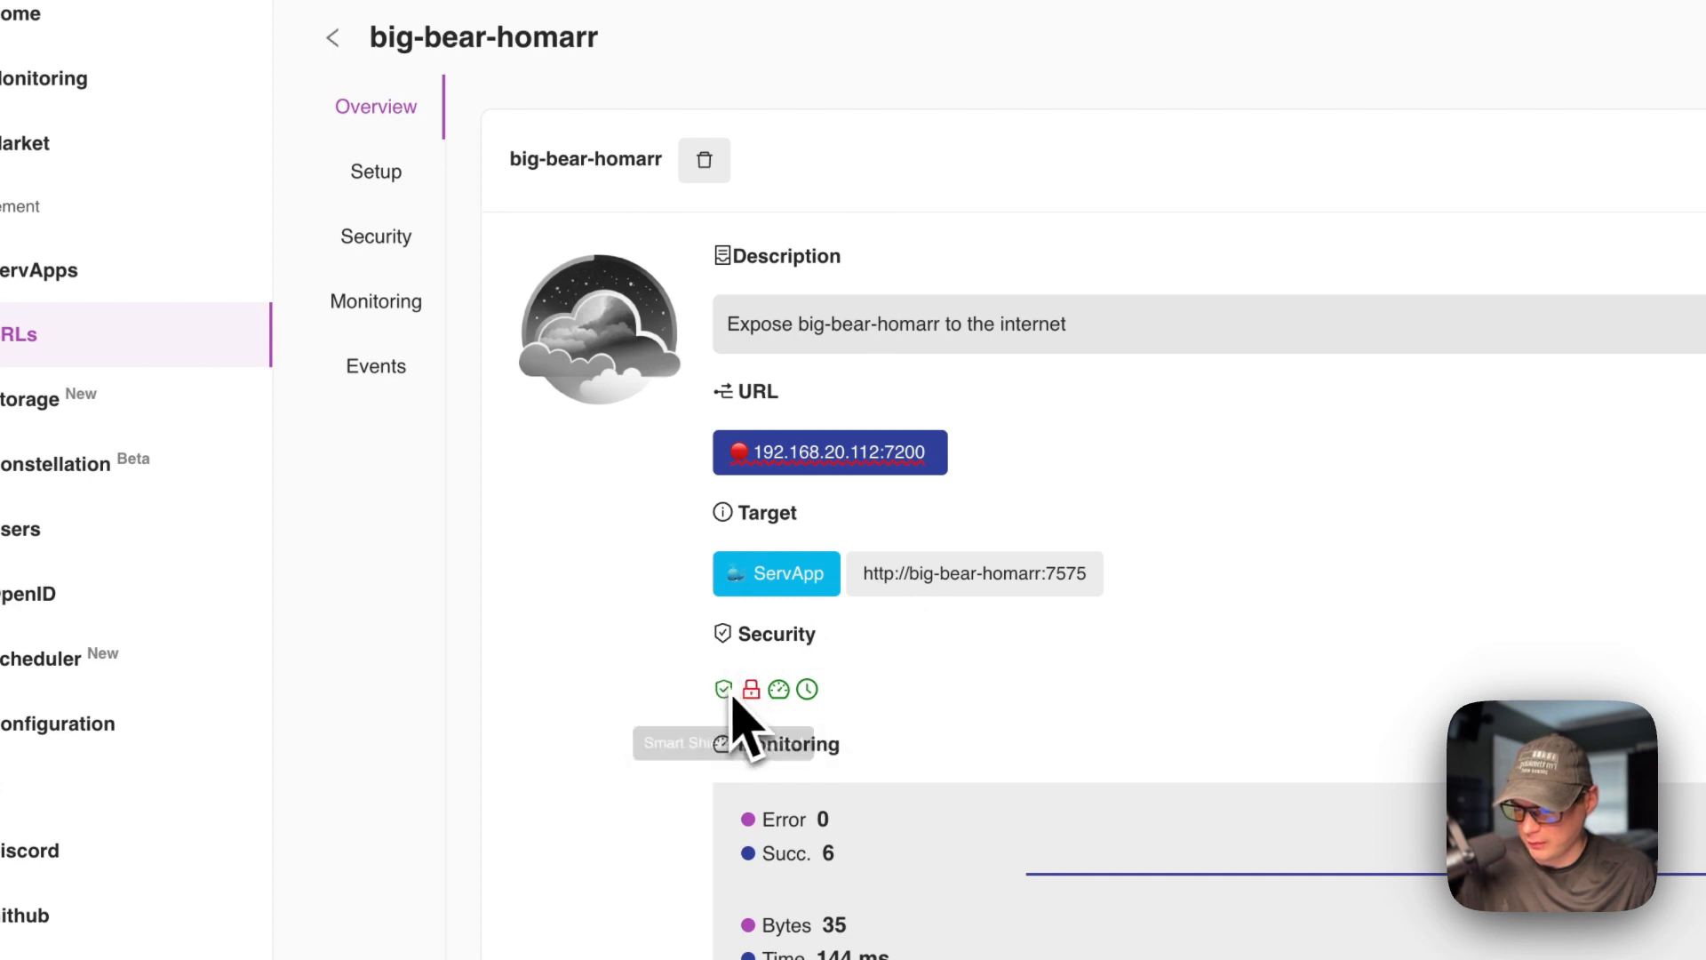
scroll("down", 3)
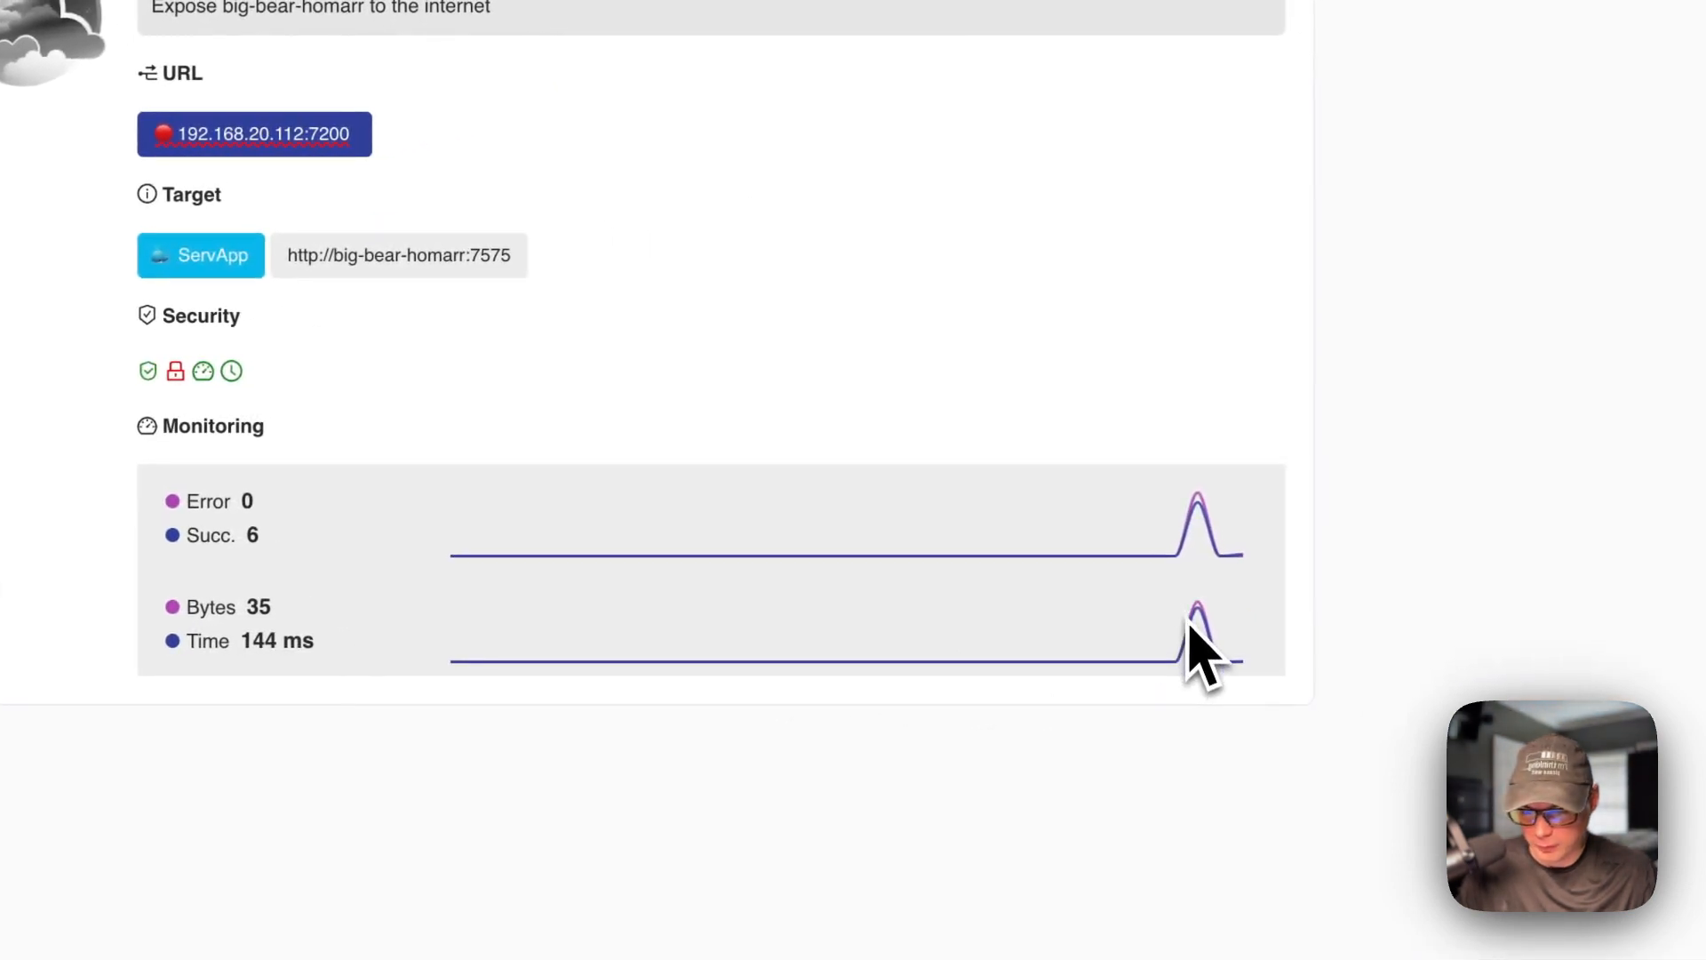
mouse_move(1181, 594)
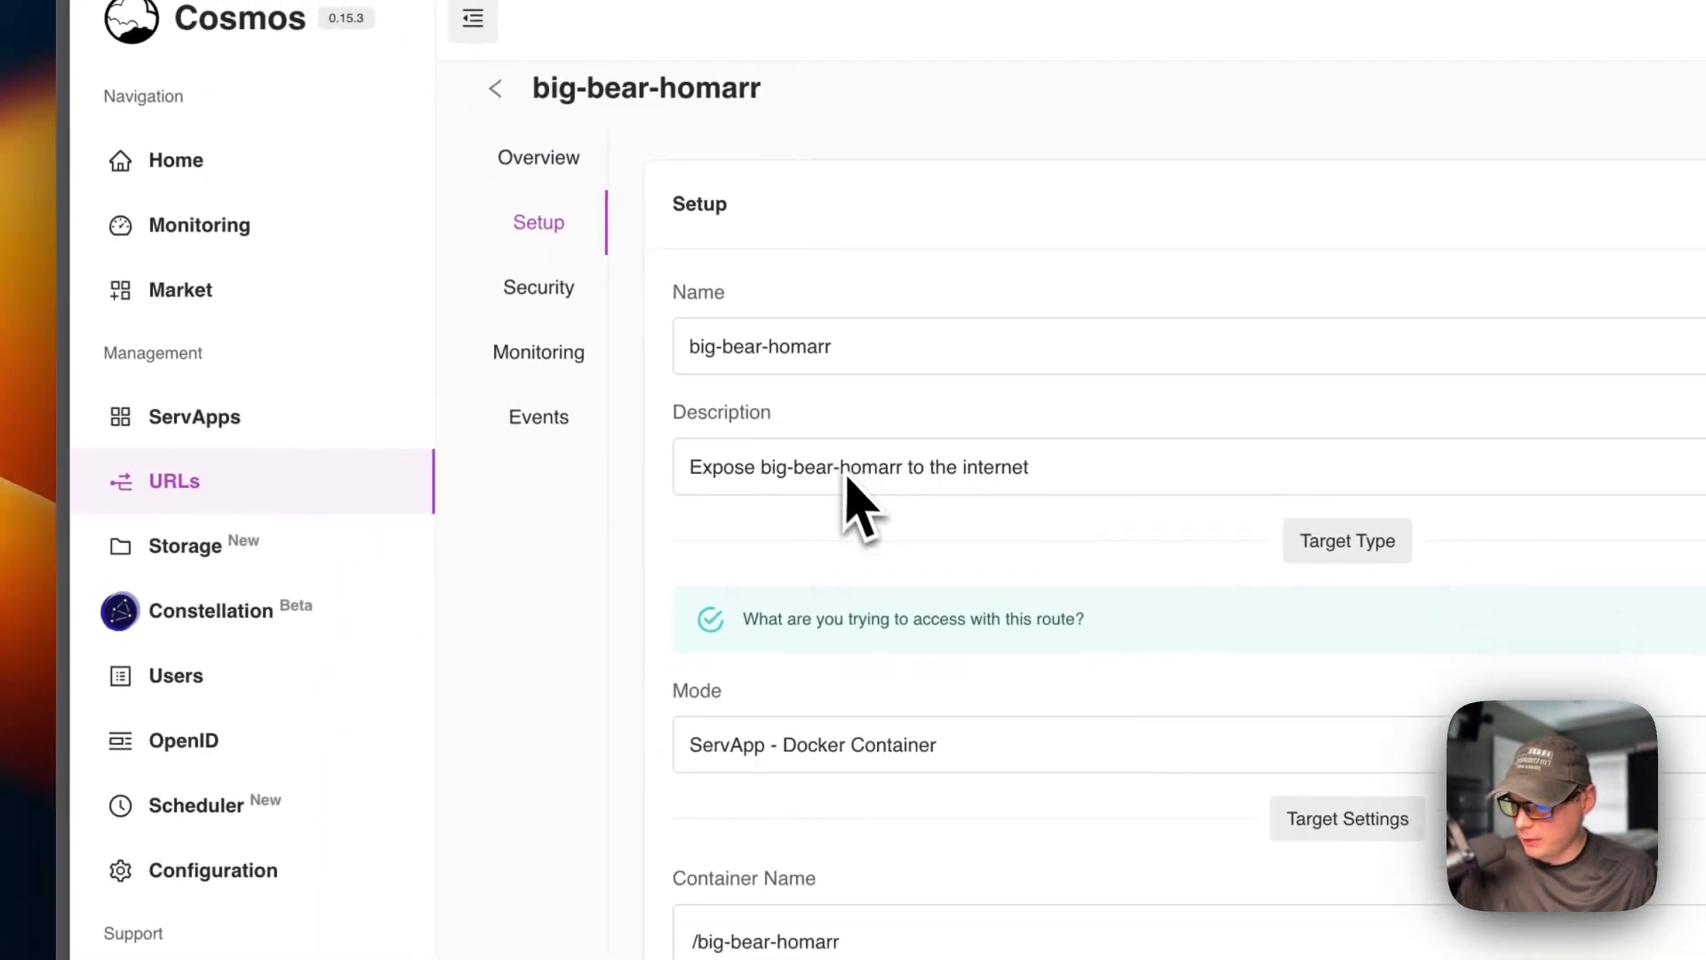
Confirm Docker container mode, target big-bear-homarr and host address 192.168.20.112:7200.
scroll("down", 3)
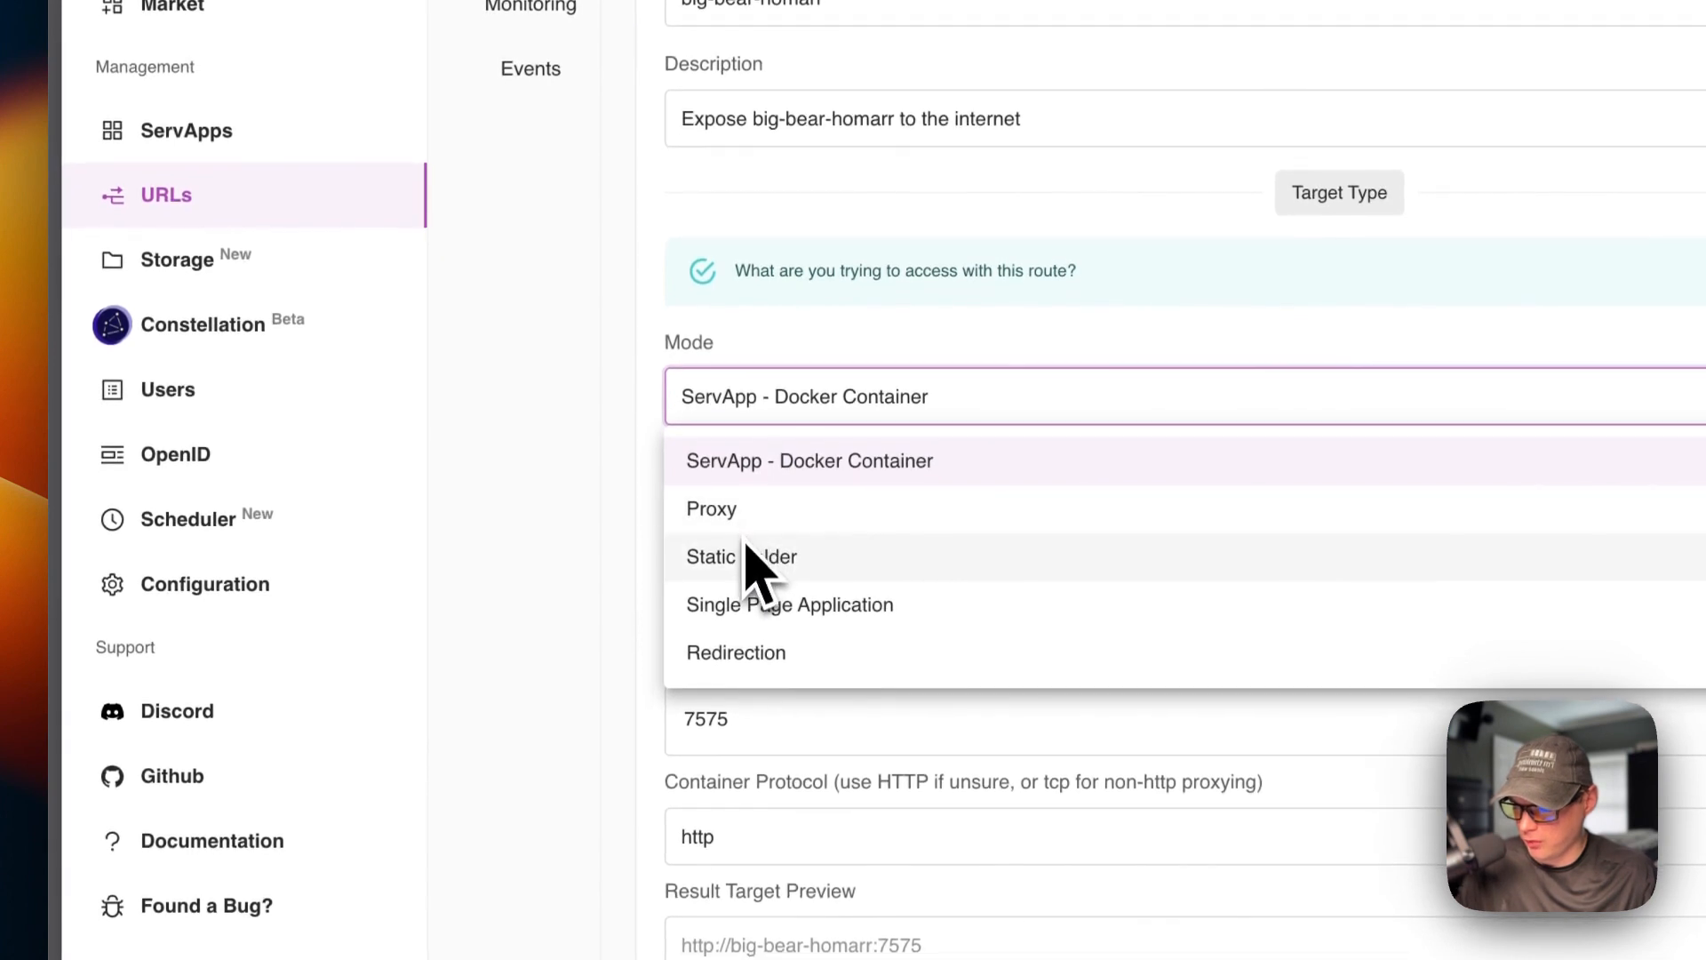
mouse_move(827, 663)
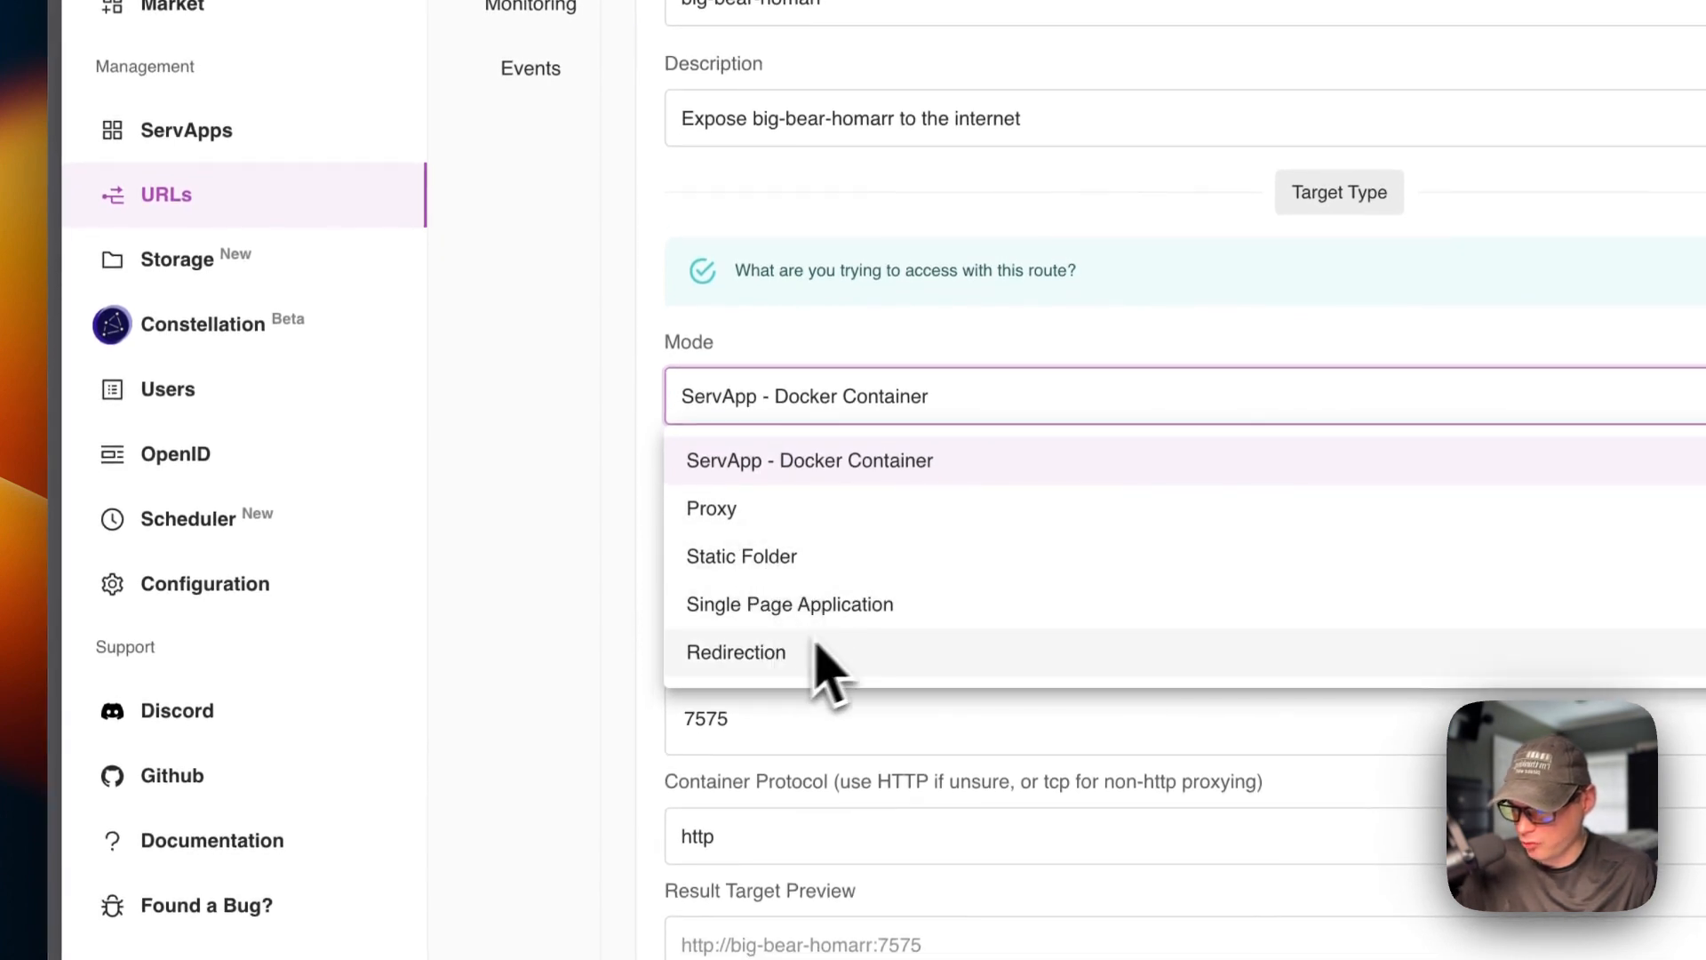
left_click(810, 458)
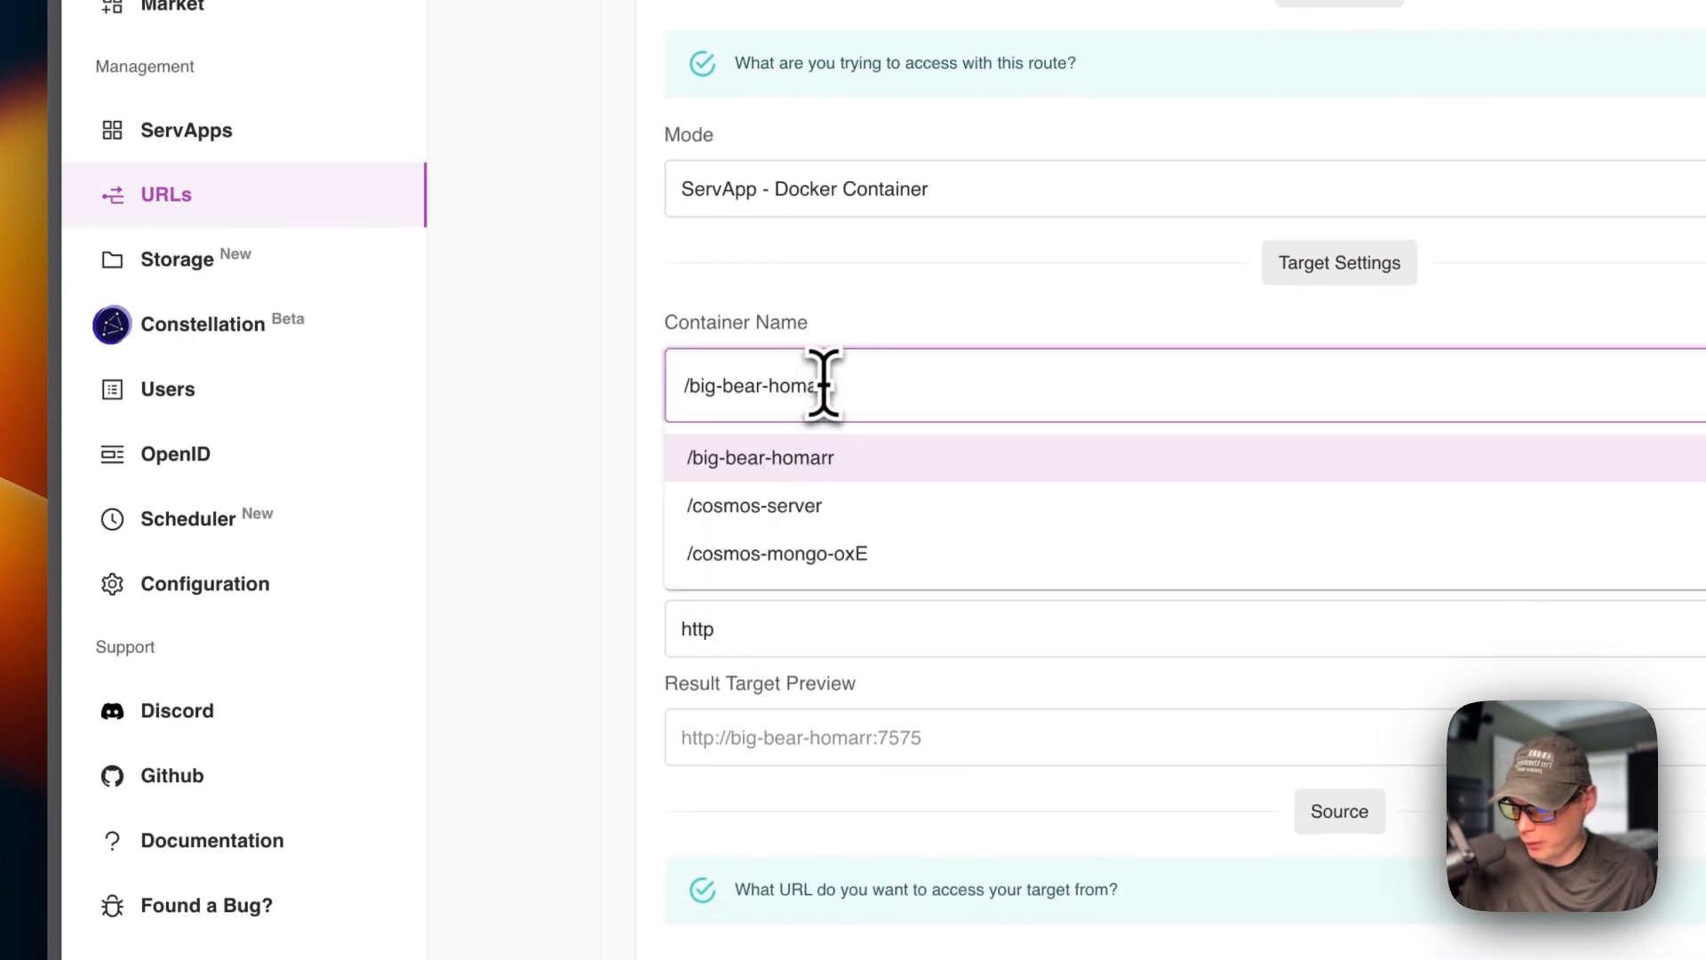
left_click(759, 457)
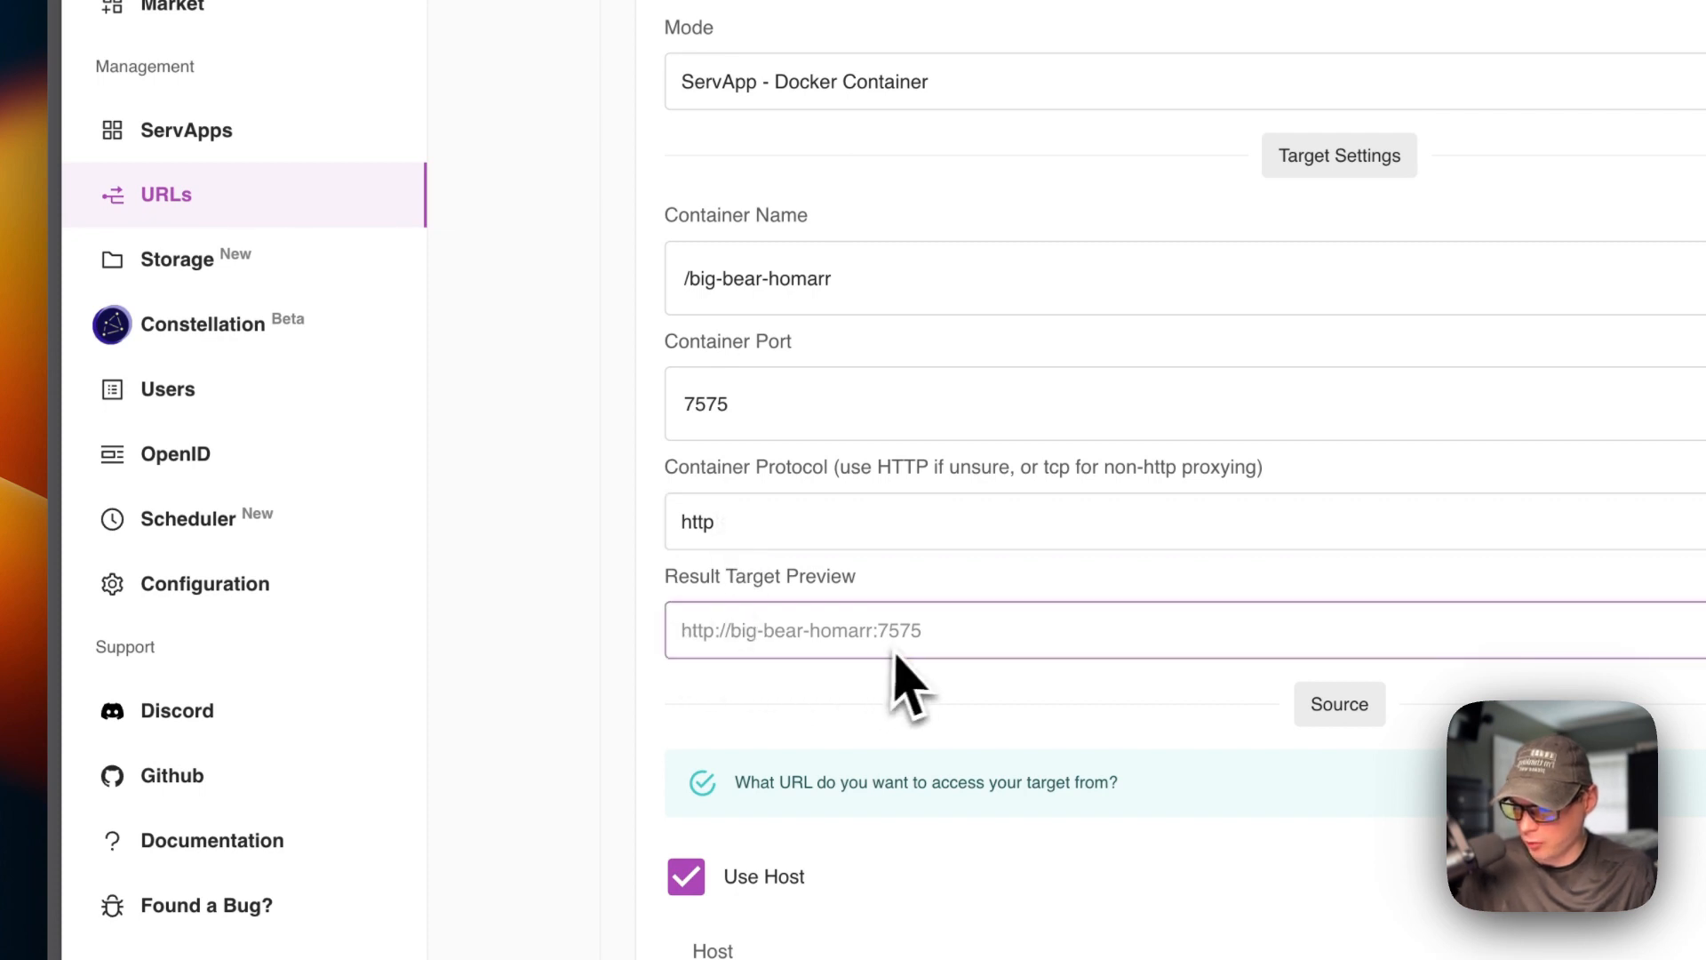
scroll("down", 3)
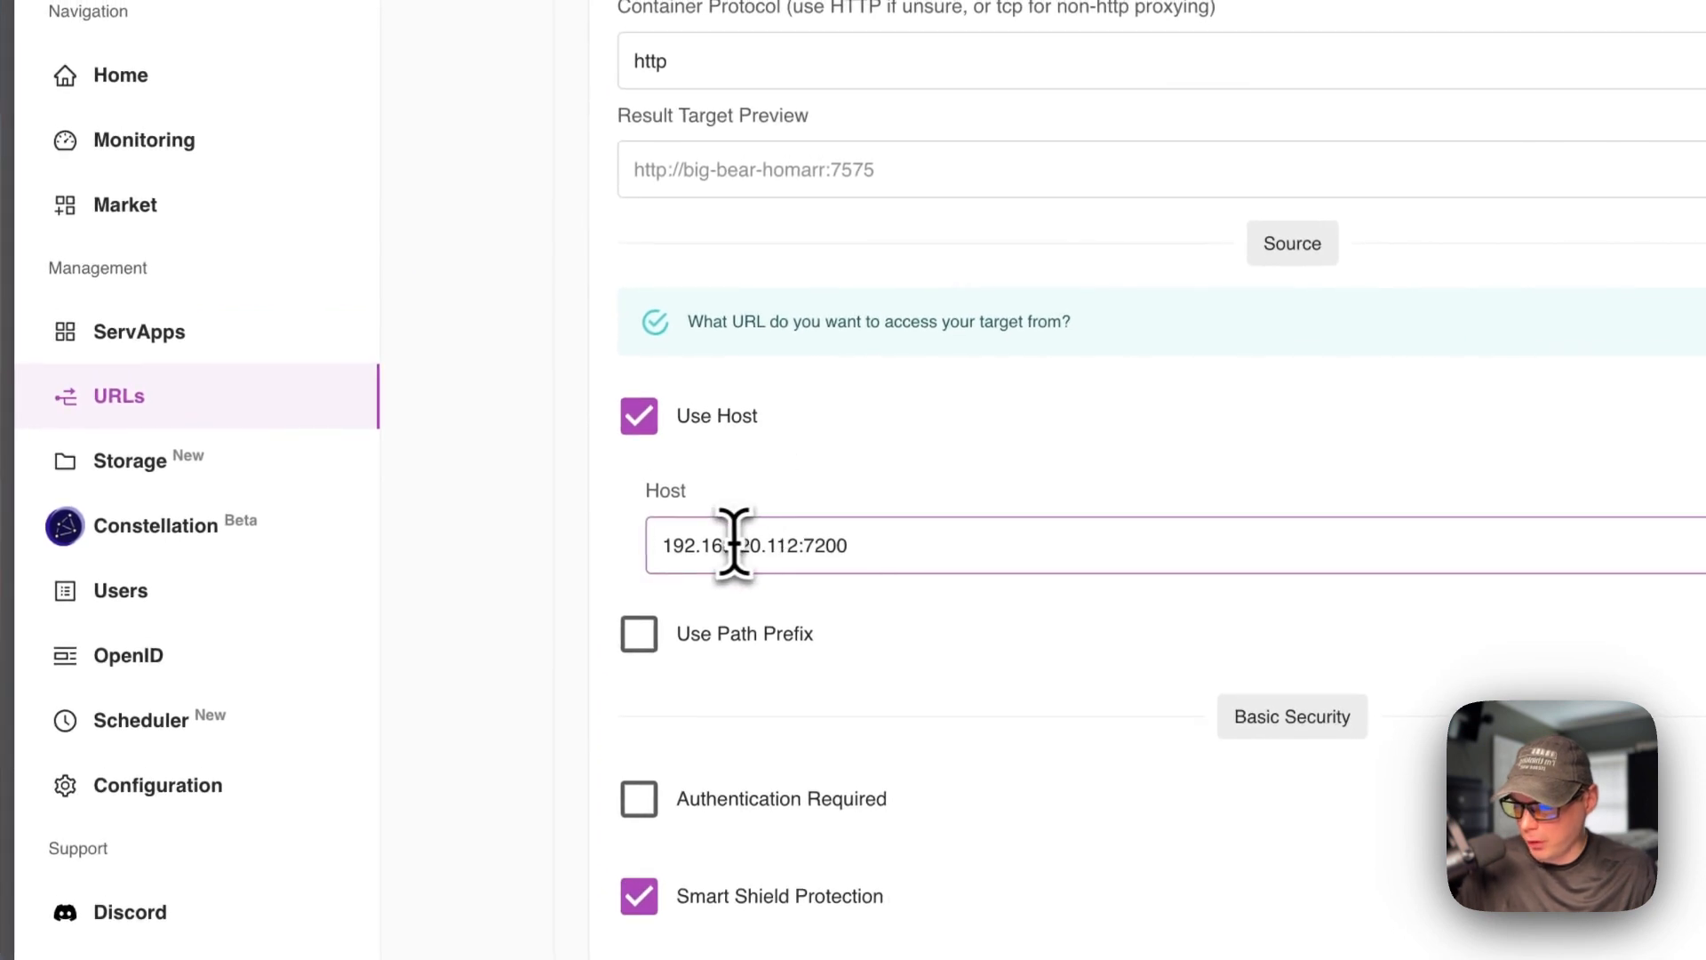
triple_click(750, 546)
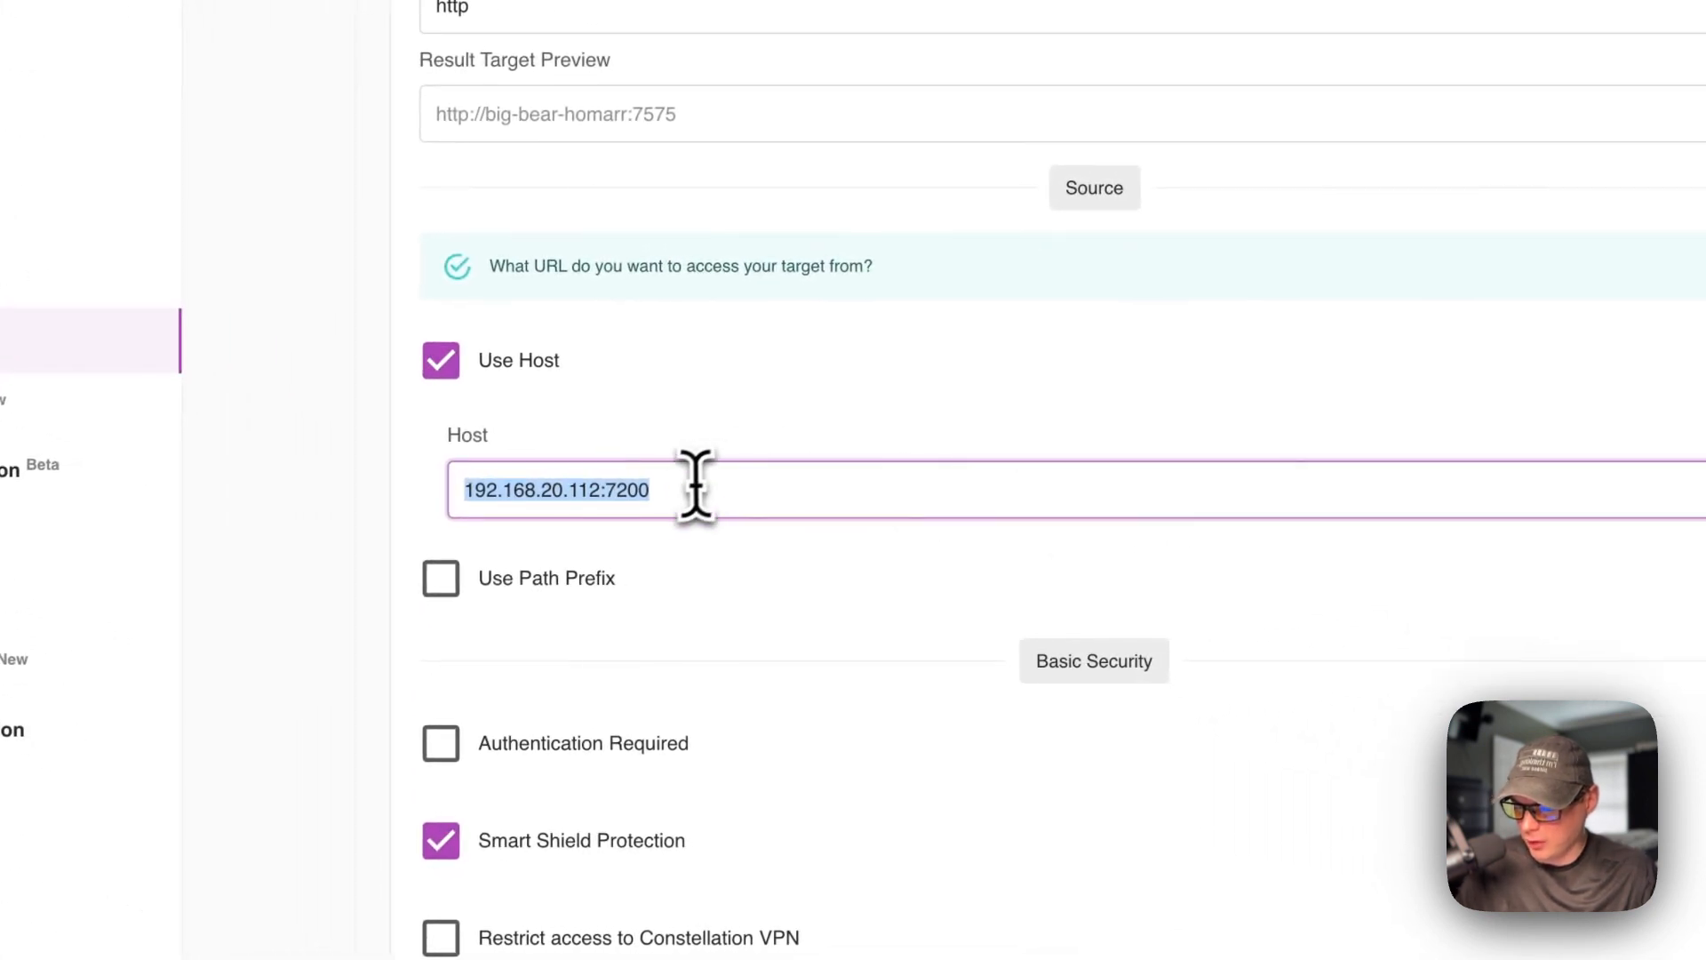
Toggle Use Path Prefix on and off, then review security and advanced options down to Save.
scroll("down", 3)
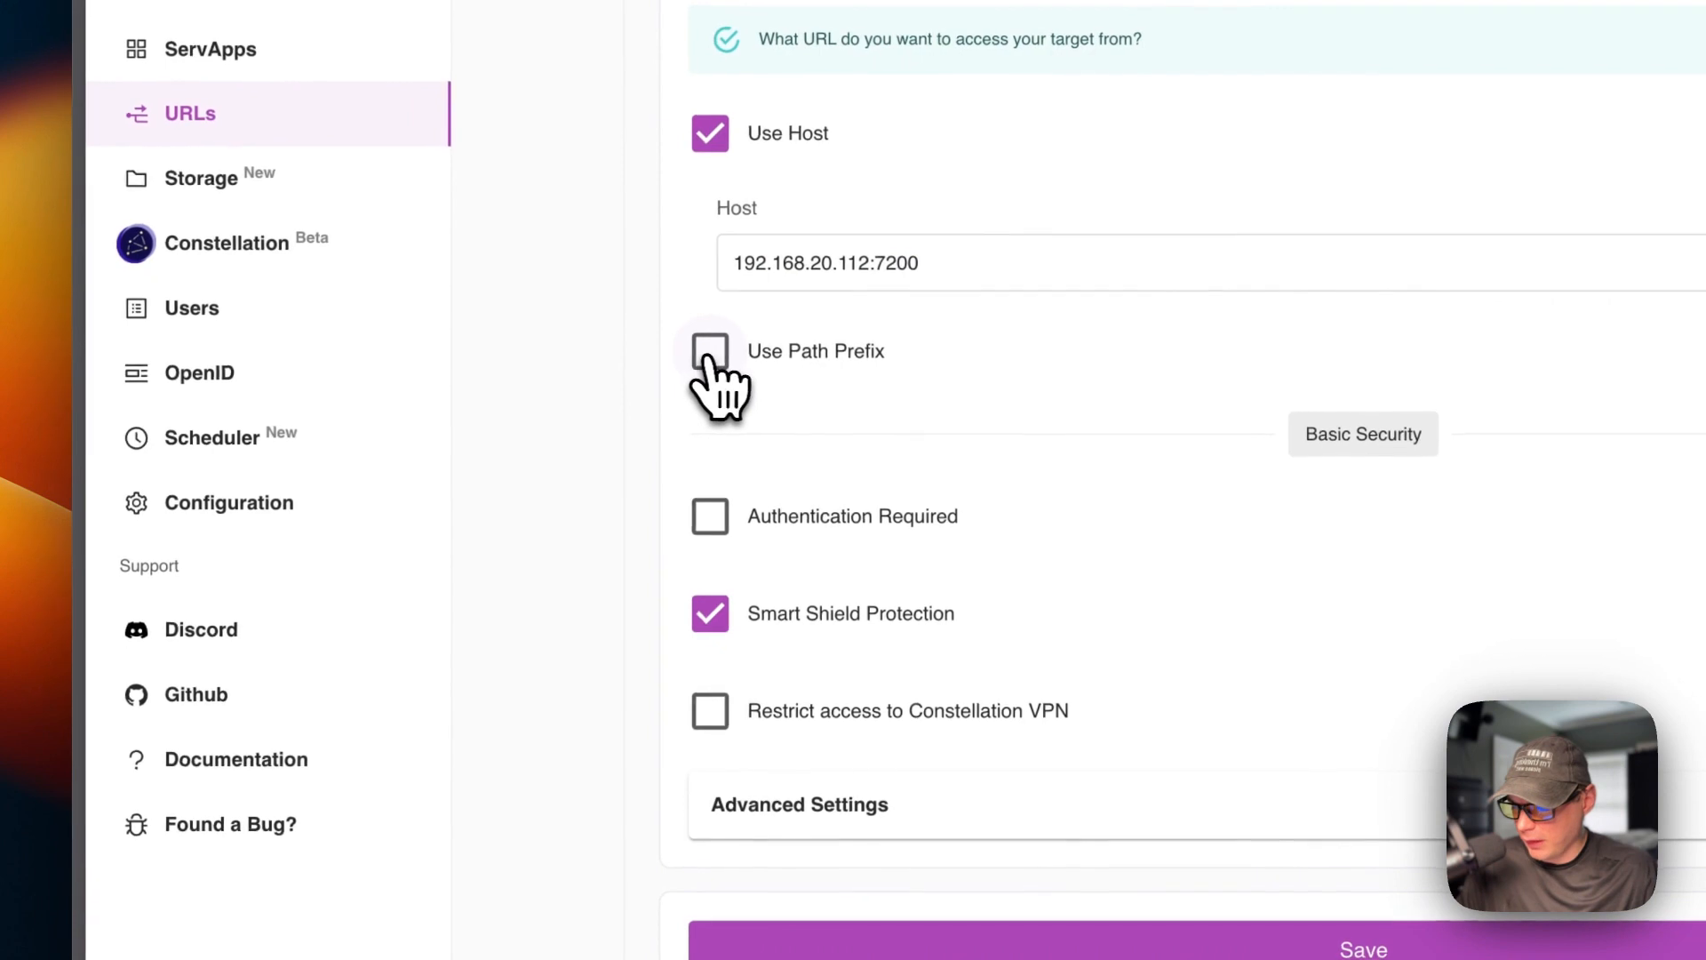
left_click(709, 350)
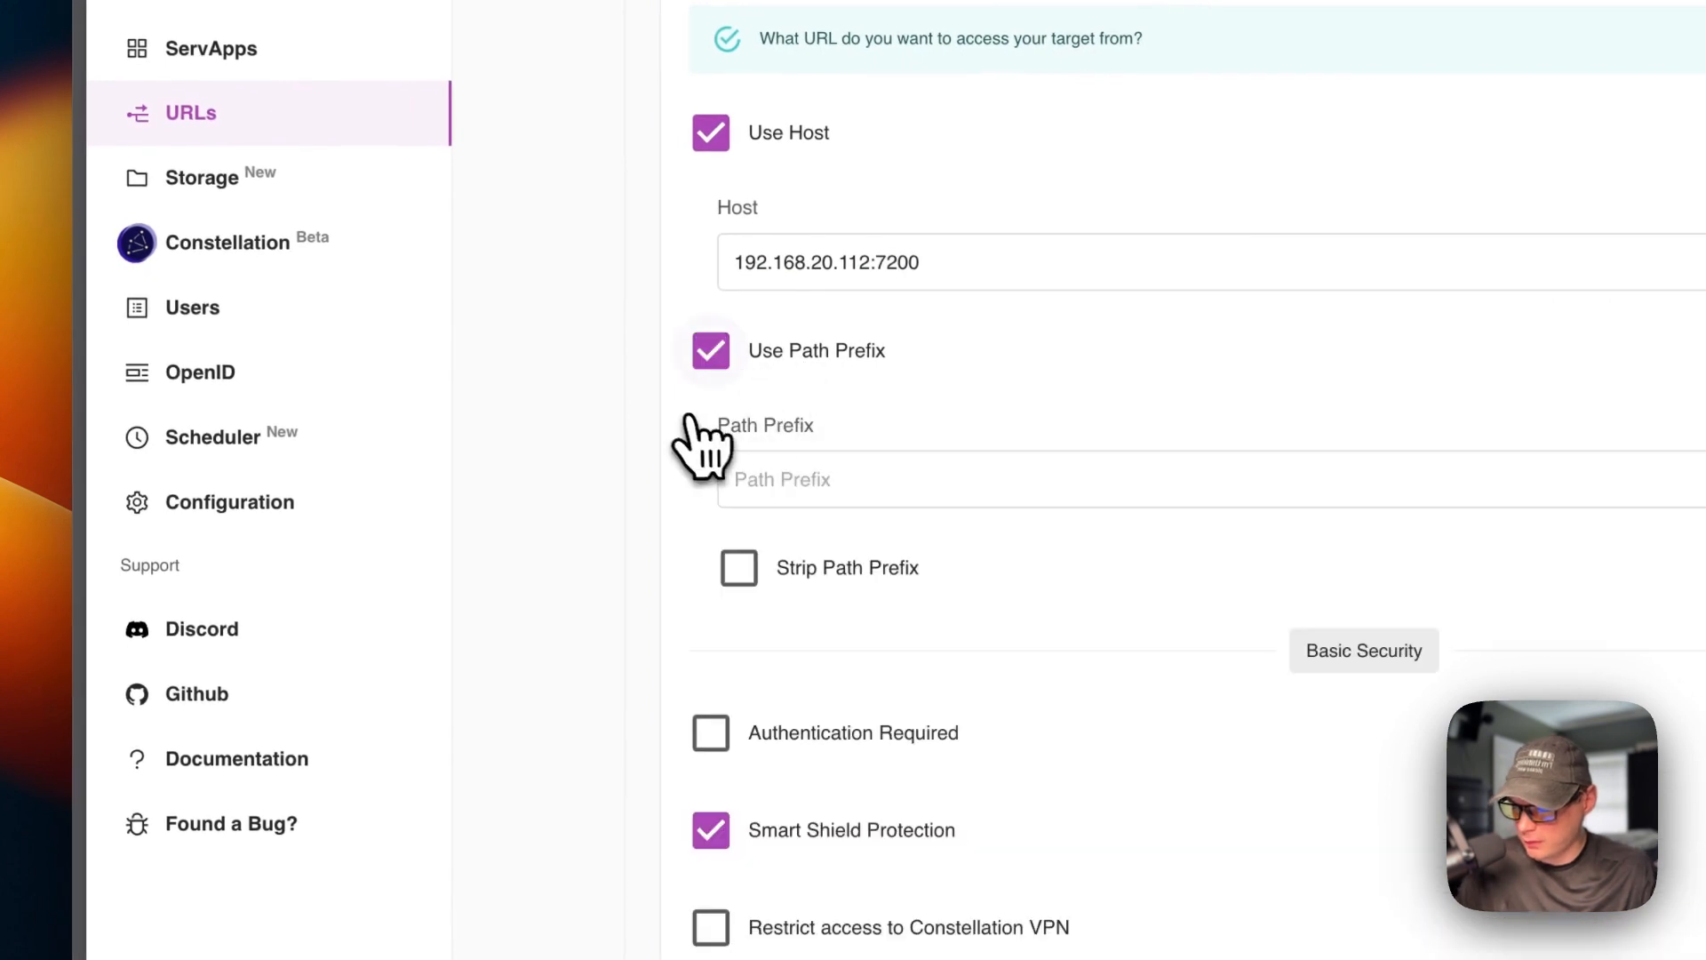
left_click(712, 350)
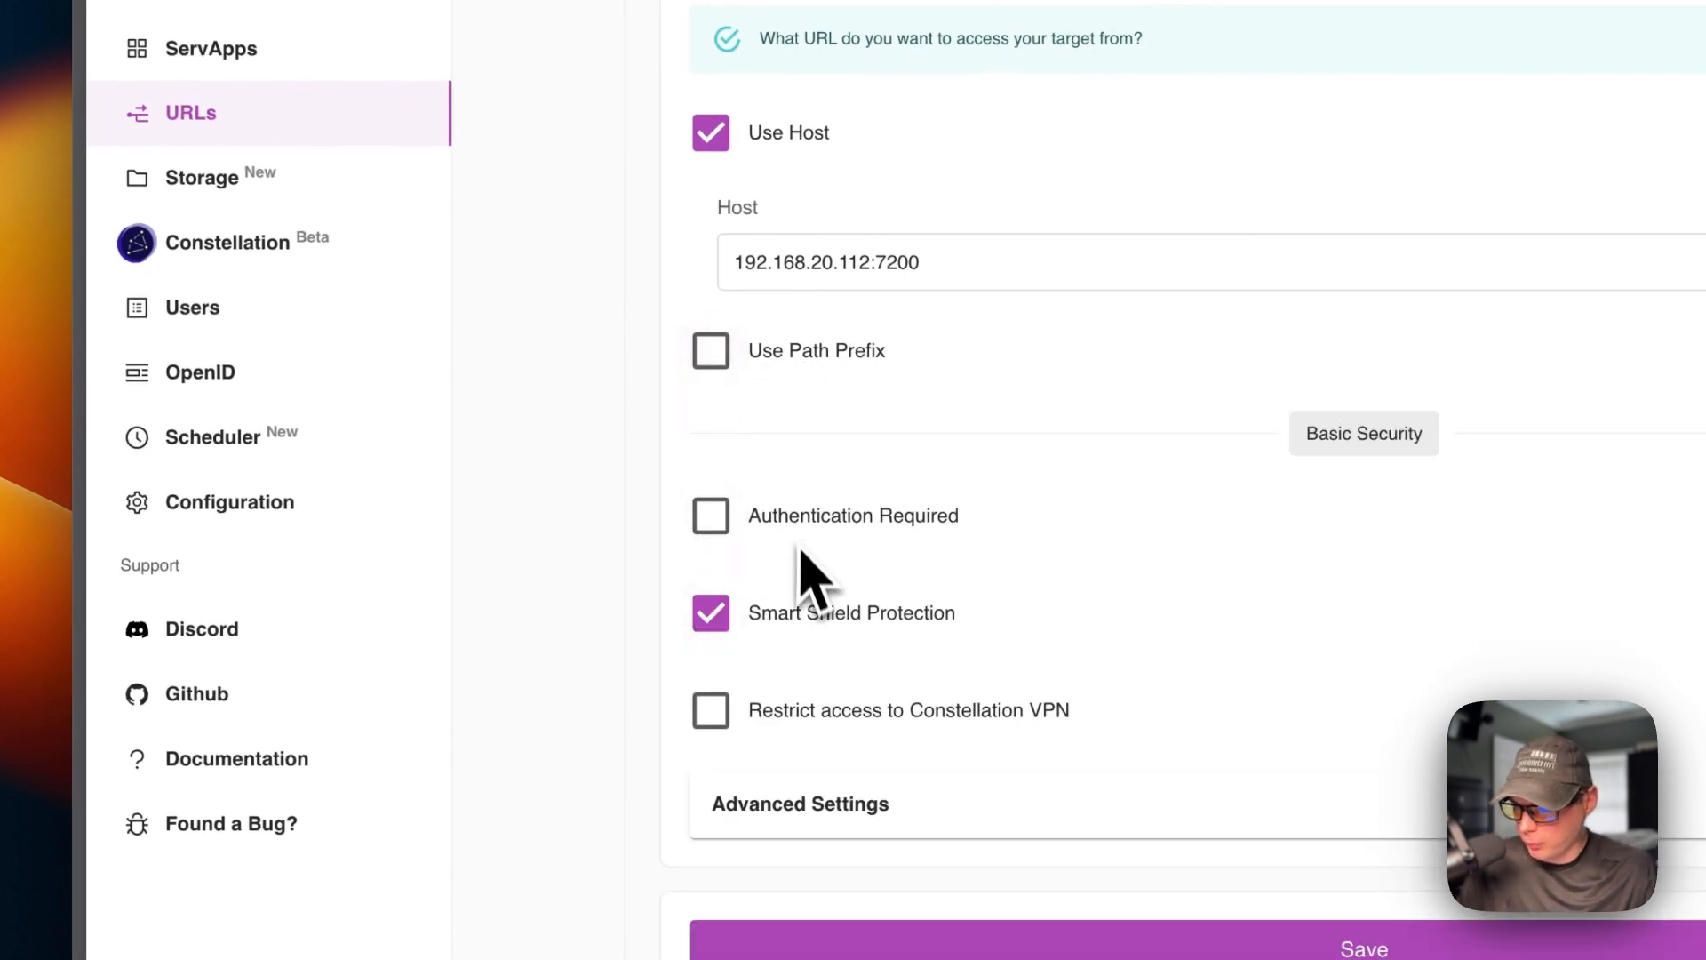
scroll("down", 3)
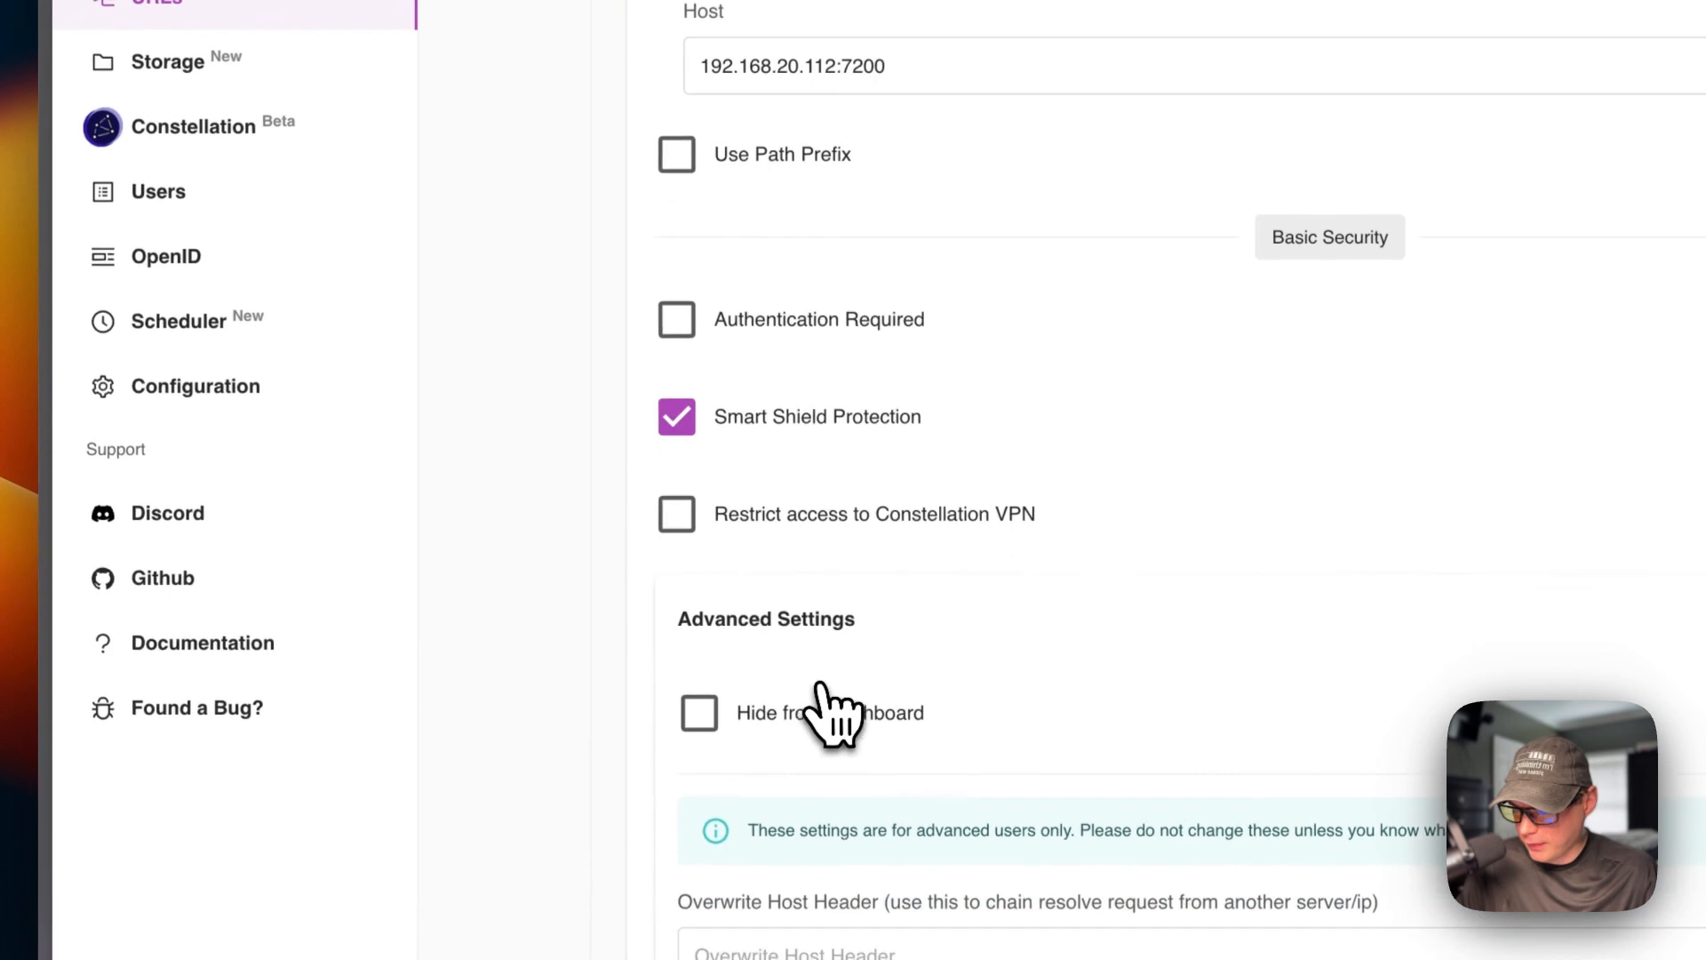
scroll("down", 3)
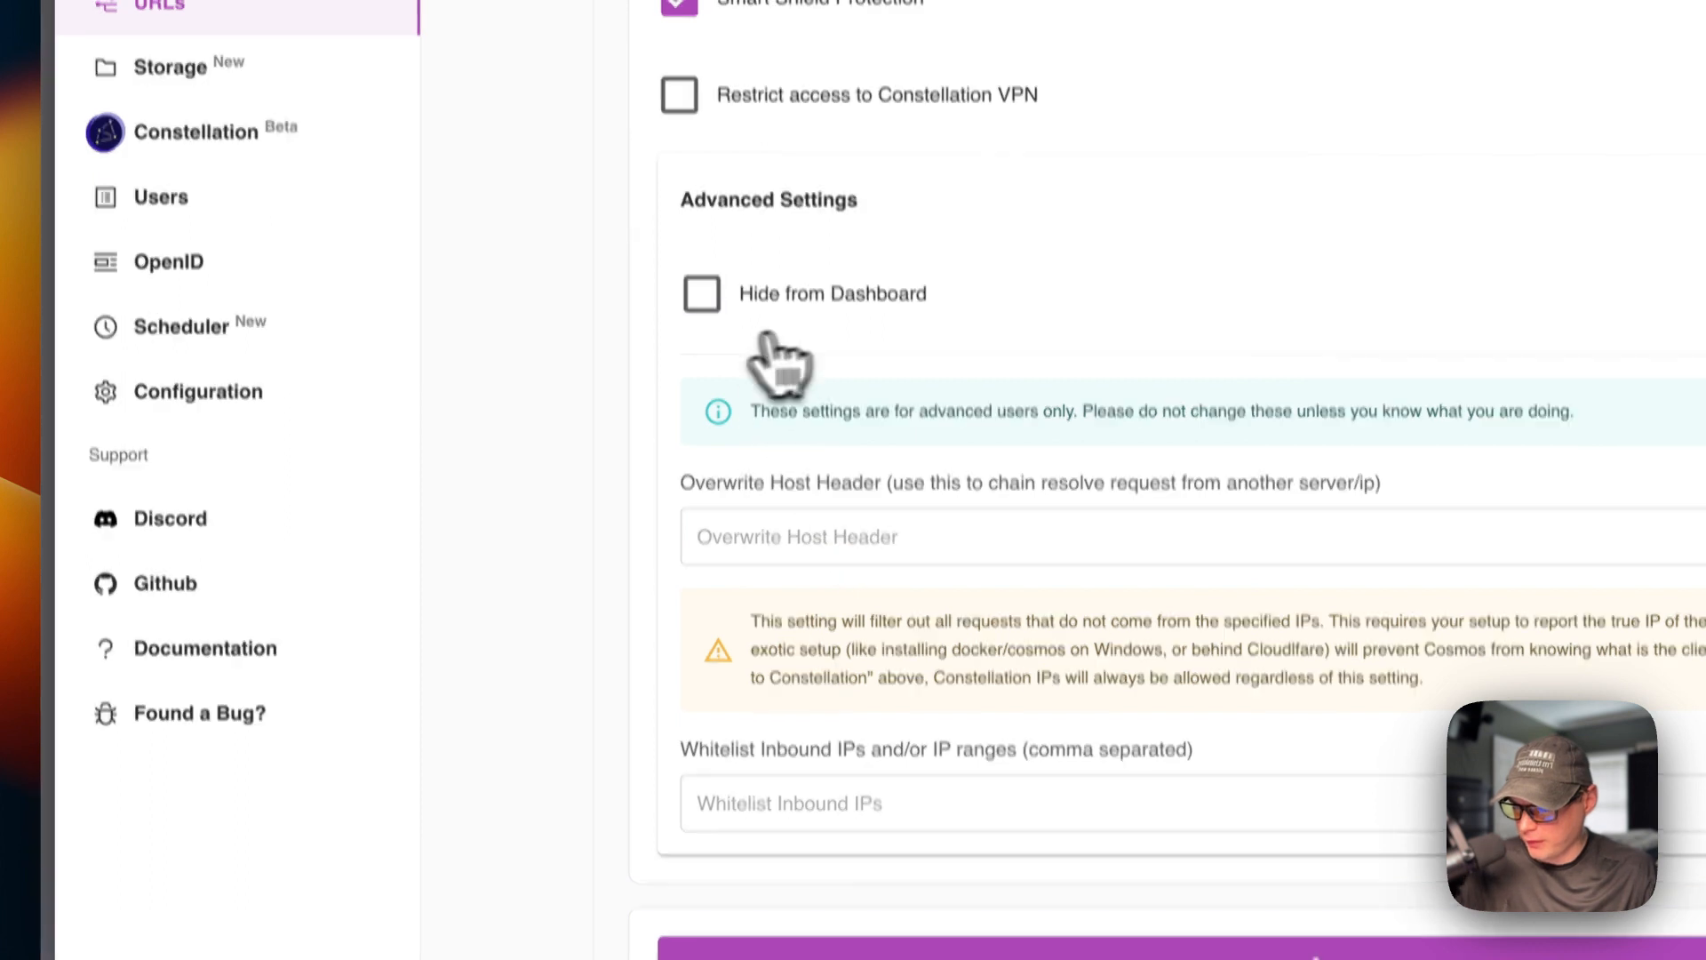
scroll("up", 3)
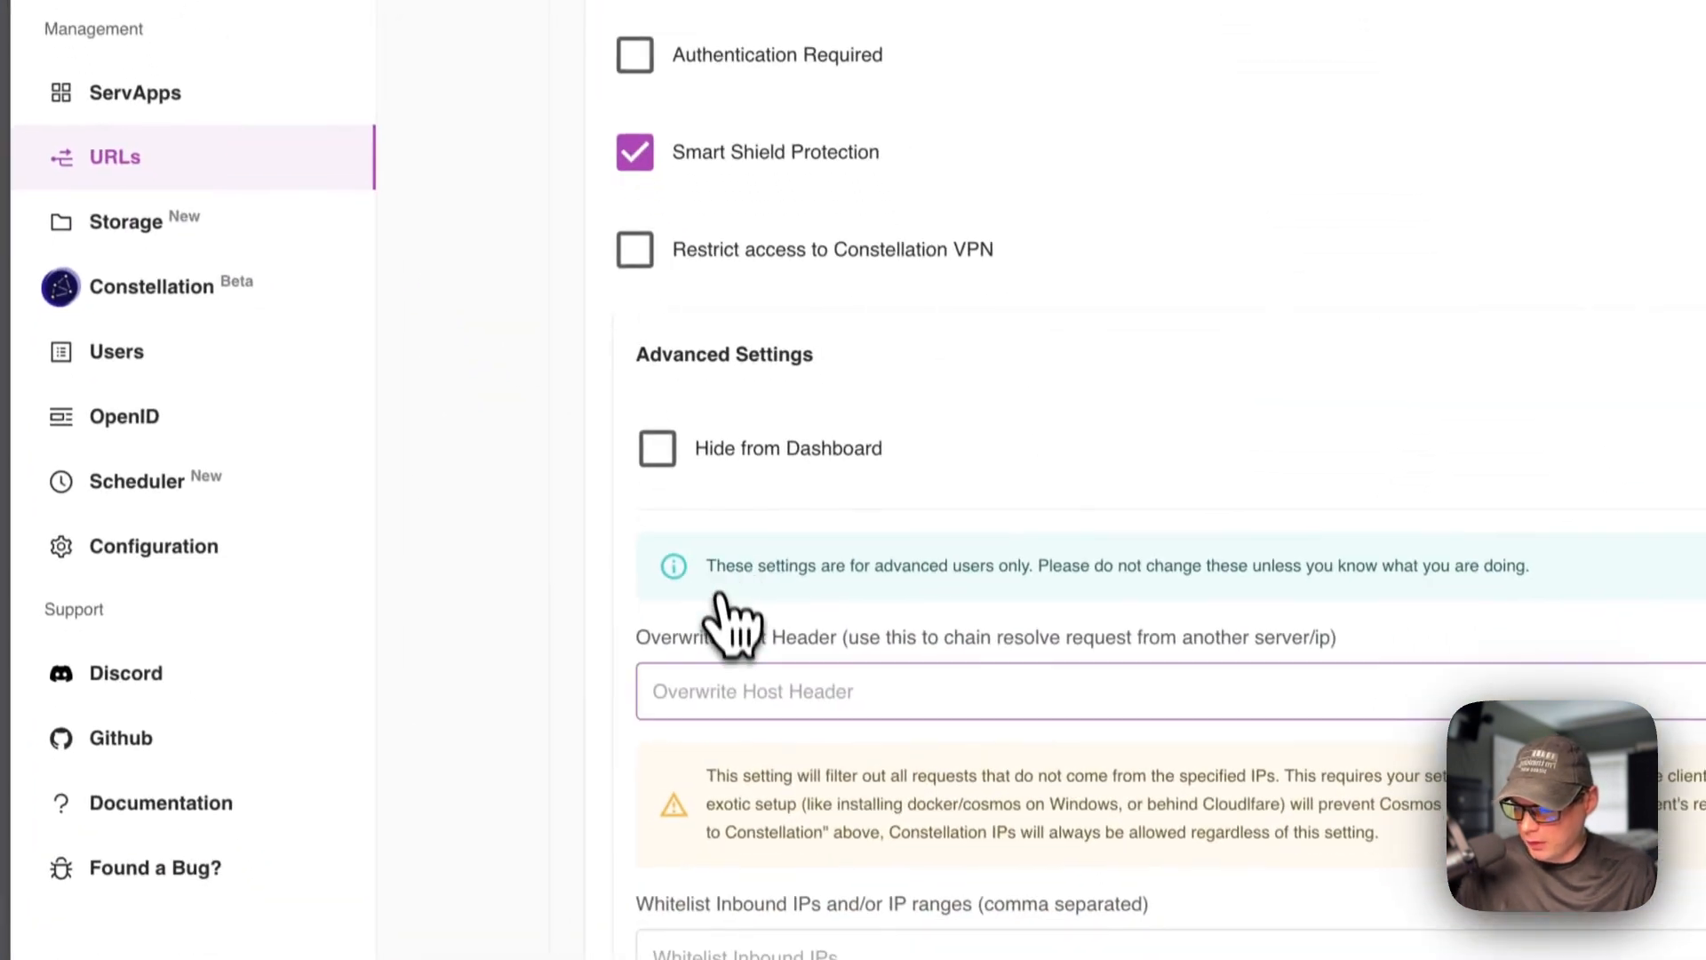
scroll("down", 3)
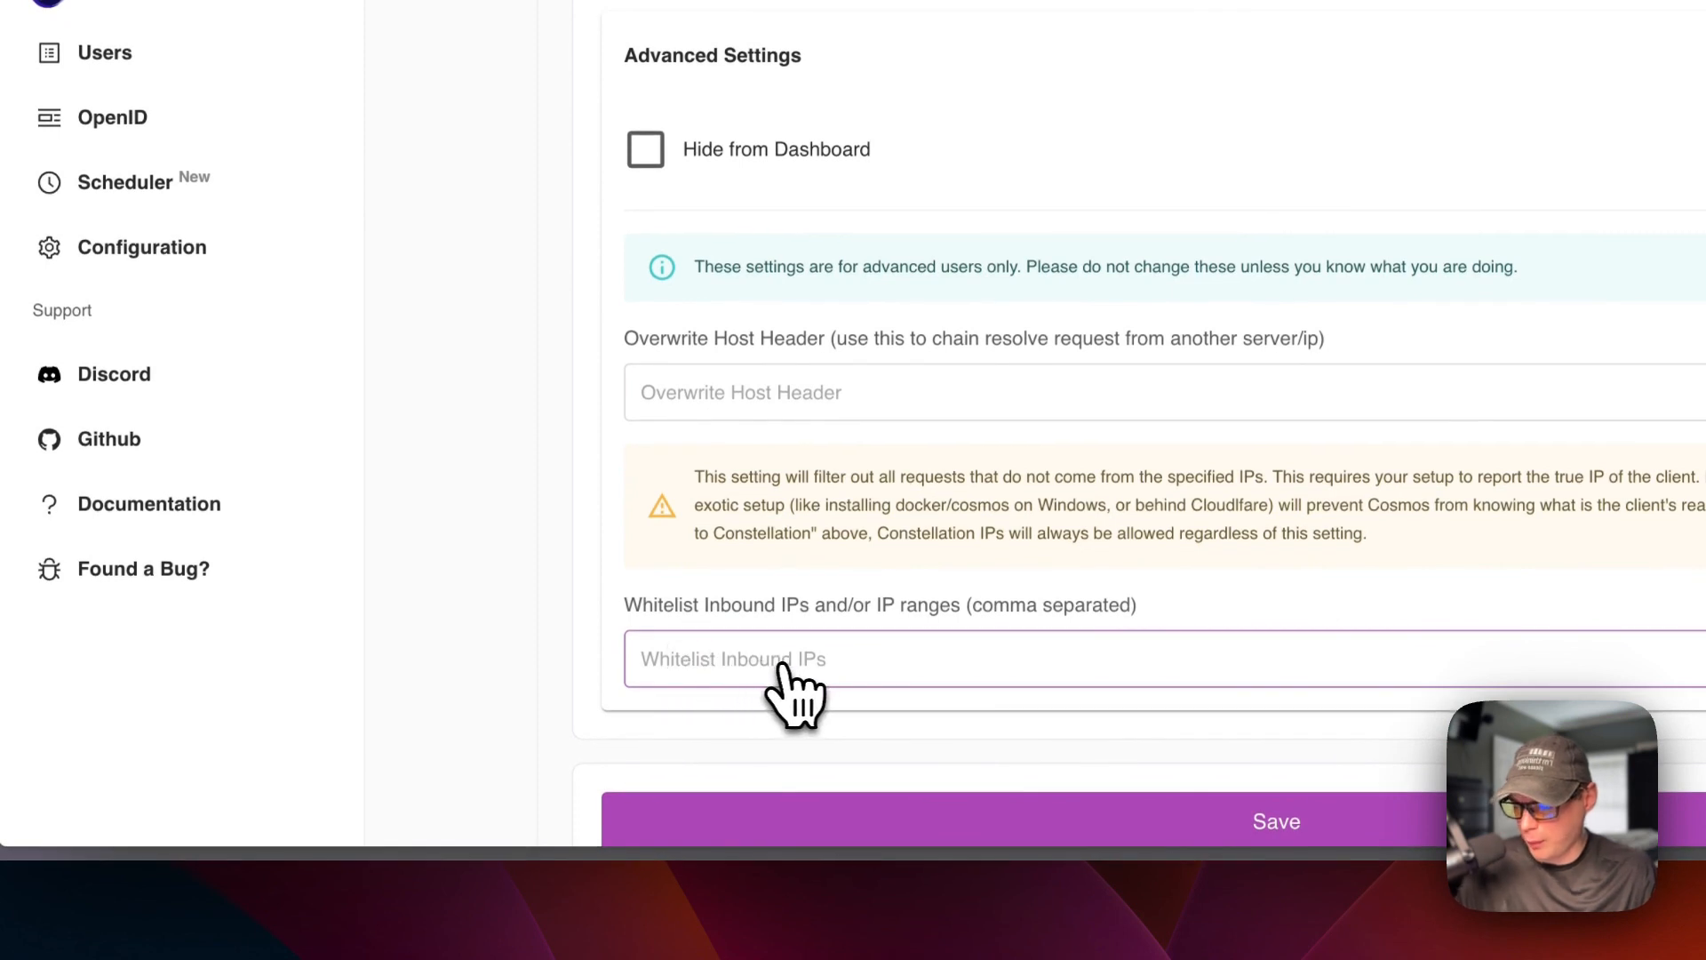
scroll("down", 3)
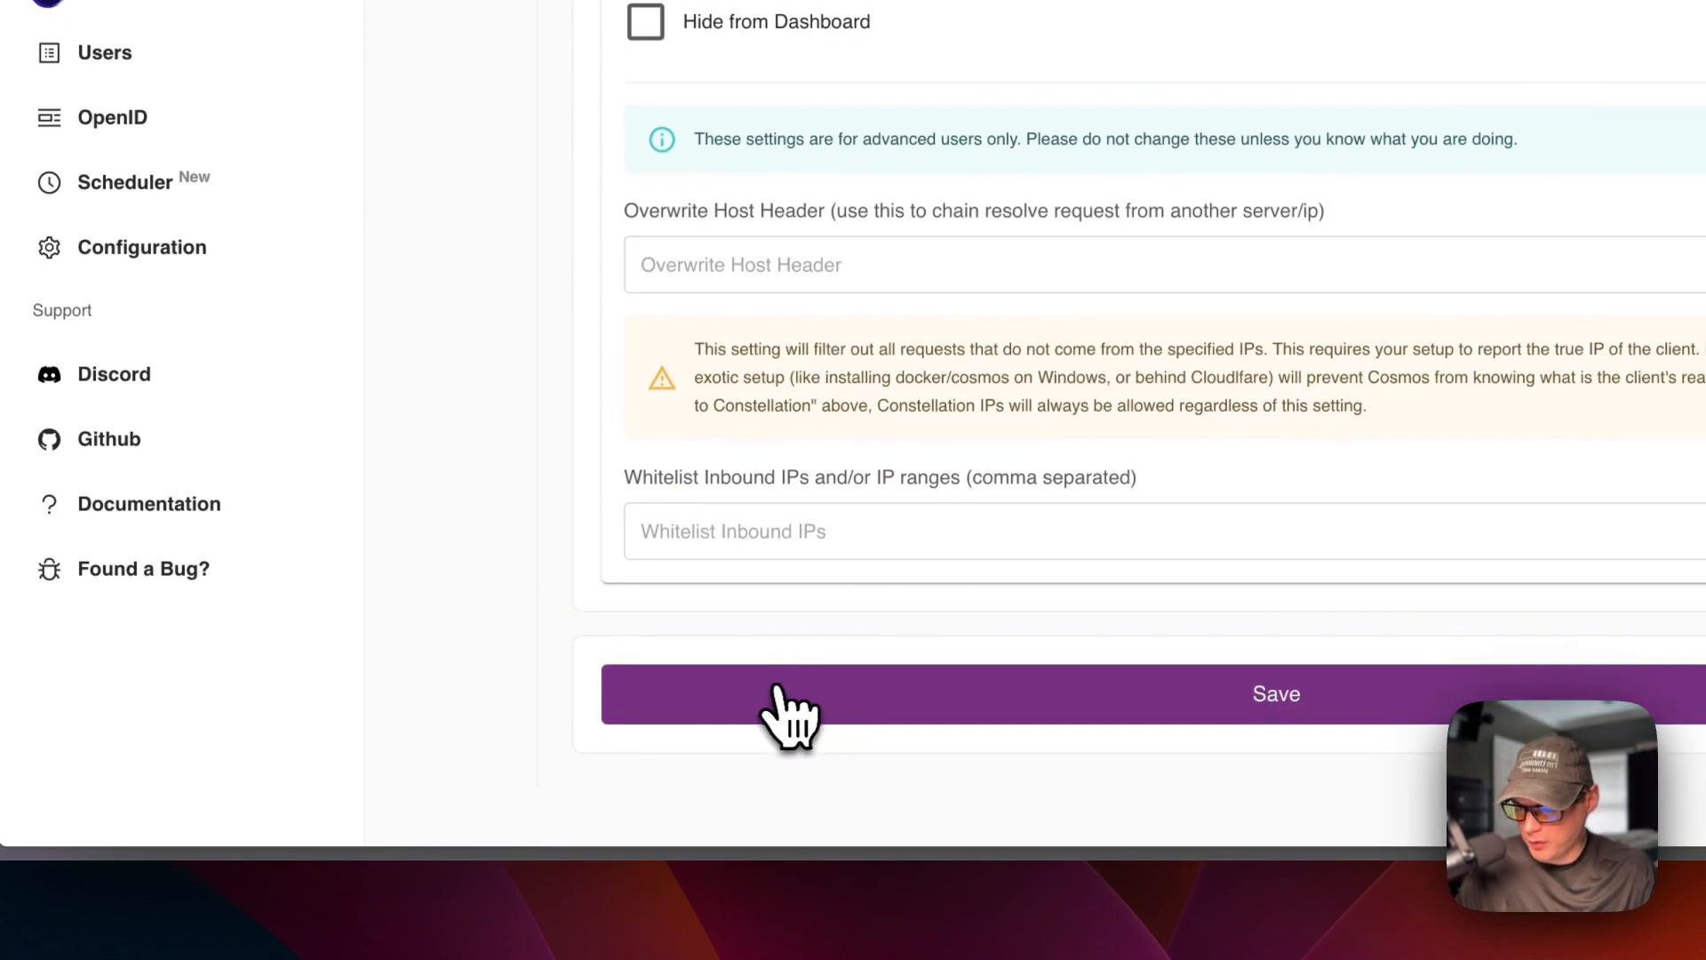
Save the route setup, then scroll the Security settings through Authentication, Headers, Smart Shield and Limits.
left_click(1276, 695)
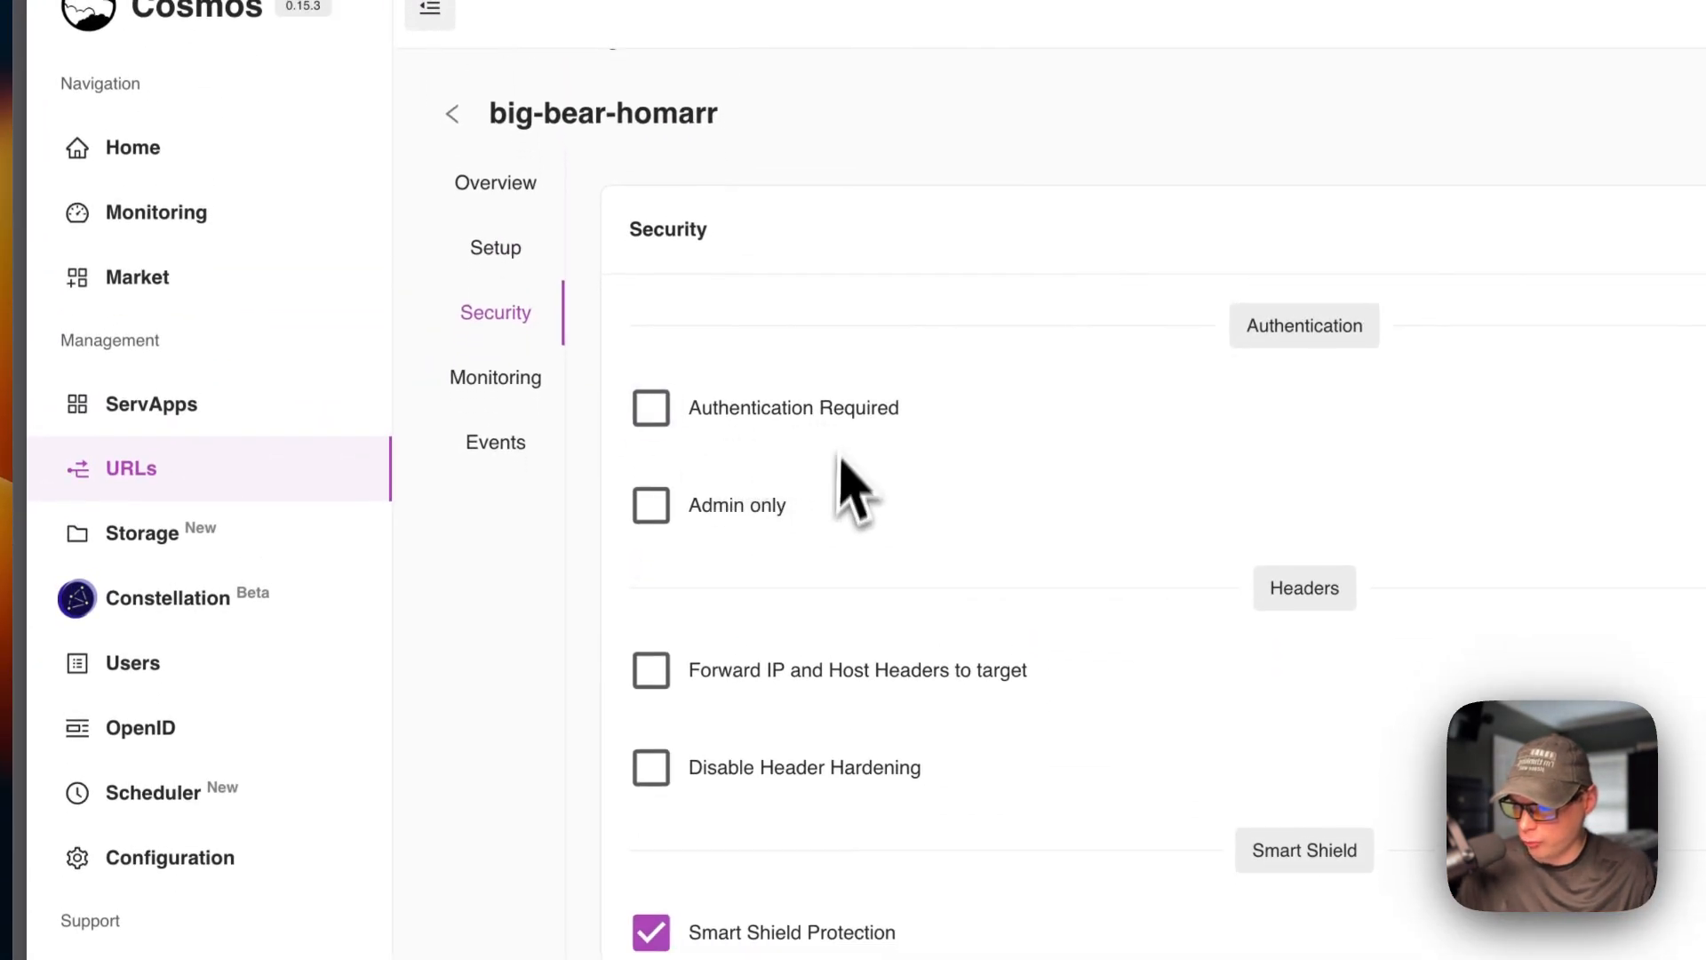
scroll("down", 3)
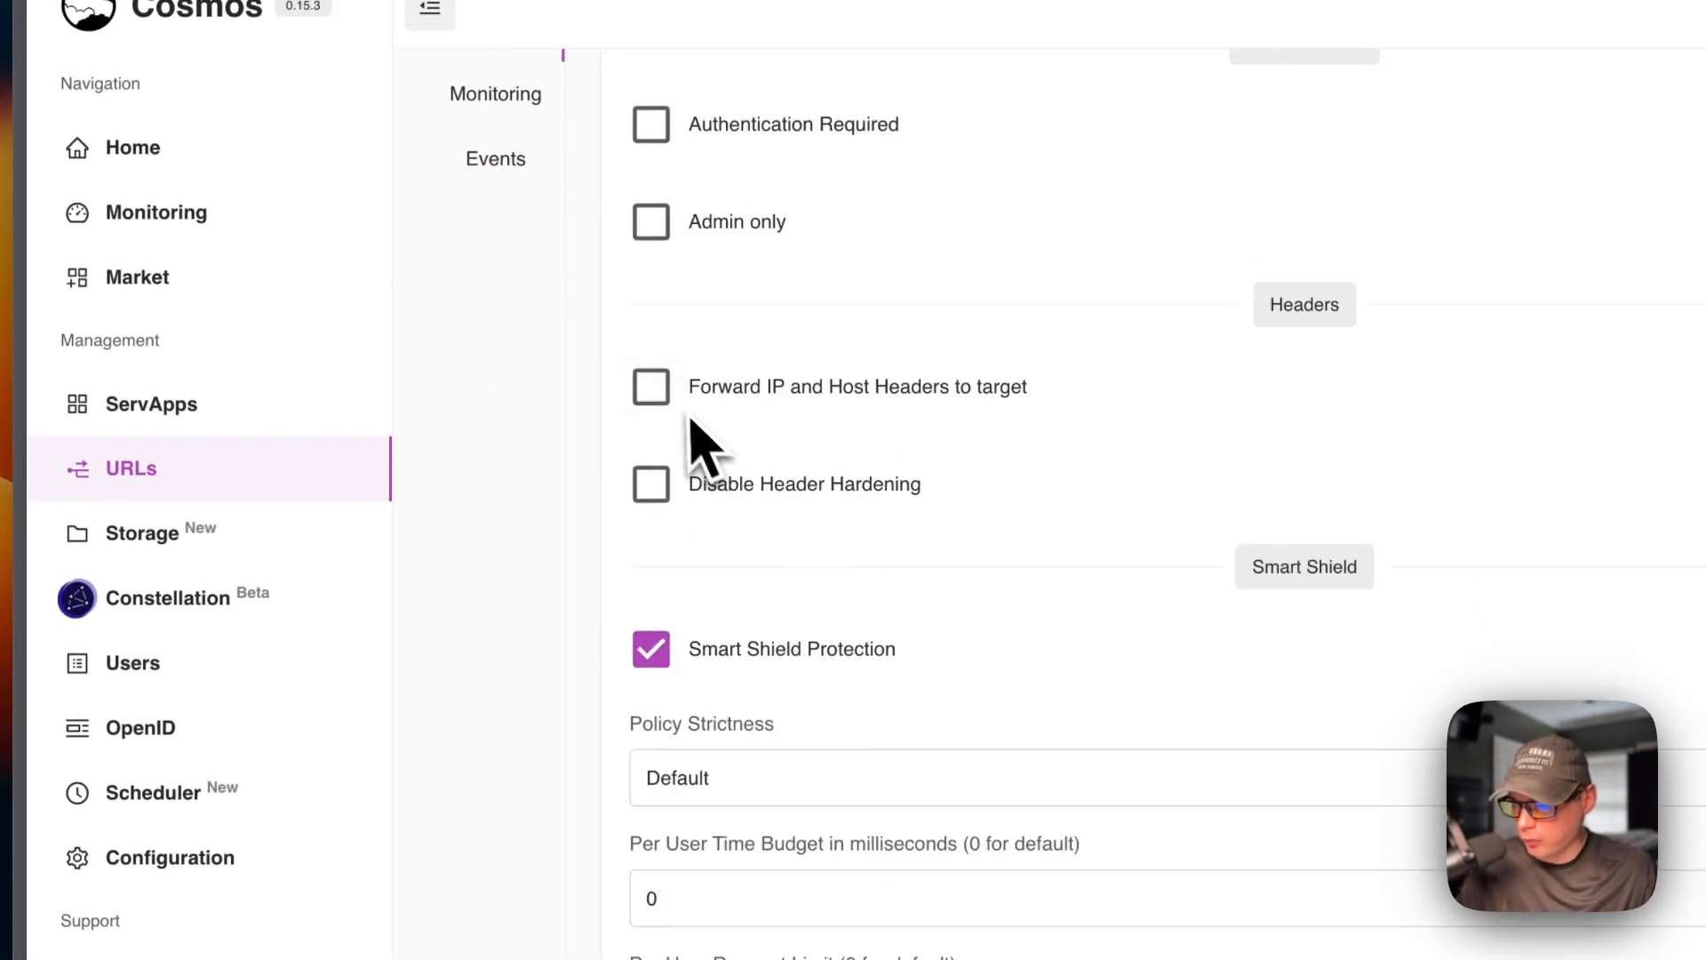
mouse_move(919, 452)
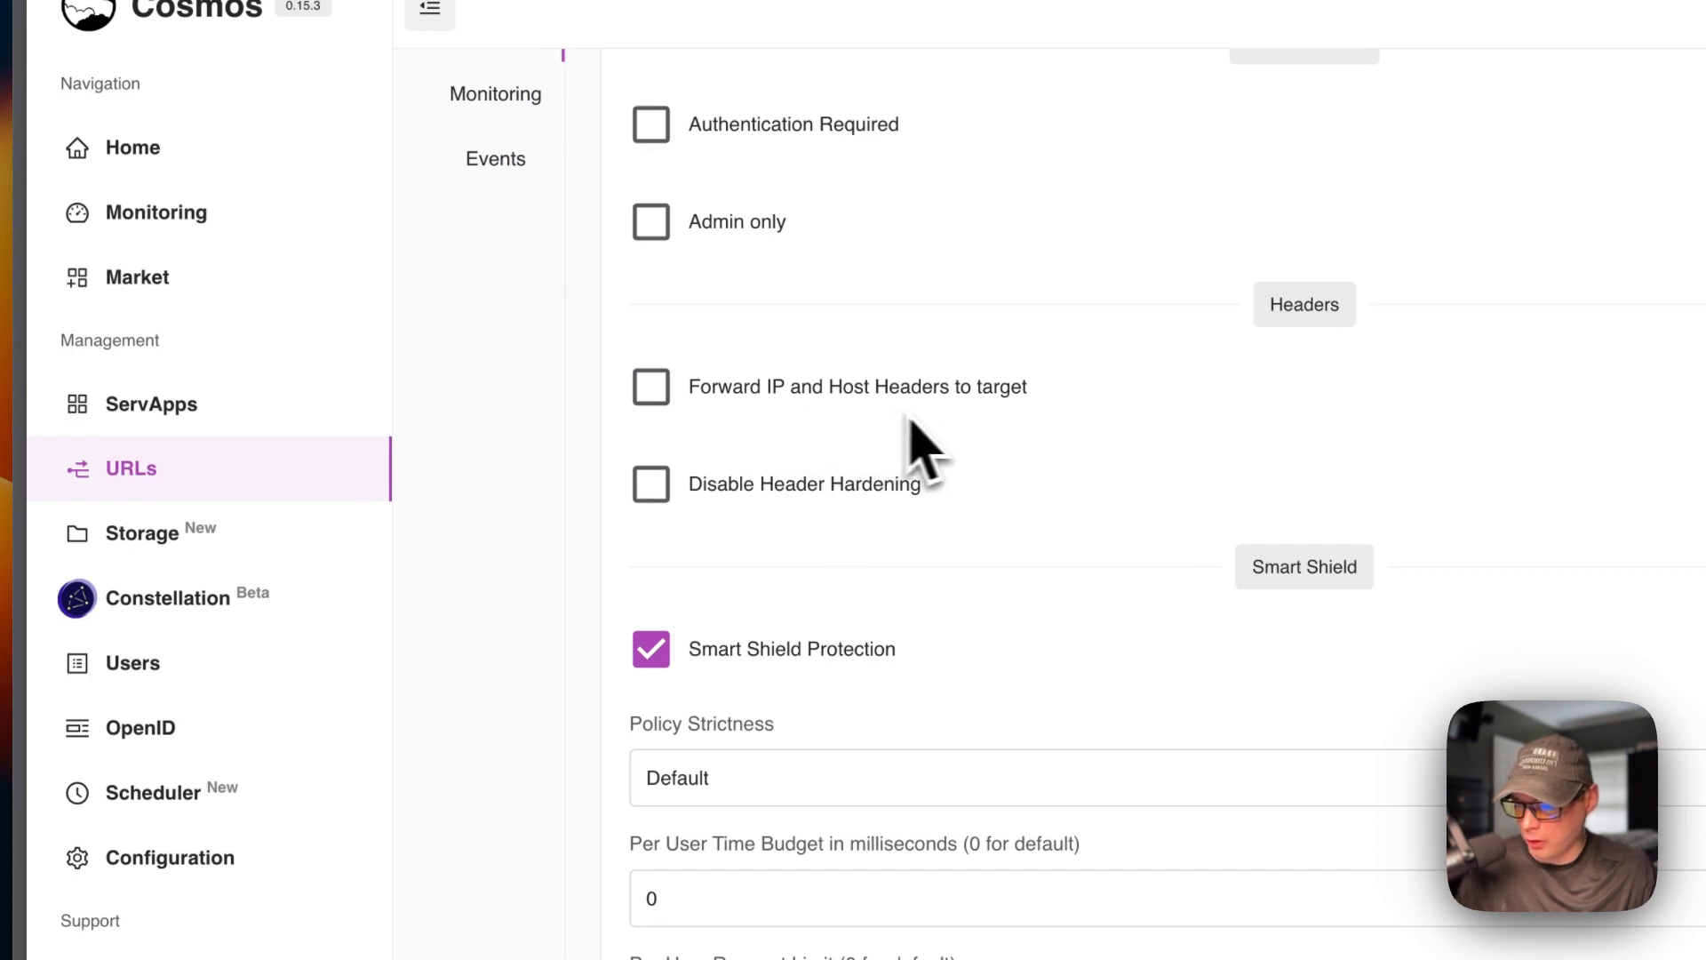
scroll("down", 3)
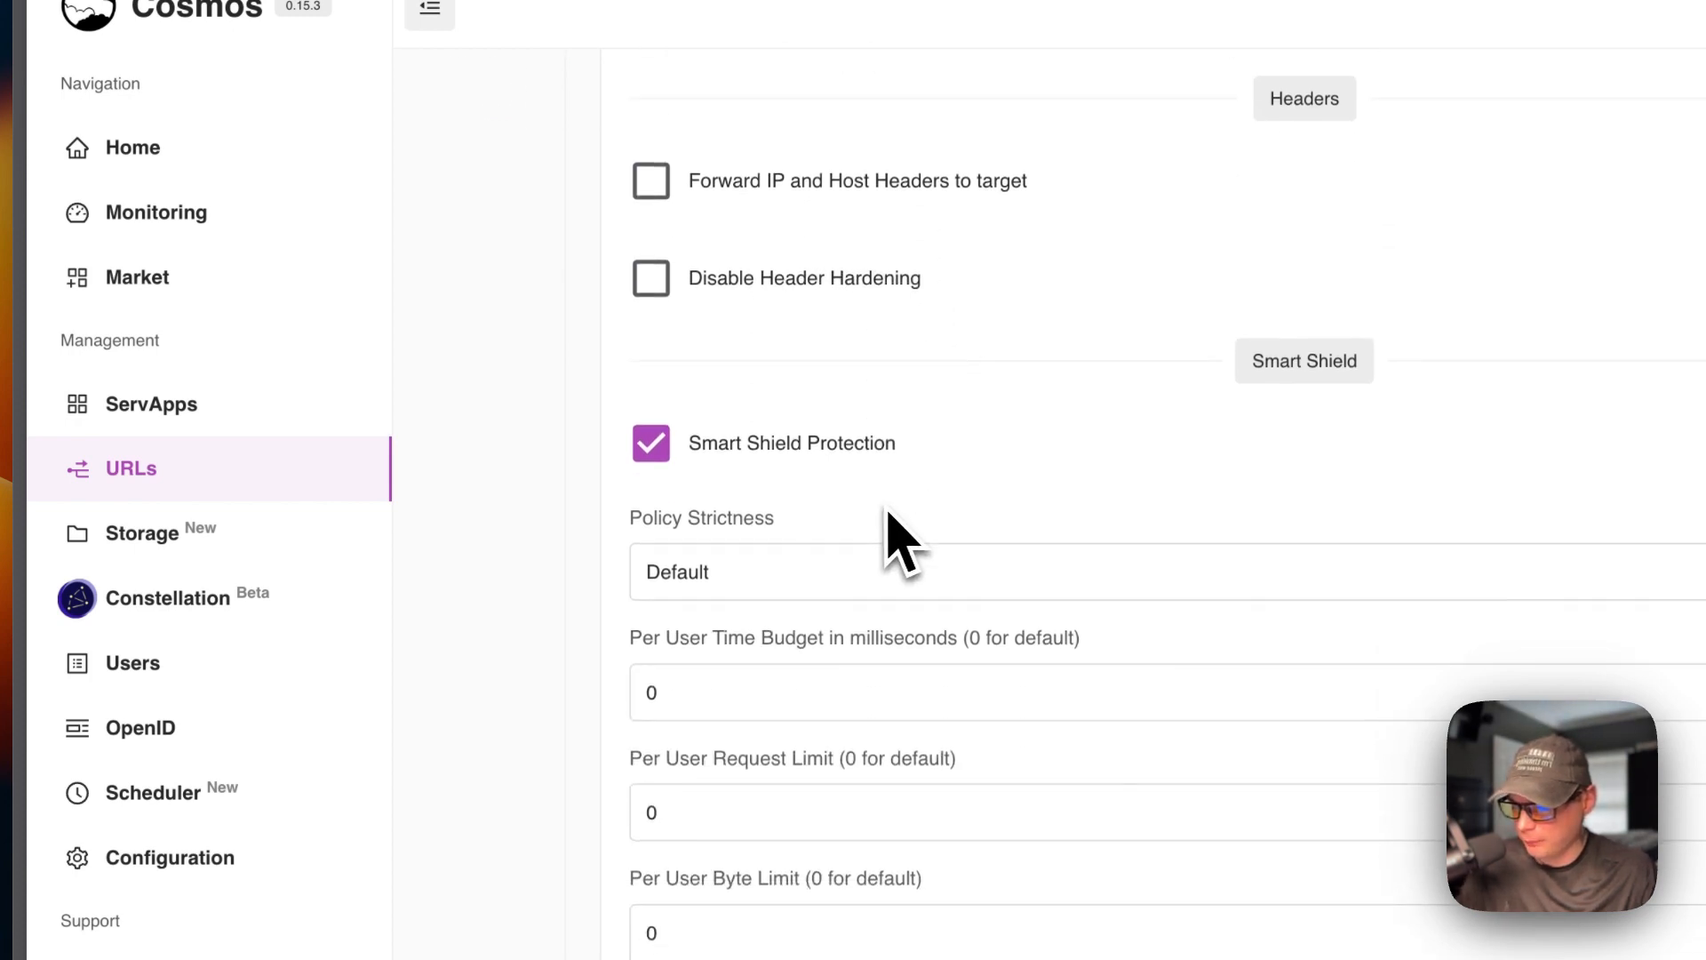
scroll("down", 3)
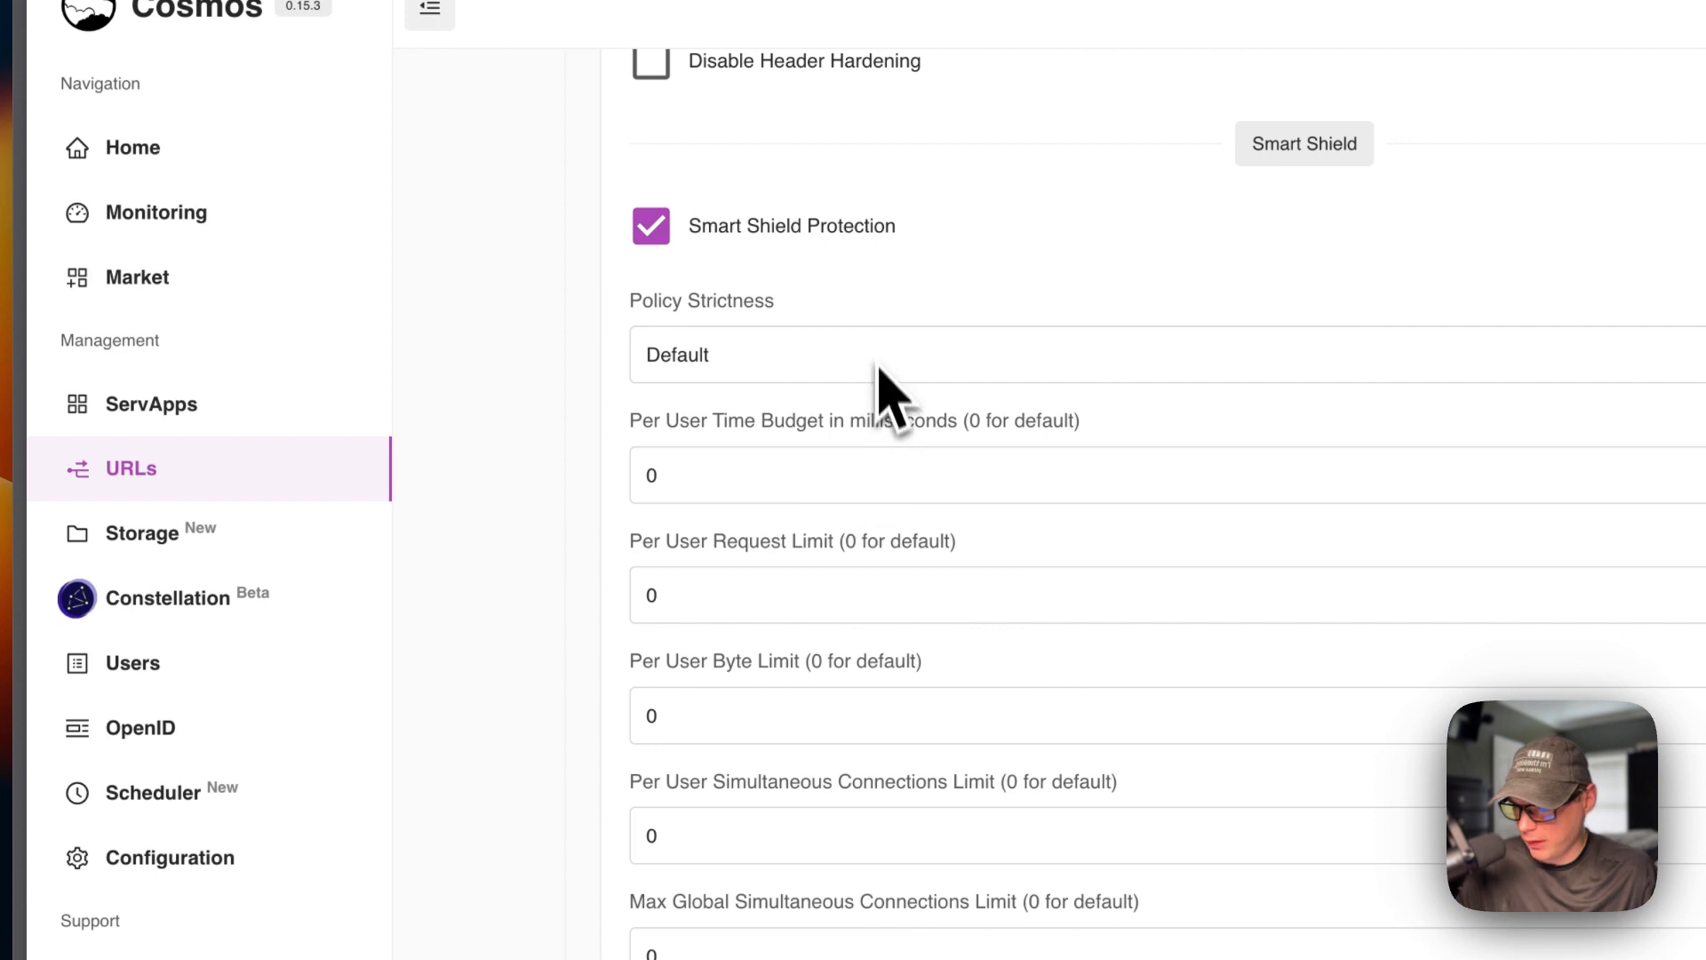
scroll("down", 3)
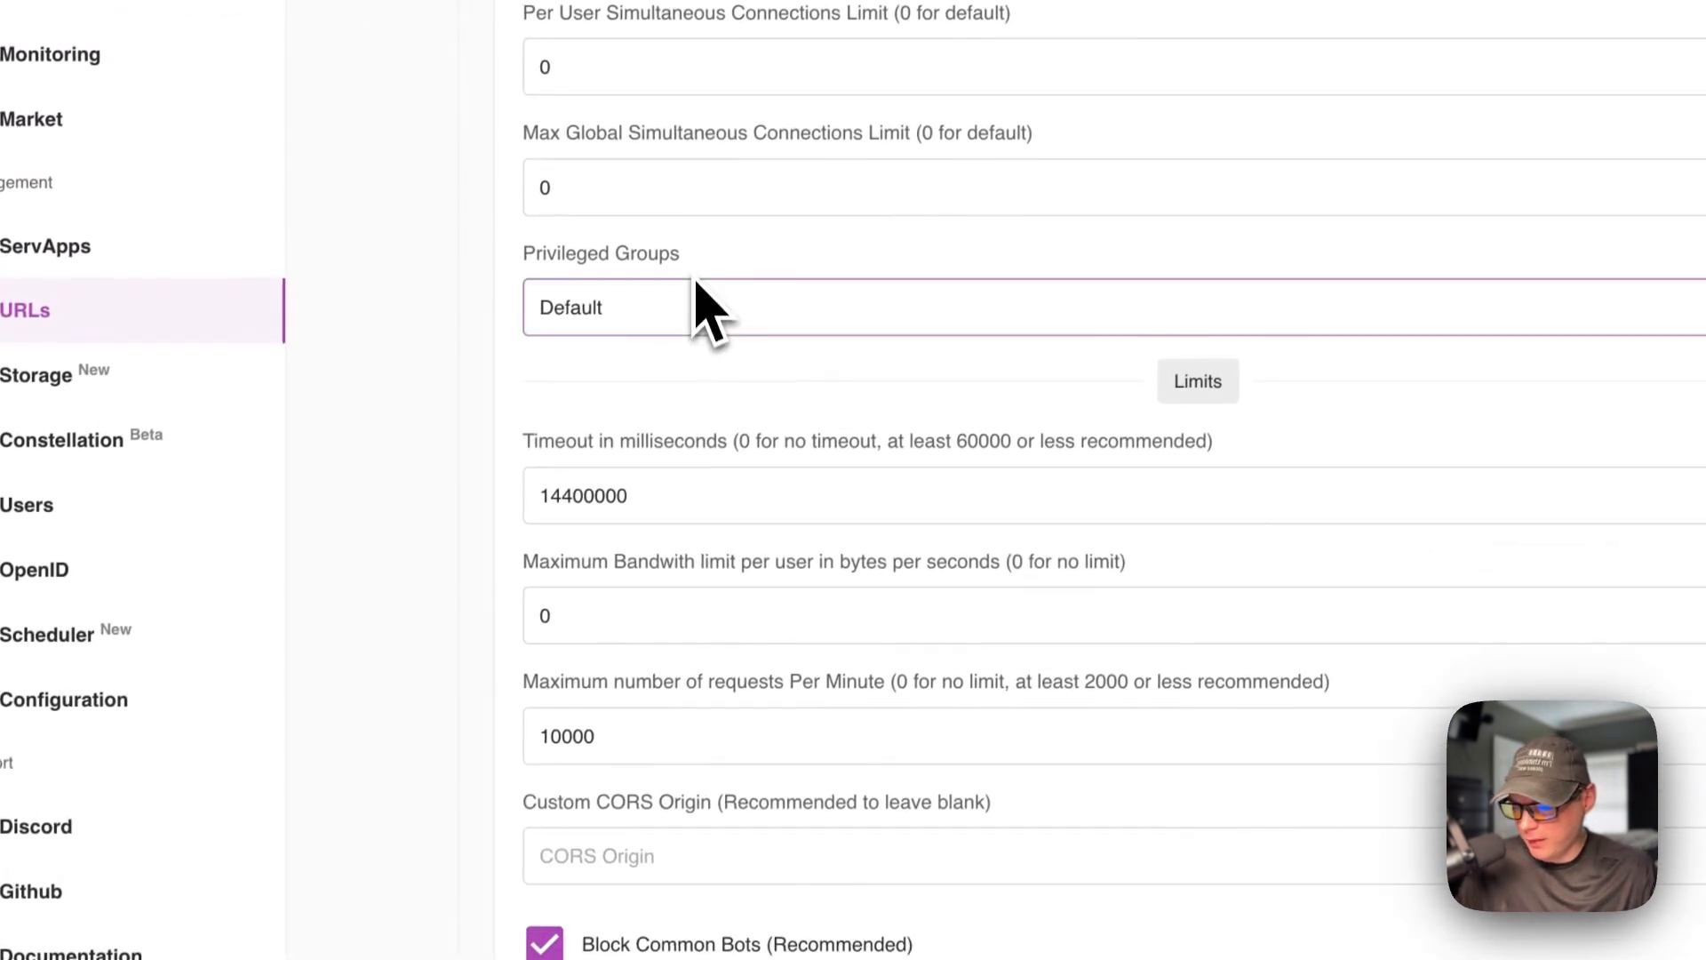
scroll("down", 3)
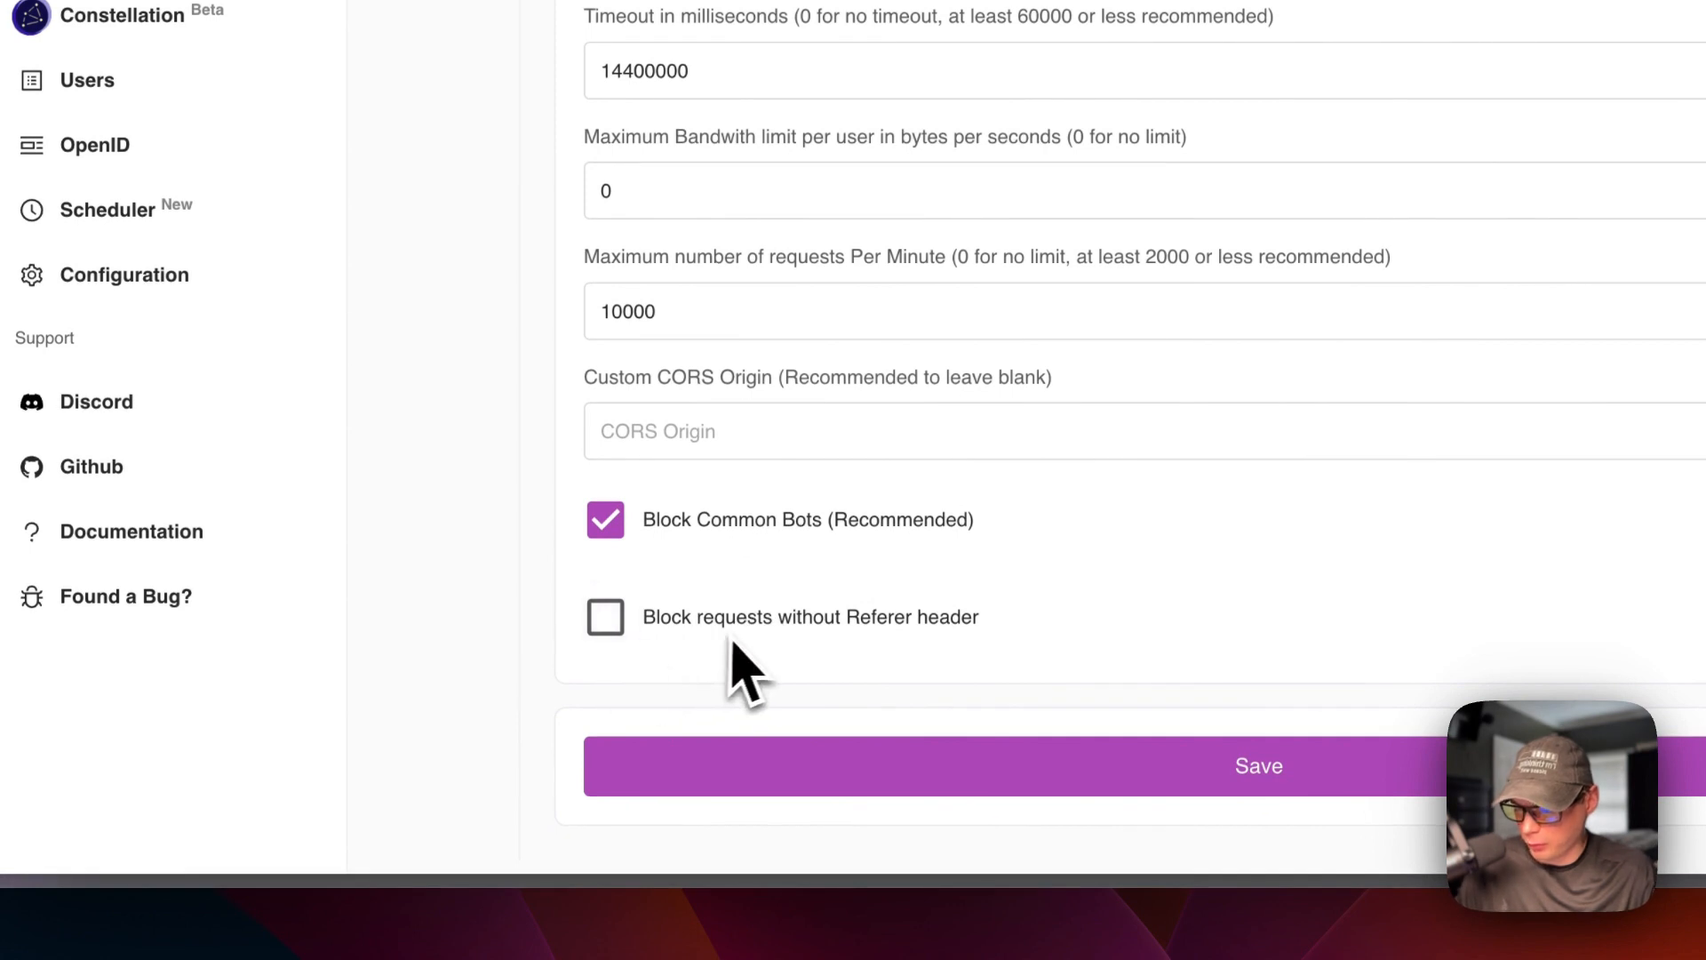
mouse_move(936, 653)
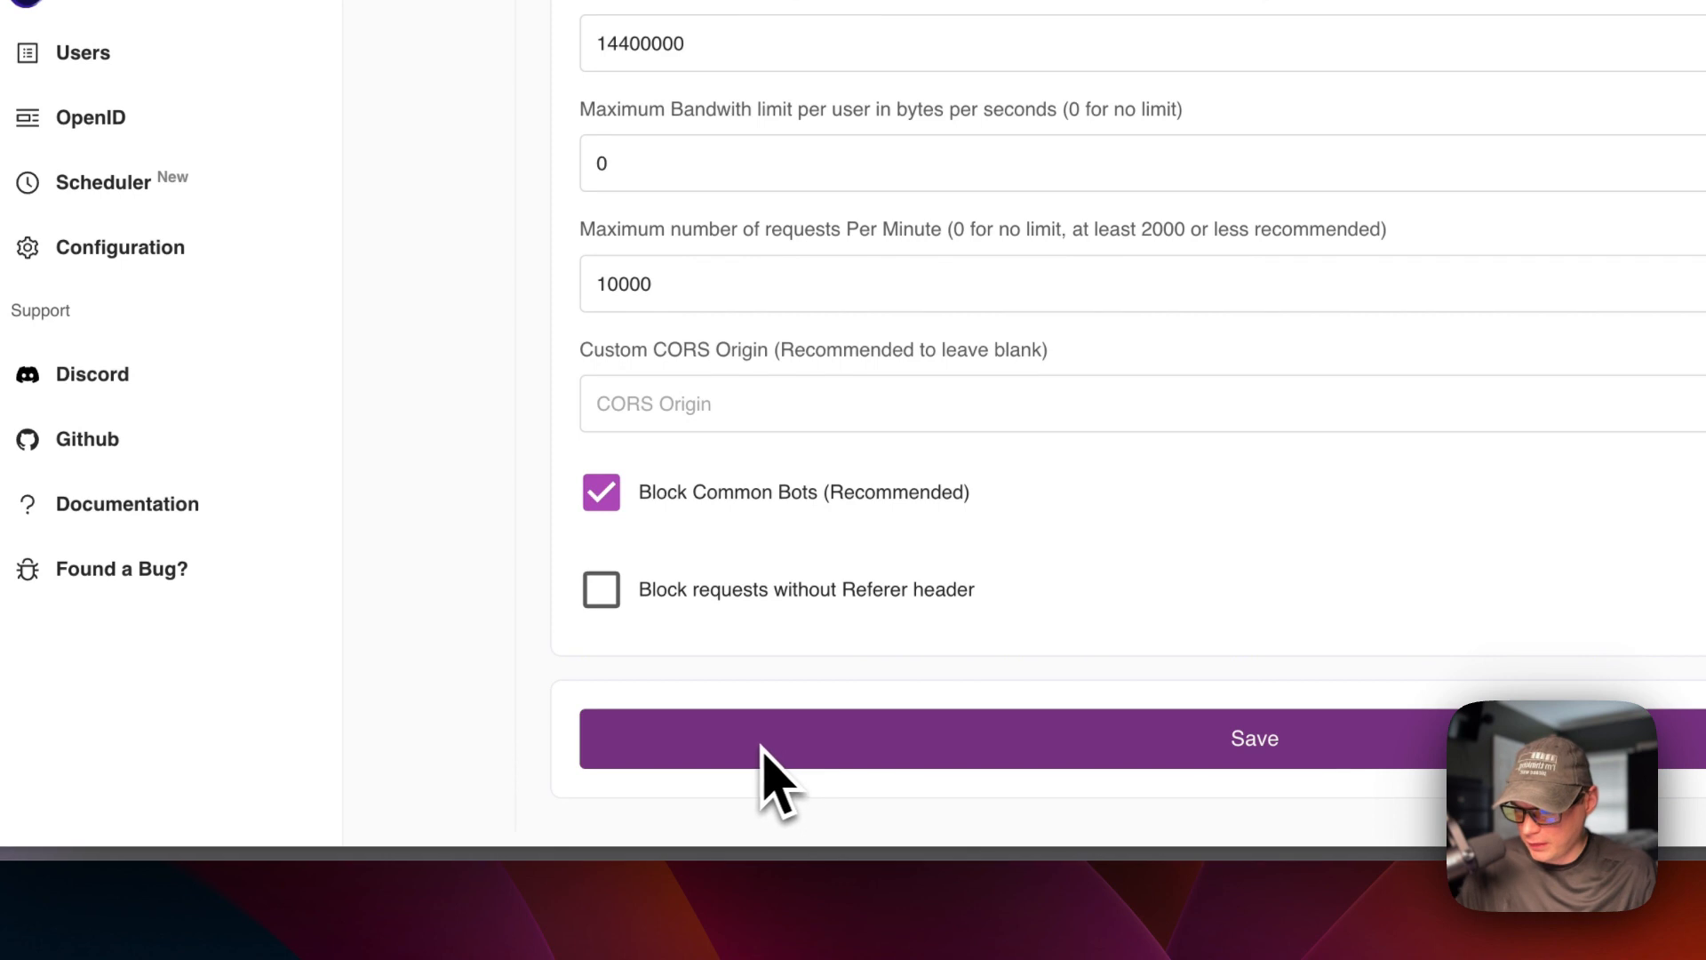
mouse_move(745, 774)
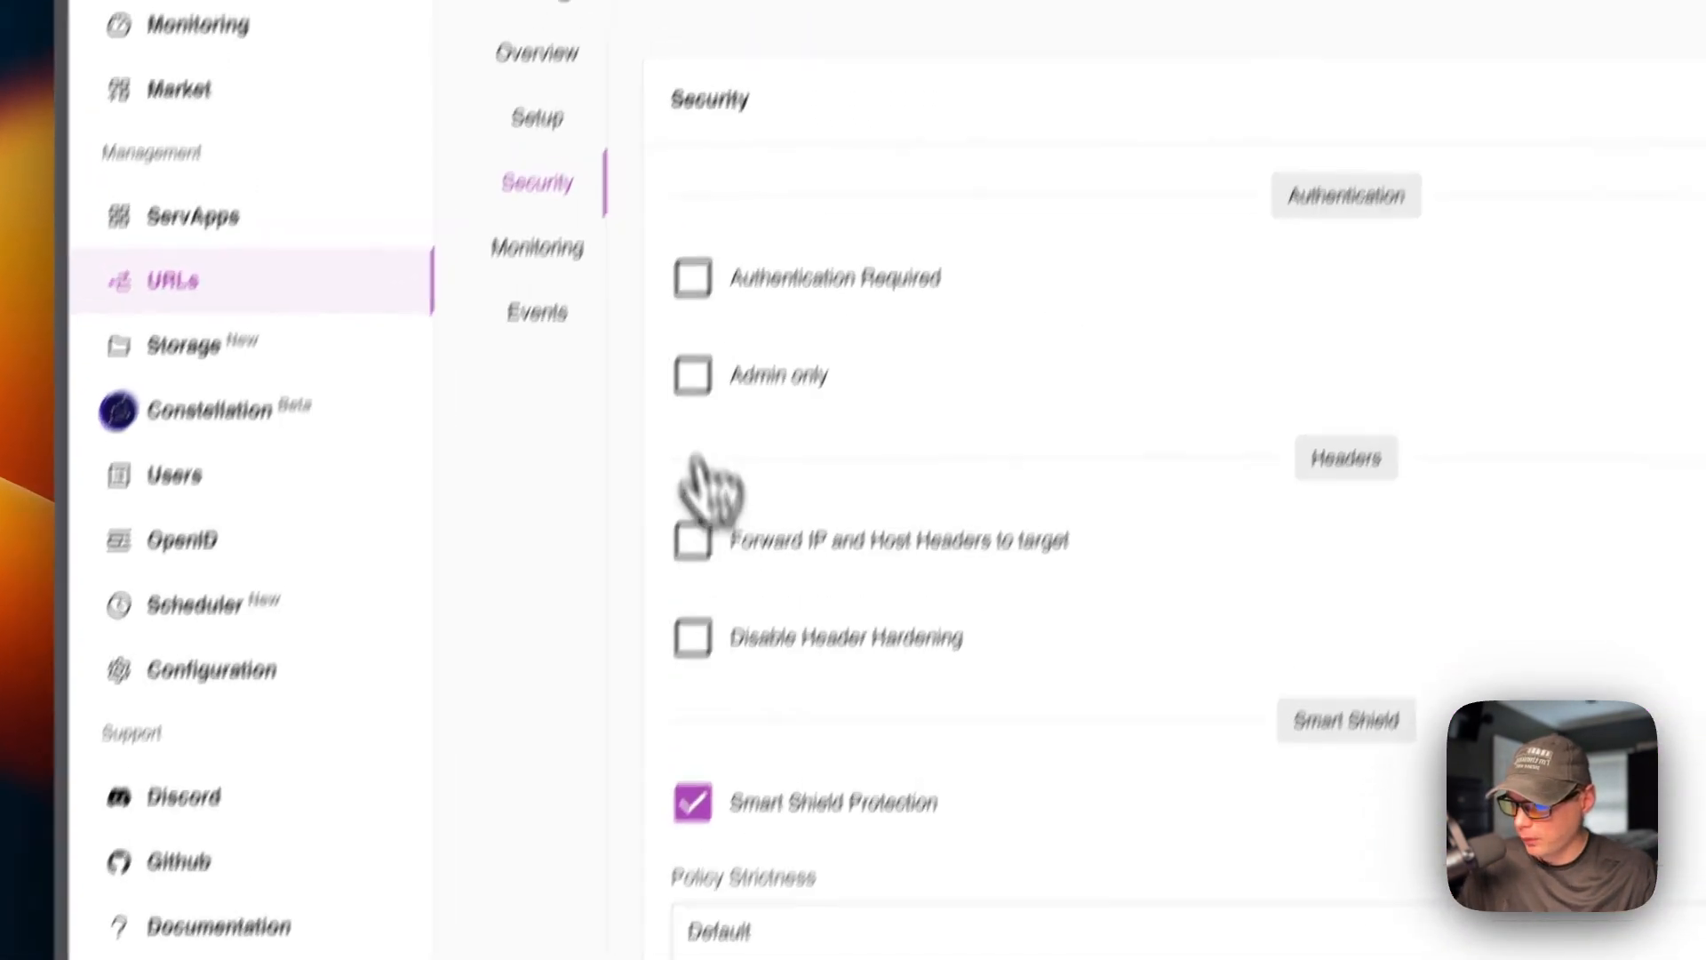
Review the route's Monitoring charts and move on to its Events log of 14 proxy responses.
left_click(535, 247)
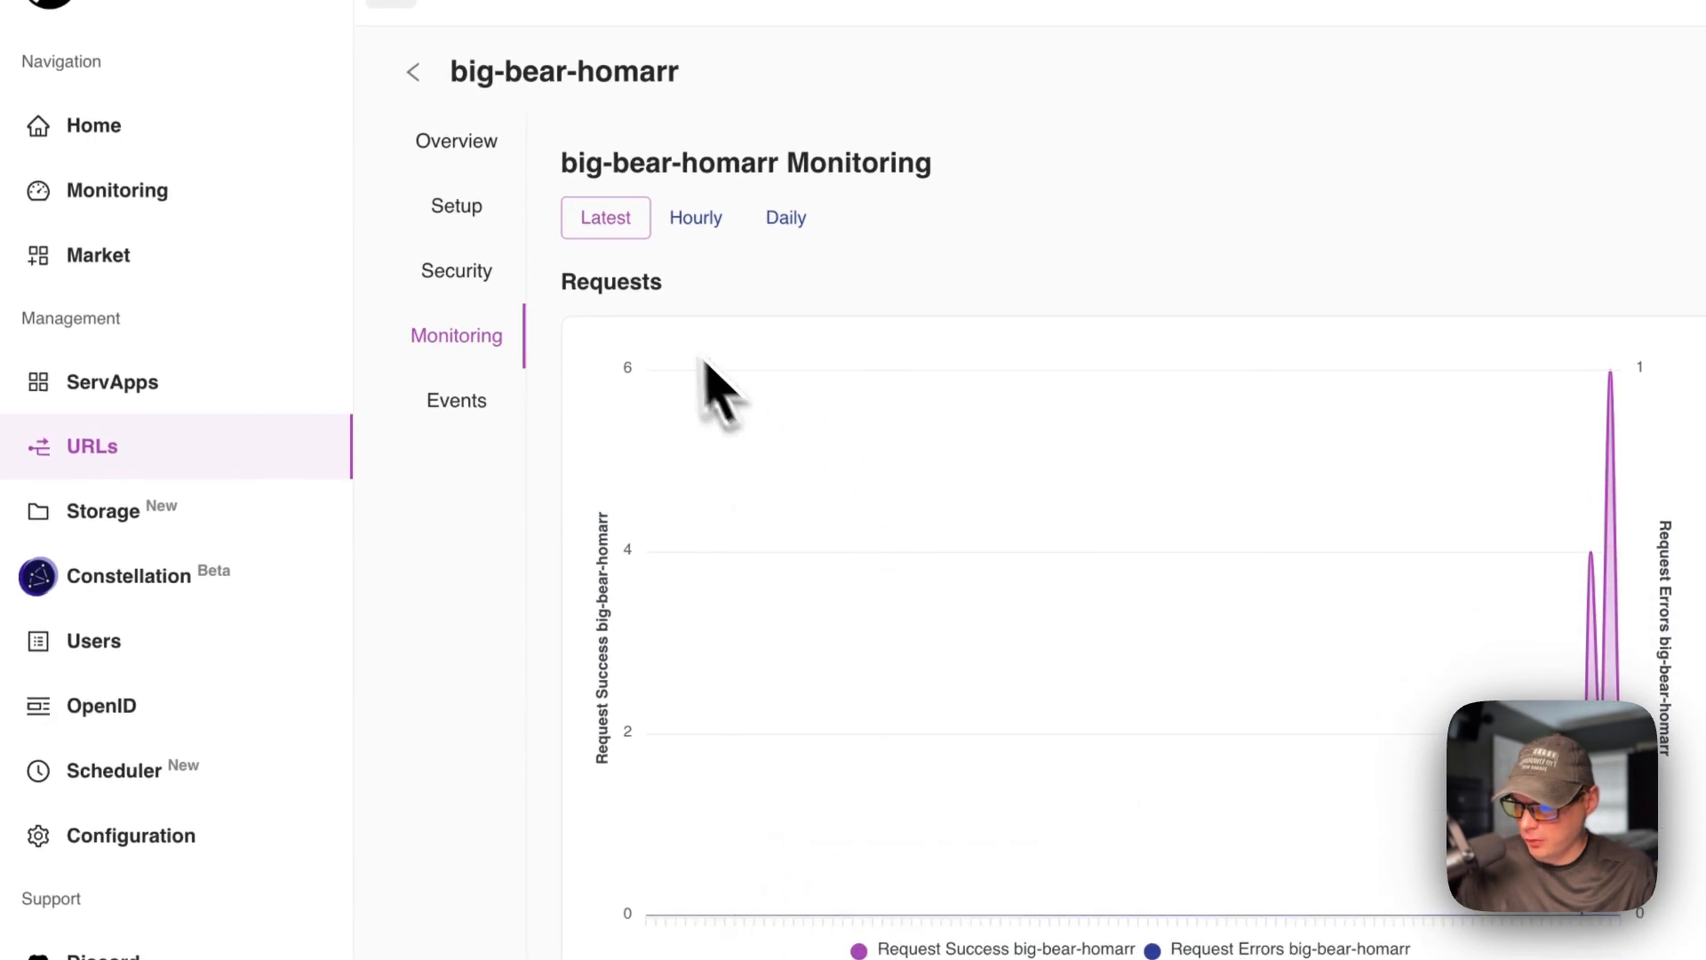
scroll("down", 3)
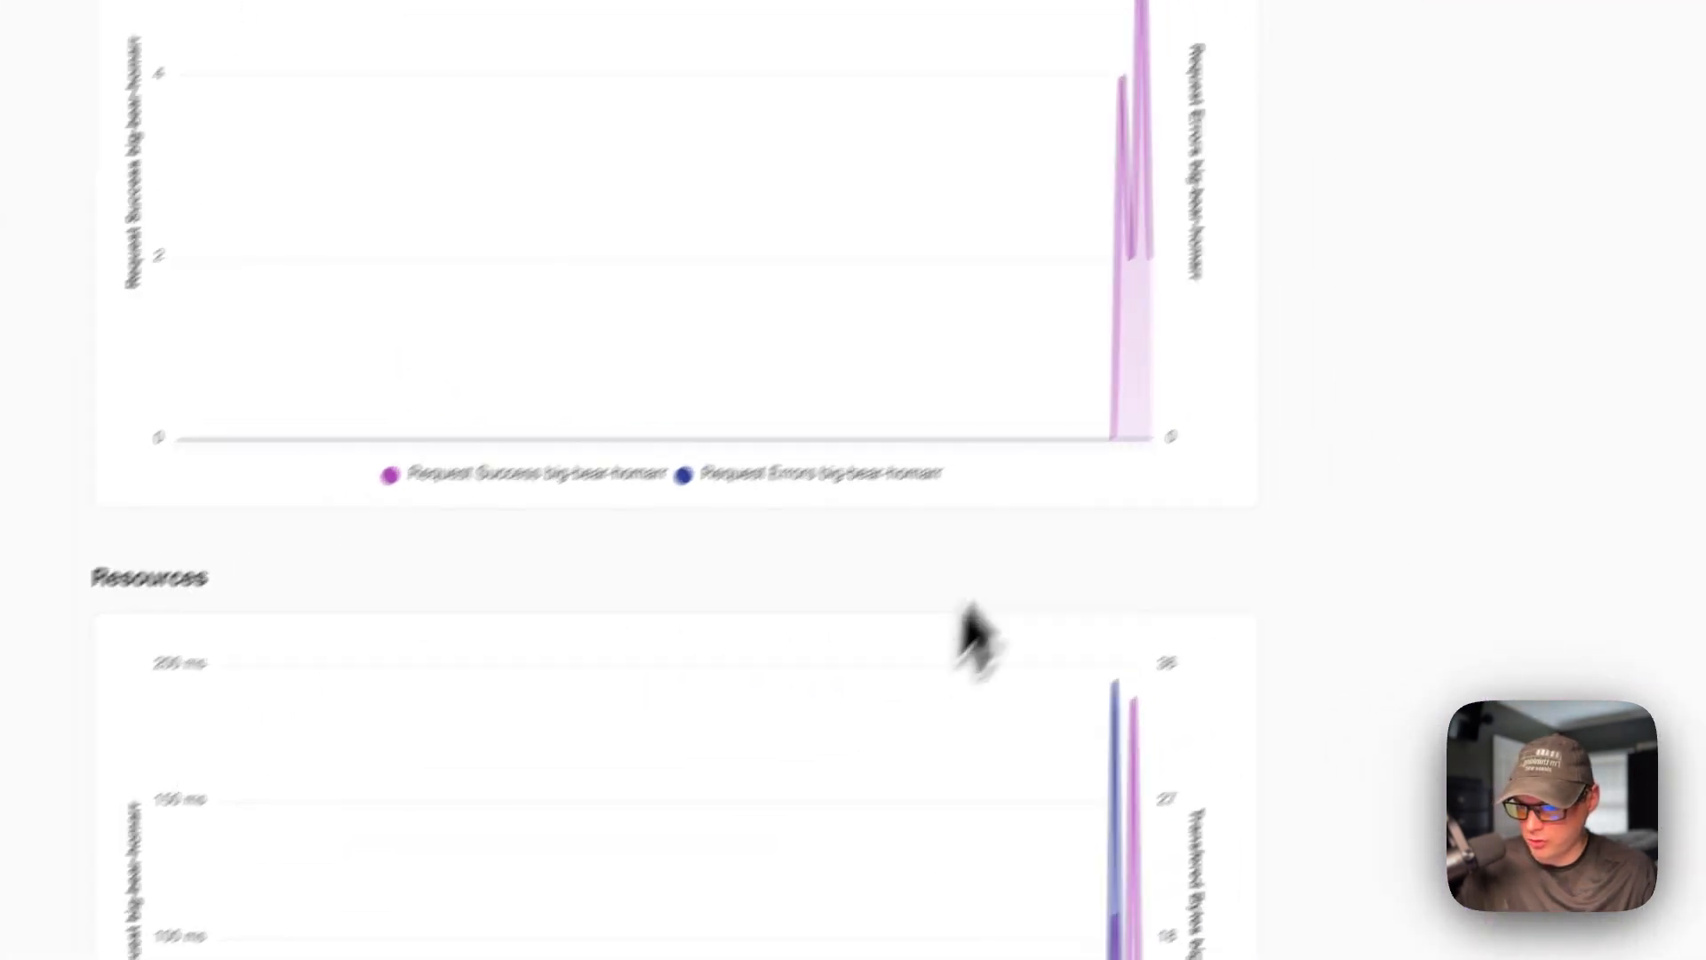
scroll("down", 3)
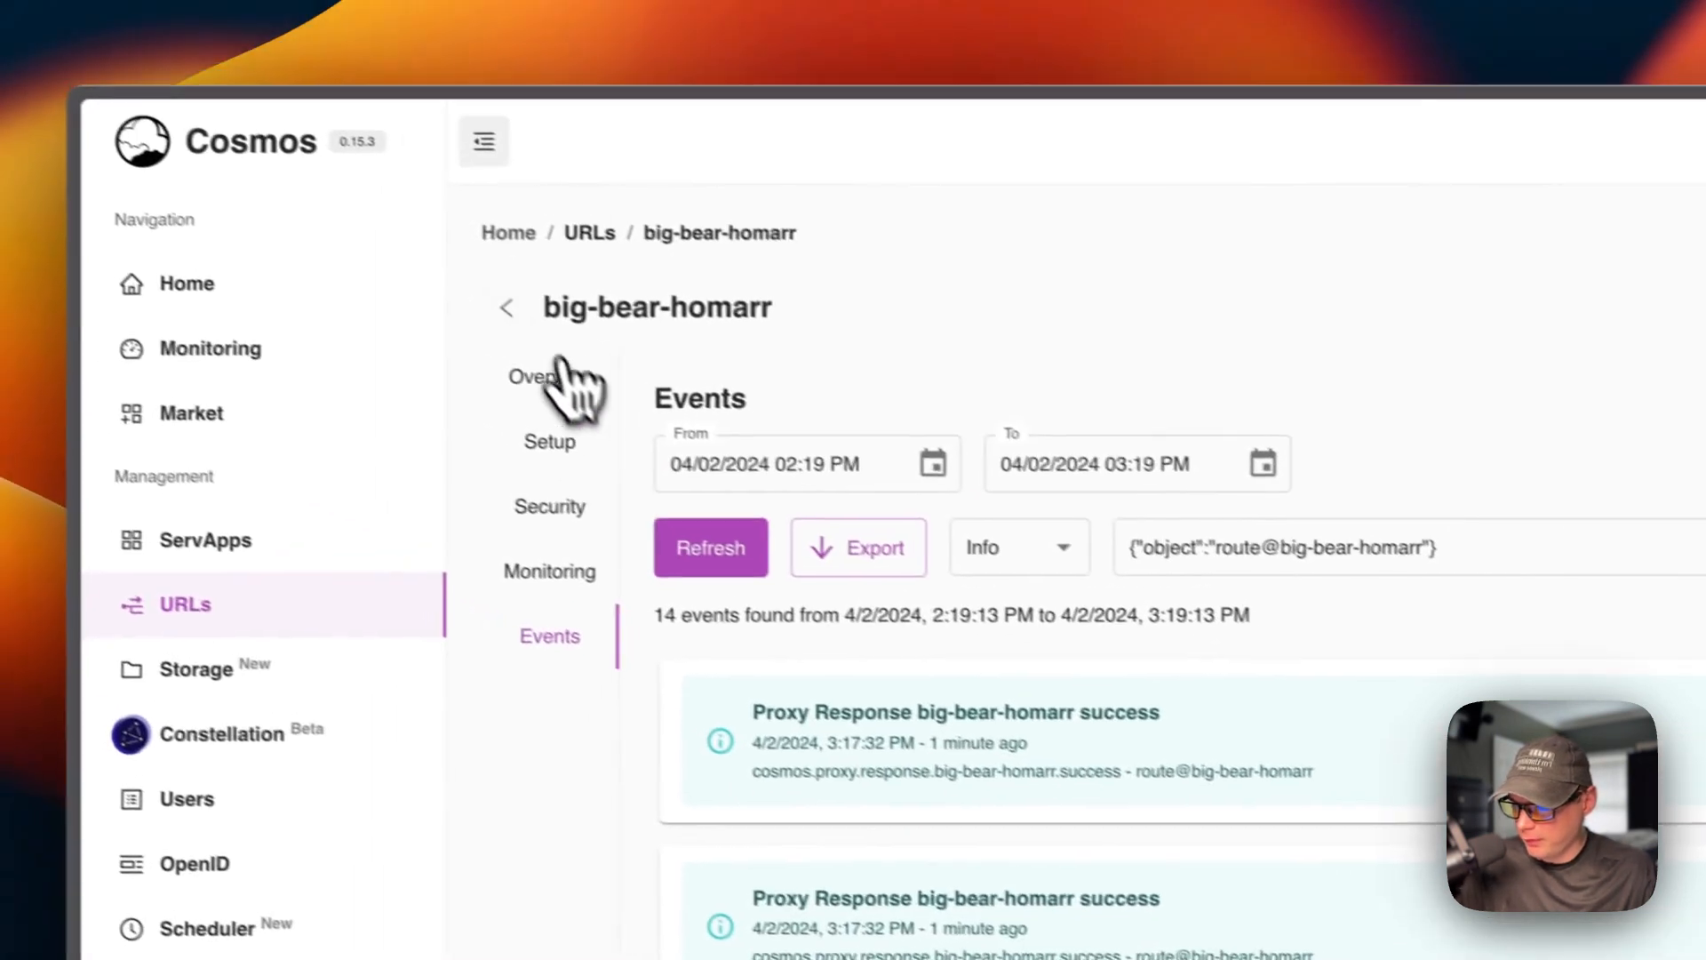
From ServApps, follow big-bear-homarr's 192.168.20.112:7200 link into a new browser tab.
left_click(503, 308)
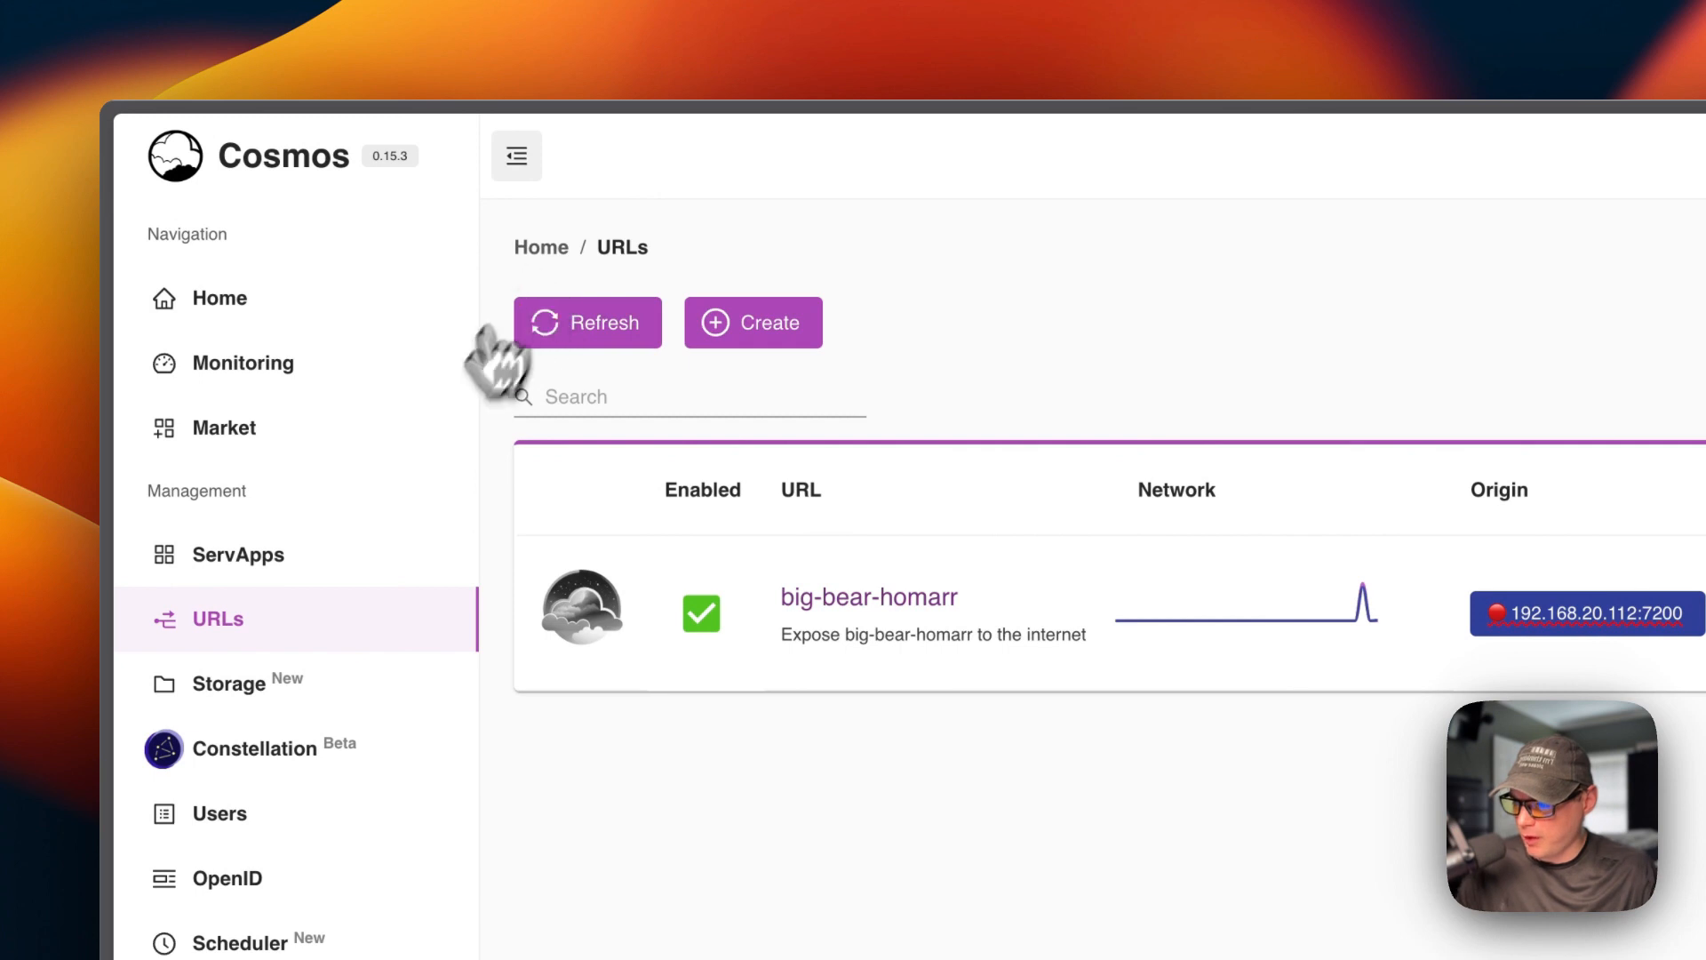
left_click(245, 554)
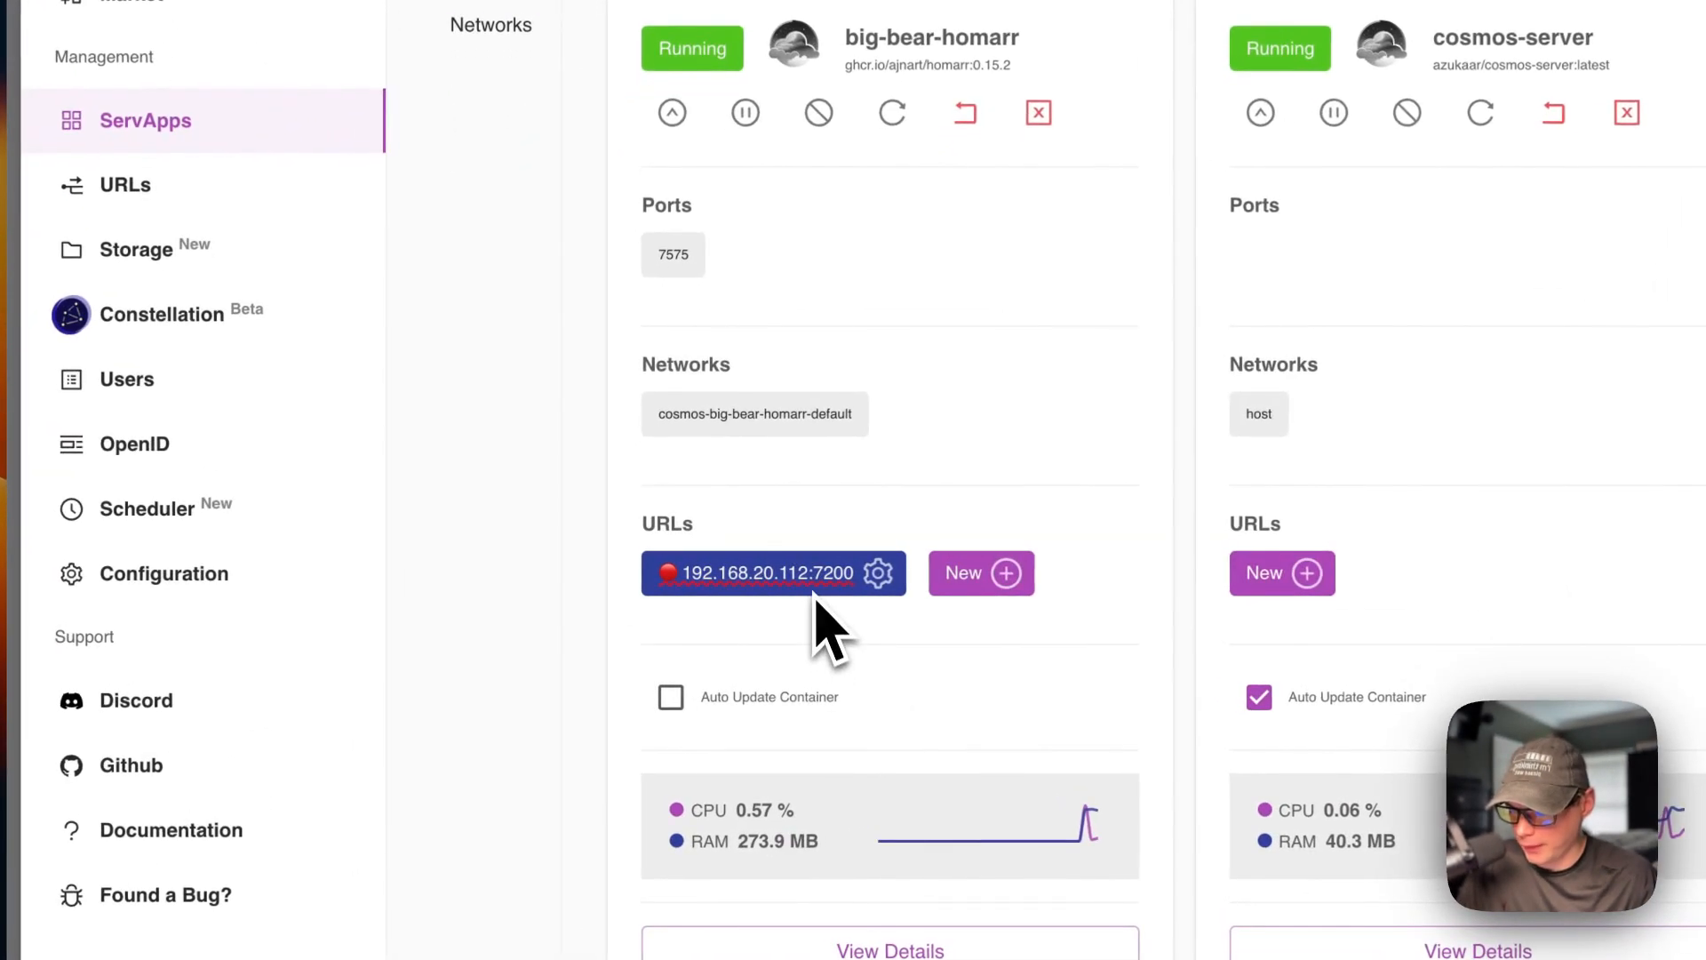
mouse_move(759, 599)
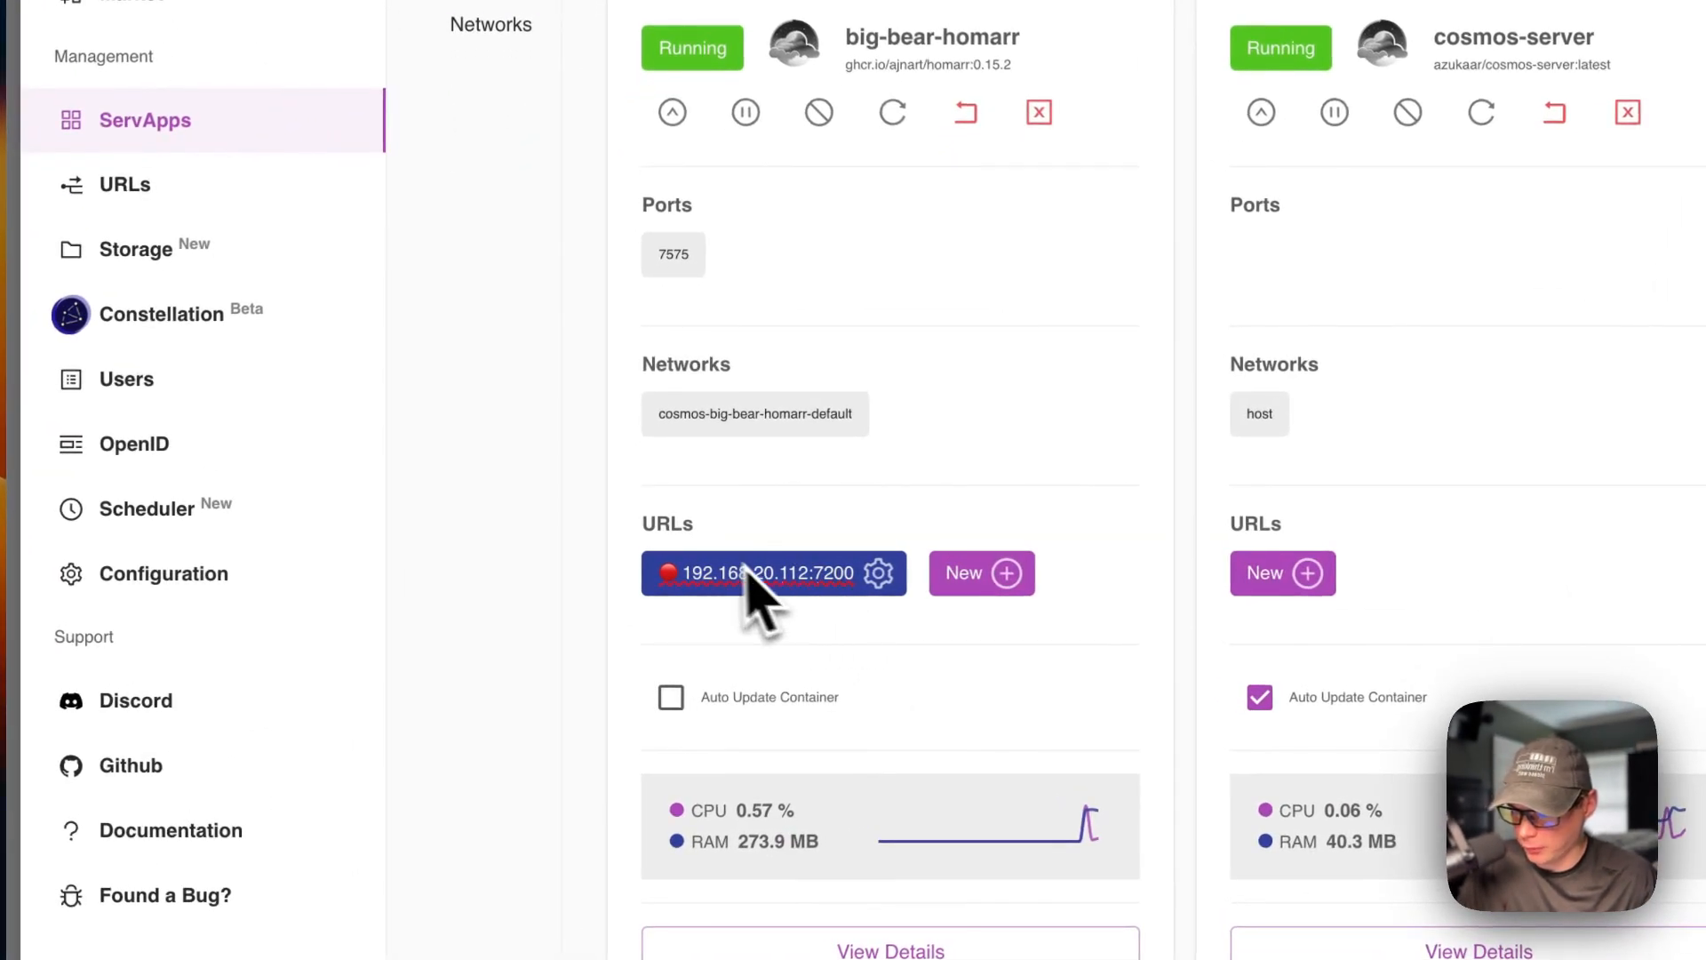
mouse_move(750, 653)
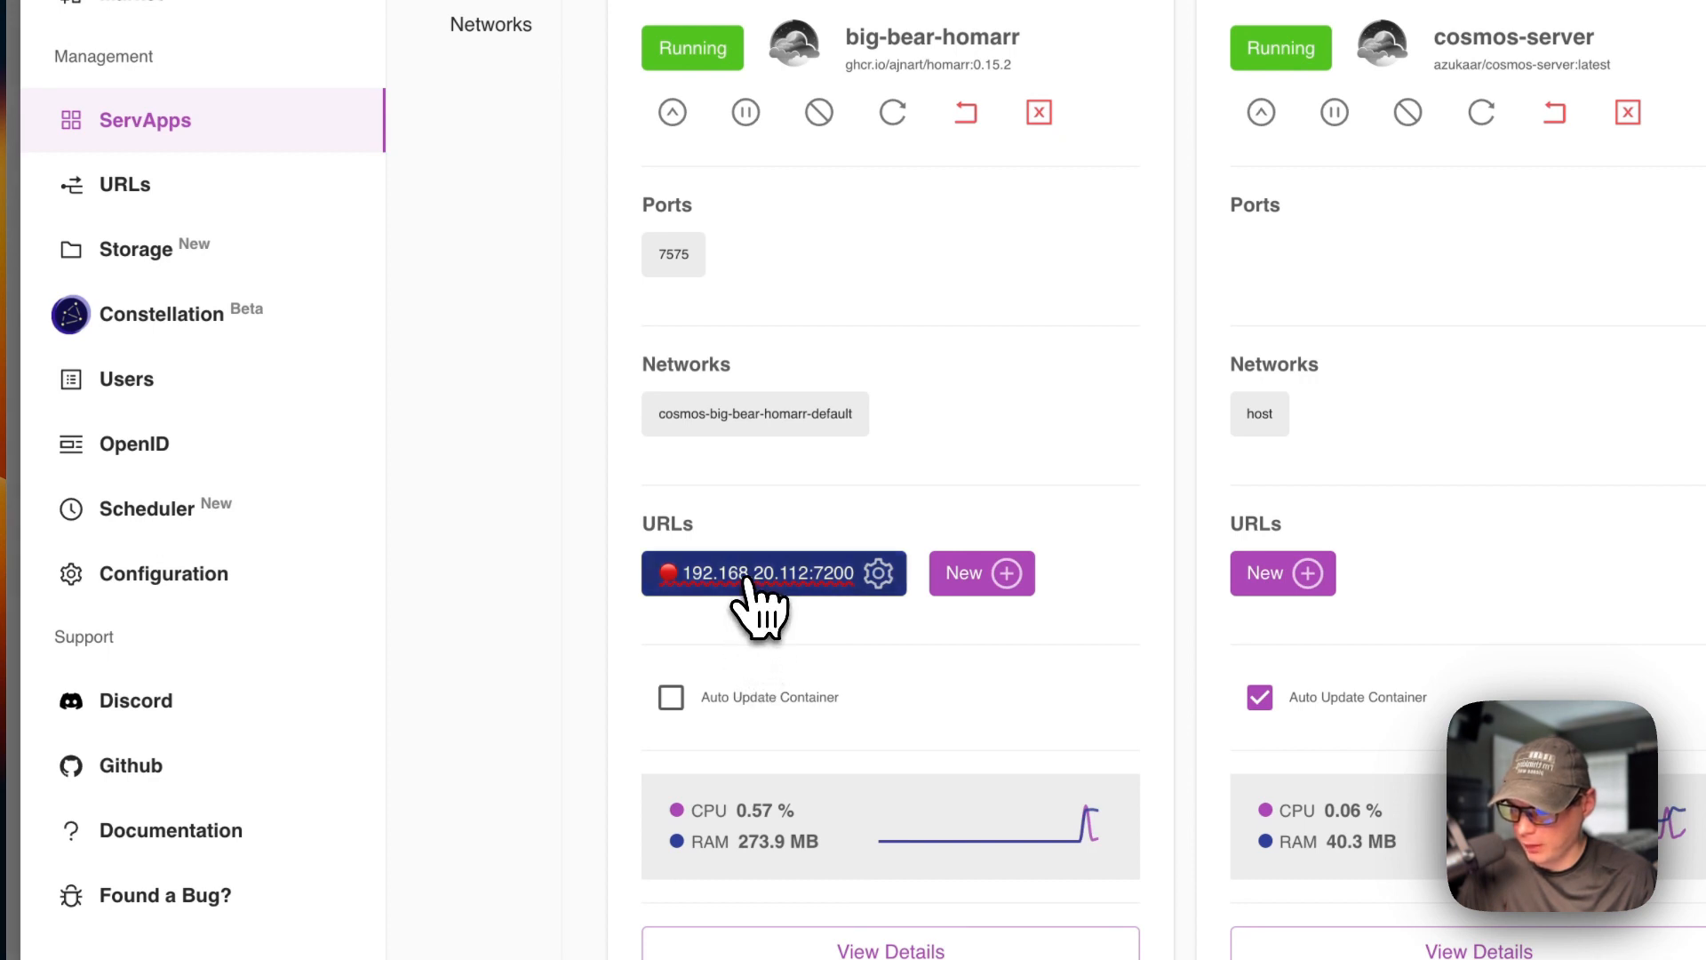
left_click(763, 574)
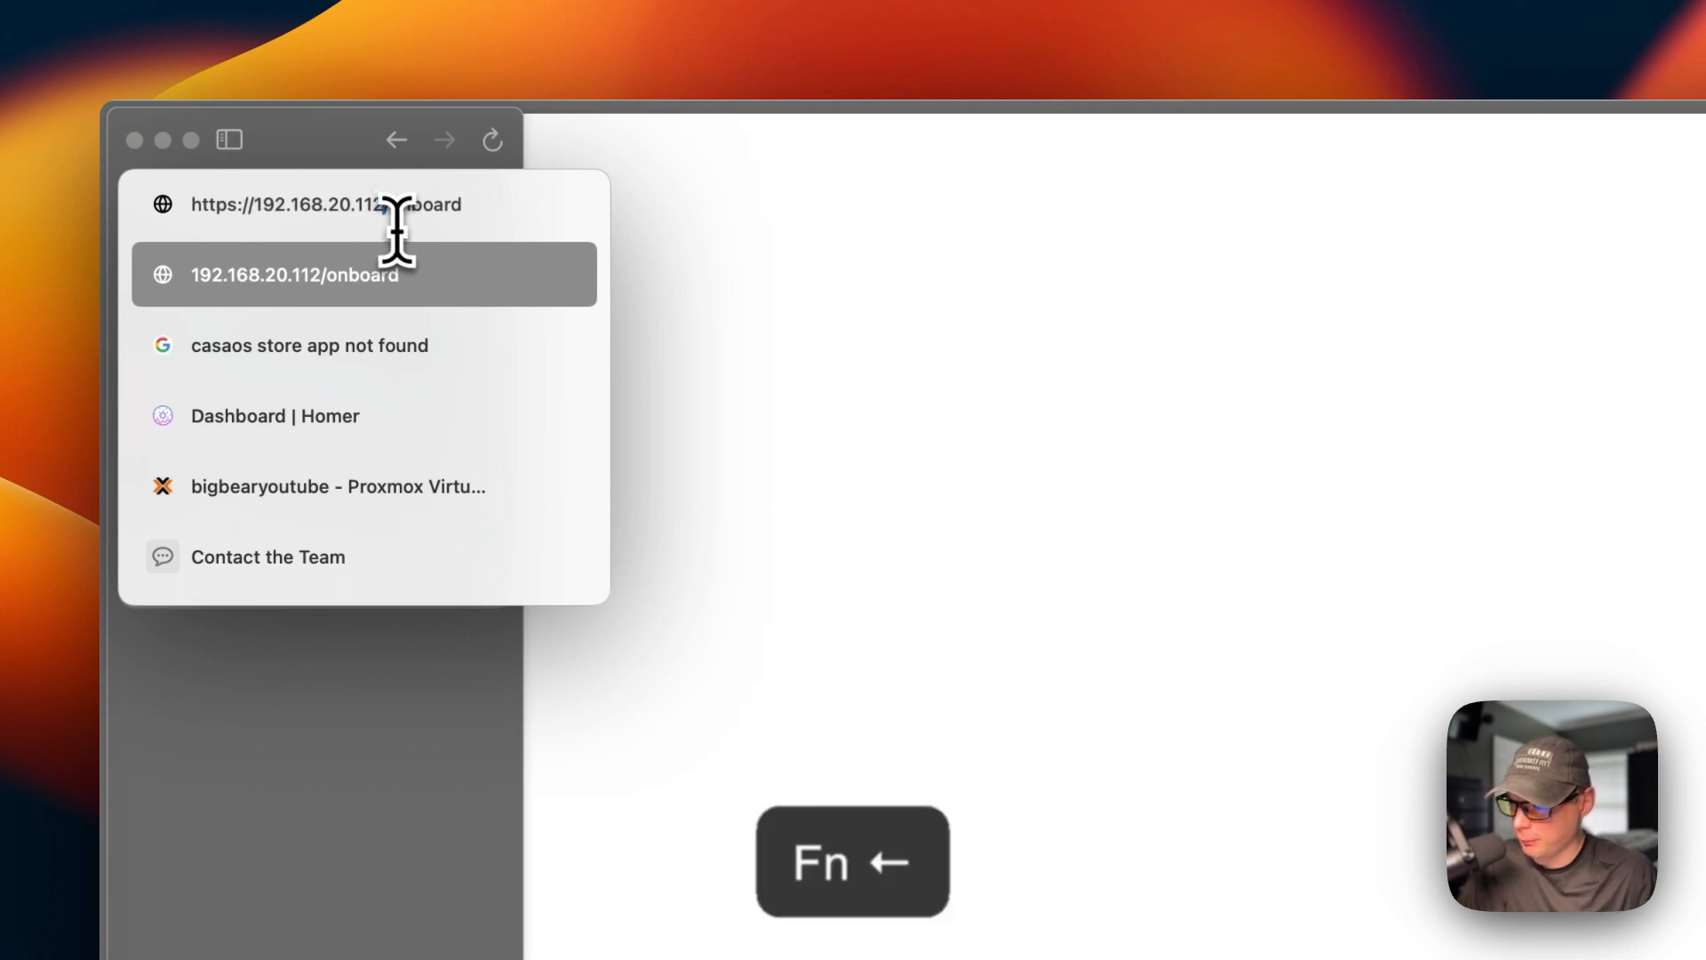
Start Homarr setup and fill the administrator form with username admin and a matching password.
type(":720")
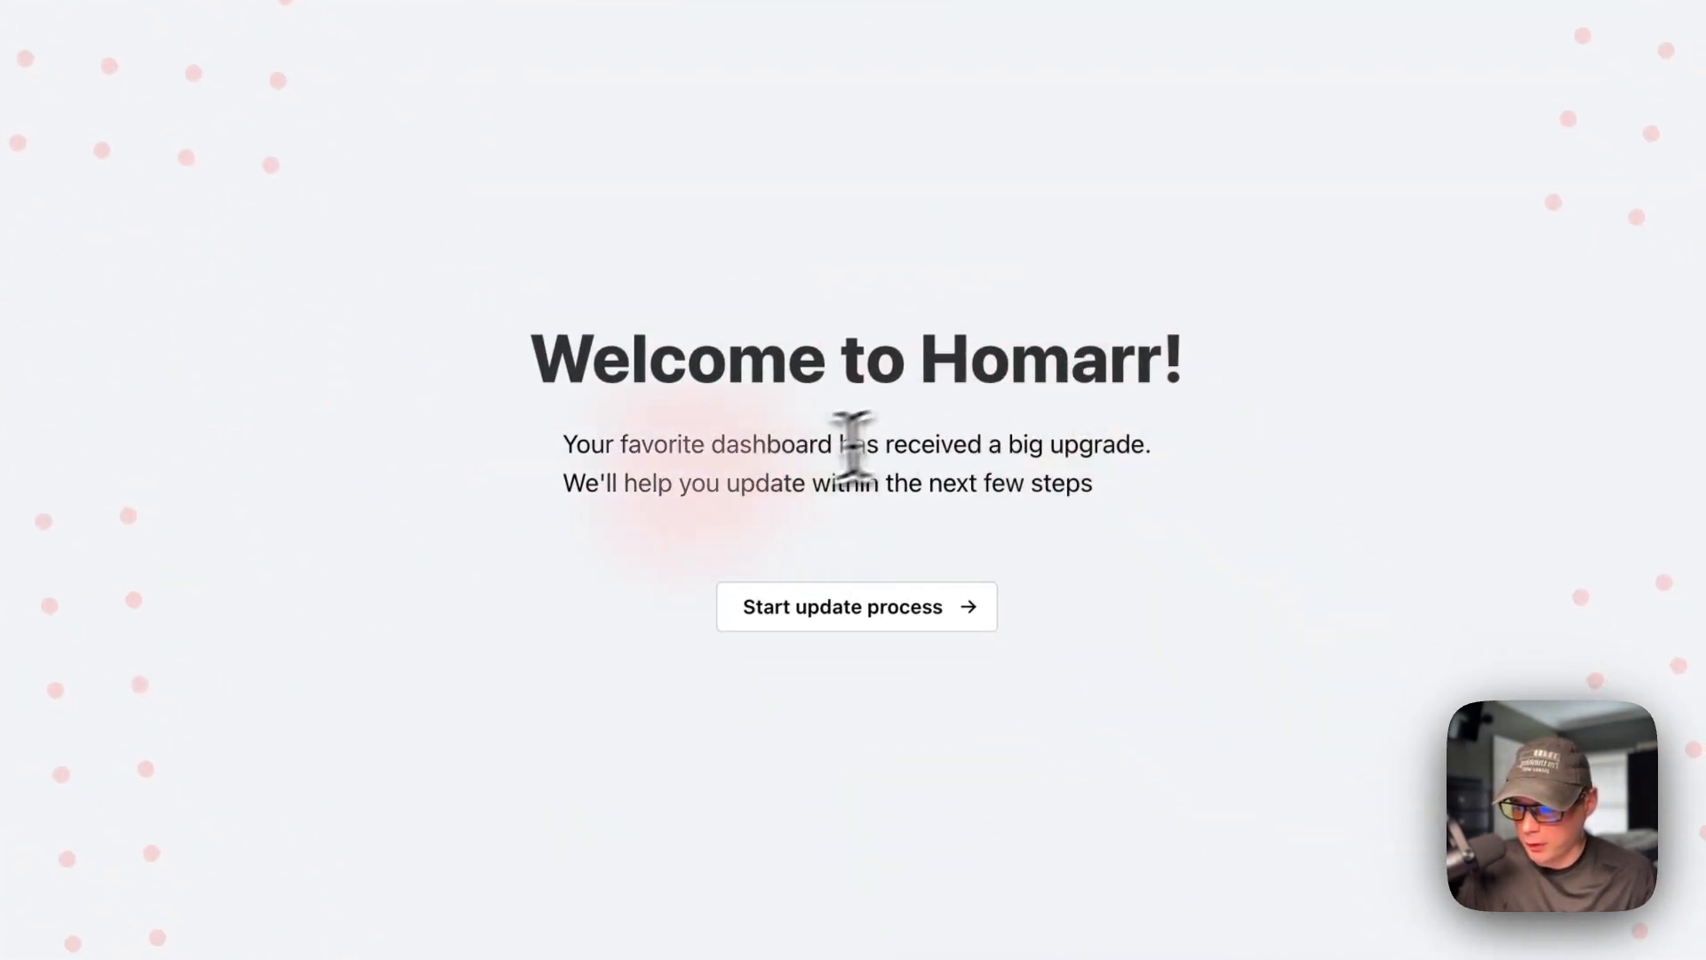
mouse_move(958, 484)
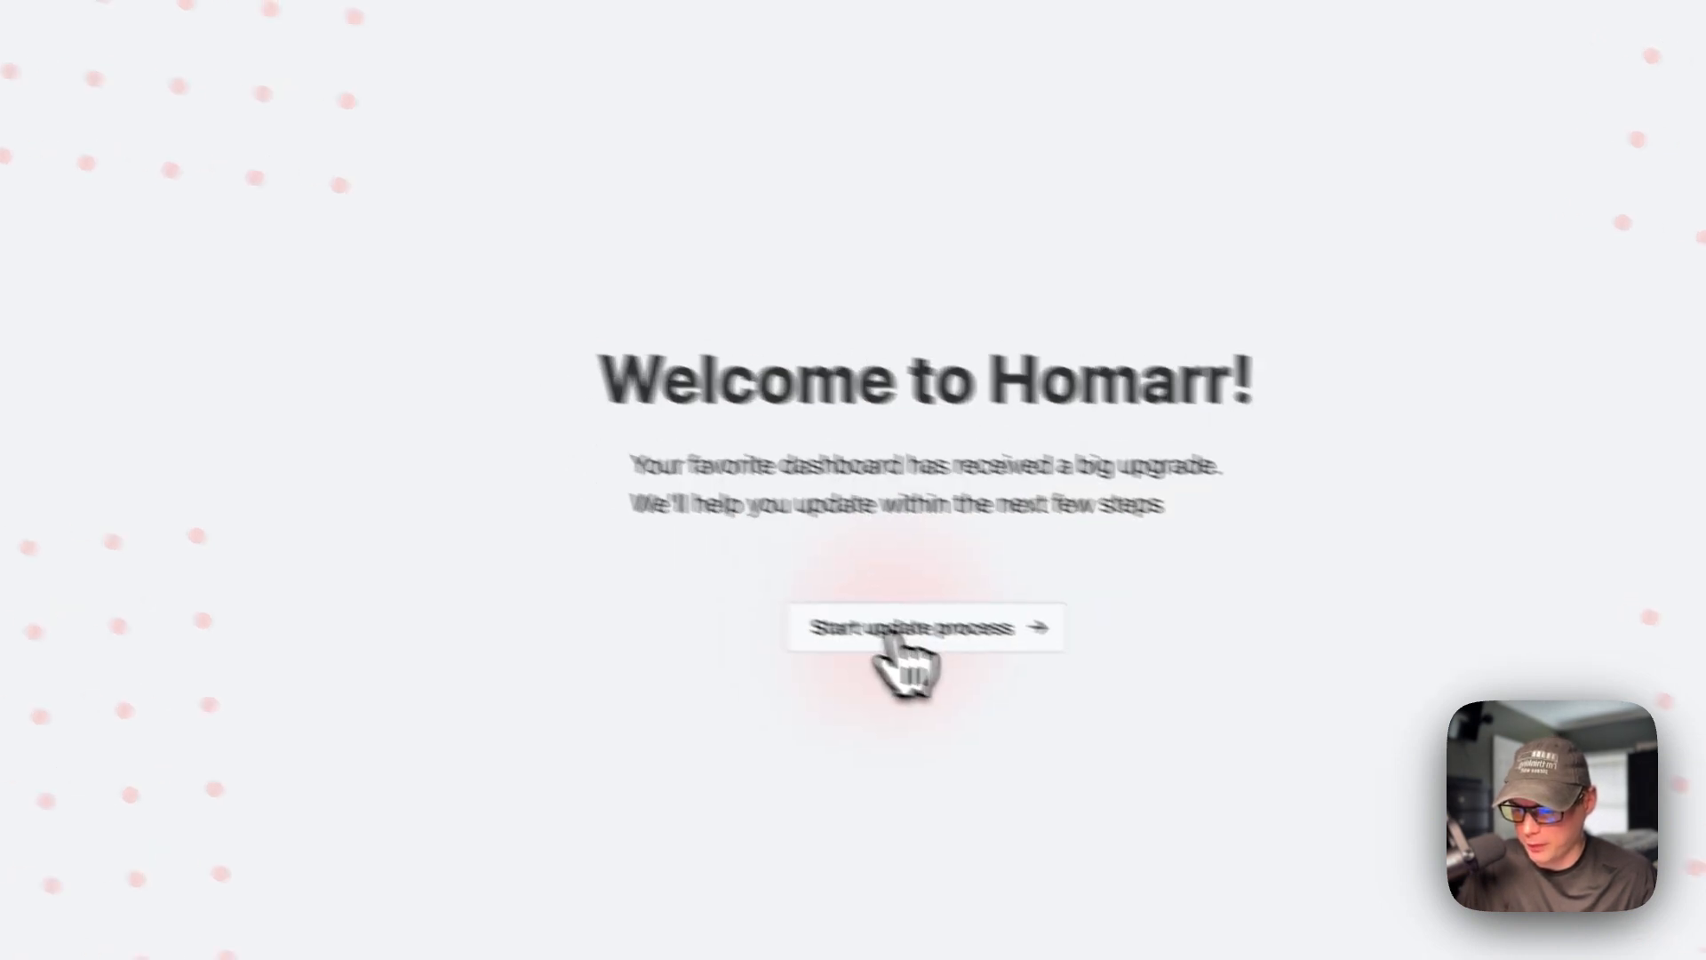
left_click(923, 628)
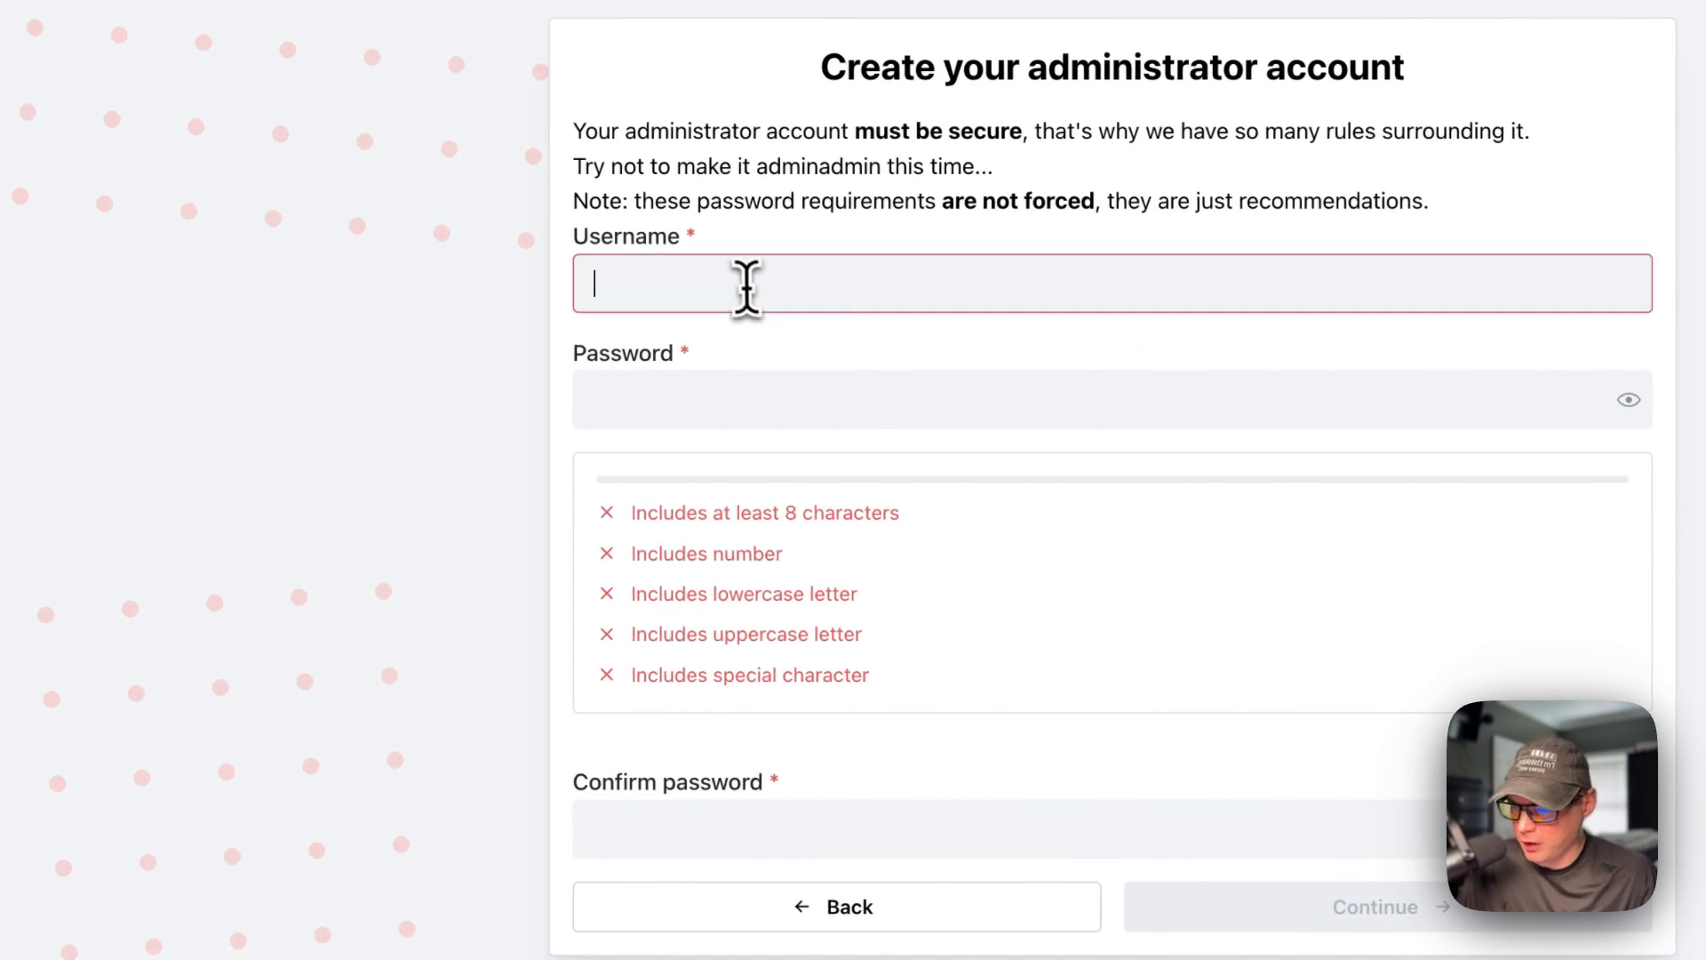
type("admin")
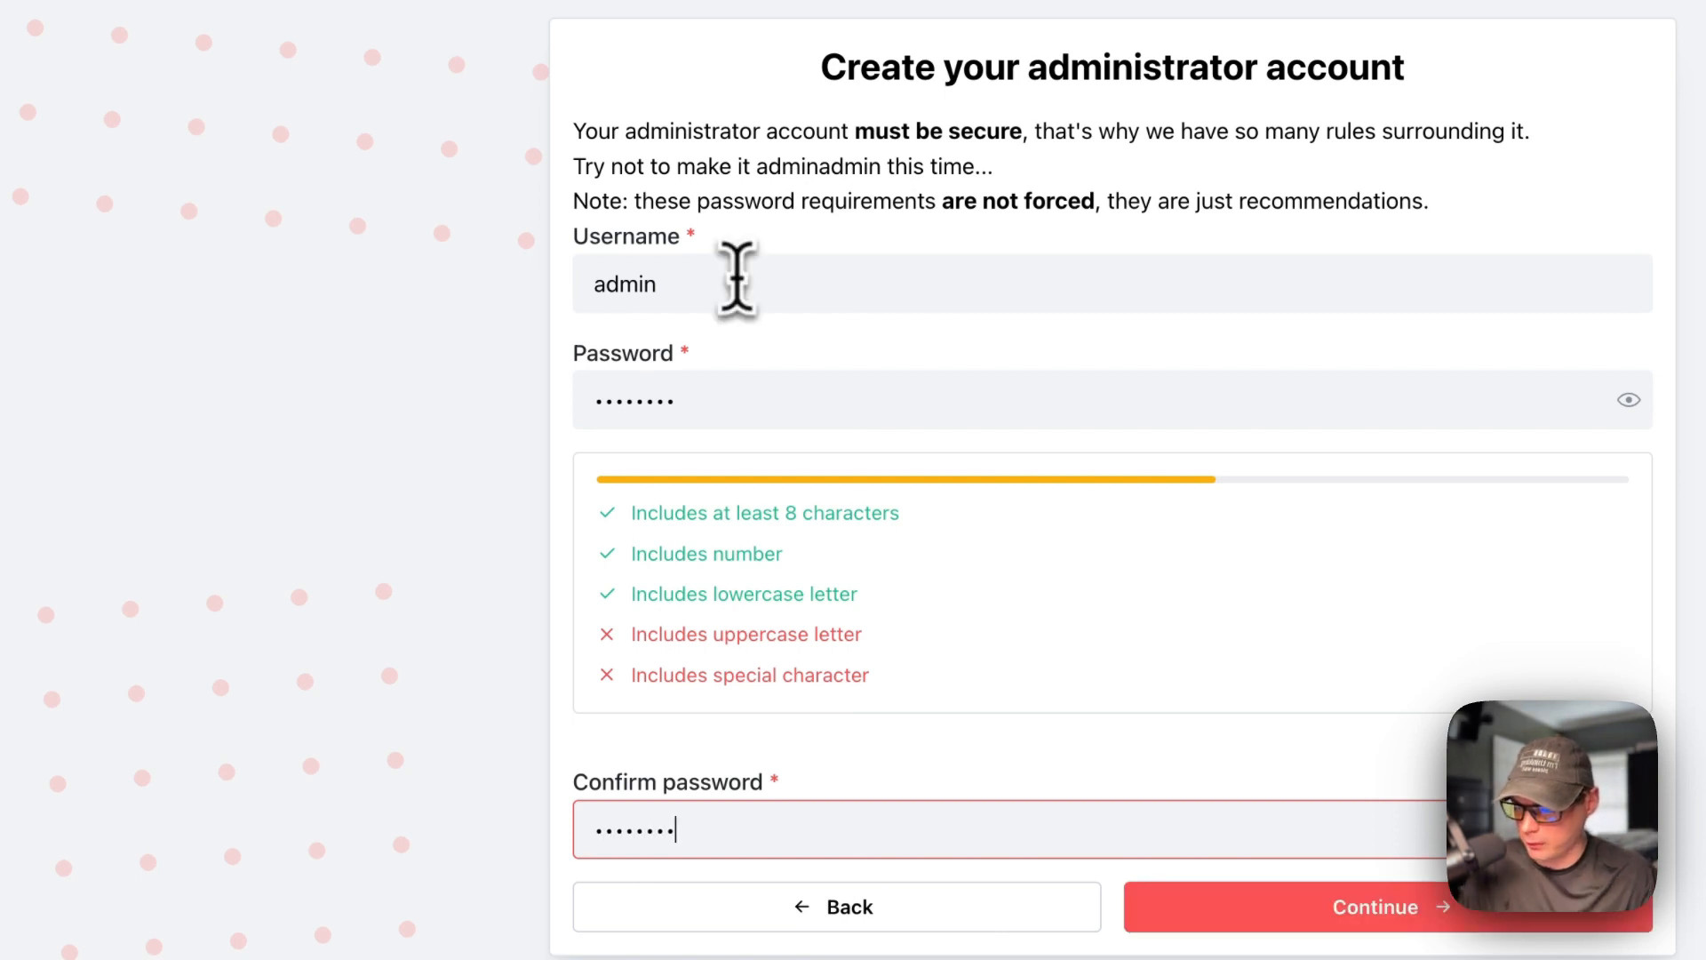
scroll("down", 3)
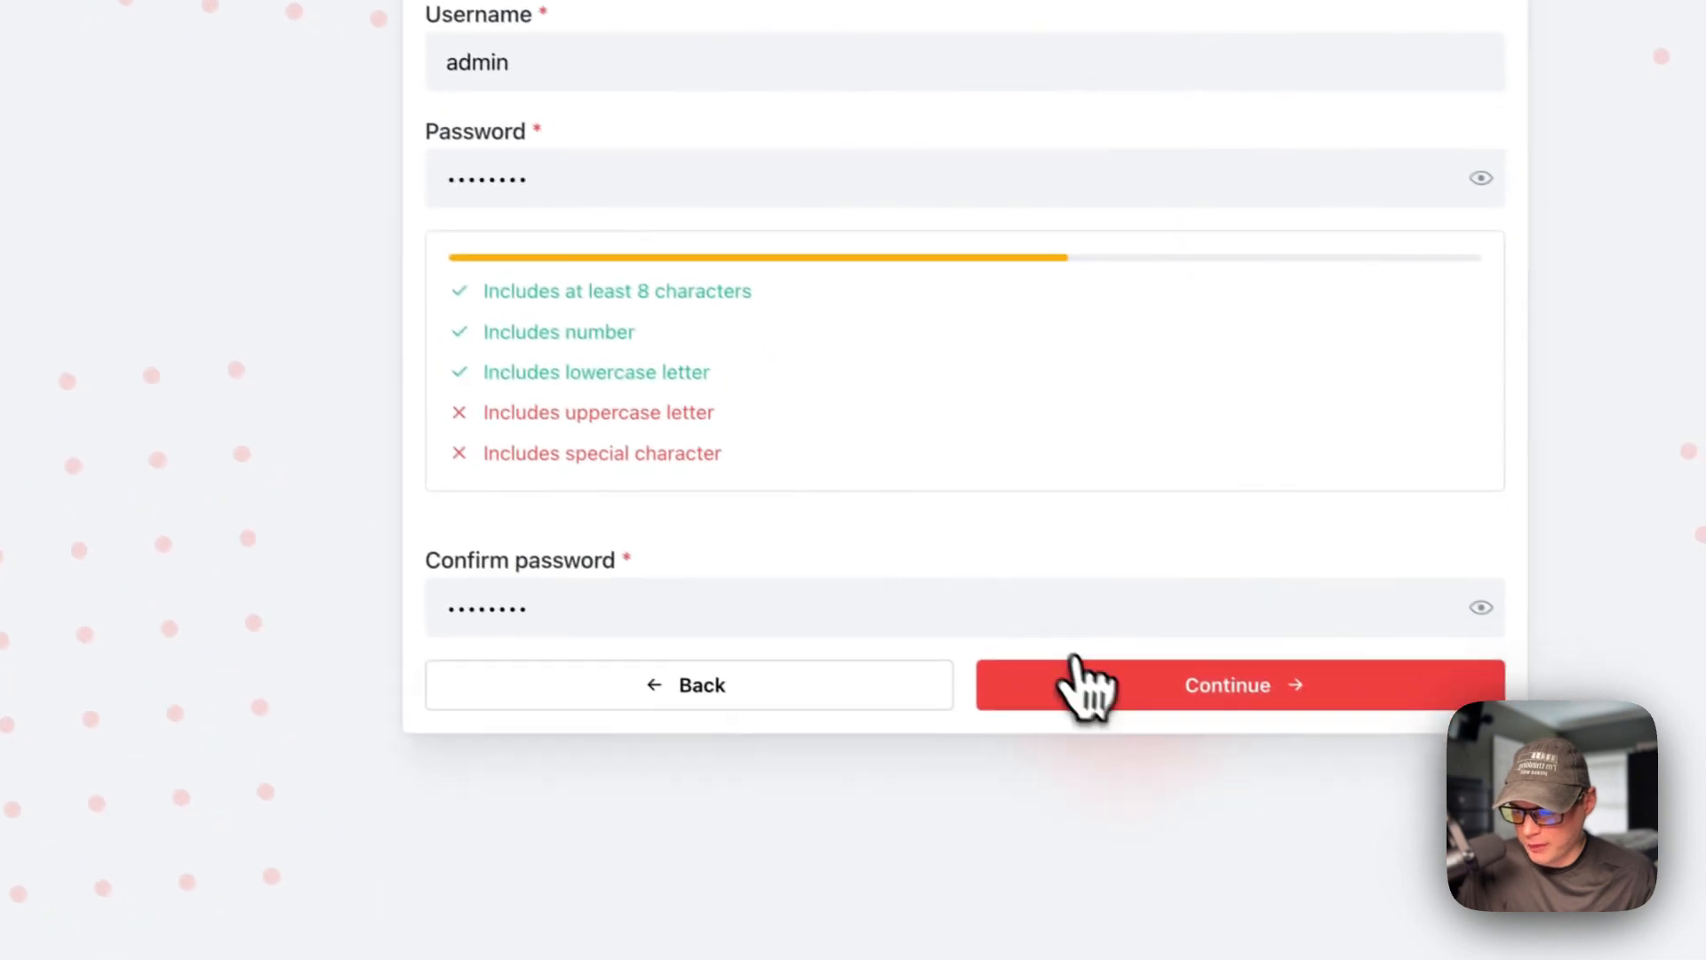
Create the admin account and switch the default board into edit mode.
left_click(1228, 684)
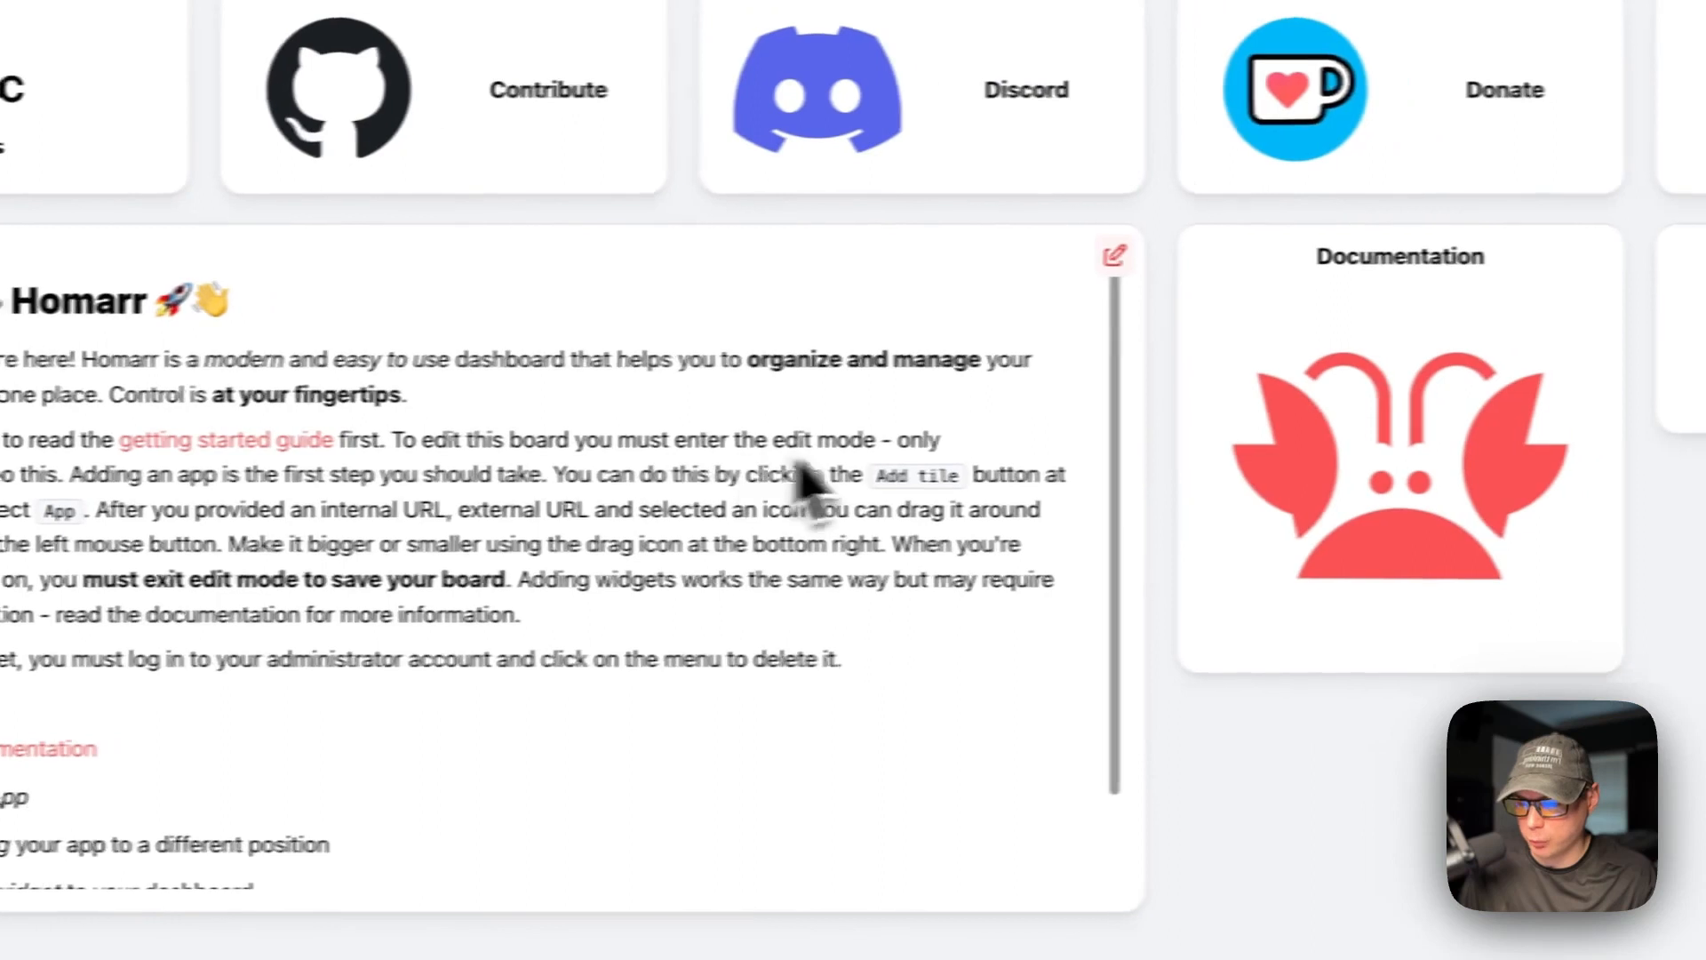
scroll("up", 3)
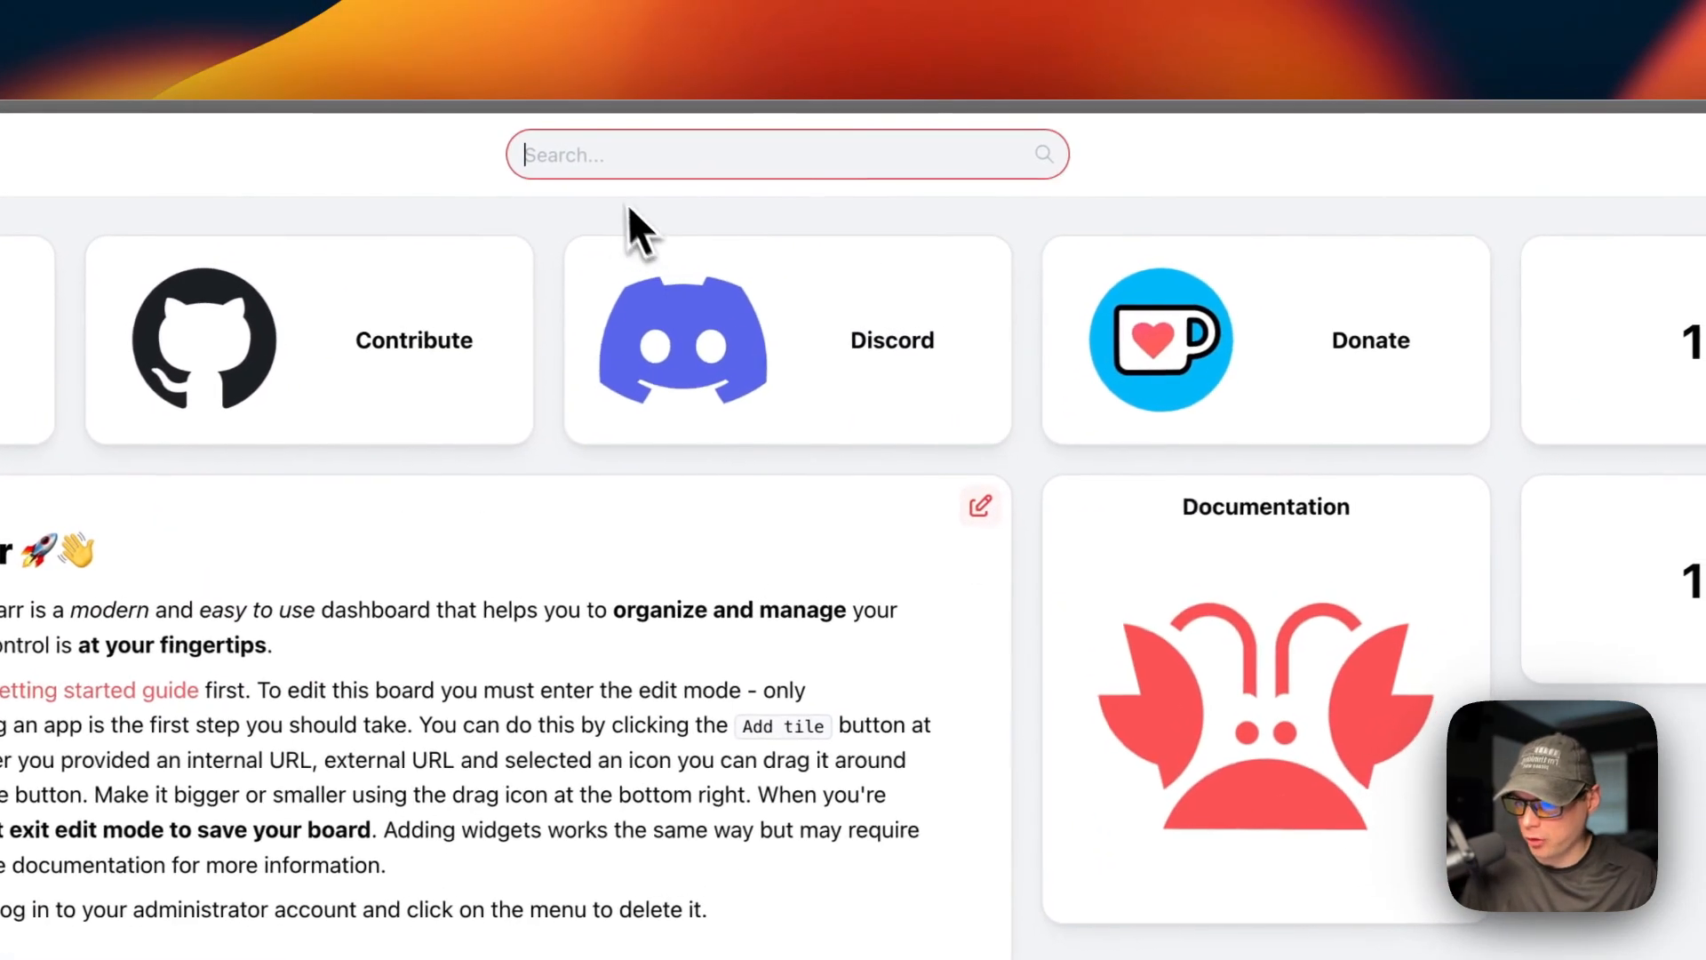
type("dis")
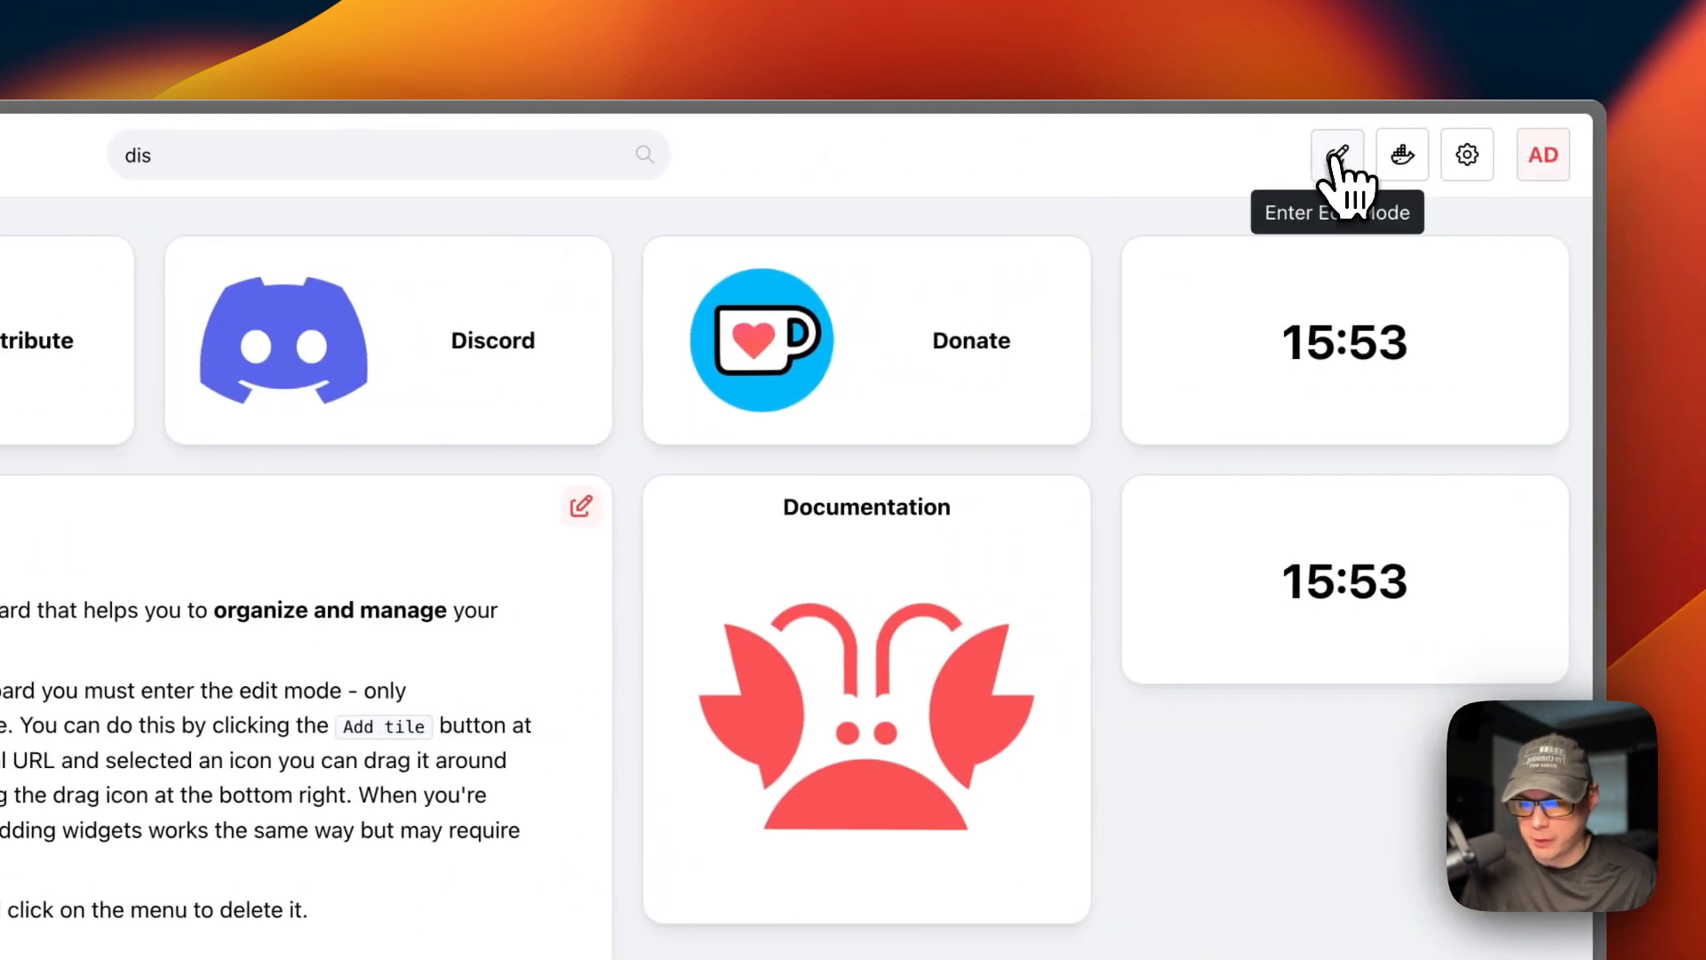
left_click(1337, 155)
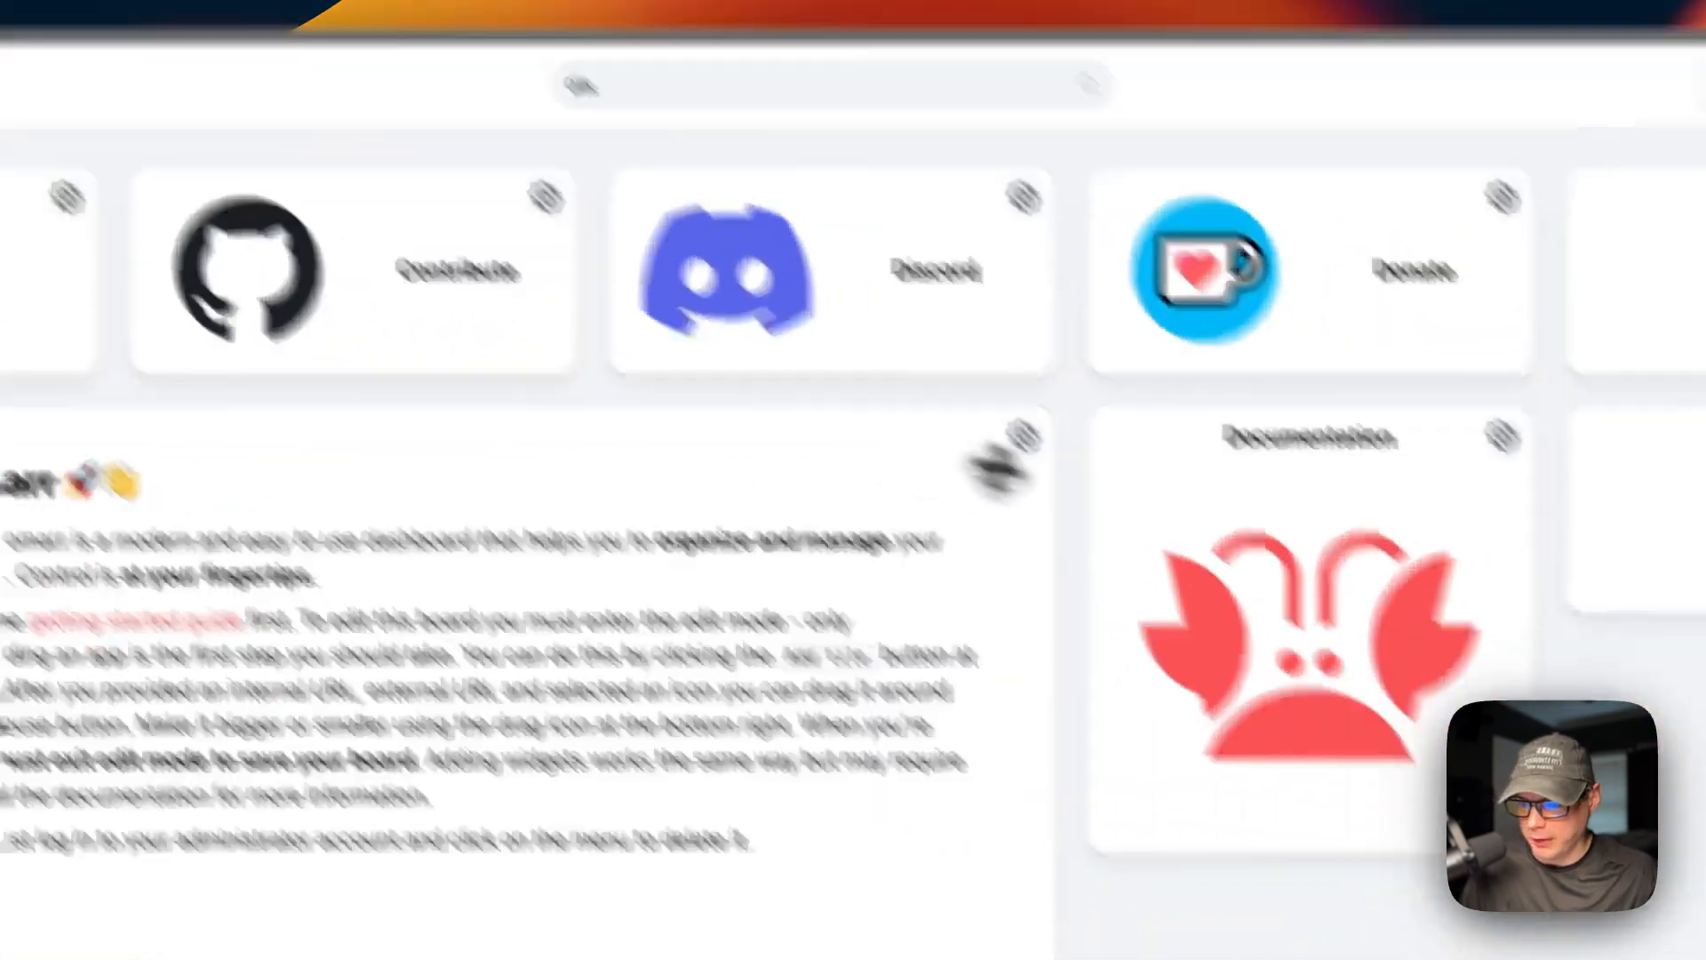
scroll("up", 3)
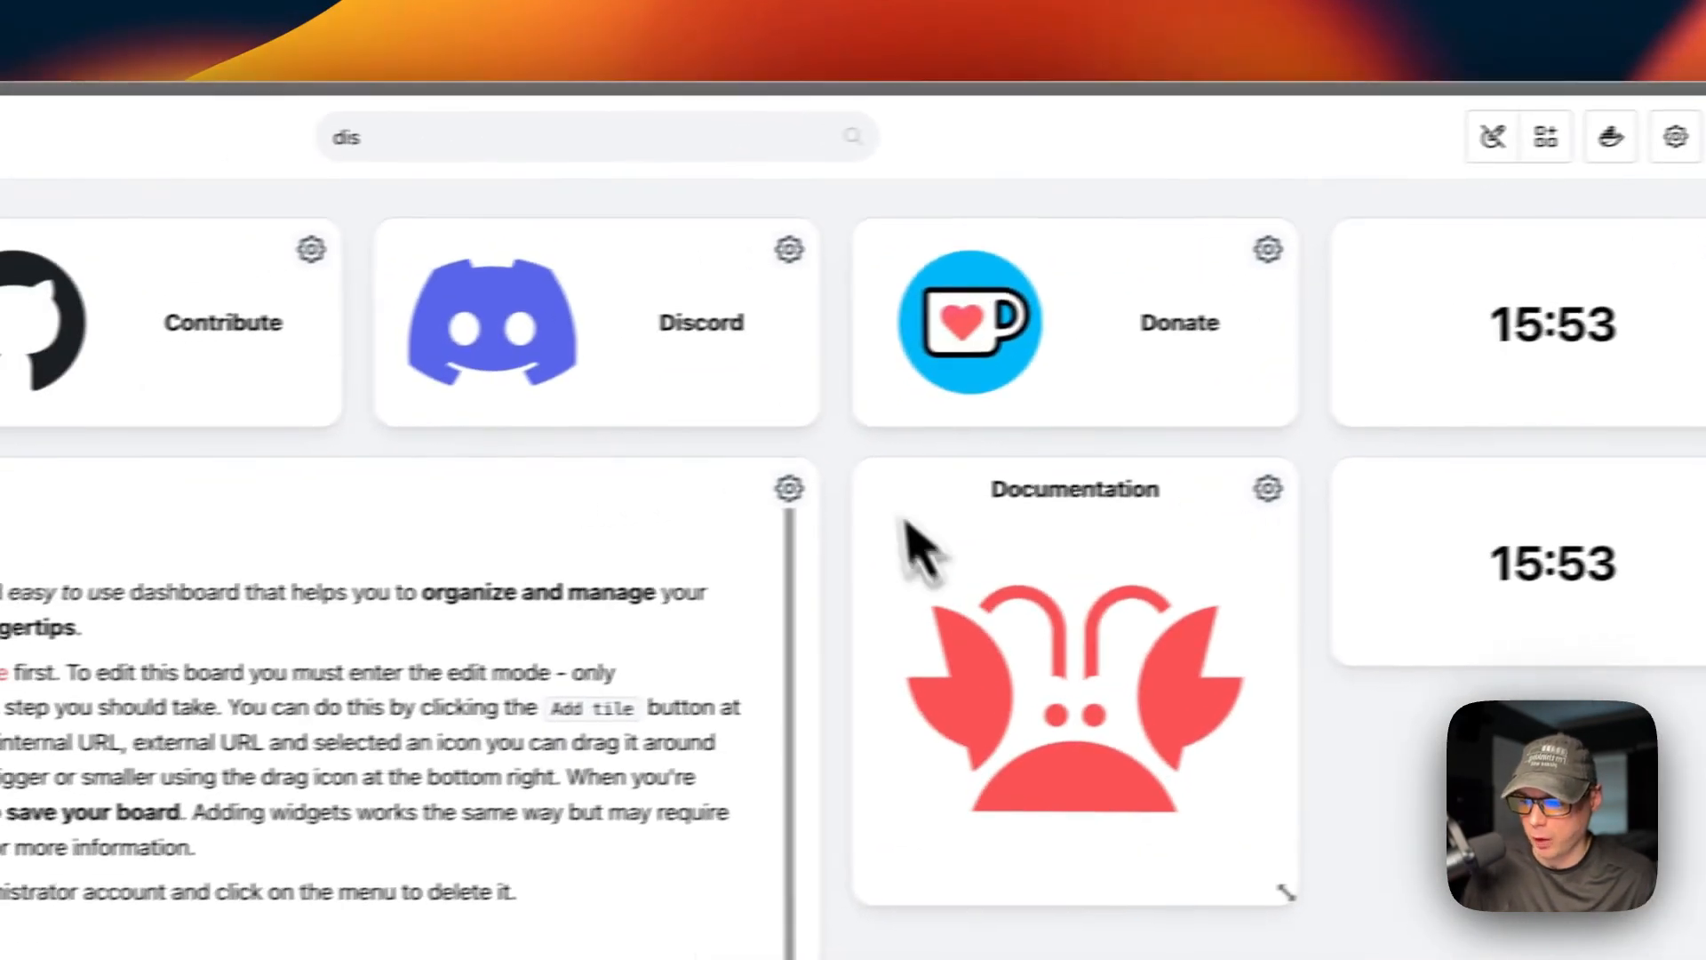
mouse_move(1287, 153)
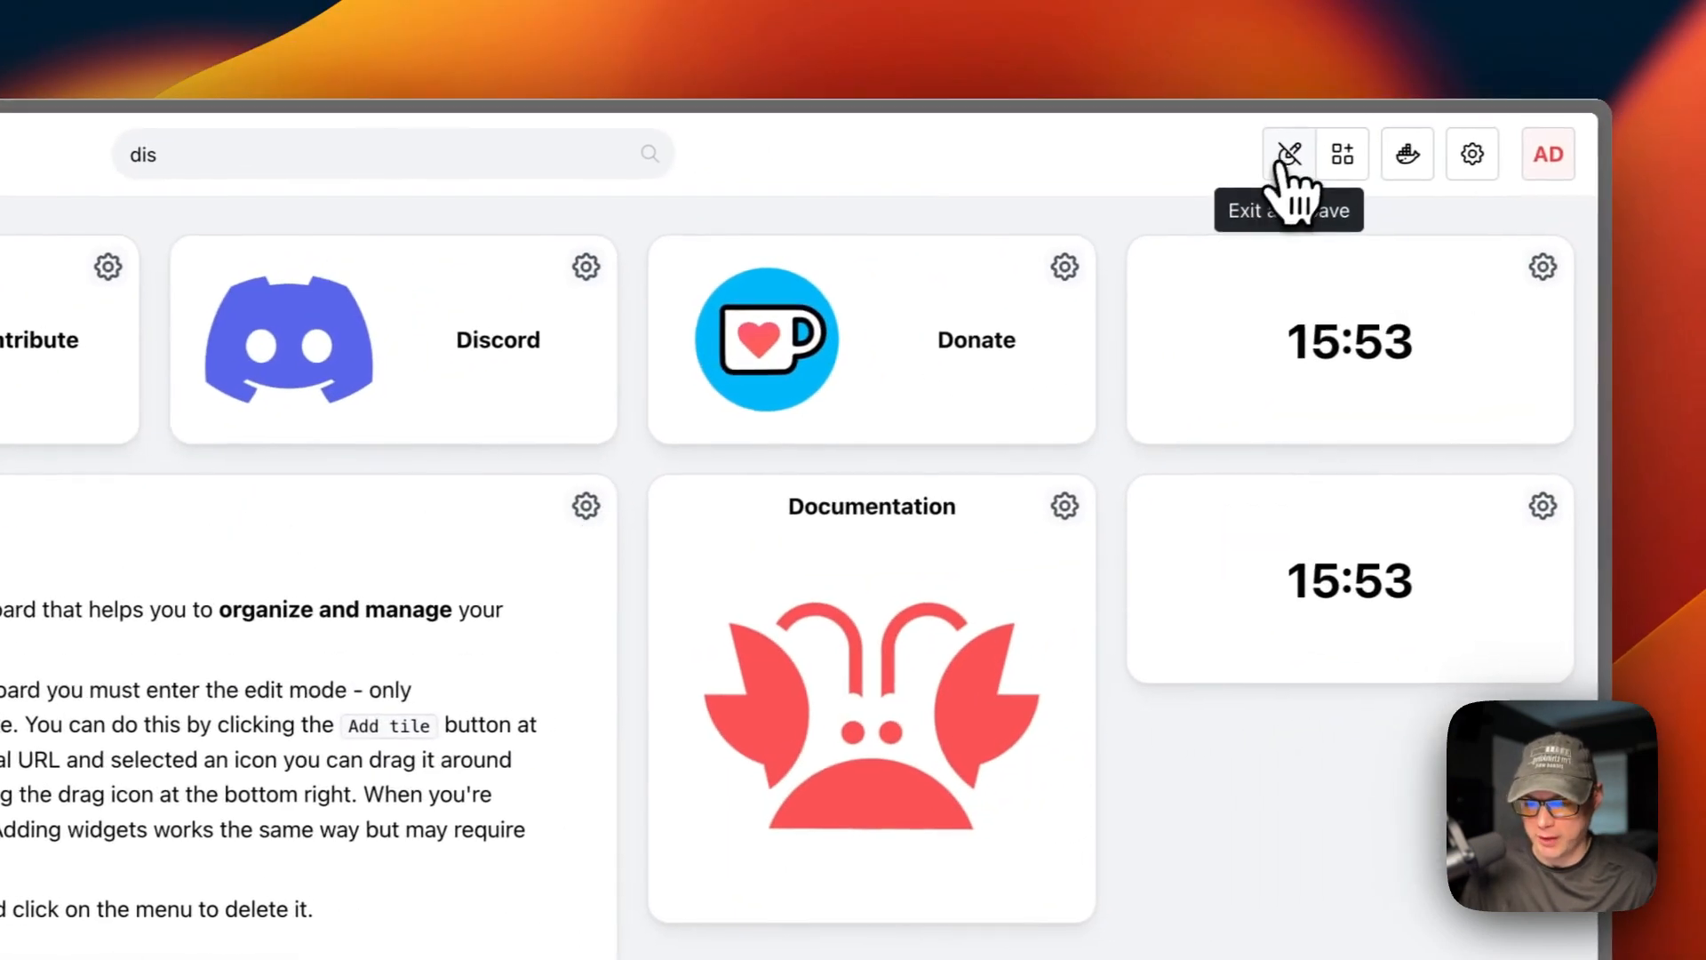
Add a 'Your app' tile with the homarr.dev address to the board and exit edit mode.
left_click(1340, 153)
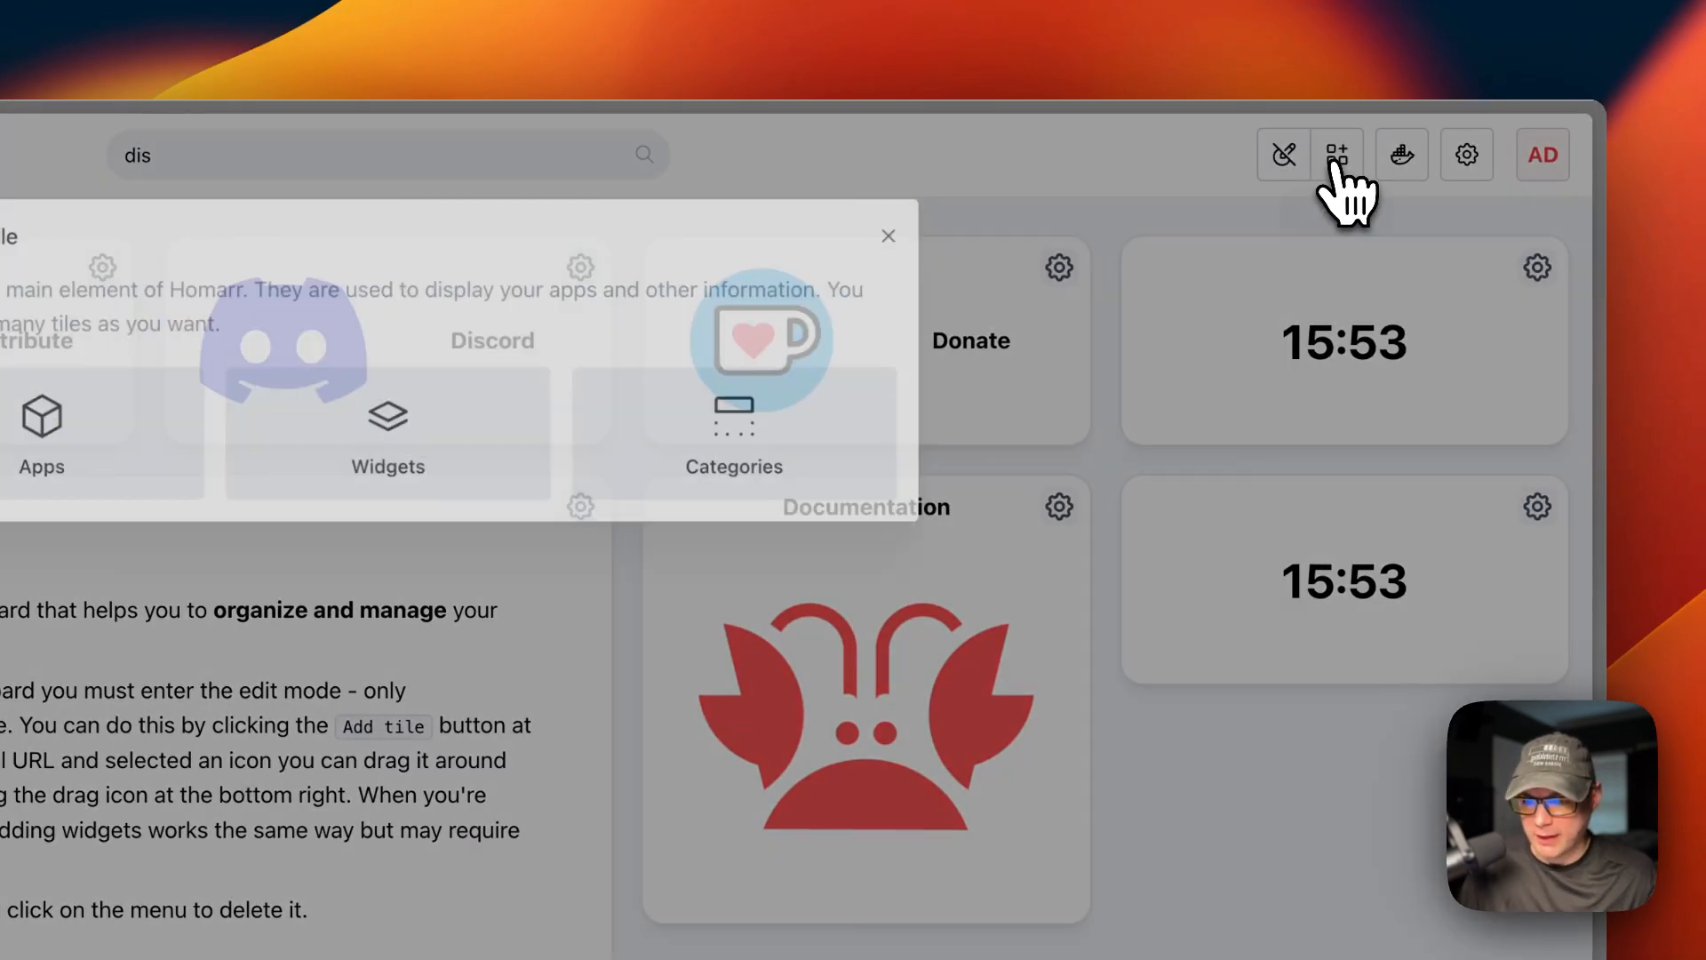
left_click(41, 430)
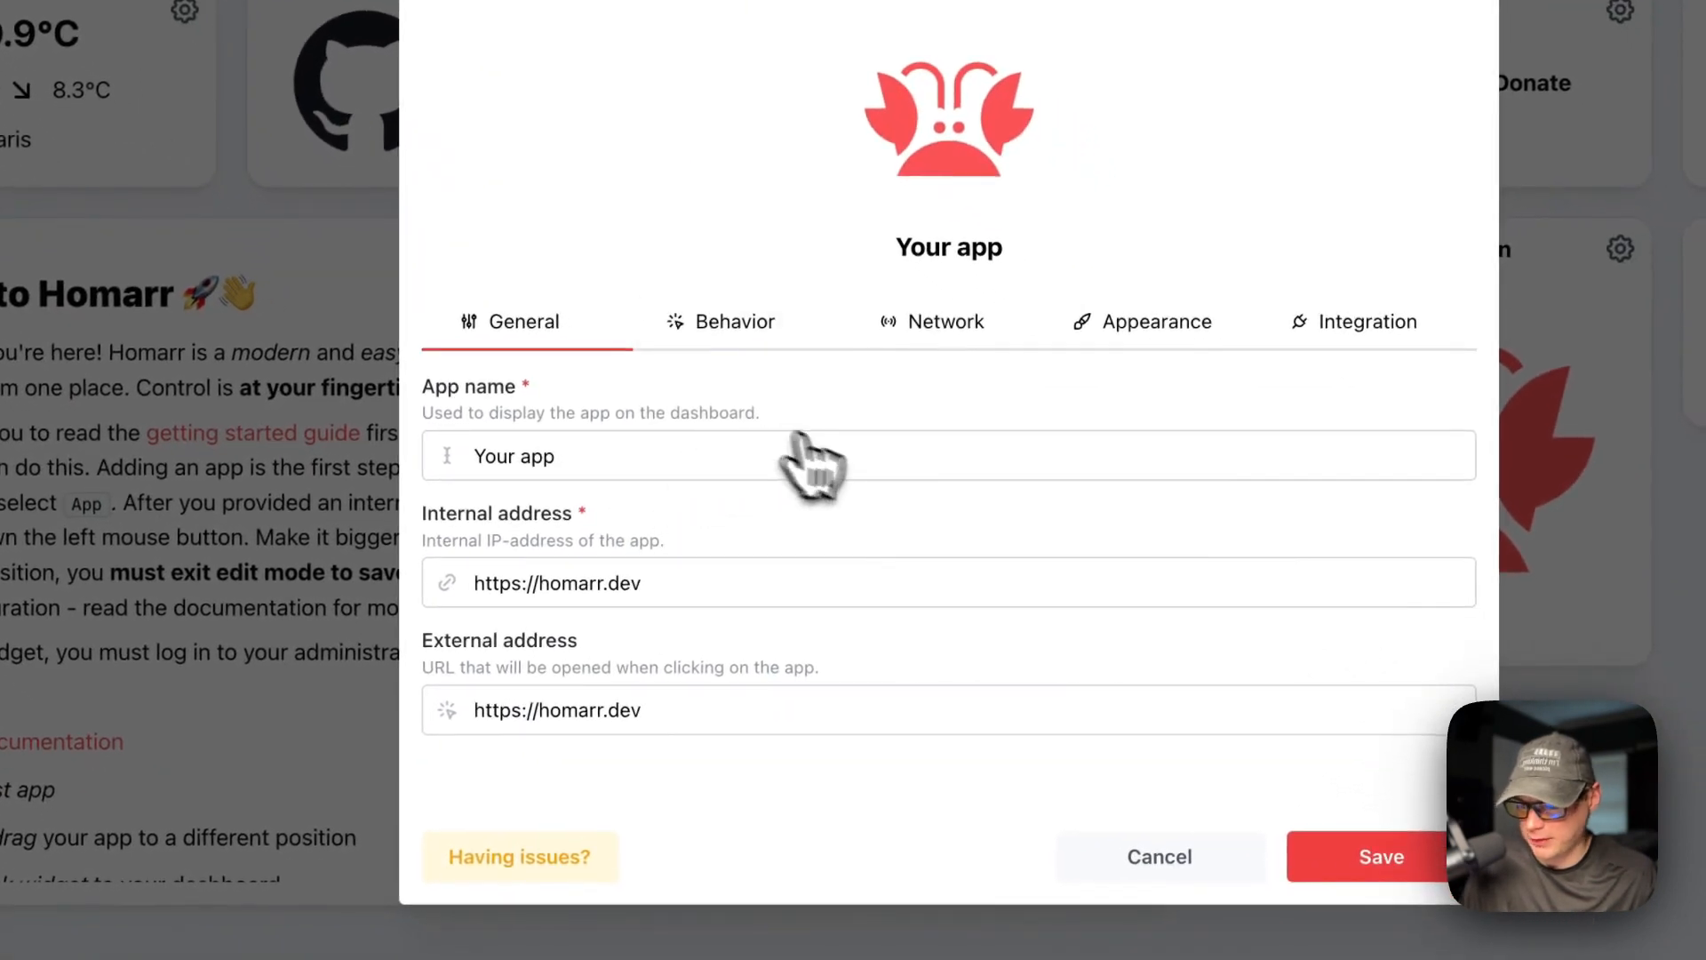
left_click(1383, 856)
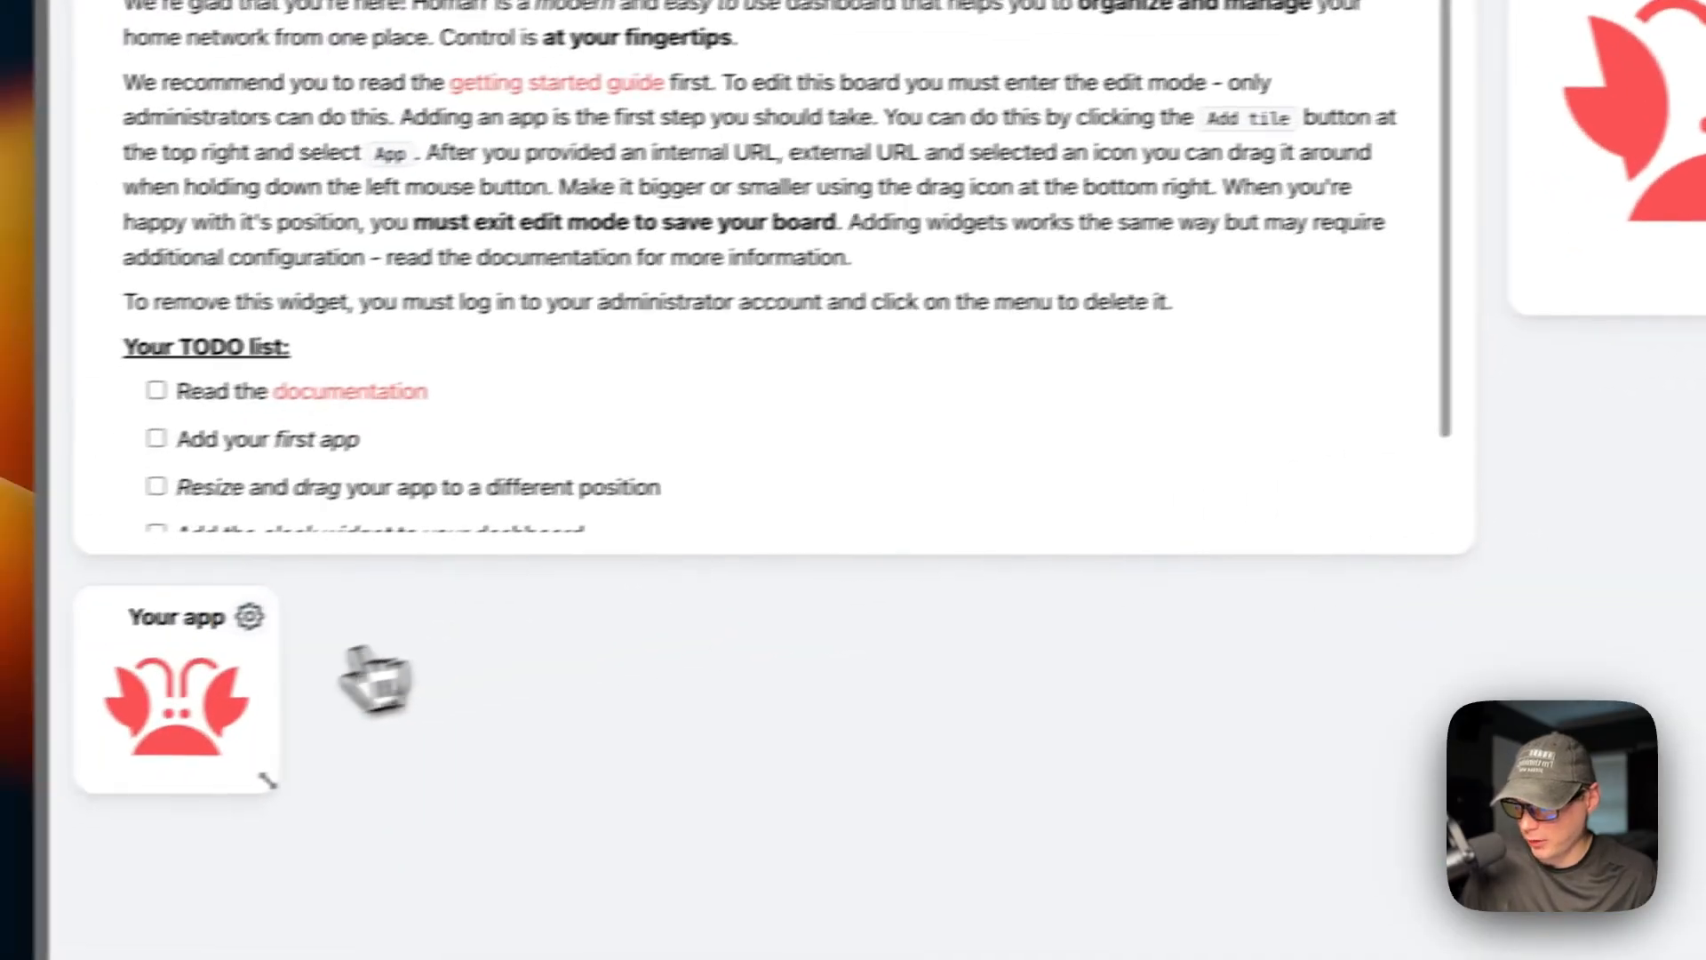
scroll("up", 3)
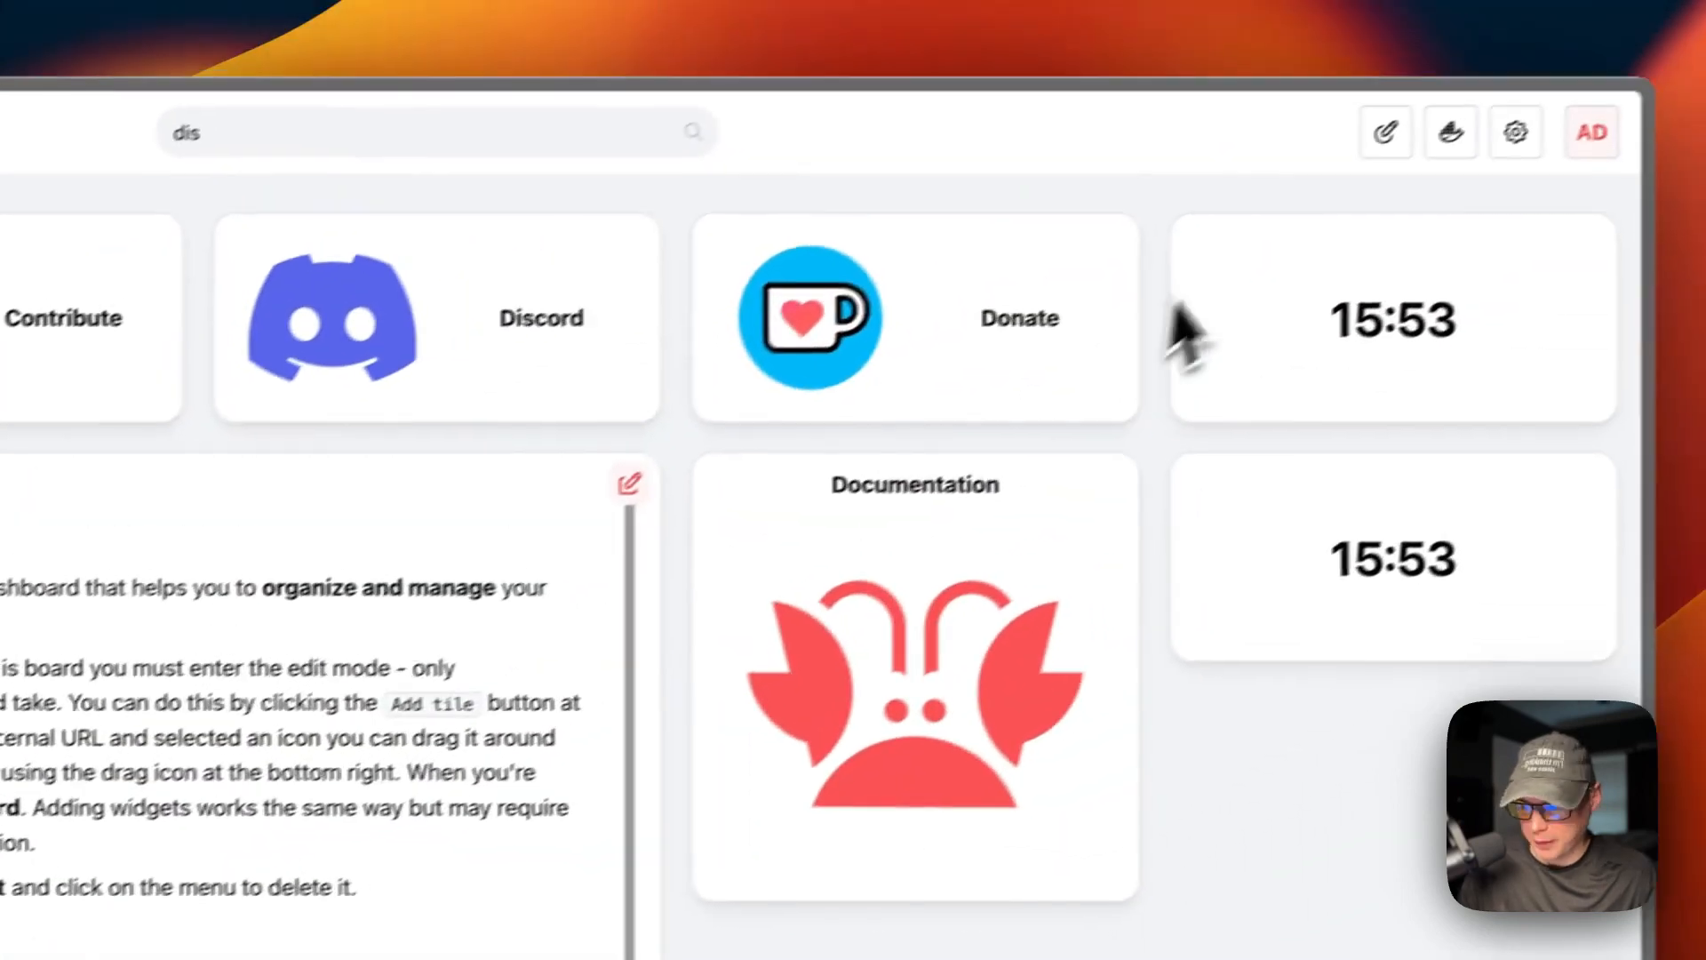
mouse_move(1405, 153)
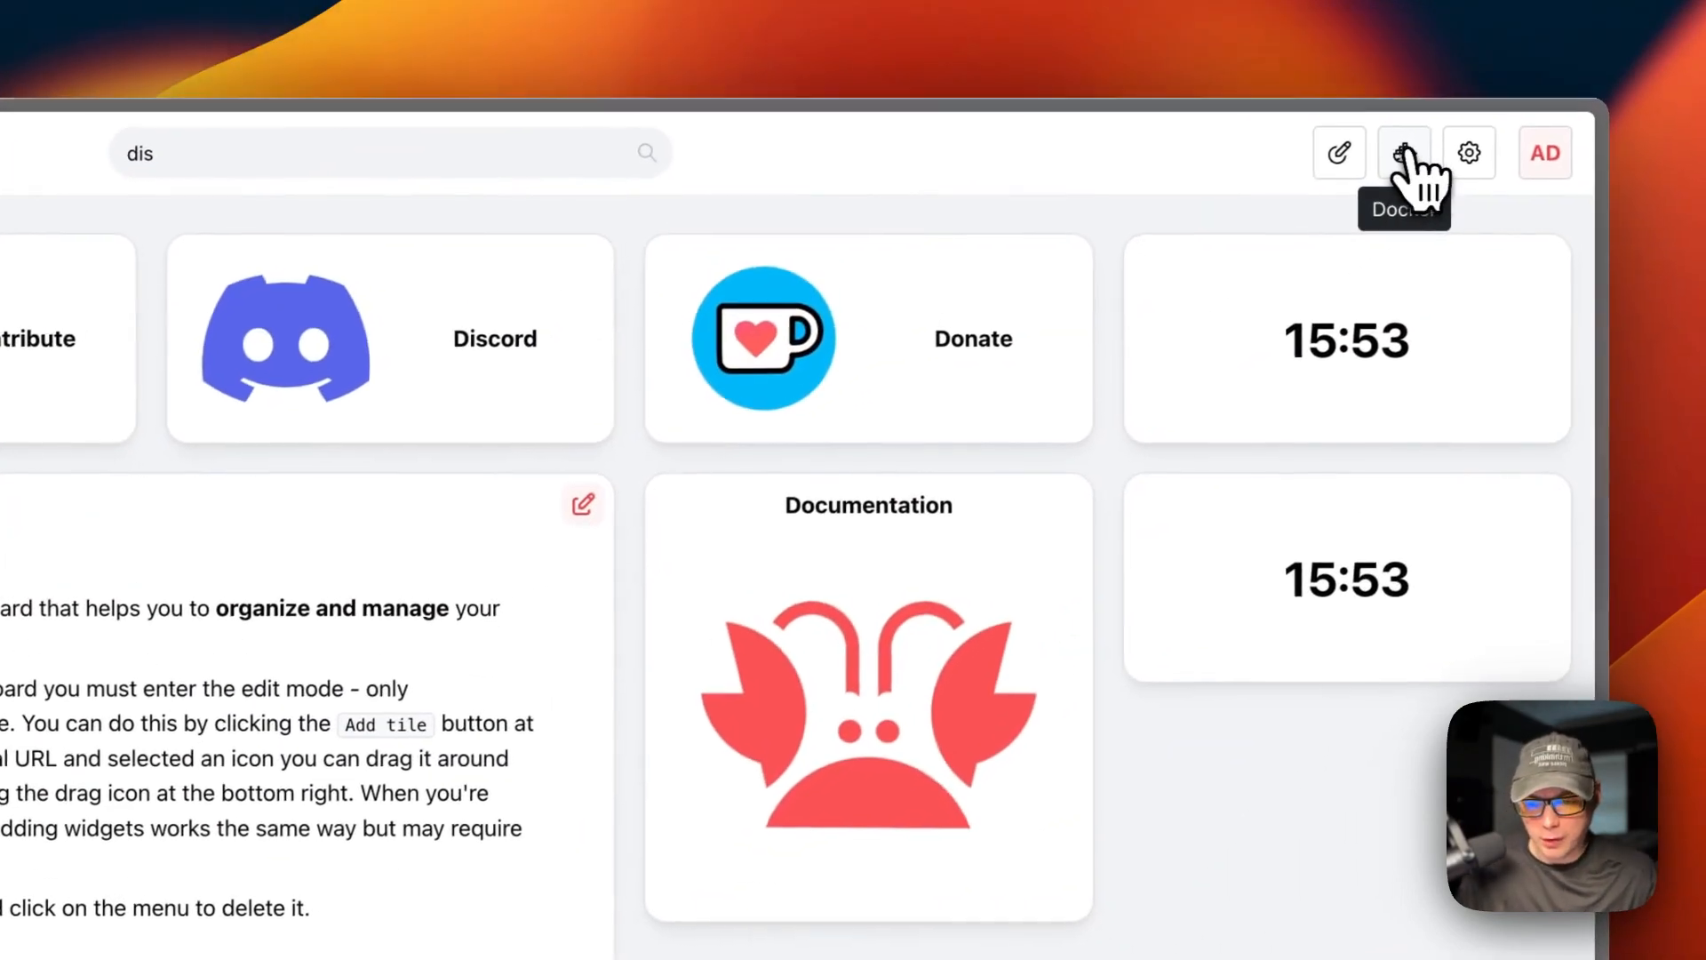
Check the Docker containers list with cosmos-server ticked, then bring up Customization for Default Board.
left_click(1403, 153)
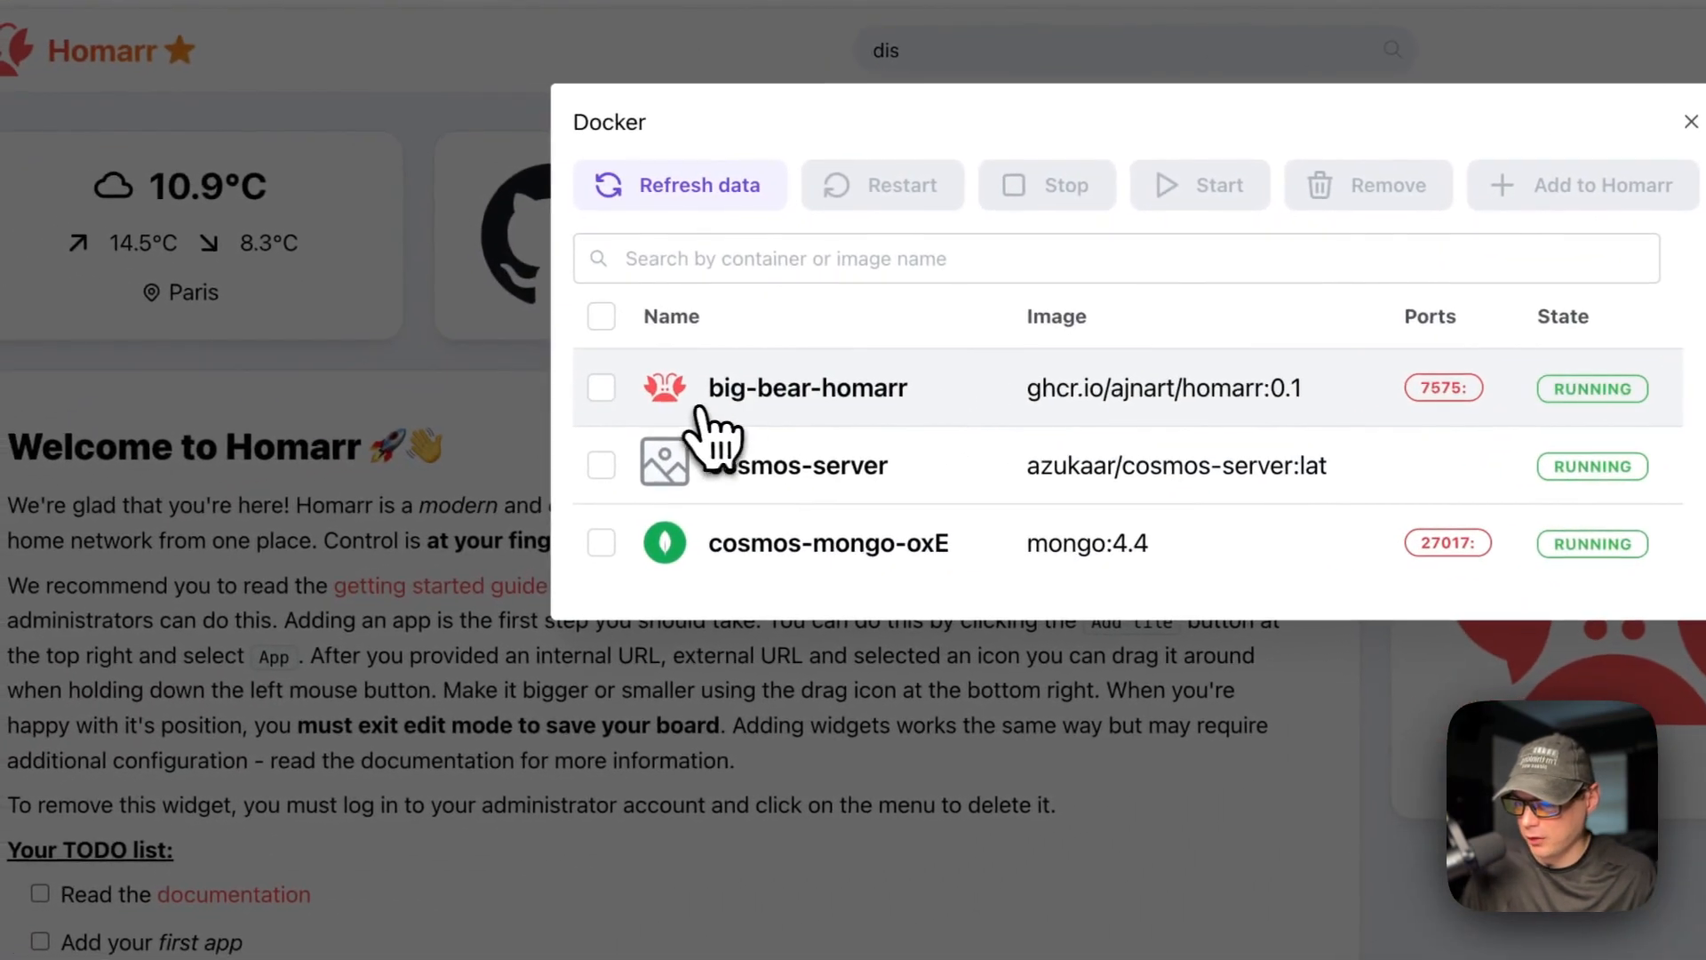
mouse_move(784, 534)
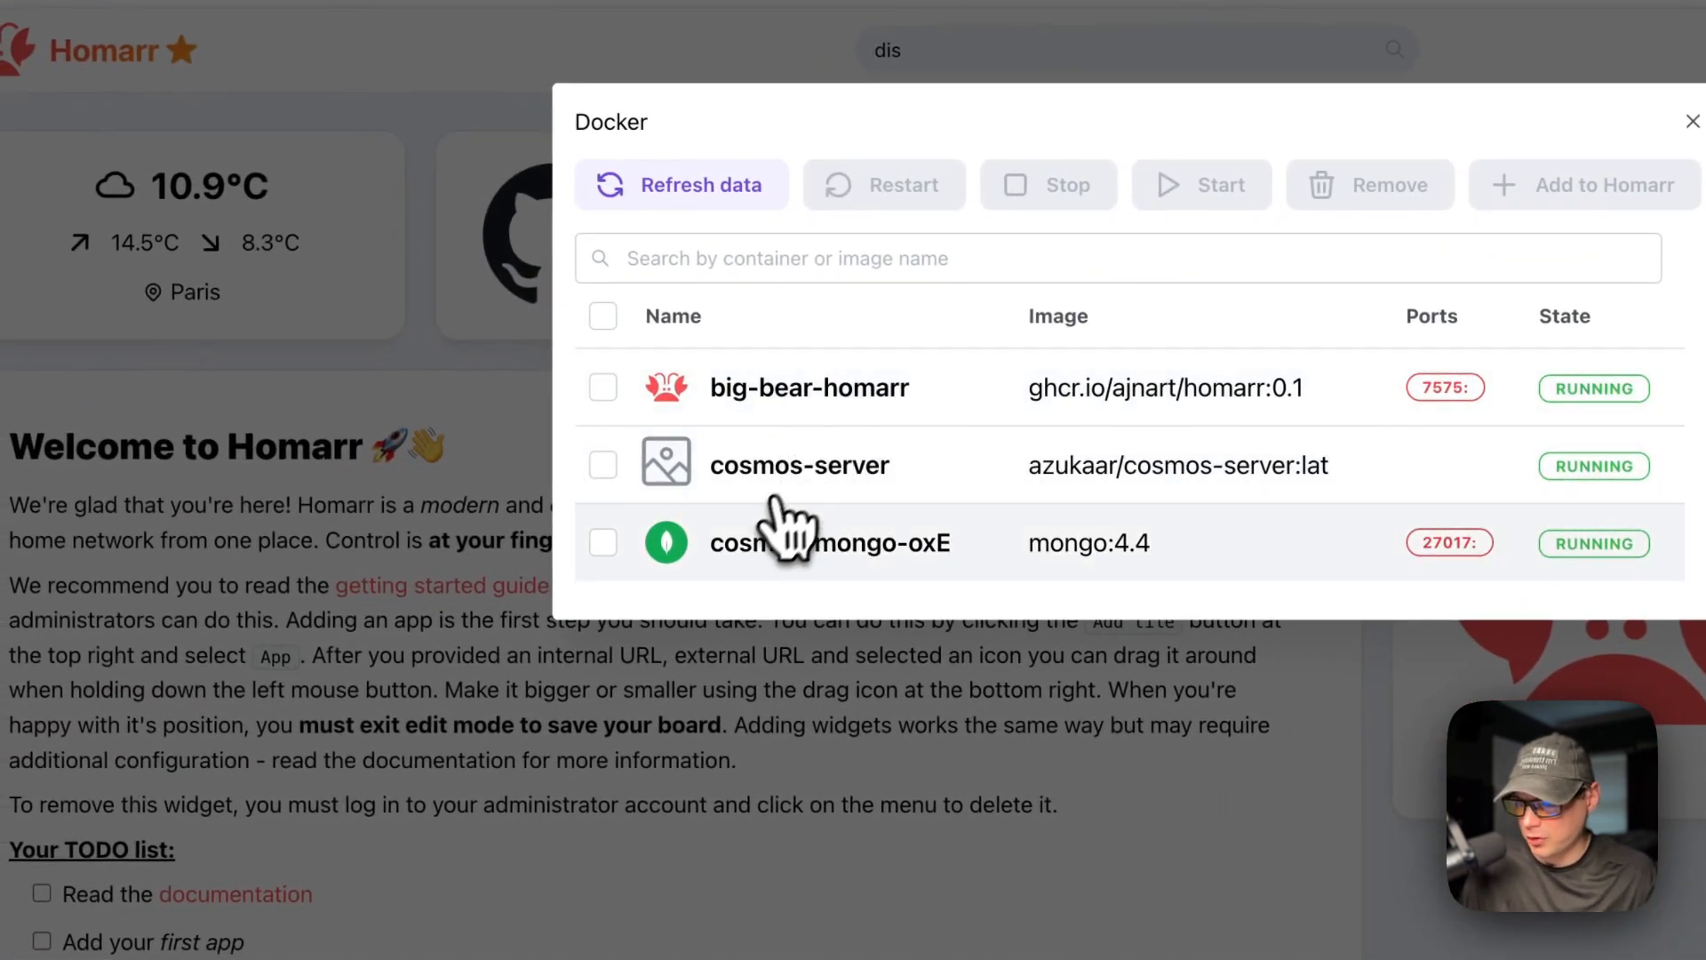
left_click(605, 464)
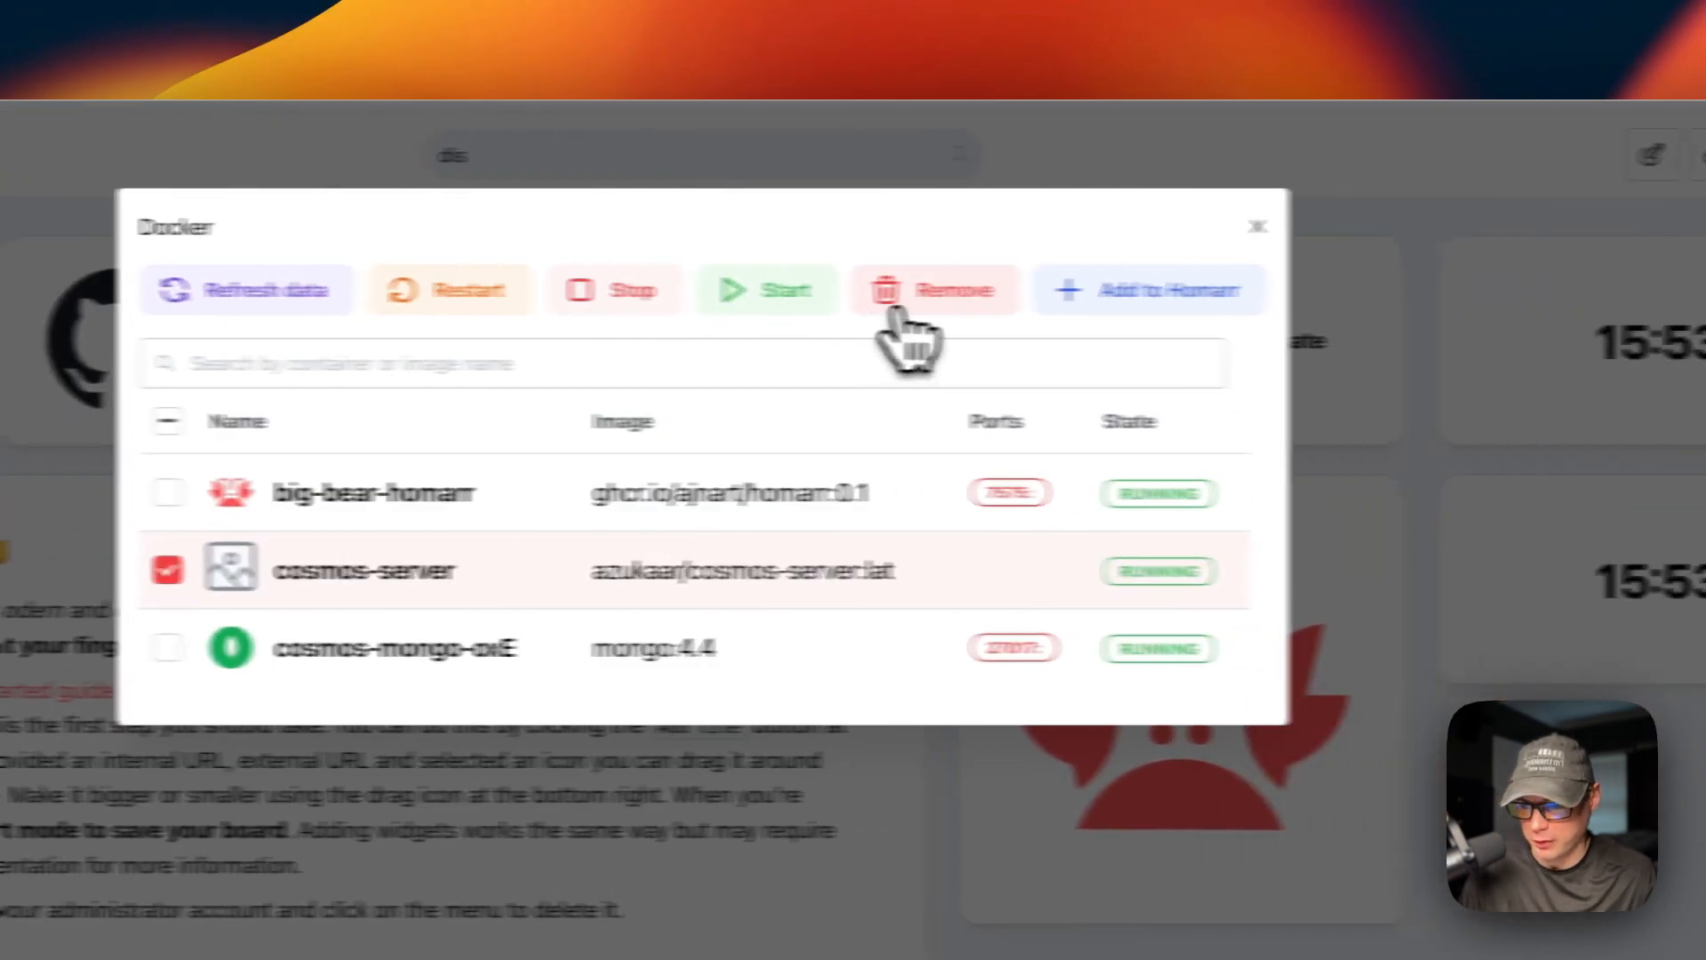
left_click(1149, 290)
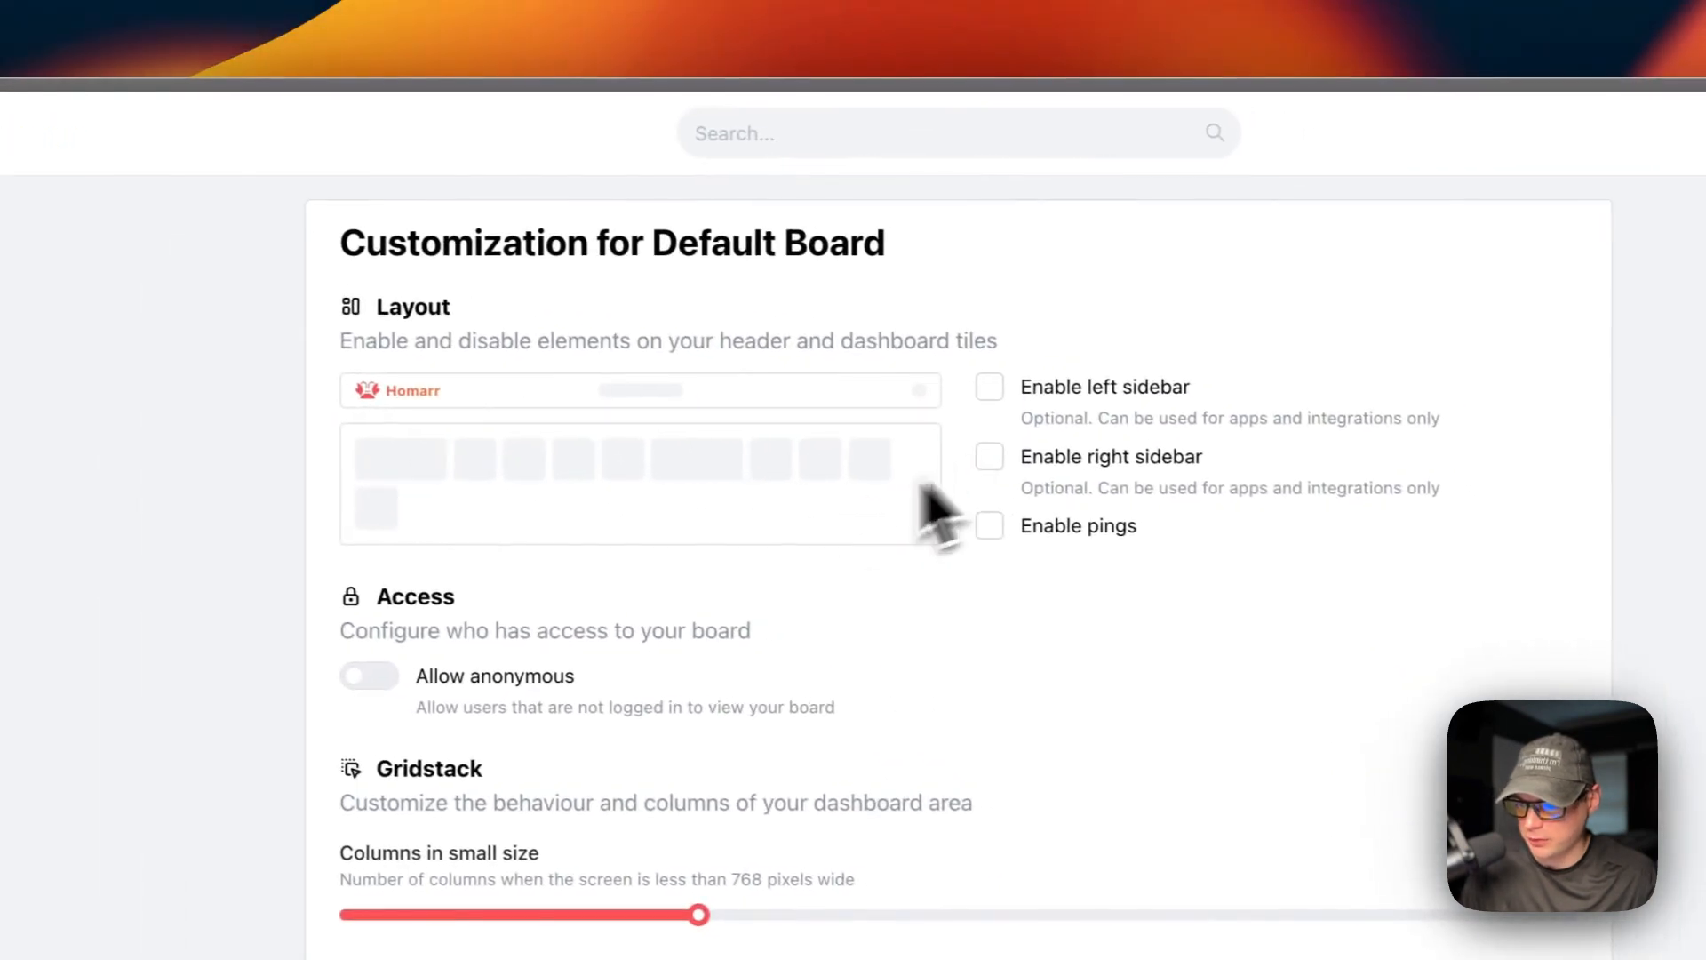
scroll("down", 3)
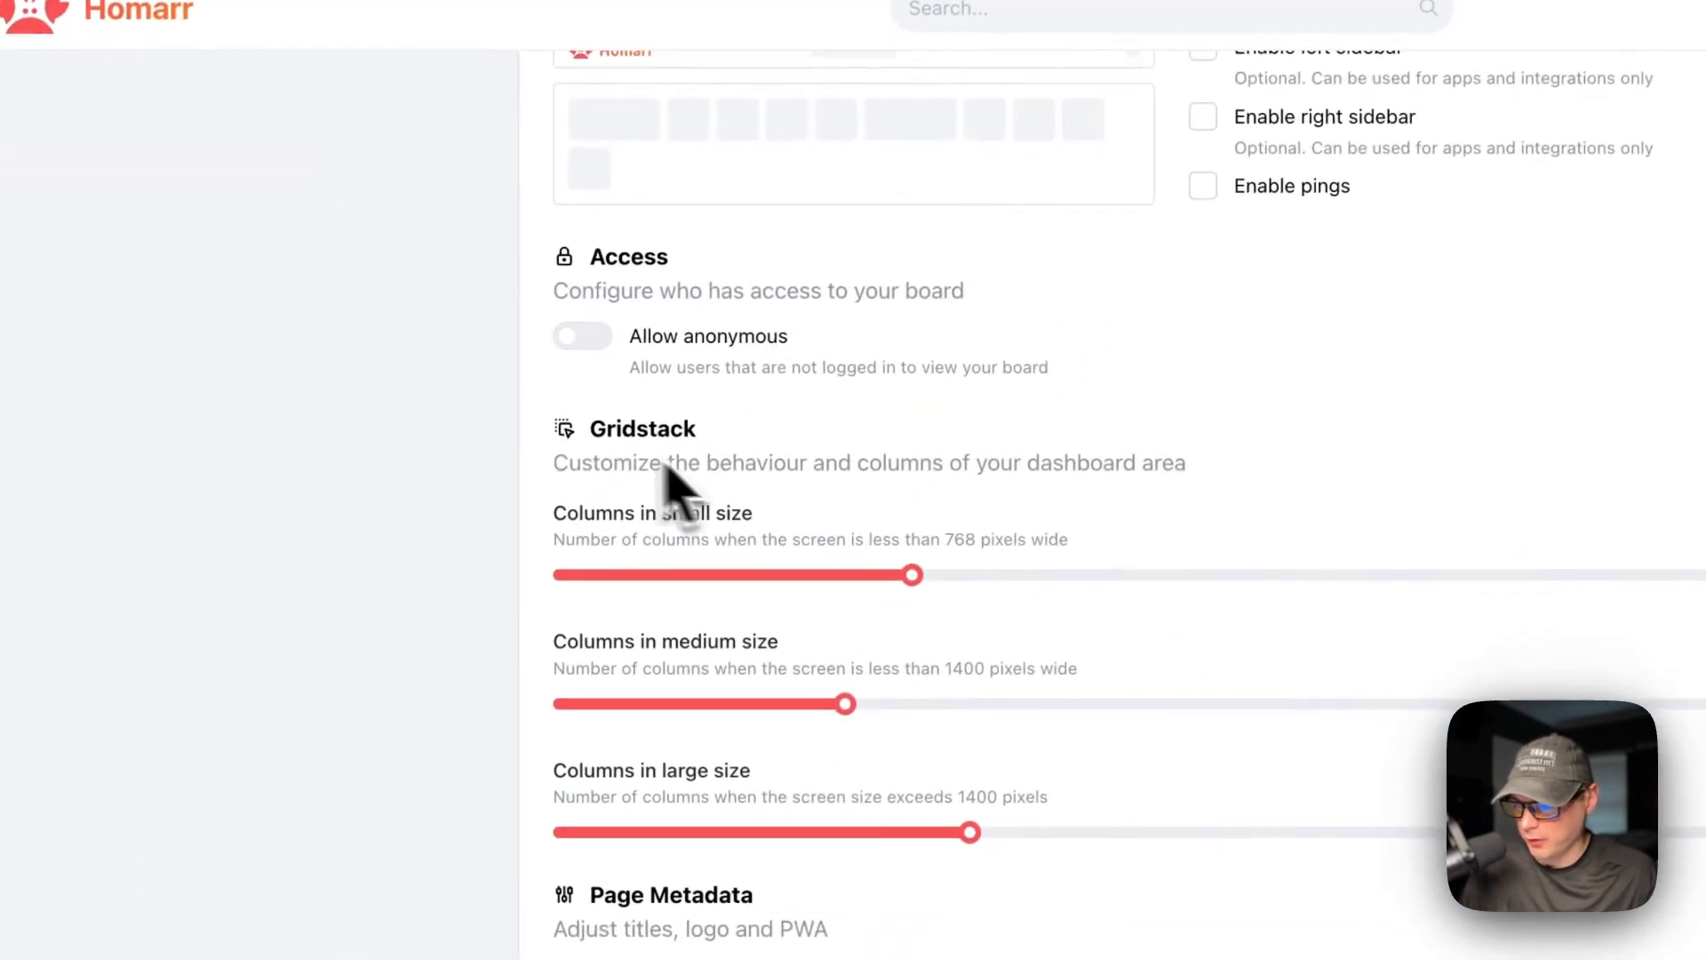
scroll("down", 3)
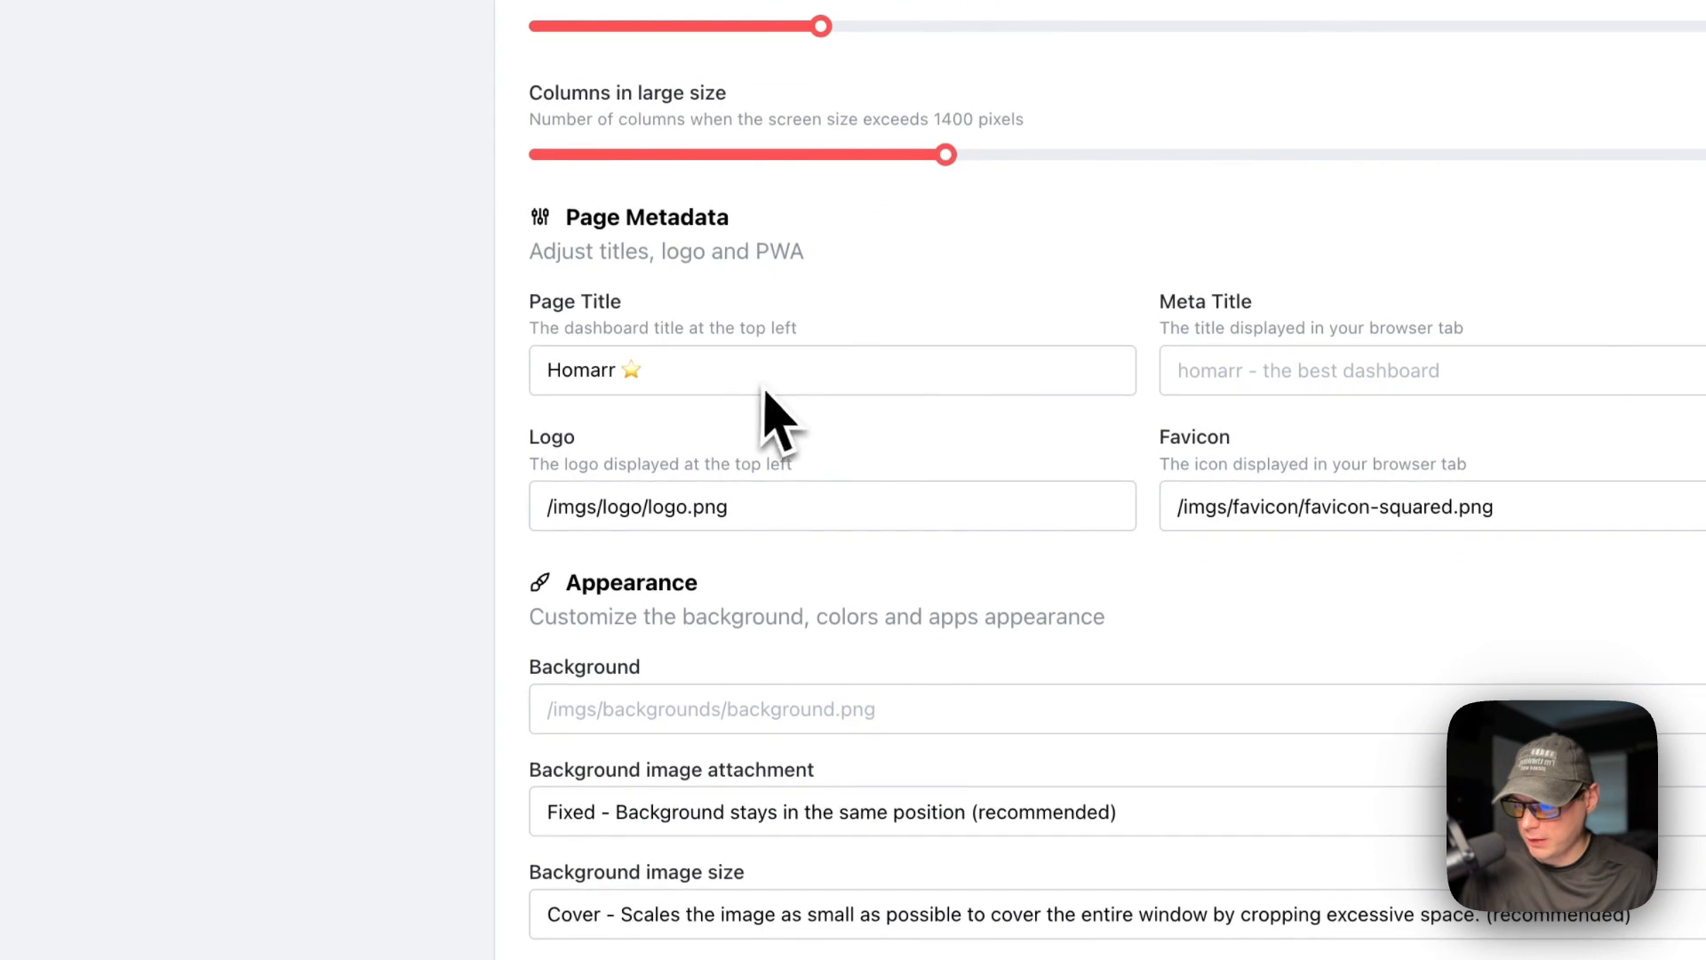
scroll("down", 3)
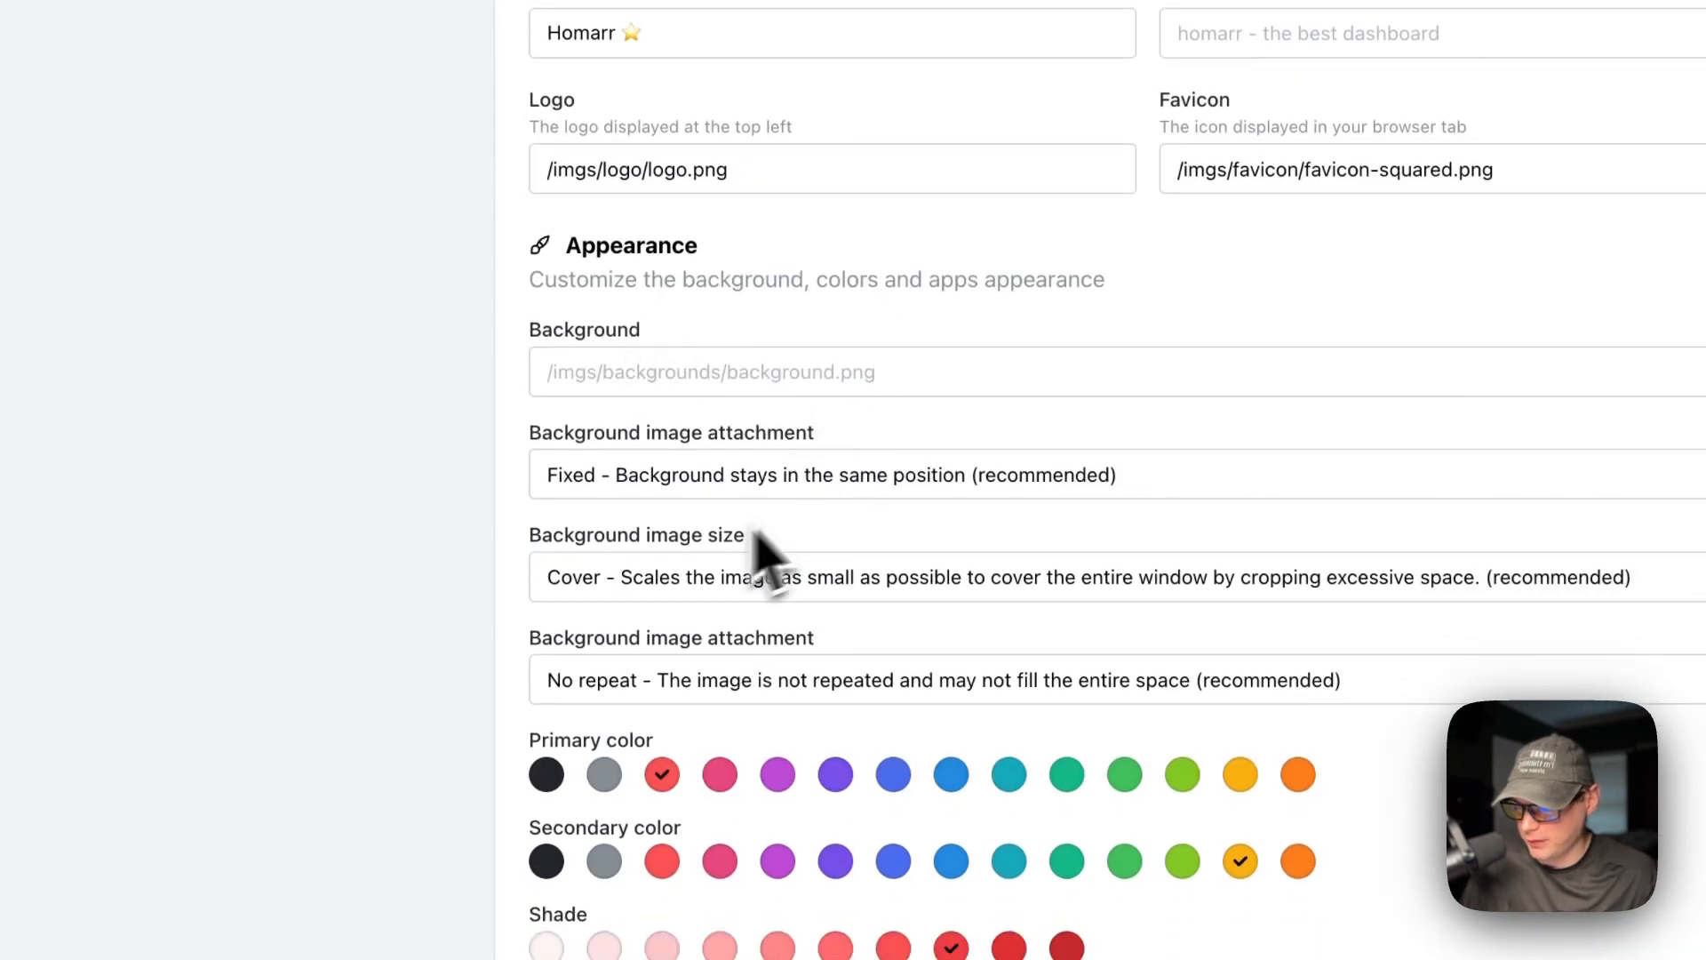
scroll("down", 3)
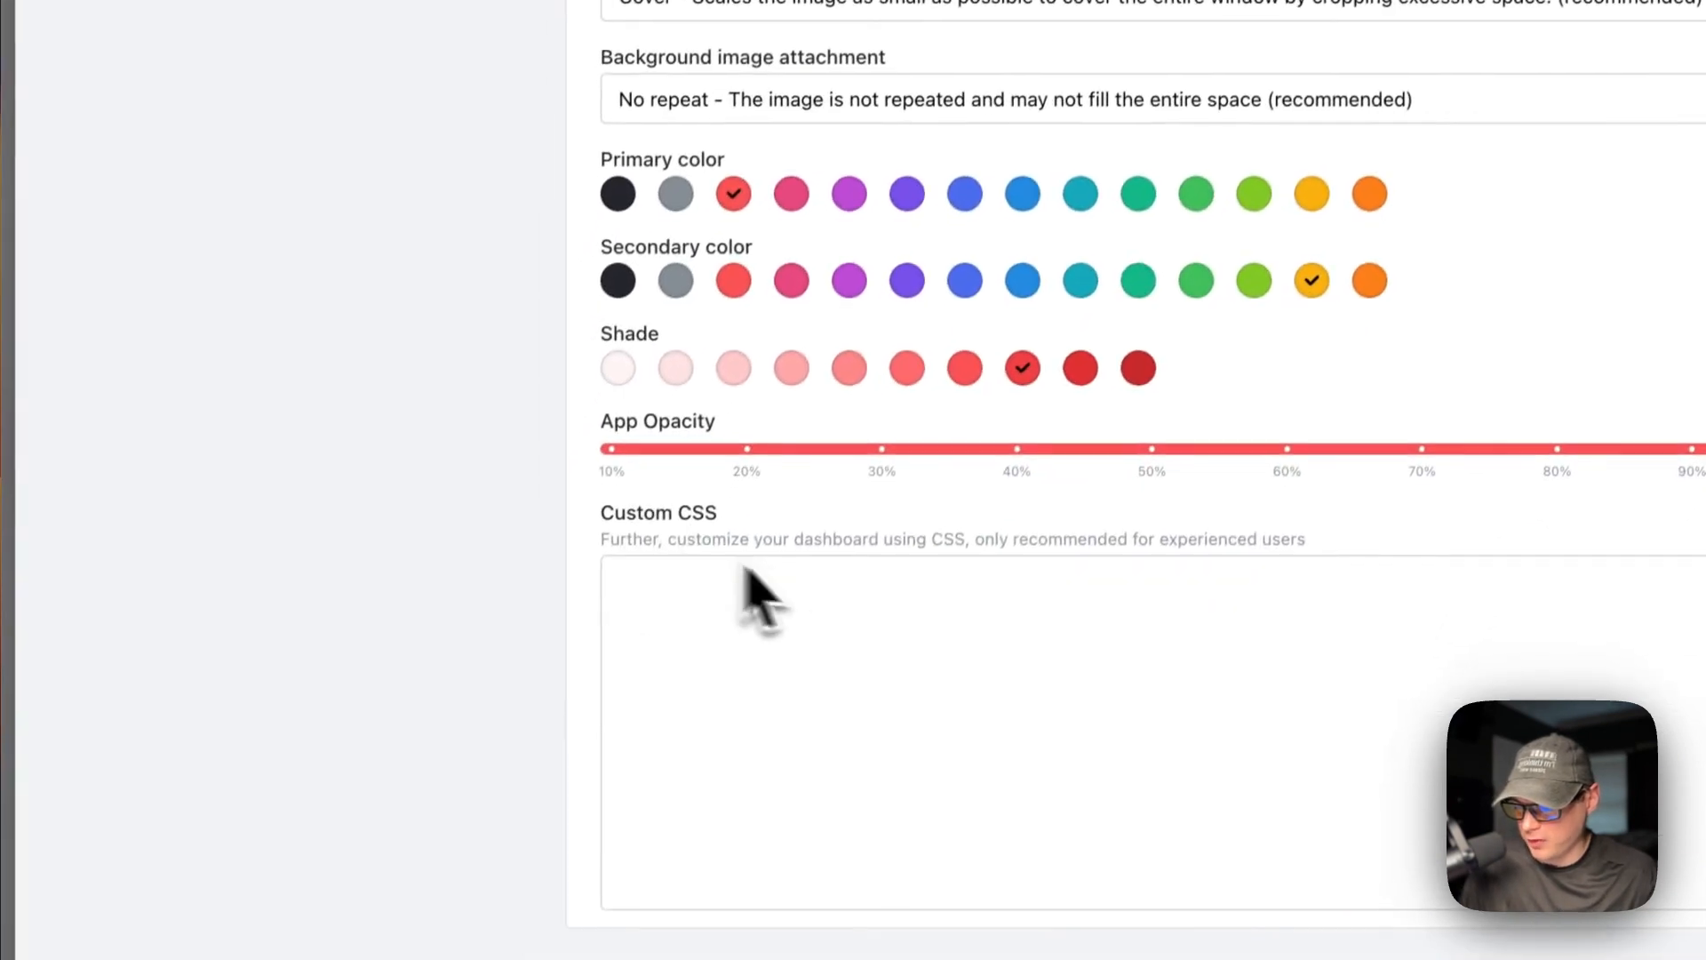
scroll("up", 3)
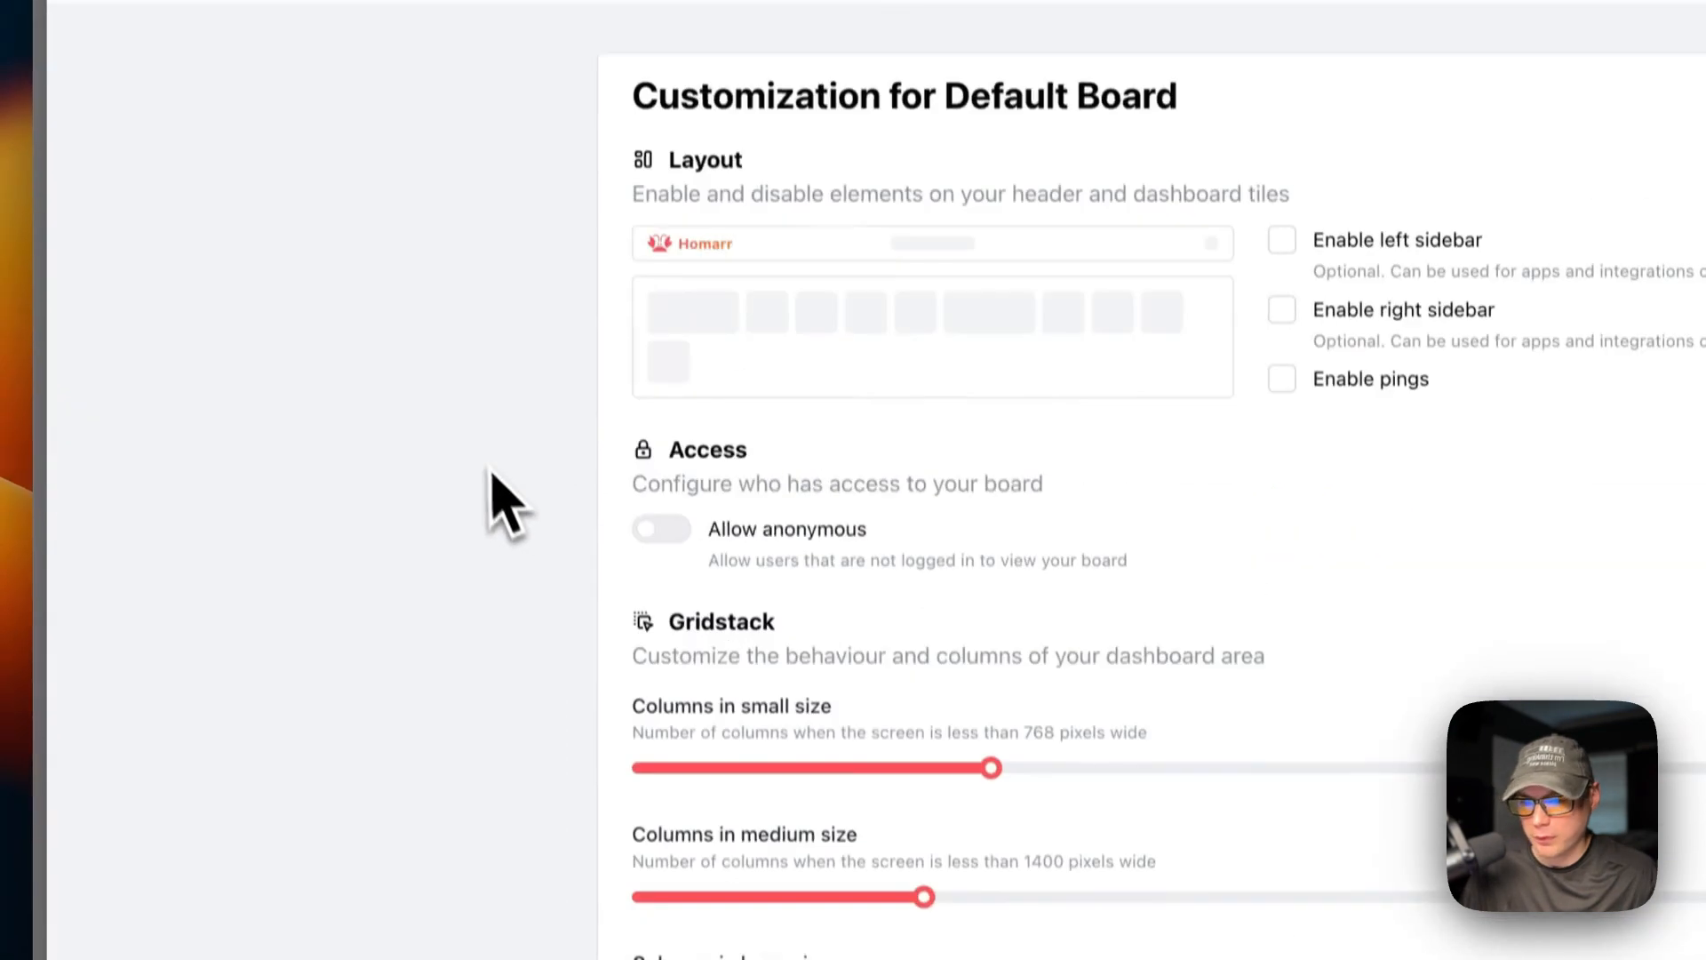